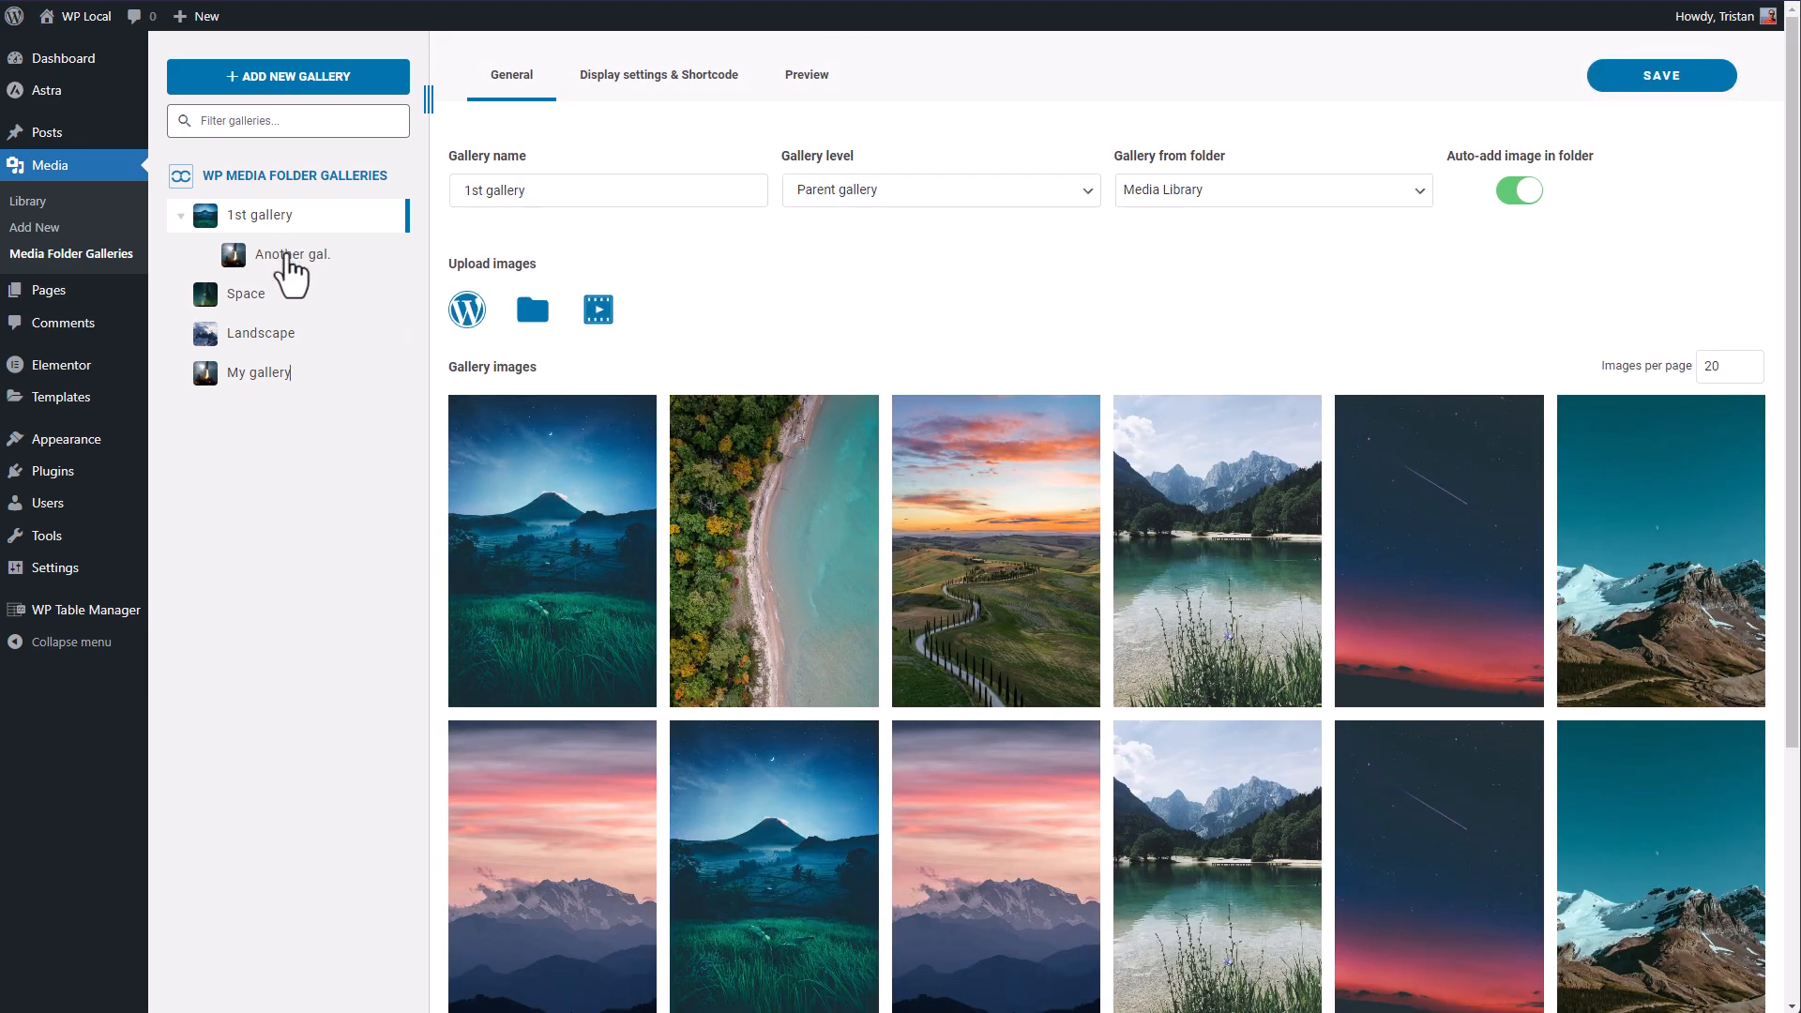
Browse the existing 'Another gal.' gallery and its preview, then show the Add New Gallery options.
left_click(658, 76)
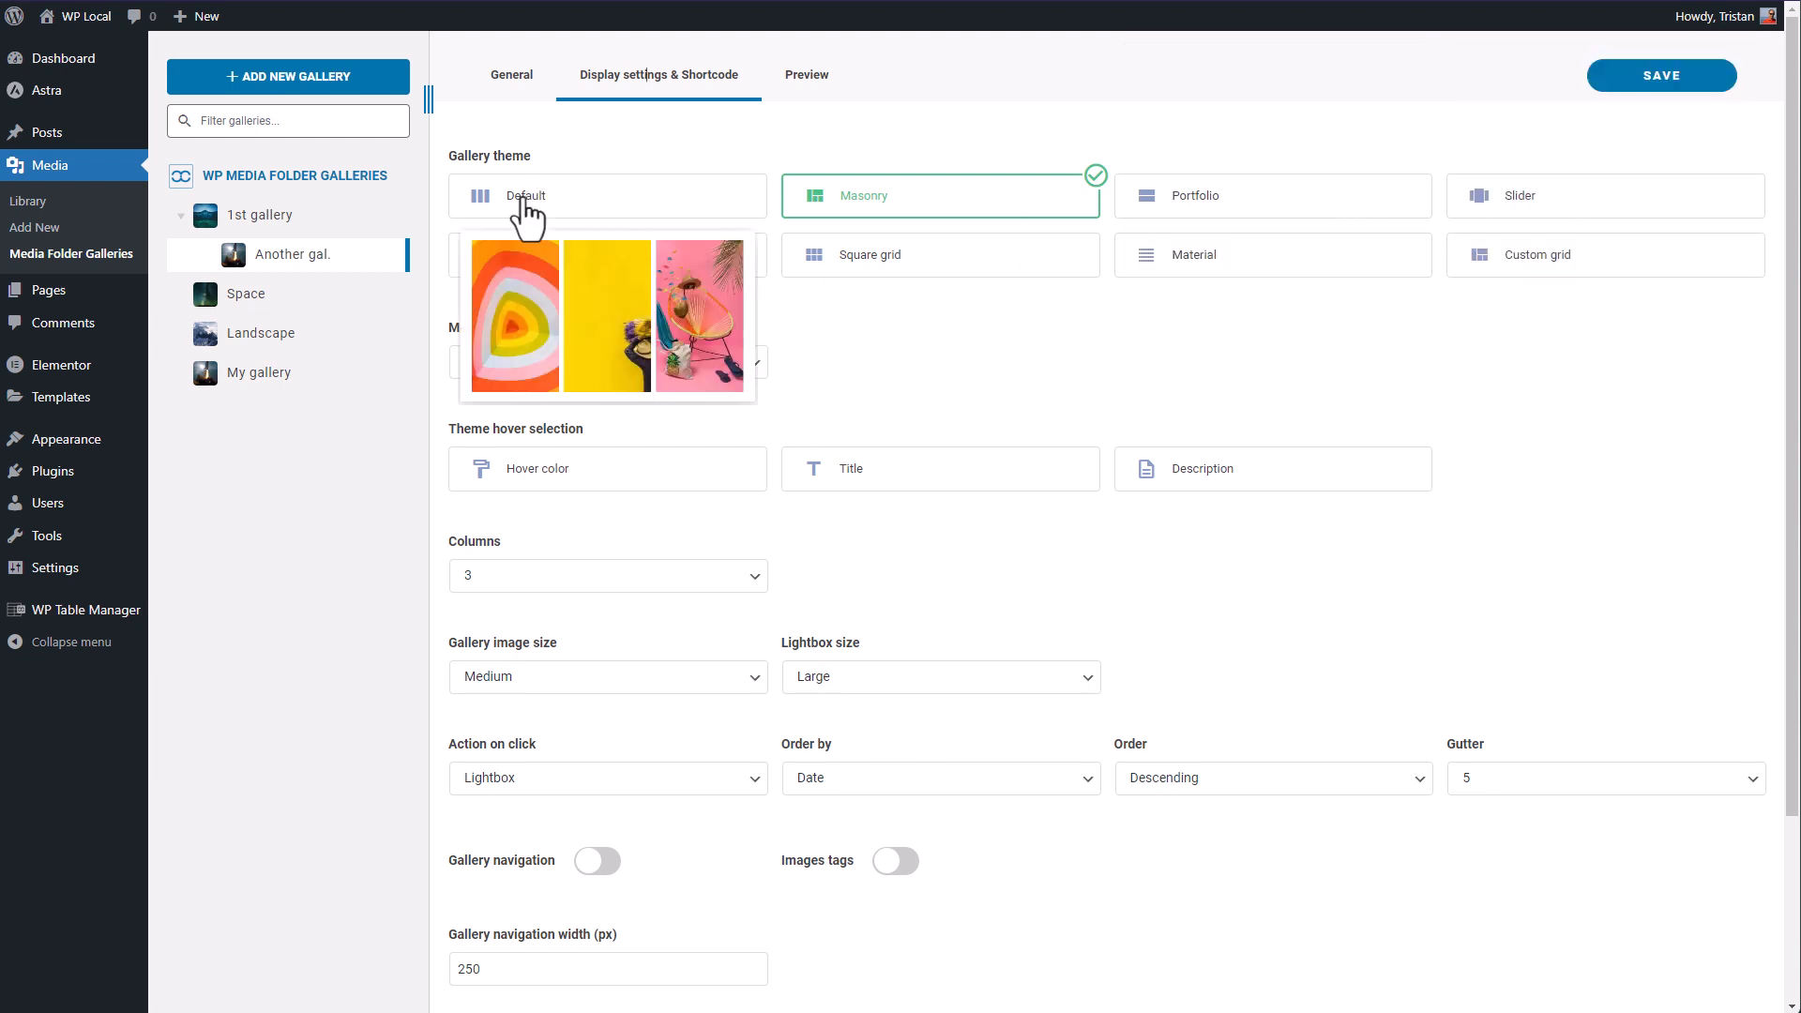
left_click(807, 75)
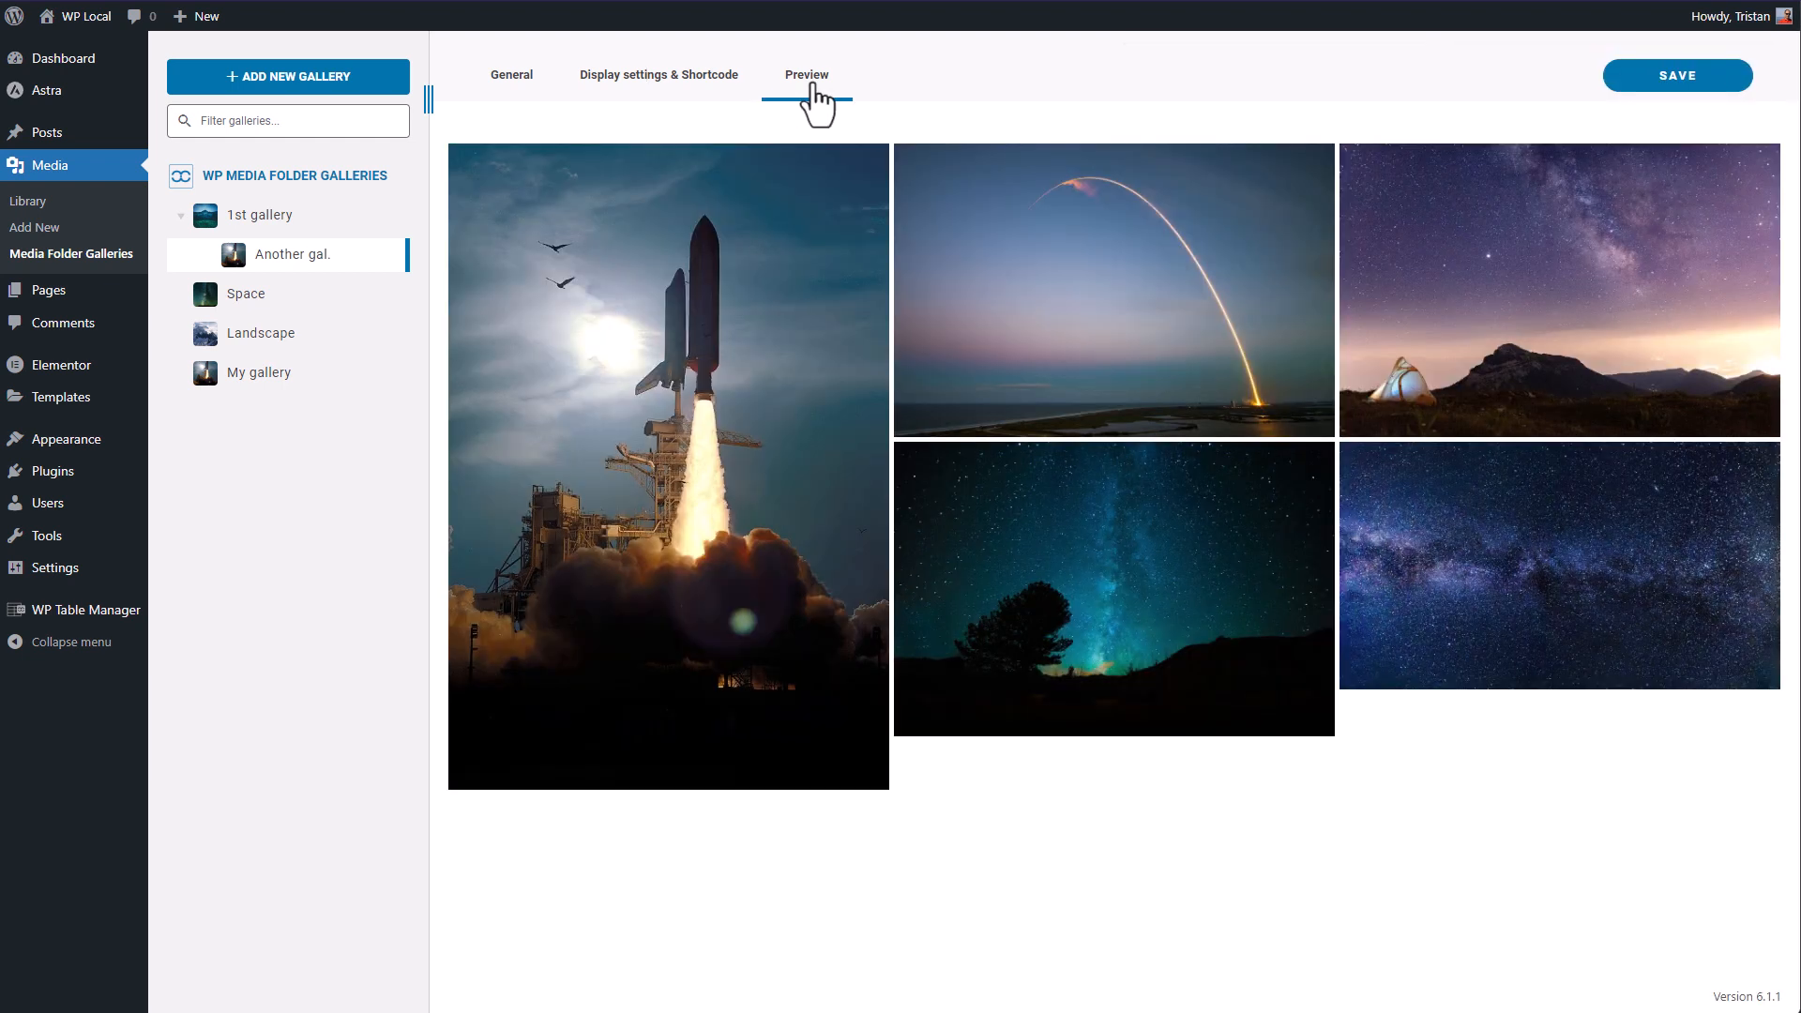
left_click(260, 216)
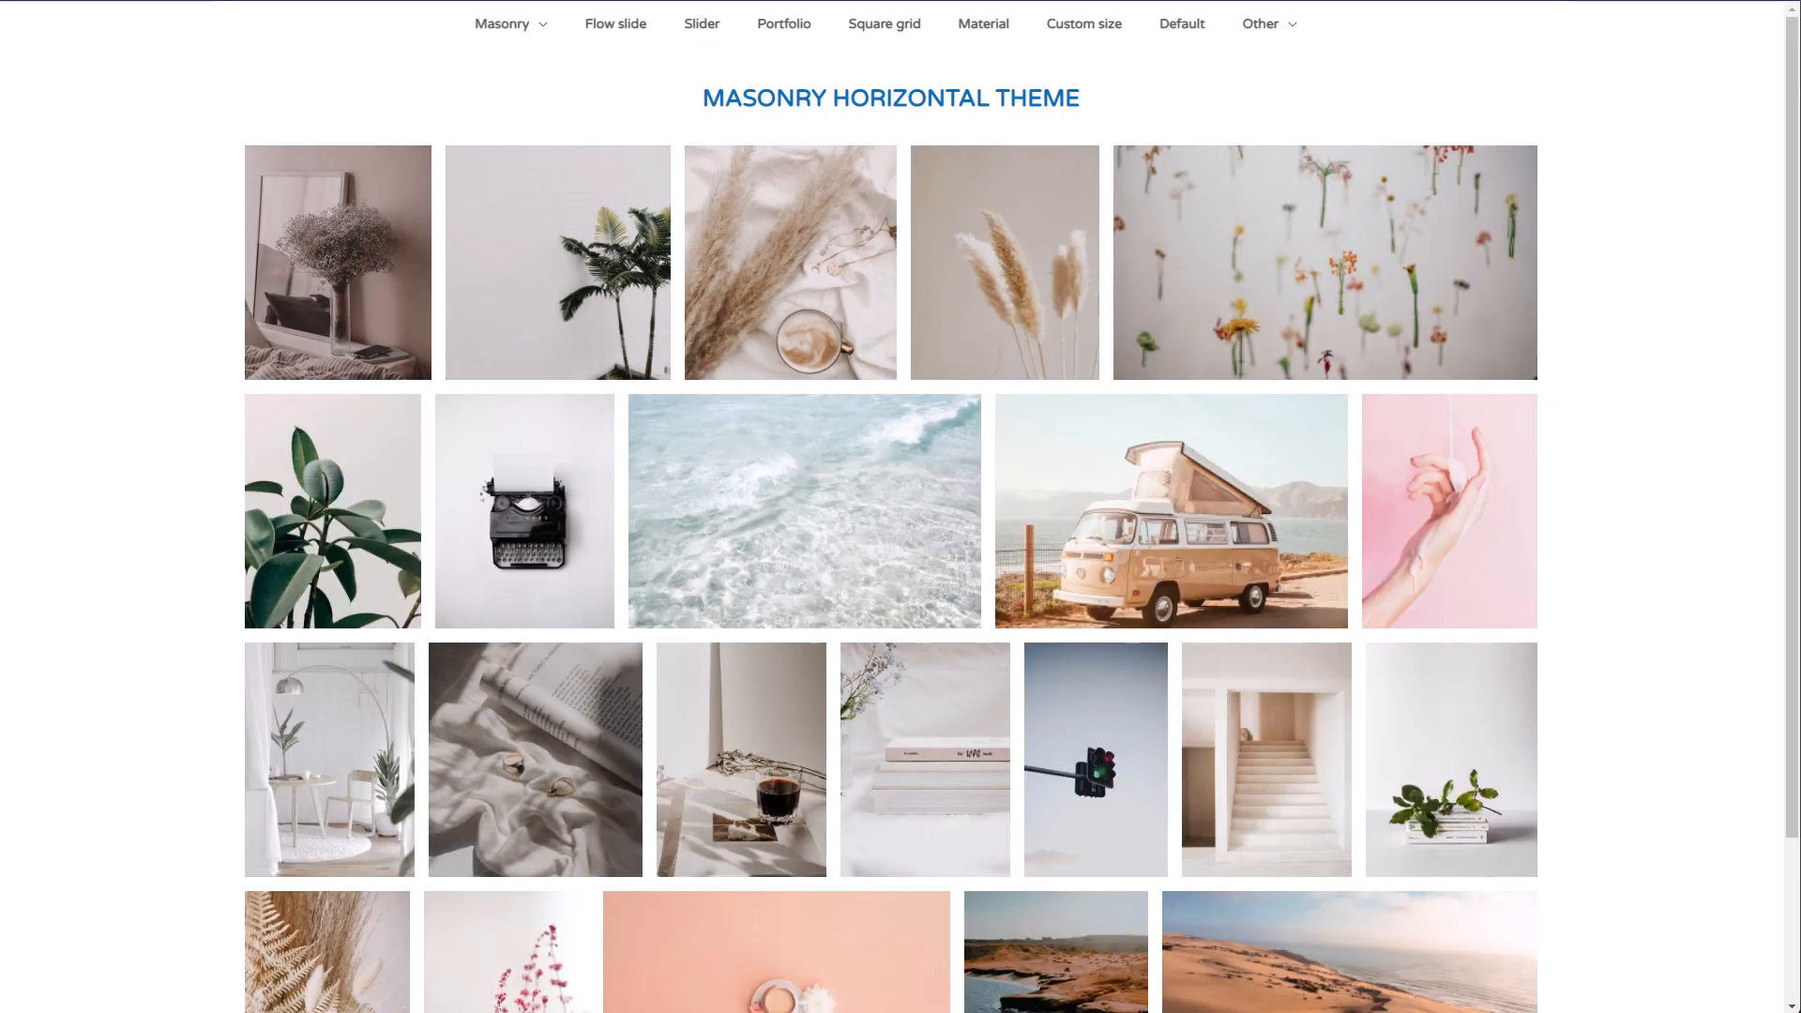
left_click(778, 125)
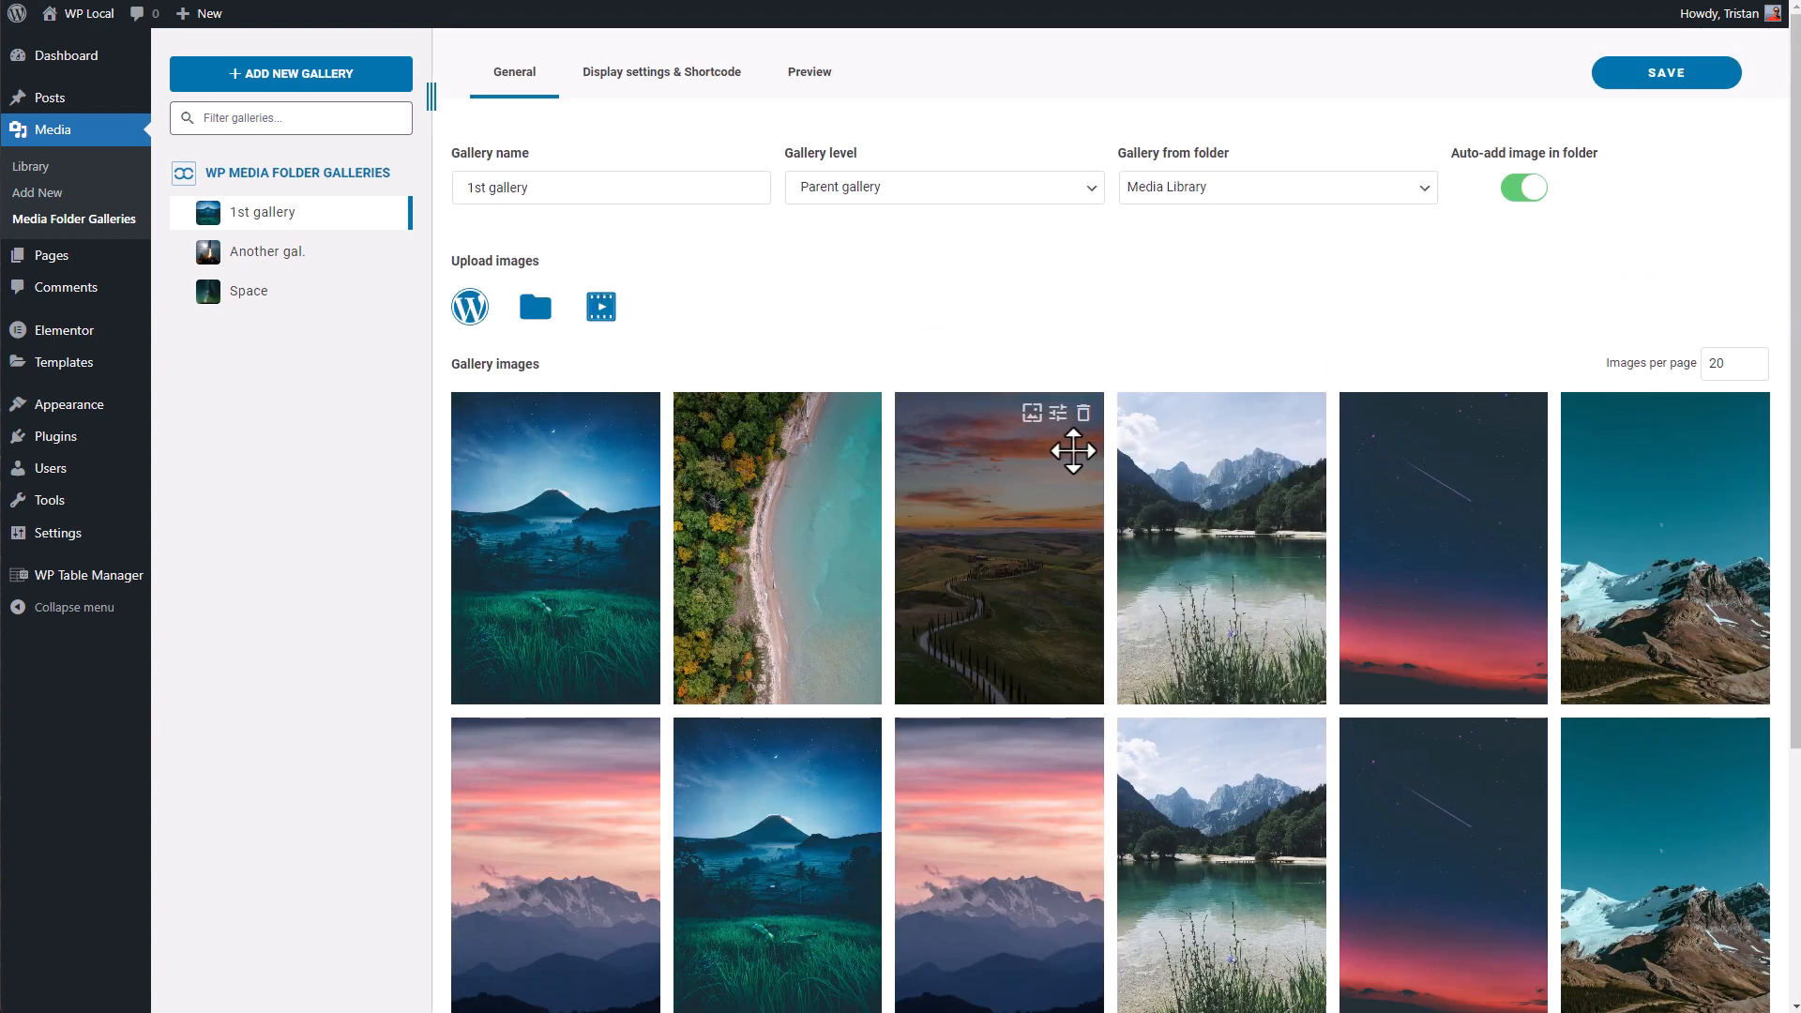
mouse_move(235, 279)
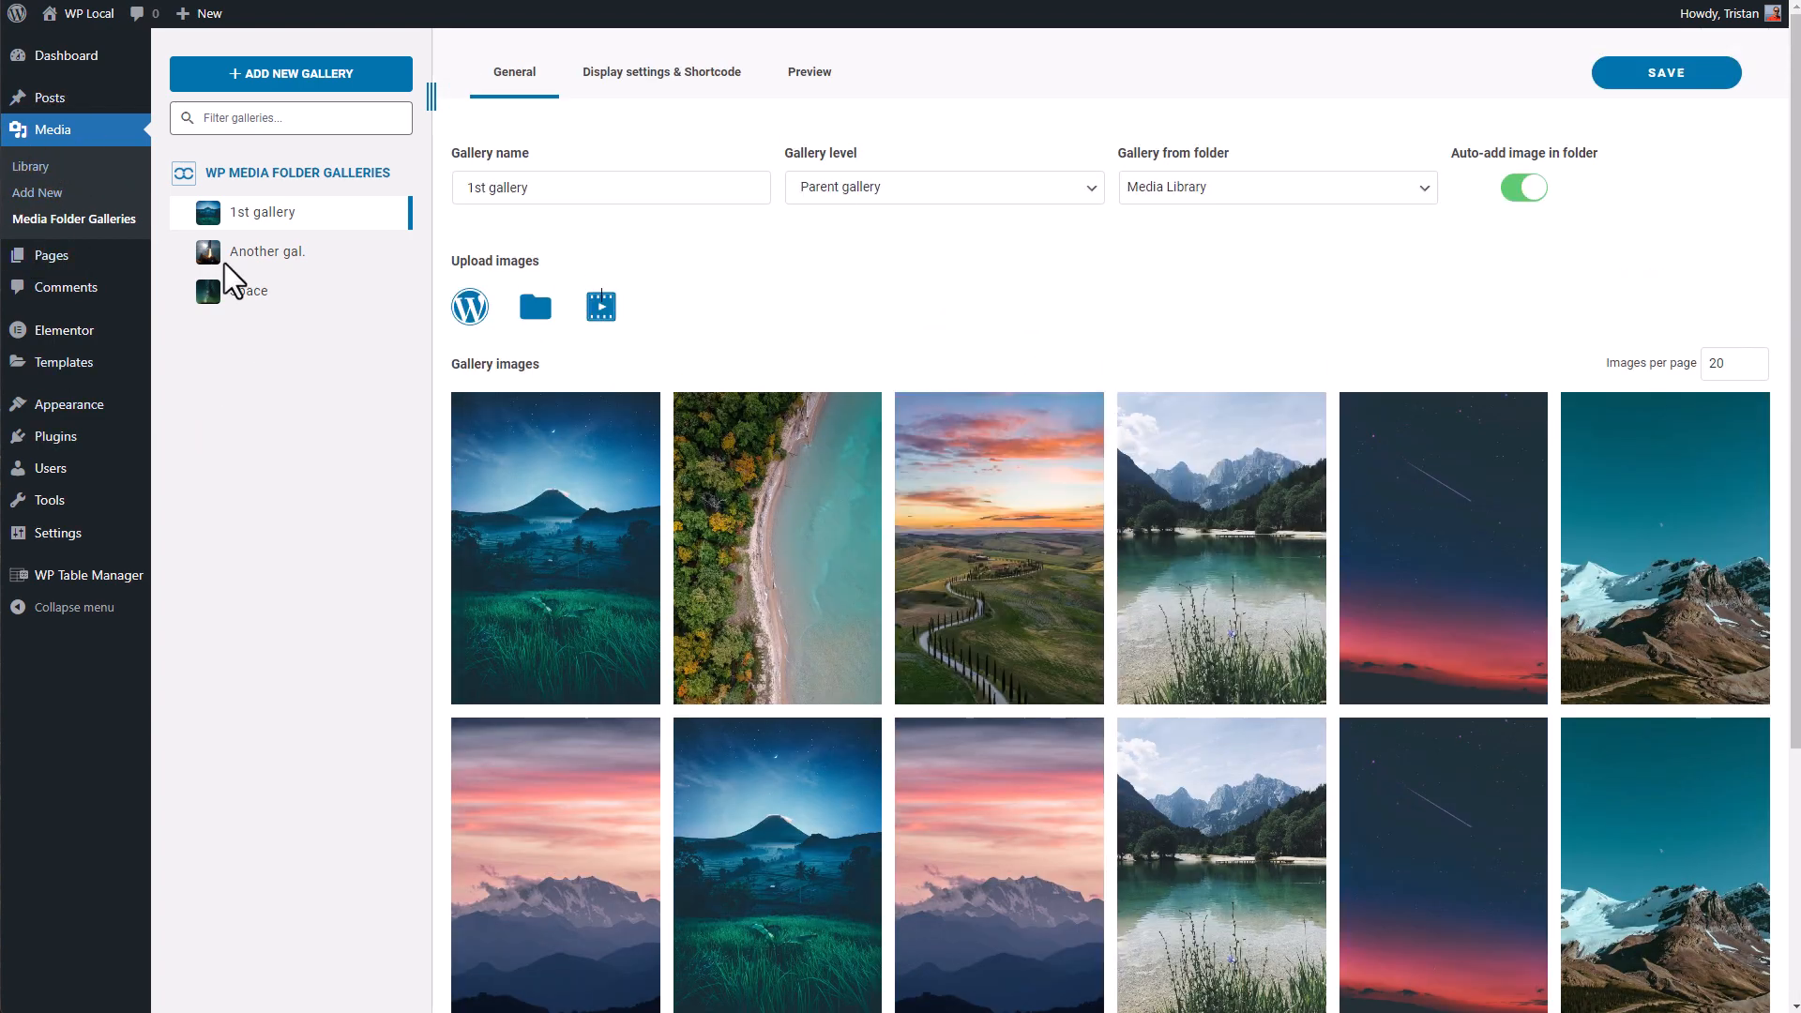
mouse_move(73, 219)
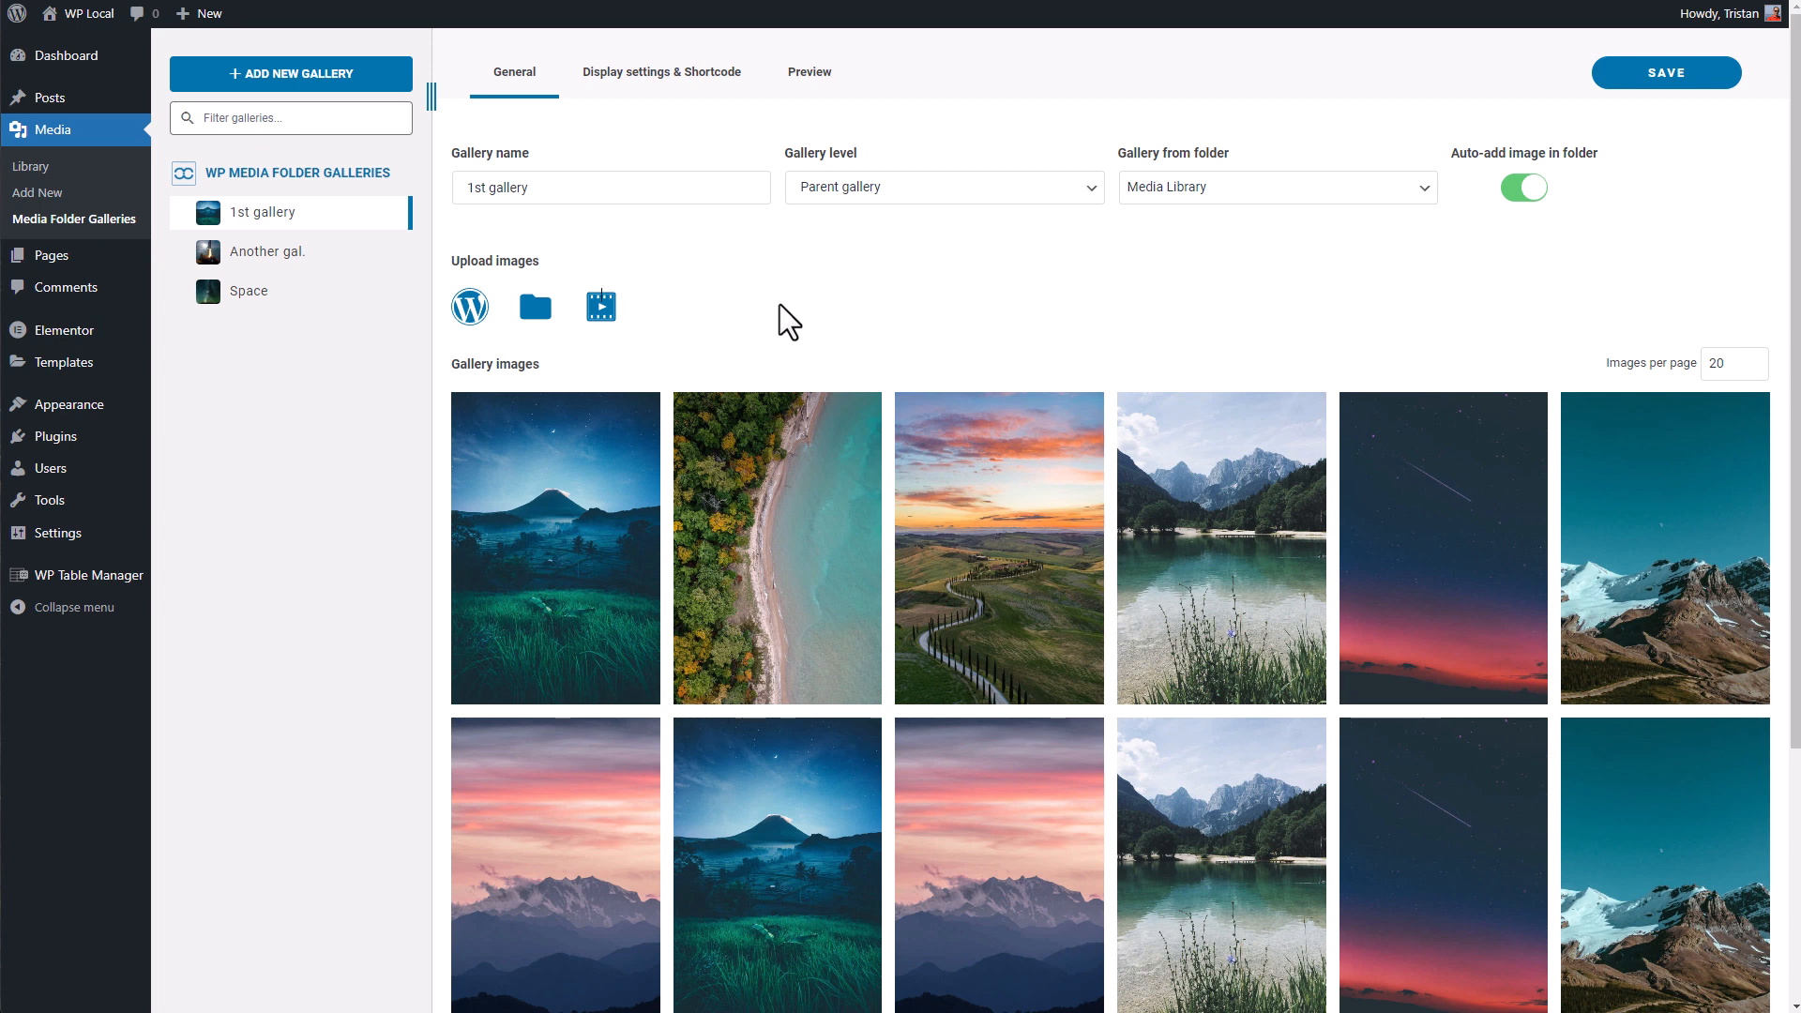
mouse_move(286, 241)
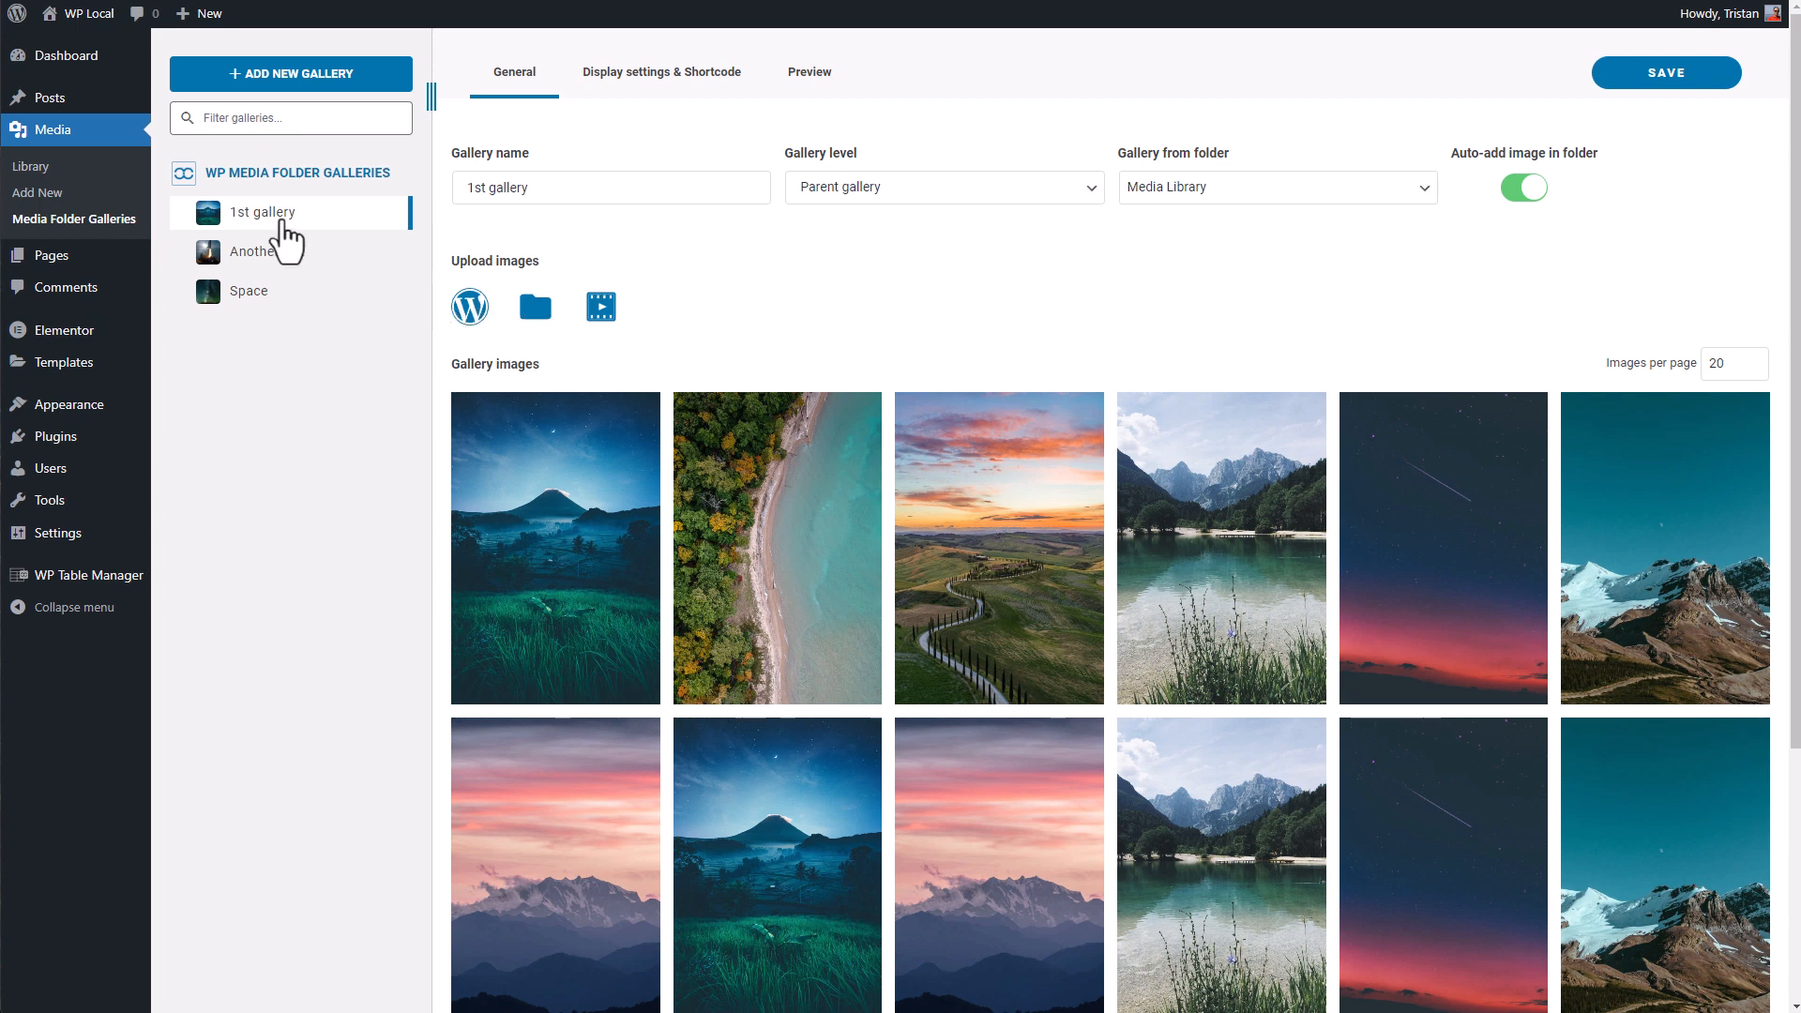
mouse_move(50, 97)
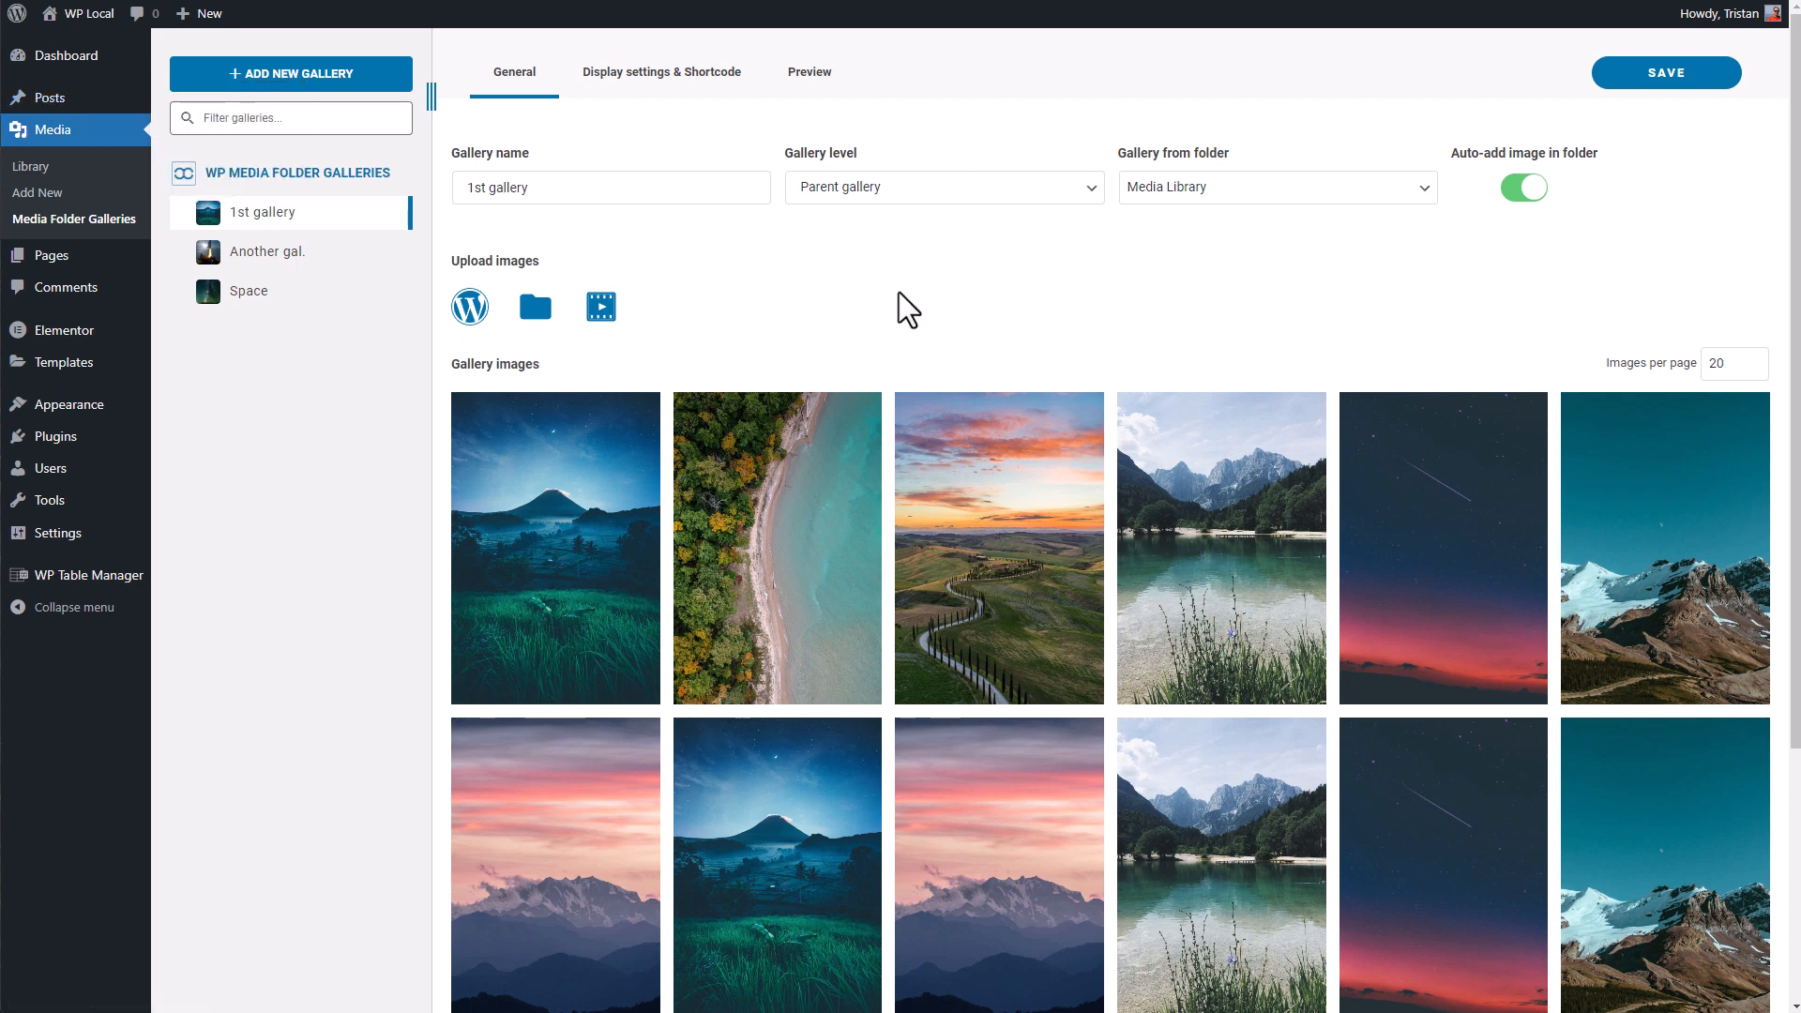
left_click(291, 74)
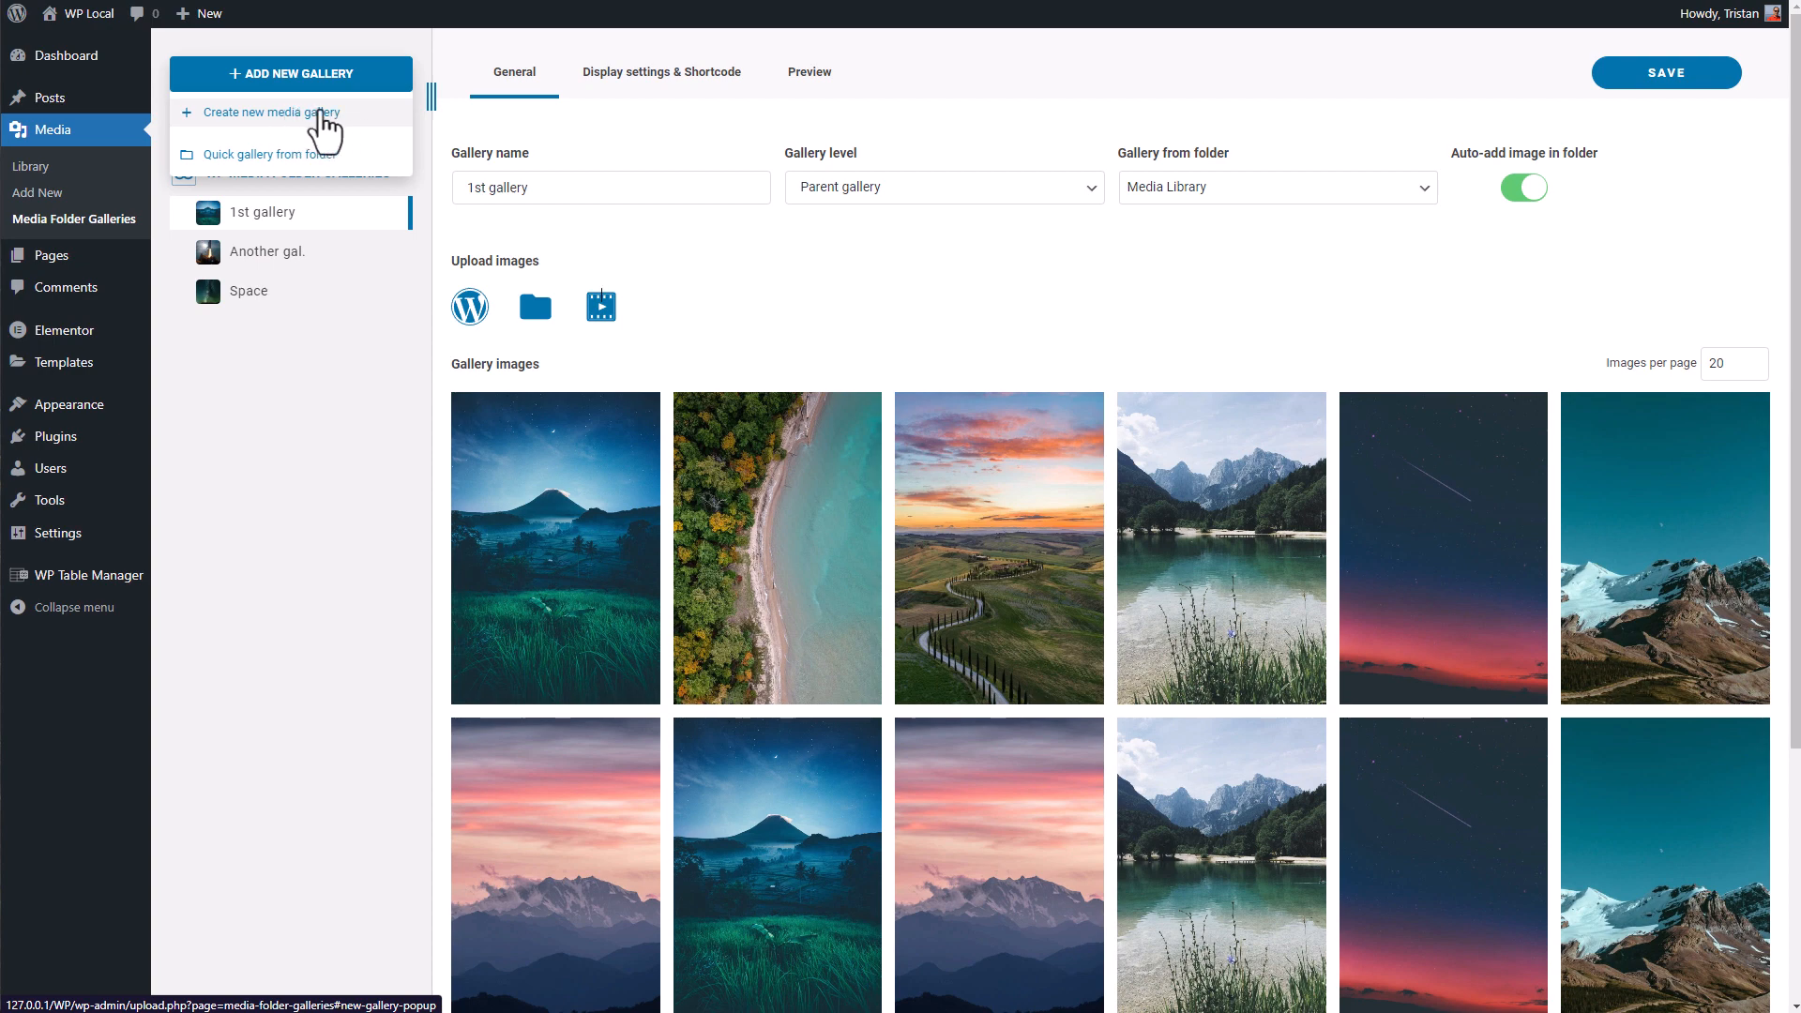
Create a new media gallery named 'My gallery' keeping the Masonry theme.
left_click(269, 112)
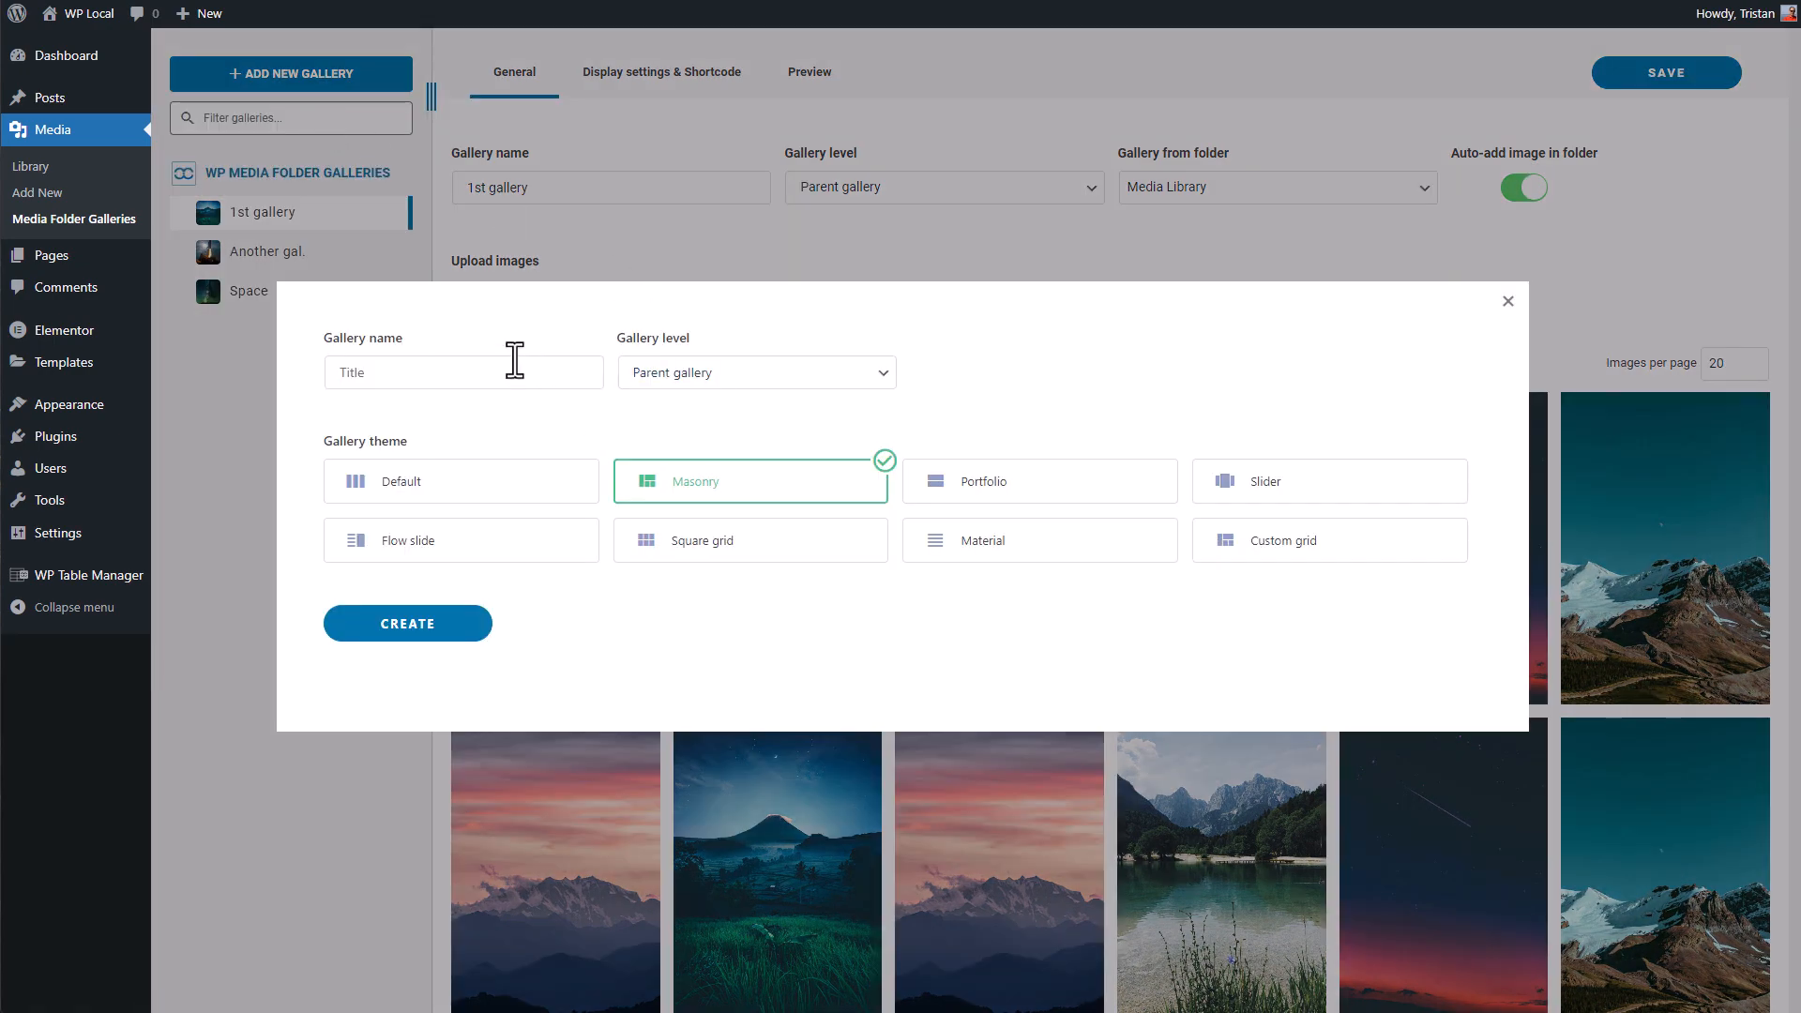
type("M")
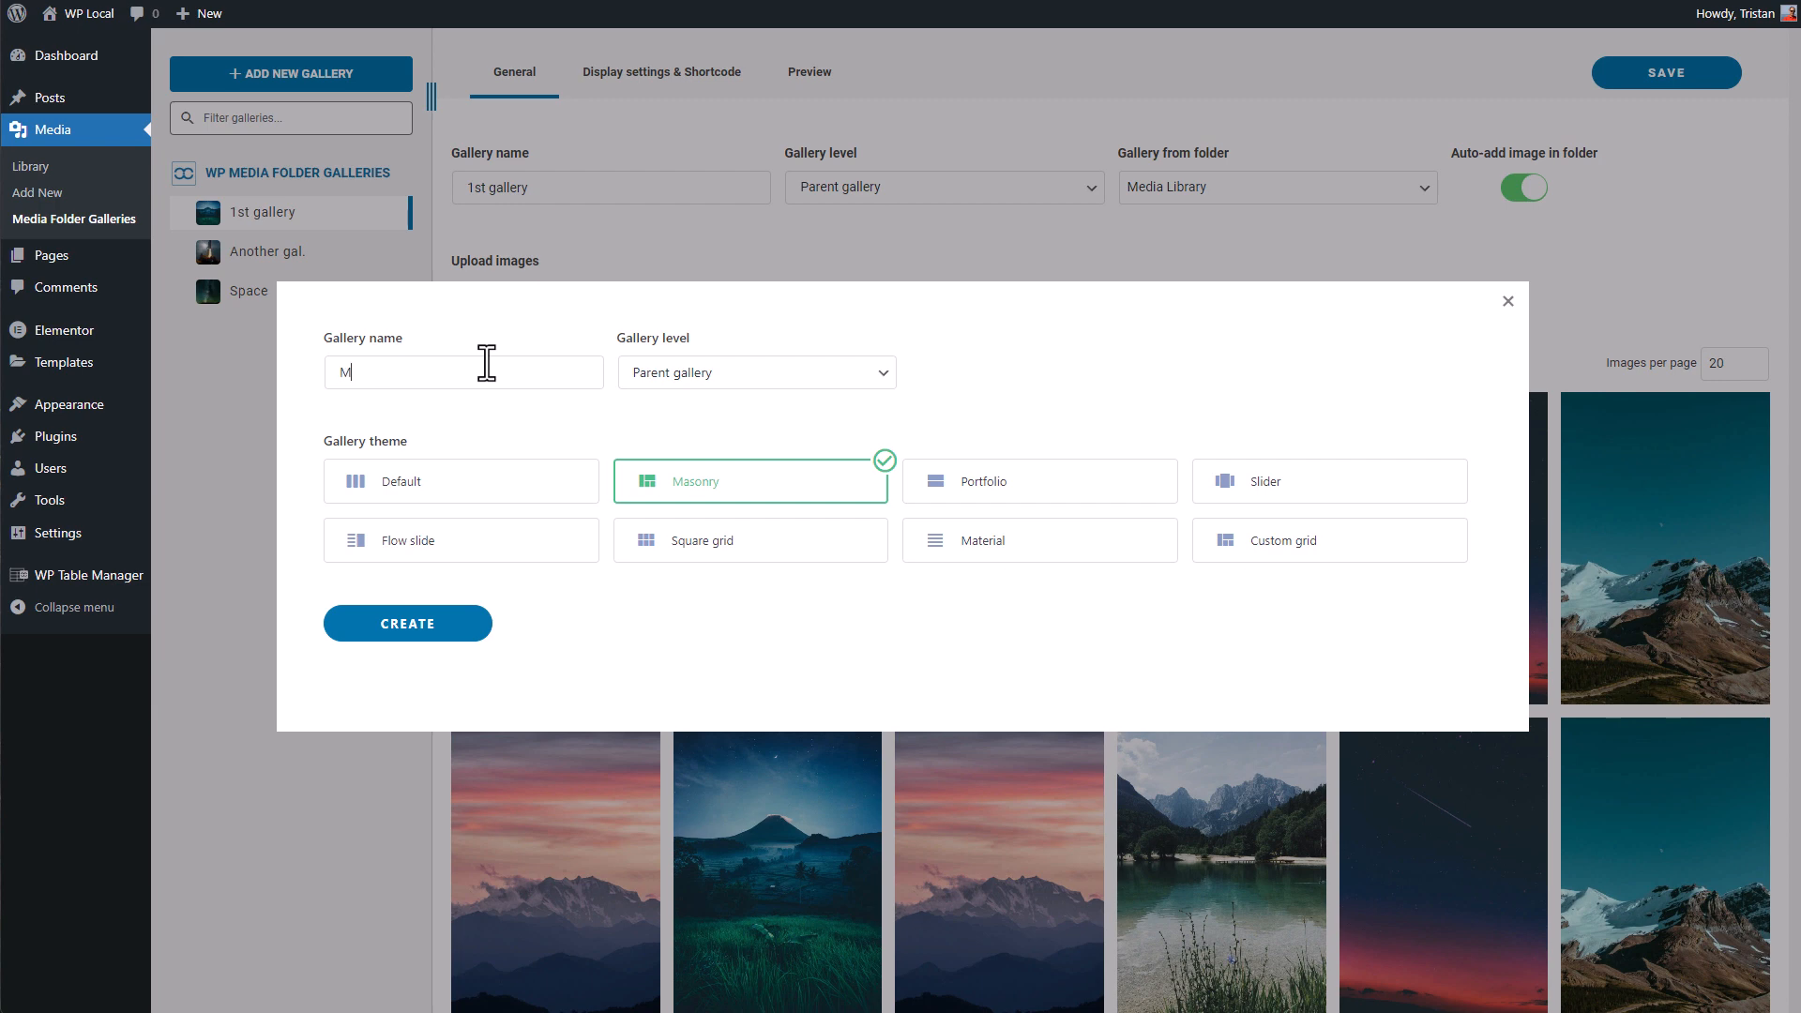
type("y gallery")
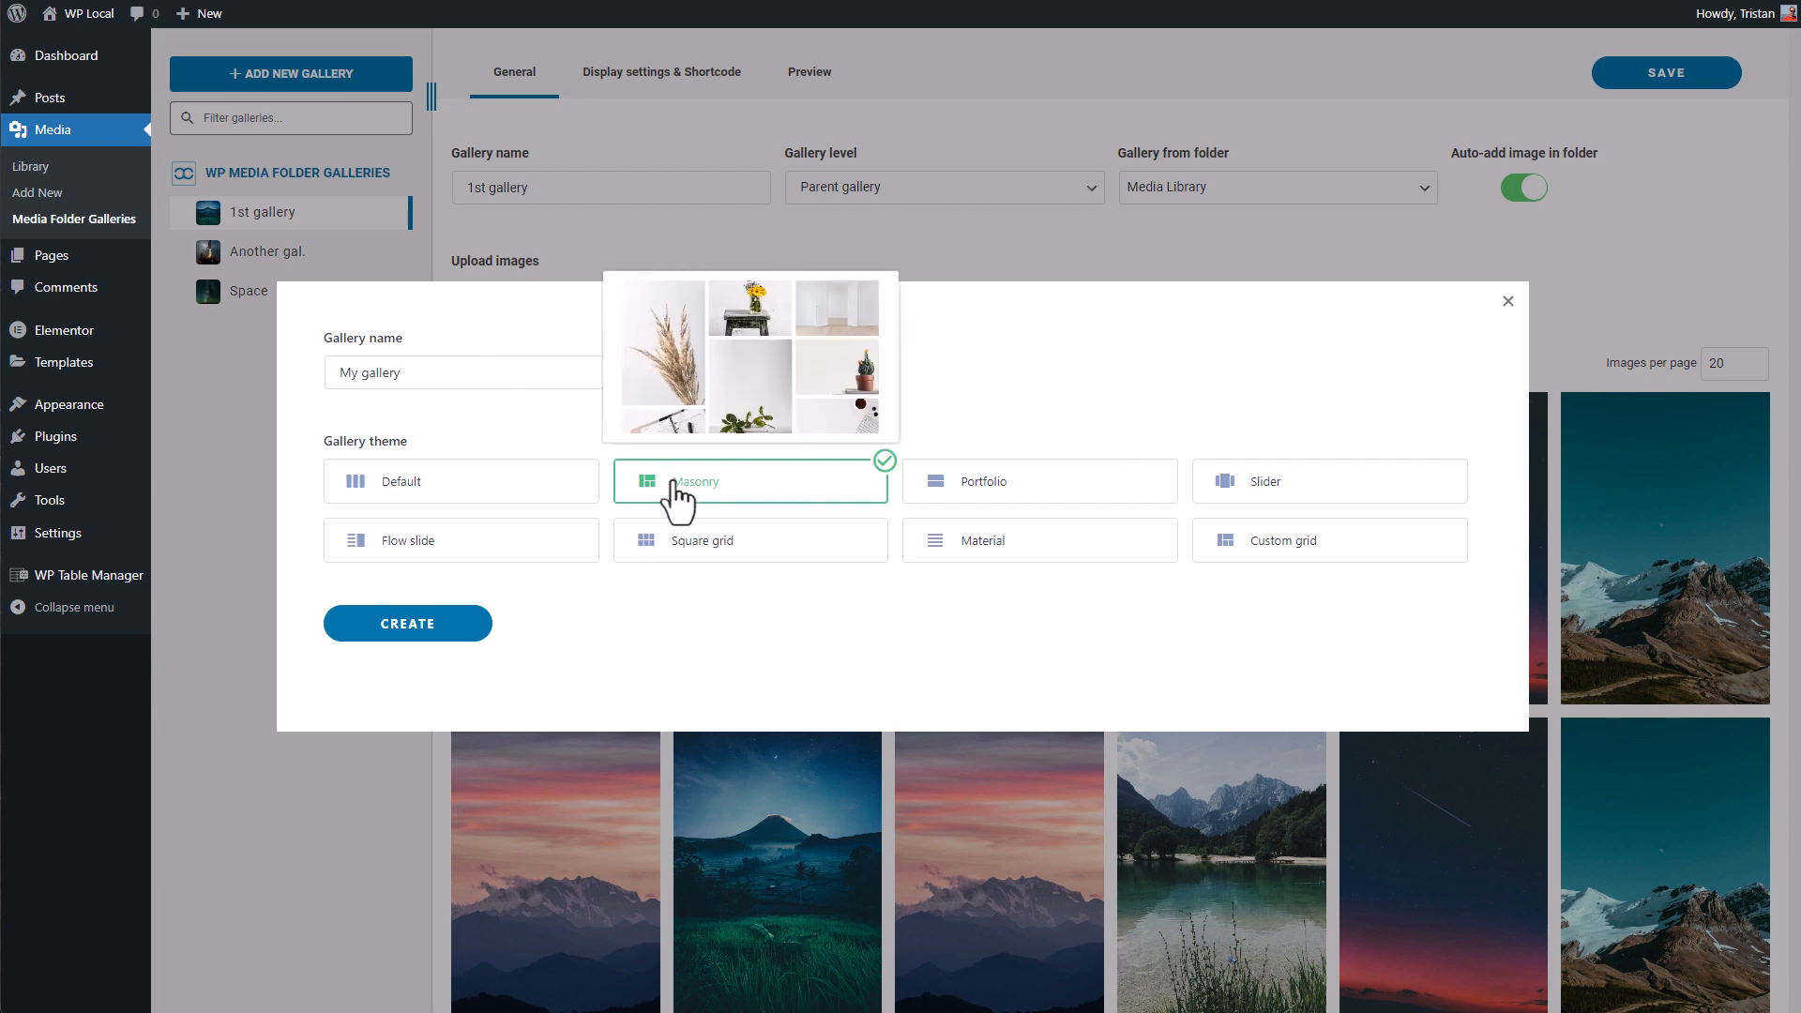
mouse_move(797, 701)
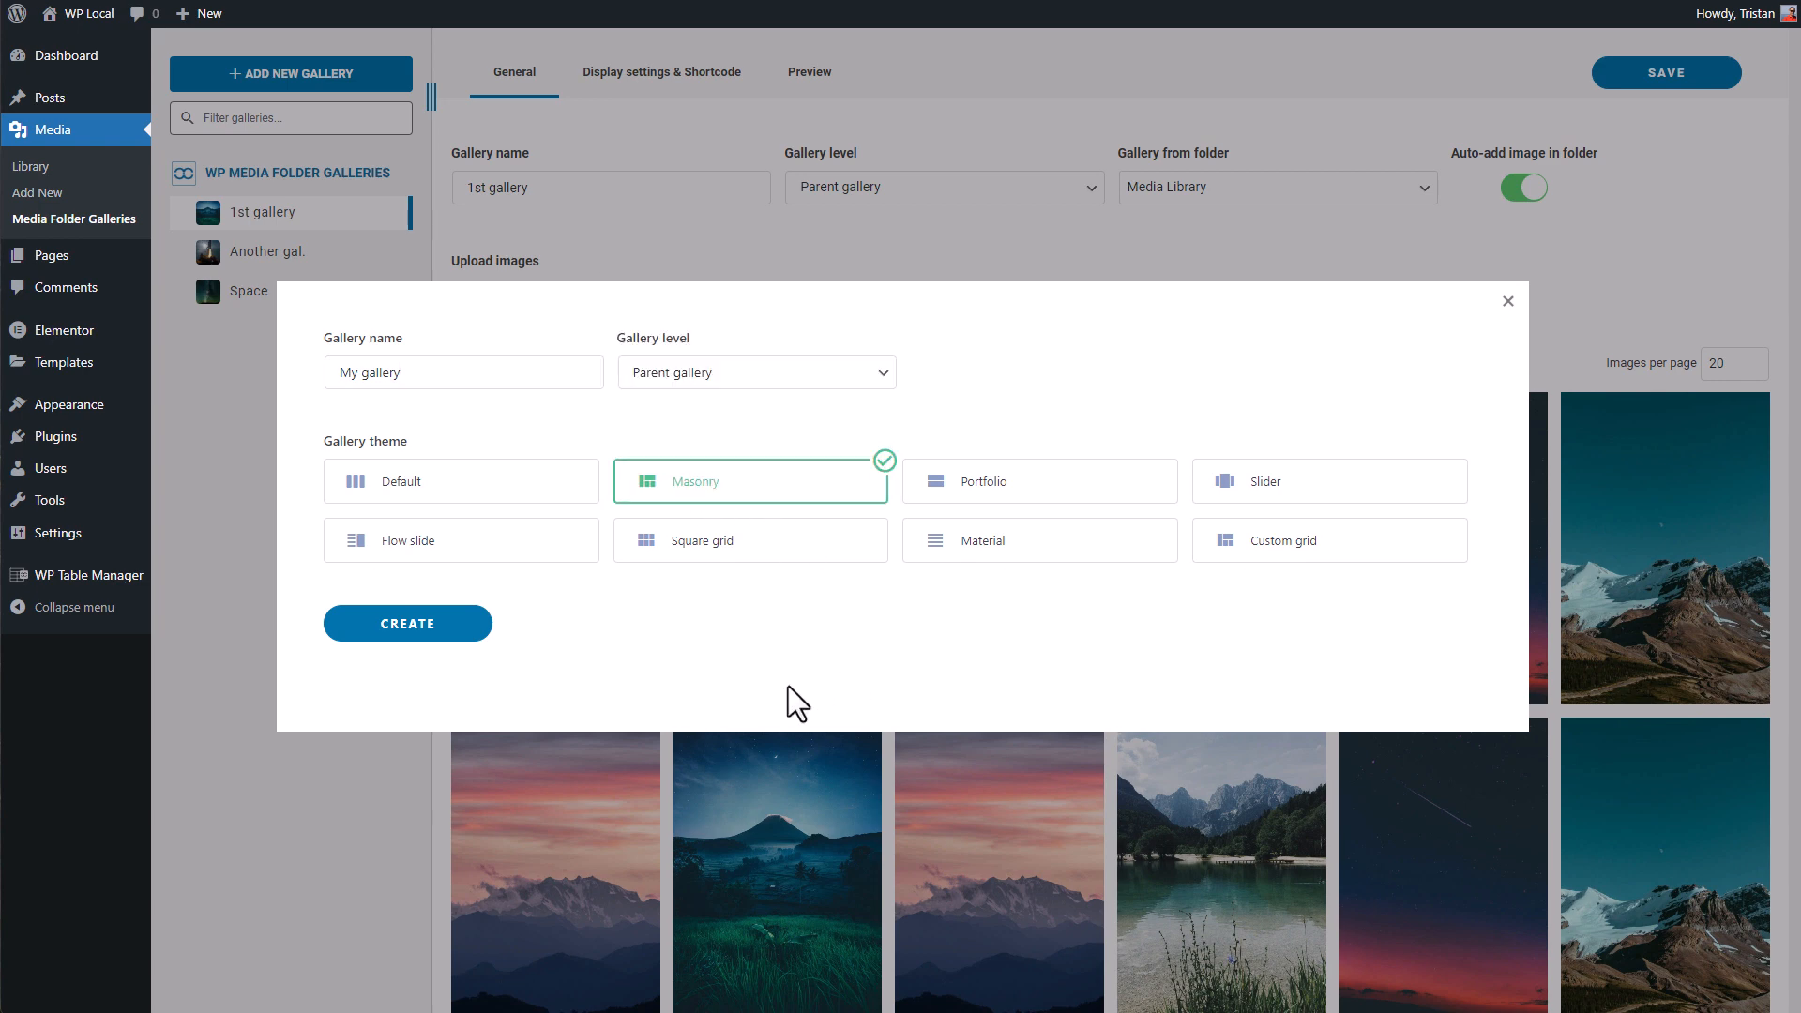
left_click(409, 624)
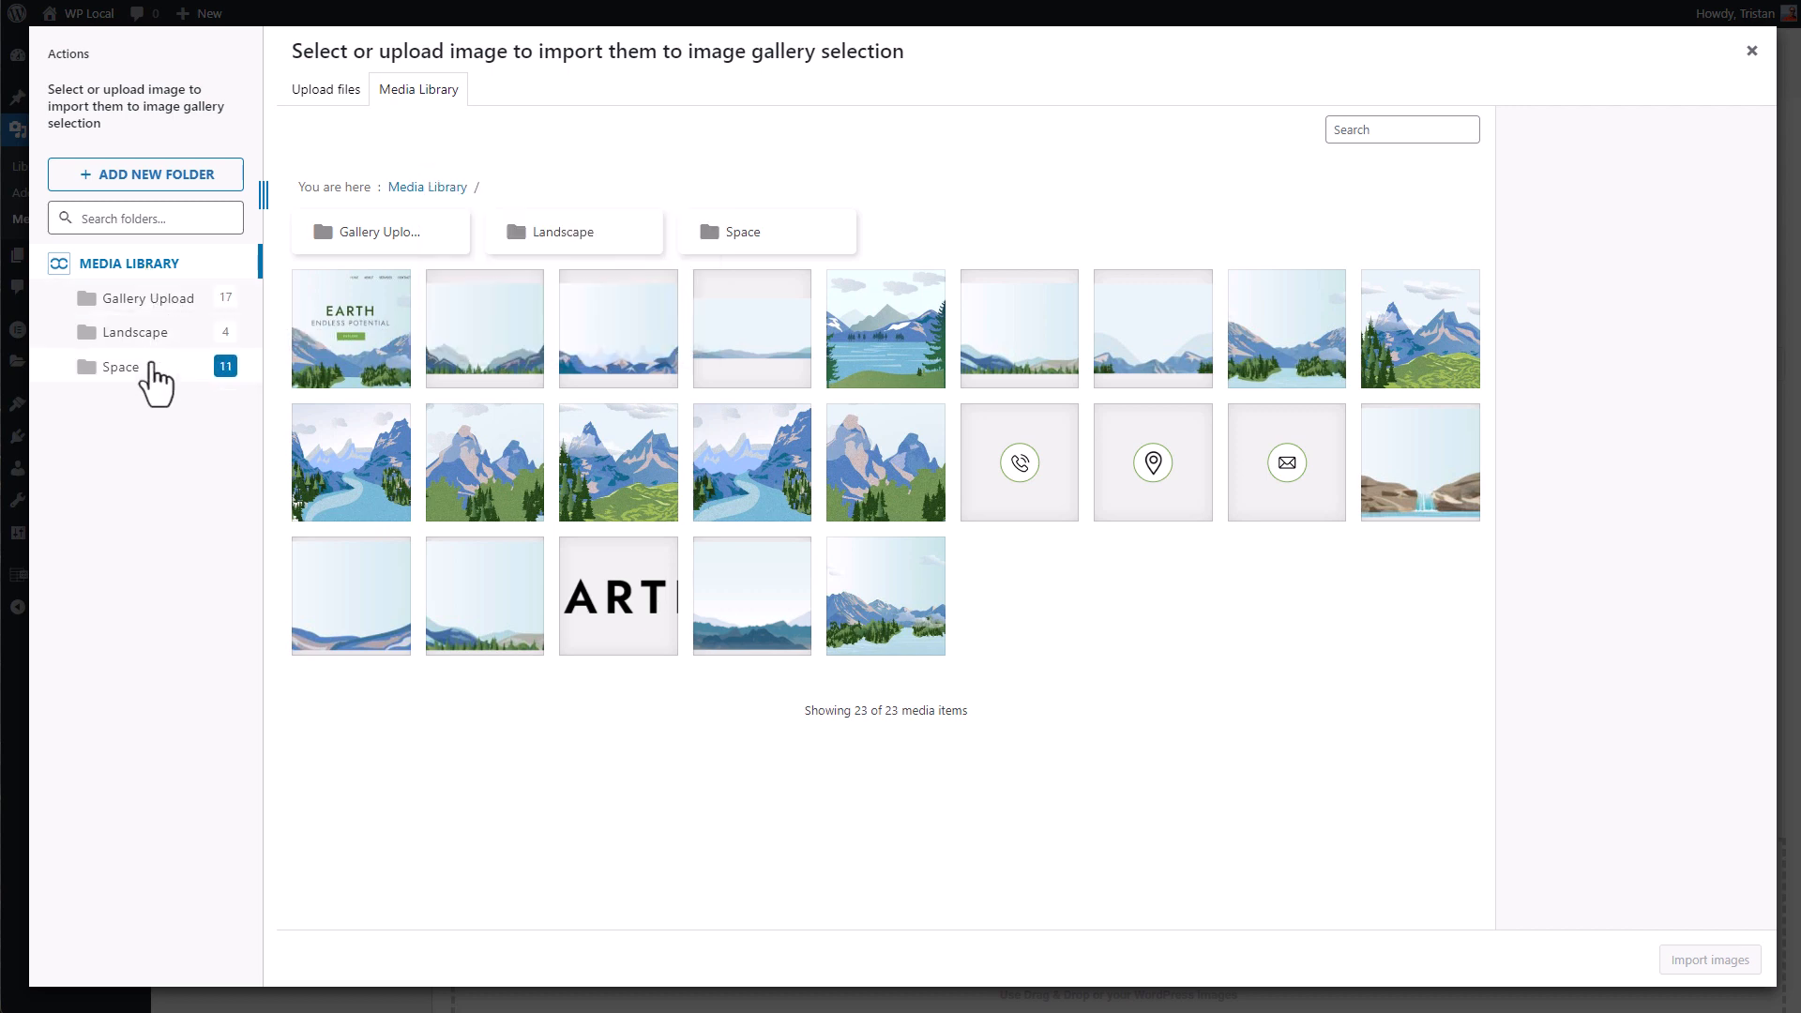
Select all eleven images in the Space folder and import them into My gallery.
left_click(119, 367)
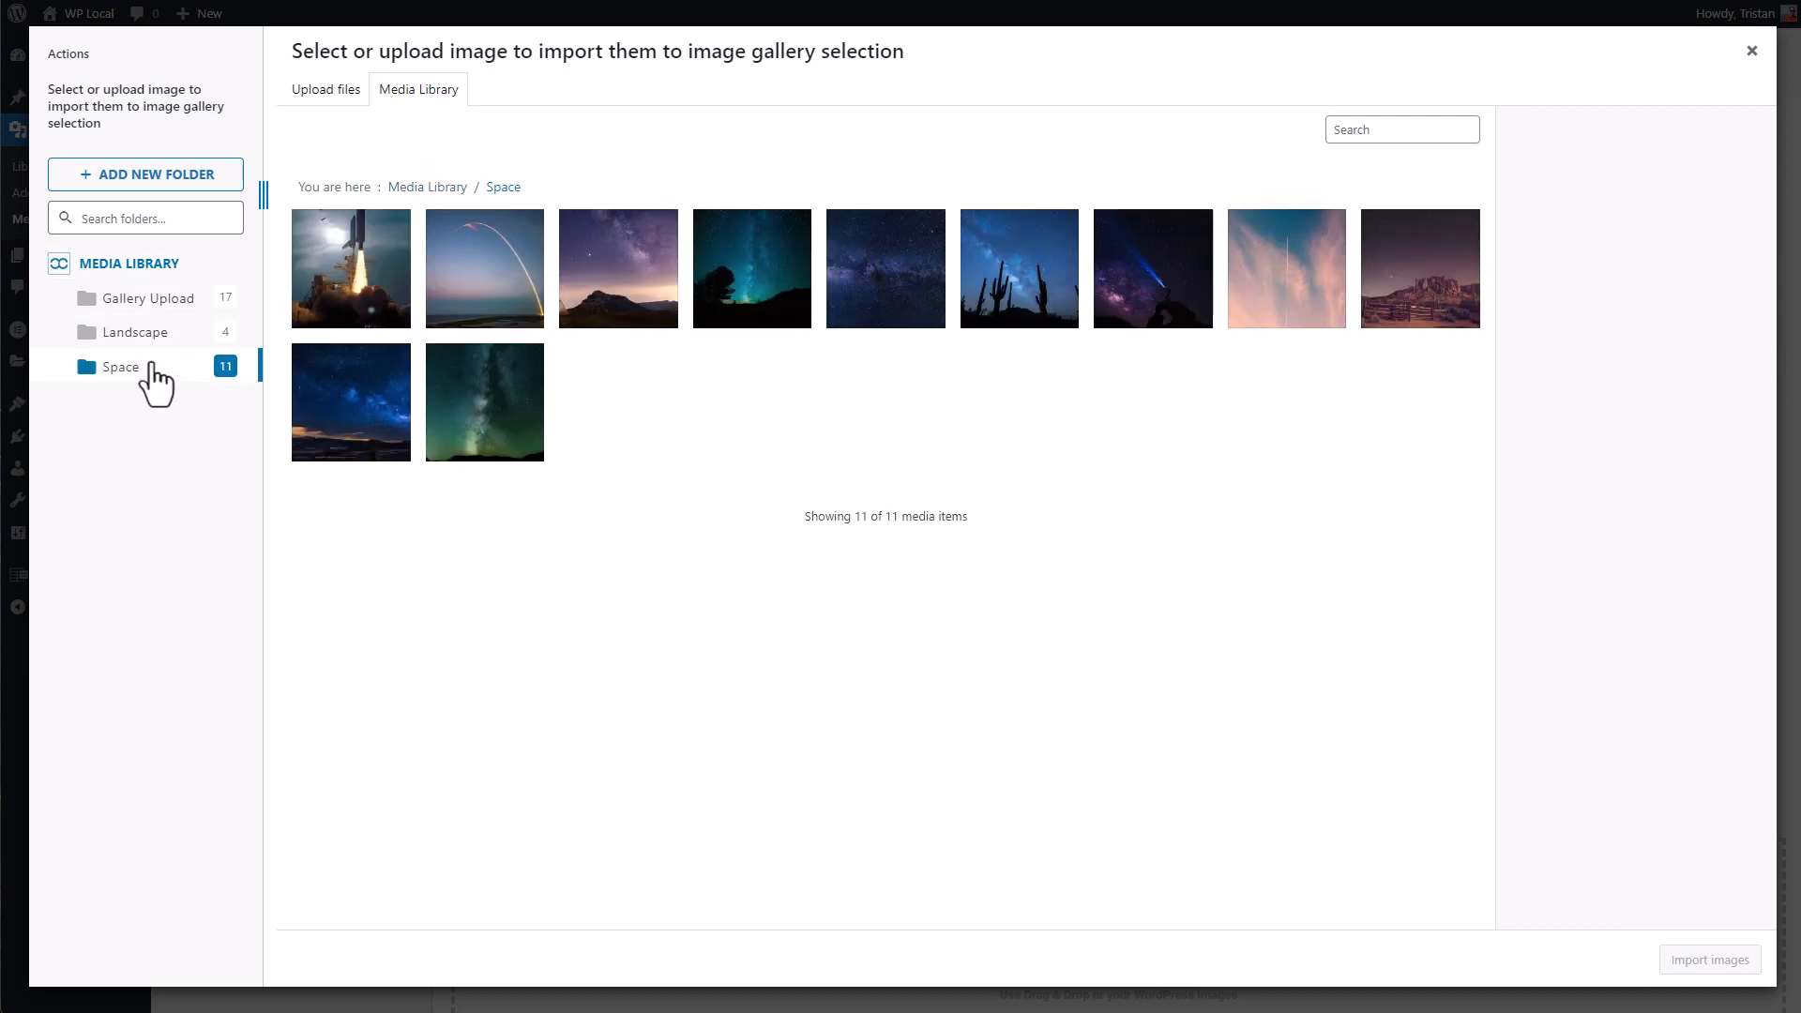
left_click(350, 267)
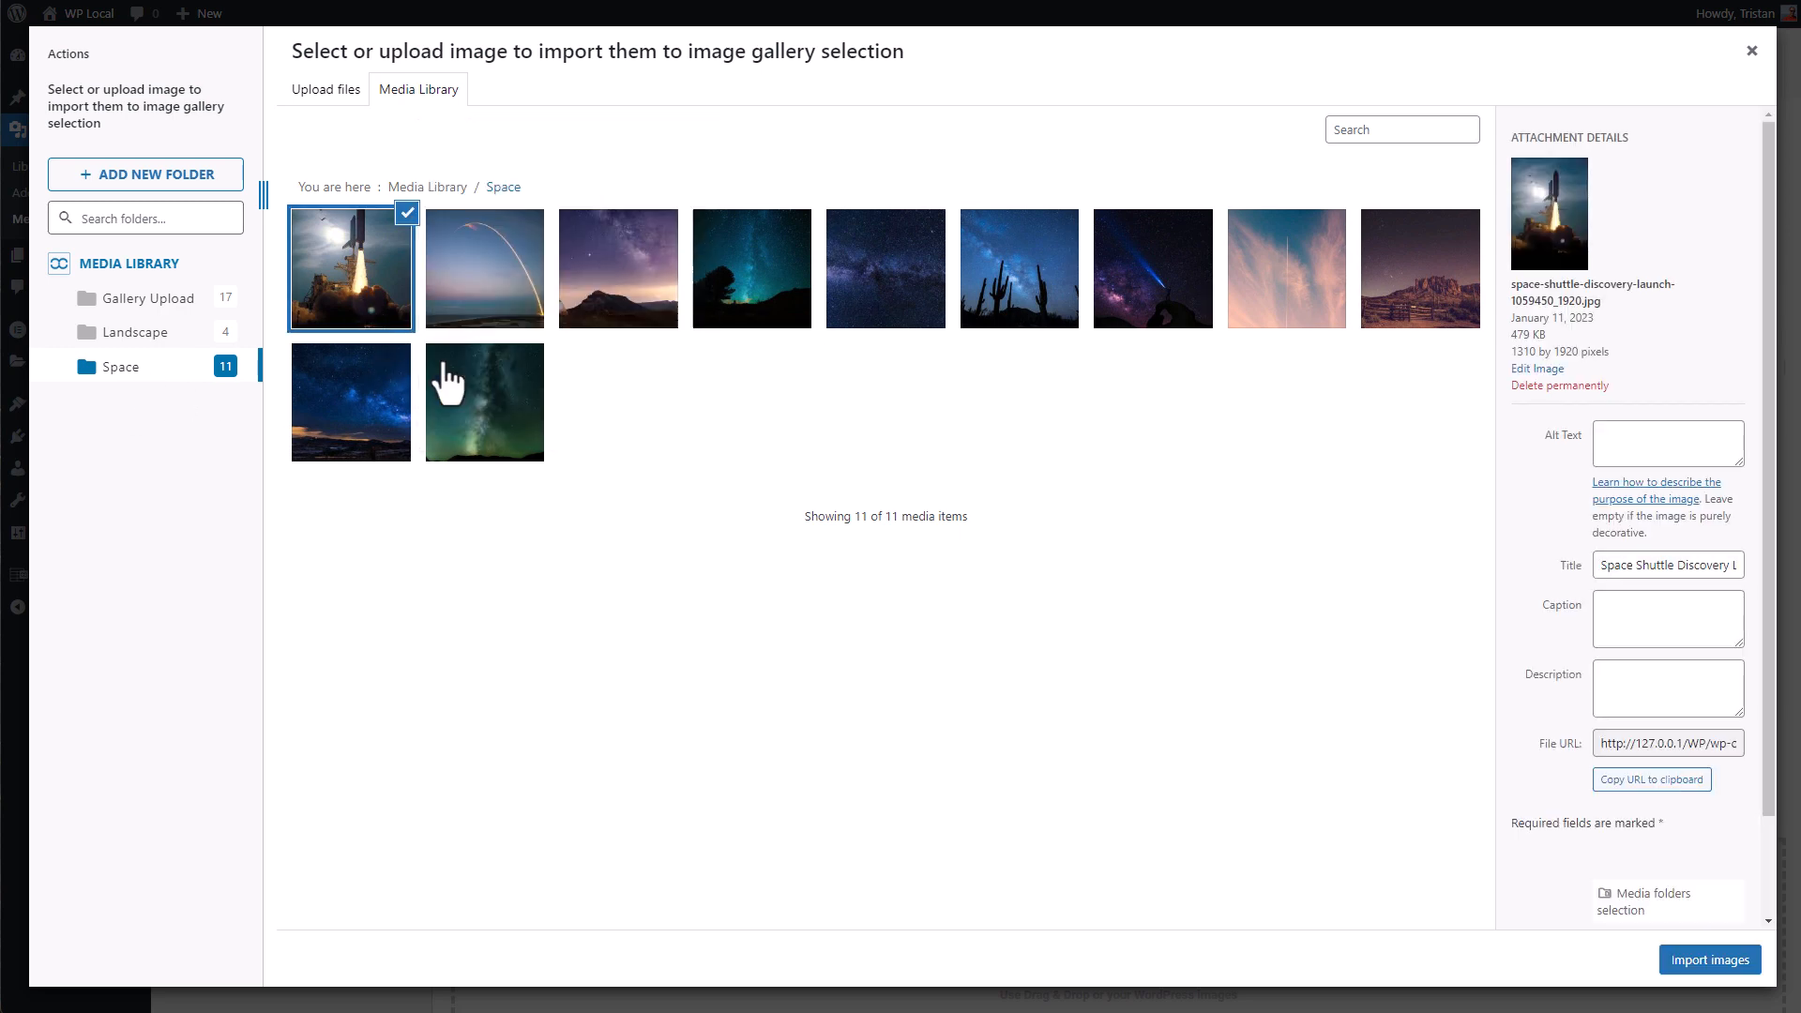
left_click(484, 400)
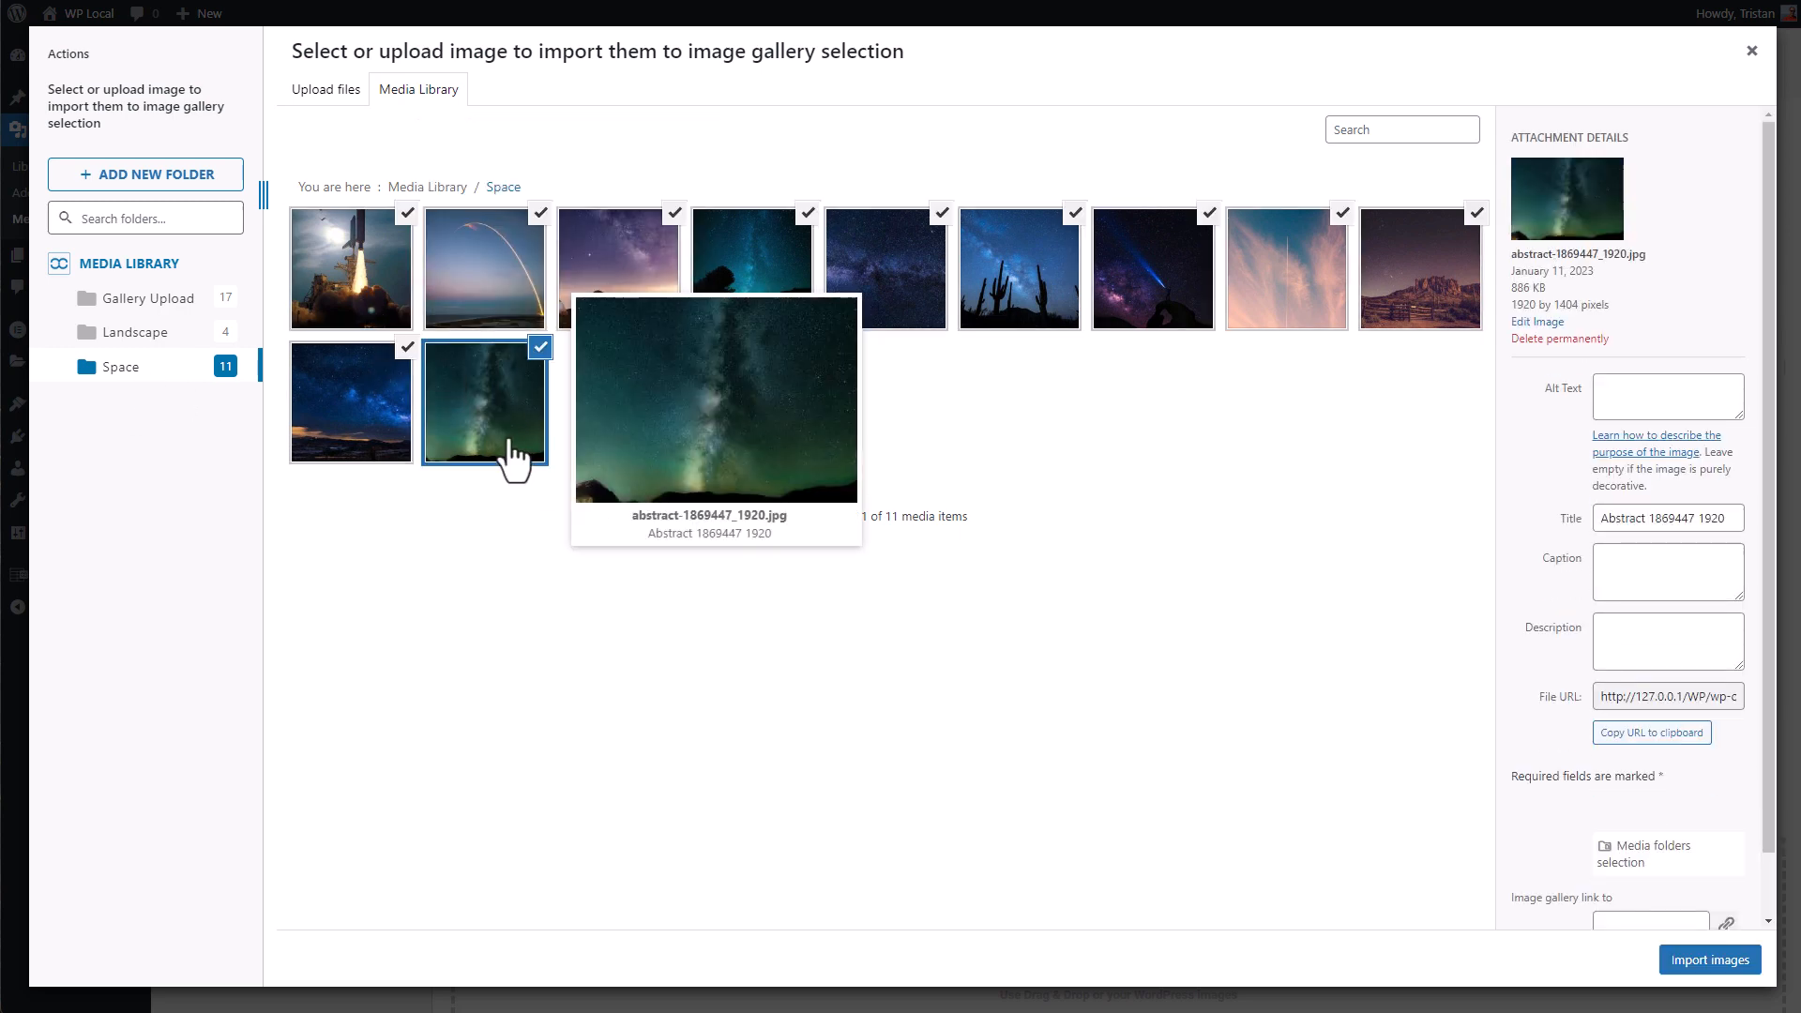
mouse_move(740, 565)
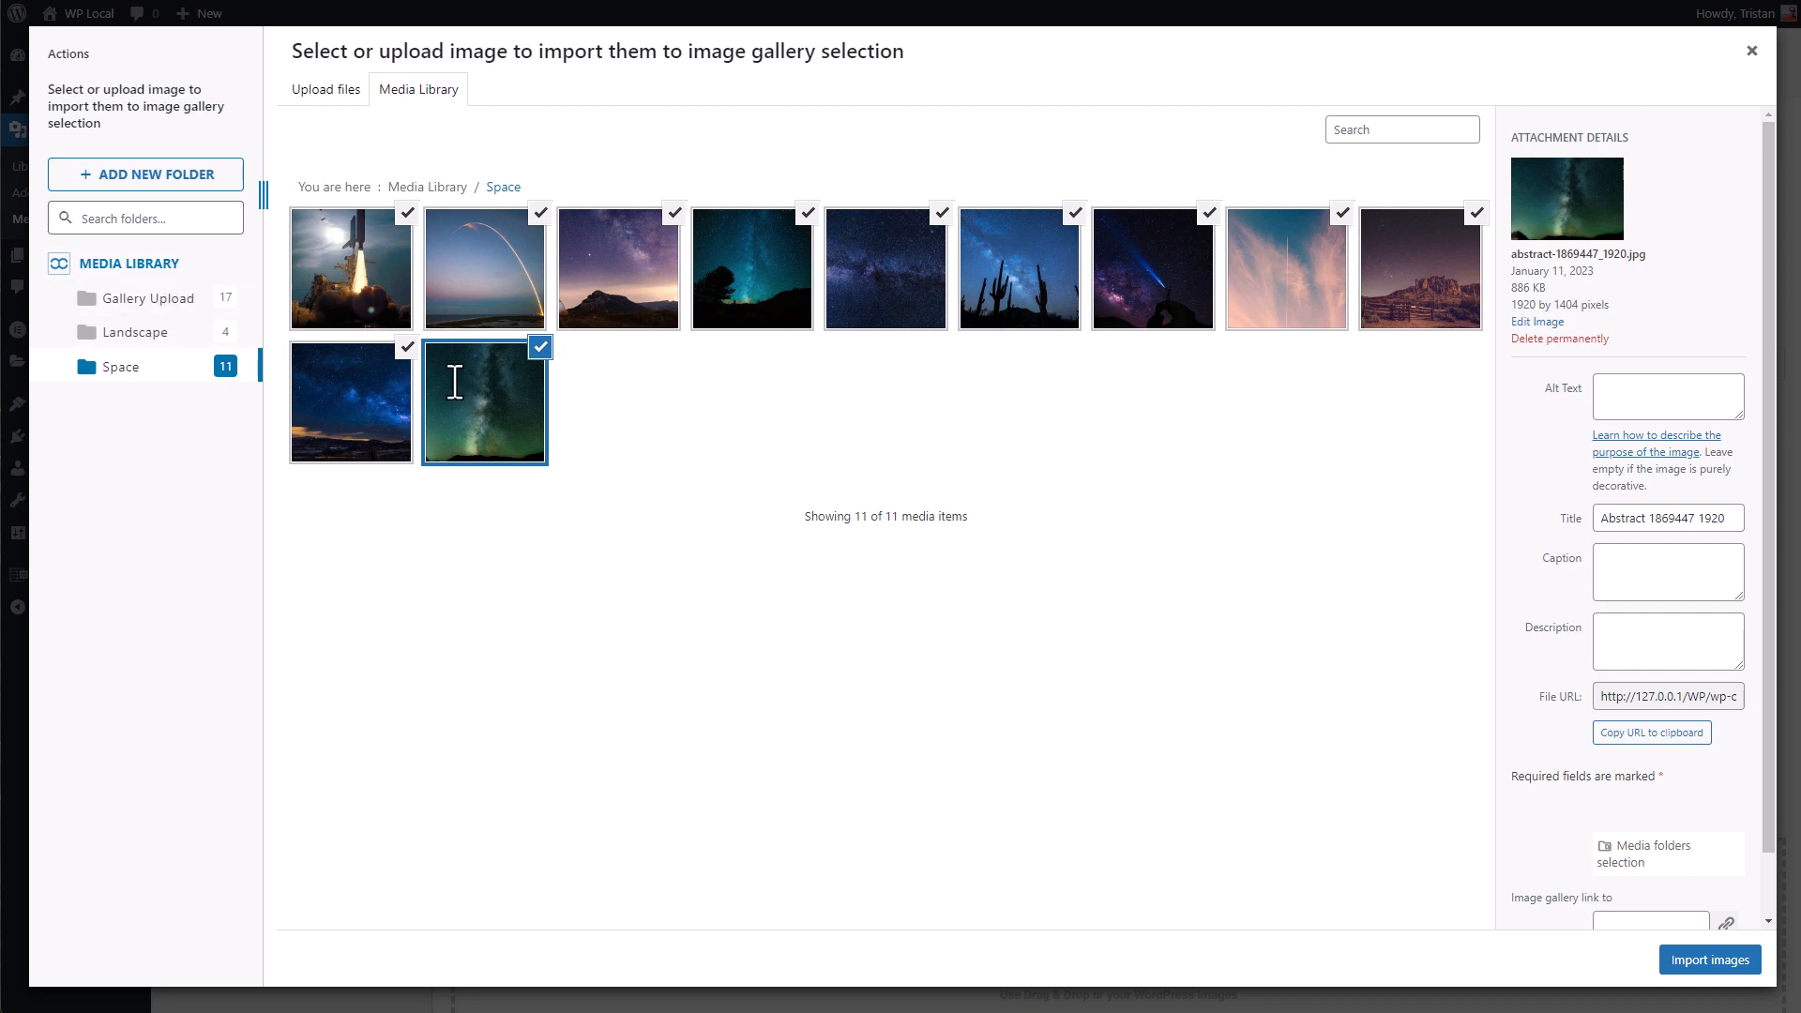
mouse_move(1360, 625)
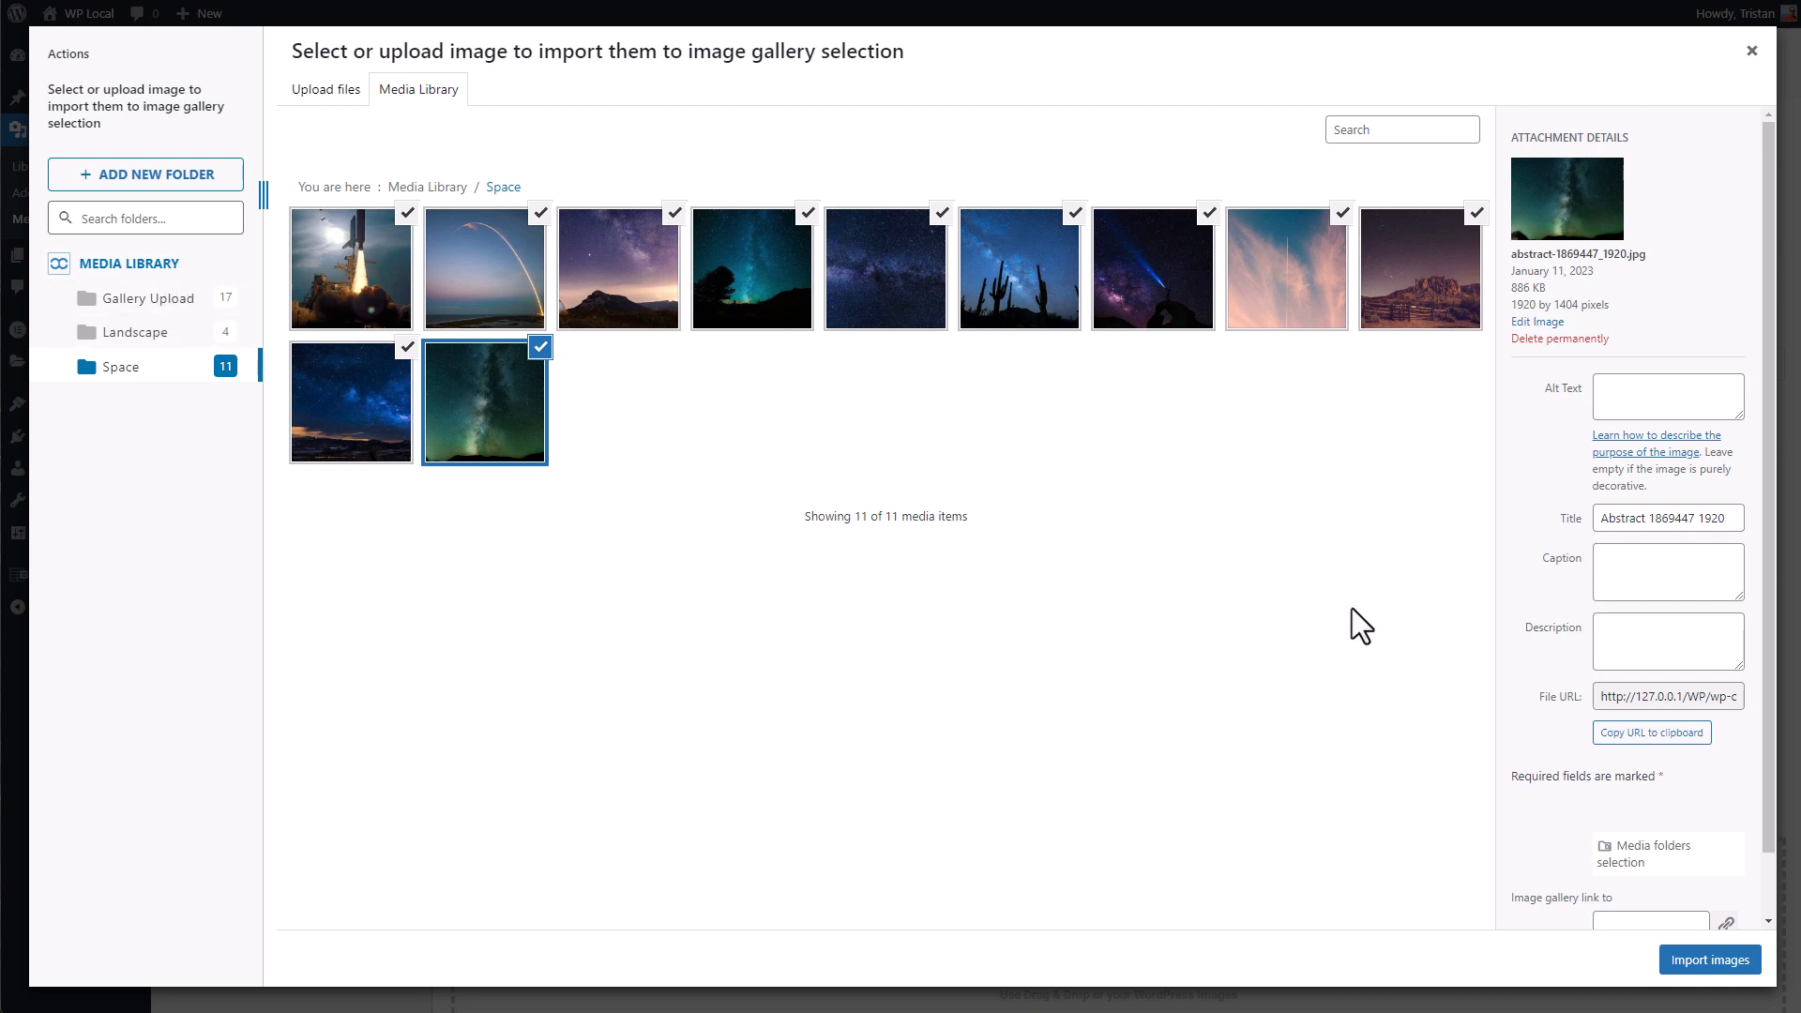
left_click(1709, 959)
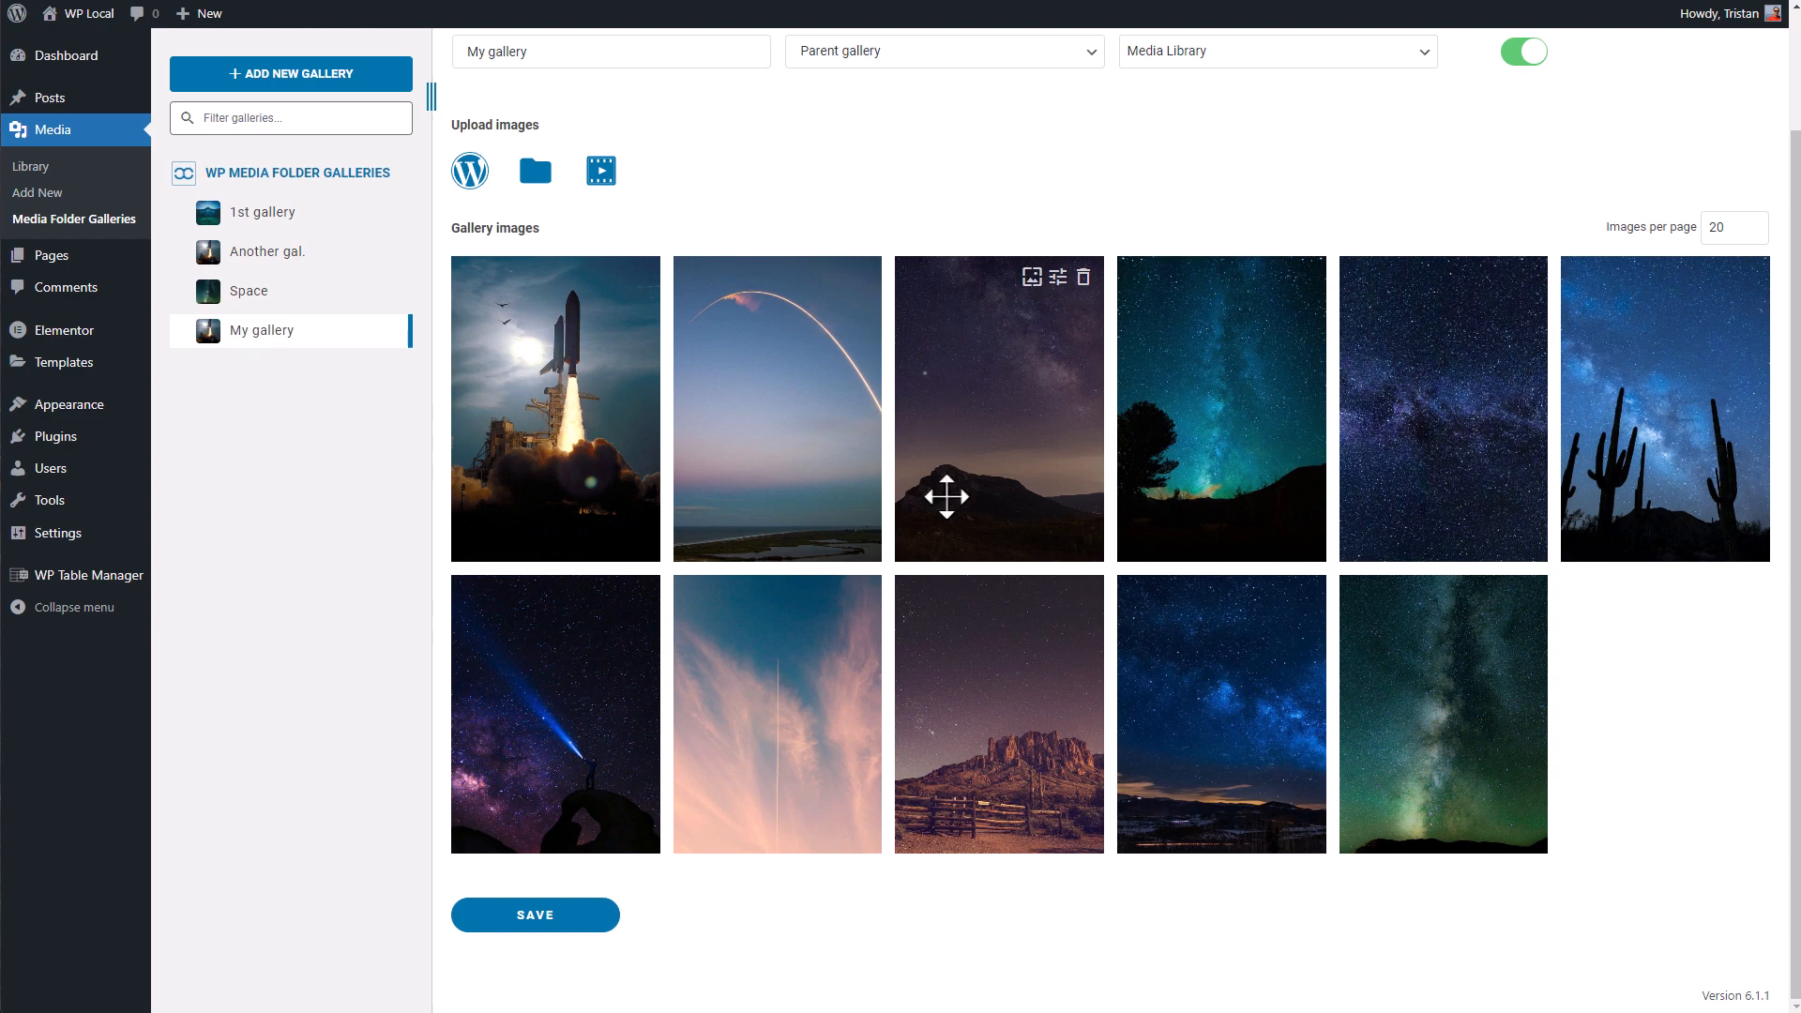
Upload four landscape photos from the computer into My gallery, then switch to the 1st gallery.
left_click(533, 170)
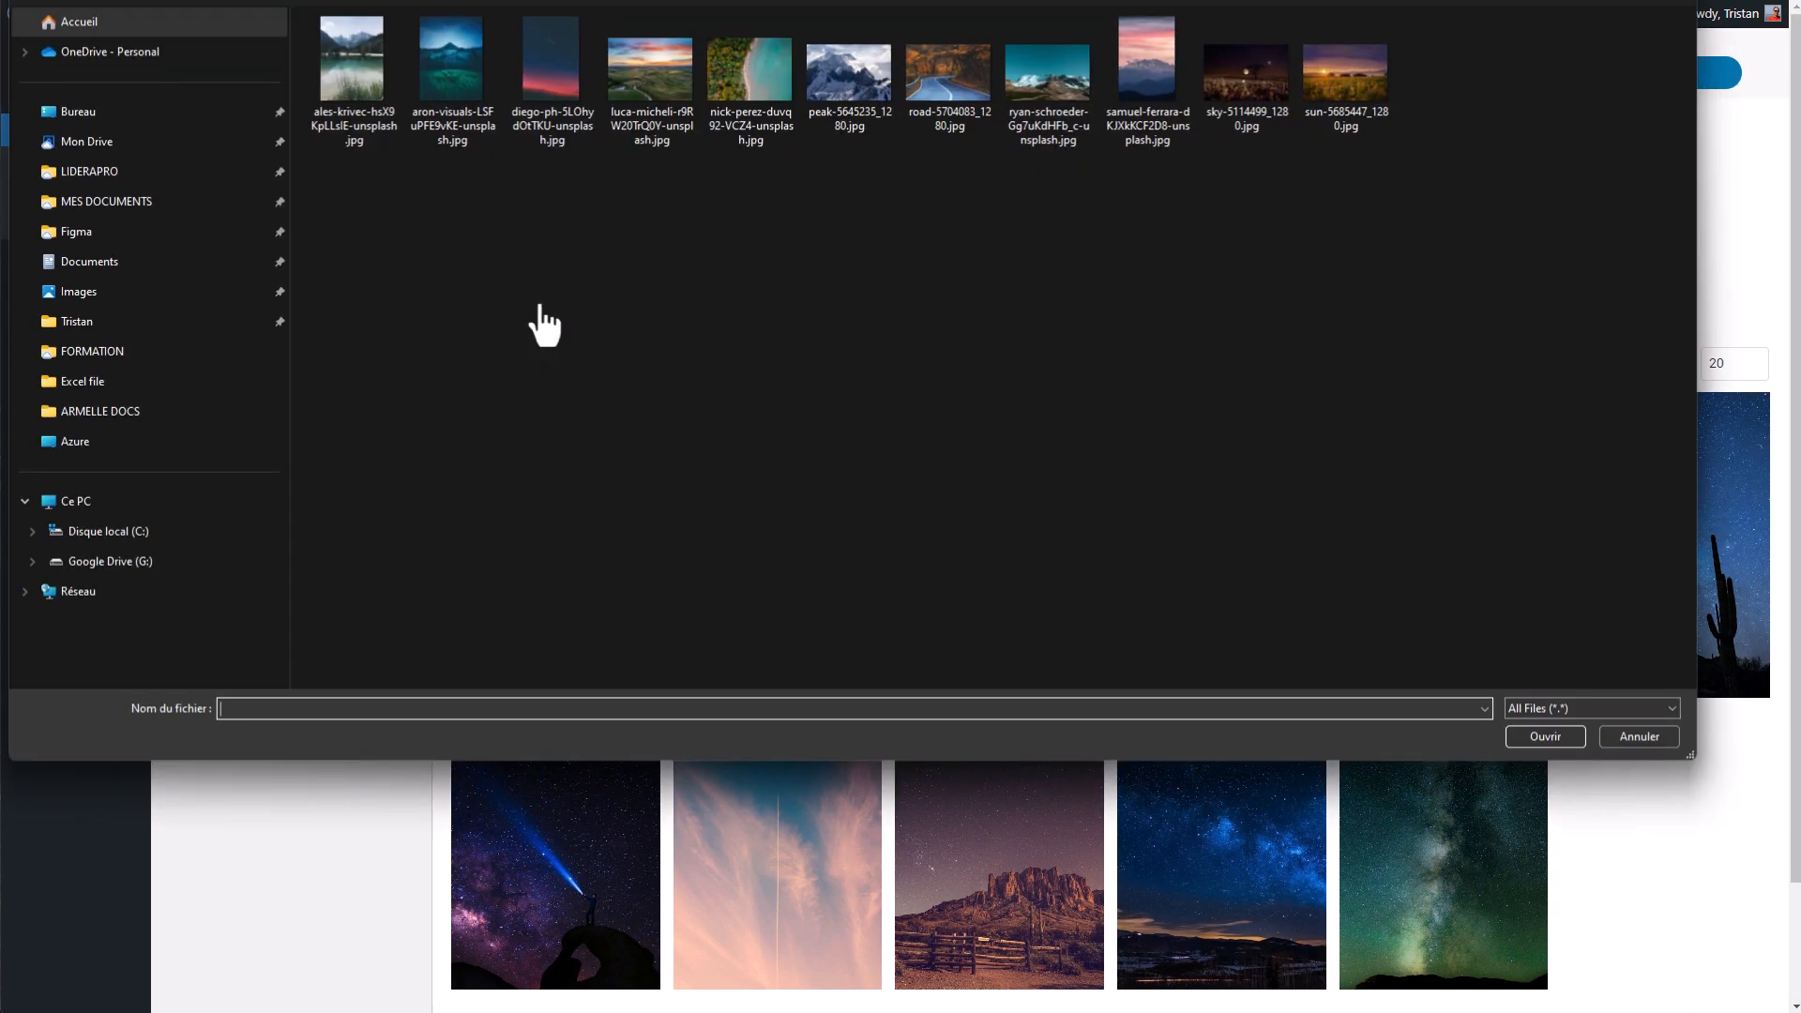
left_click(651, 63)
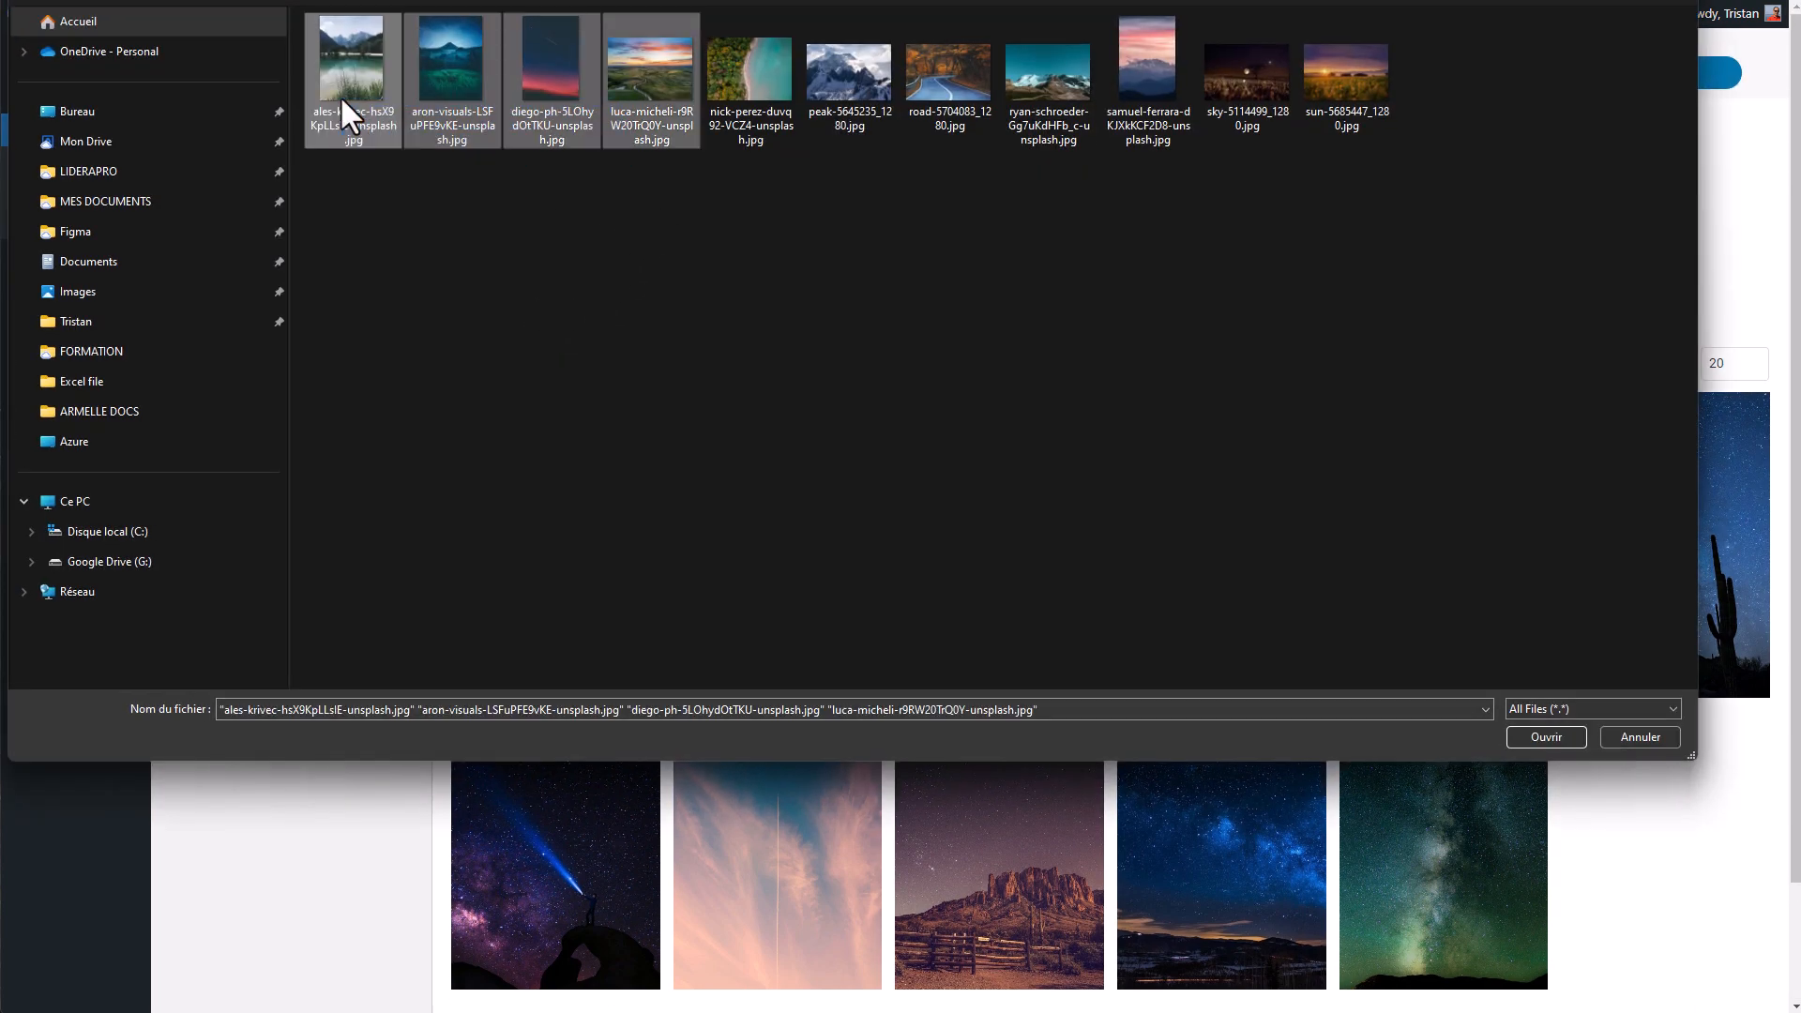
left_click(1545, 736)
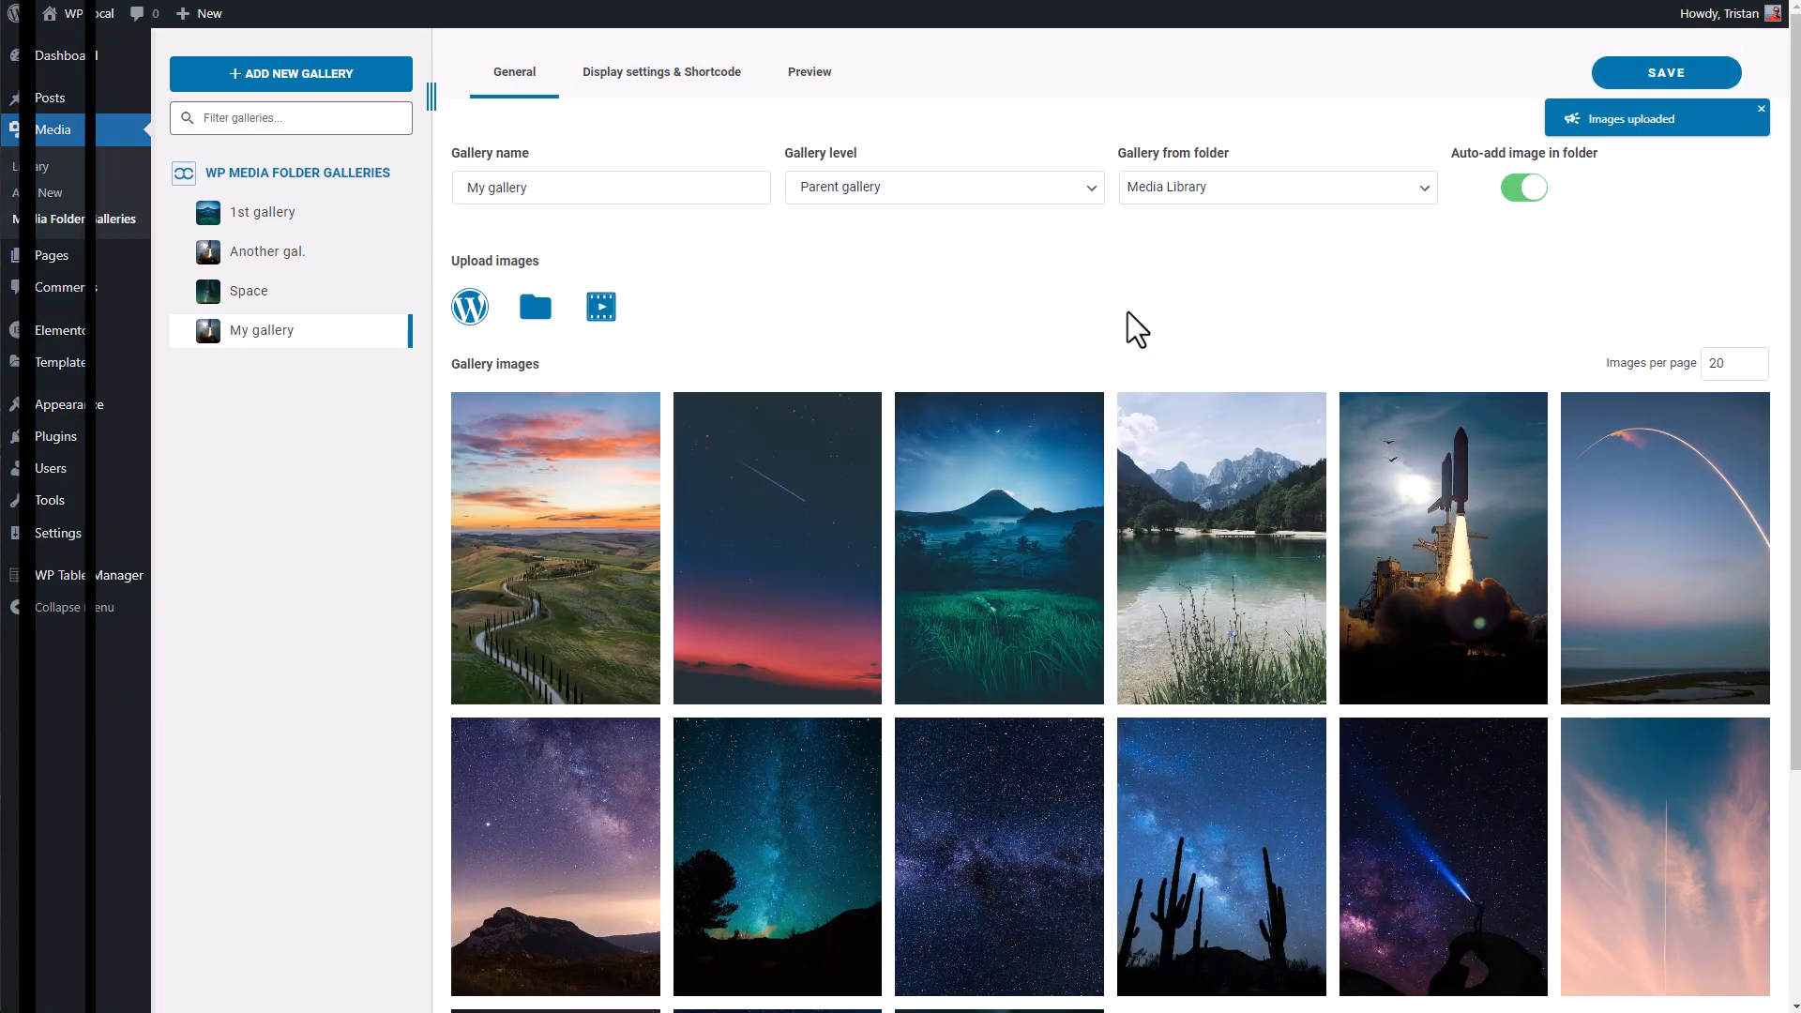
left_click(260, 211)
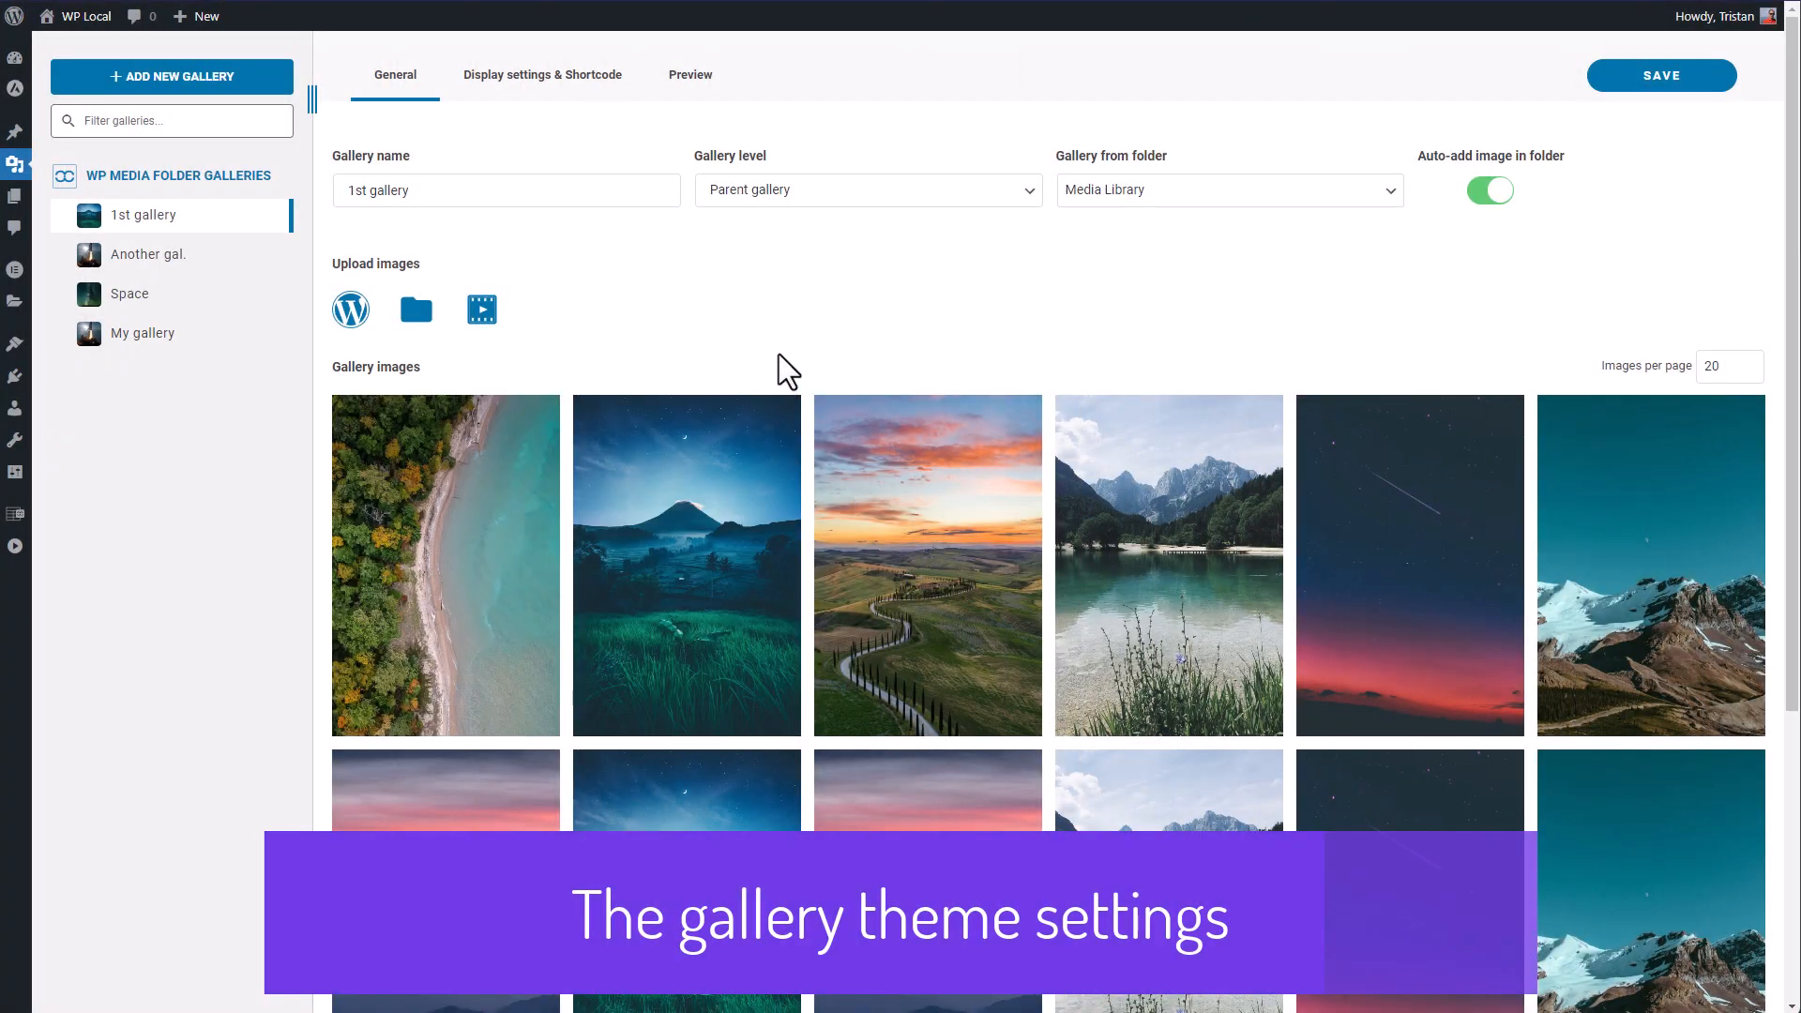
Set the 1st gallery to the Masonry theme with a Vertical layout and preview it.
left_click(542, 75)
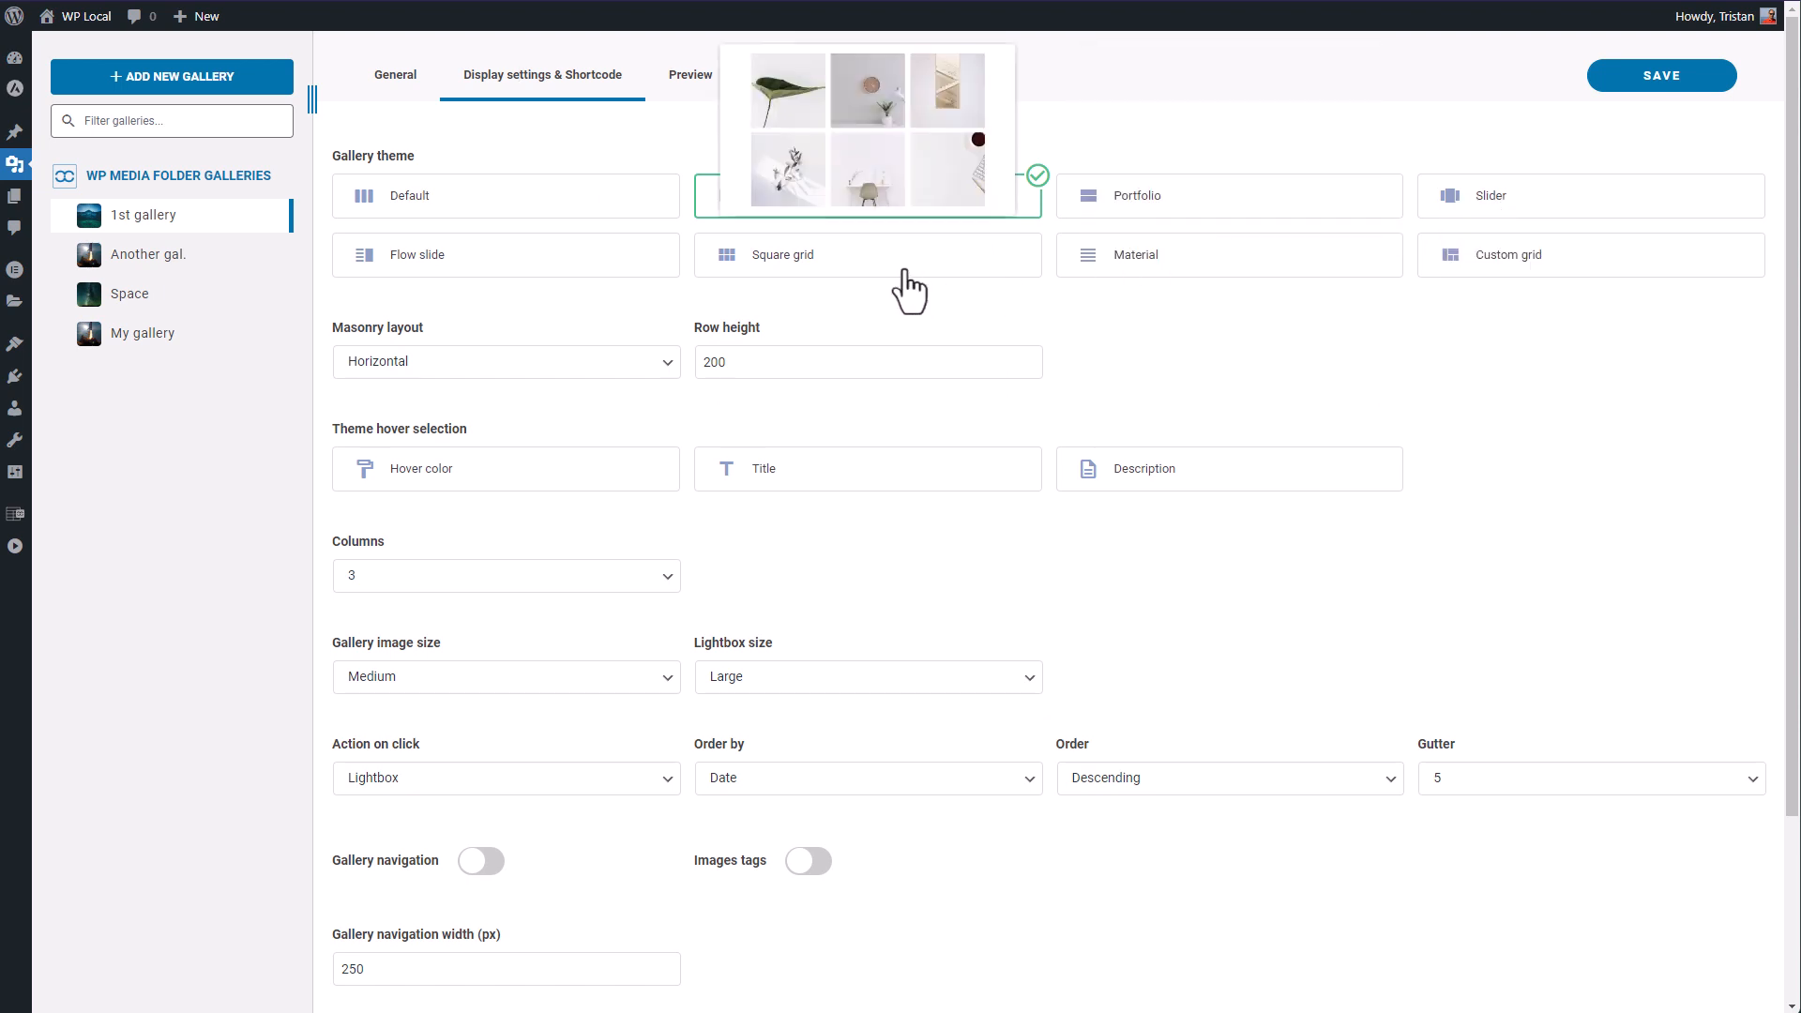
left_click(867, 196)
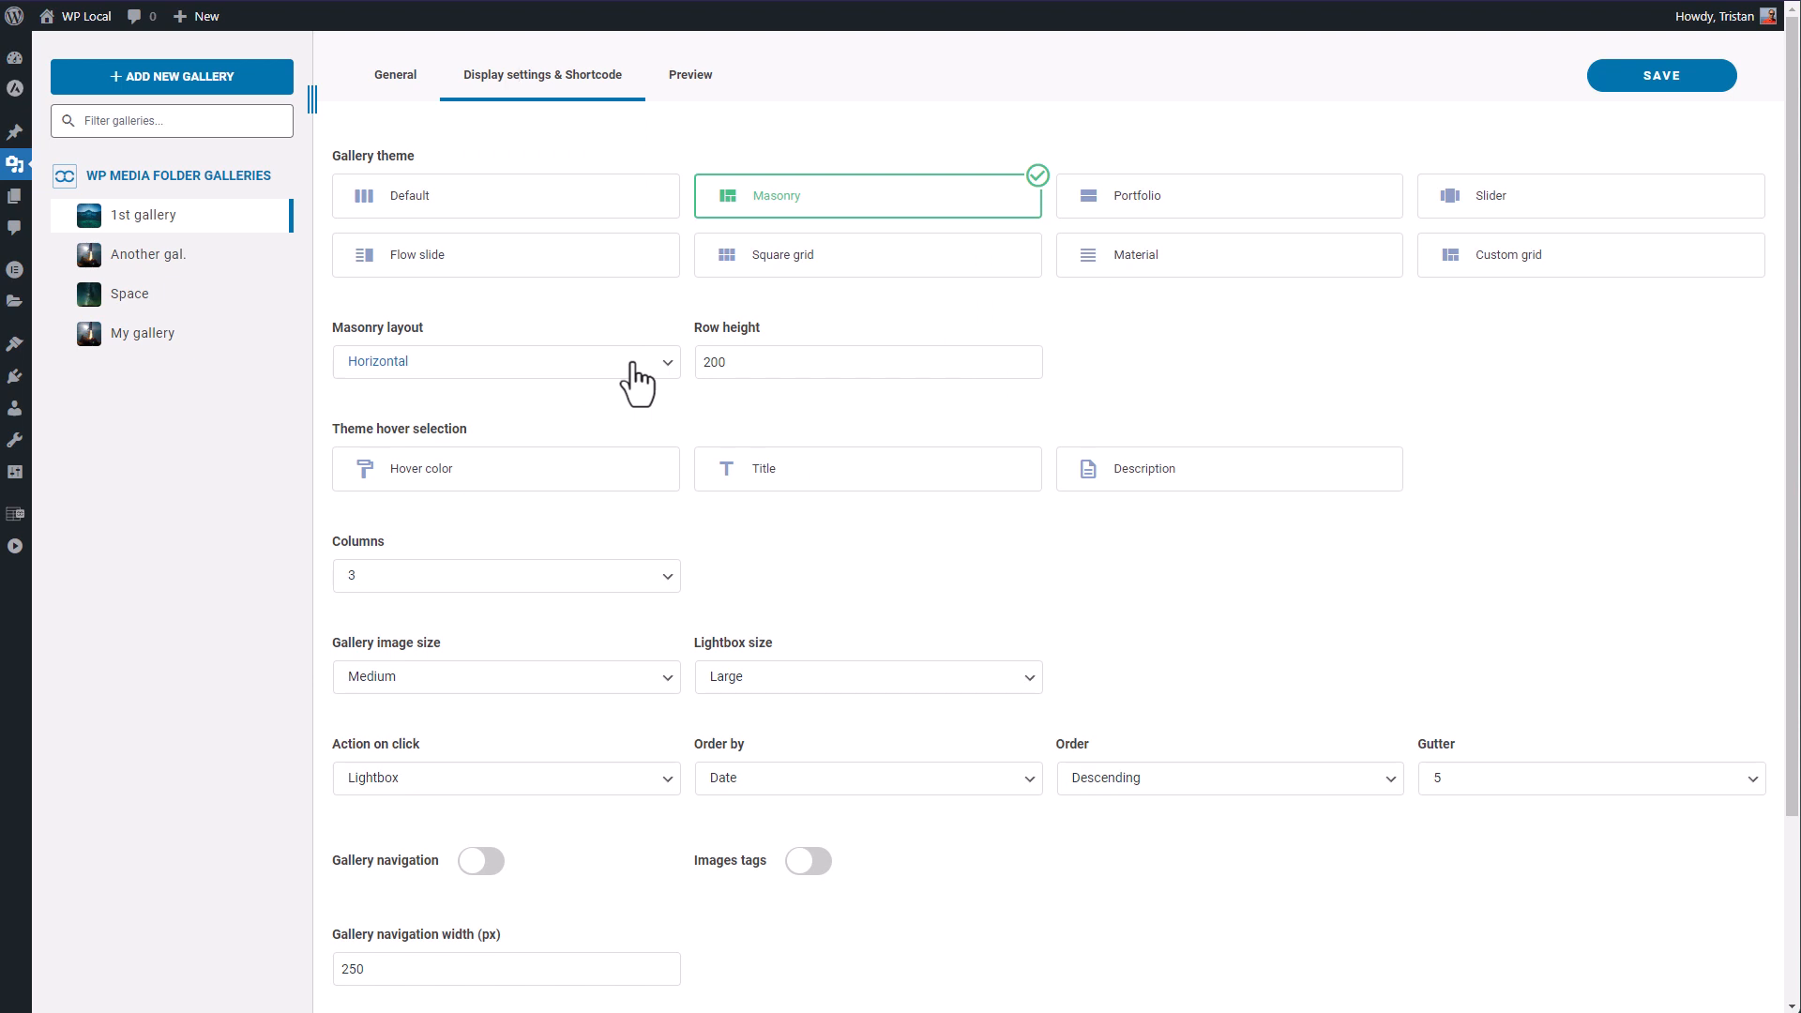
left_click(506, 361)
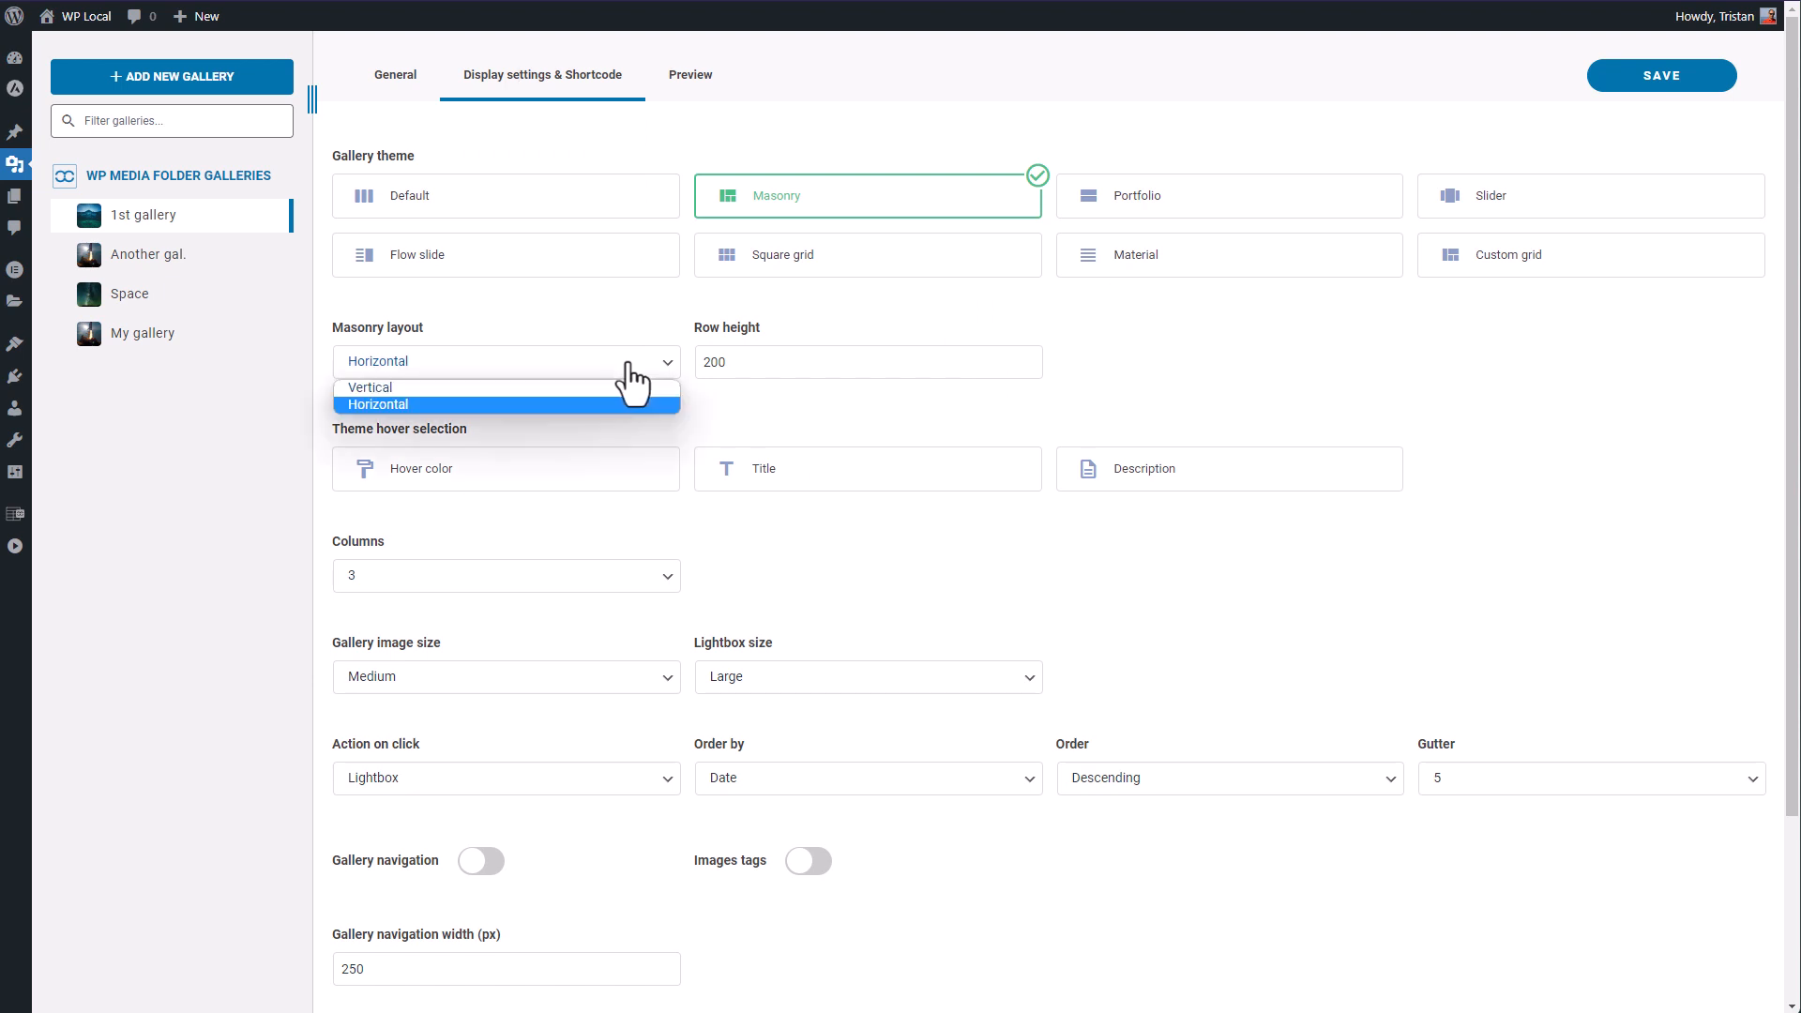
left_click(369, 388)
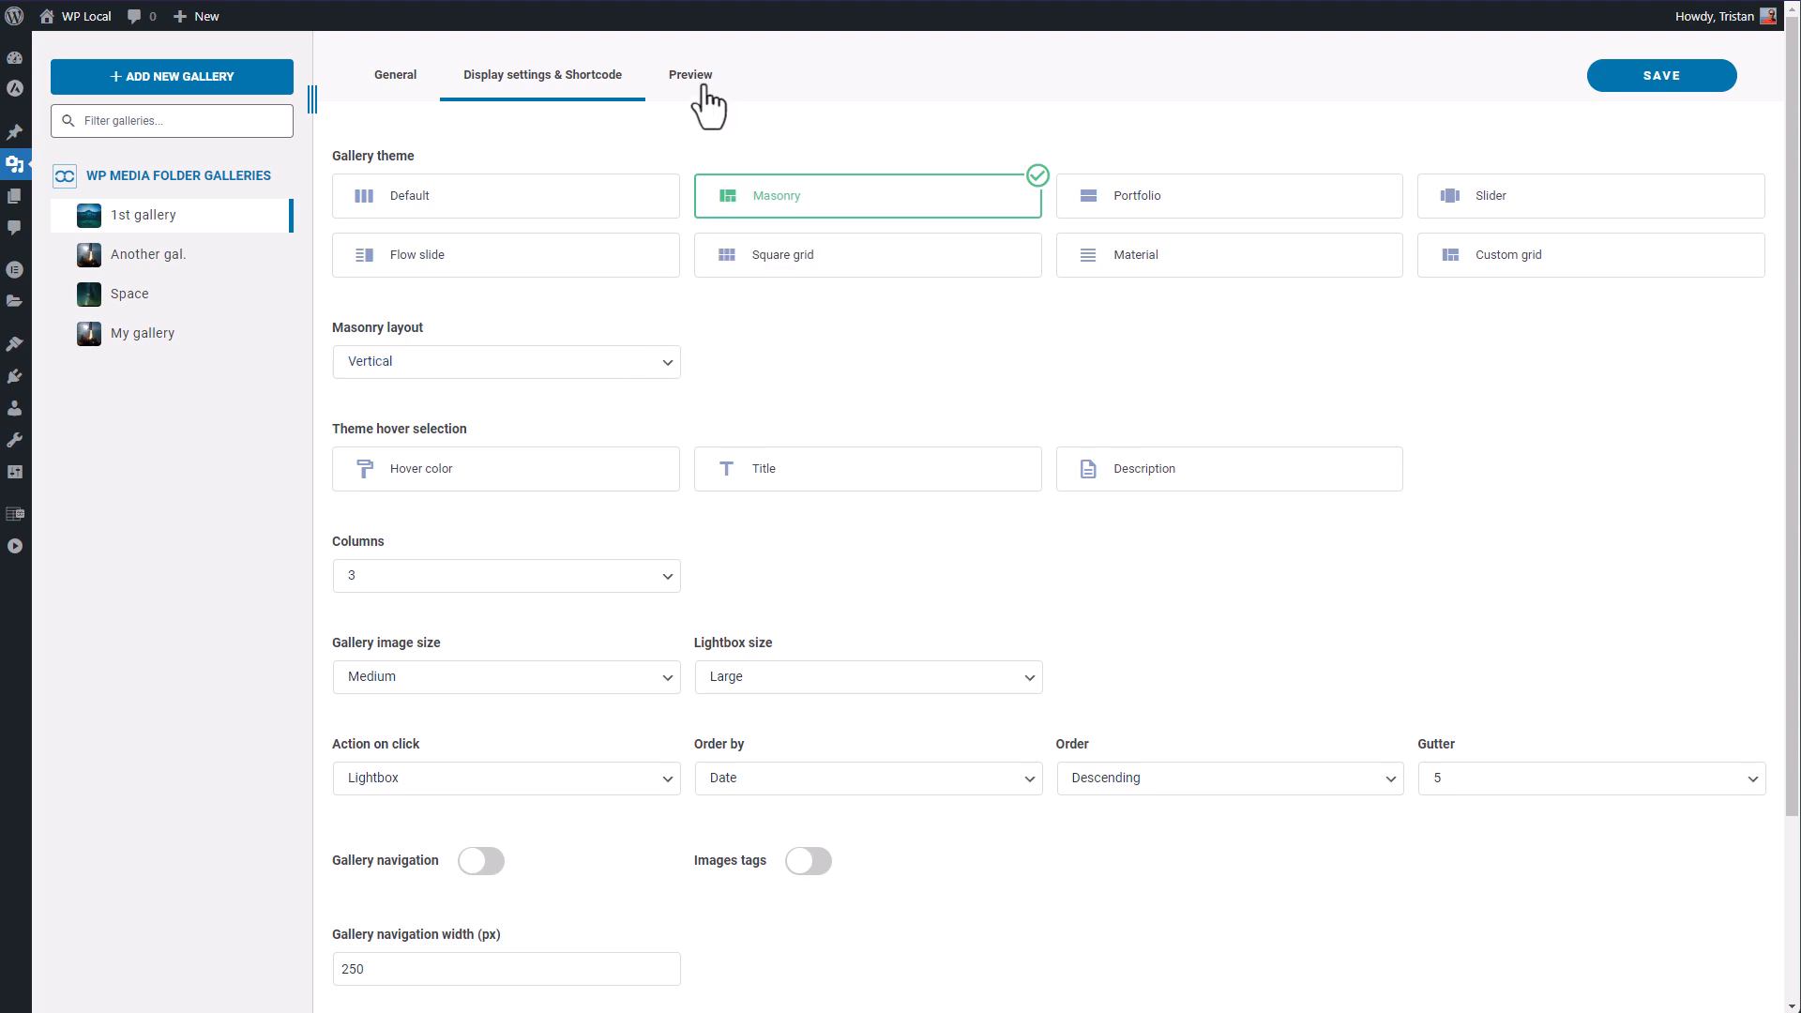
left_click(691, 75)
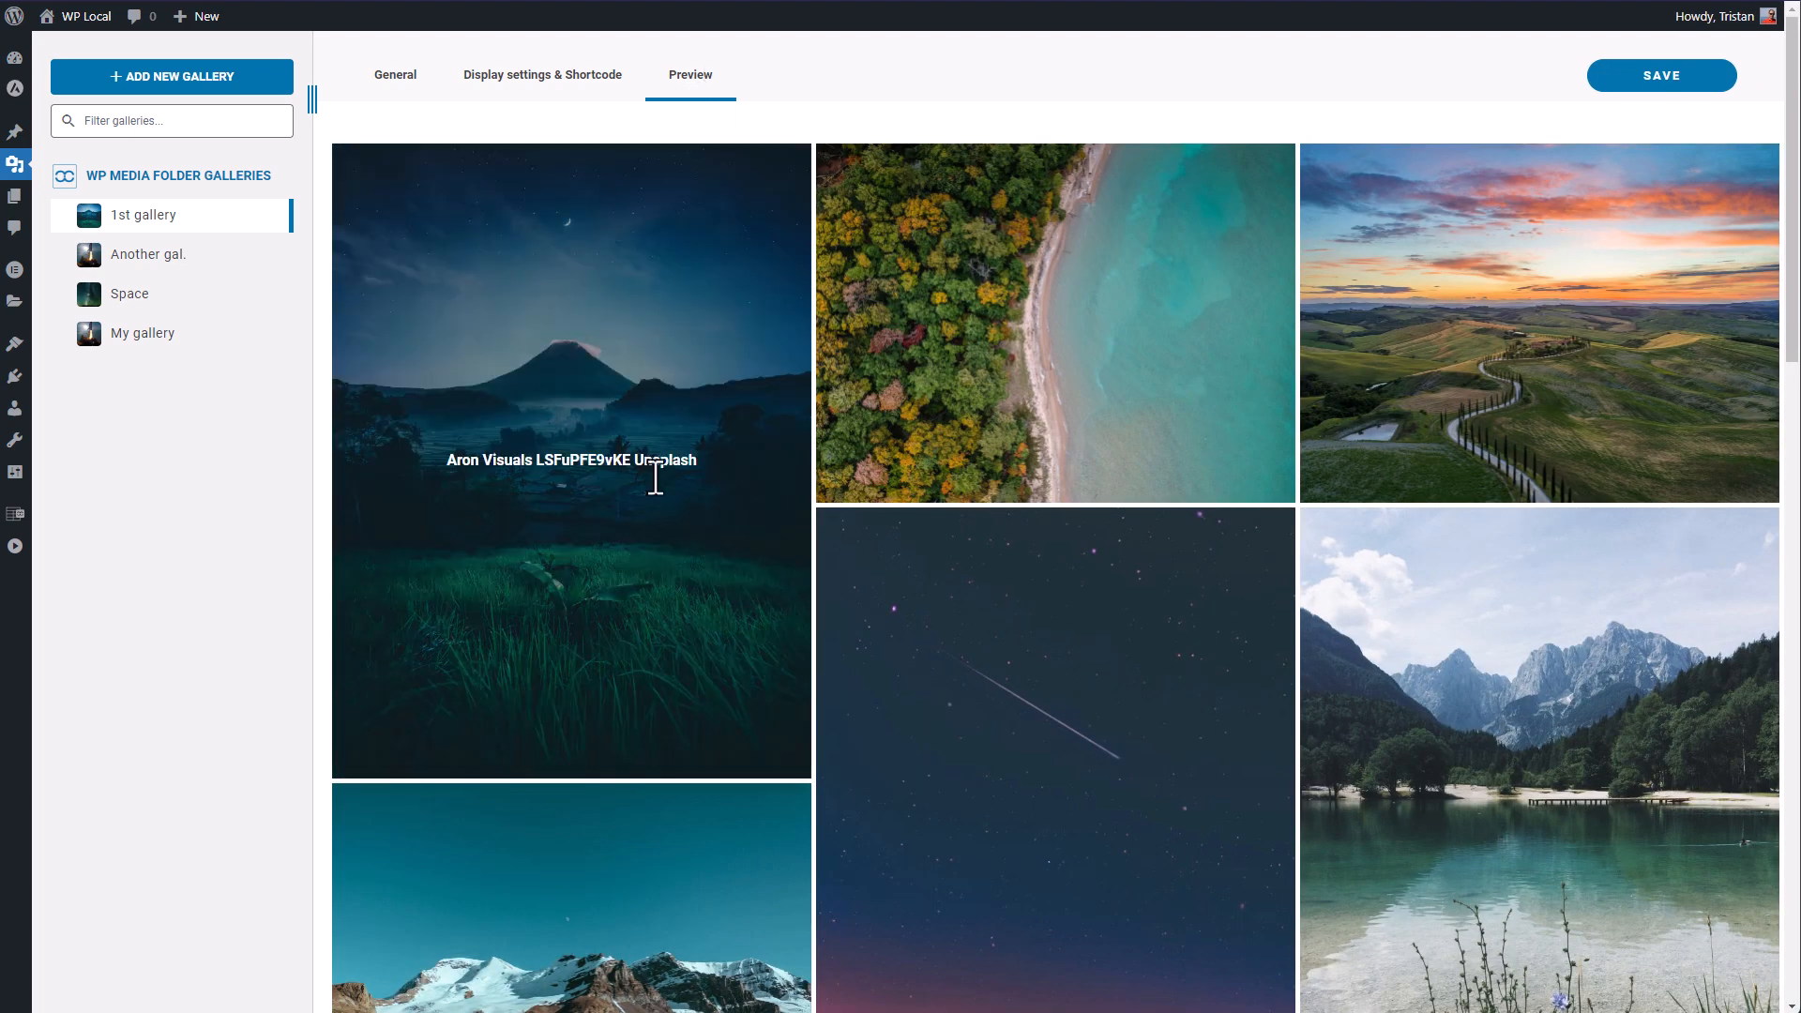
scroll("down", 3)
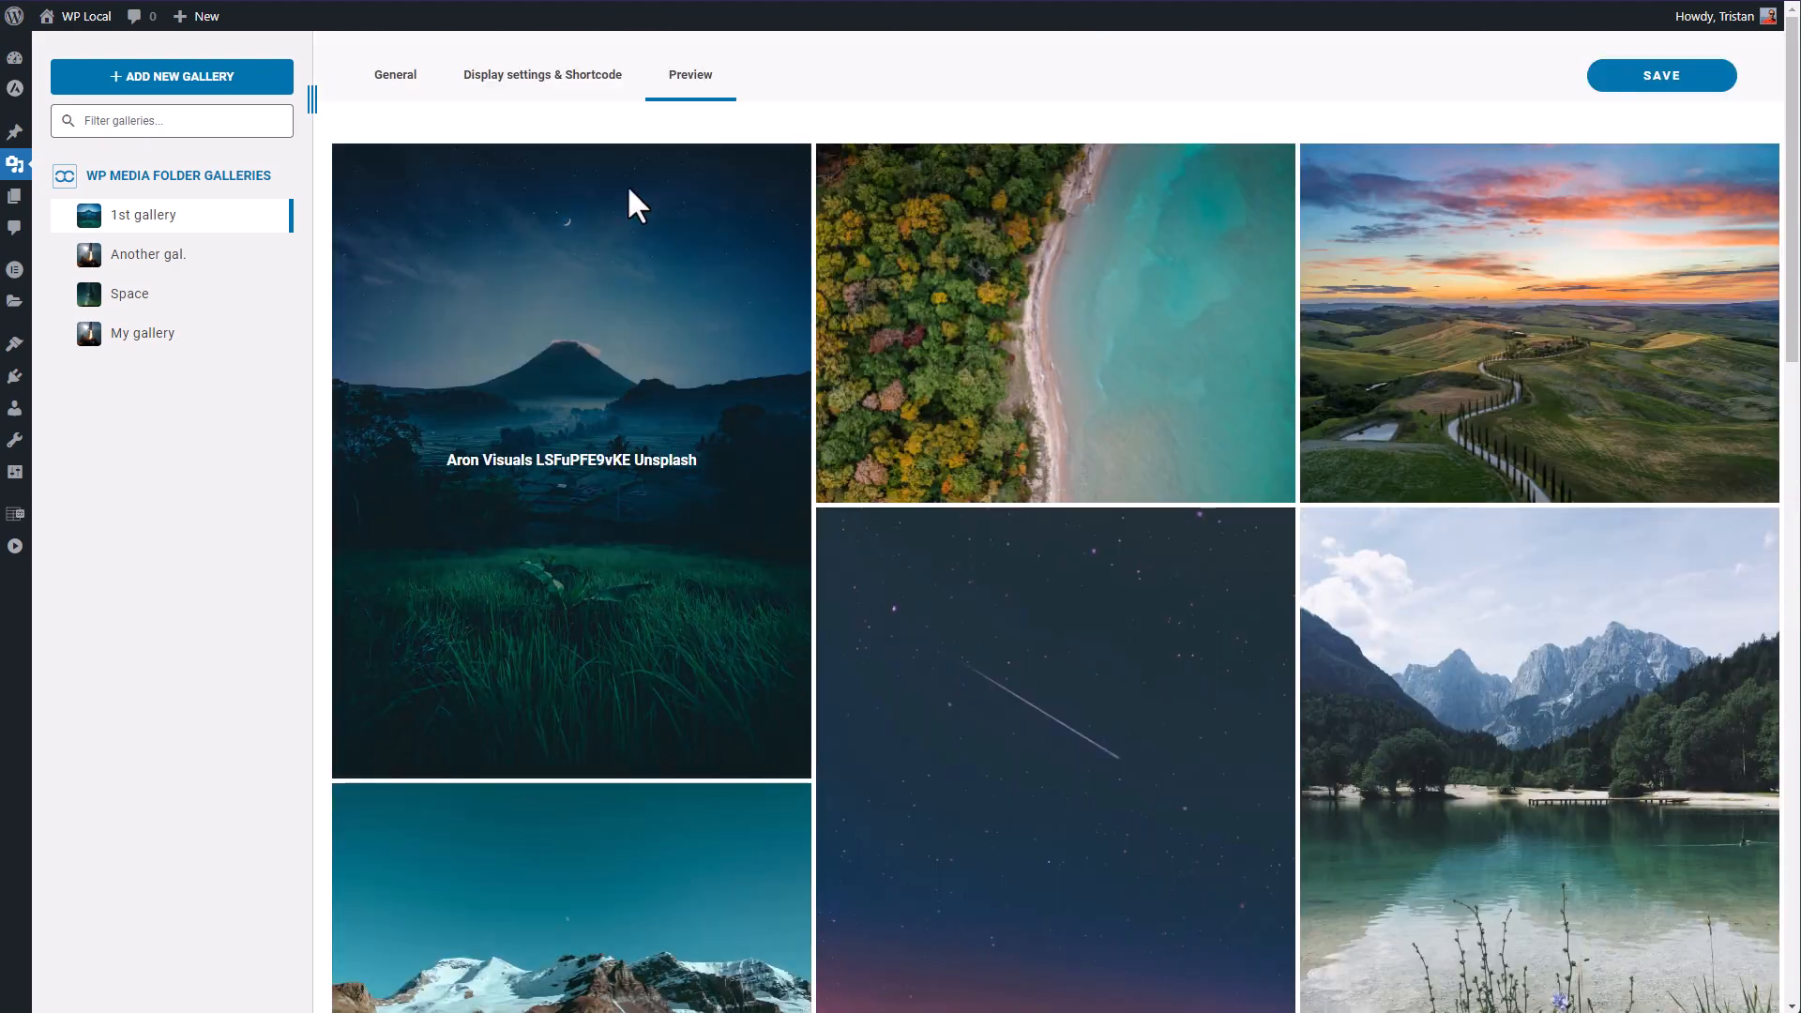
Change the masonry layout to Horizontal with a 300 px row height and preview it.
left_click(542, 75)
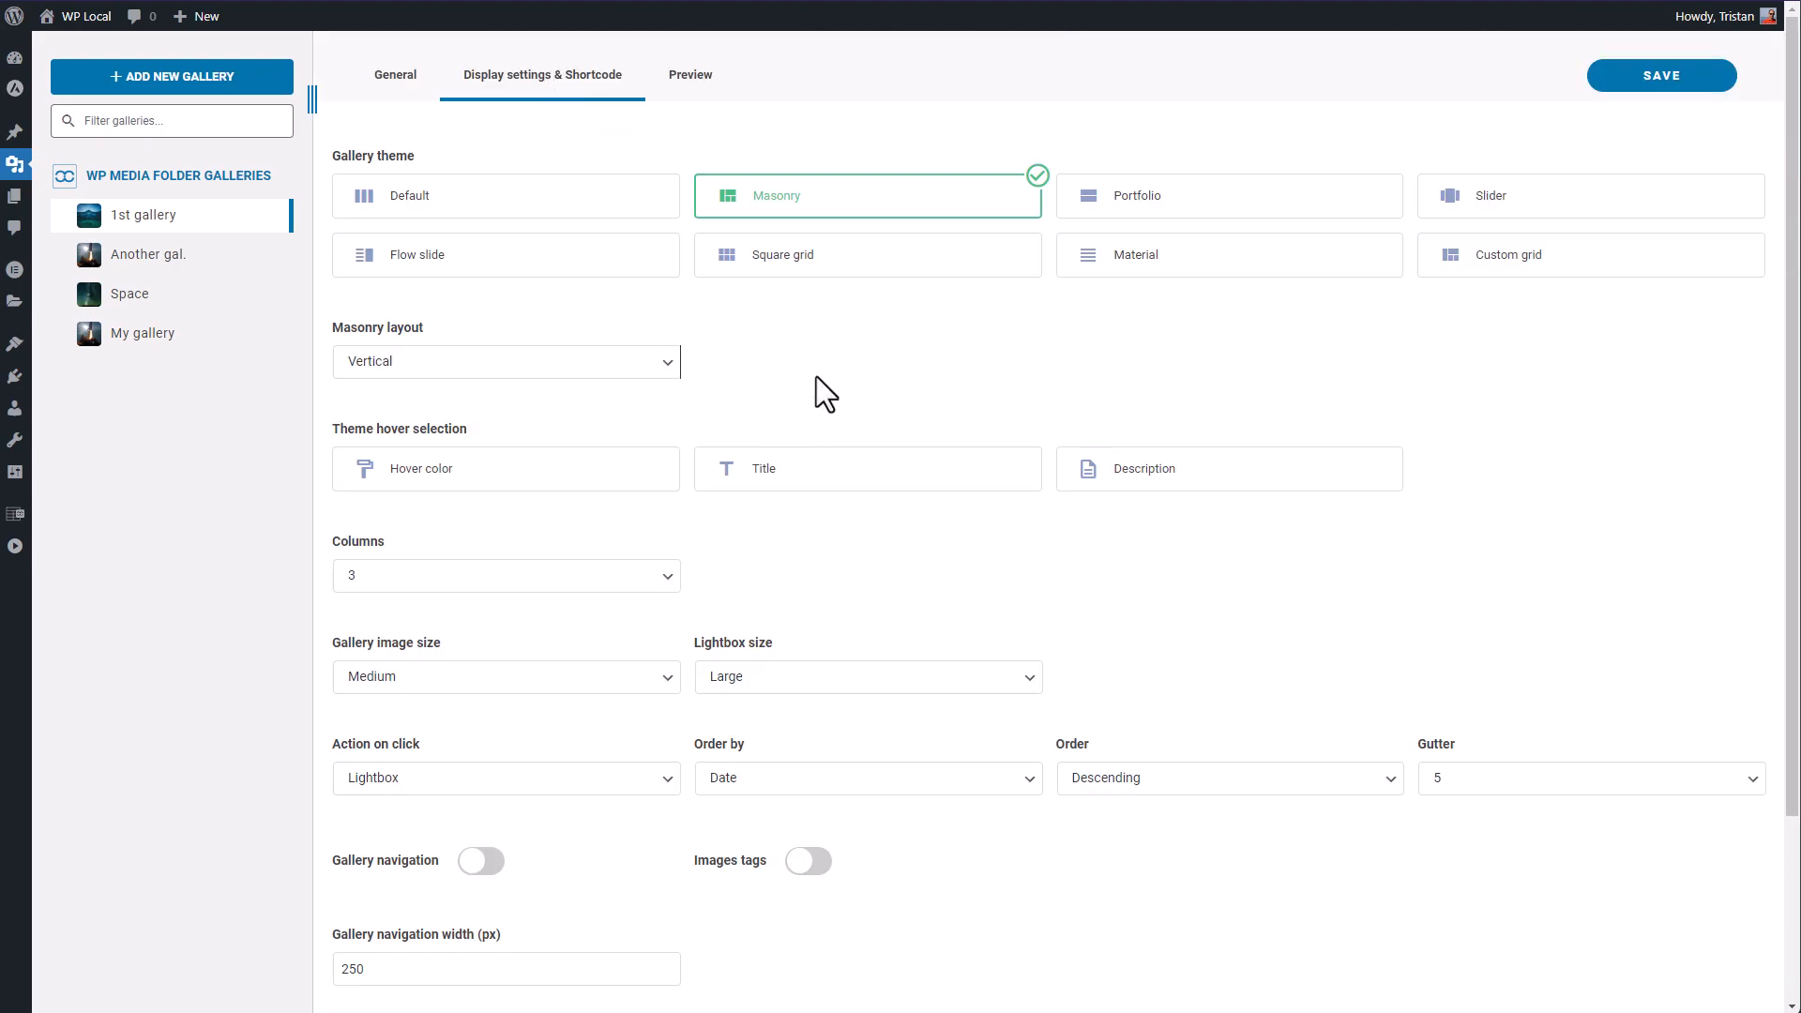
left_click(506, 360)
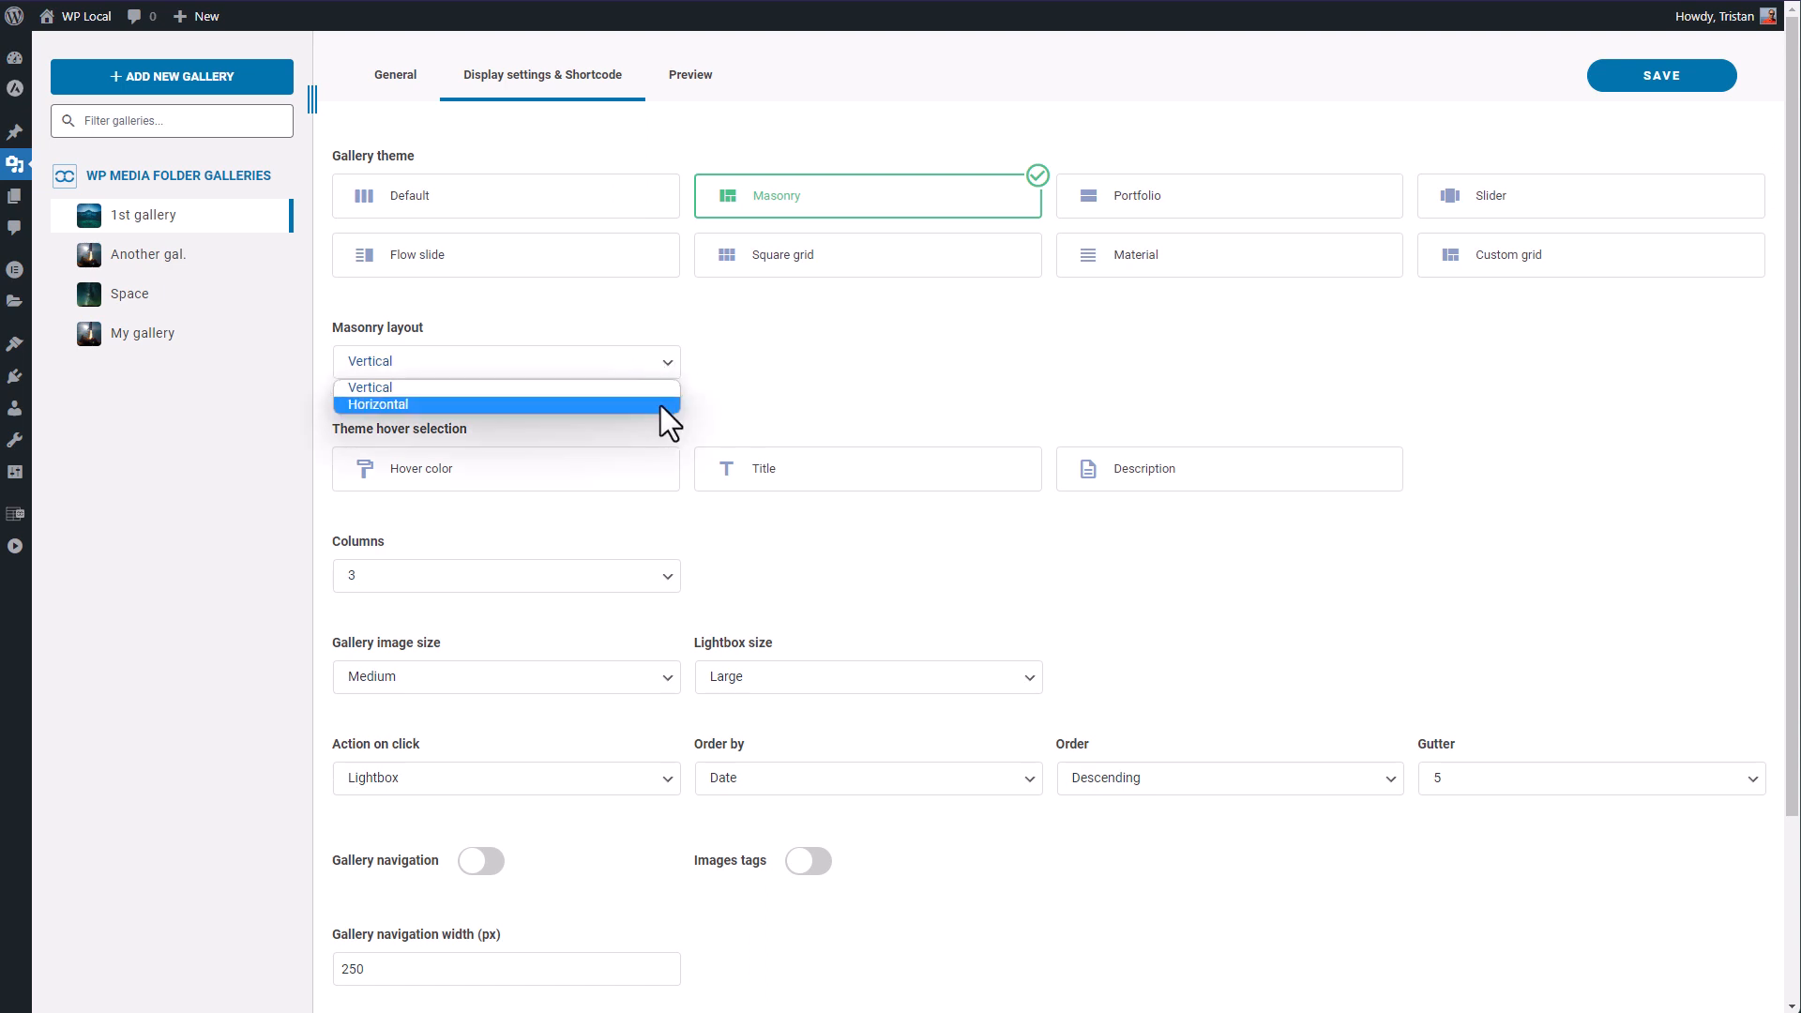
left_click(378, 403)
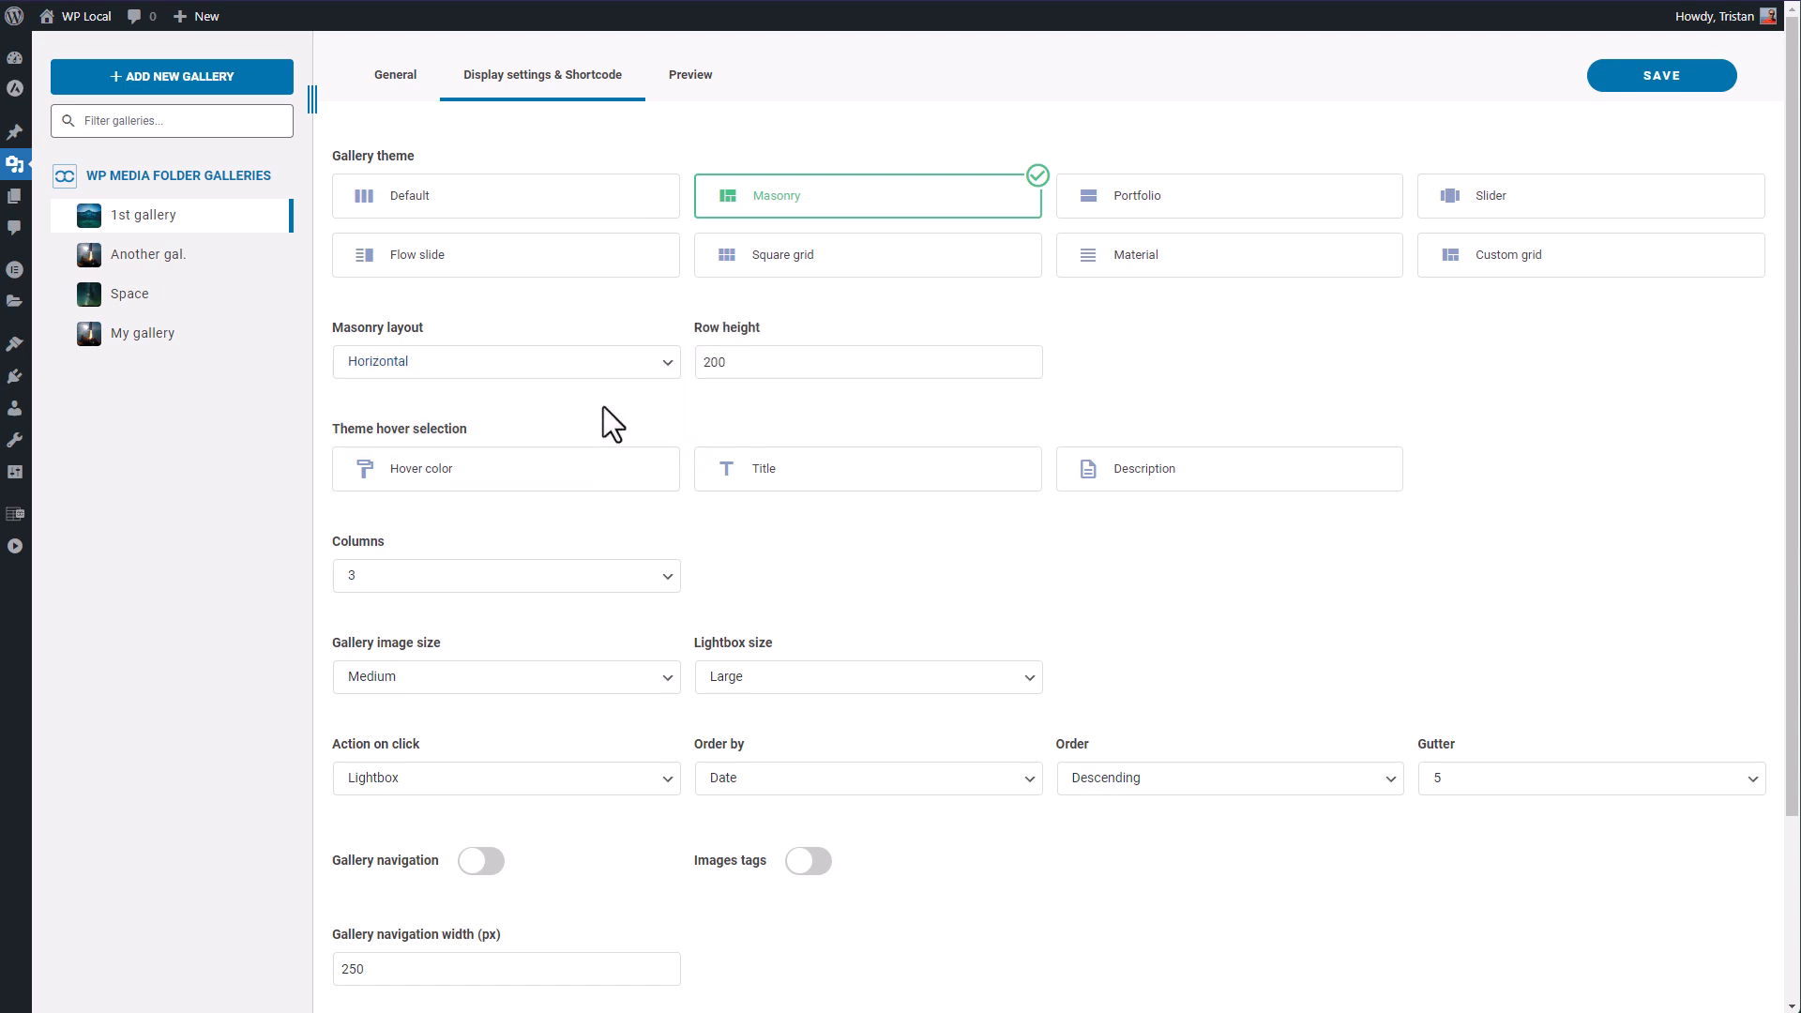
left_click(867, 362)
type("300")
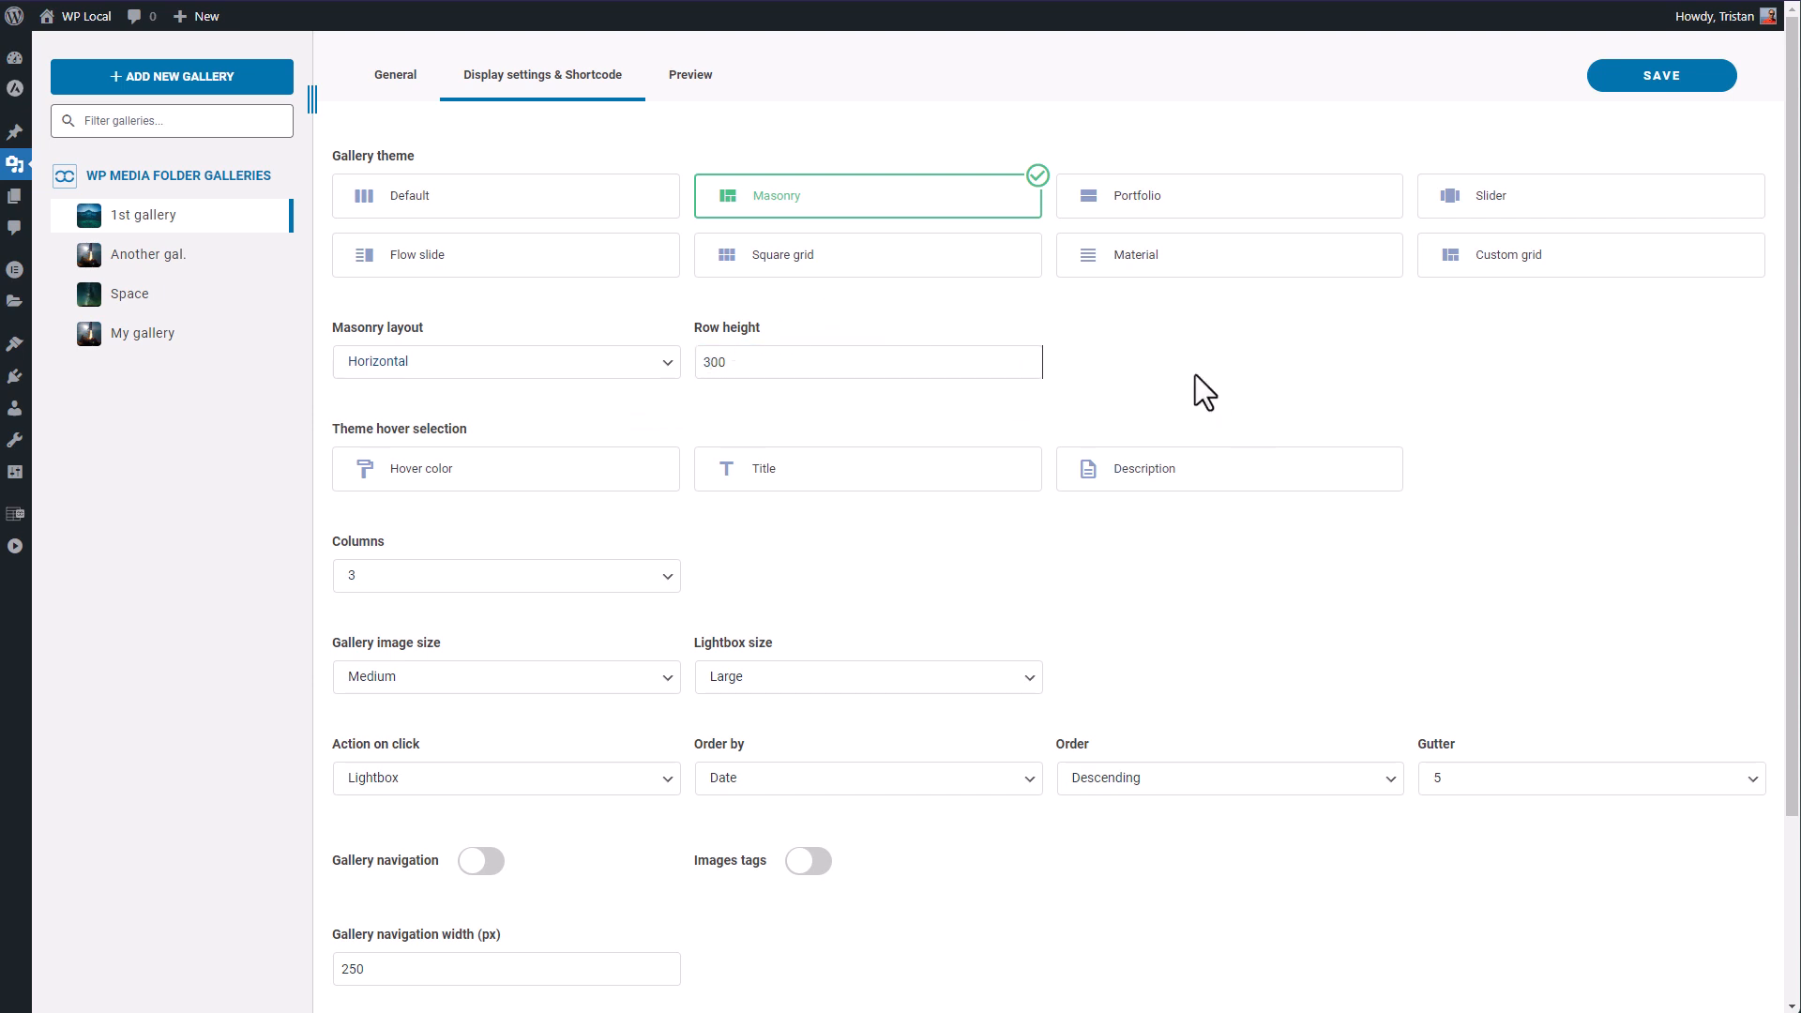
left_click(690, 75)
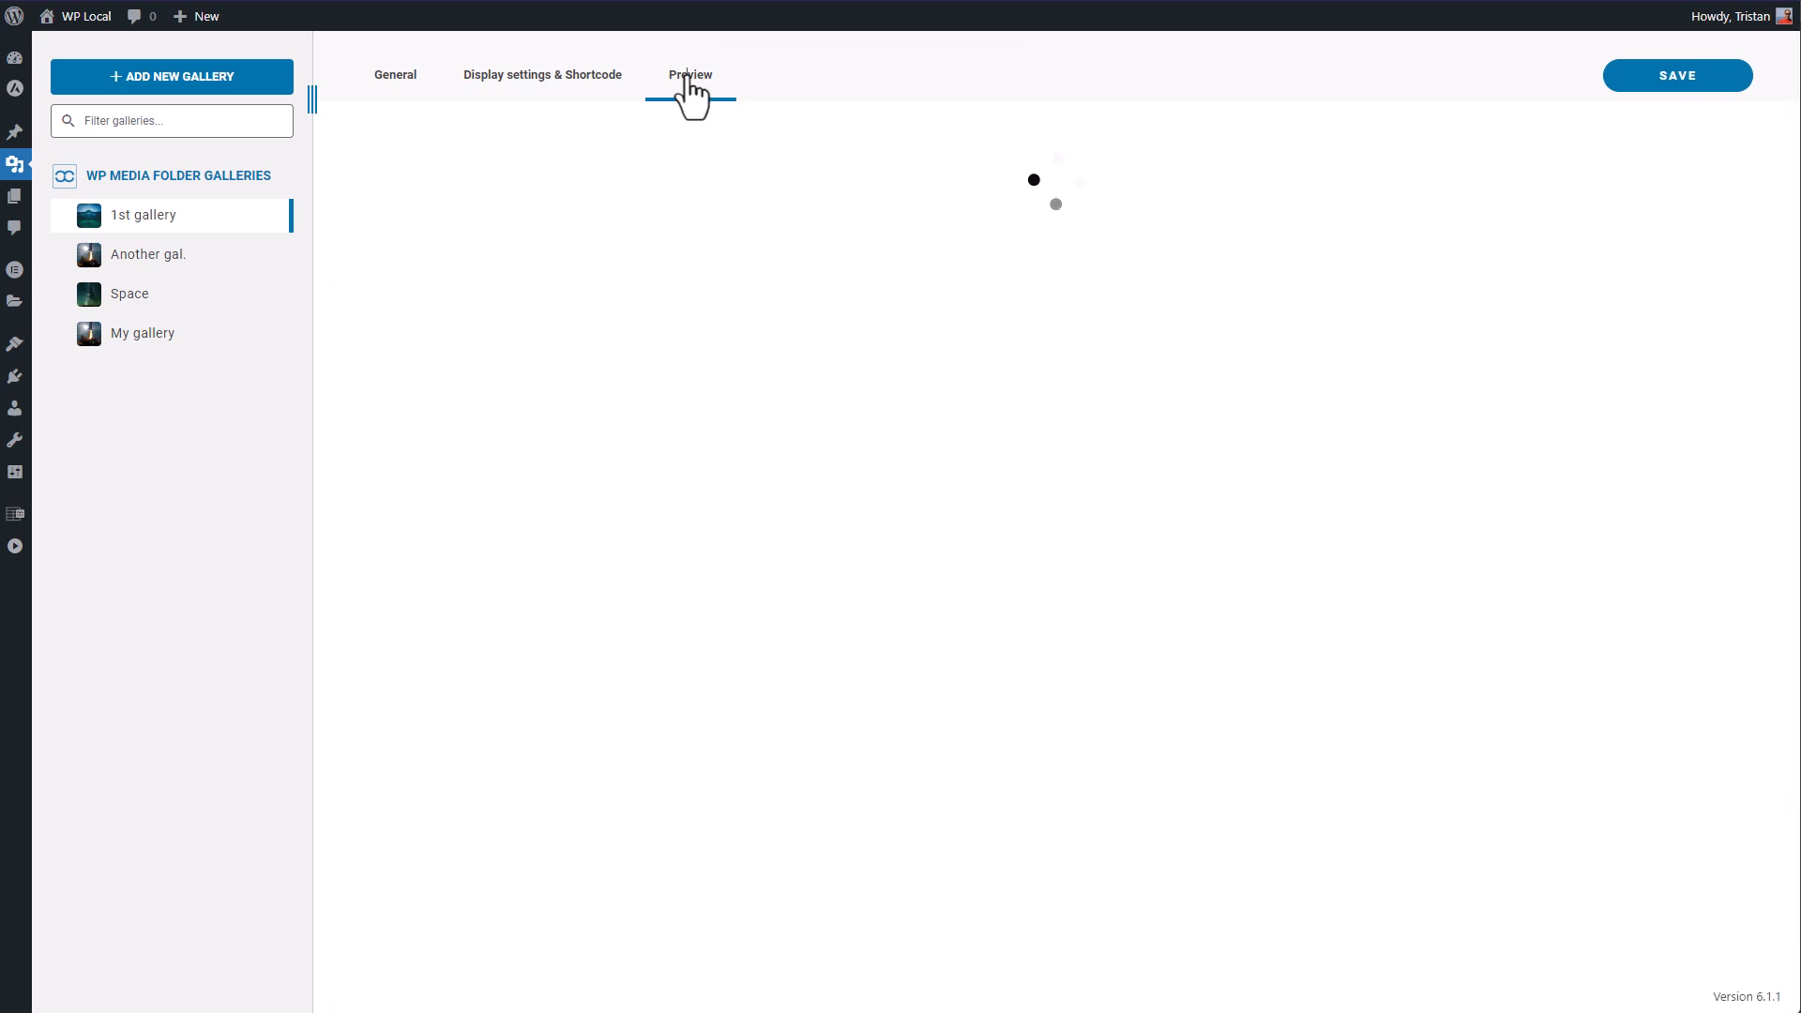
left_click(691, 75)
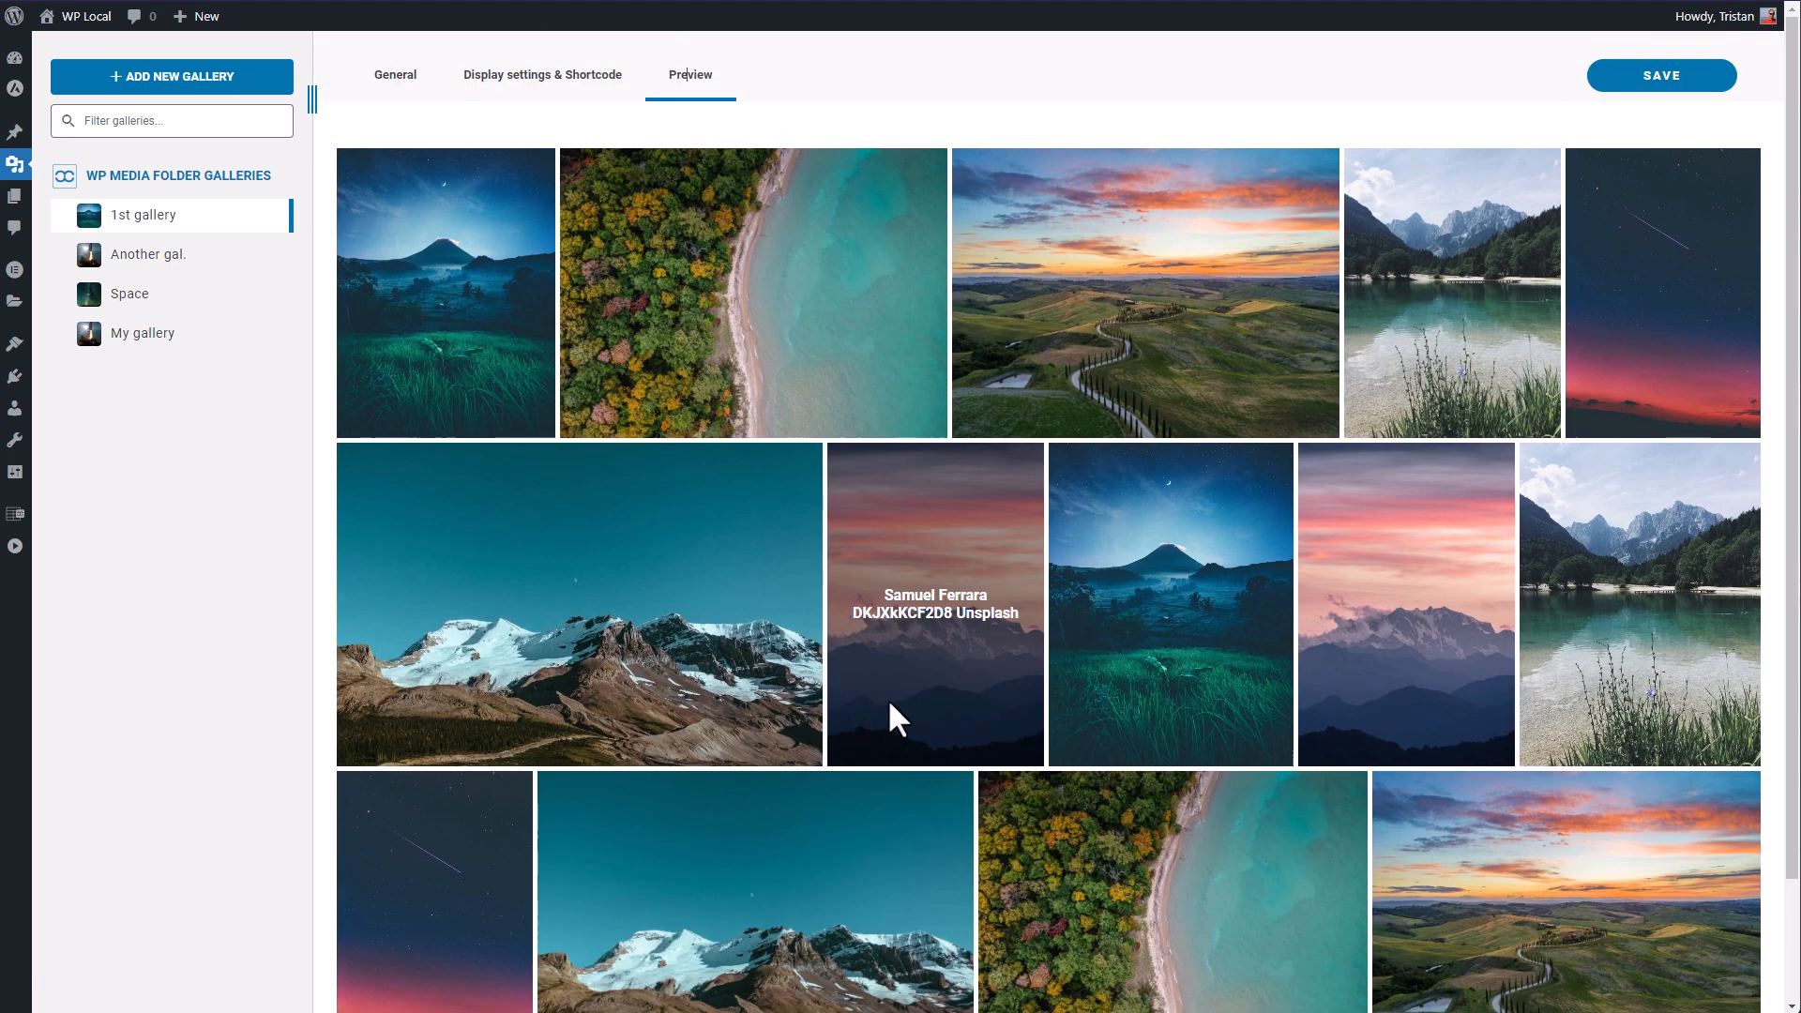
Review the hover color and lightbox size settings, then check the preview again.
left_click(542, 75)
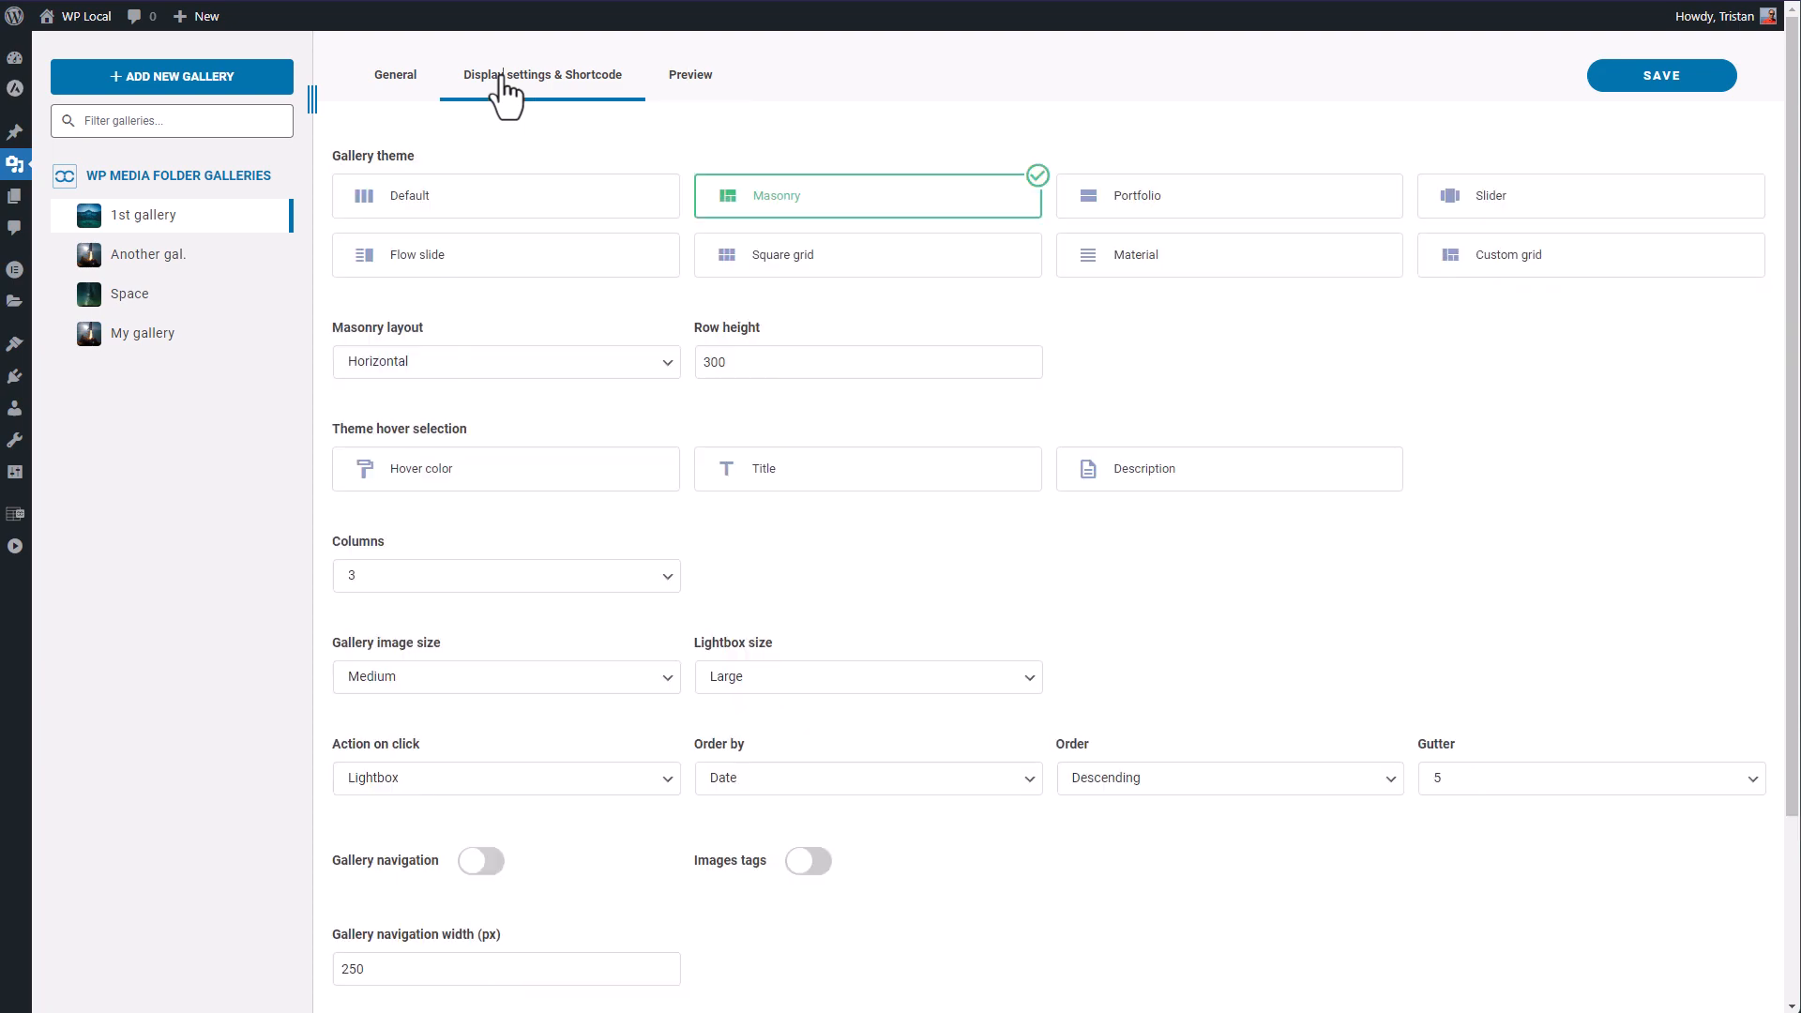
mouse_move(449, 479)
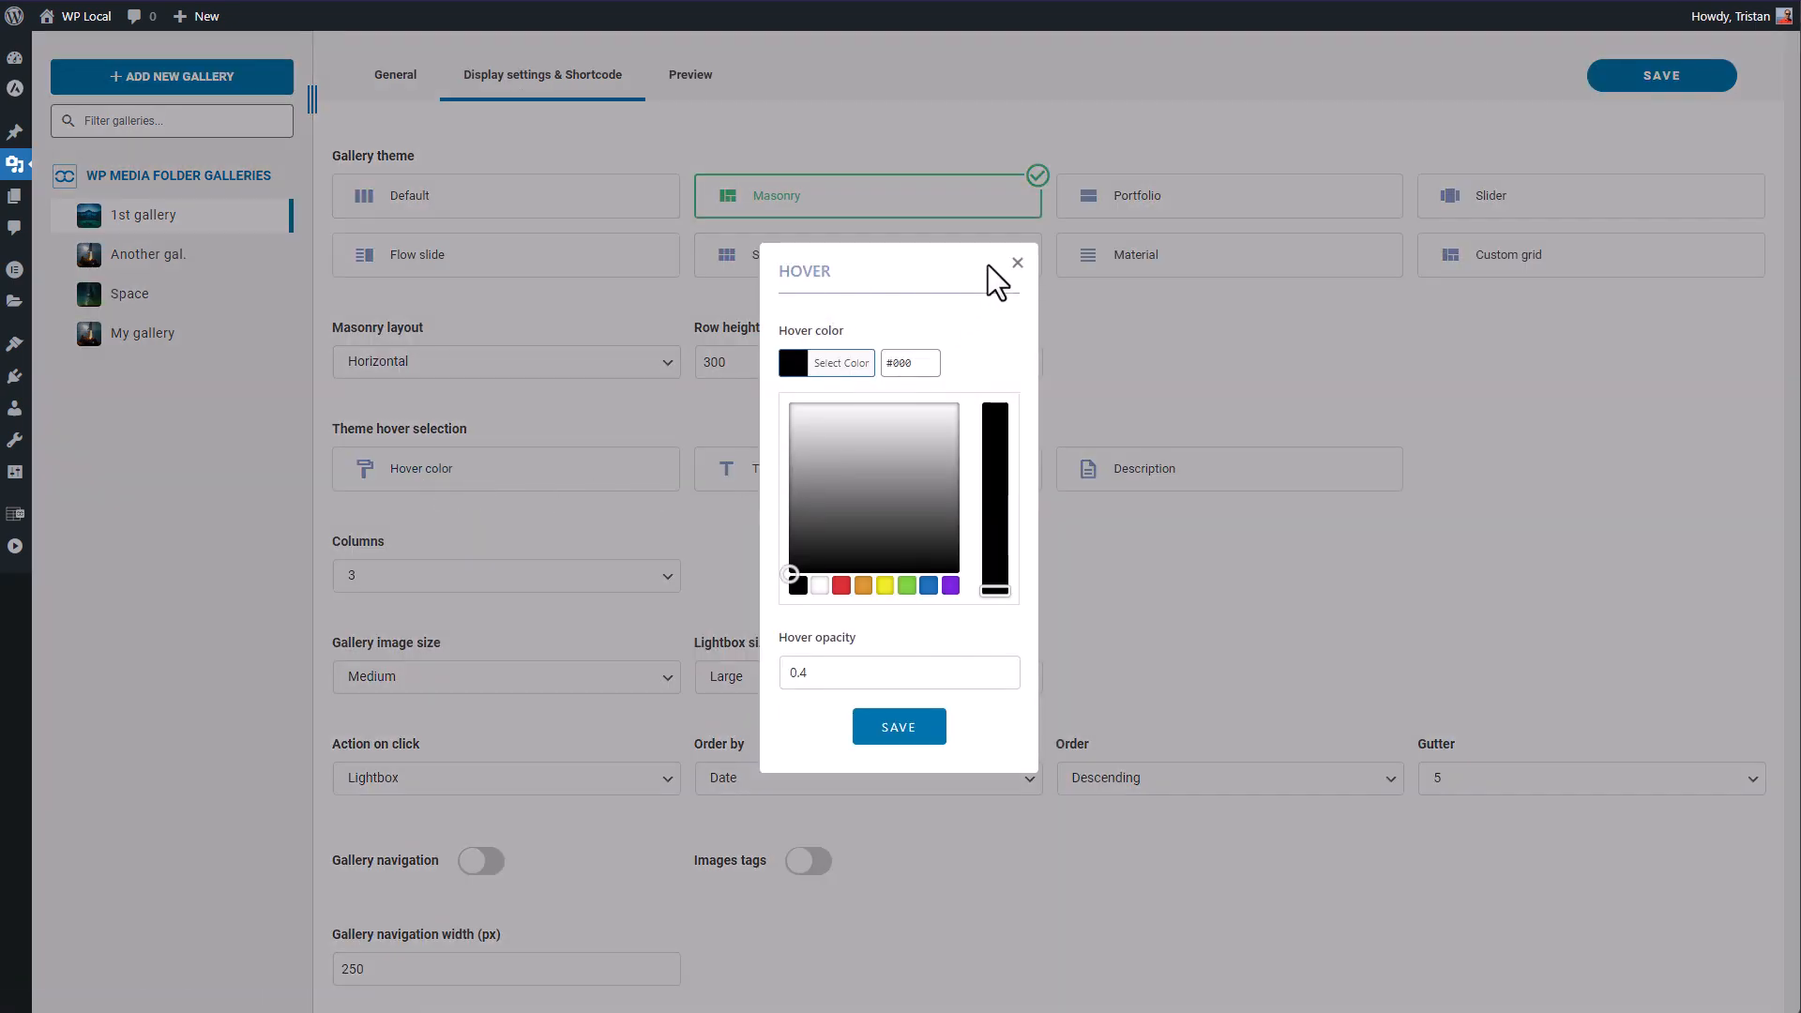
left_click(1016, 262)
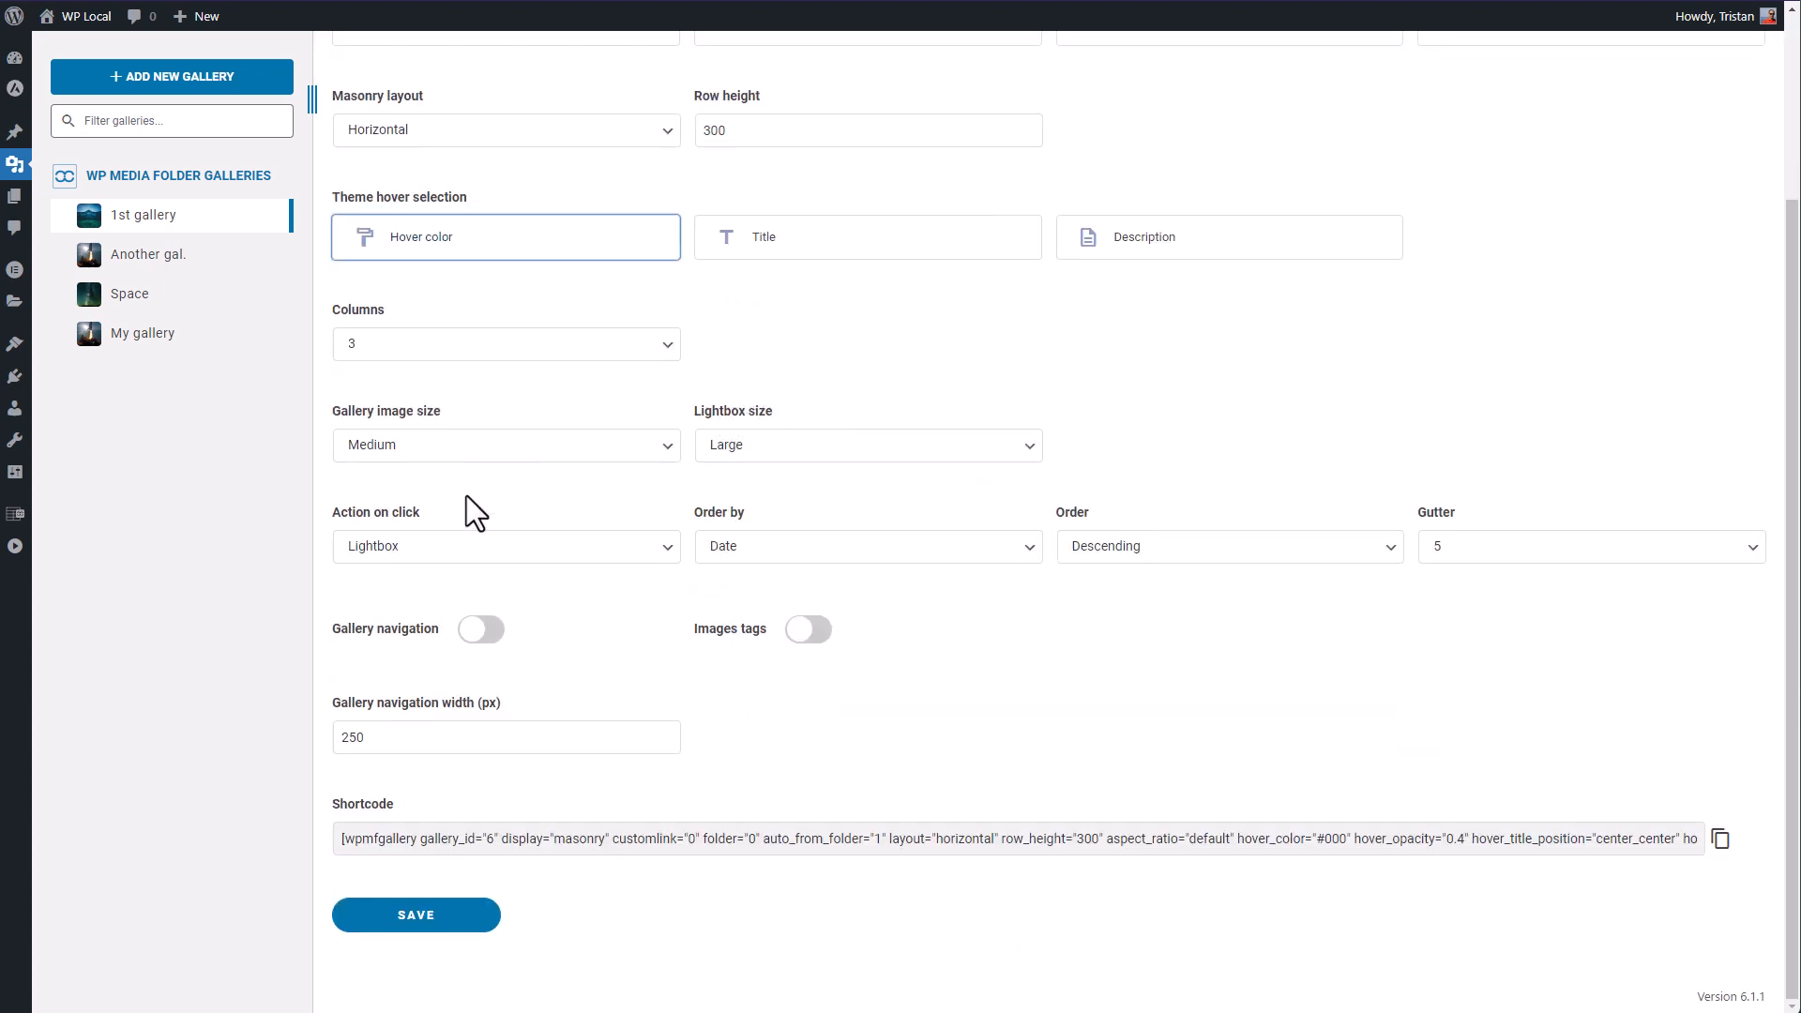
left_click(506, 445)
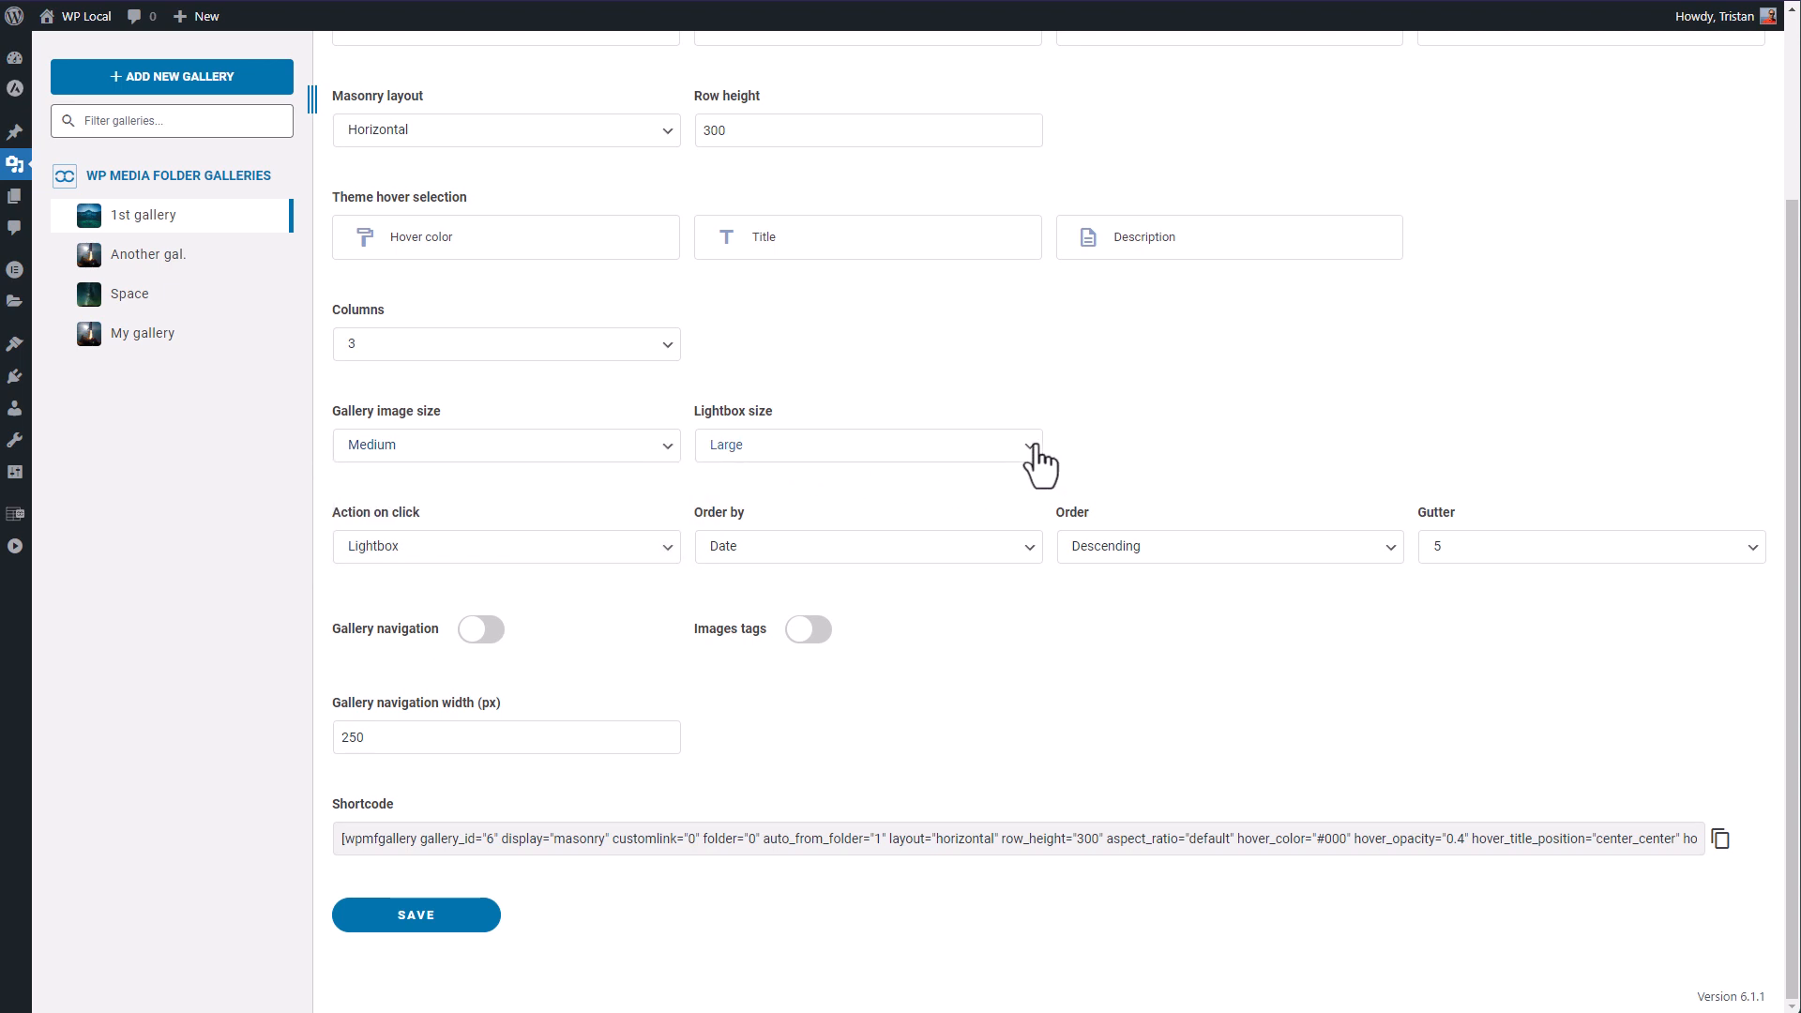
left_click(865, 445)
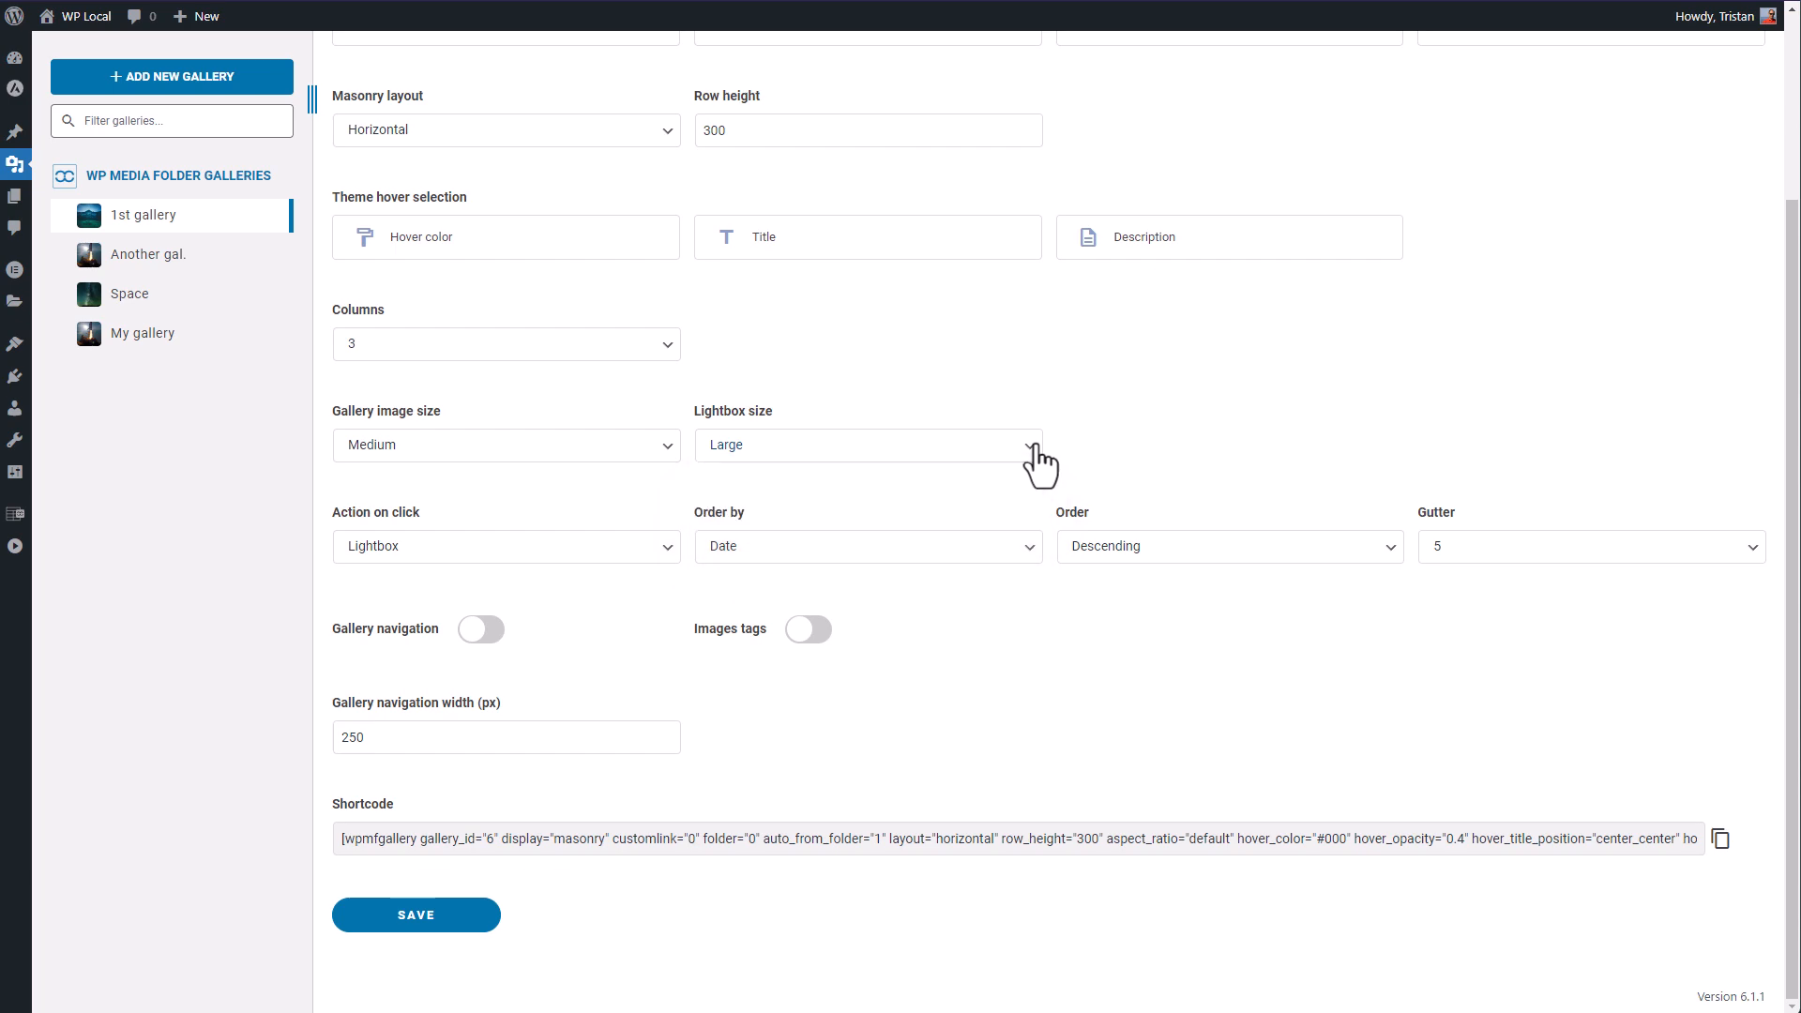
mouse_move(1218, 449)
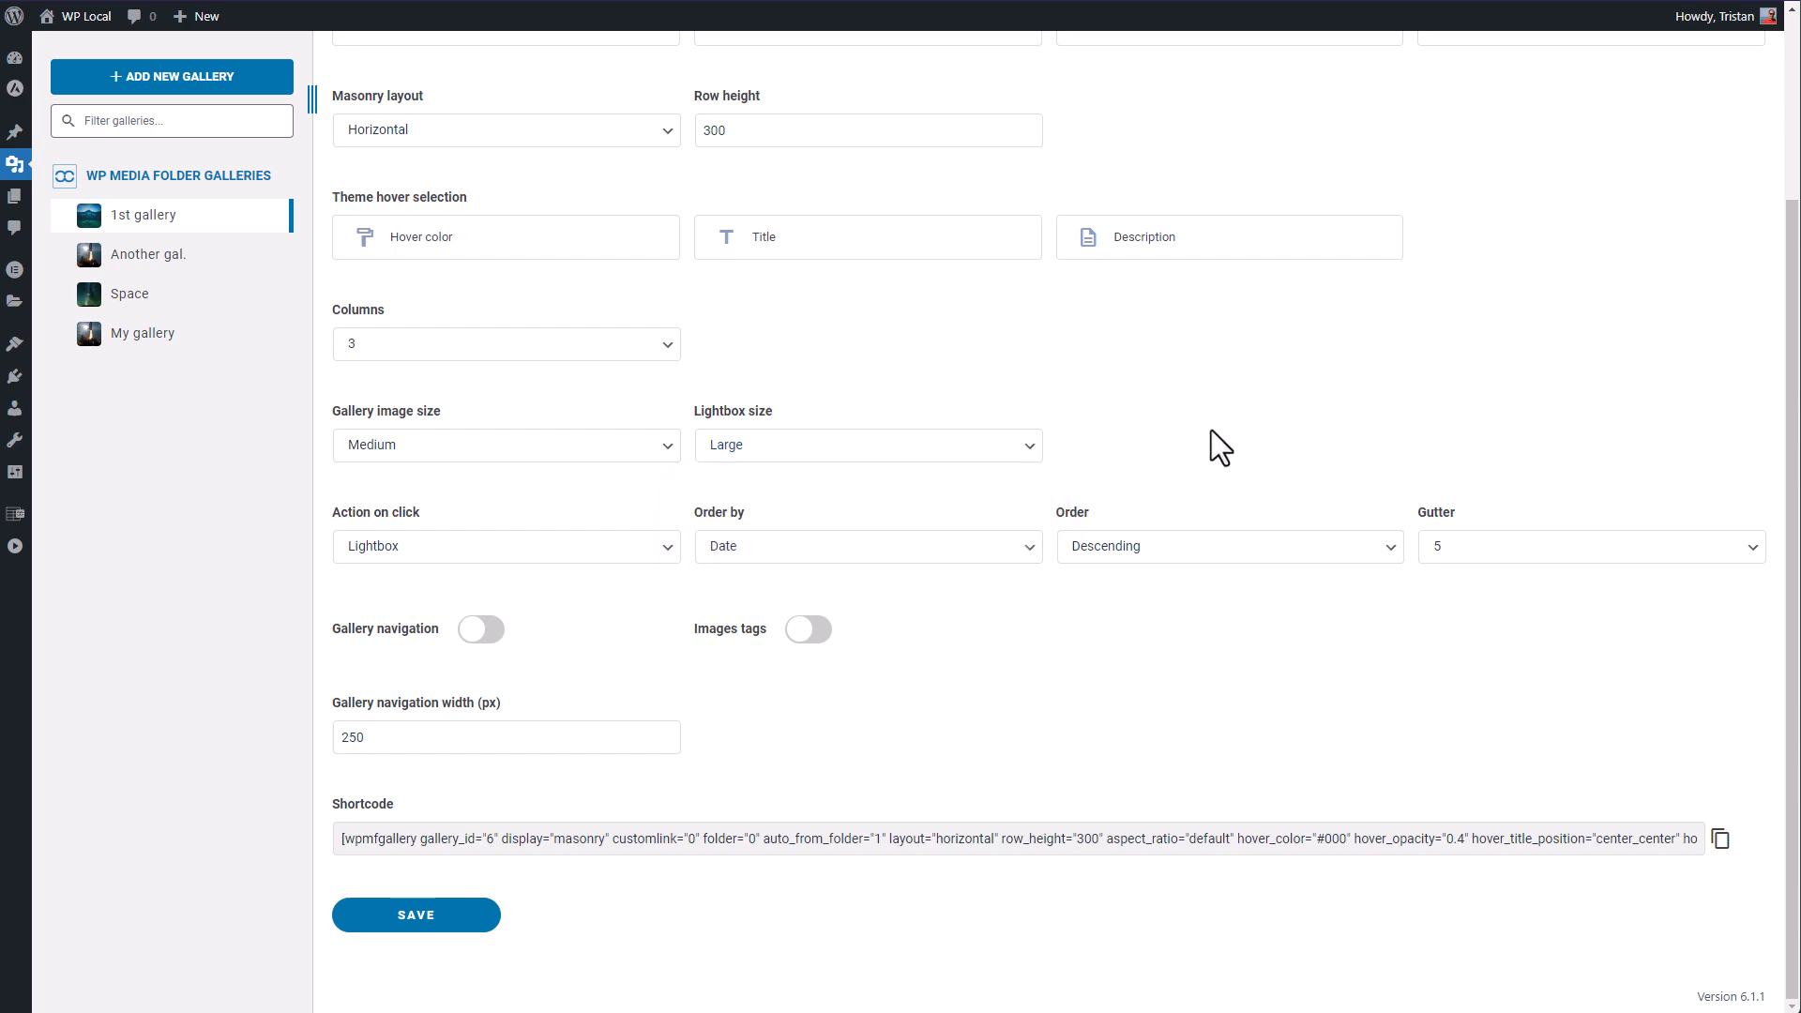
left_click(690, 75)
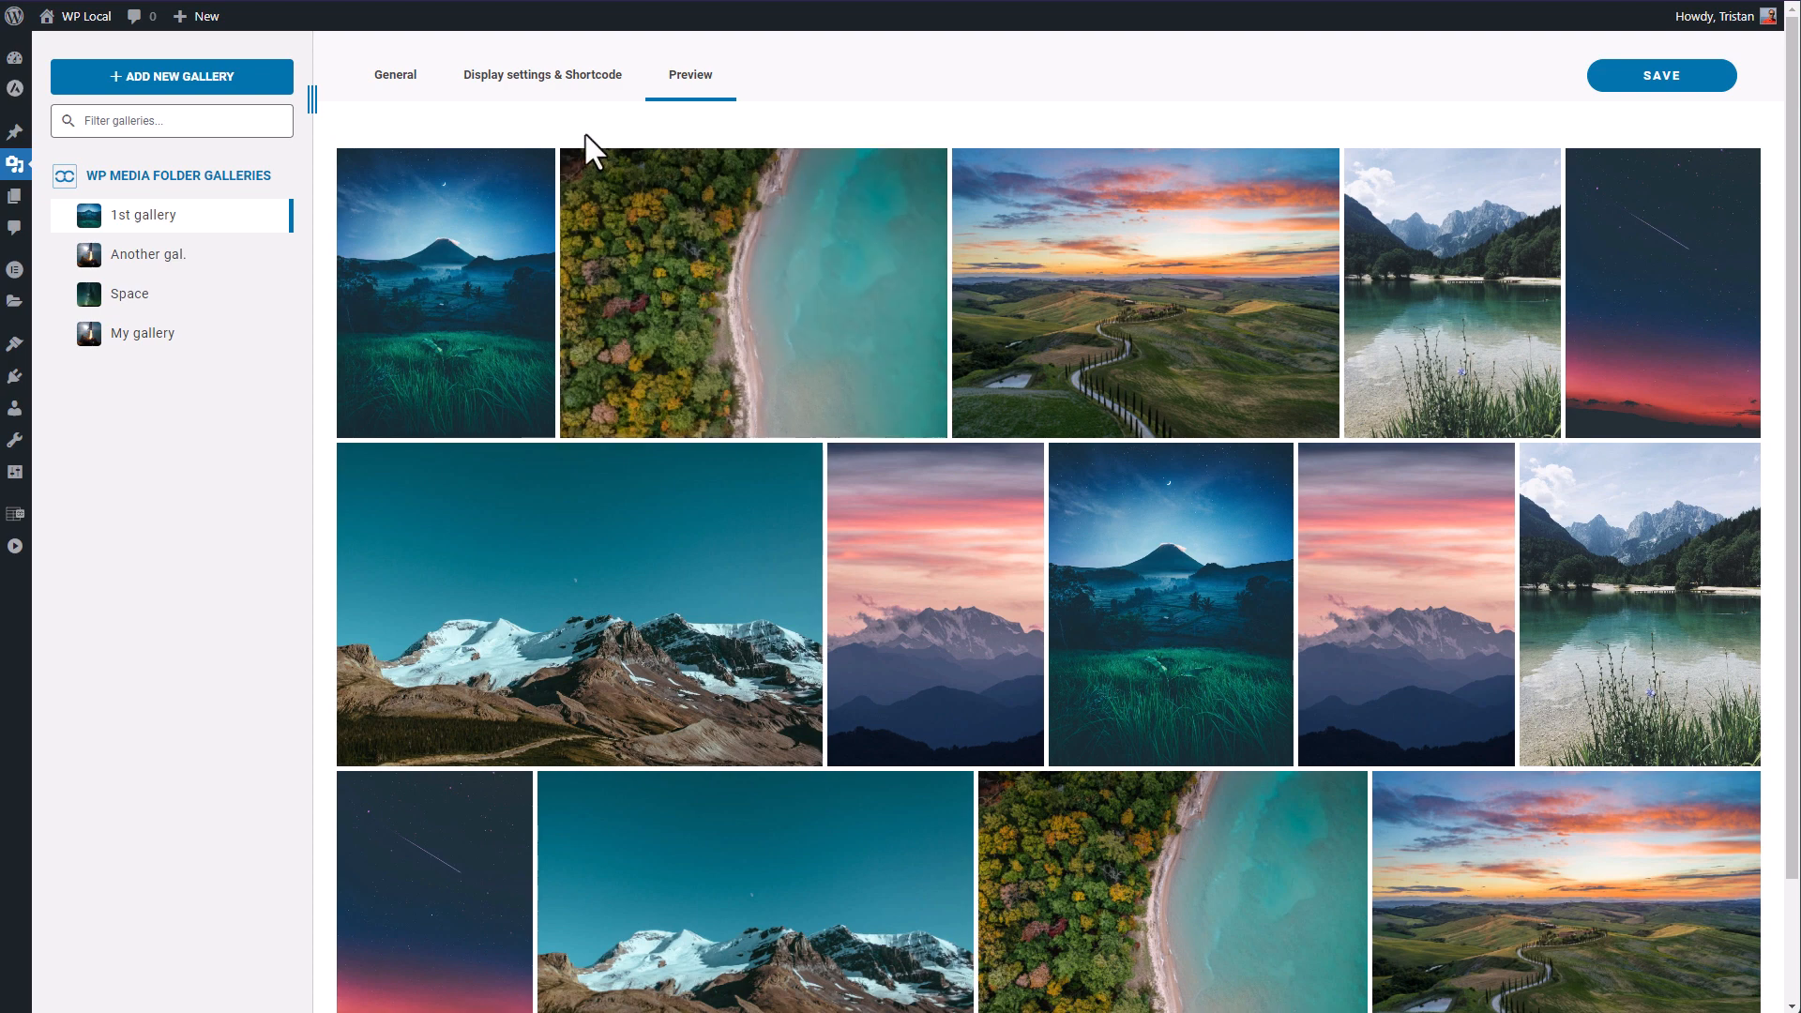
left_click(542, 76)
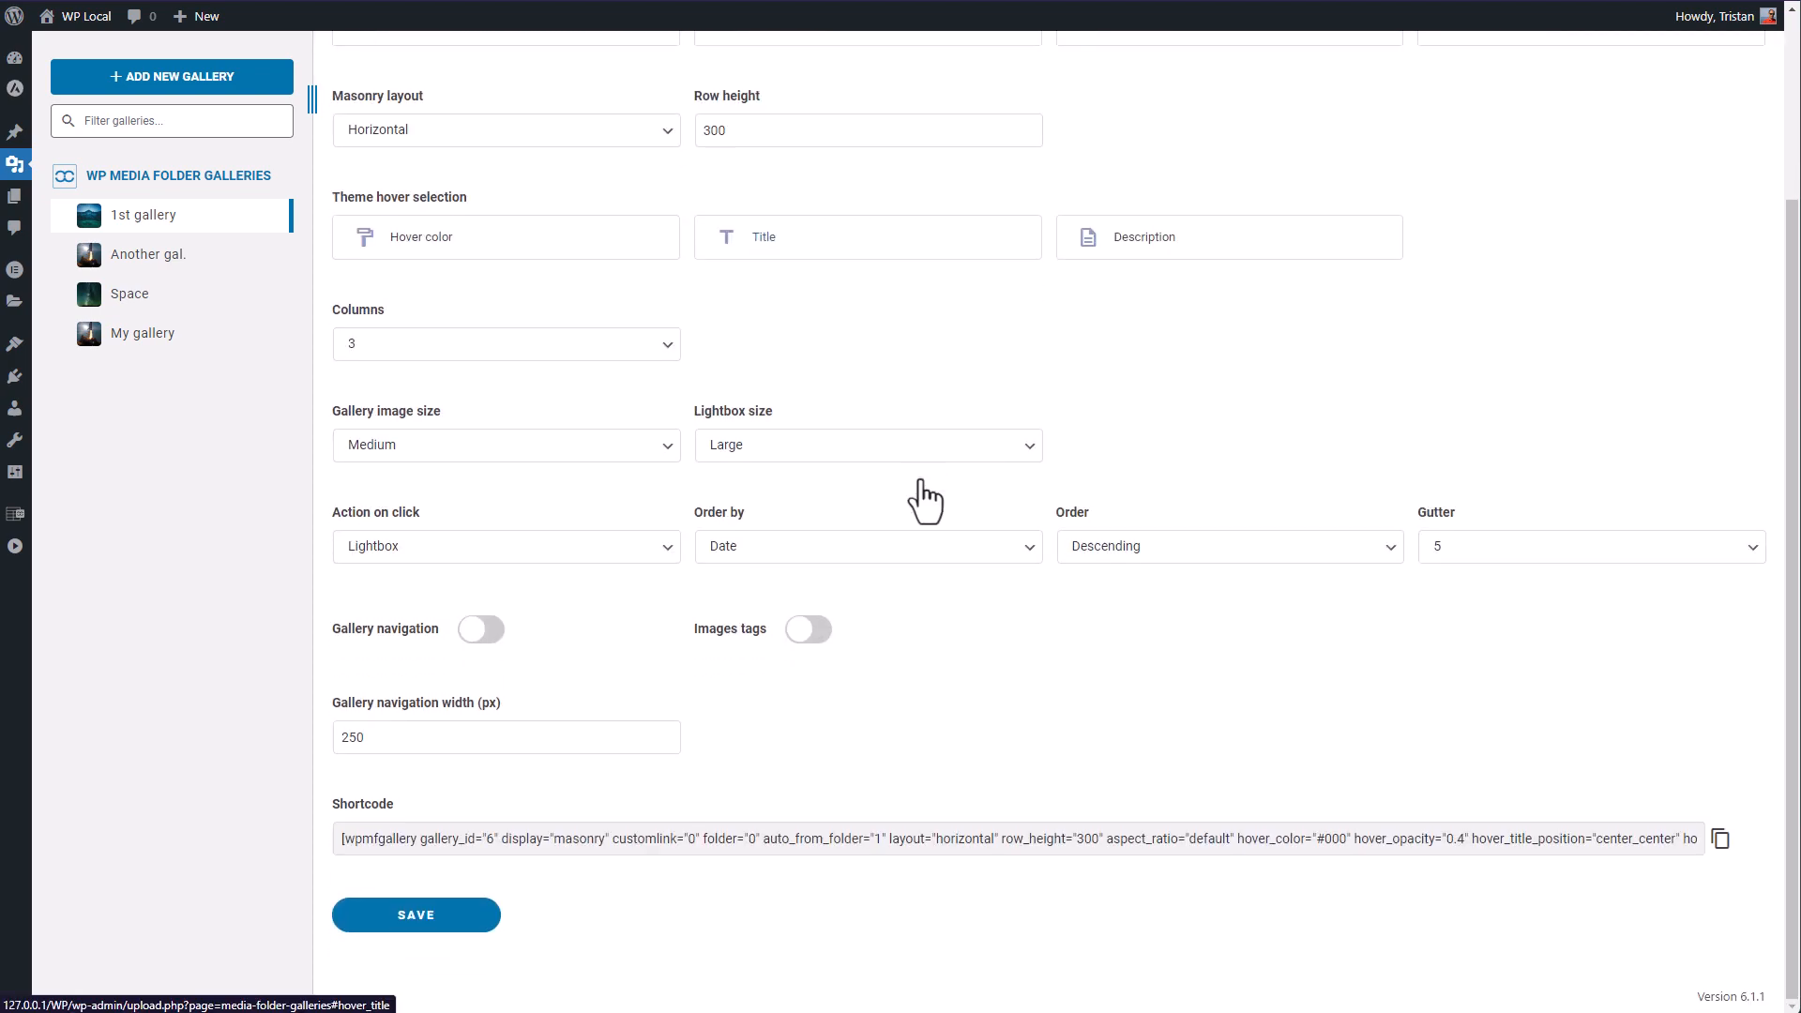
mouse_move(682, 690)
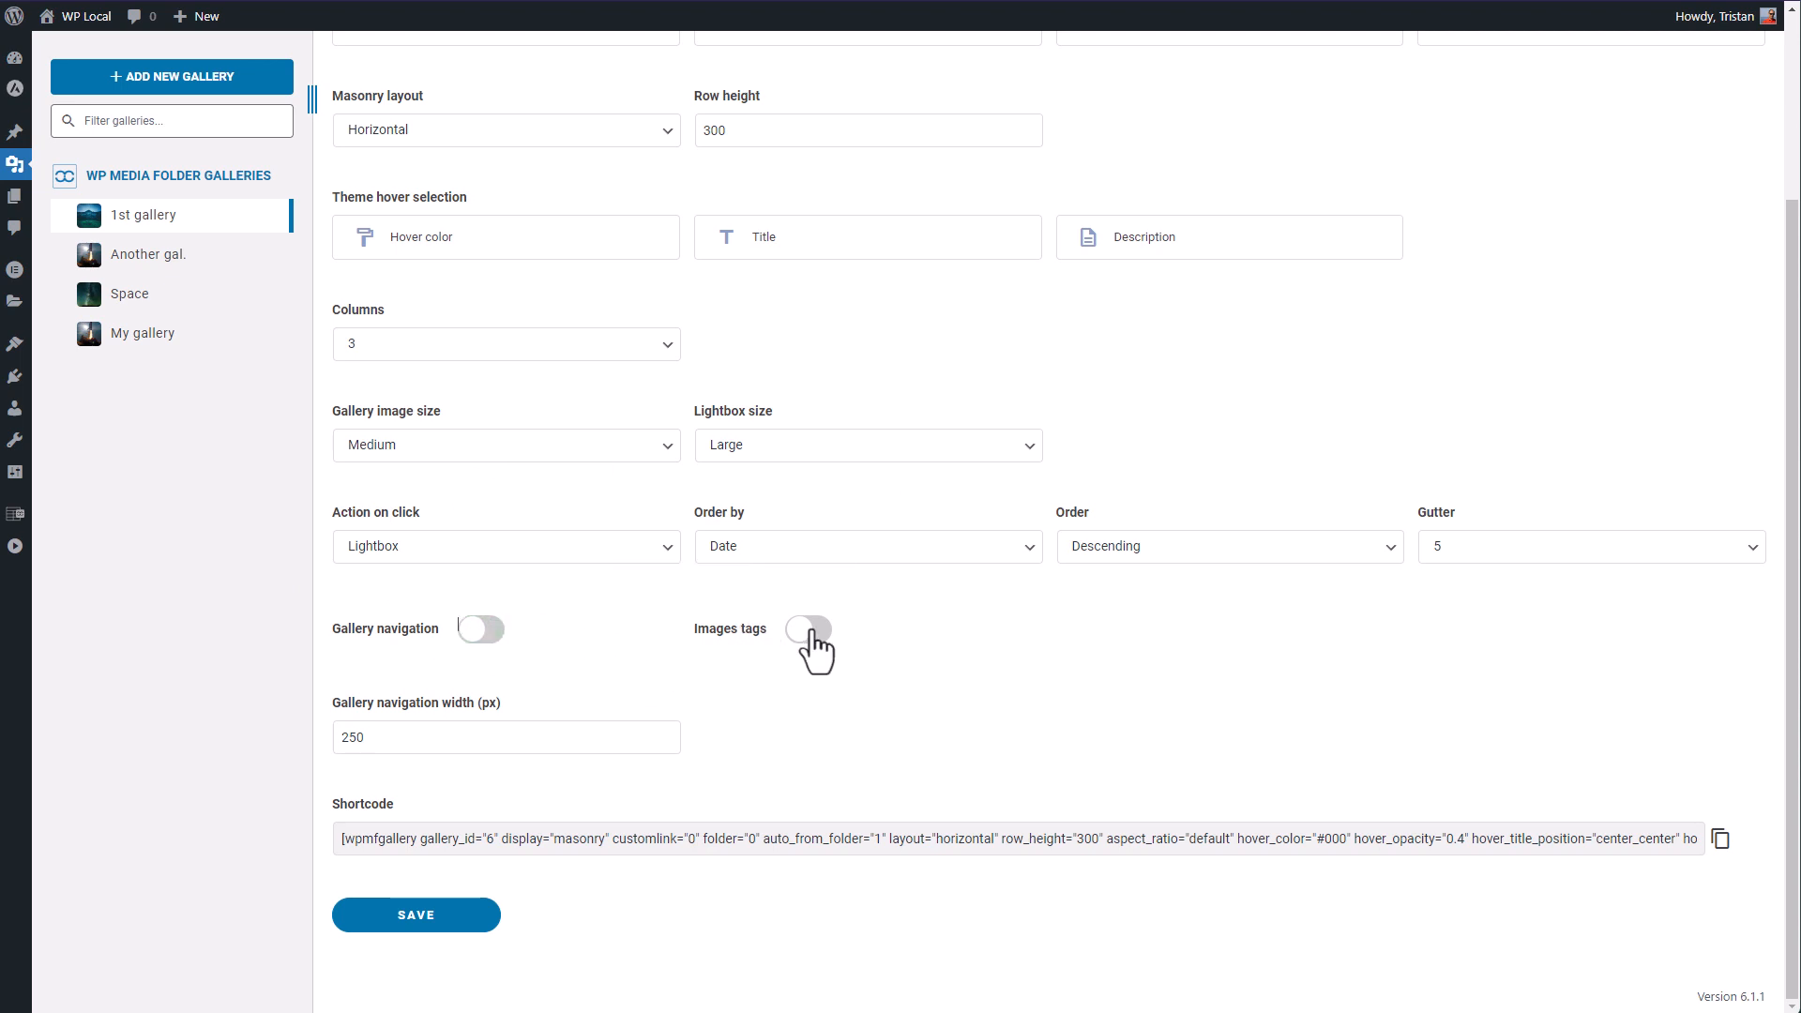
mouse_move(416, 638)
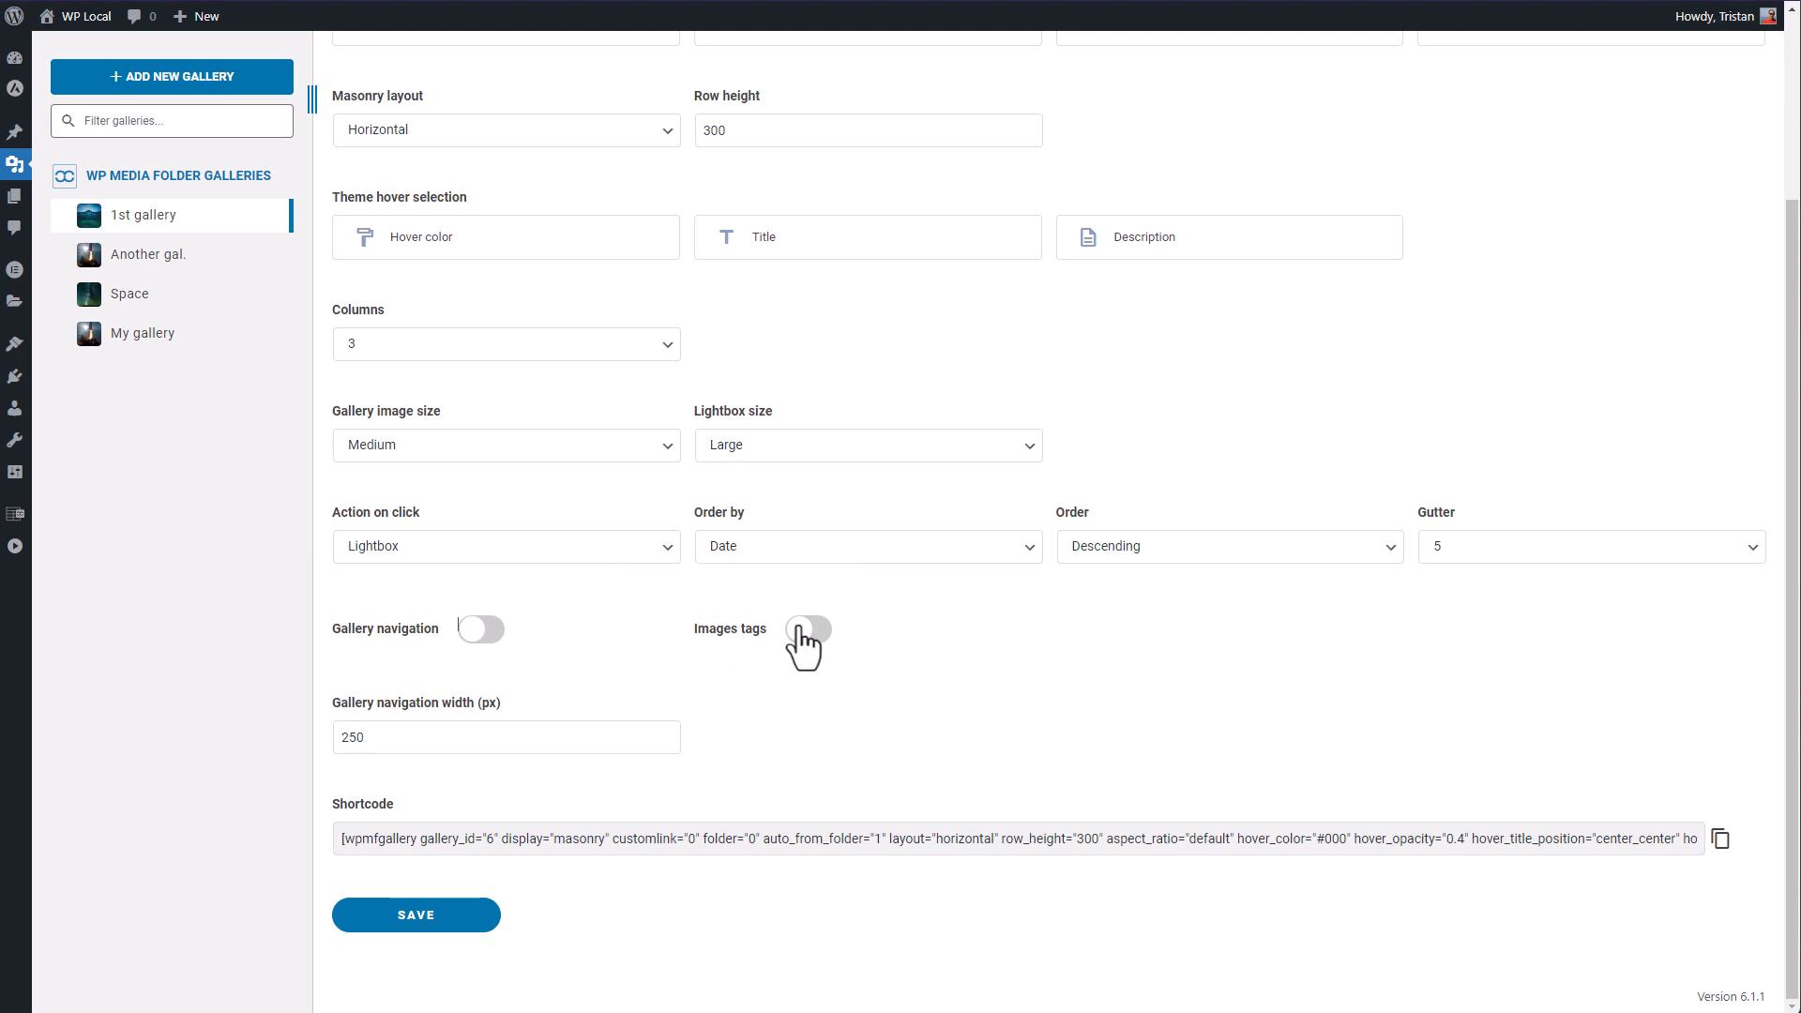
mouse_move(984, 634)
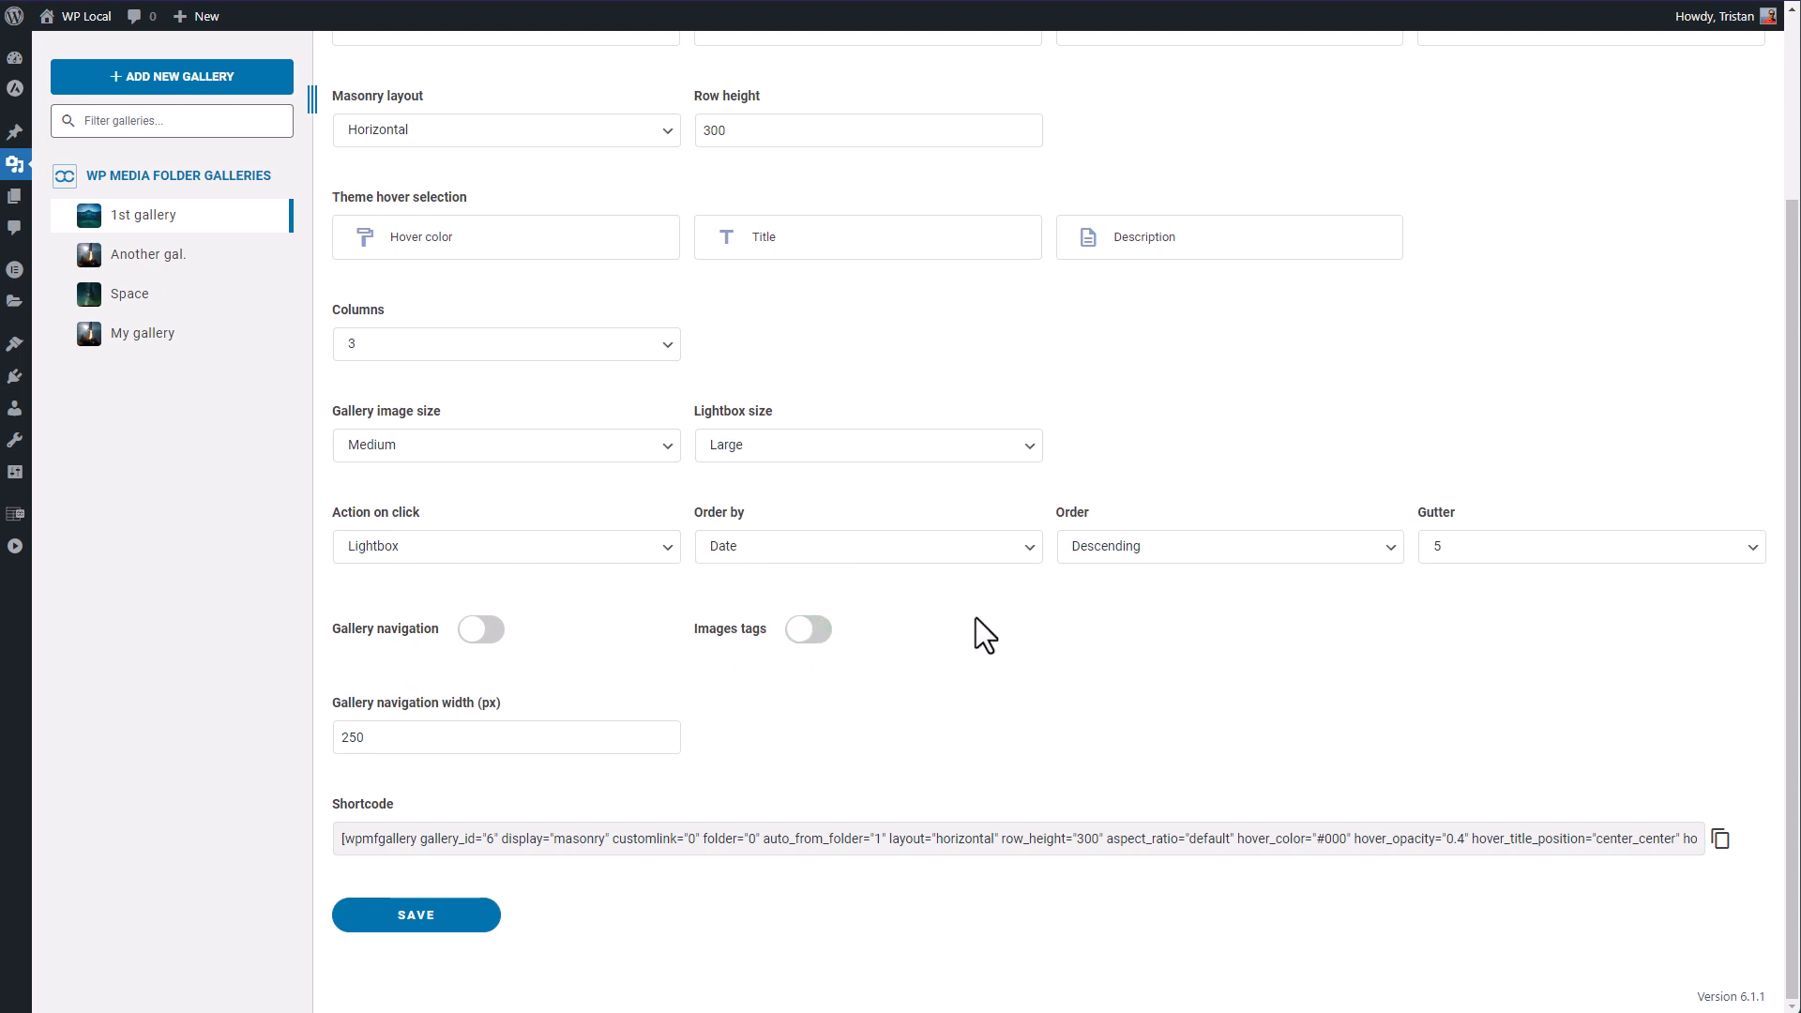
mouse_move(1068, 785)
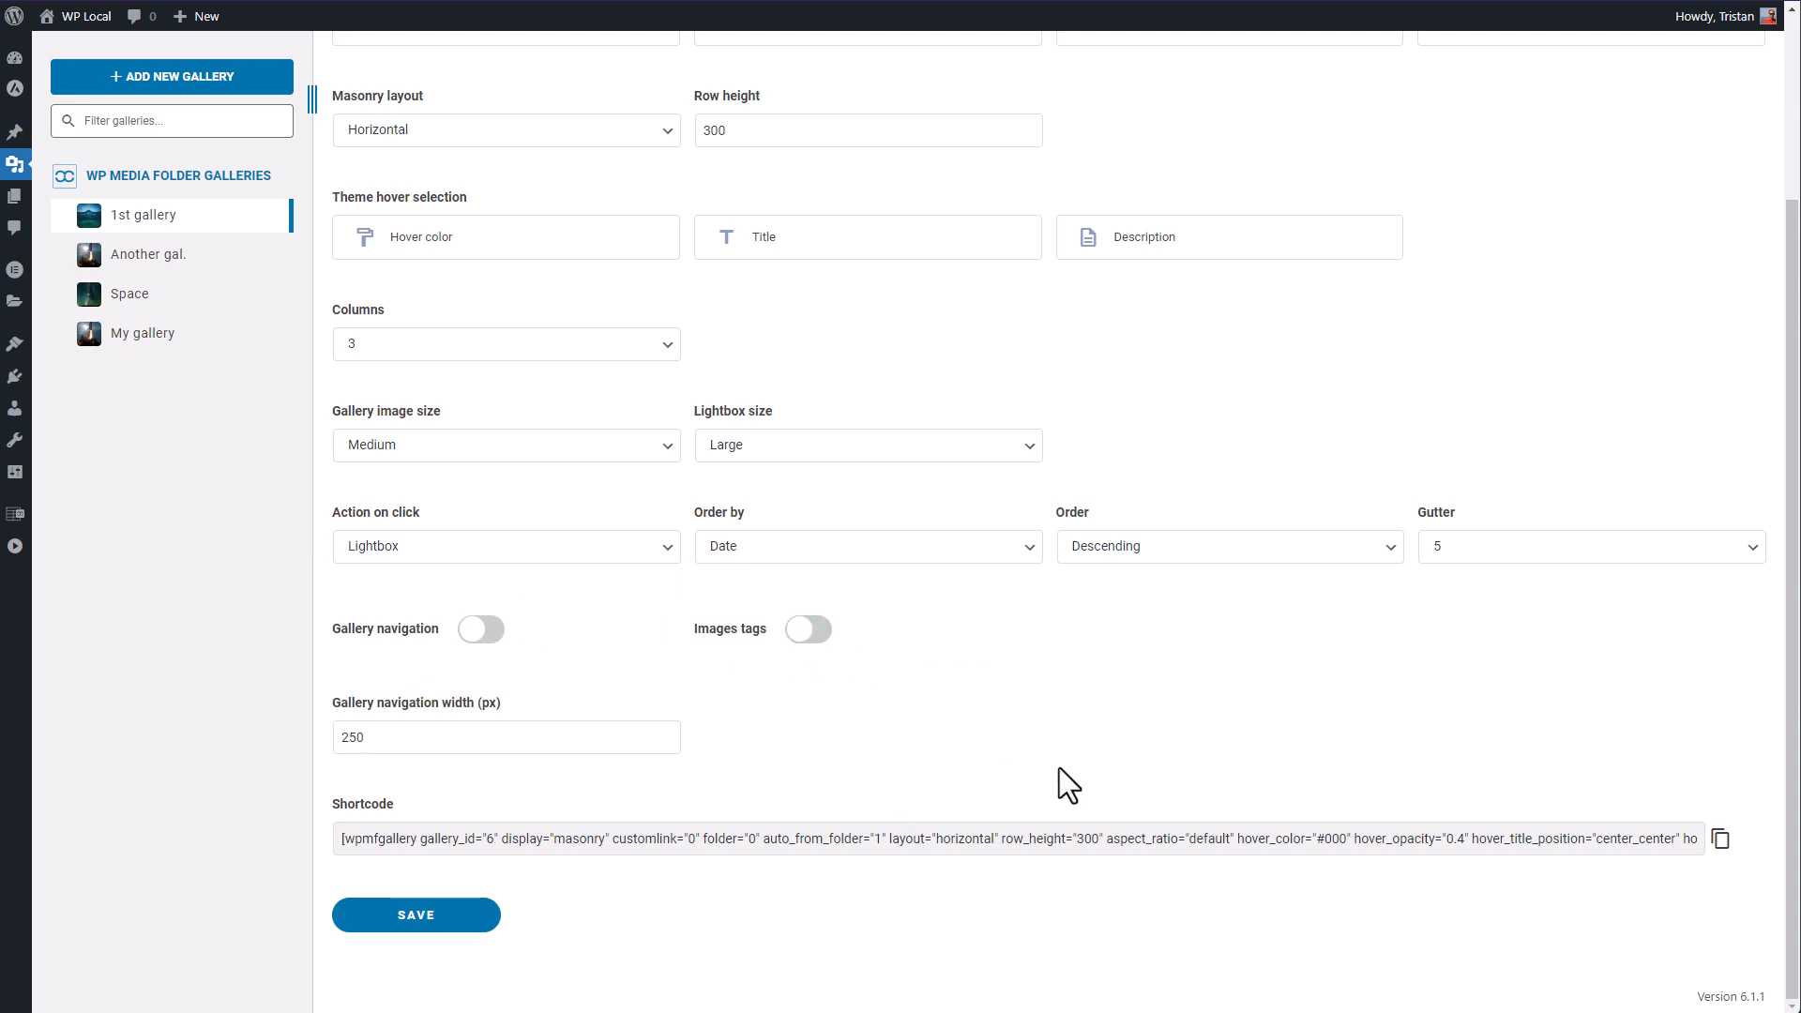
Copy the gallery shortcode and save the 1st gallery settings.
left_click(1361, 839)
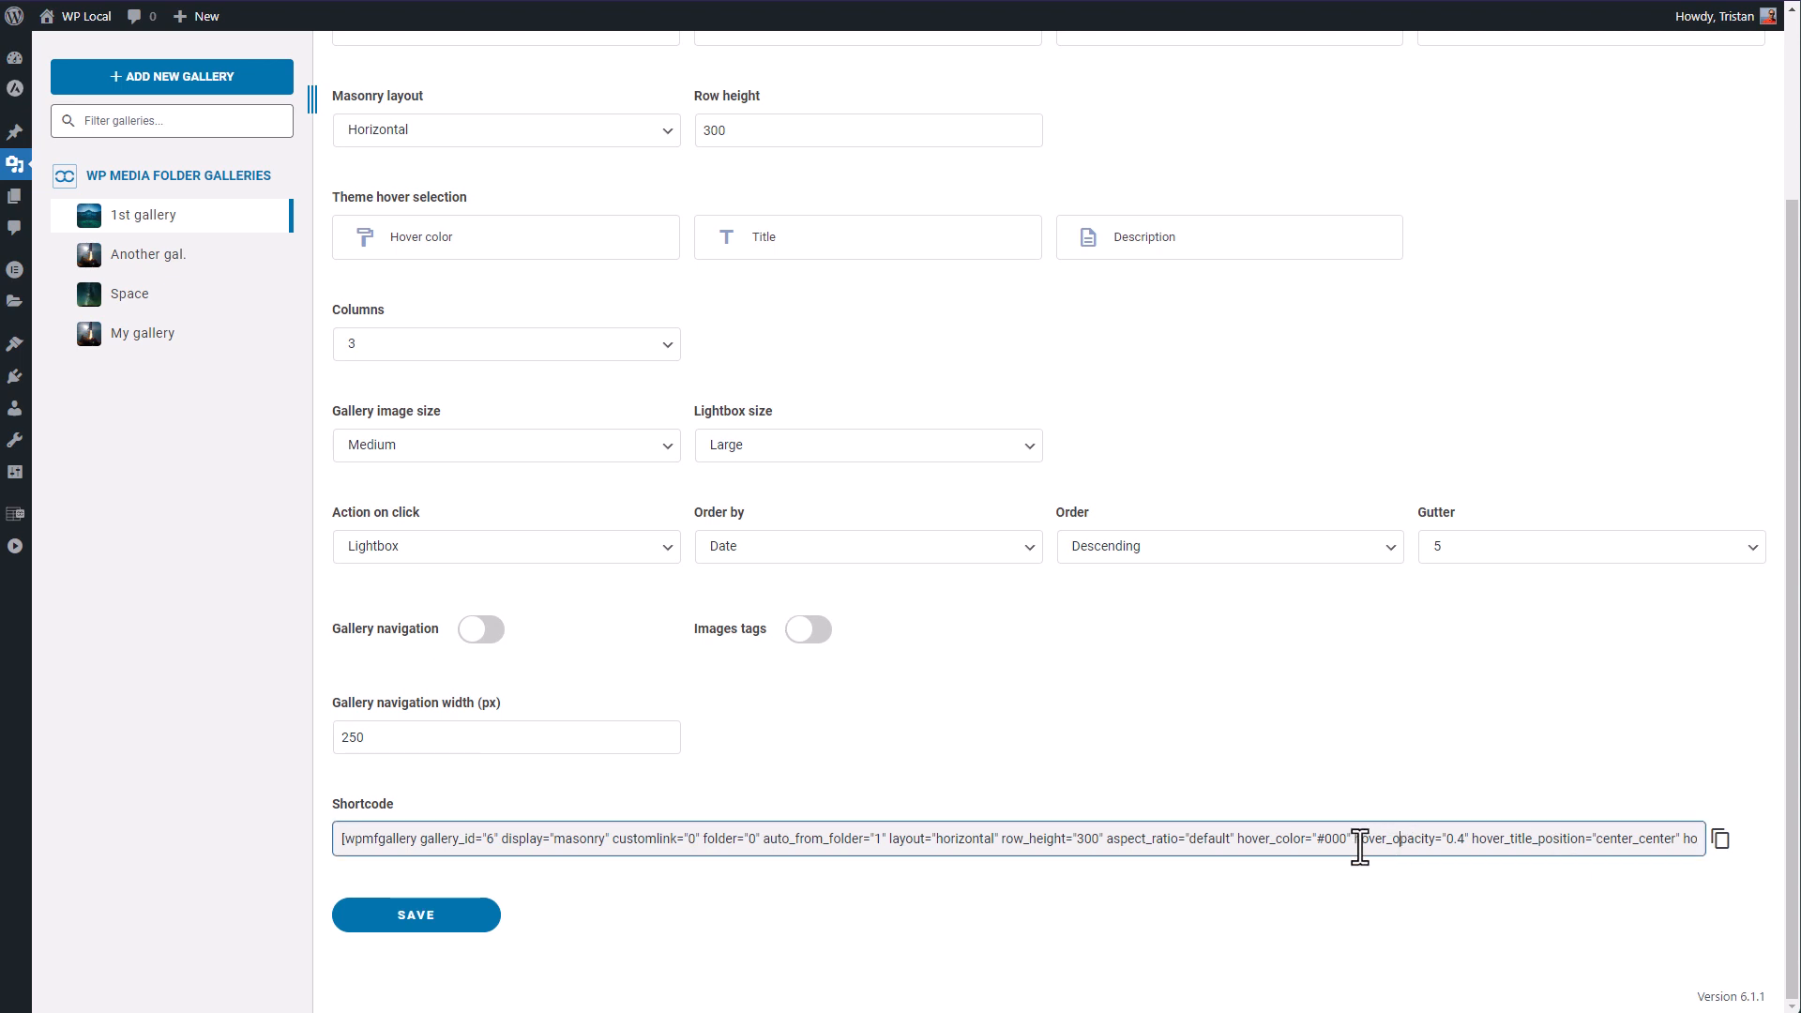
left_click(1720, 839)
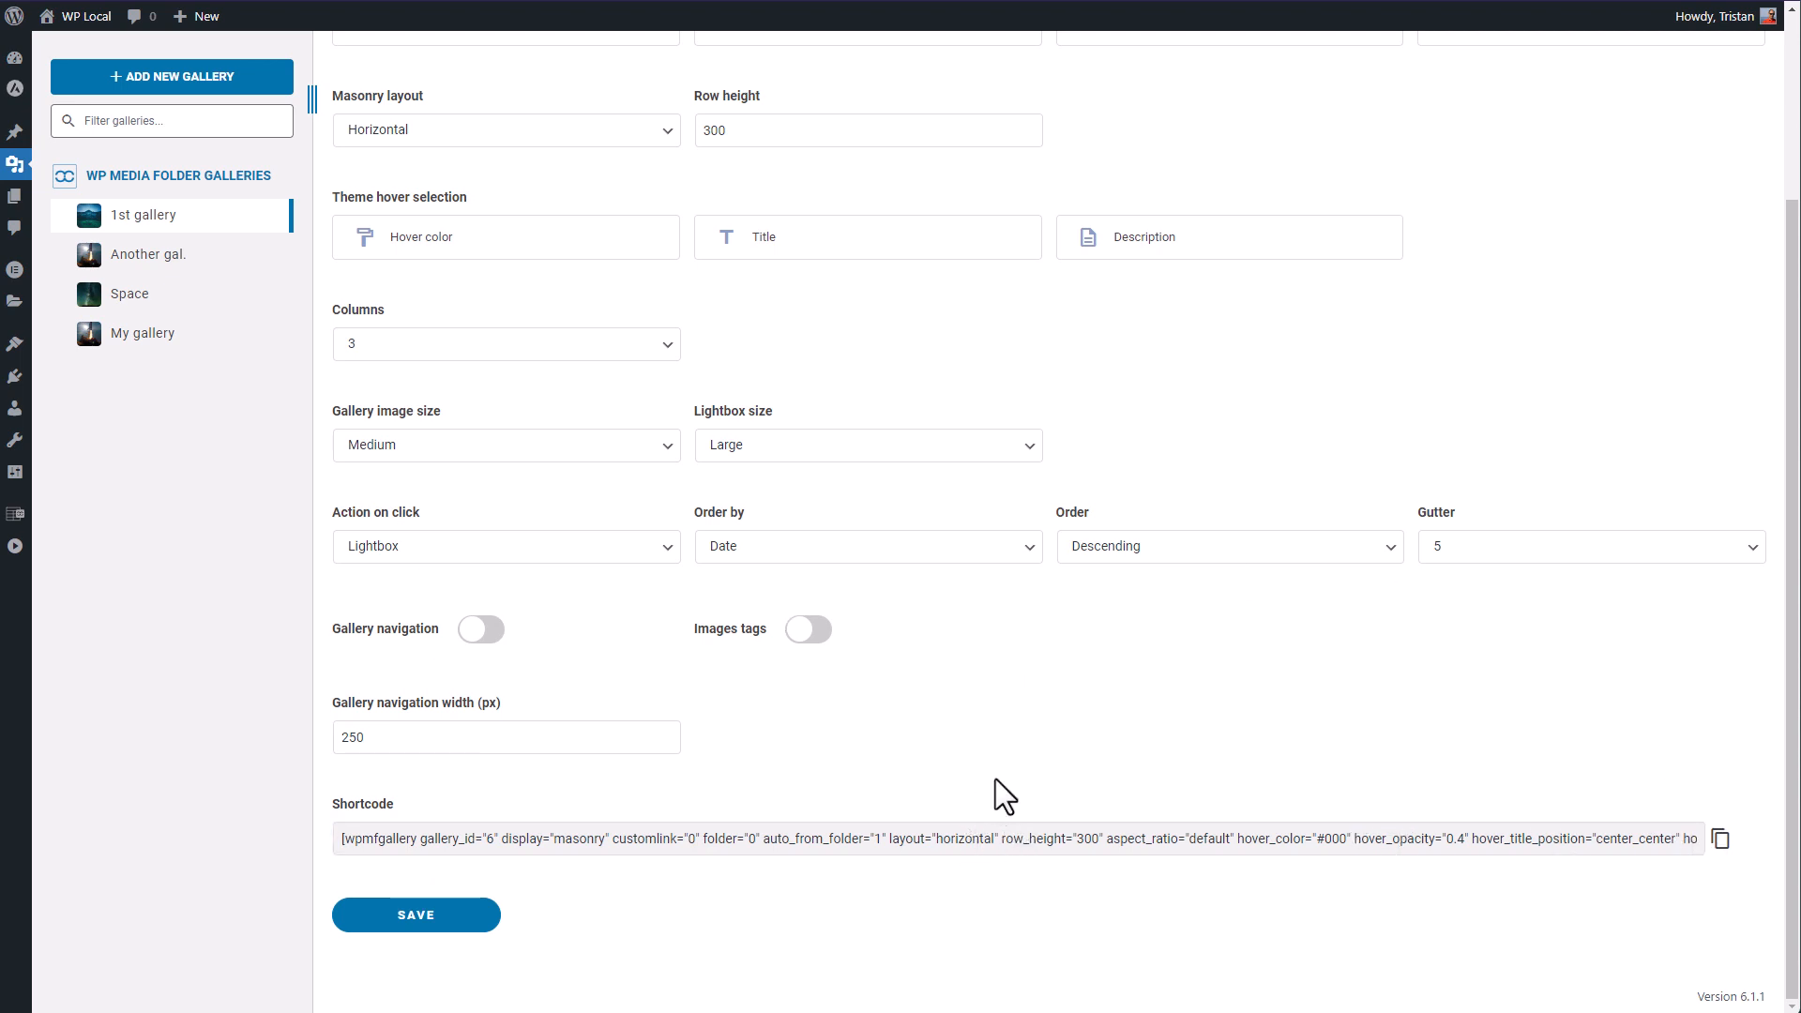
mouse_move(619, 923)
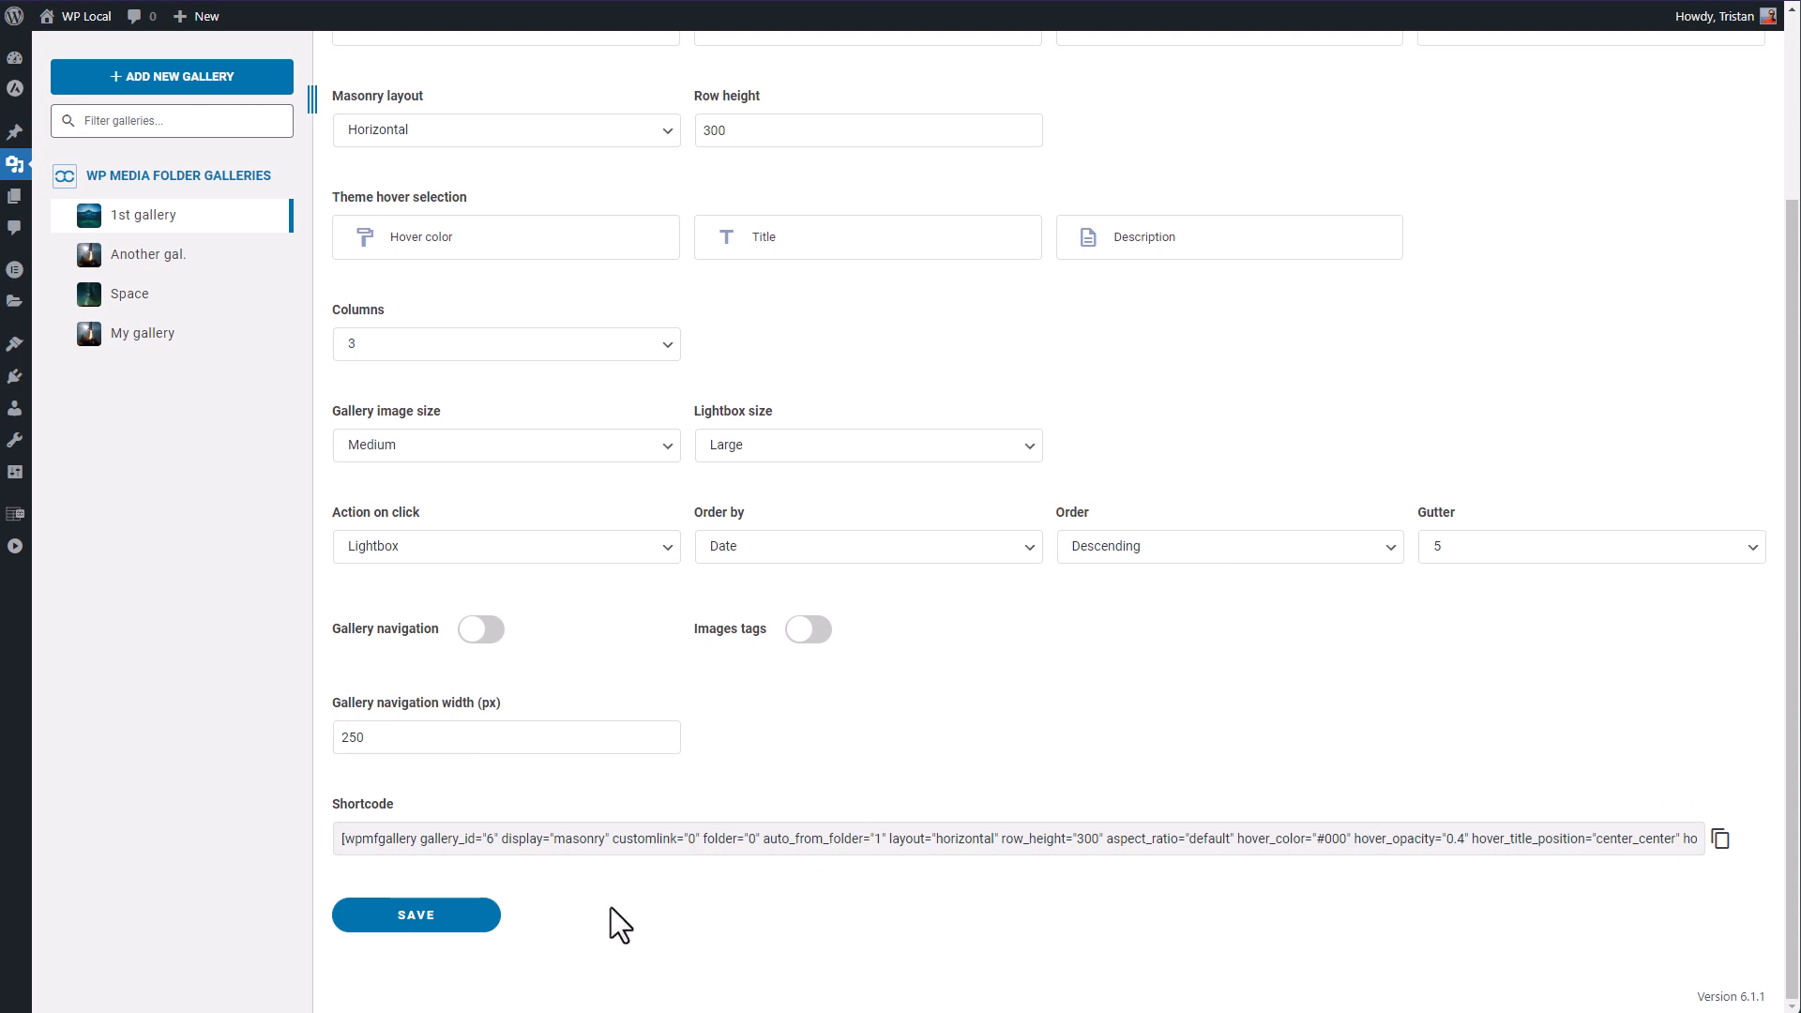
left_click(416, 914)
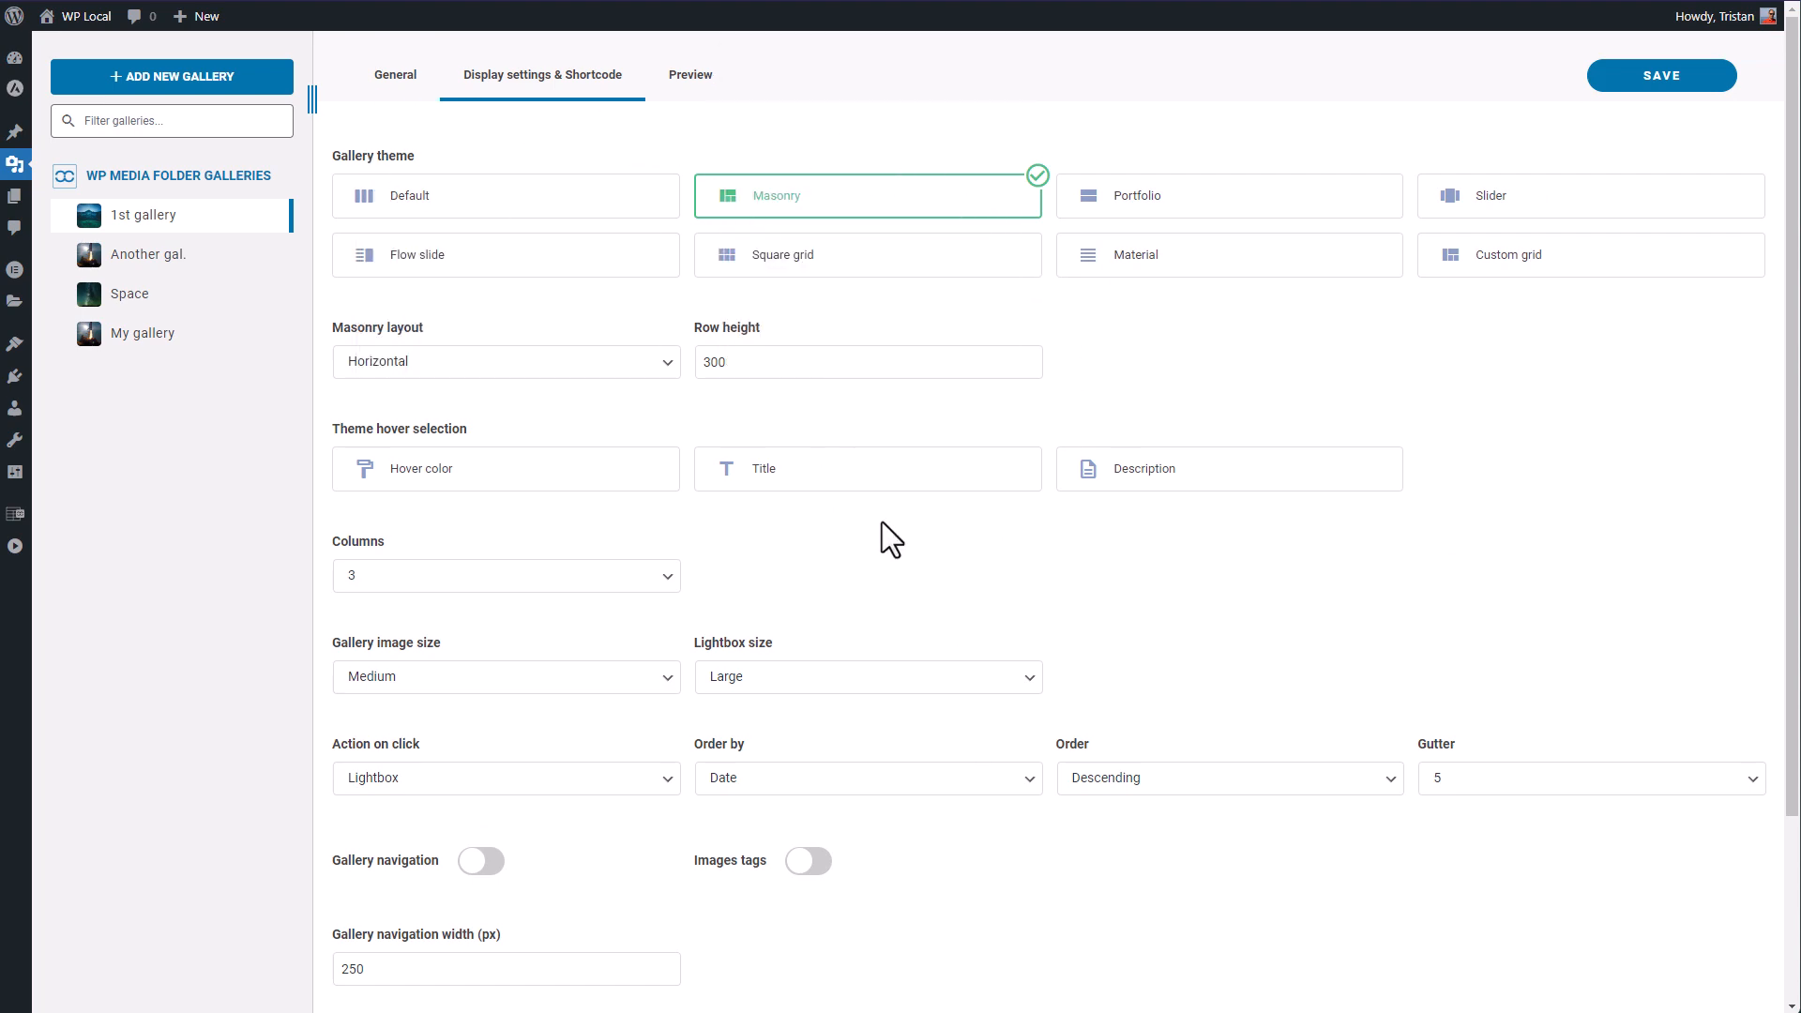
mouse_move(936, 588)
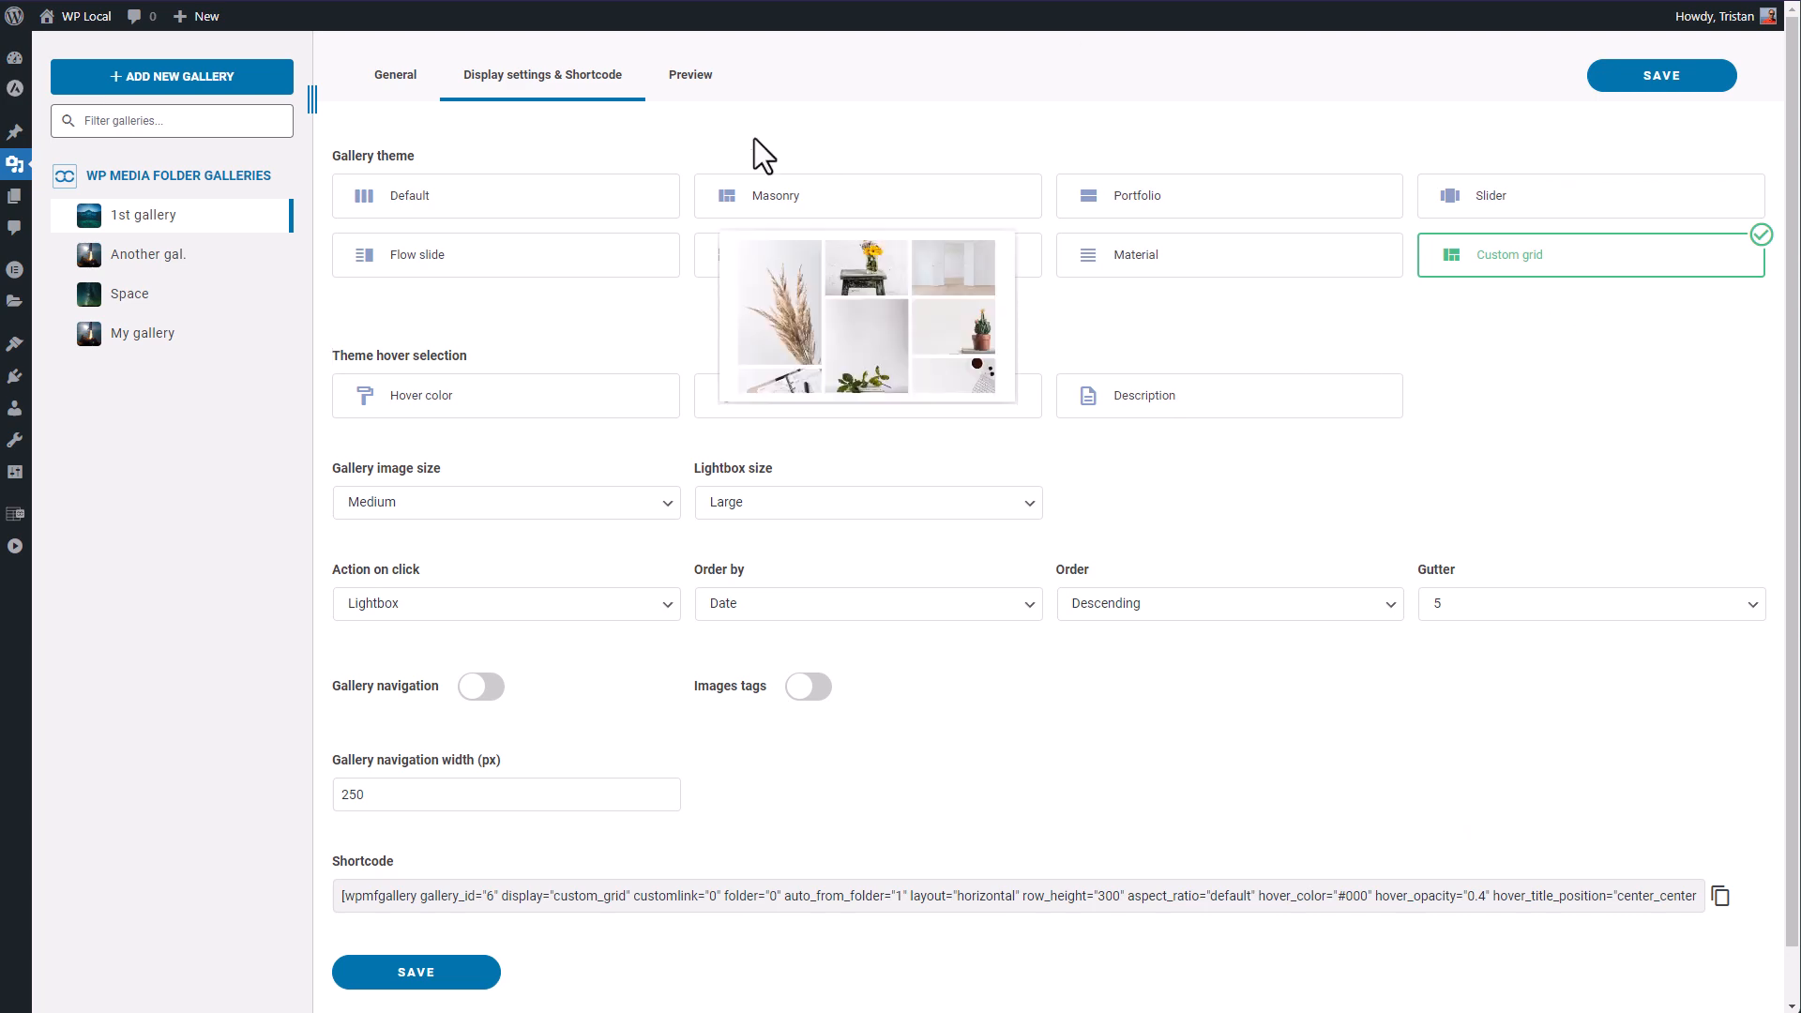
Enlarge the first mountain photo tile in the custom grid and preview the arrangement.
left_click(394, 75)
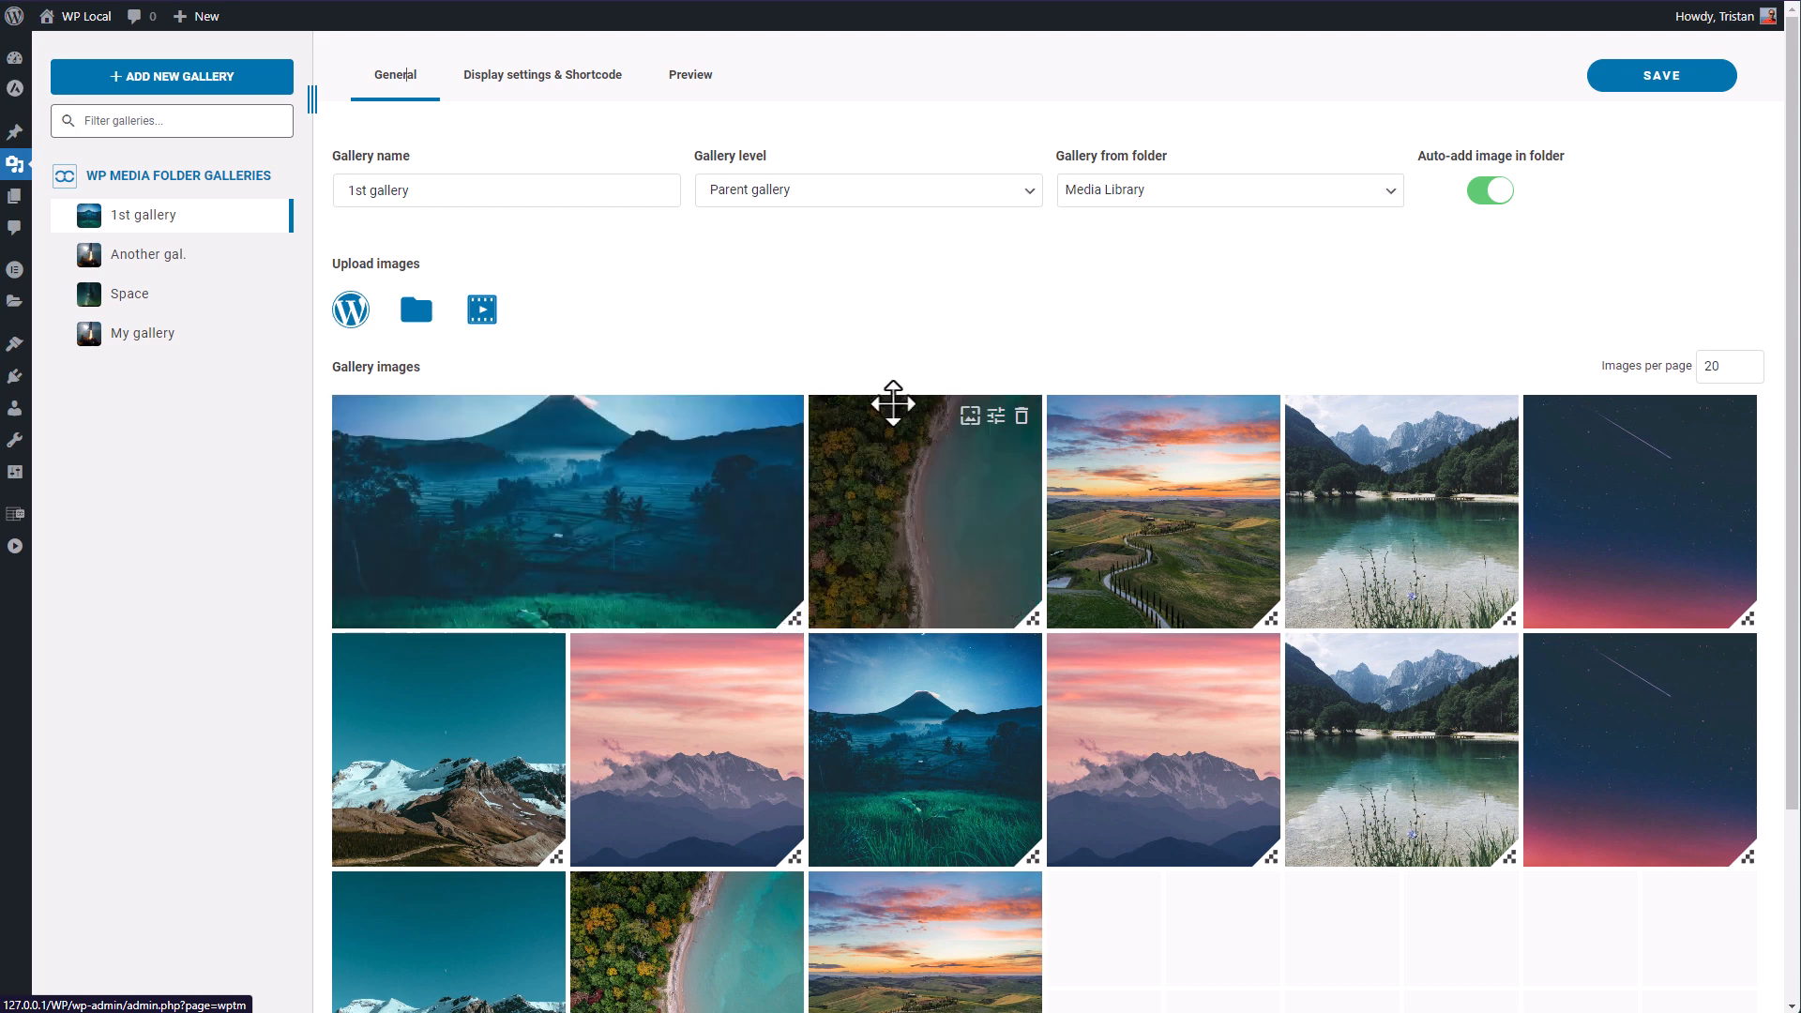
scroll("down", 3)
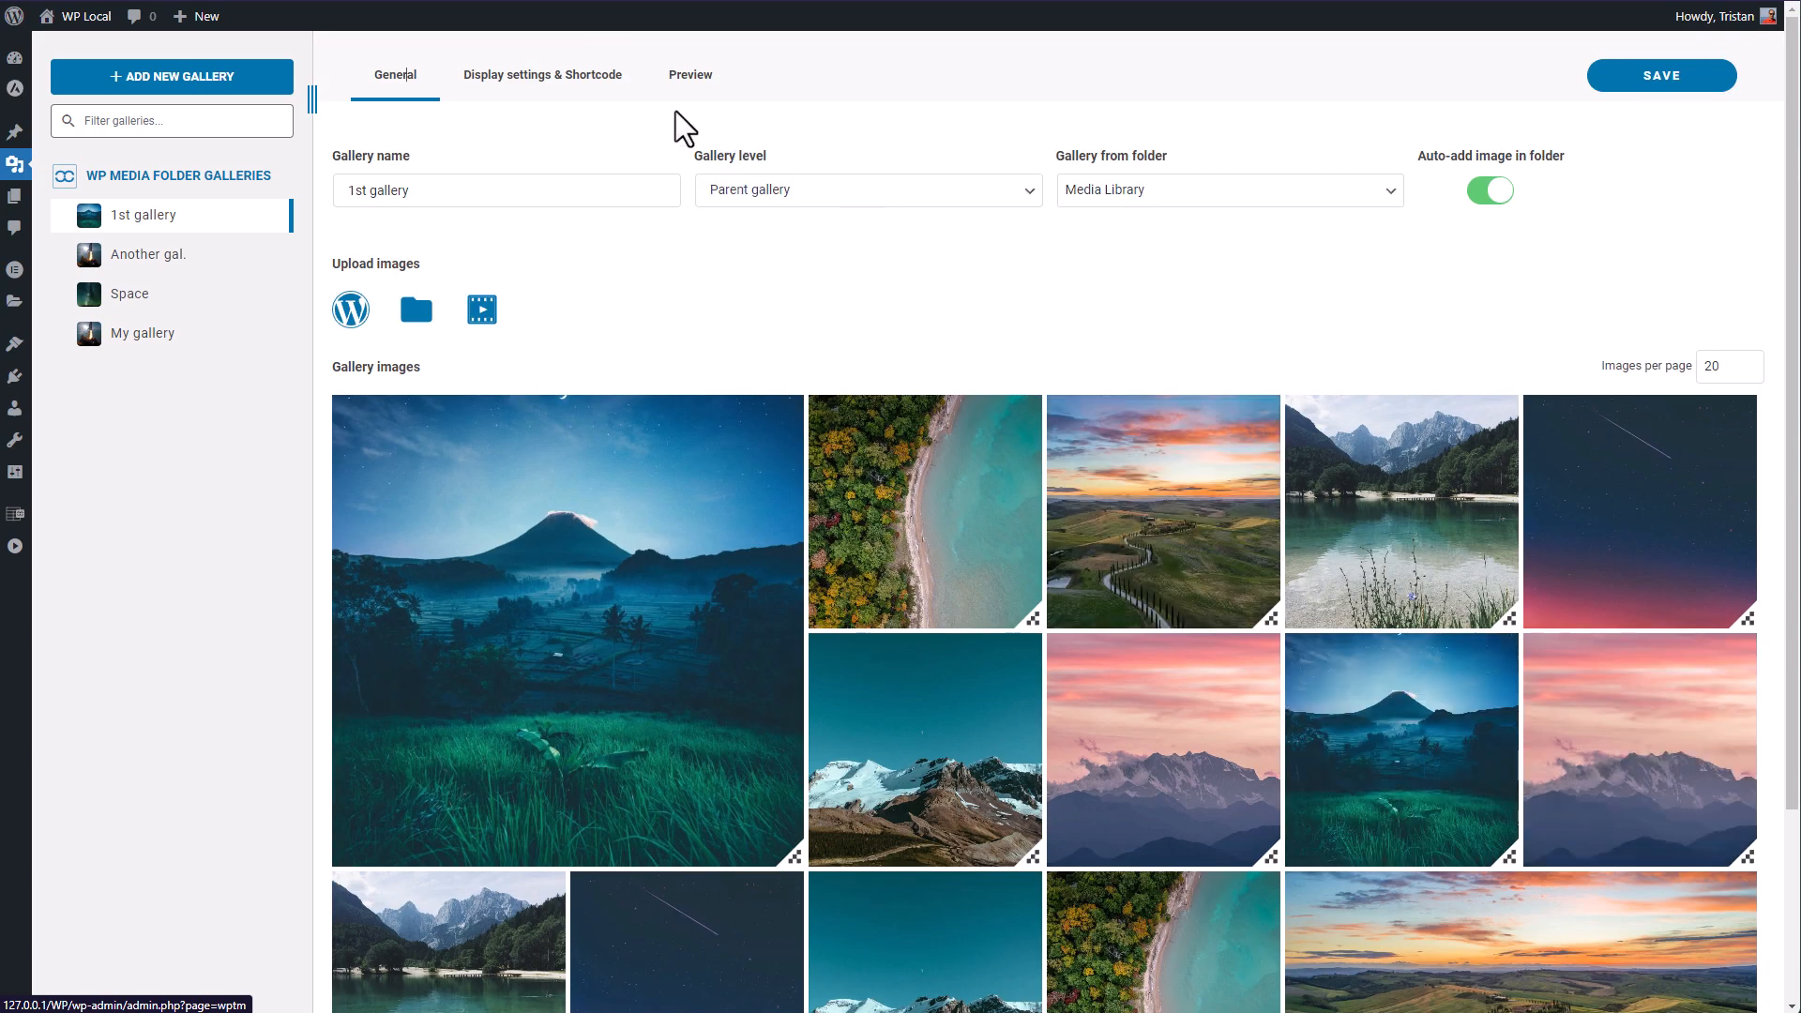
left_click(691, 75)
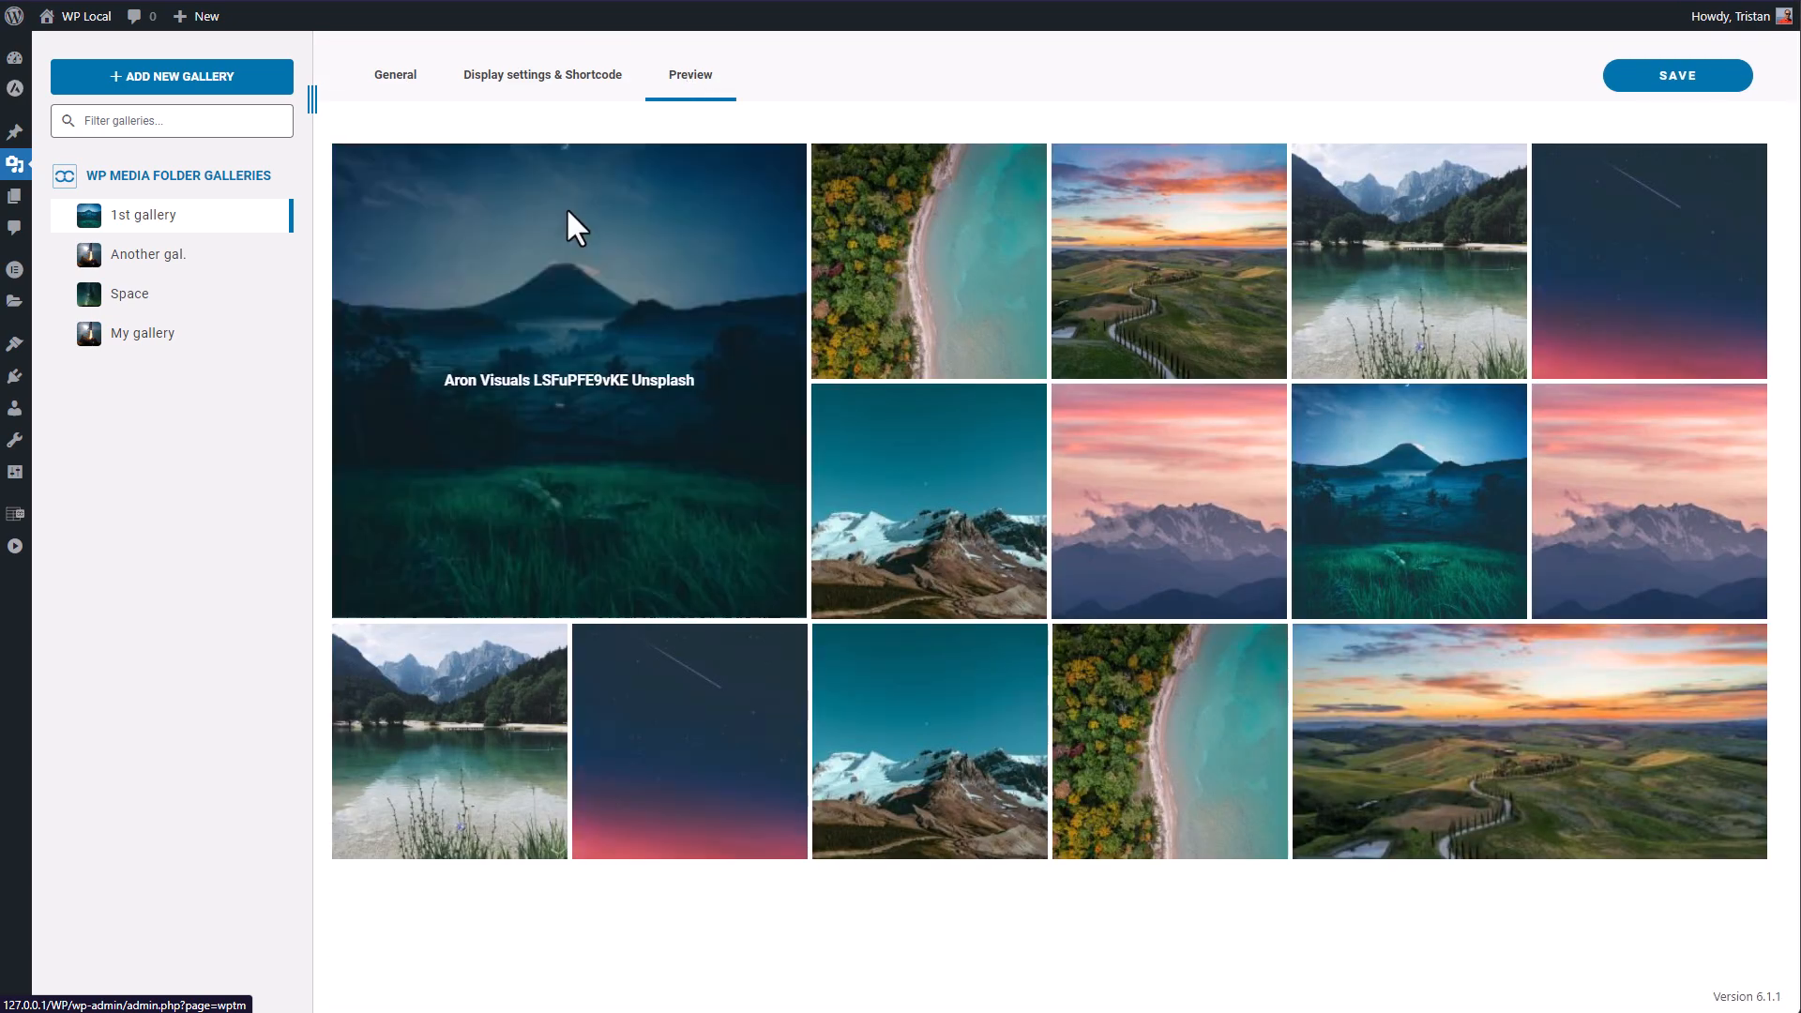
mouse_move(894, 588)
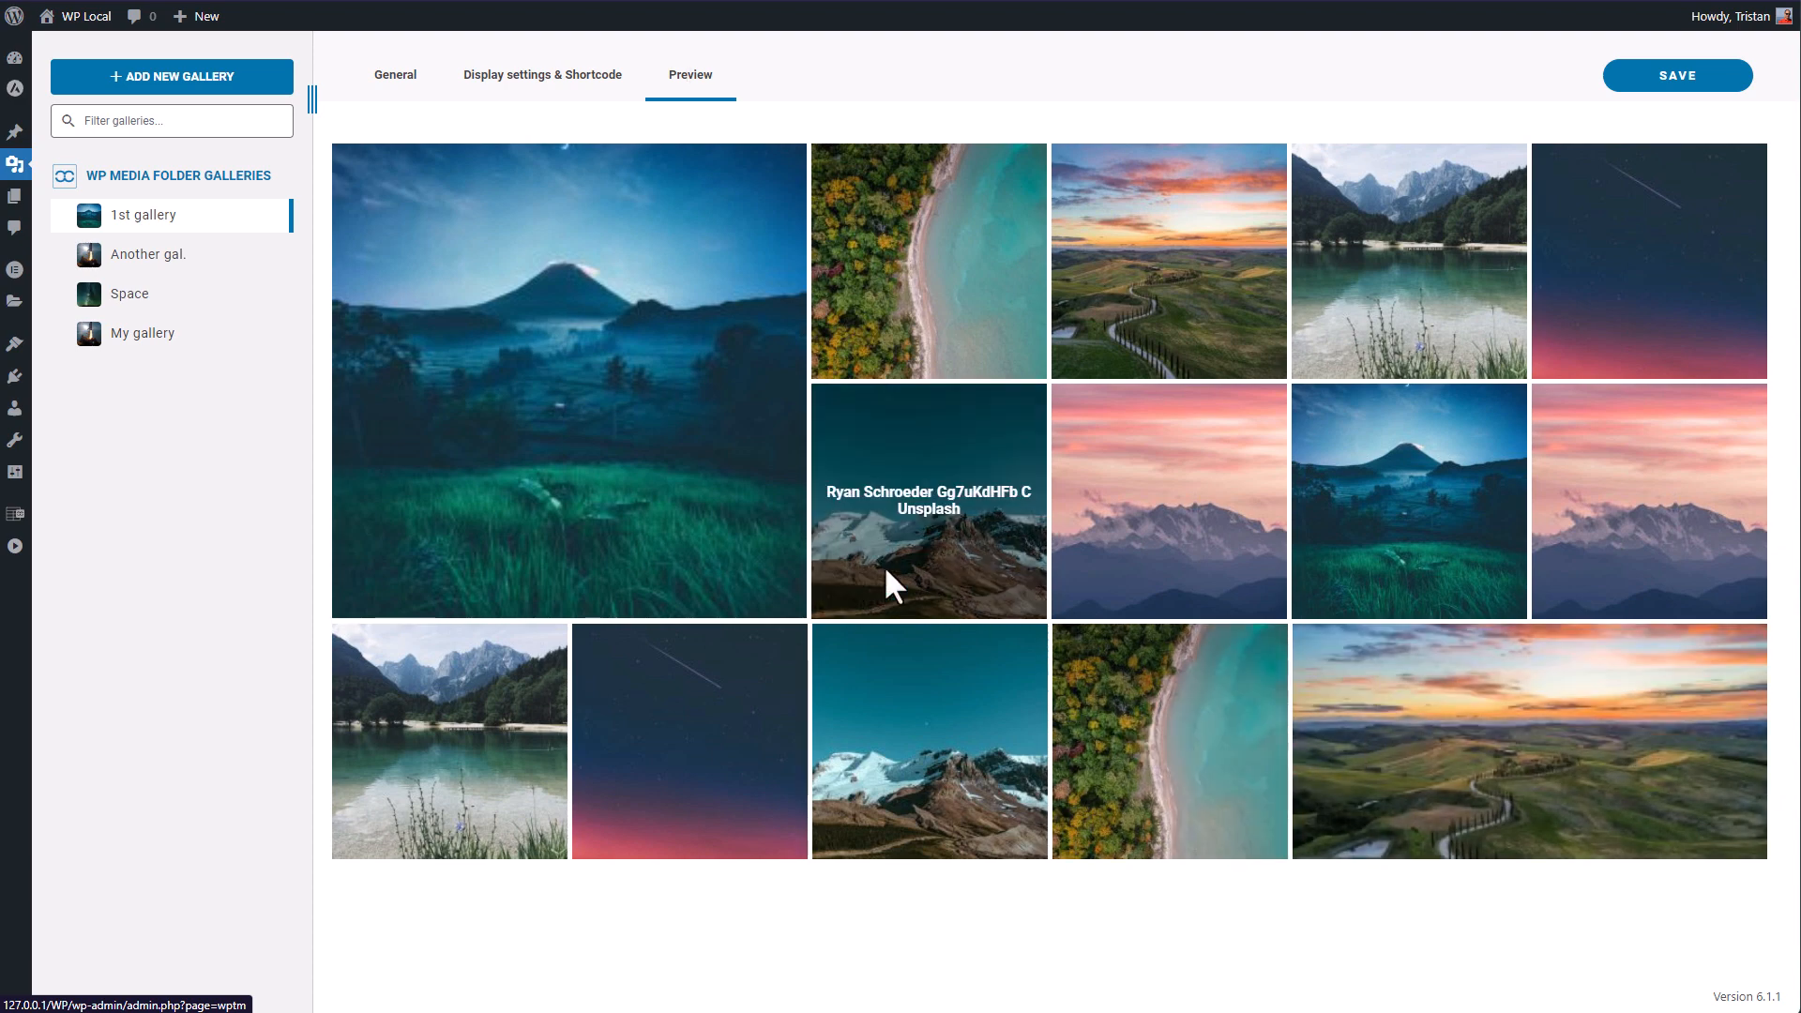
left_click(542, 75)
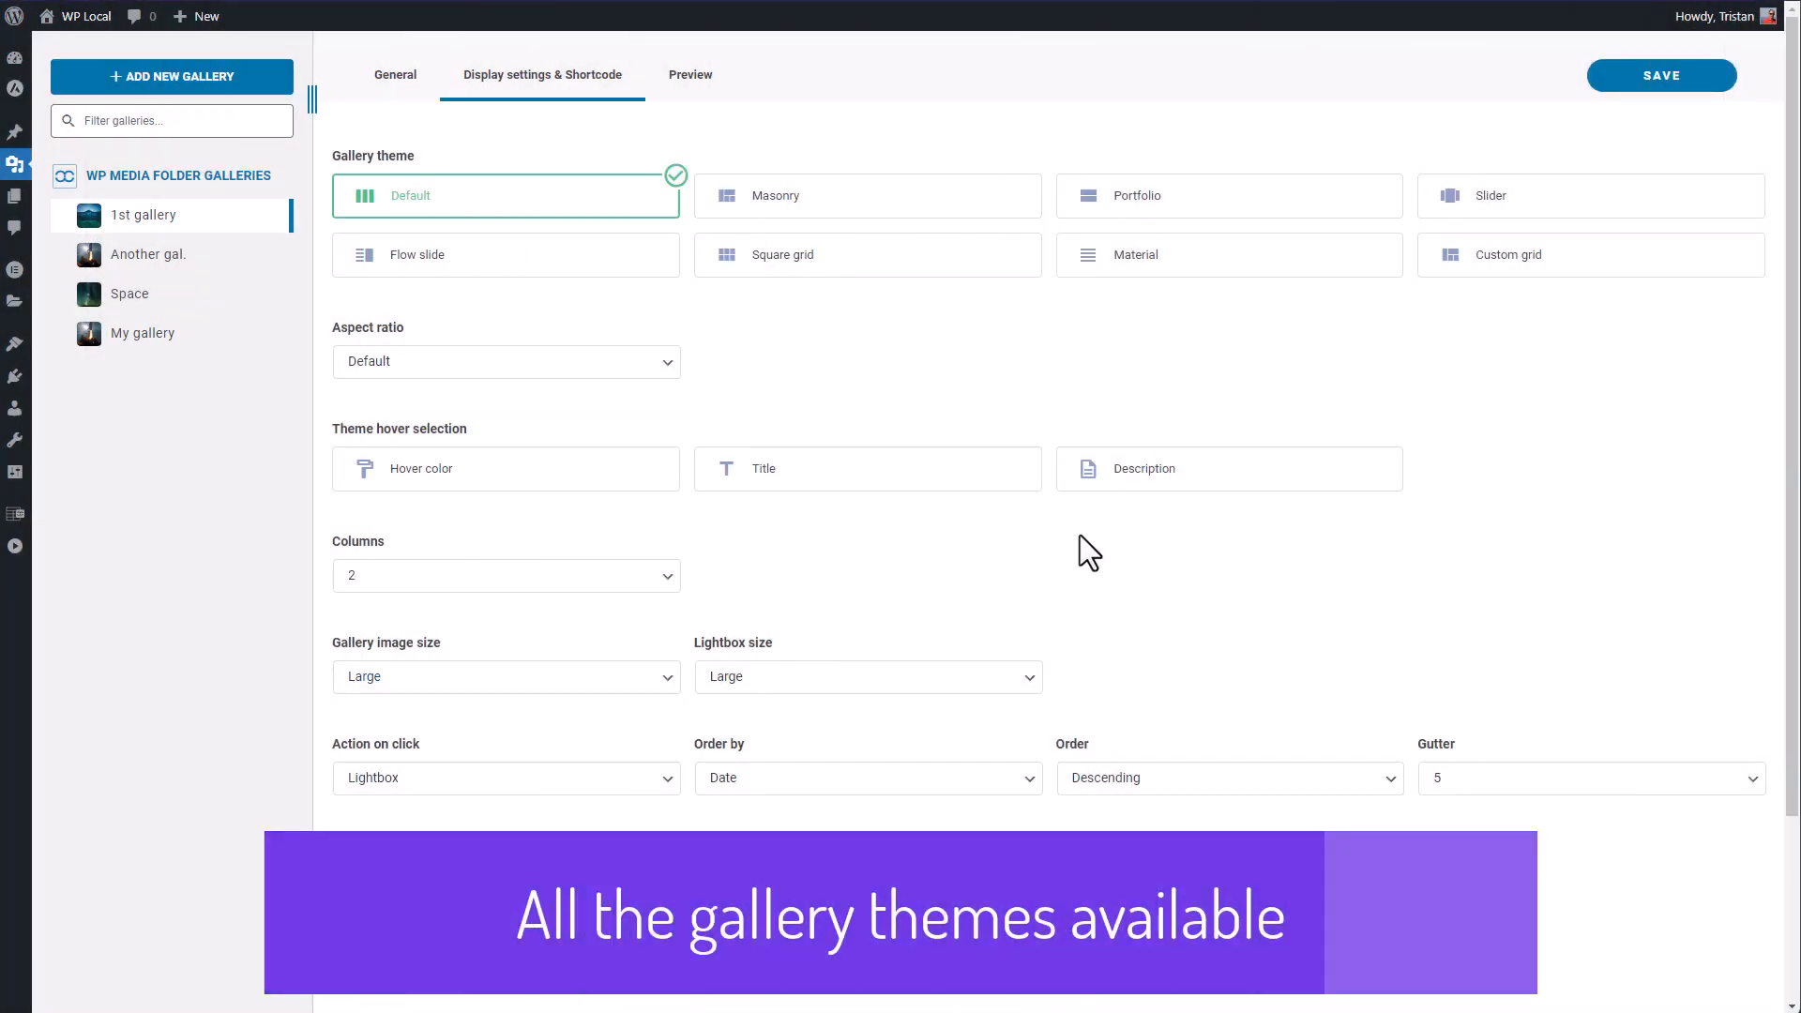
mouse_move(716, 340)
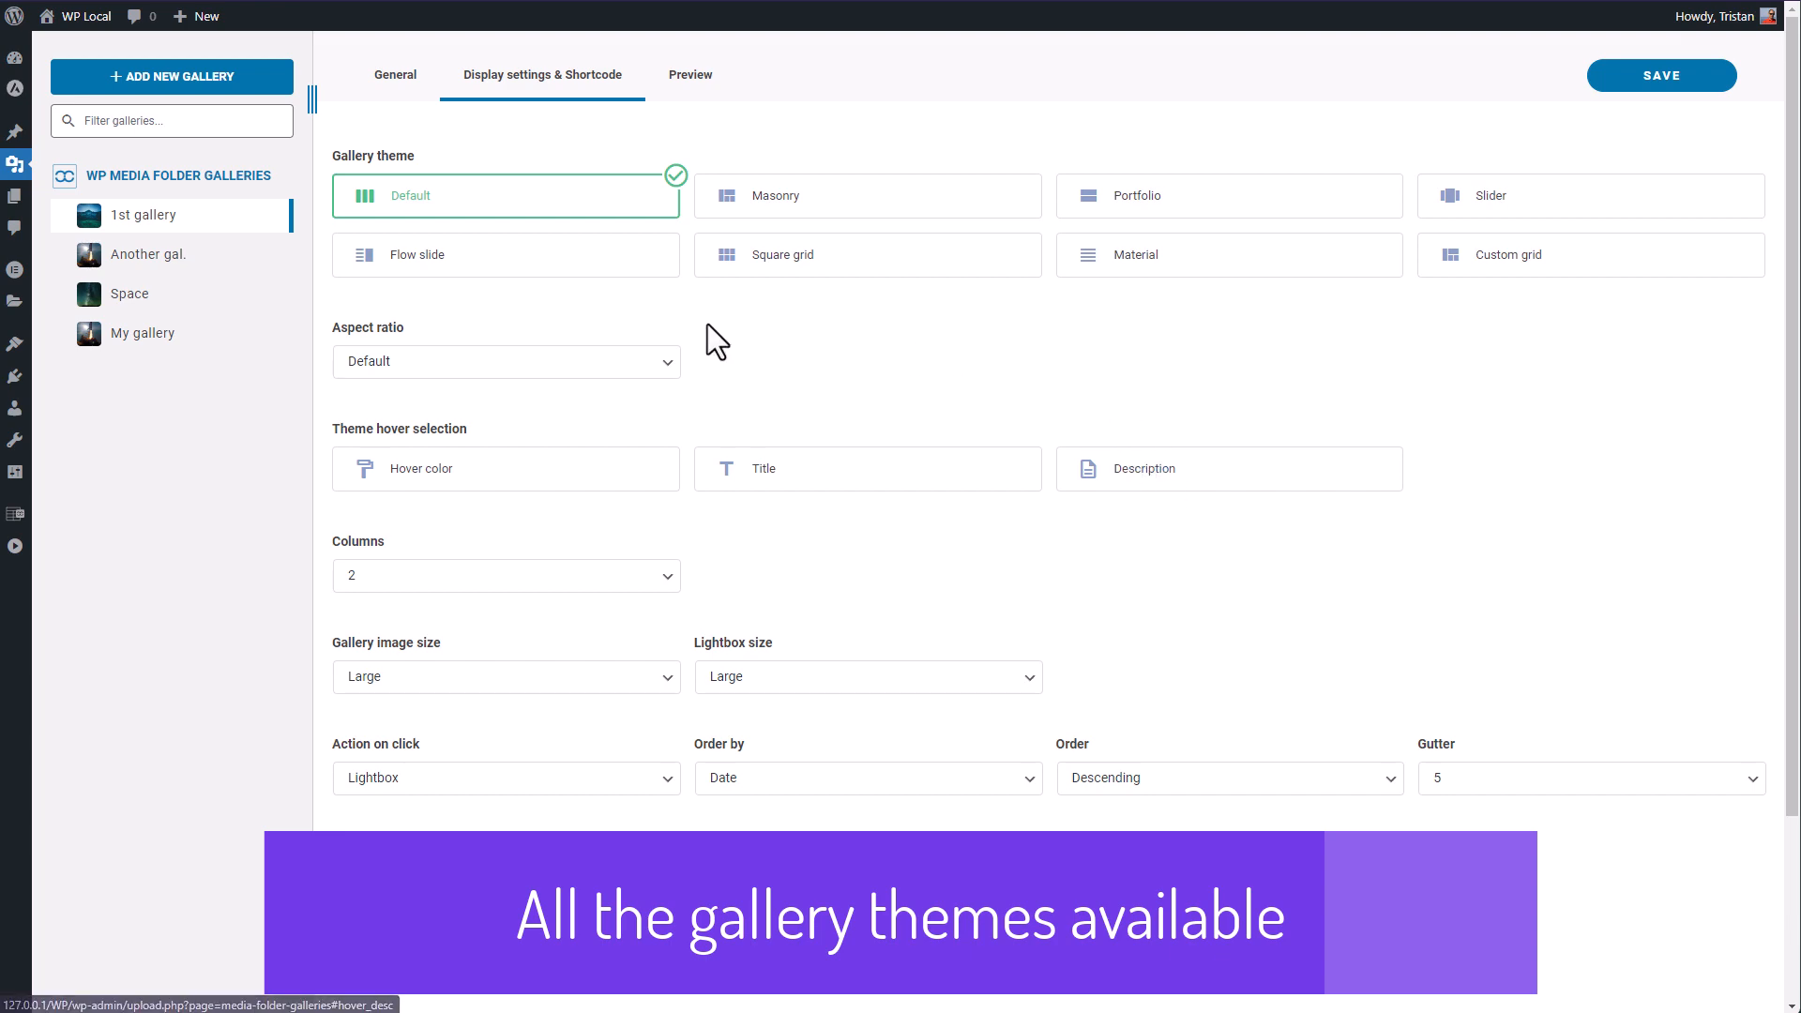
Preview the default theme, try Masonry, then switch the 1st gallery to the Portfolio theme.
left_click(690, 75)
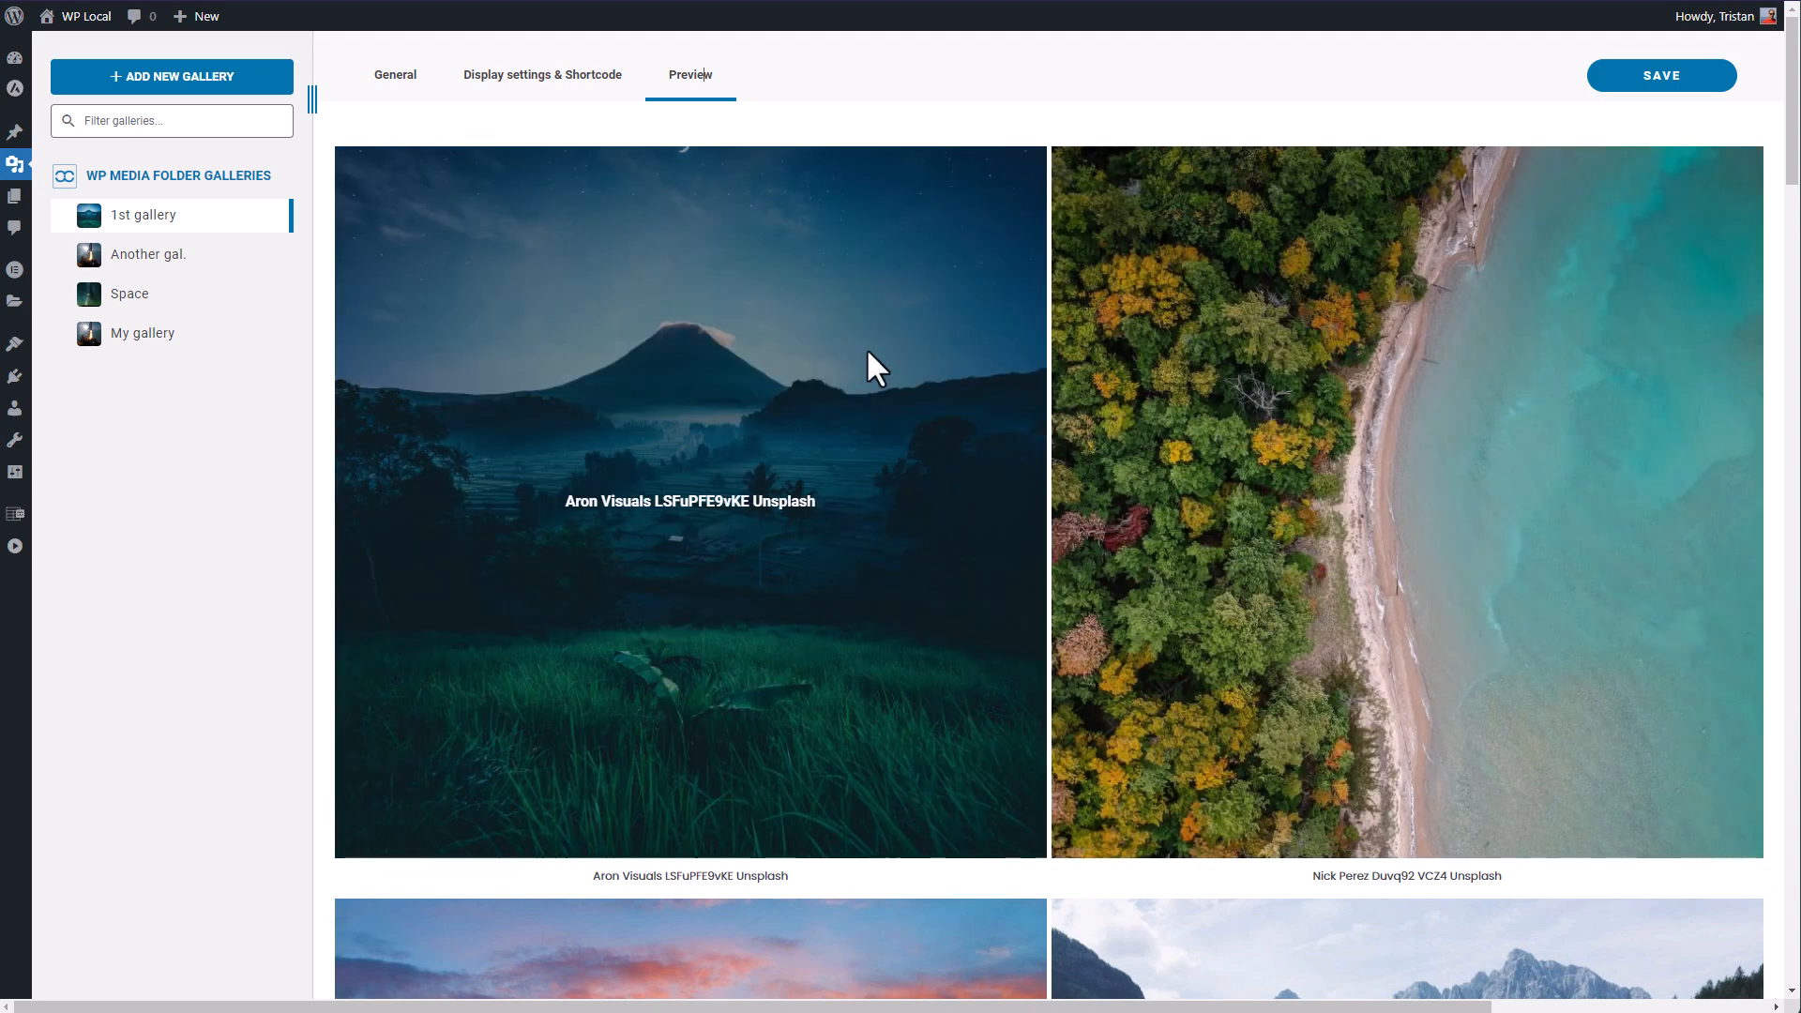
left_click(541, 76)
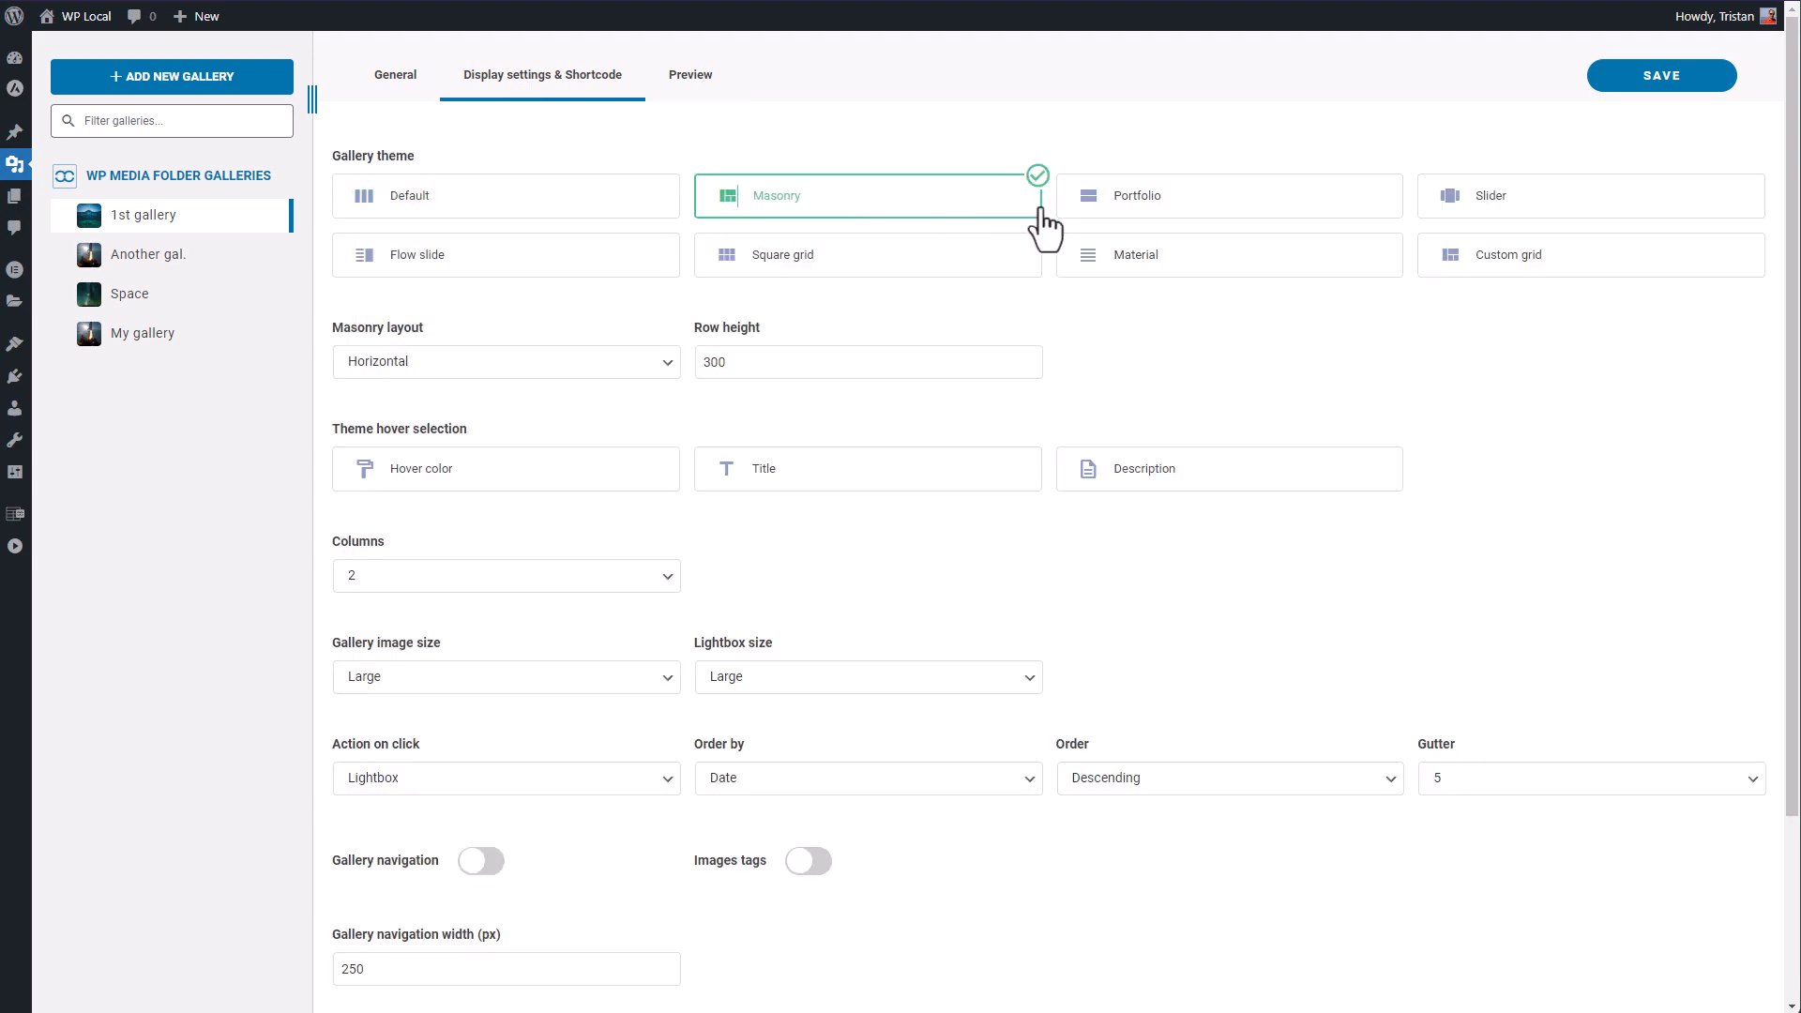
left_click(1229, 196)
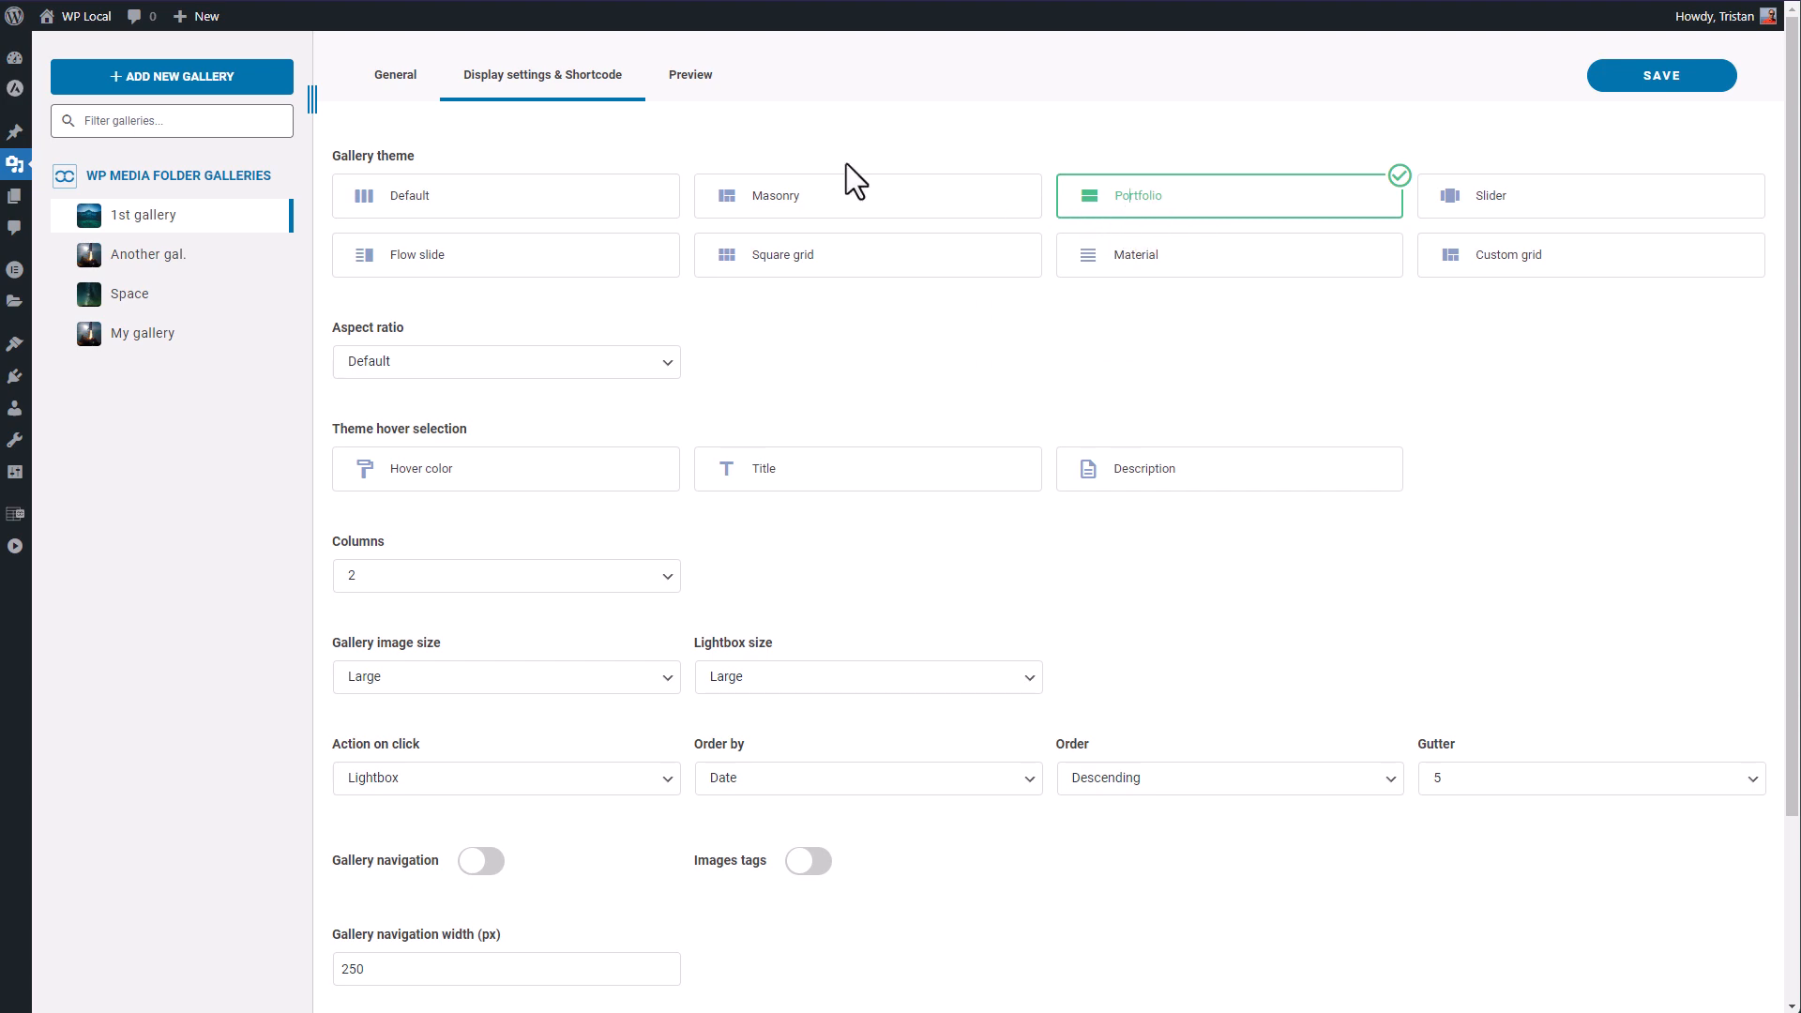
left_click(690, 75)
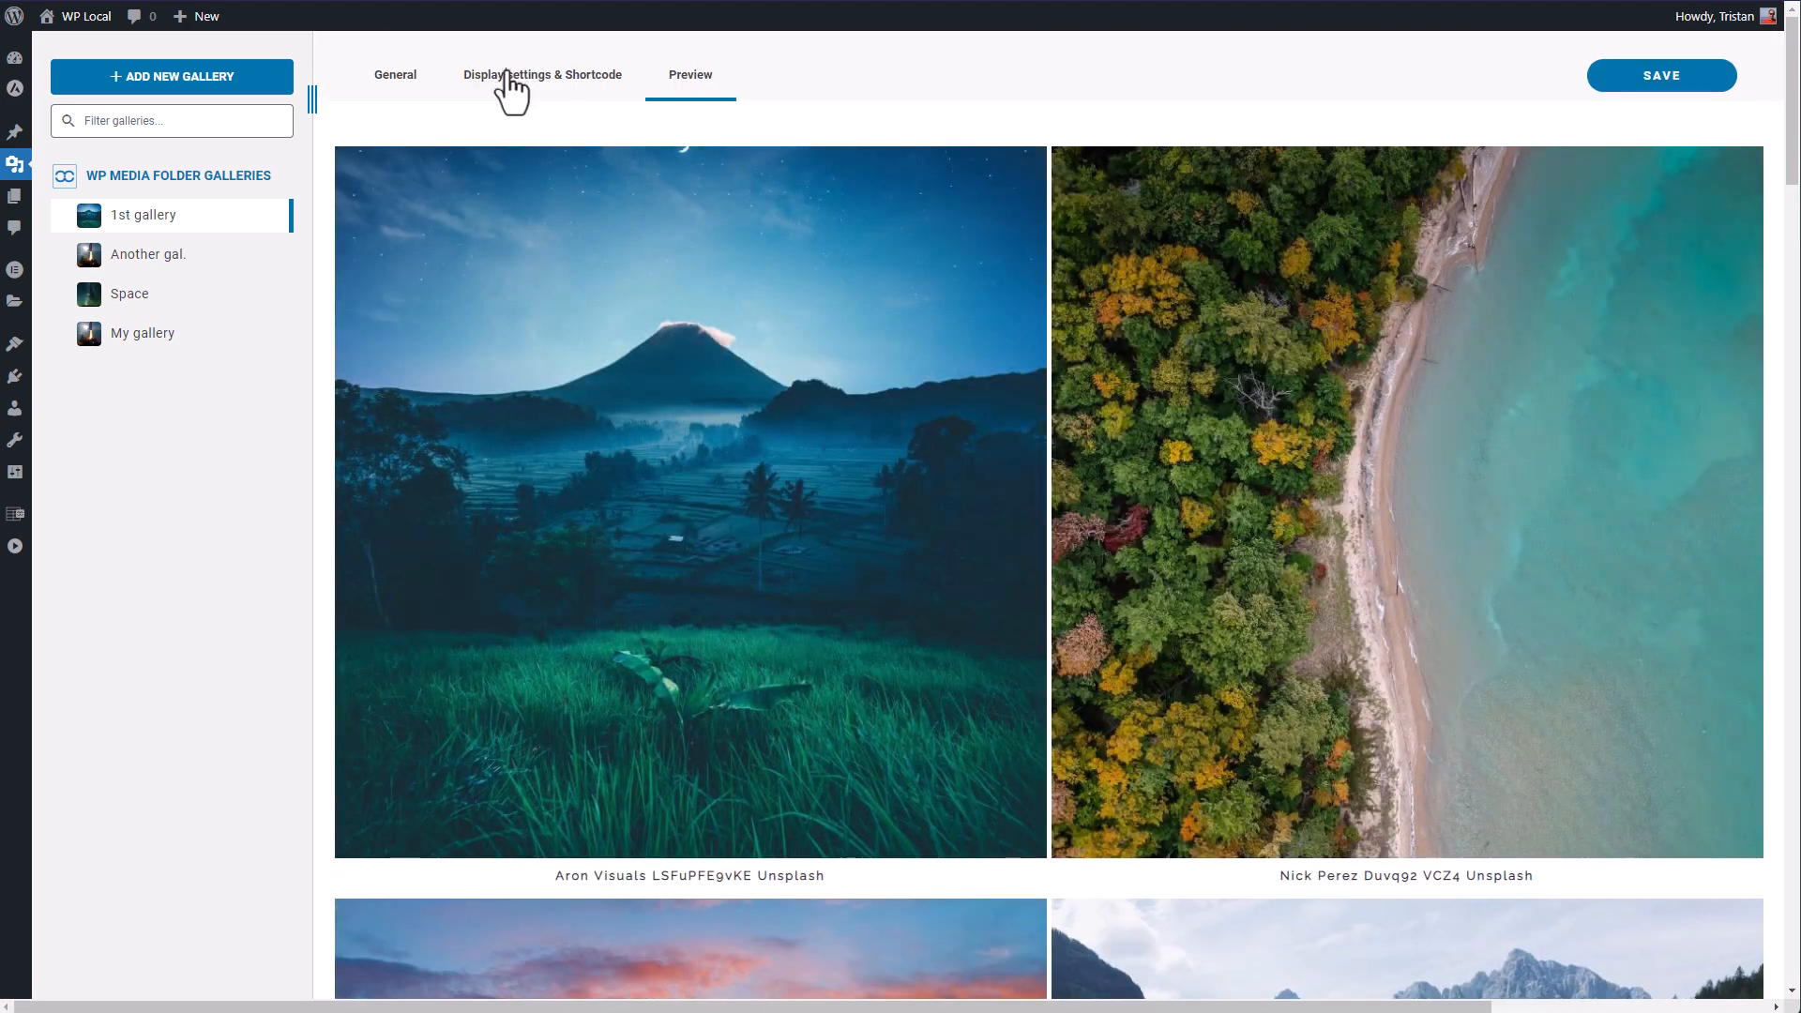
left_click(542, 75)
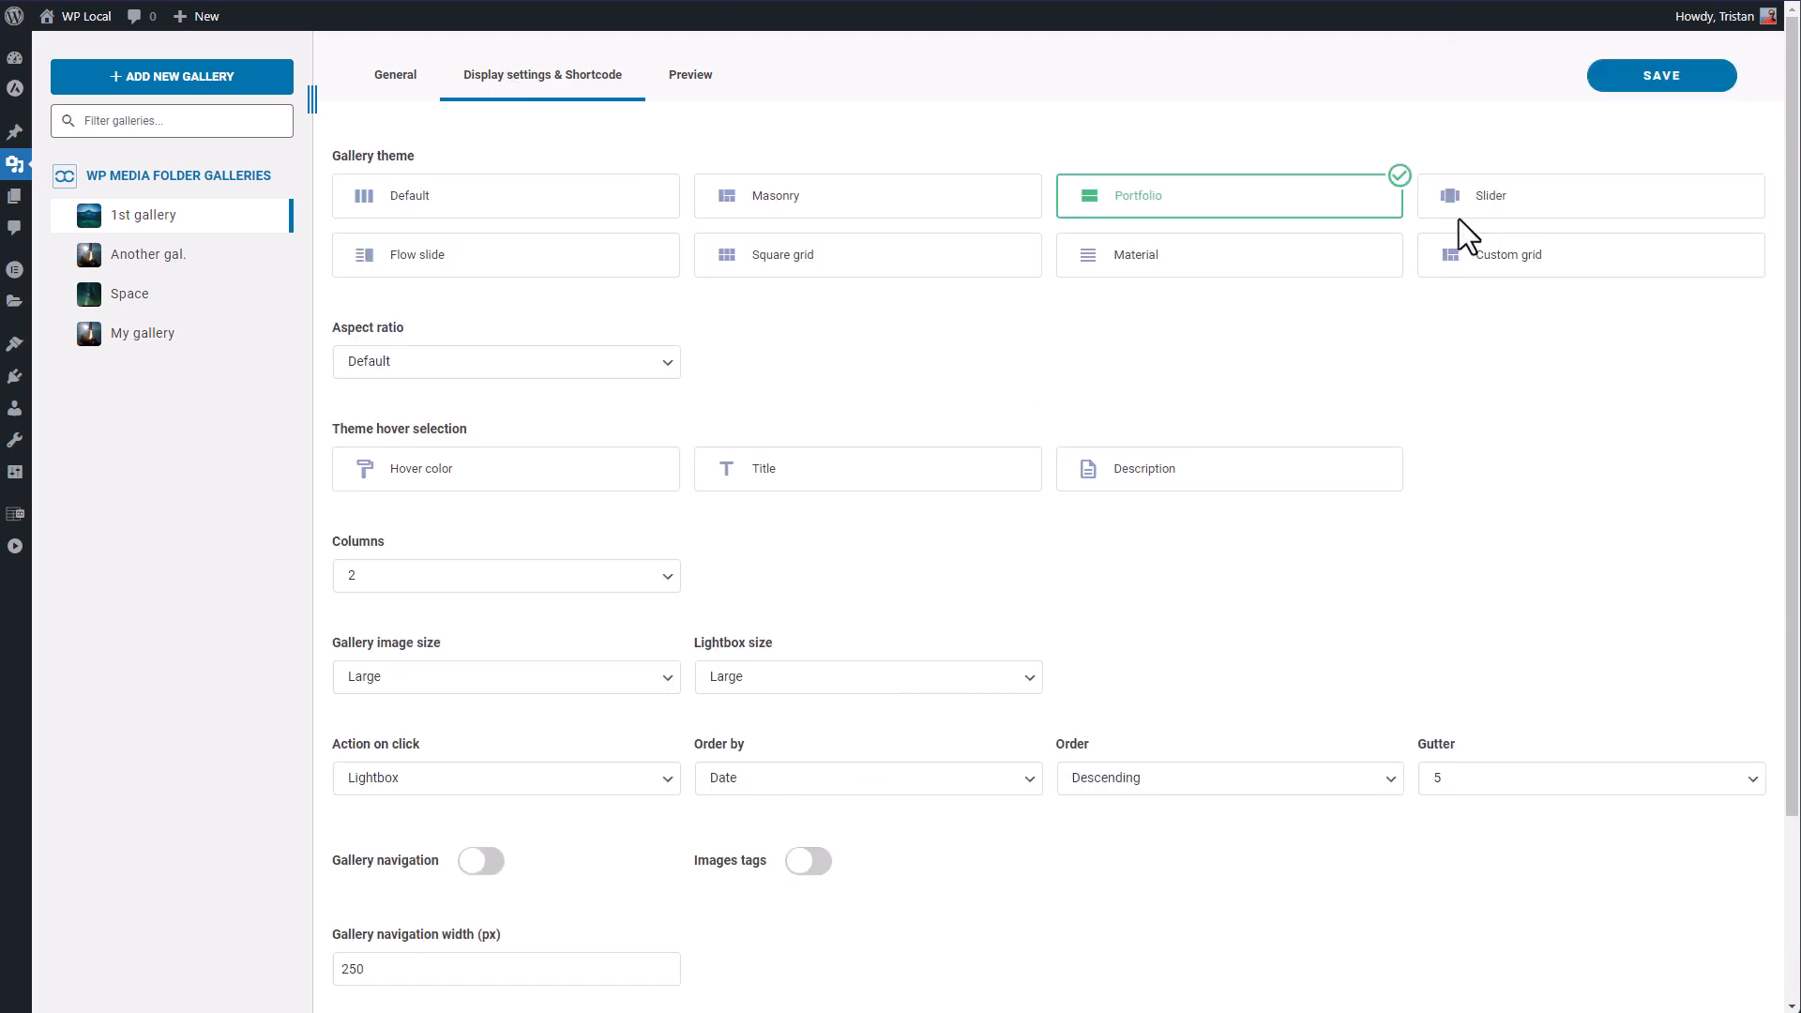
Preview the Slider theme with 3 then 2 columns, then switch the gallery to Flow slide.
left_click(1591, 195)
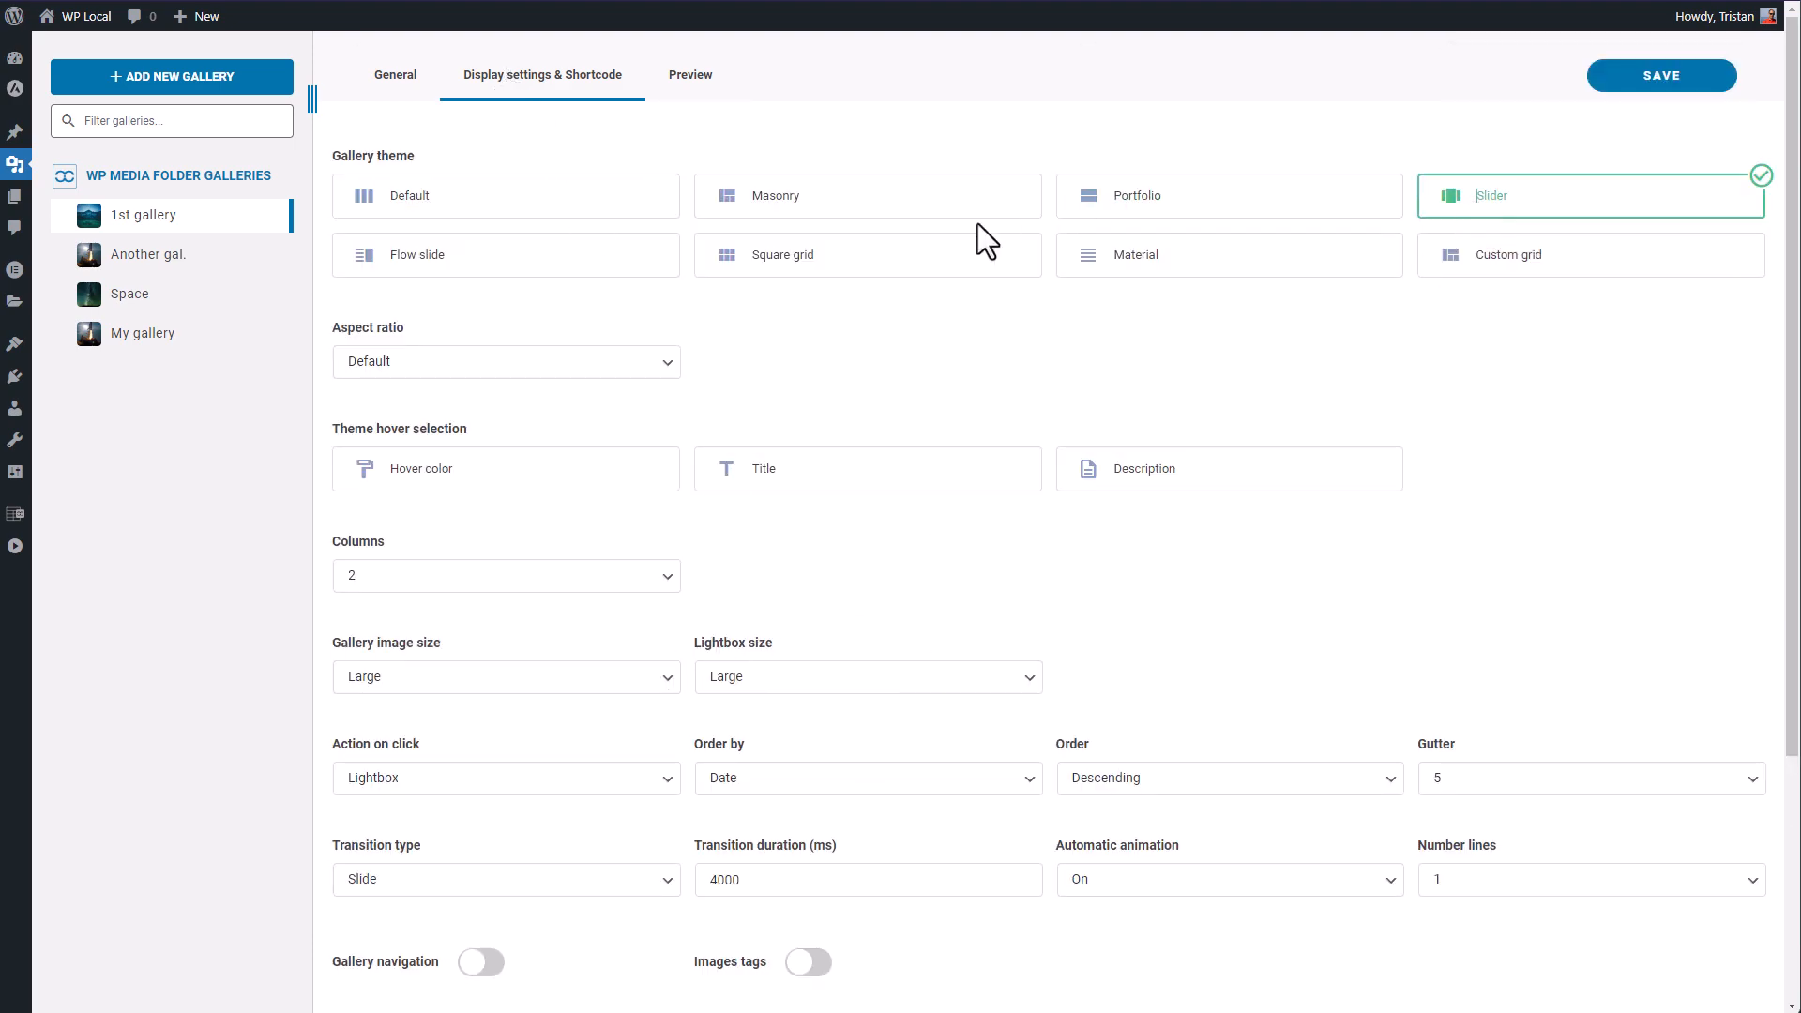
left_click(506, 575)
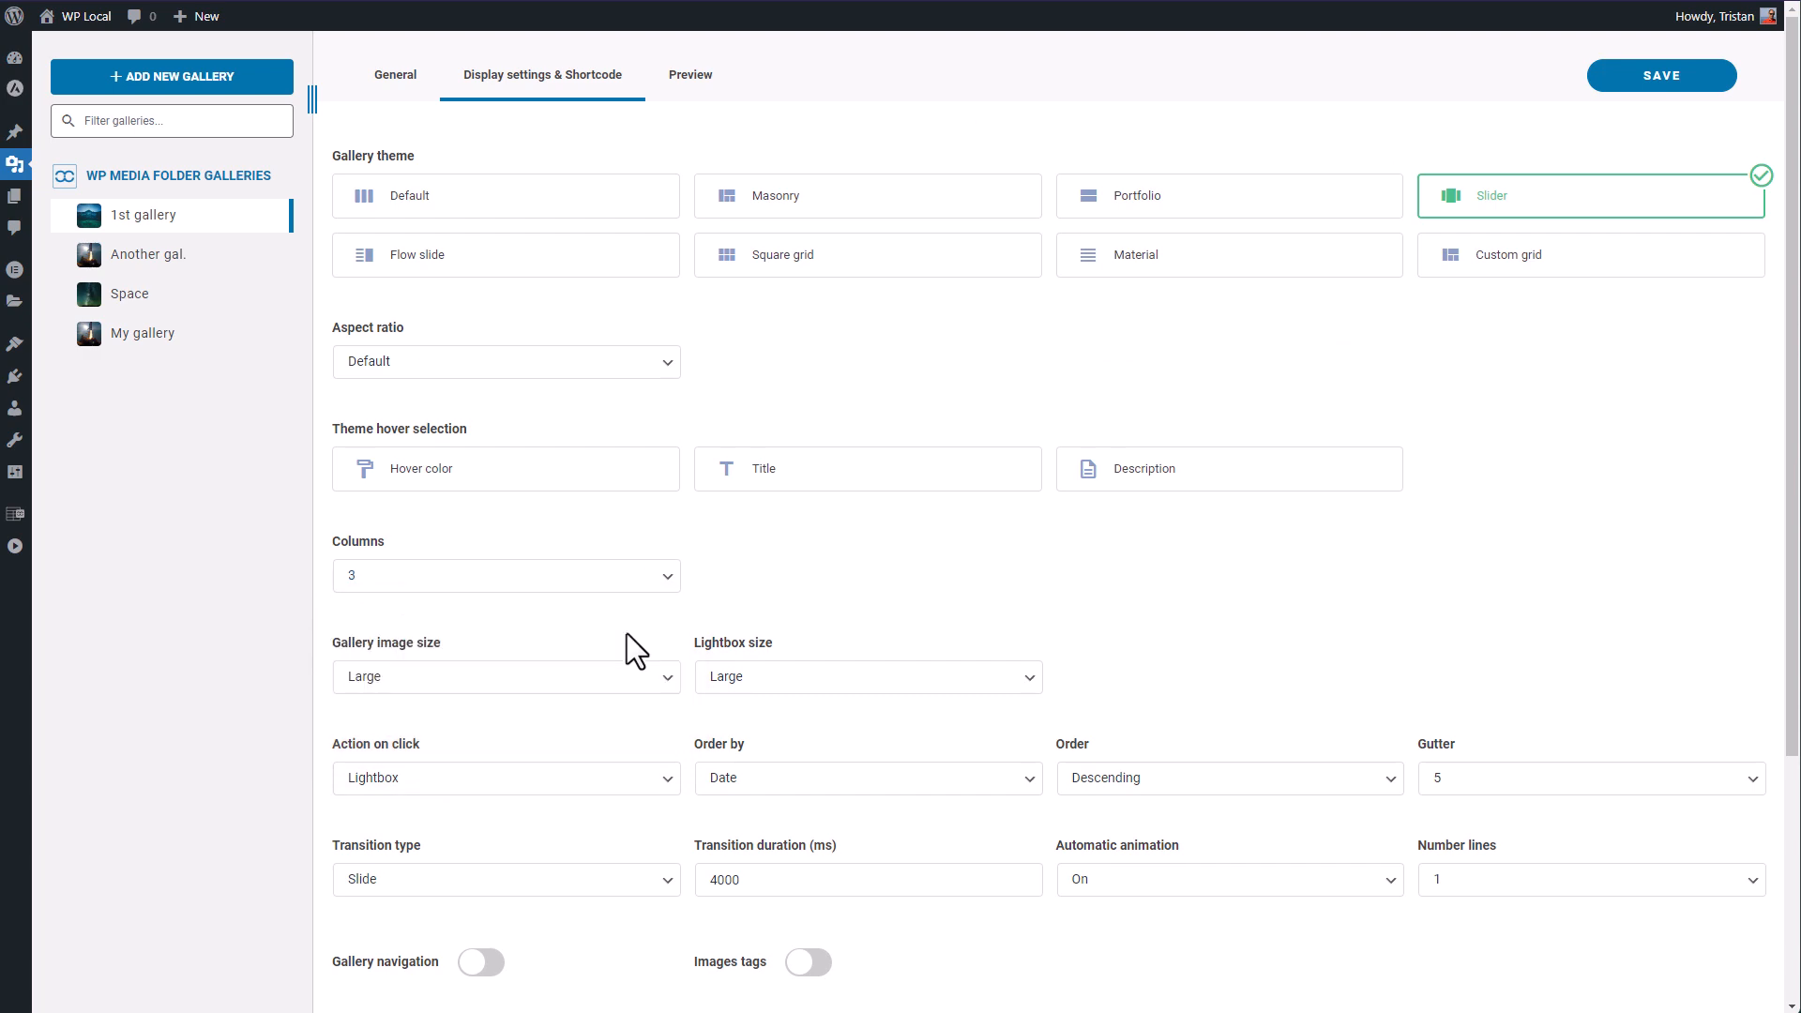
left_click(690, 75)
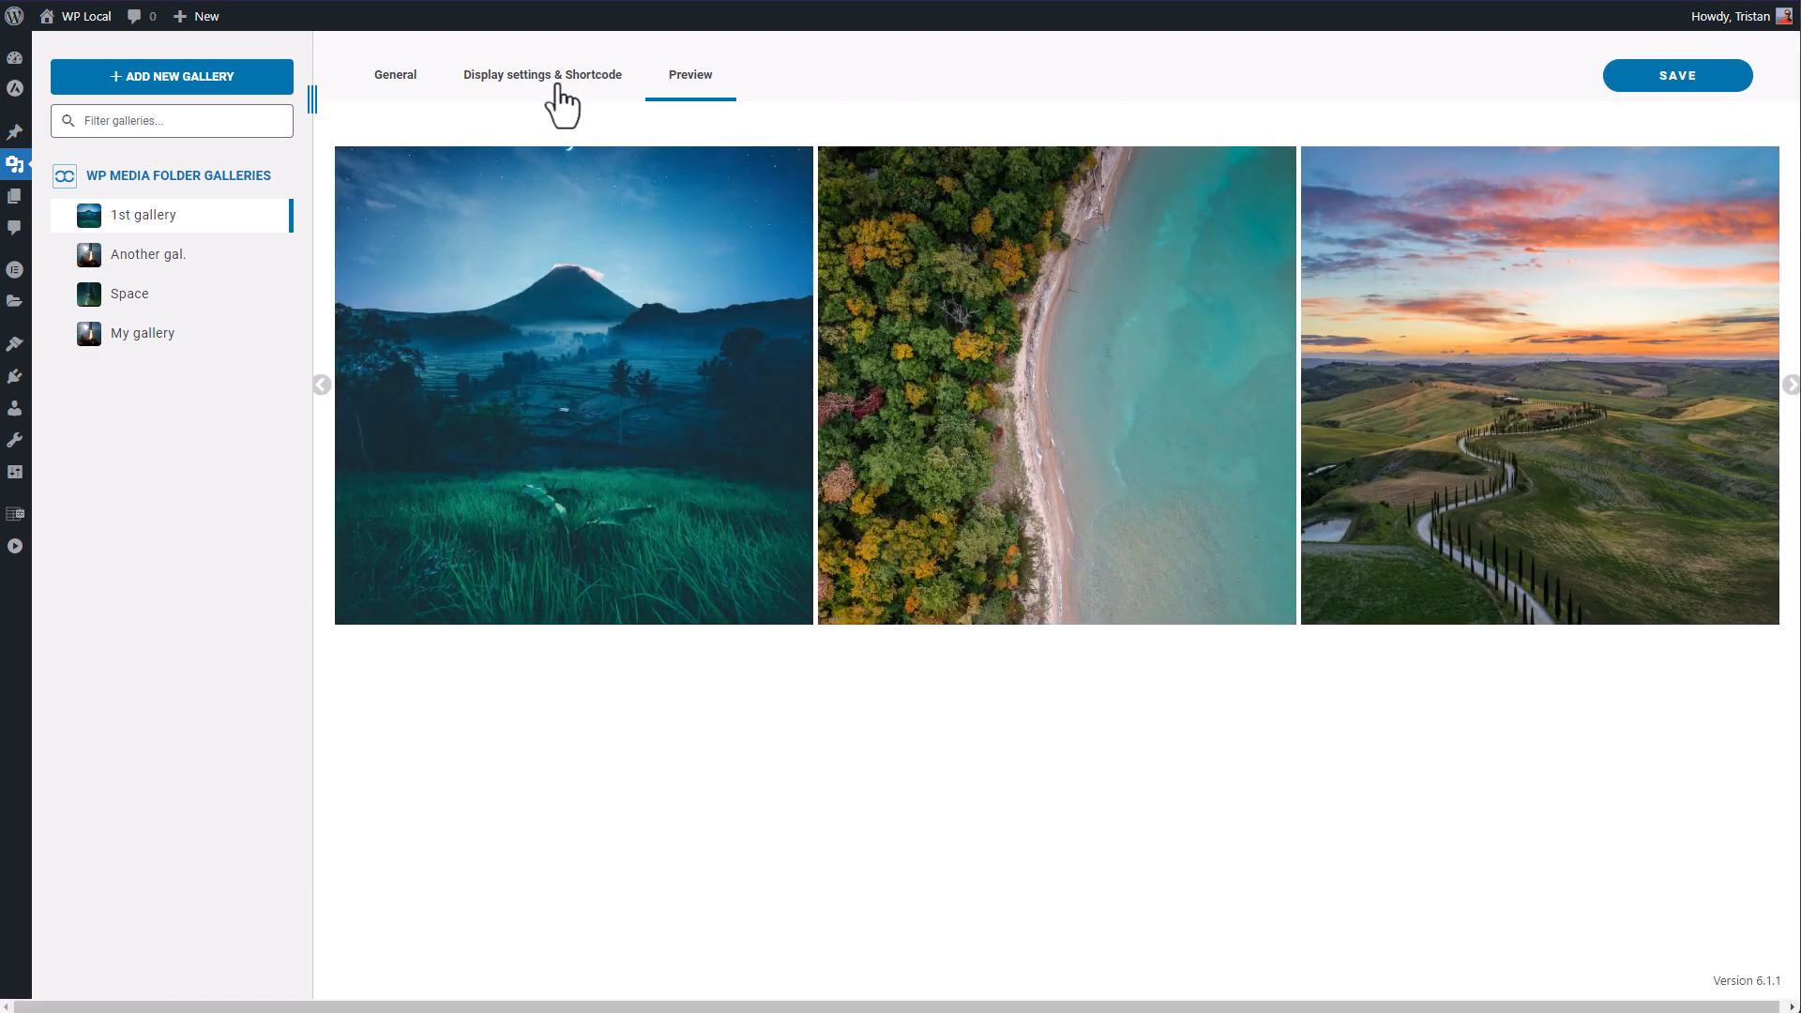
left_click(543, 75)
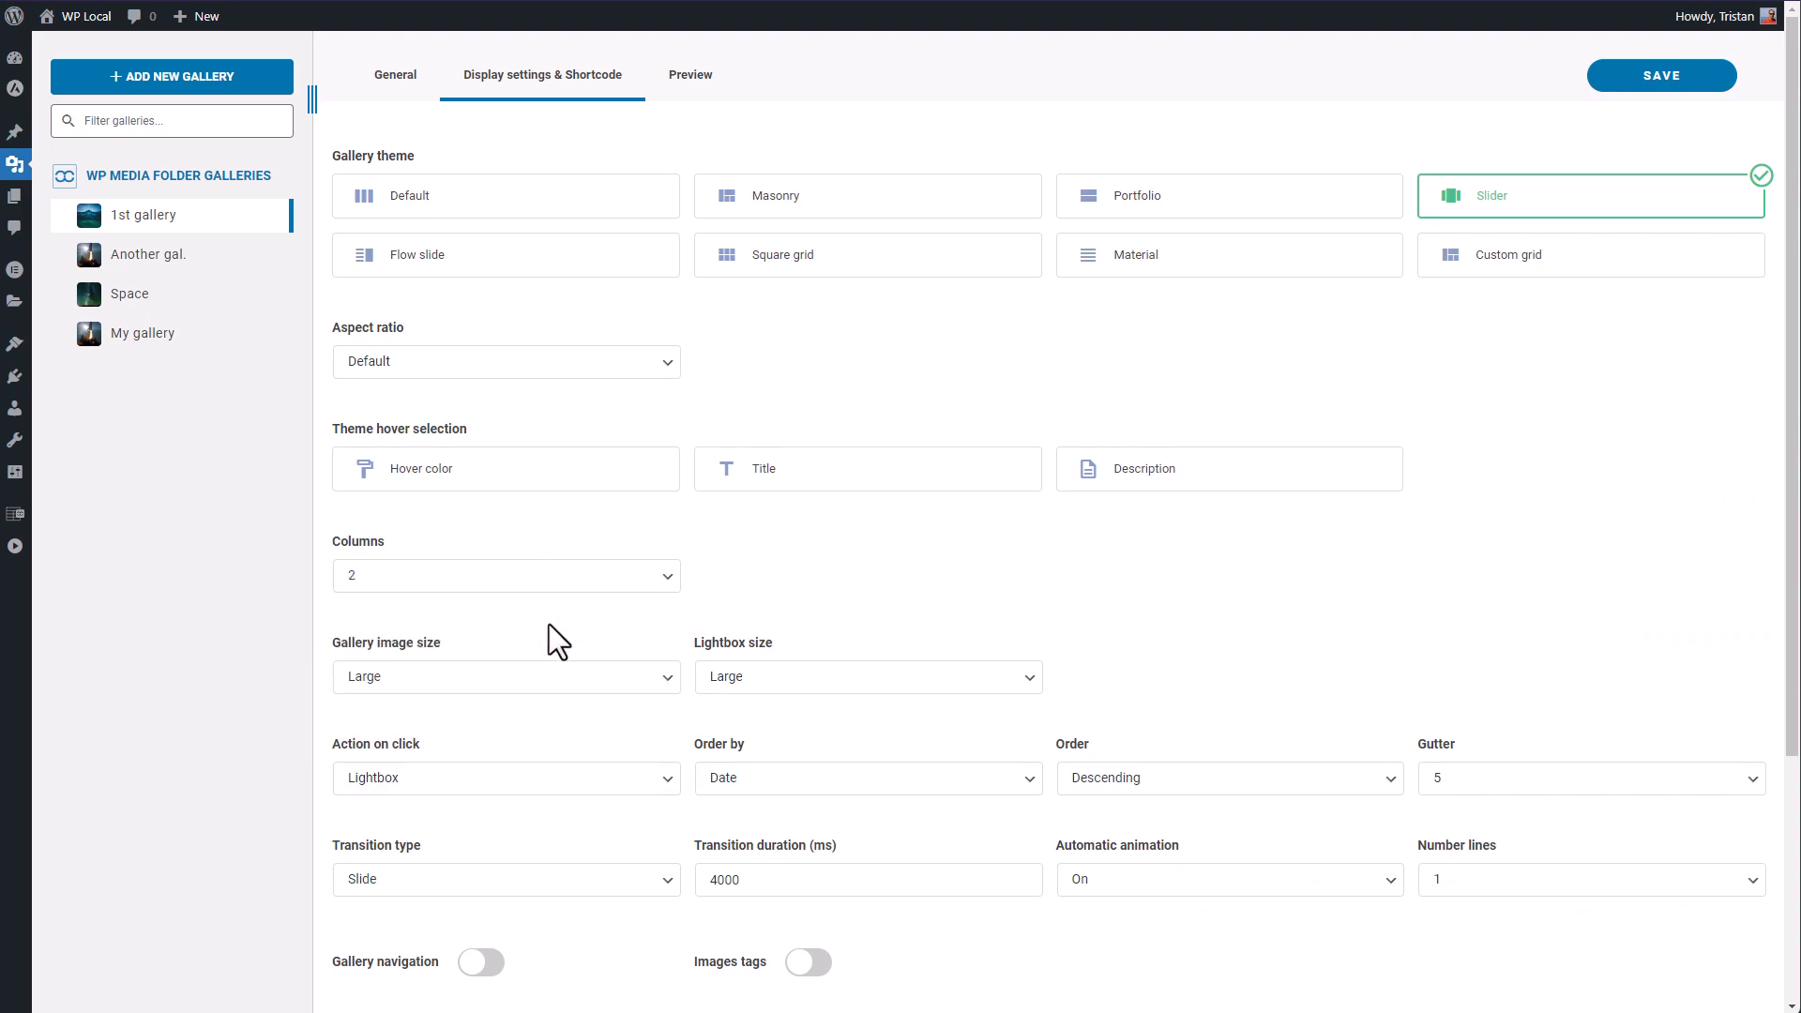
left_click(690, 75)
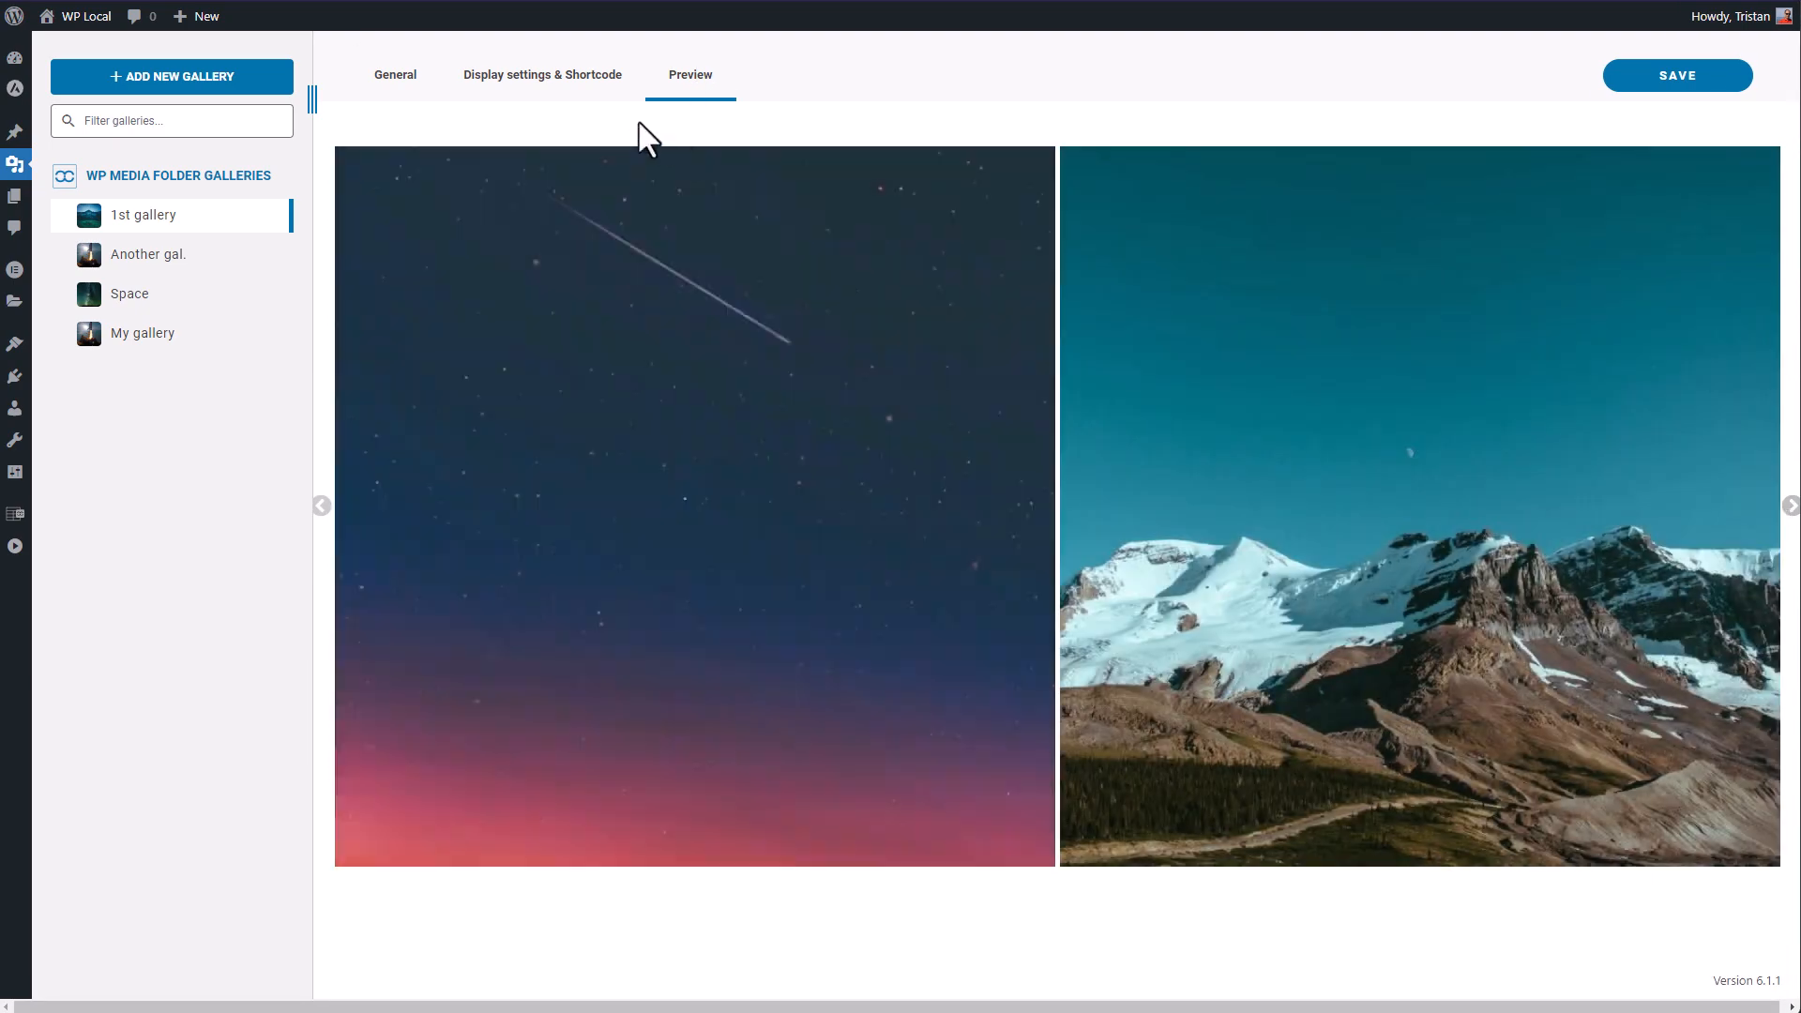
left_click(543, 75)
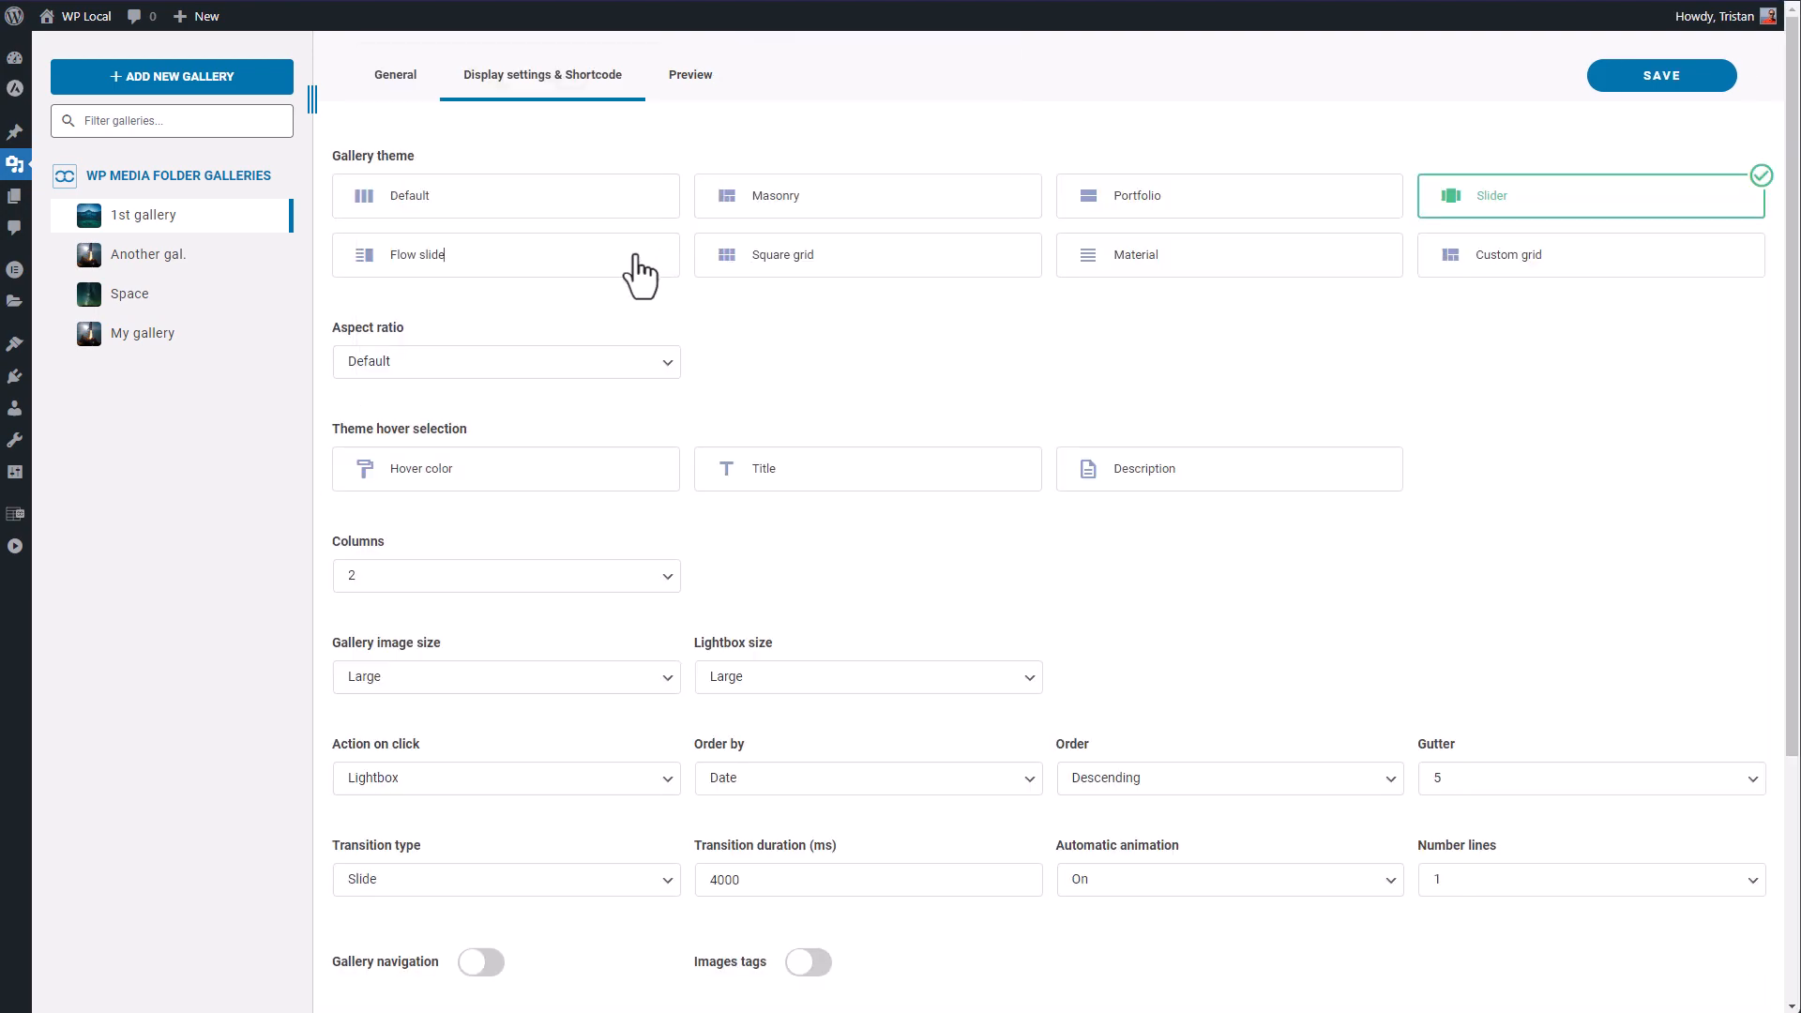
left_click(691, 75)
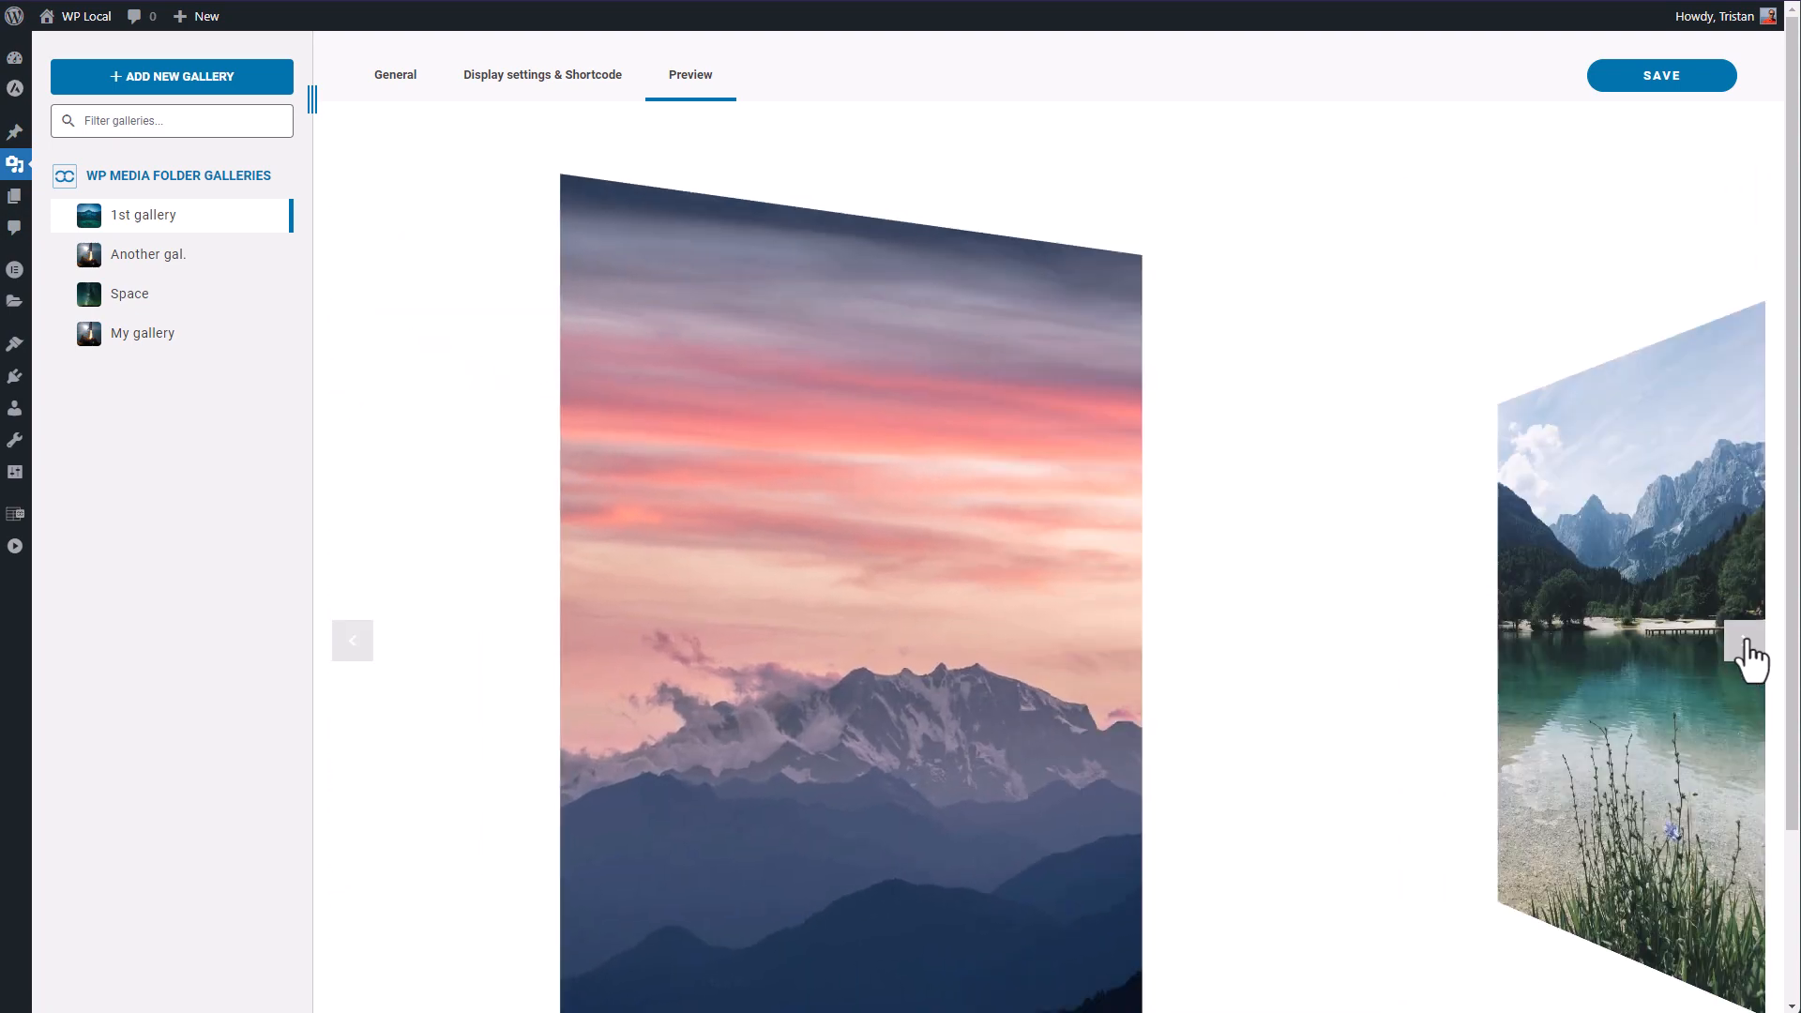
left_click(543, 75)
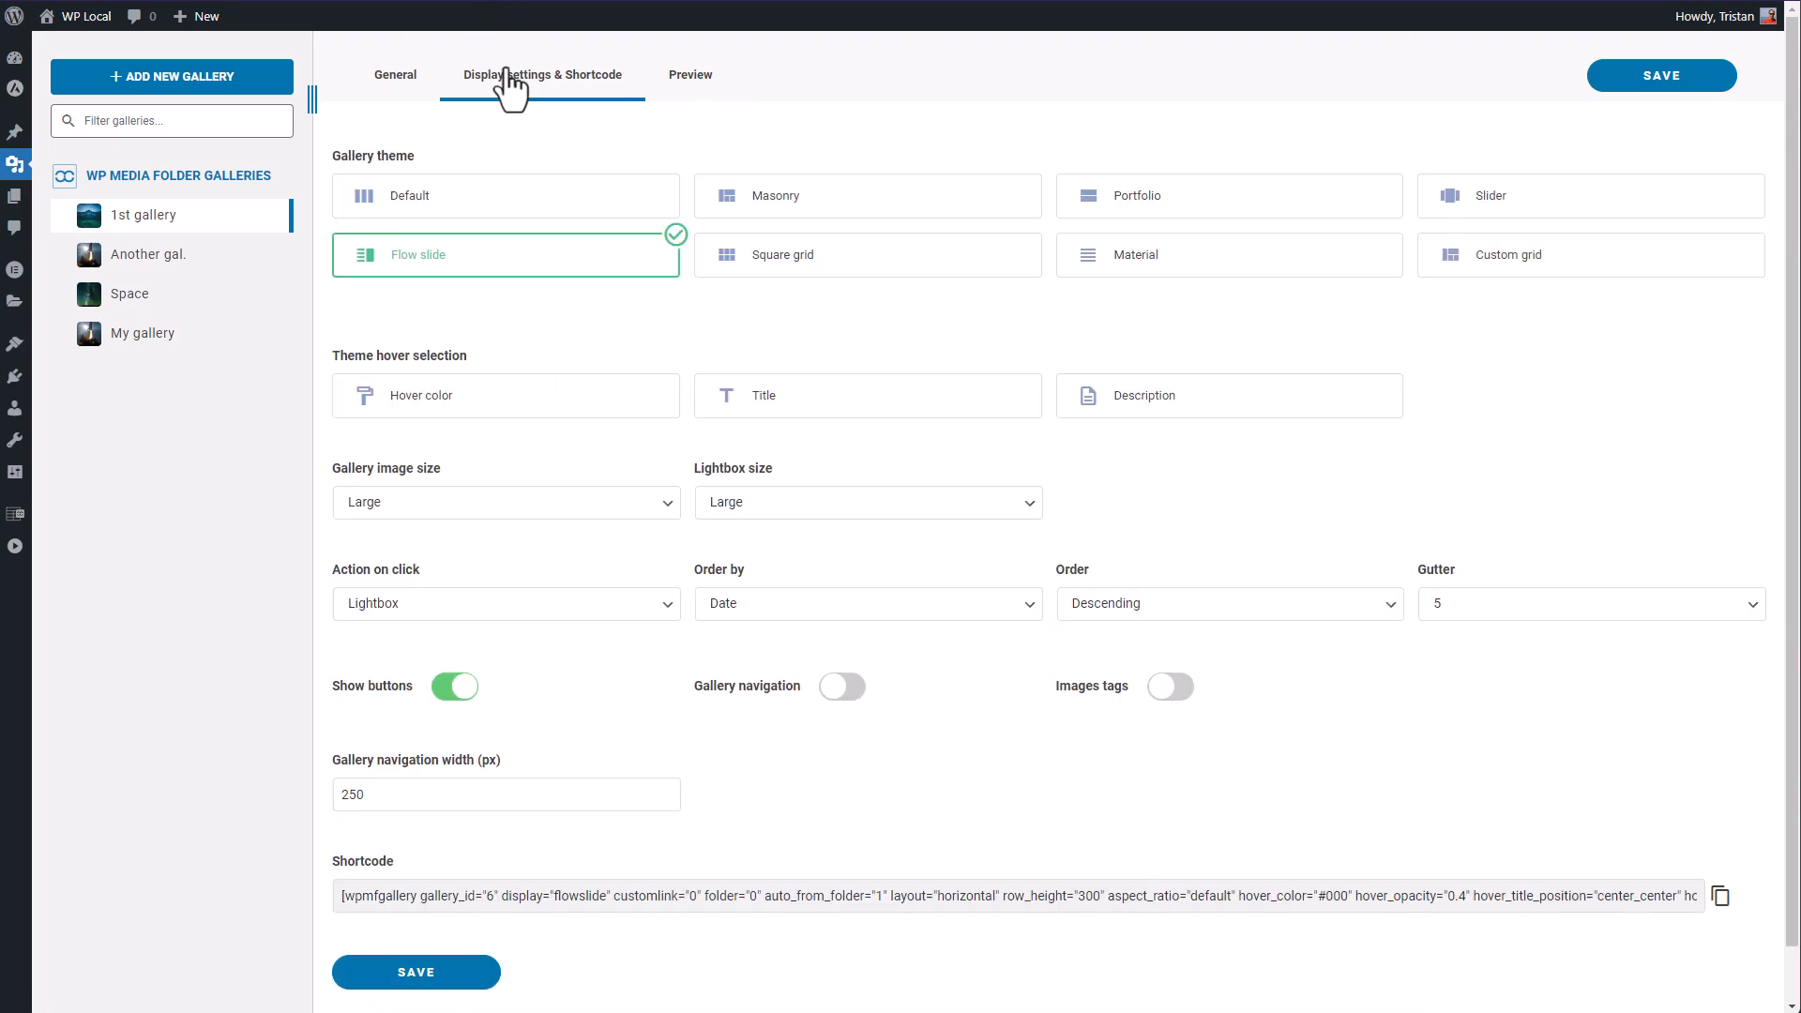
Preview the Square grid theme with 5 columns, then the Material theme.
left_click(867, 254)
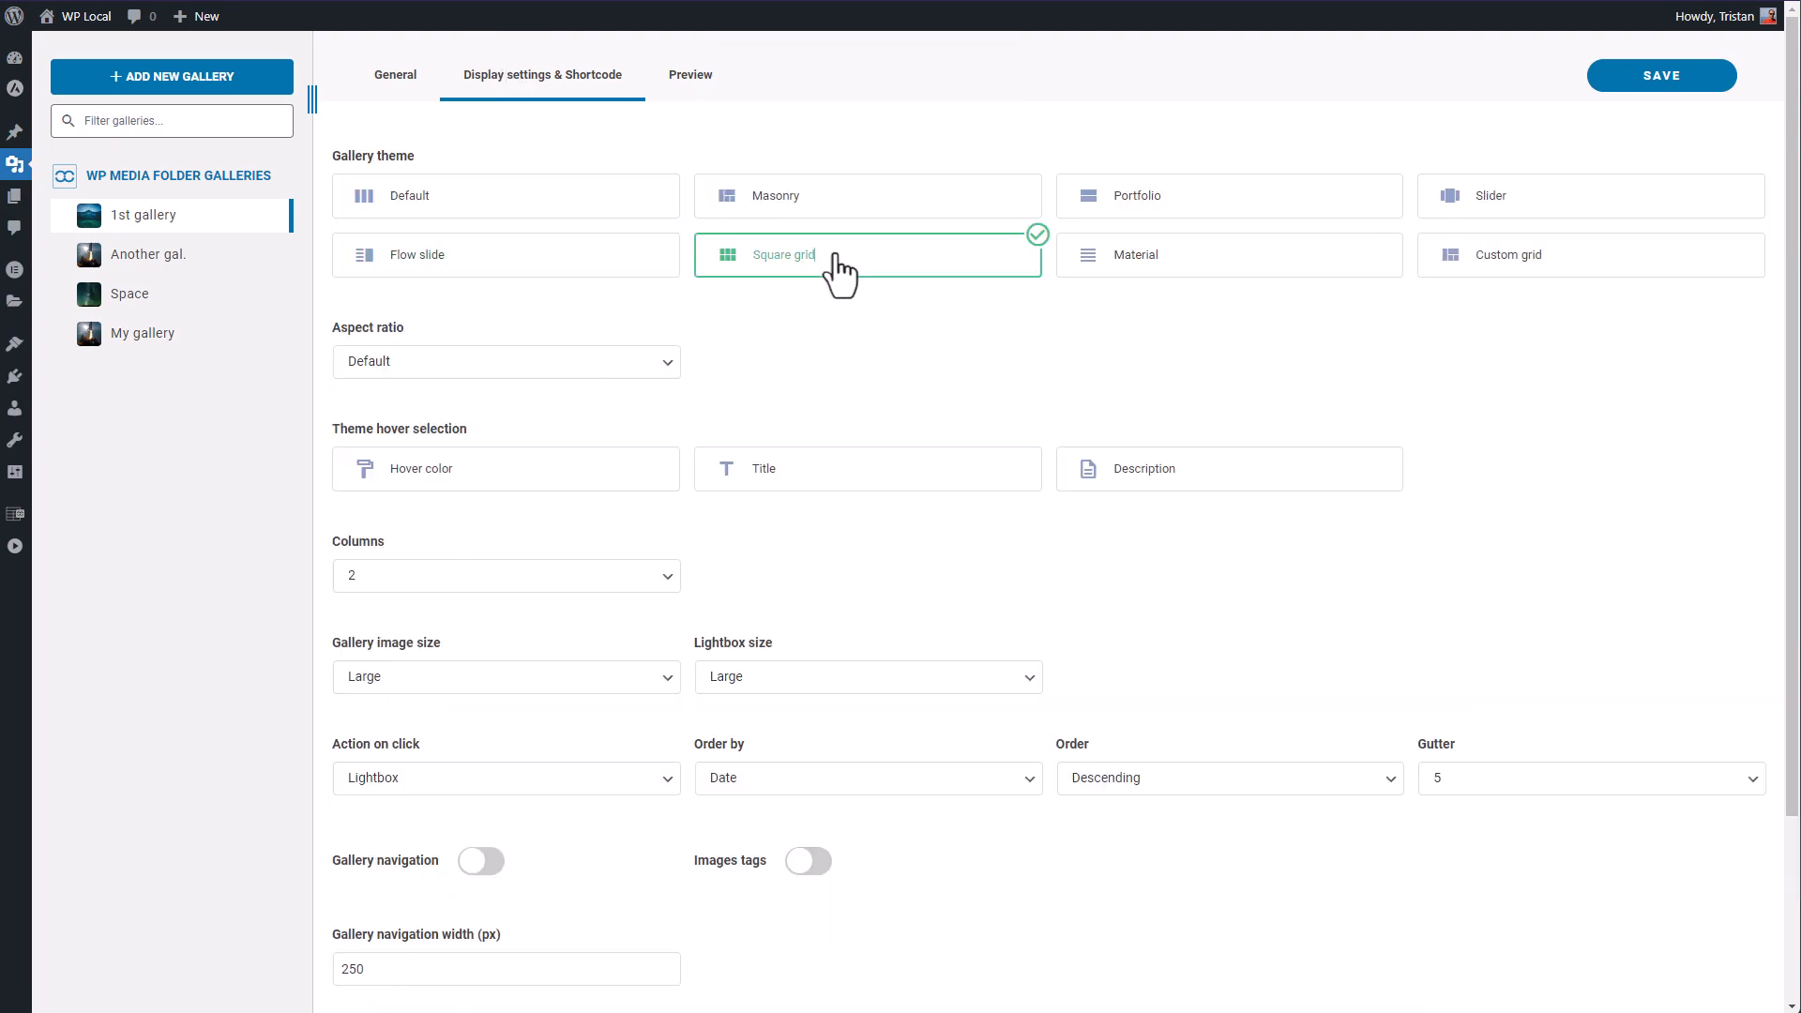
left_click(690, 75)
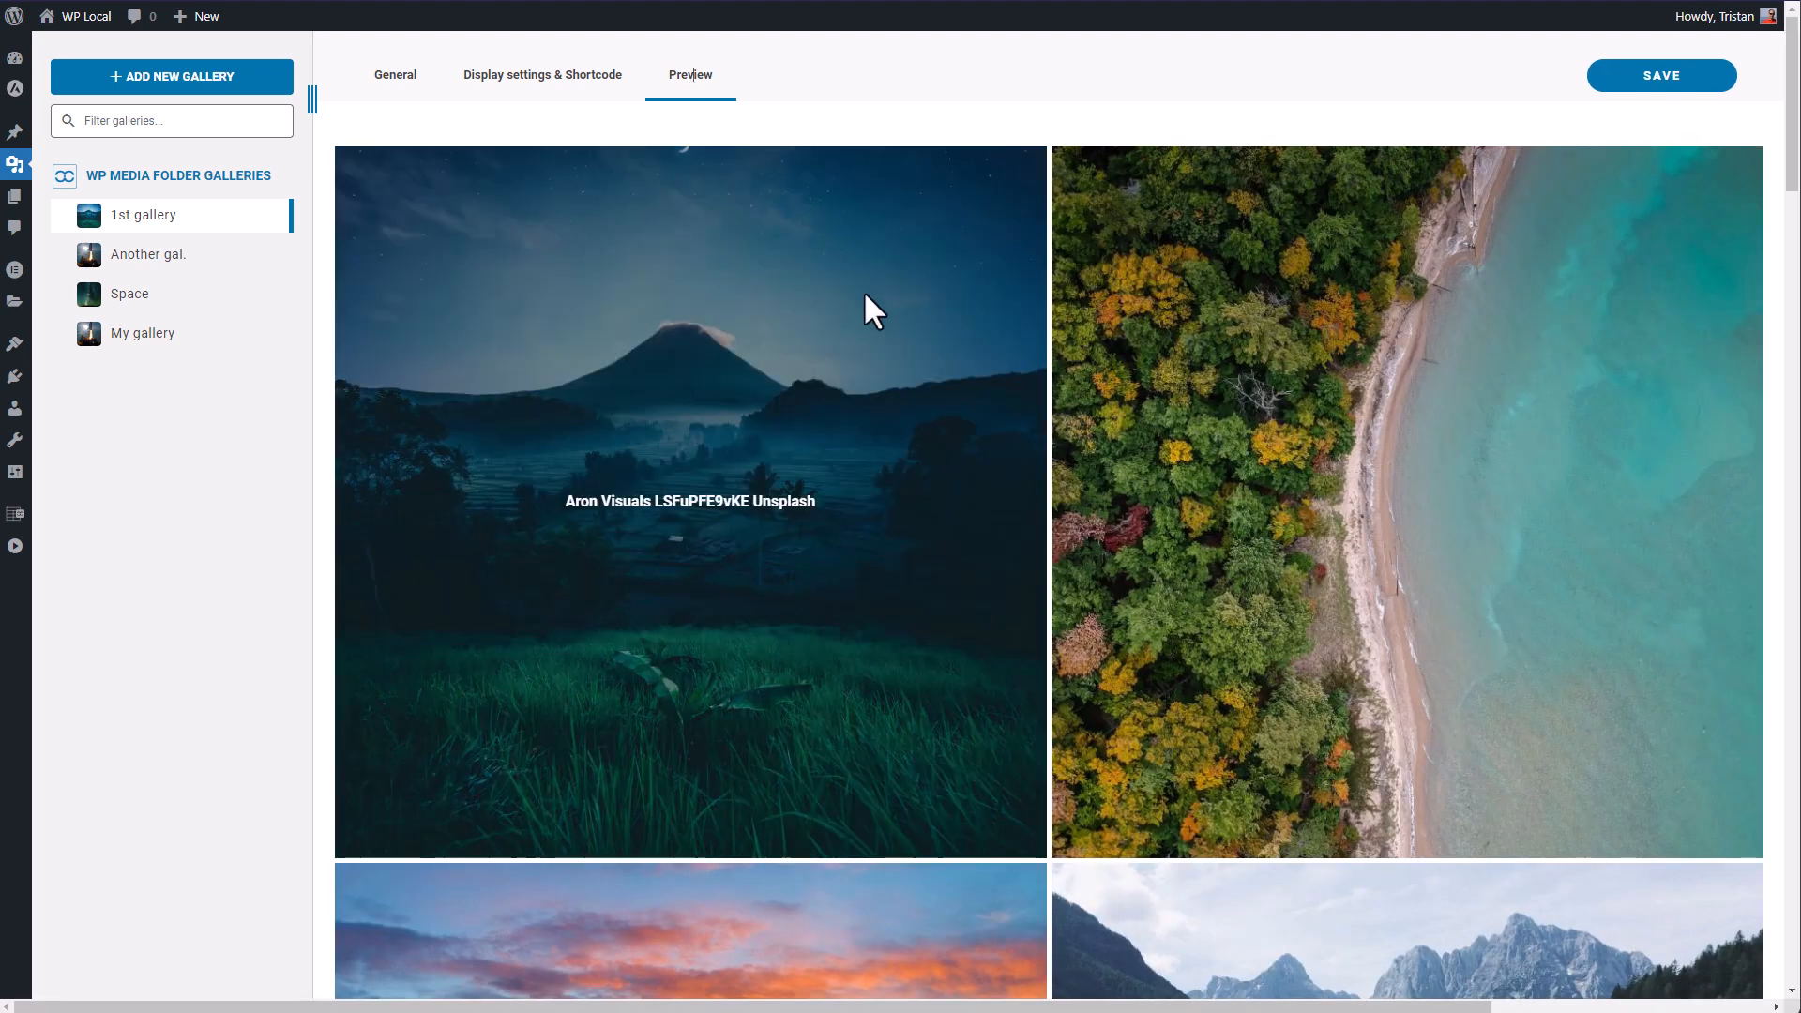
left_click(542, 75)
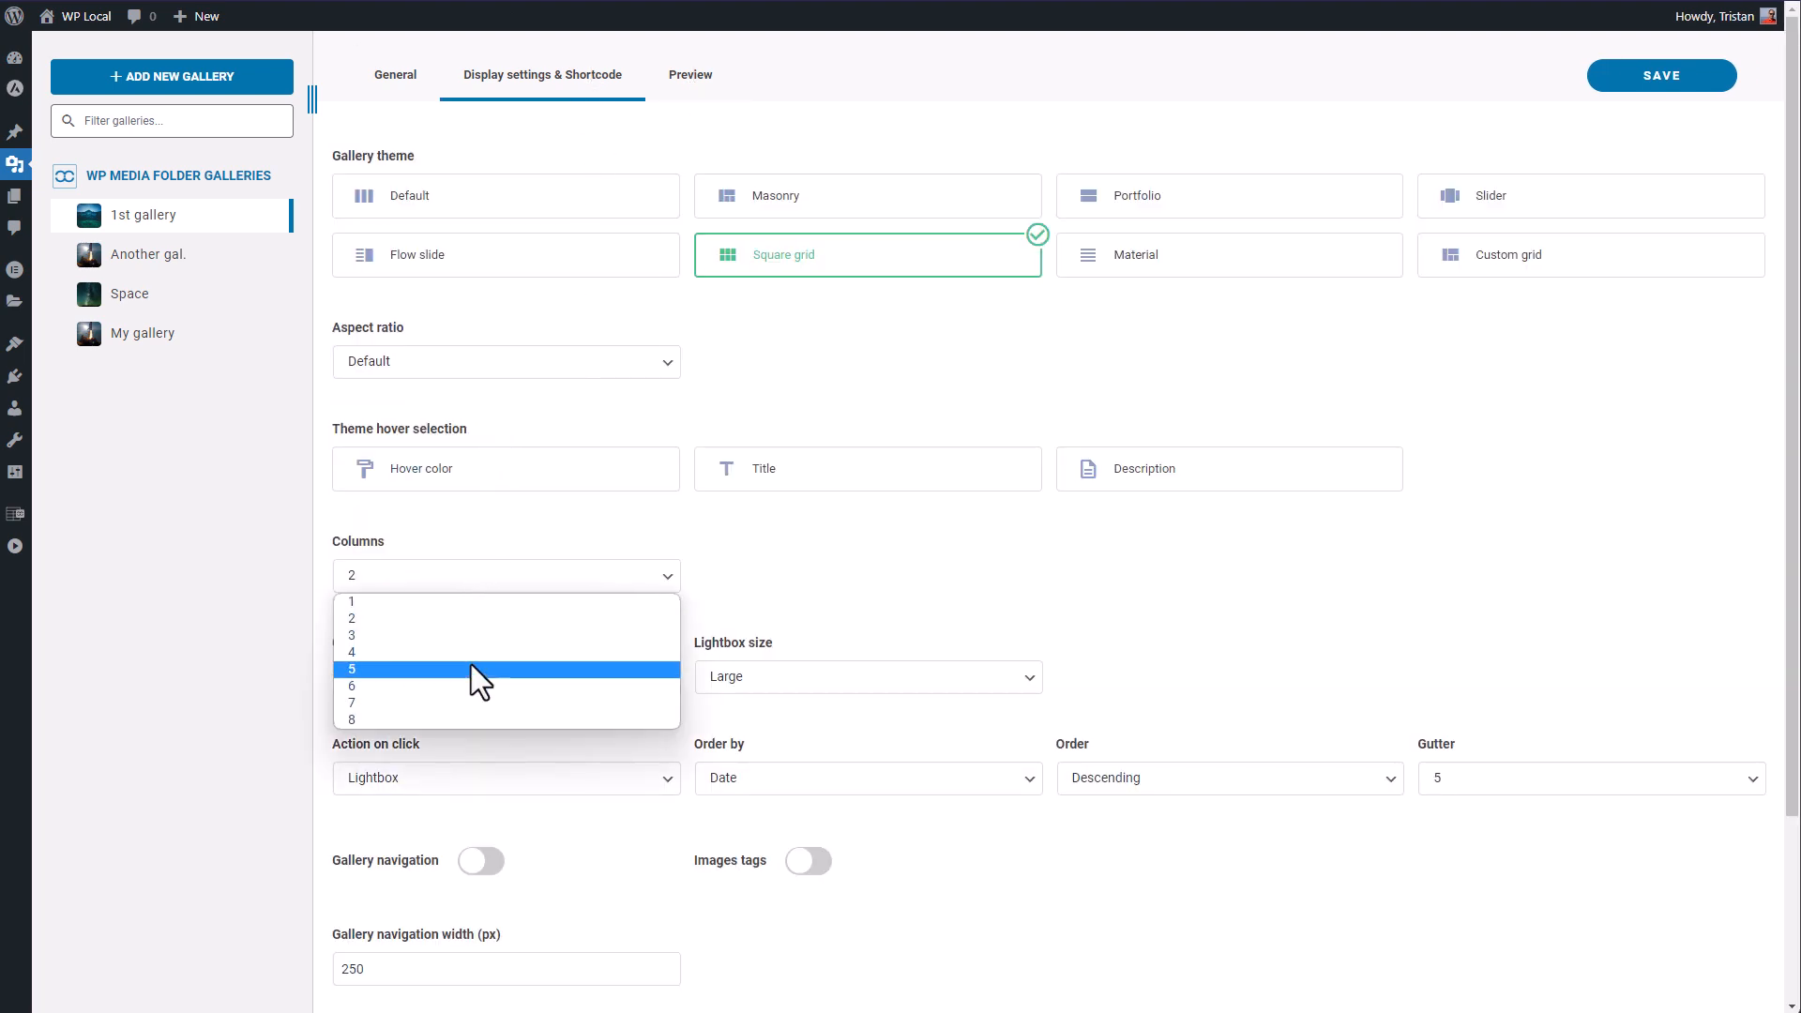
left_click(691, 75)
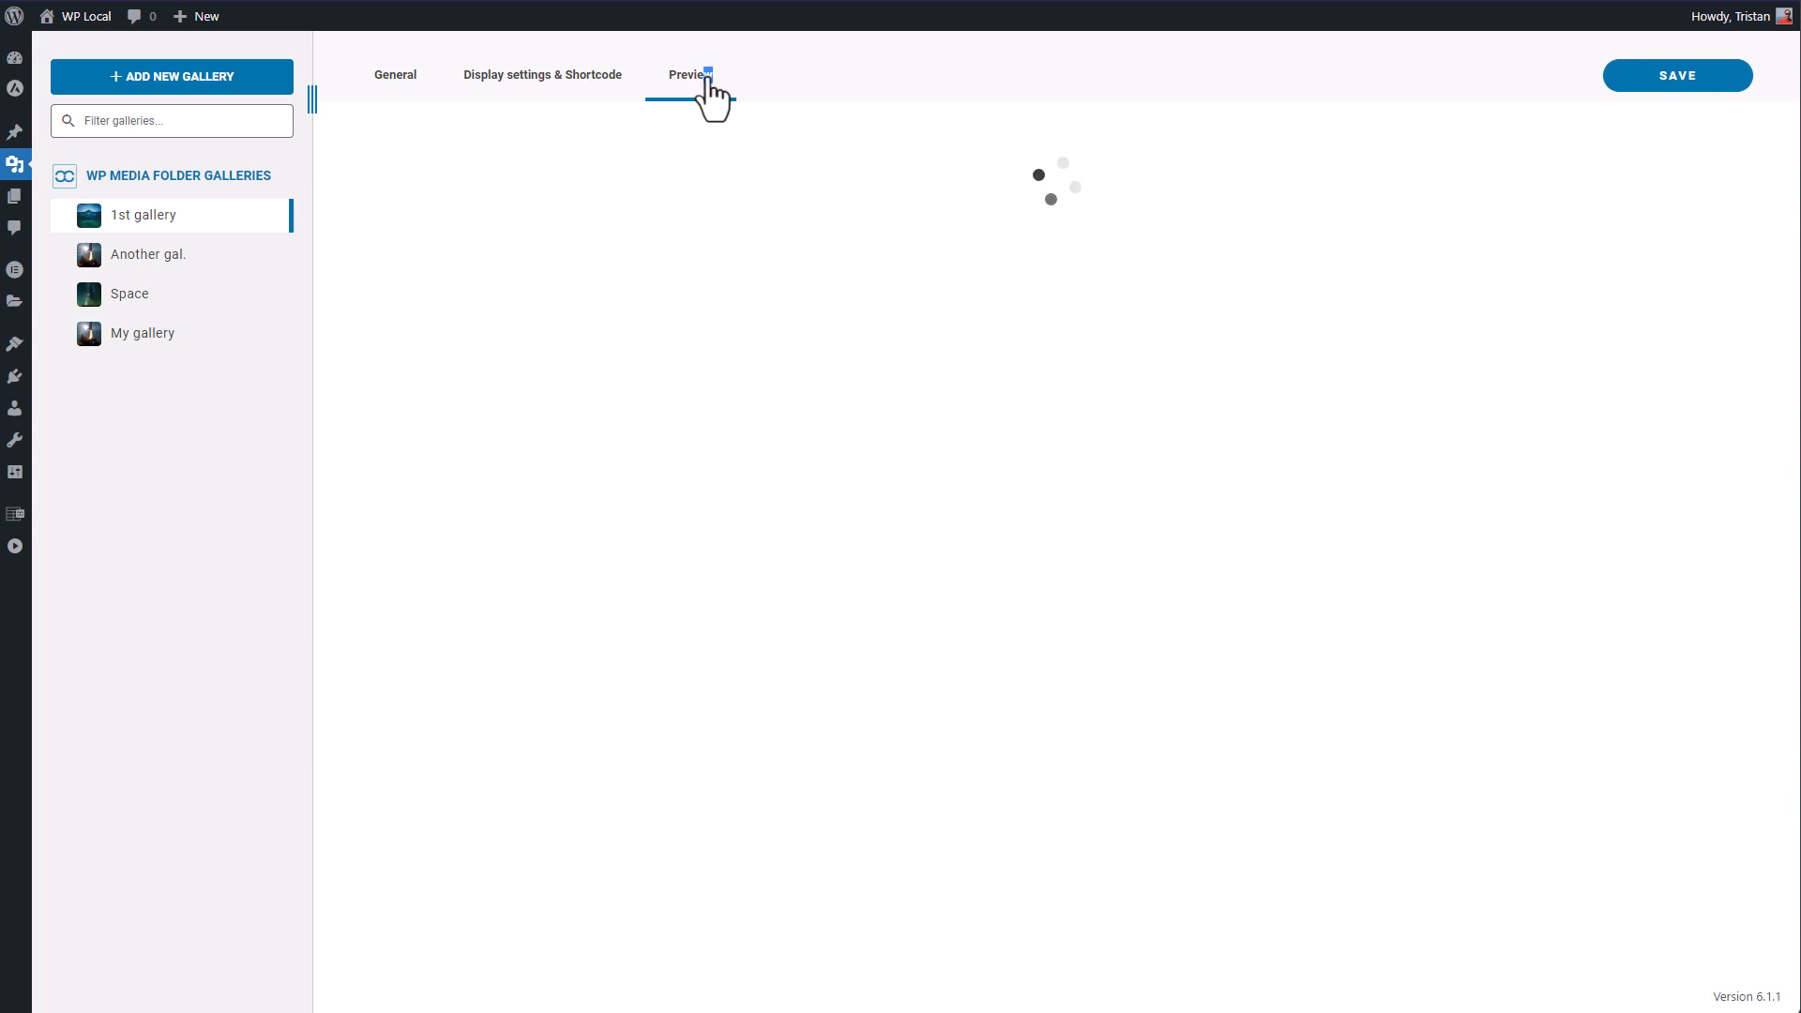
left_click(688, 75)
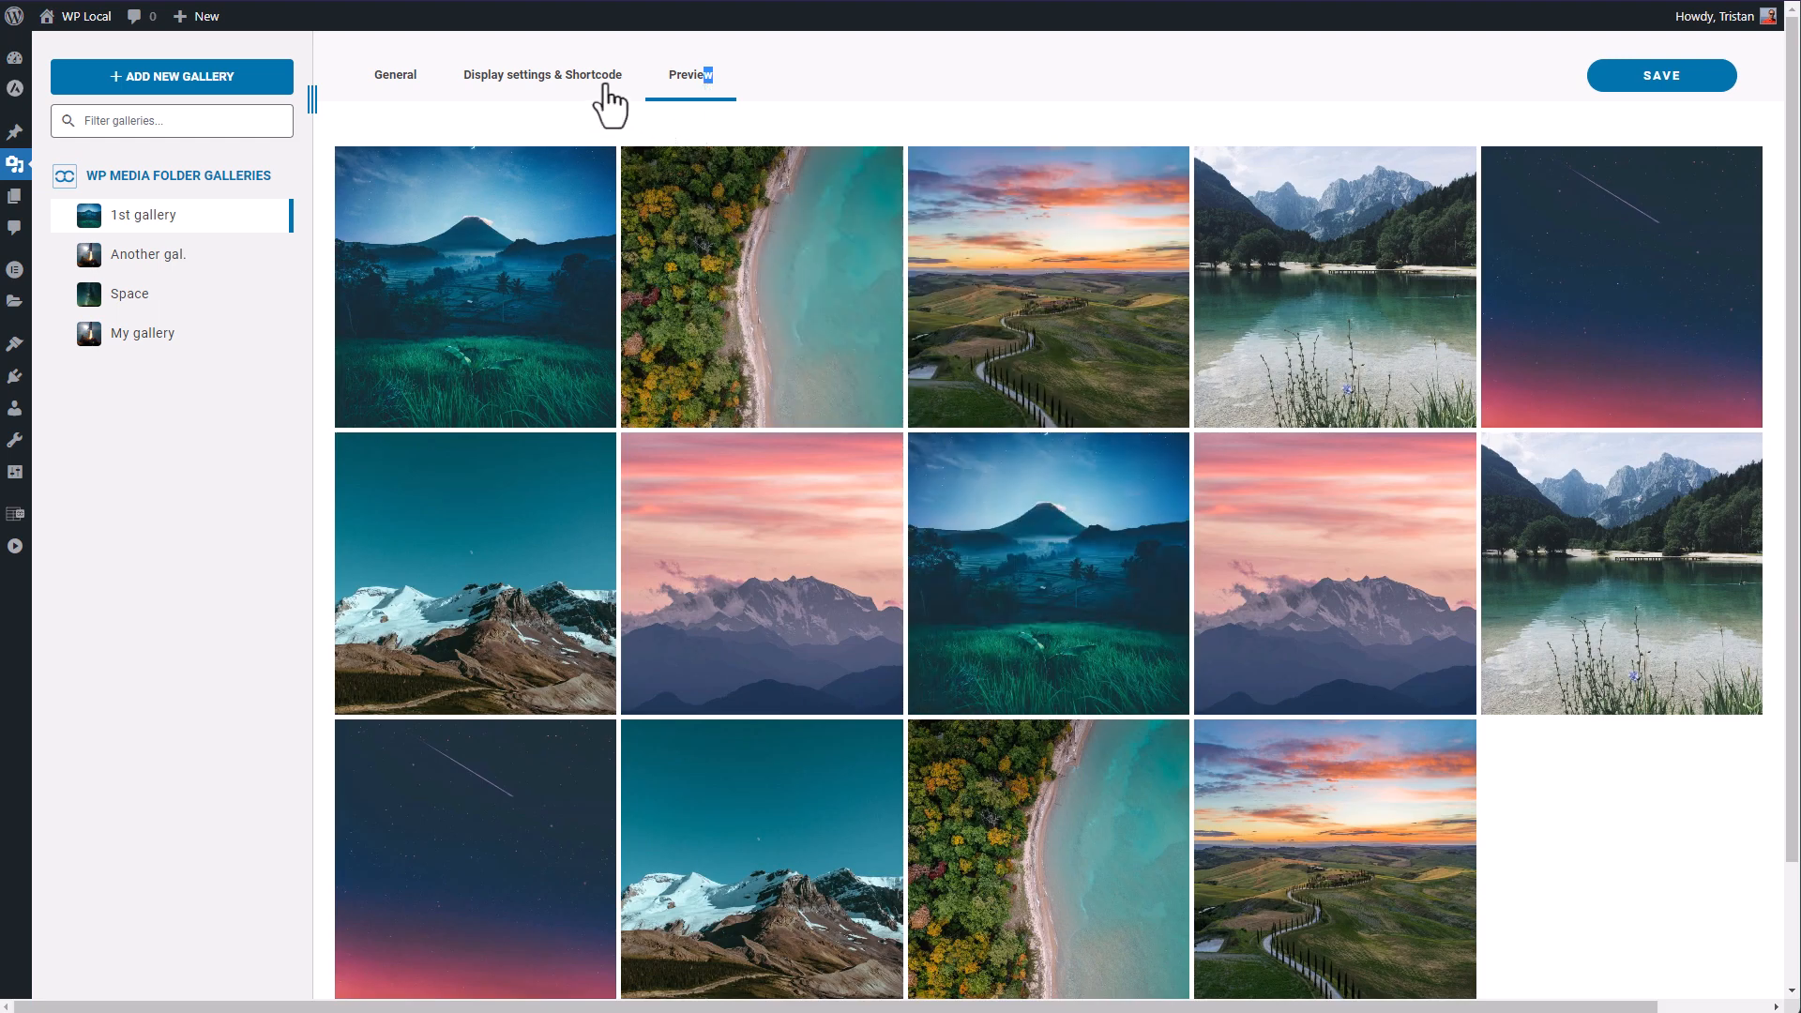
left_click(542, 75)
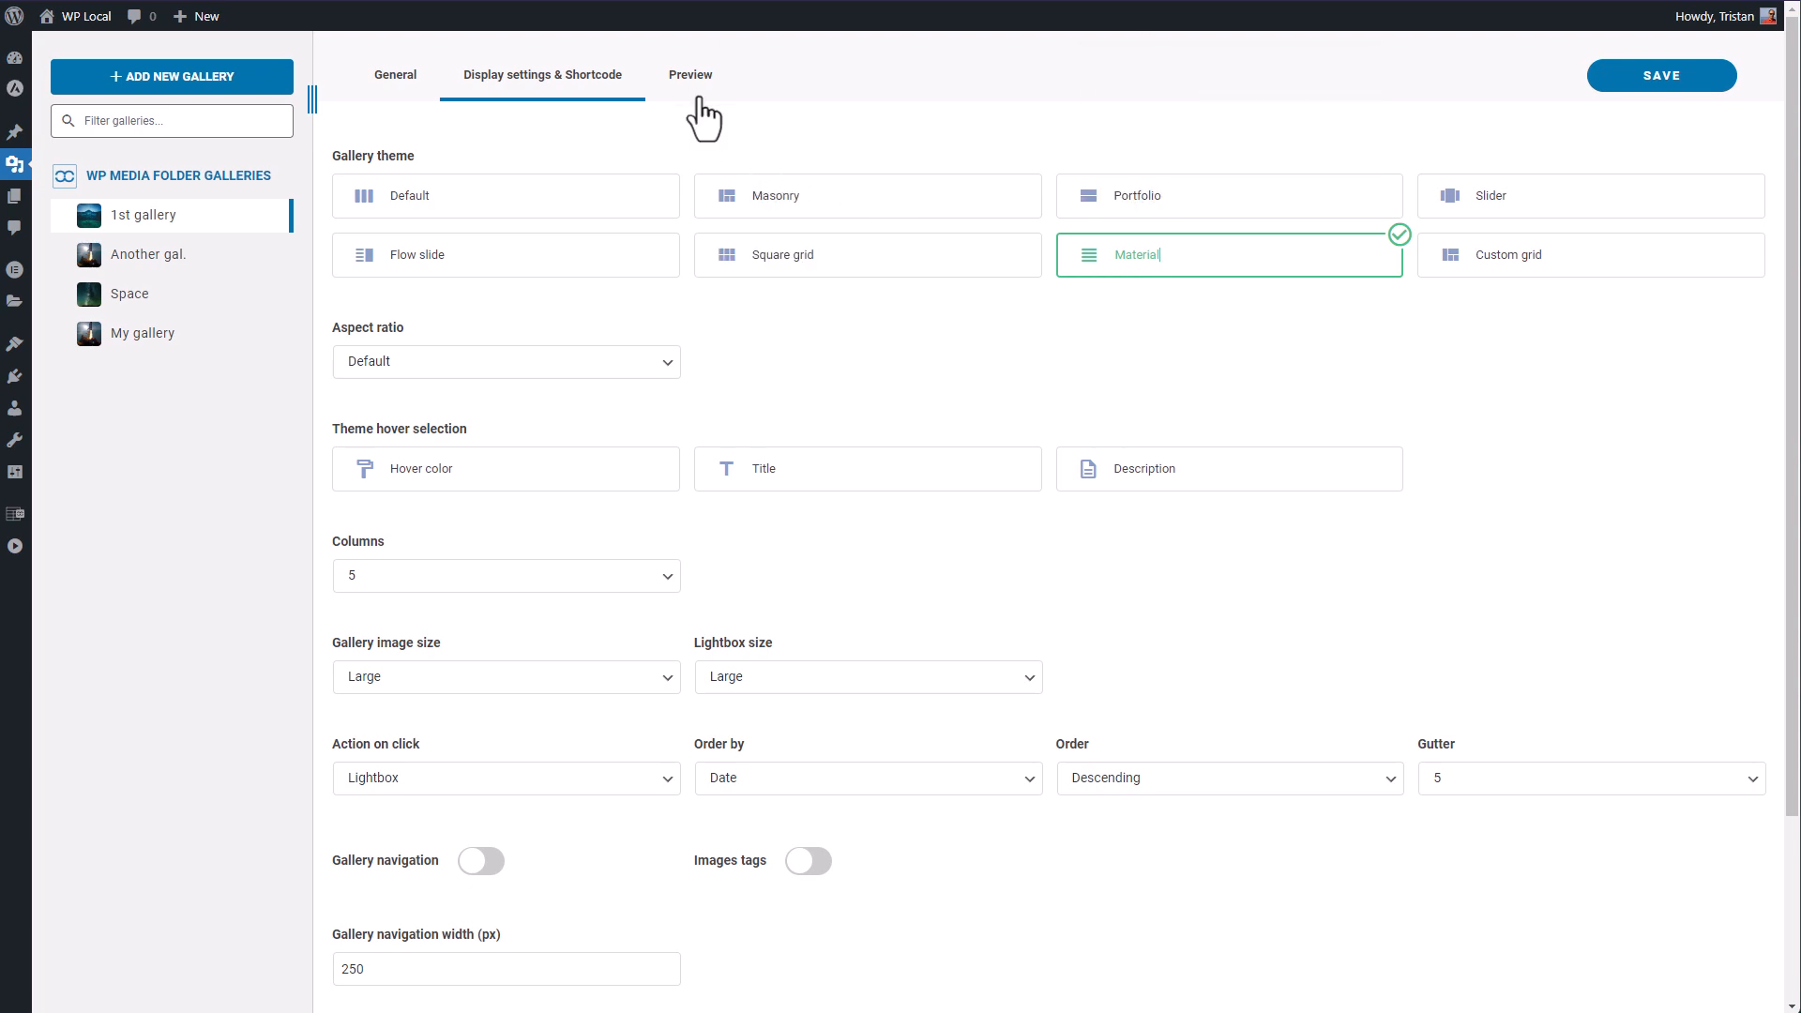
left_click(691, 75)
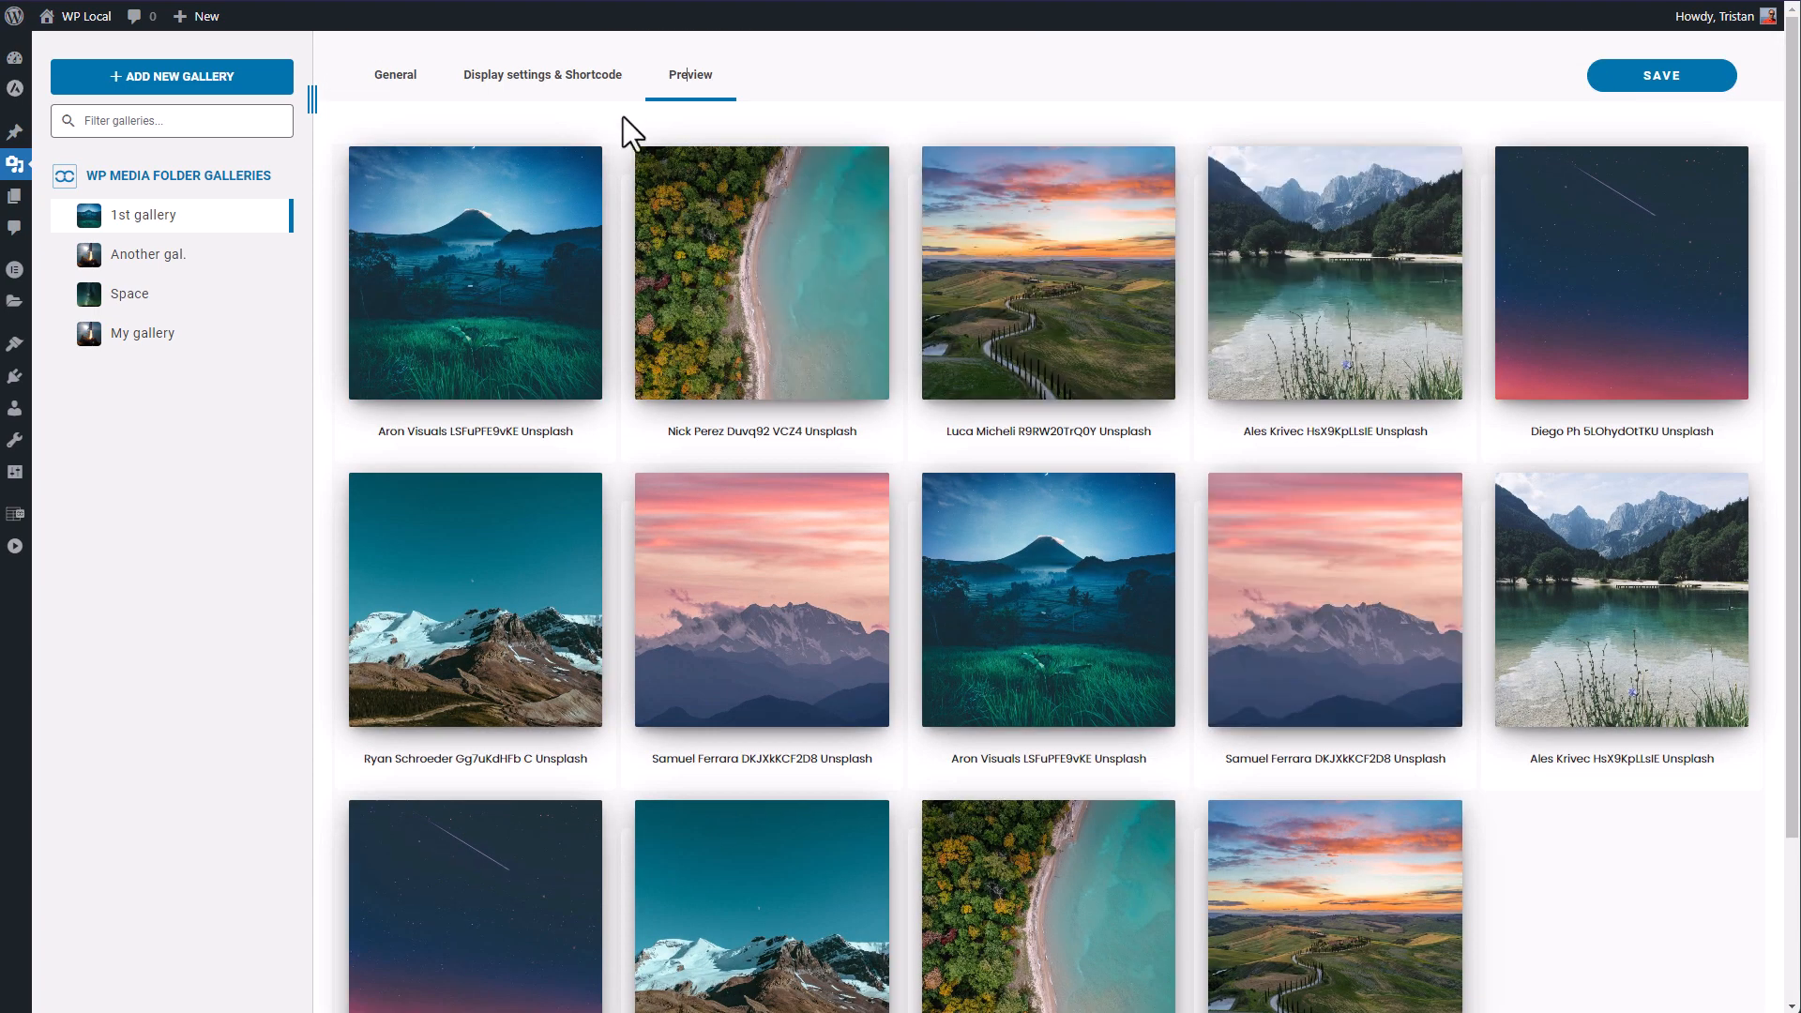
left_click(542, 75)
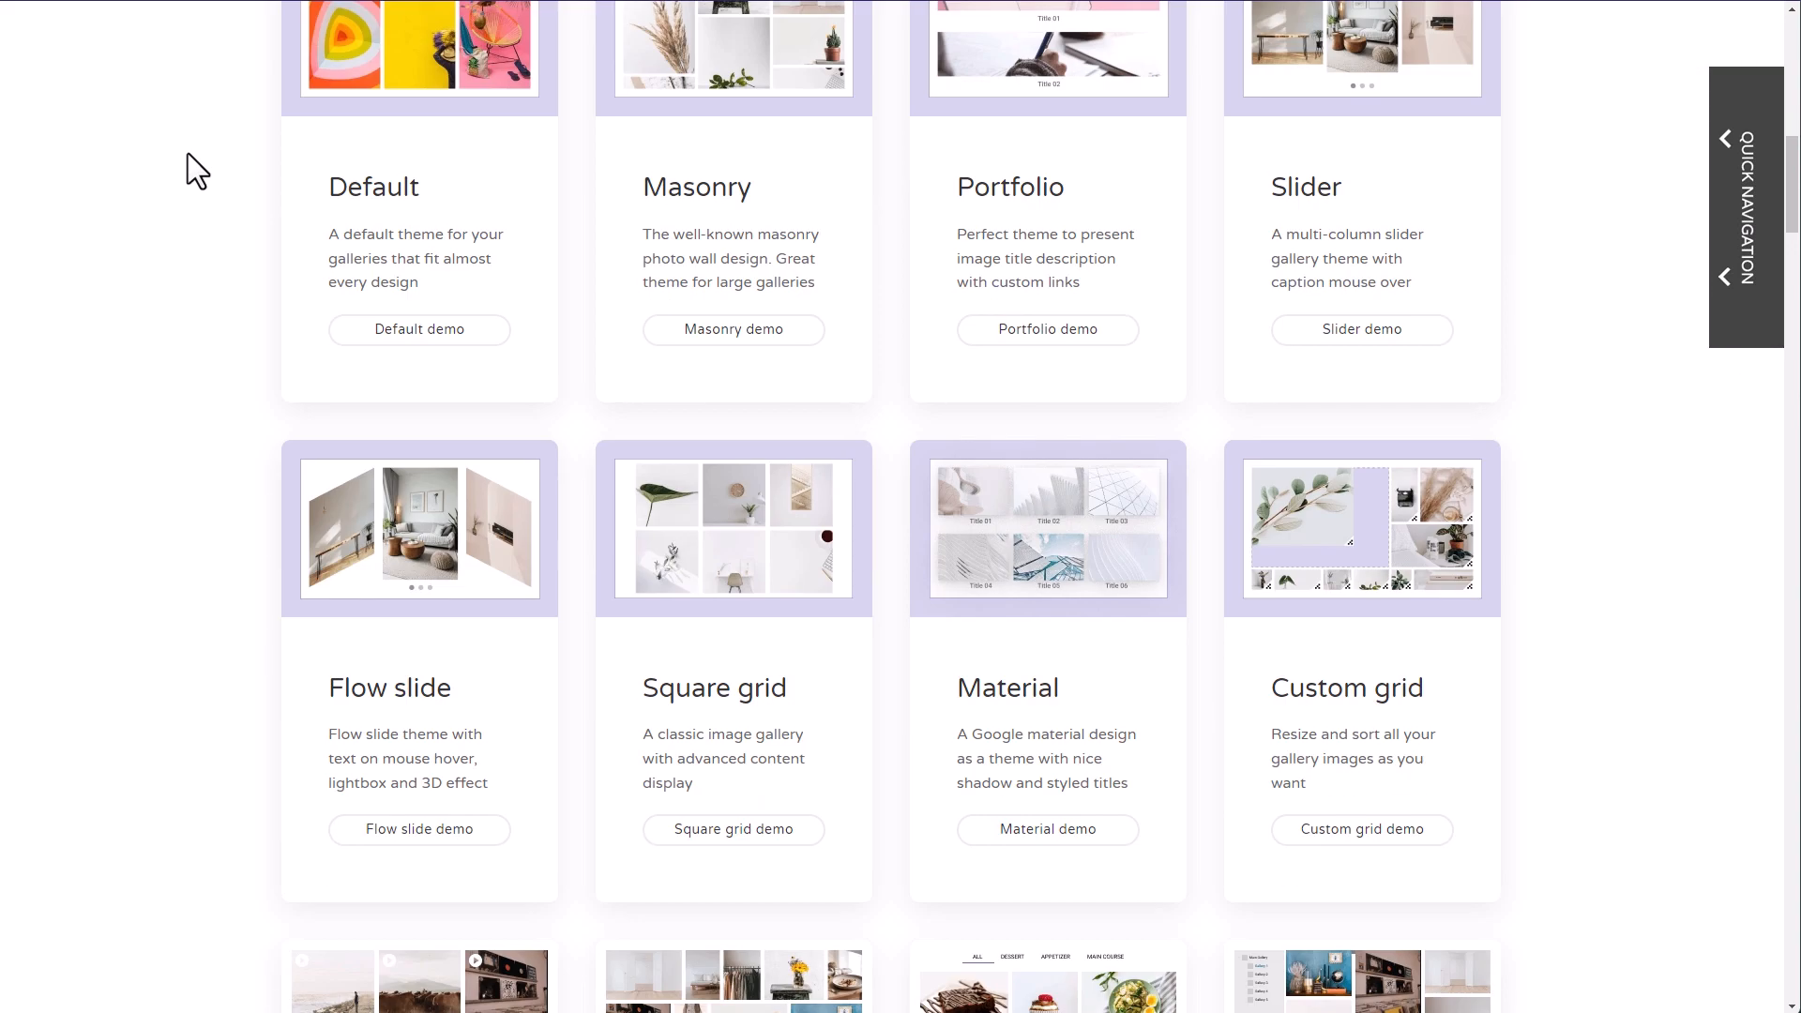
Look over the demo site's gallery theme cards and open the Video gallery demo.
scroll("down", 3)
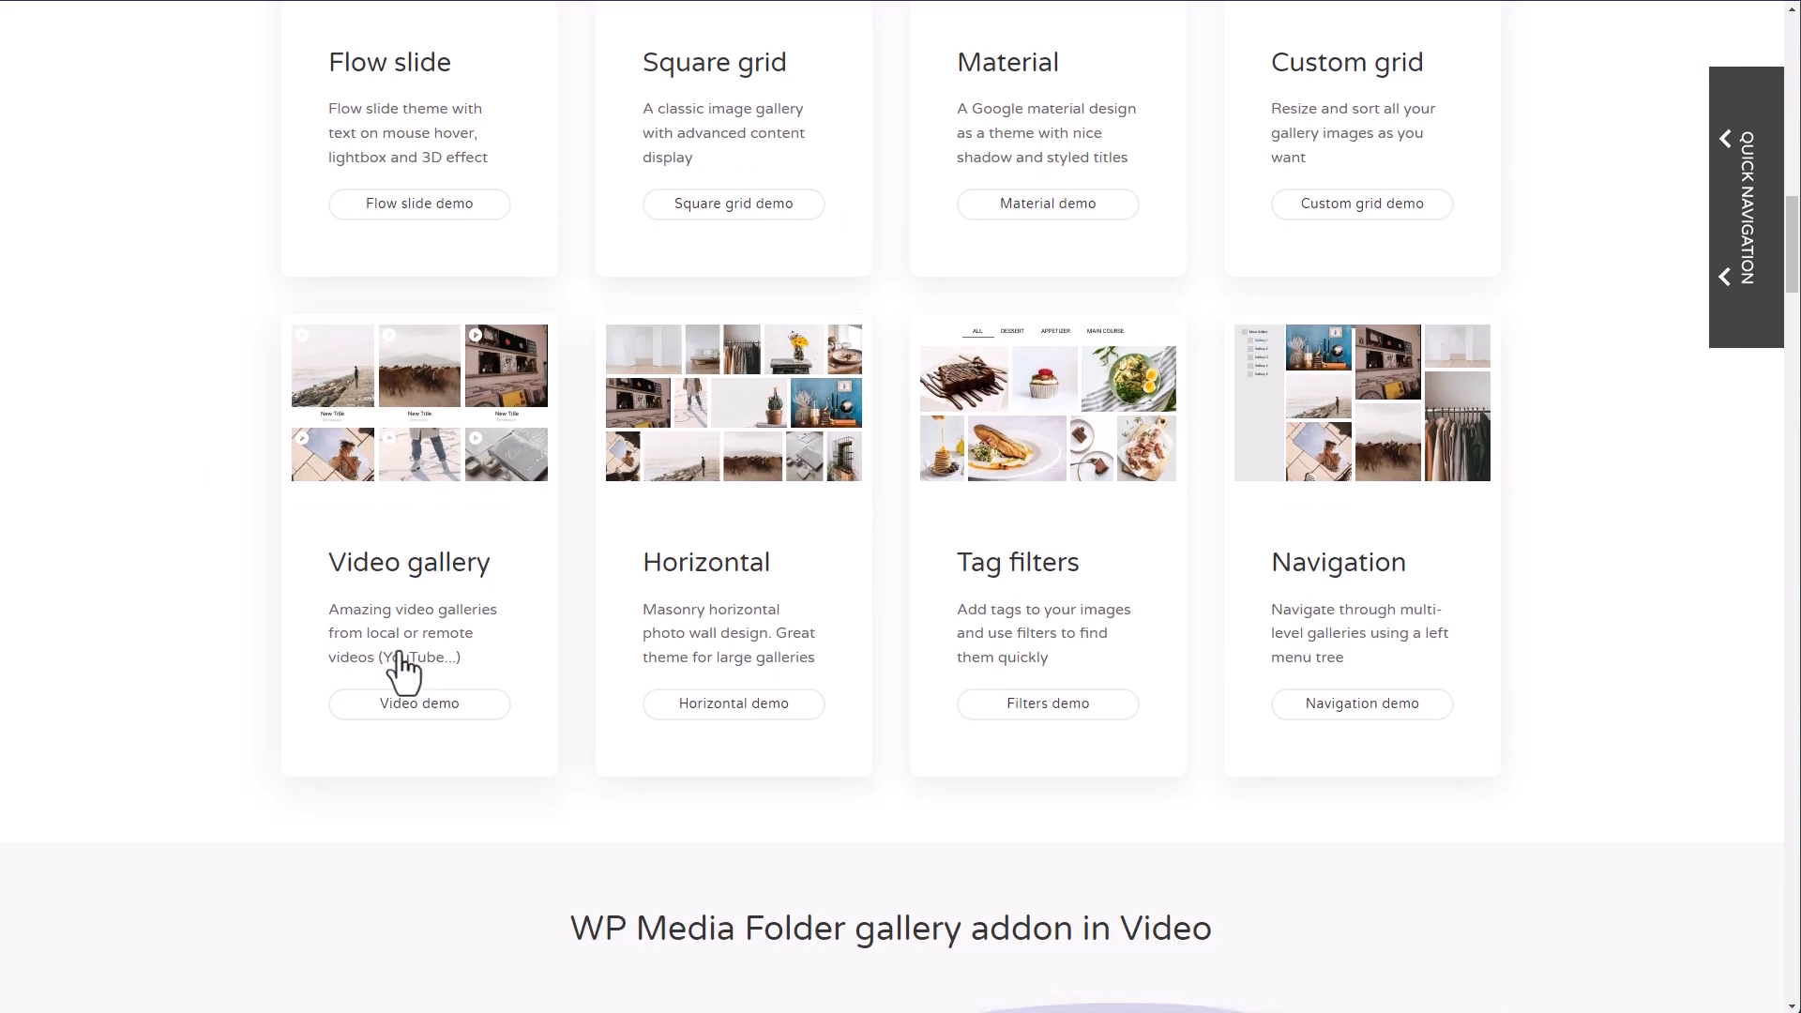
left_click(420, 703)
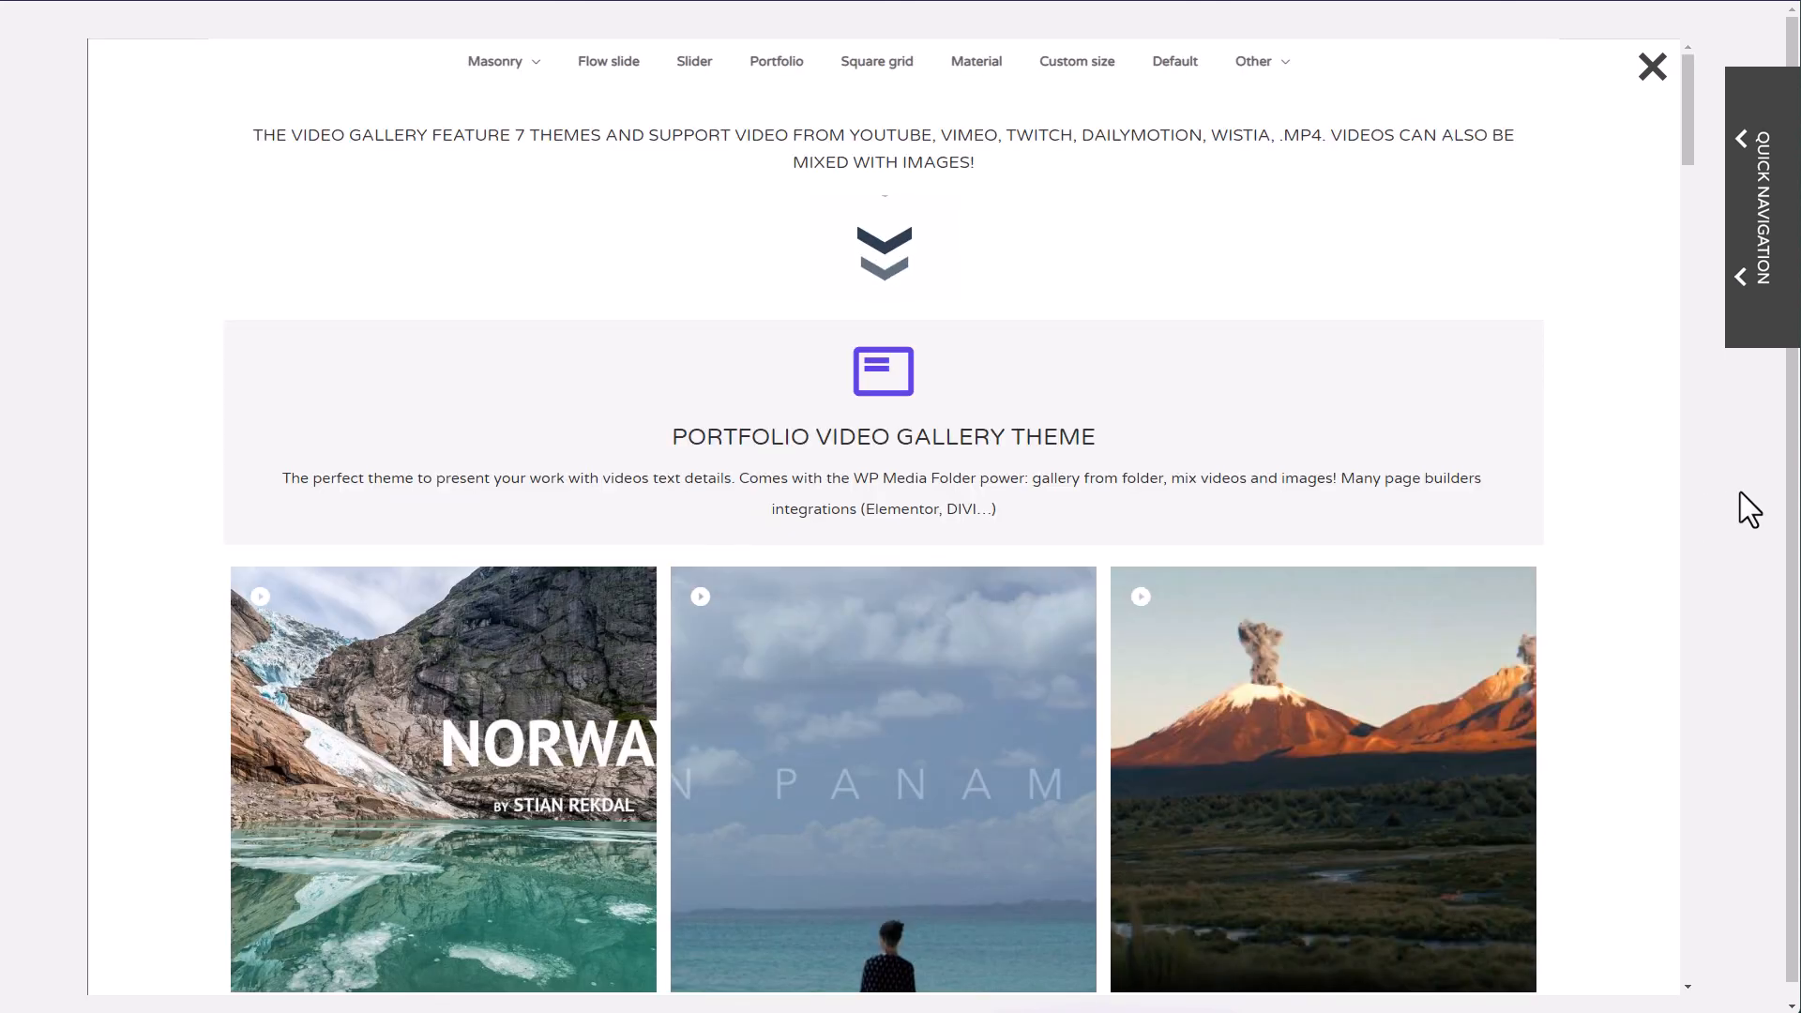
scroll("down", 3)
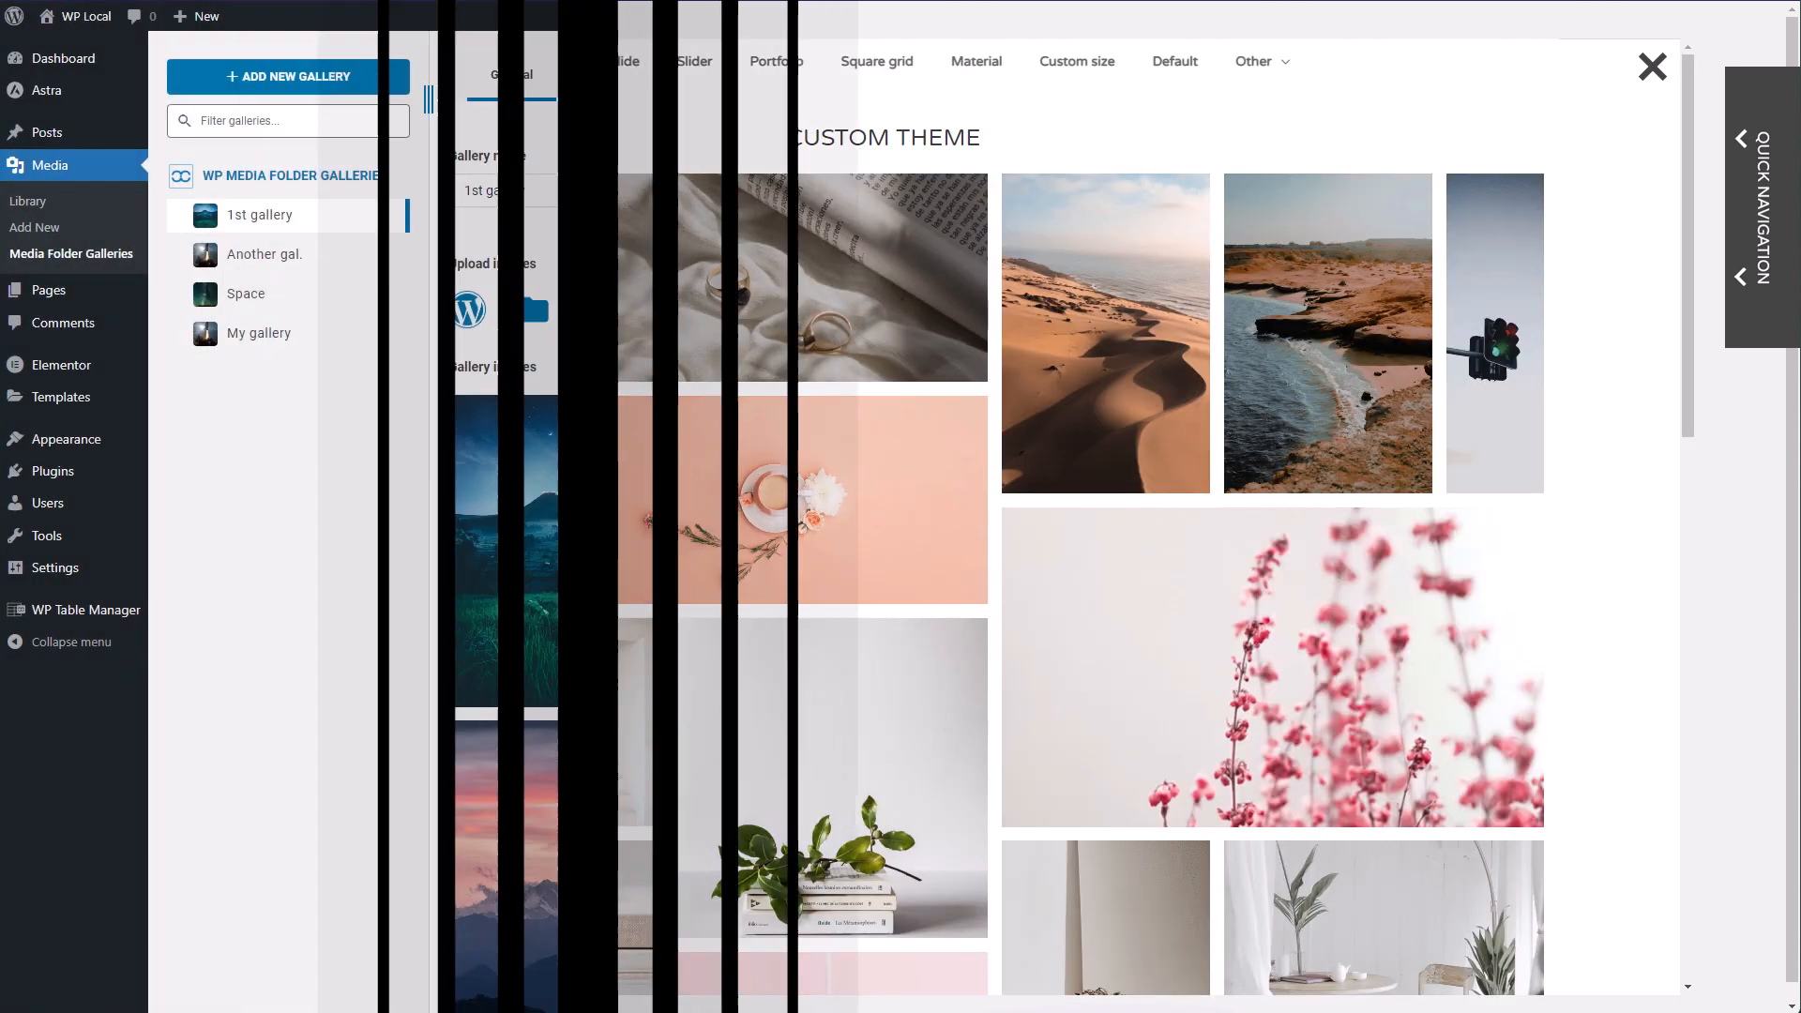
Return to WordPress and show 1st gallery's General settings in Media Folder Galleries.
left_click(1652, 66)
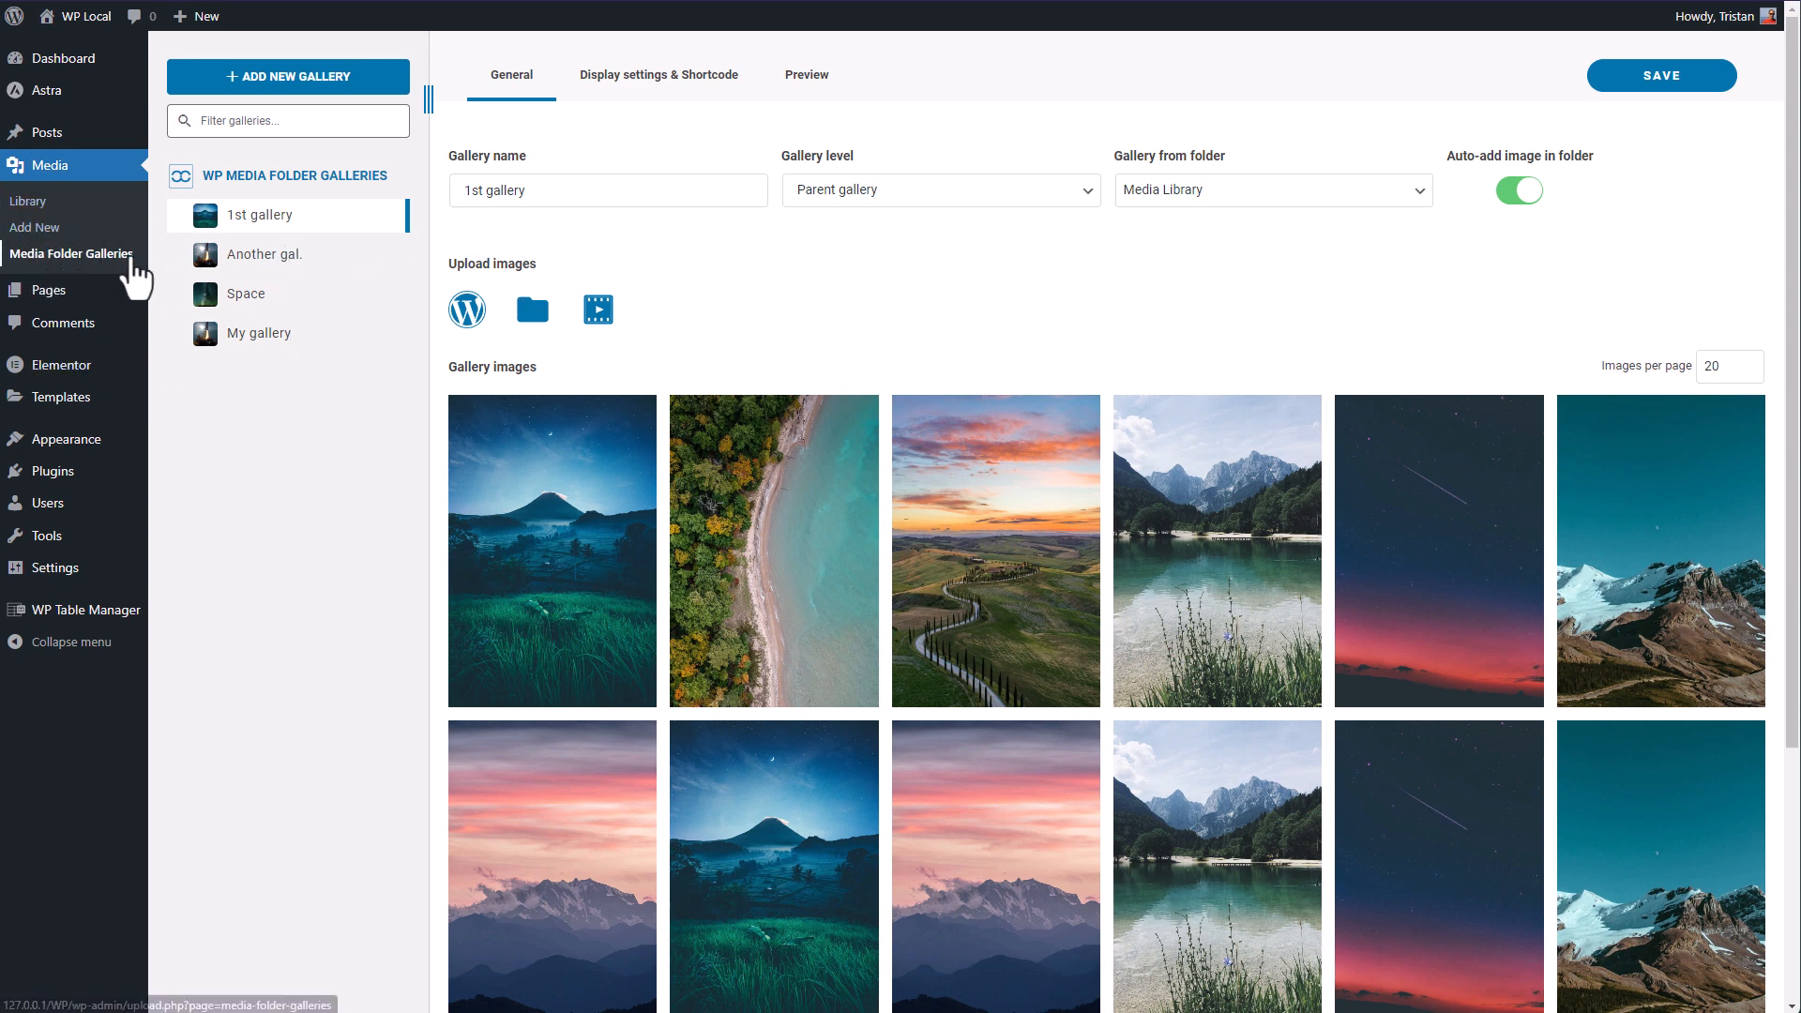
Show the Media Library root and bring up the Landscape folder's options.
left_click(27, 200)
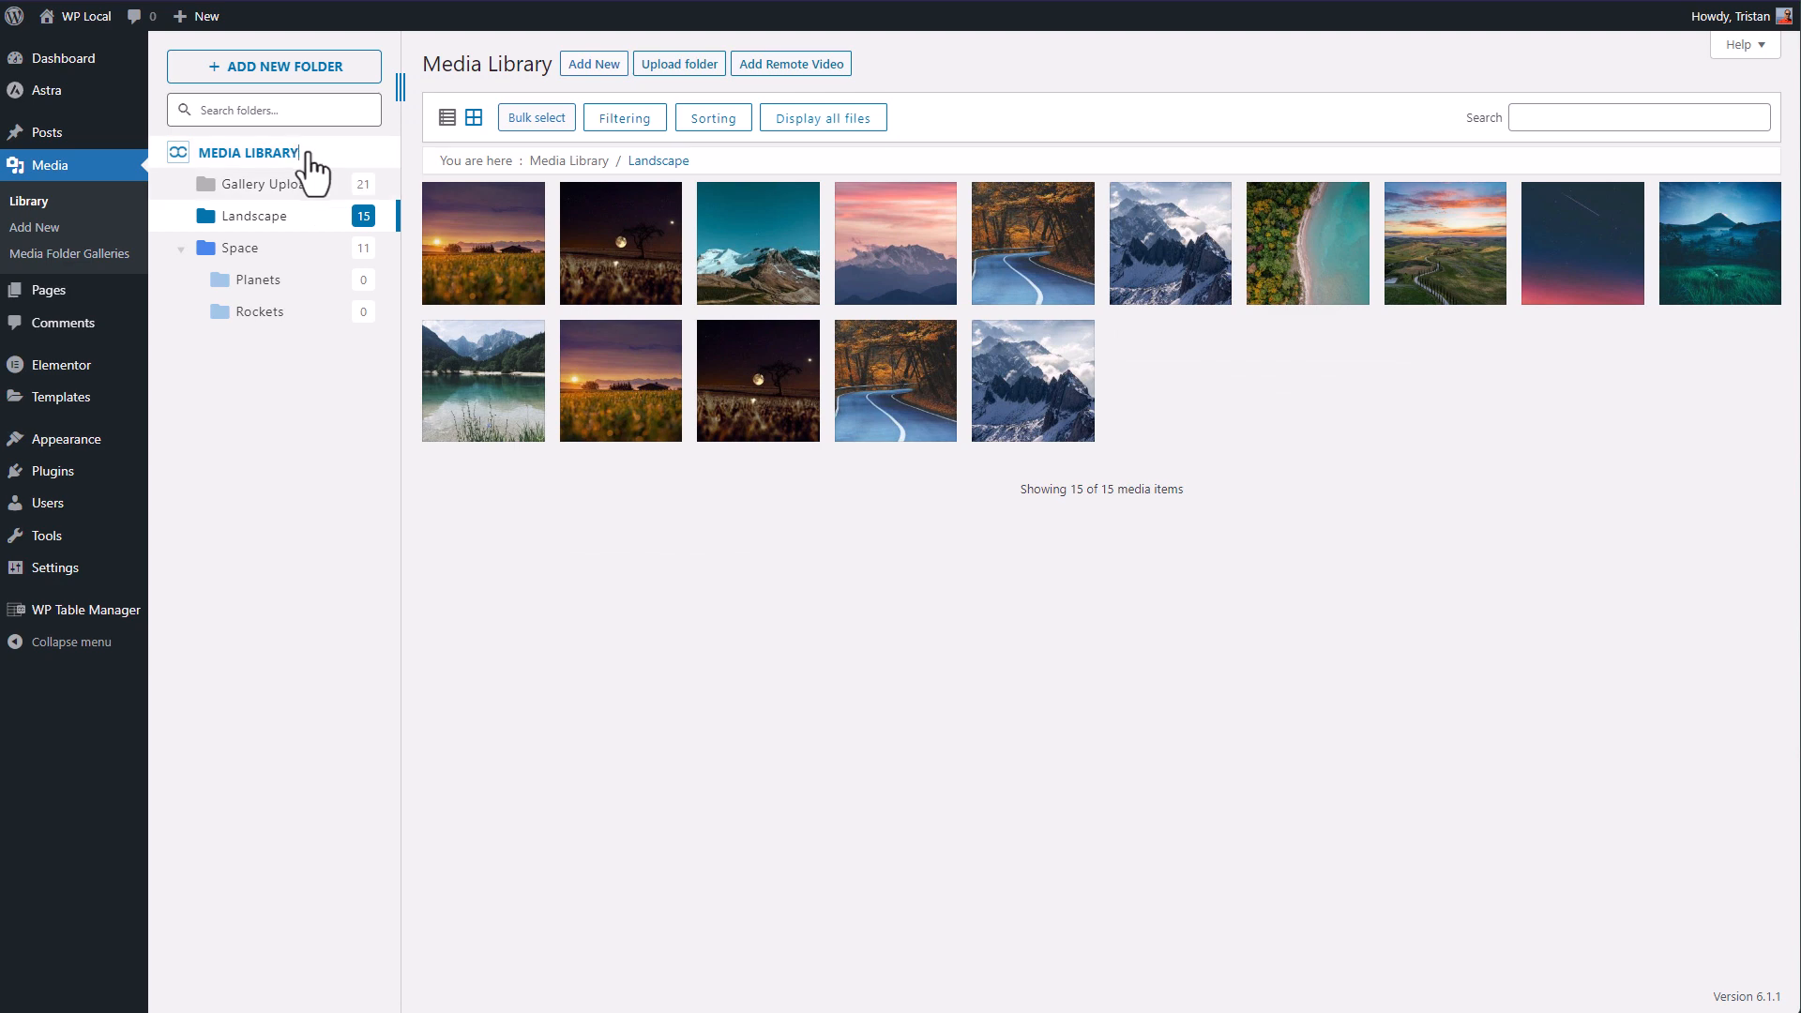
left_click(250, 152)
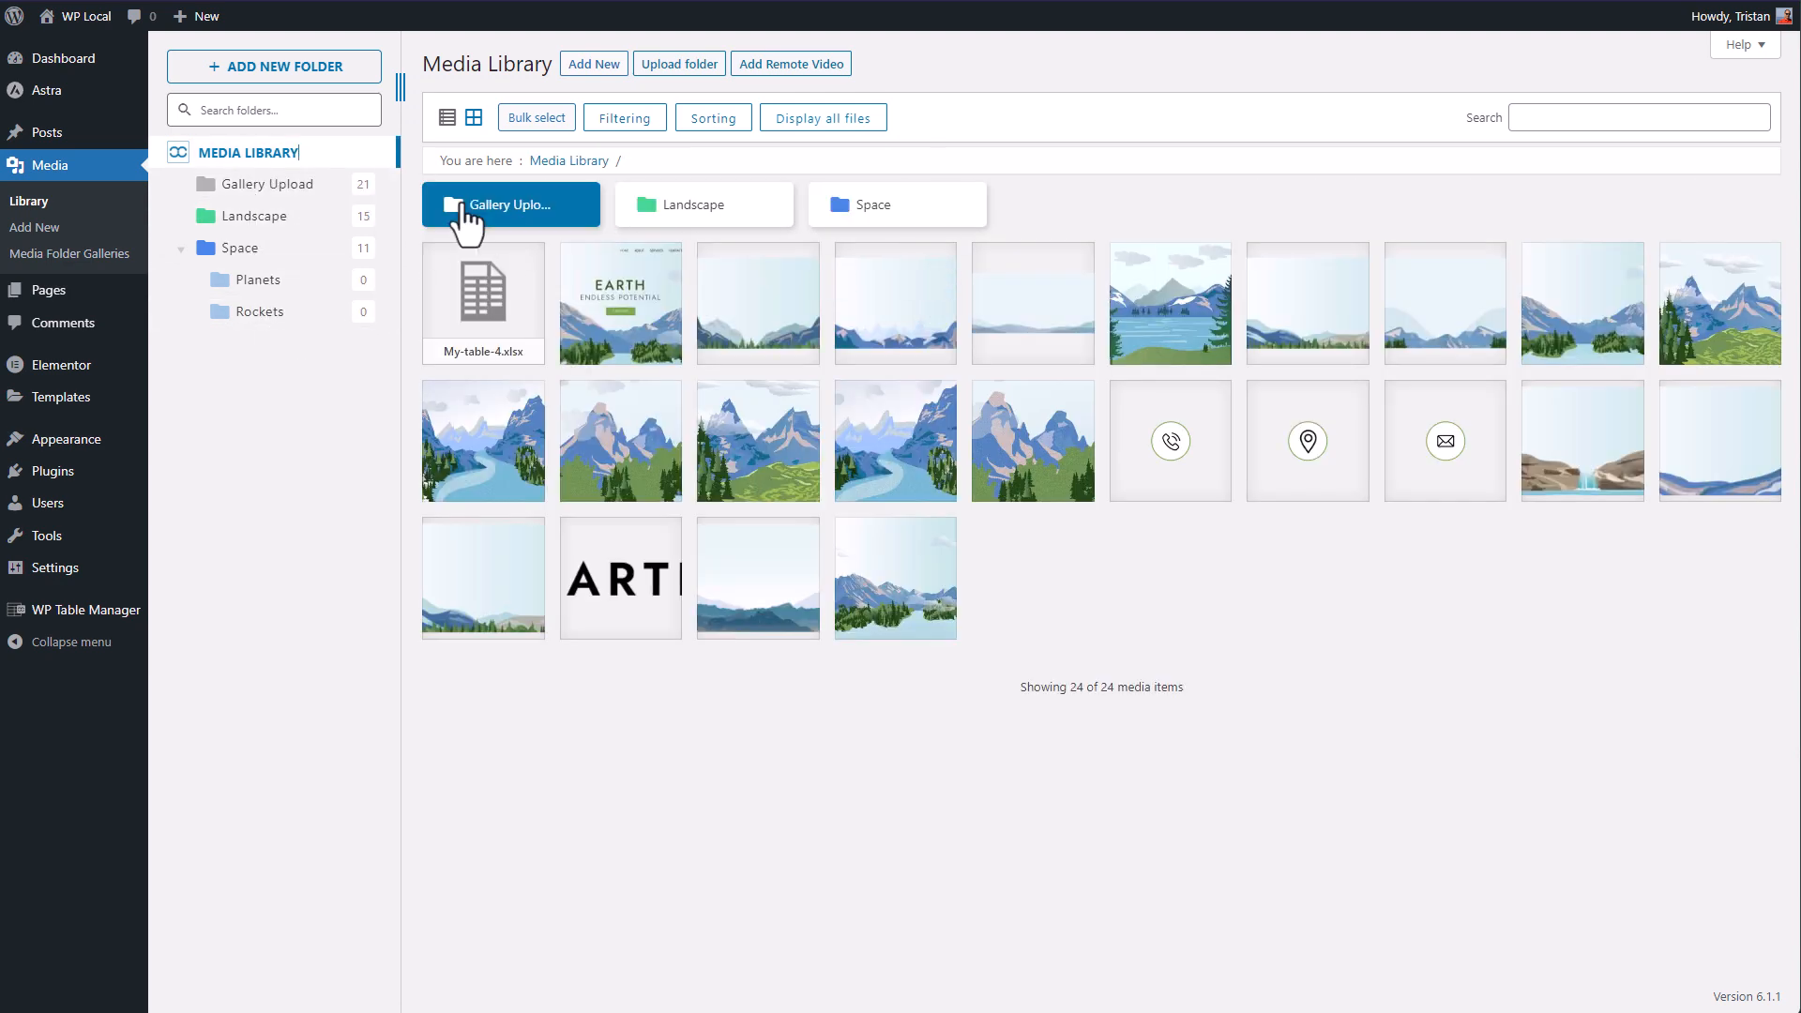
left_click(897, 205)
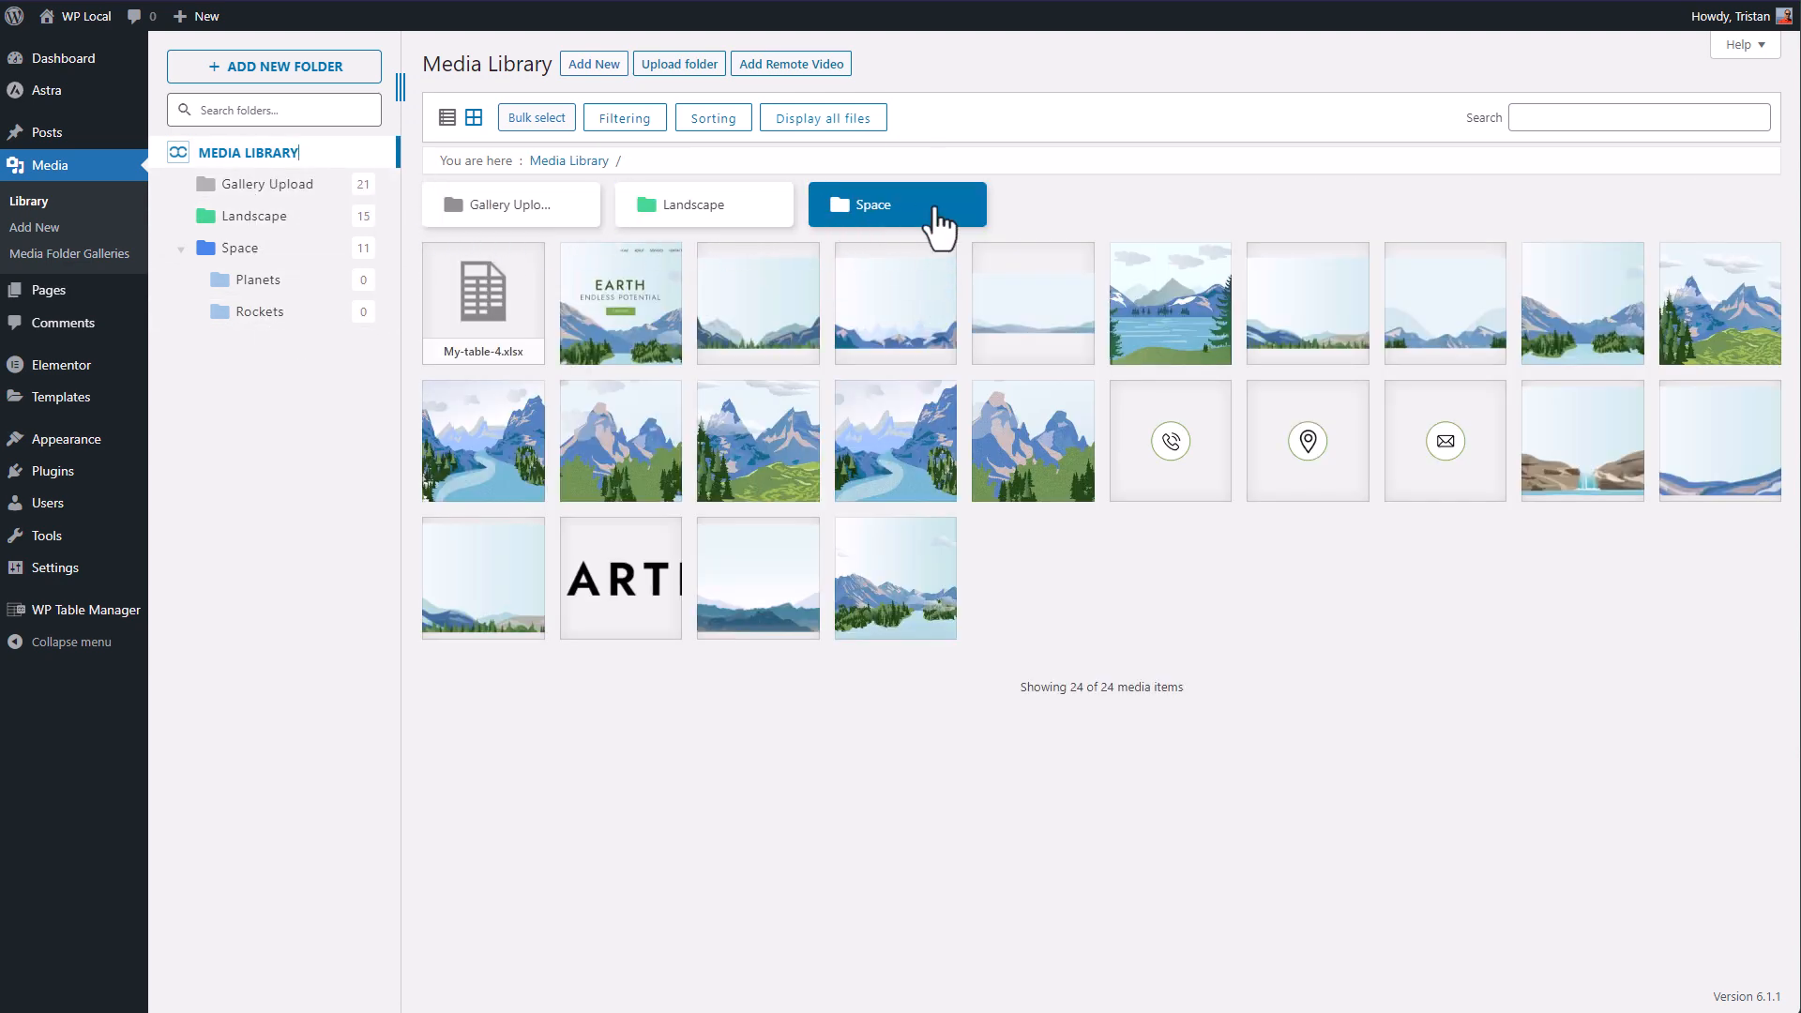
left_click(703, 205)
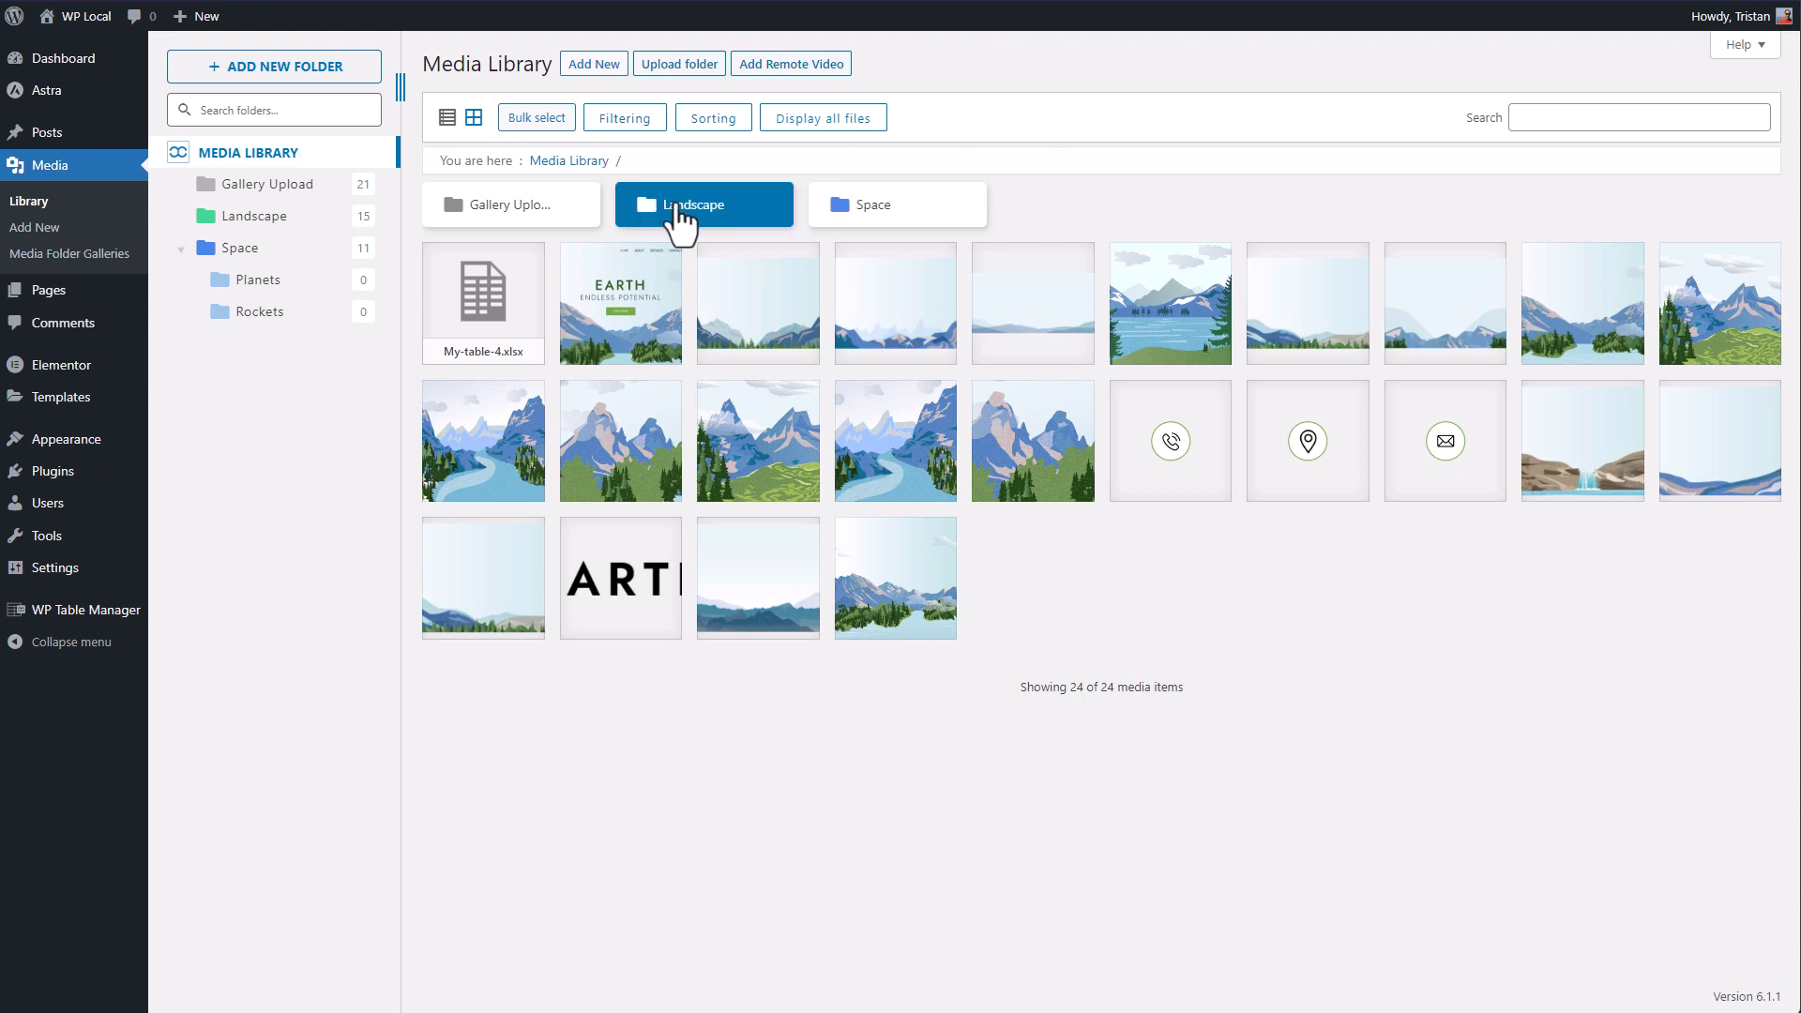
right_click(694, 204)
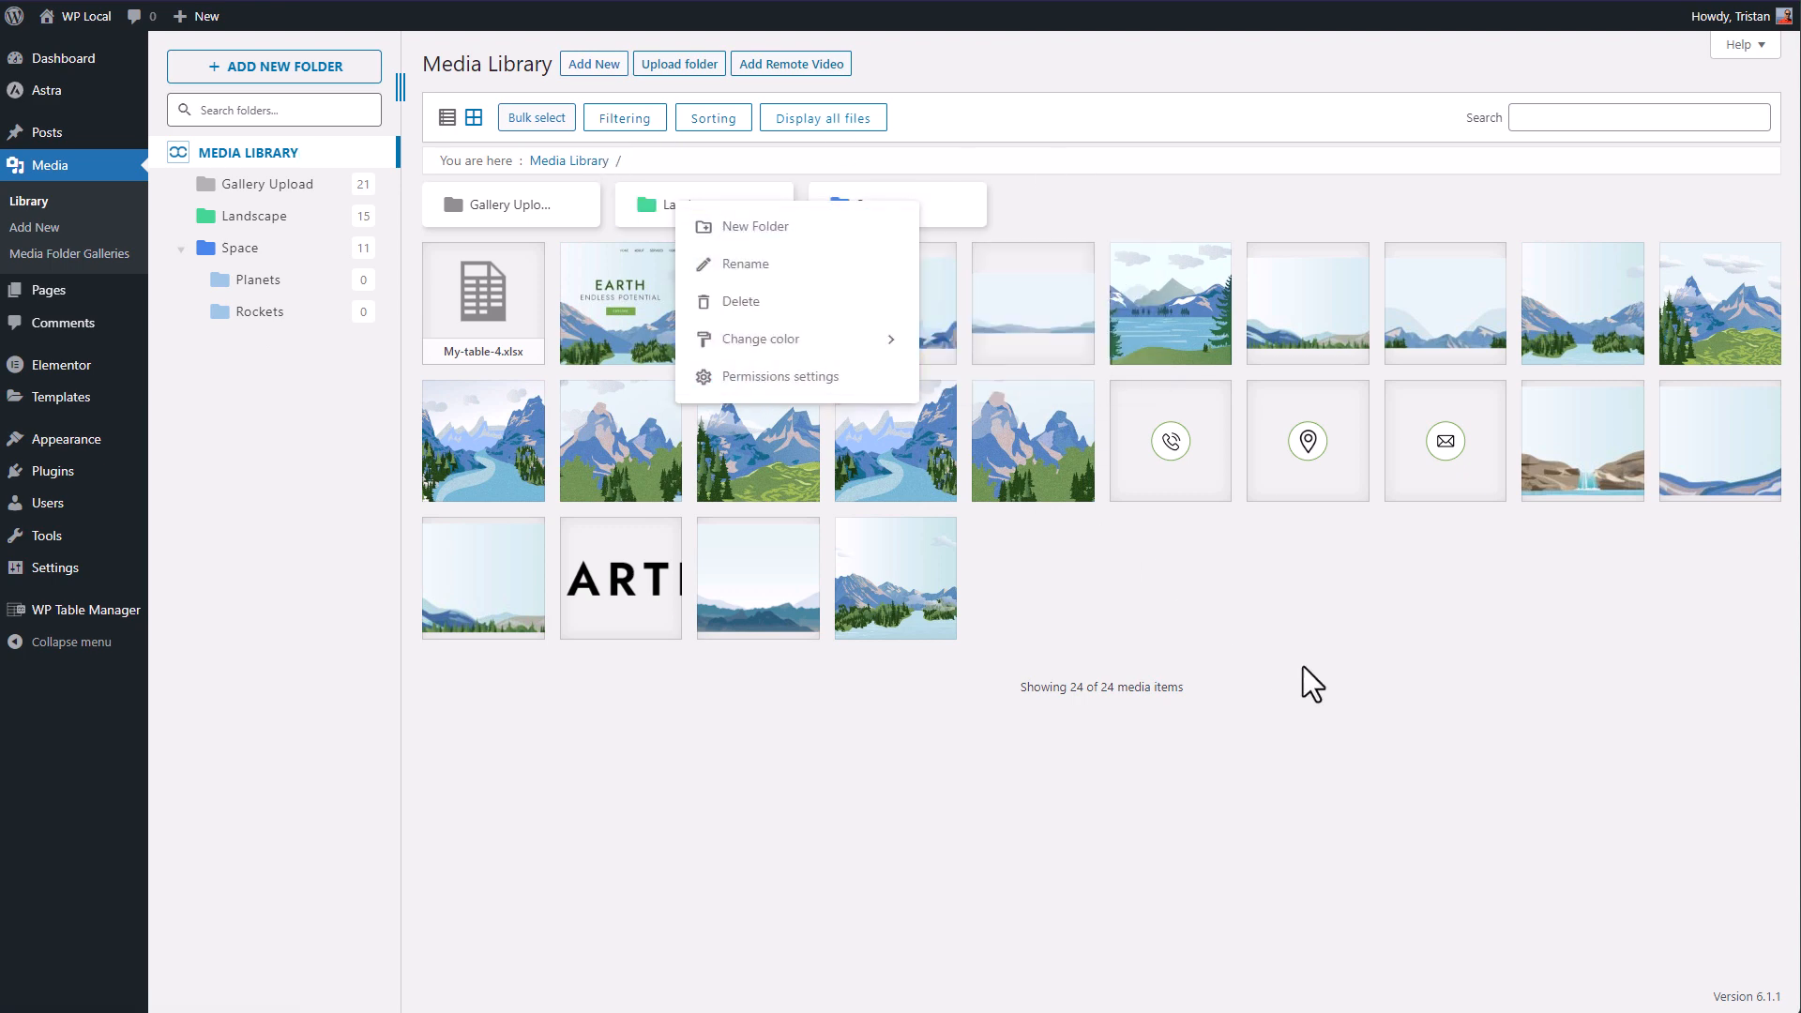
Browse Space > Planets and Gallery Upload, ending on the Landscape folder's 15 images.
left_click(260, 280)
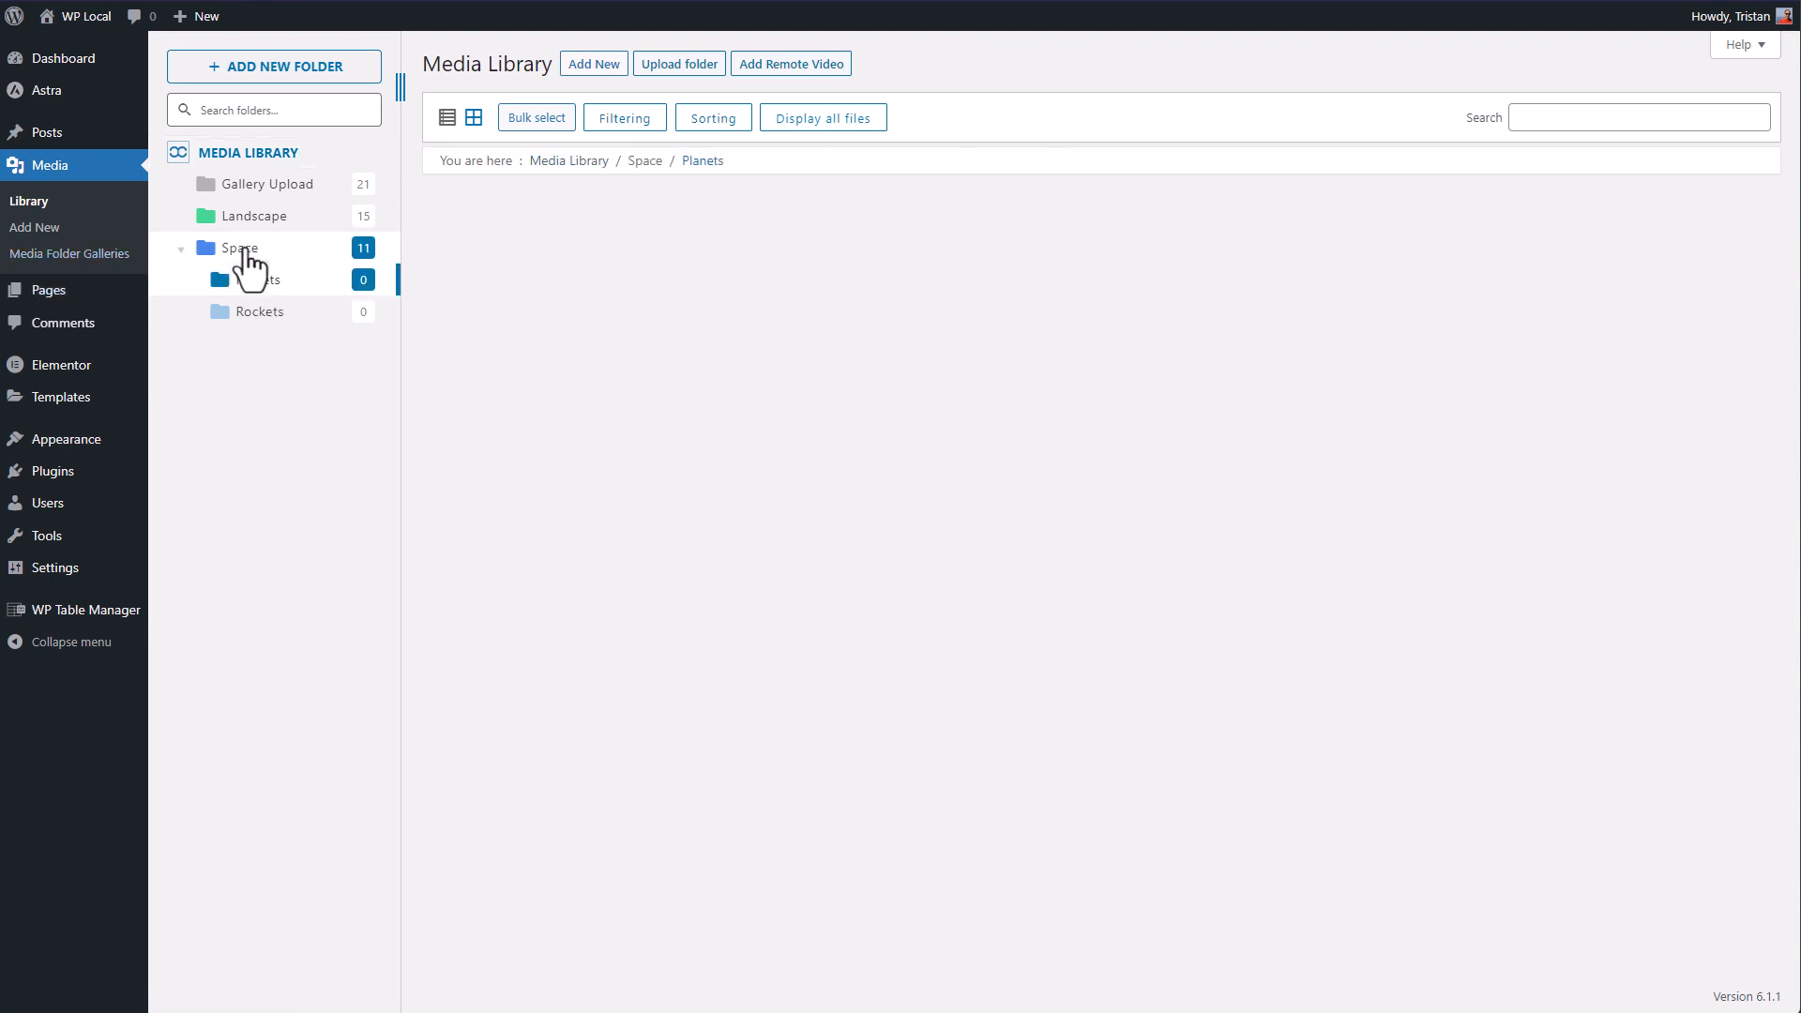
left_click(269, 184)
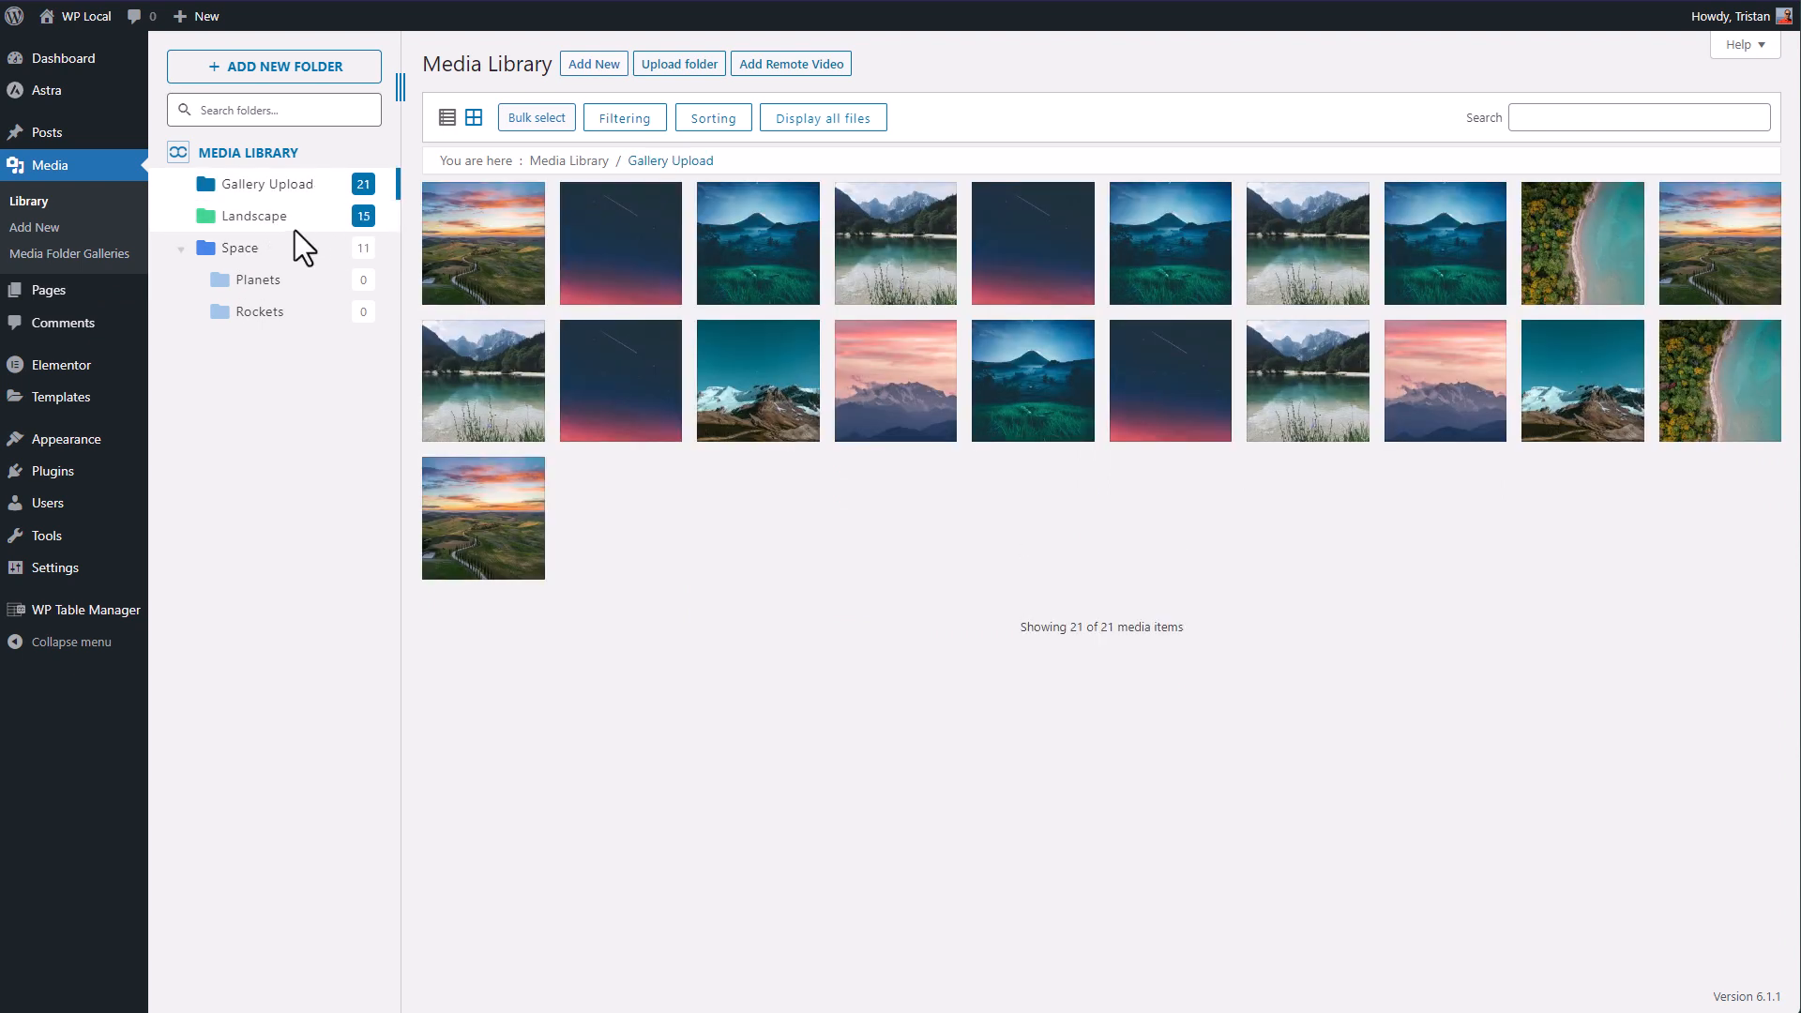
left_click(255, 215)
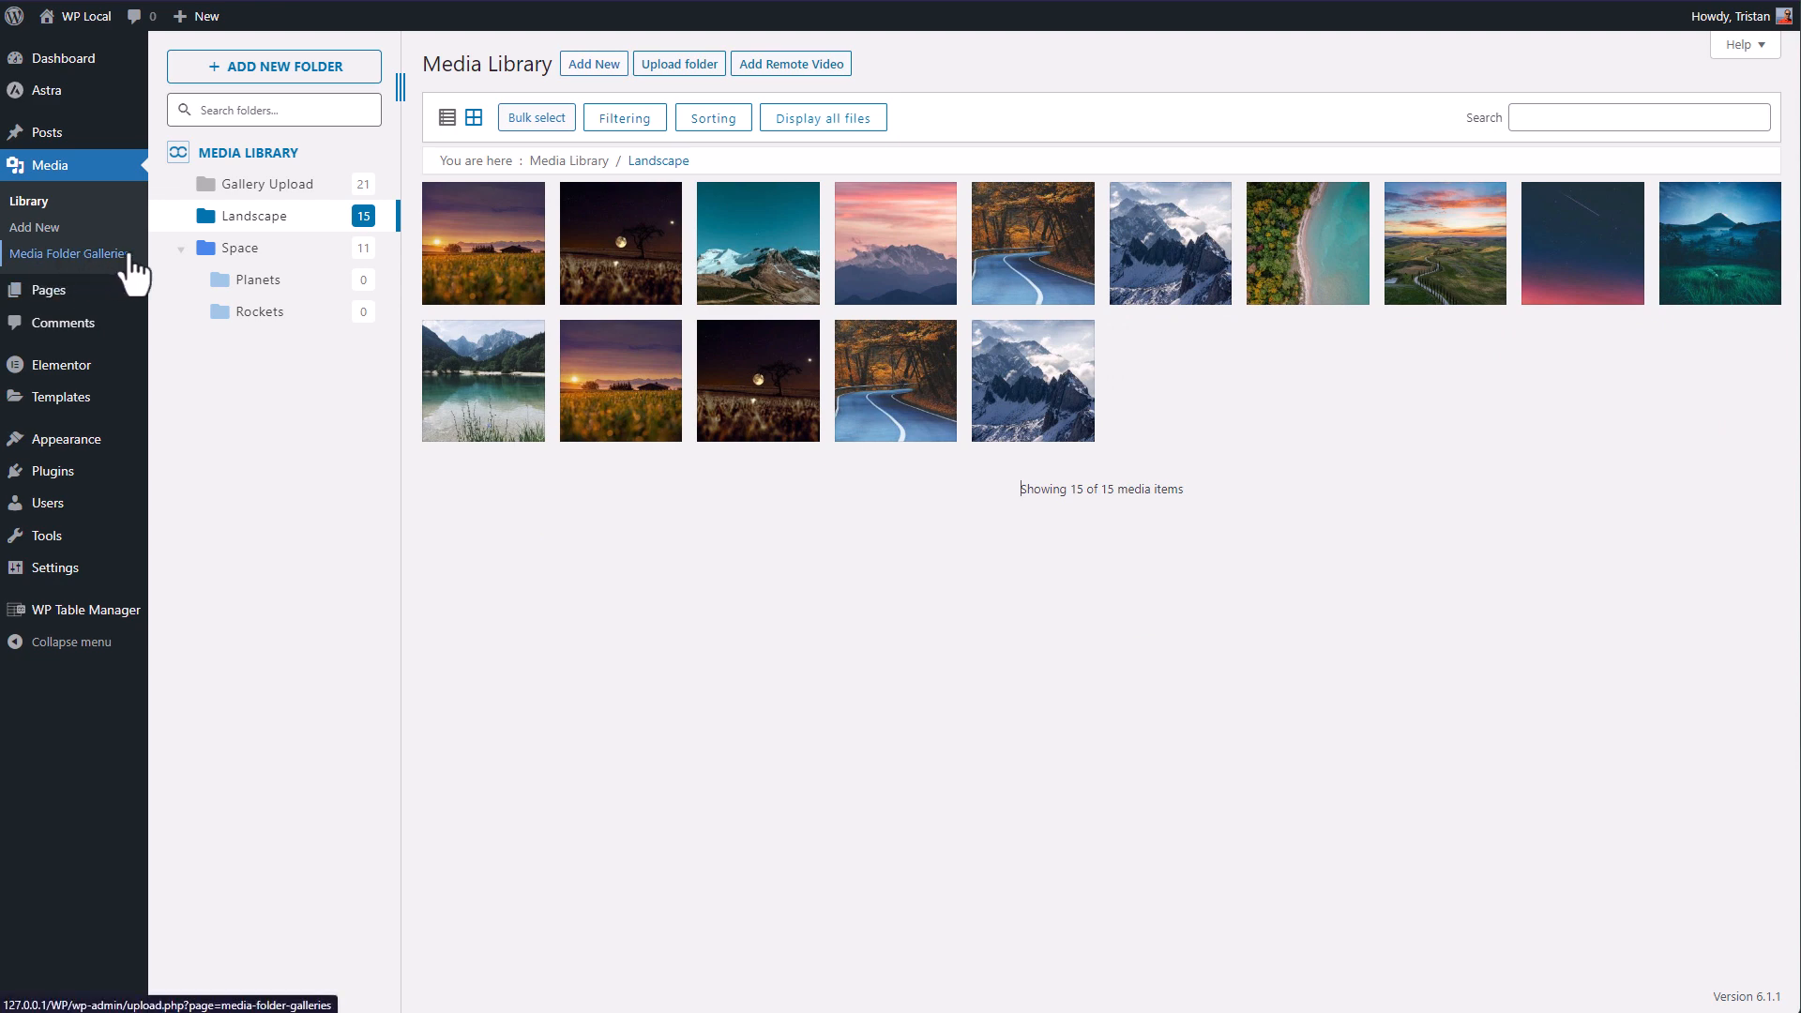
mouse_move(234, 238)
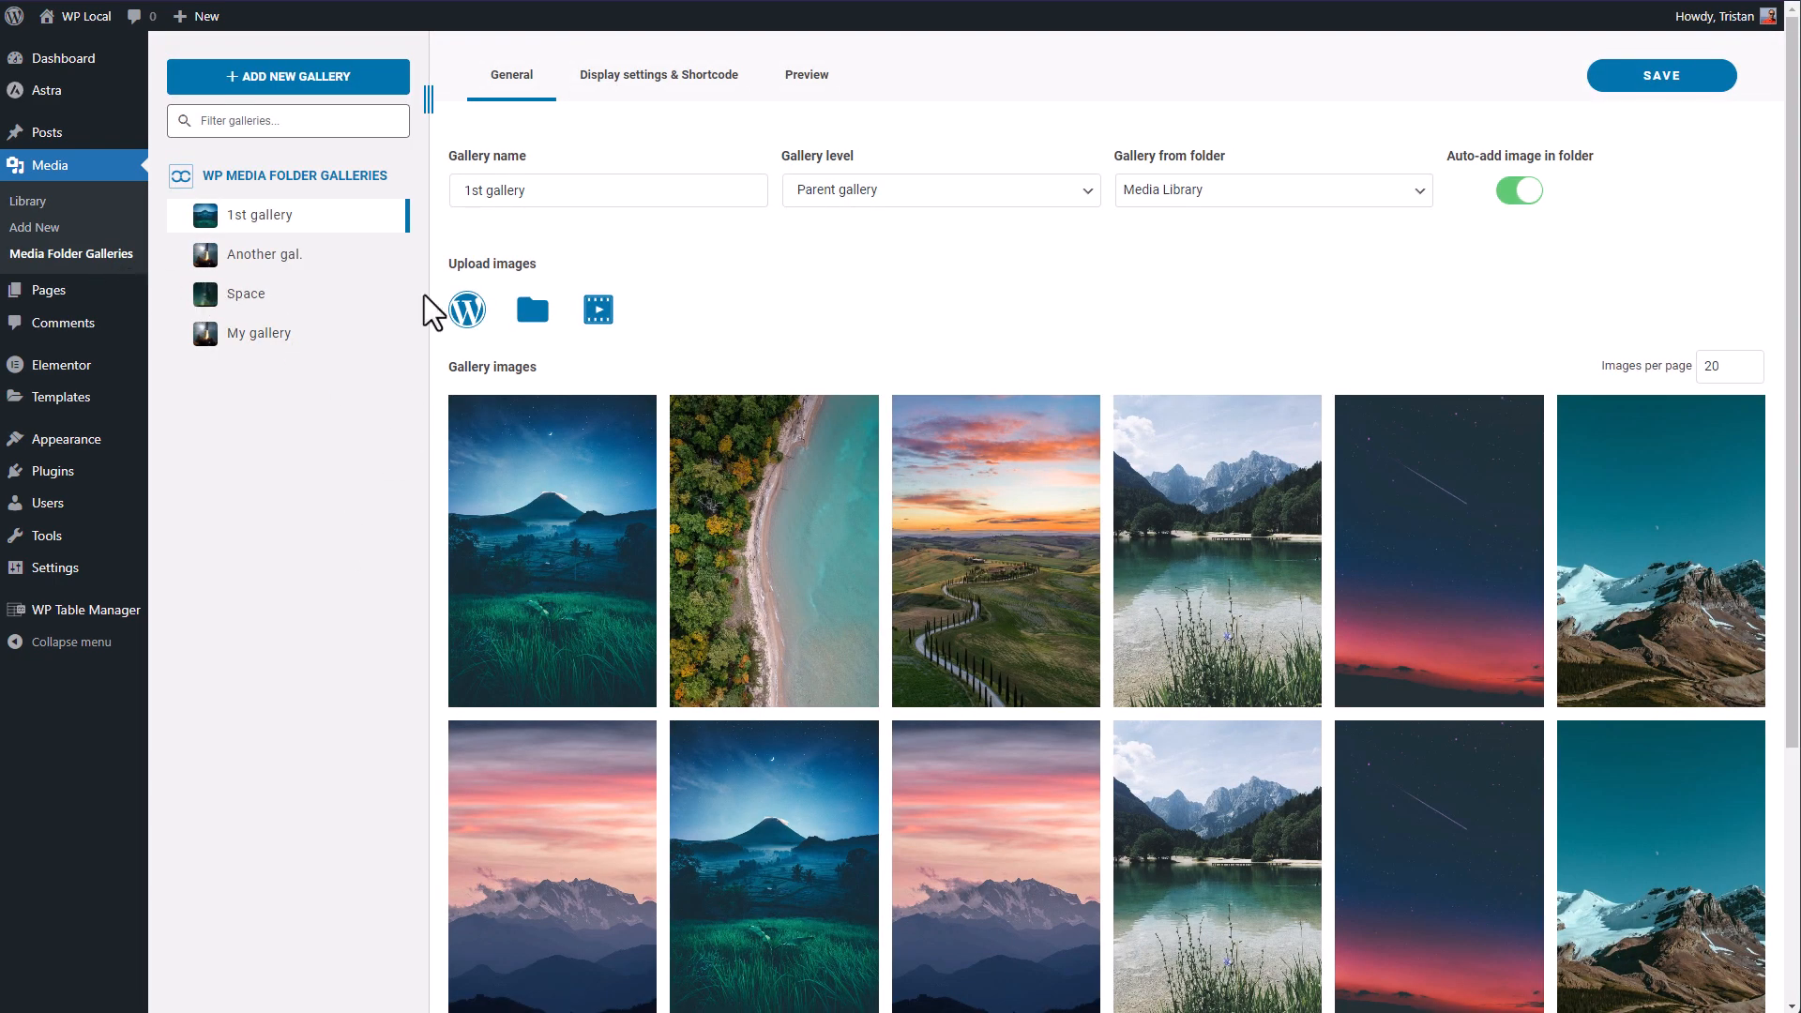
Create a quick Masonry gallery sourced from the Landscape folder under Space.
left_click(288, 76)
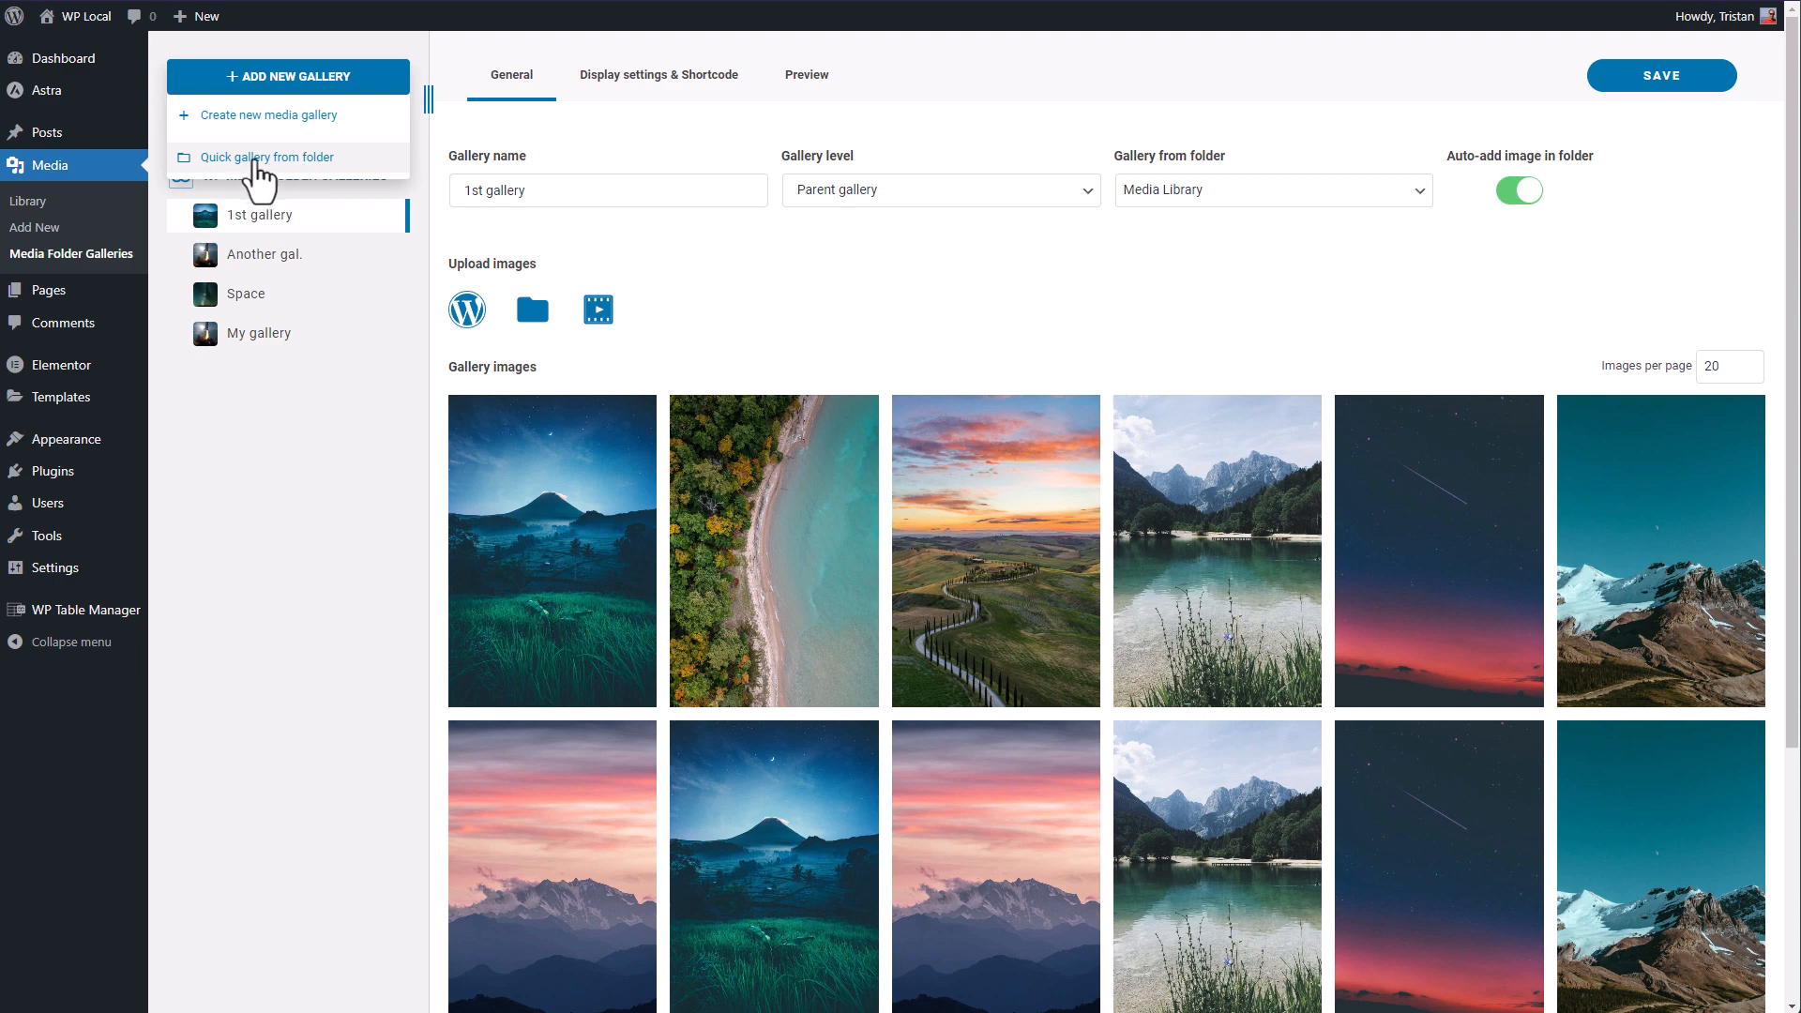
left_click(270, 158)
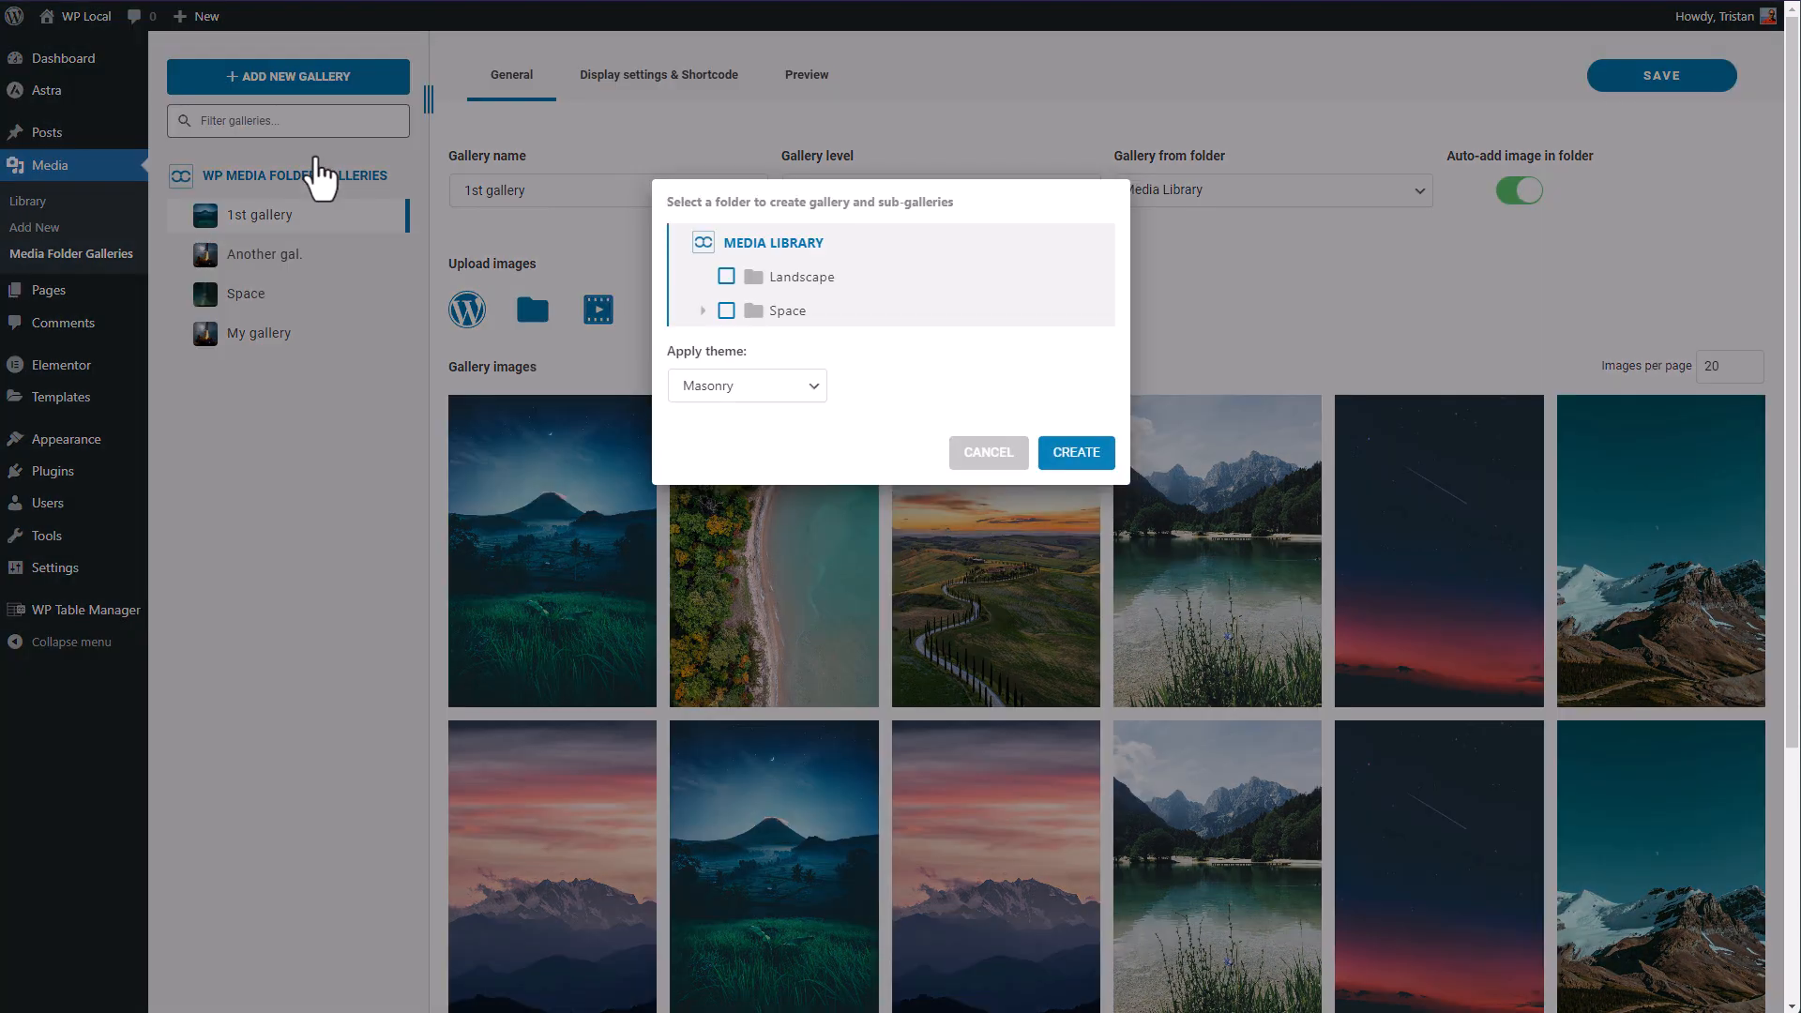
left_click(703, 310)
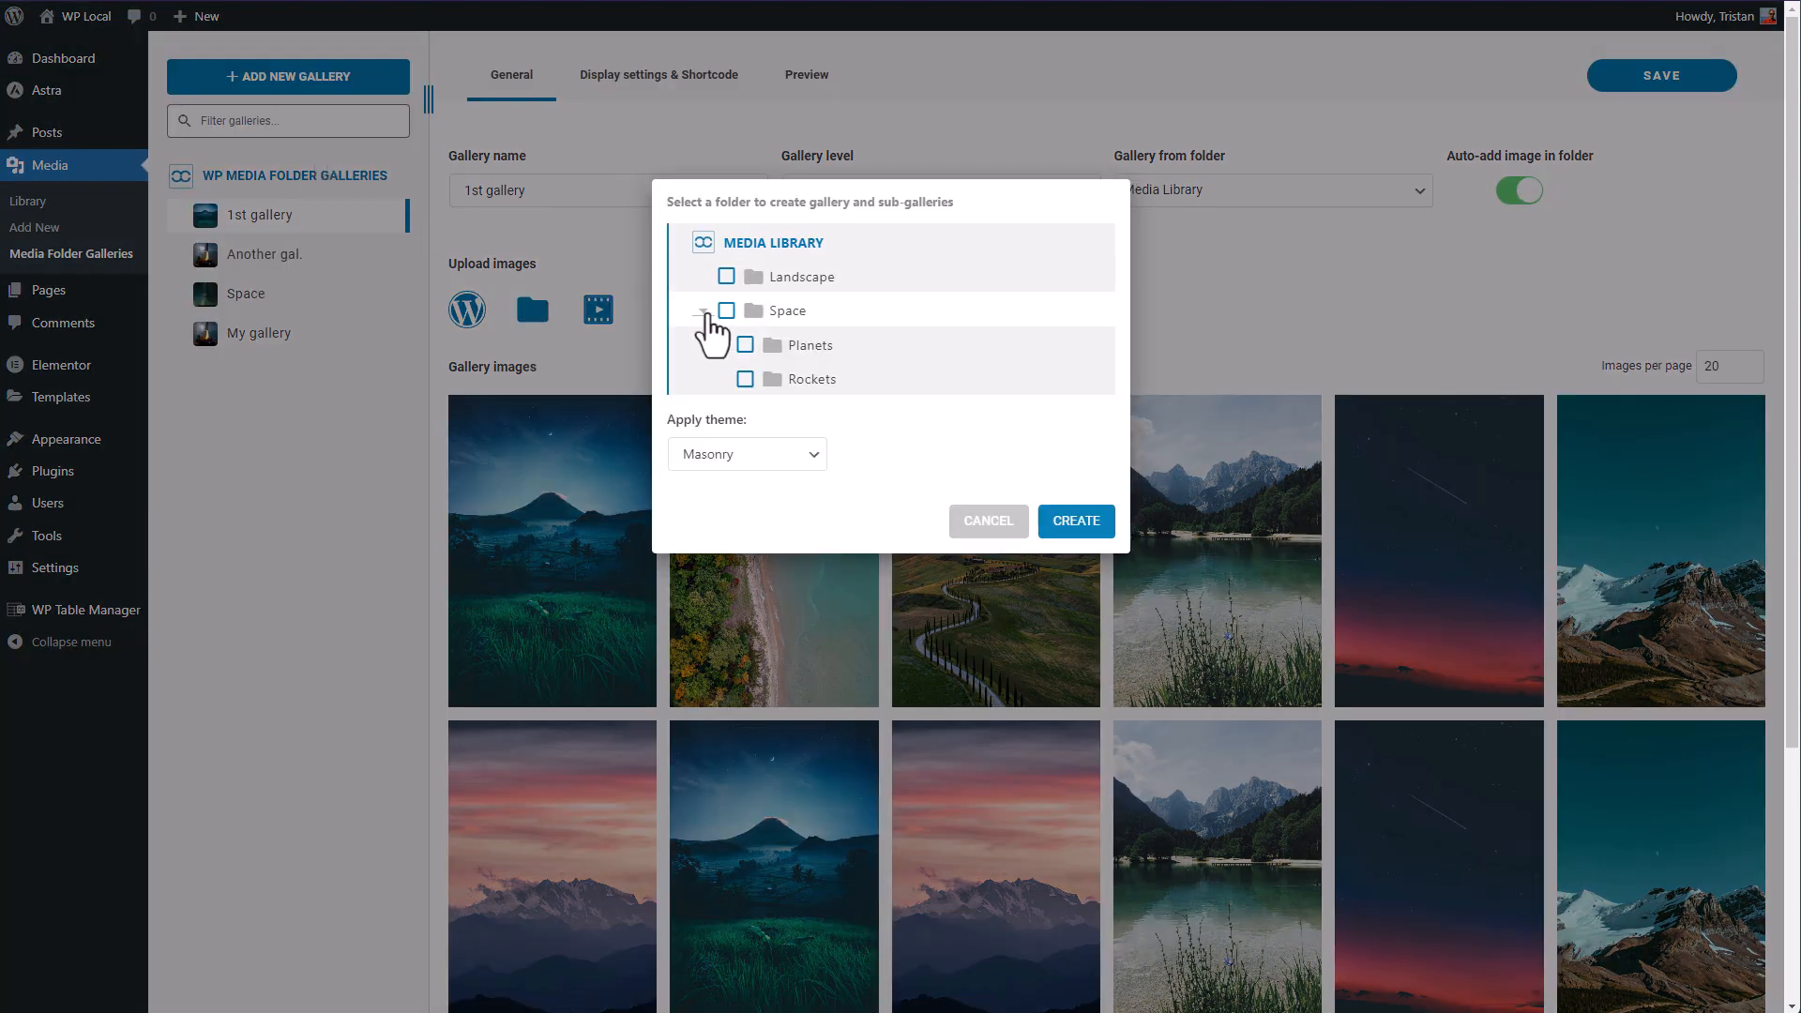
left_click(725, 276)
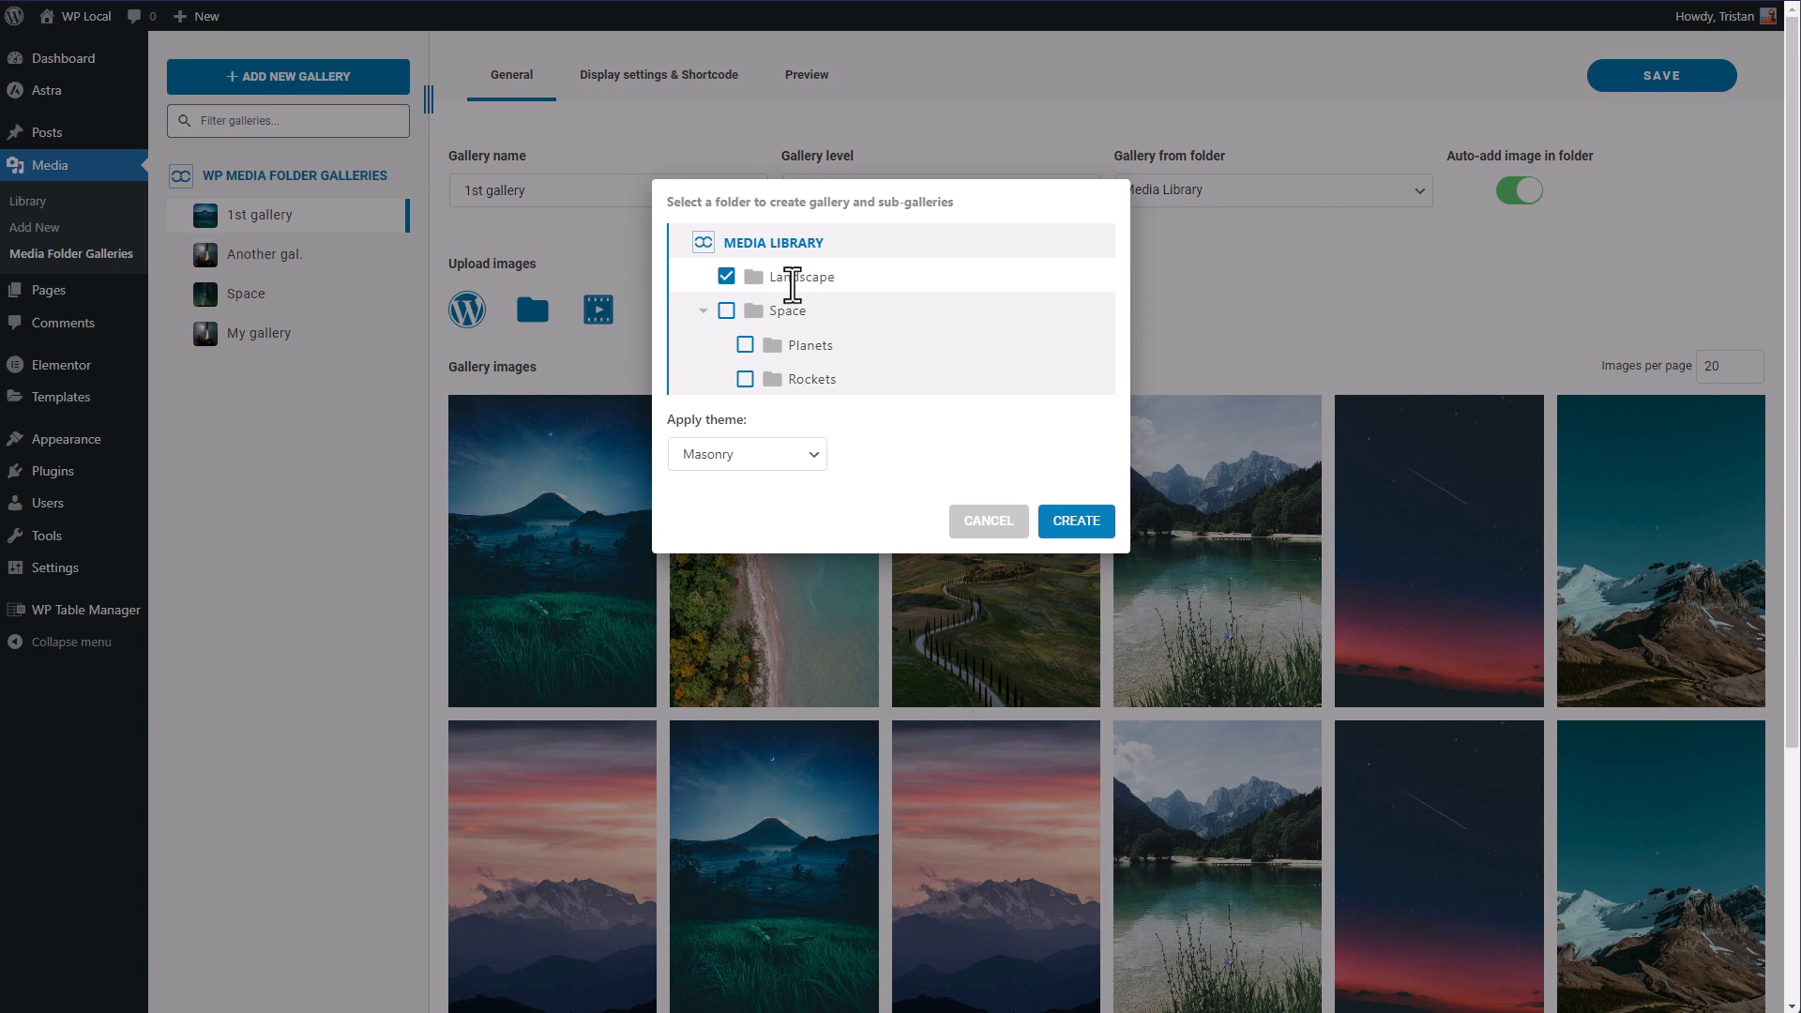
mouse_move(1008, 375)
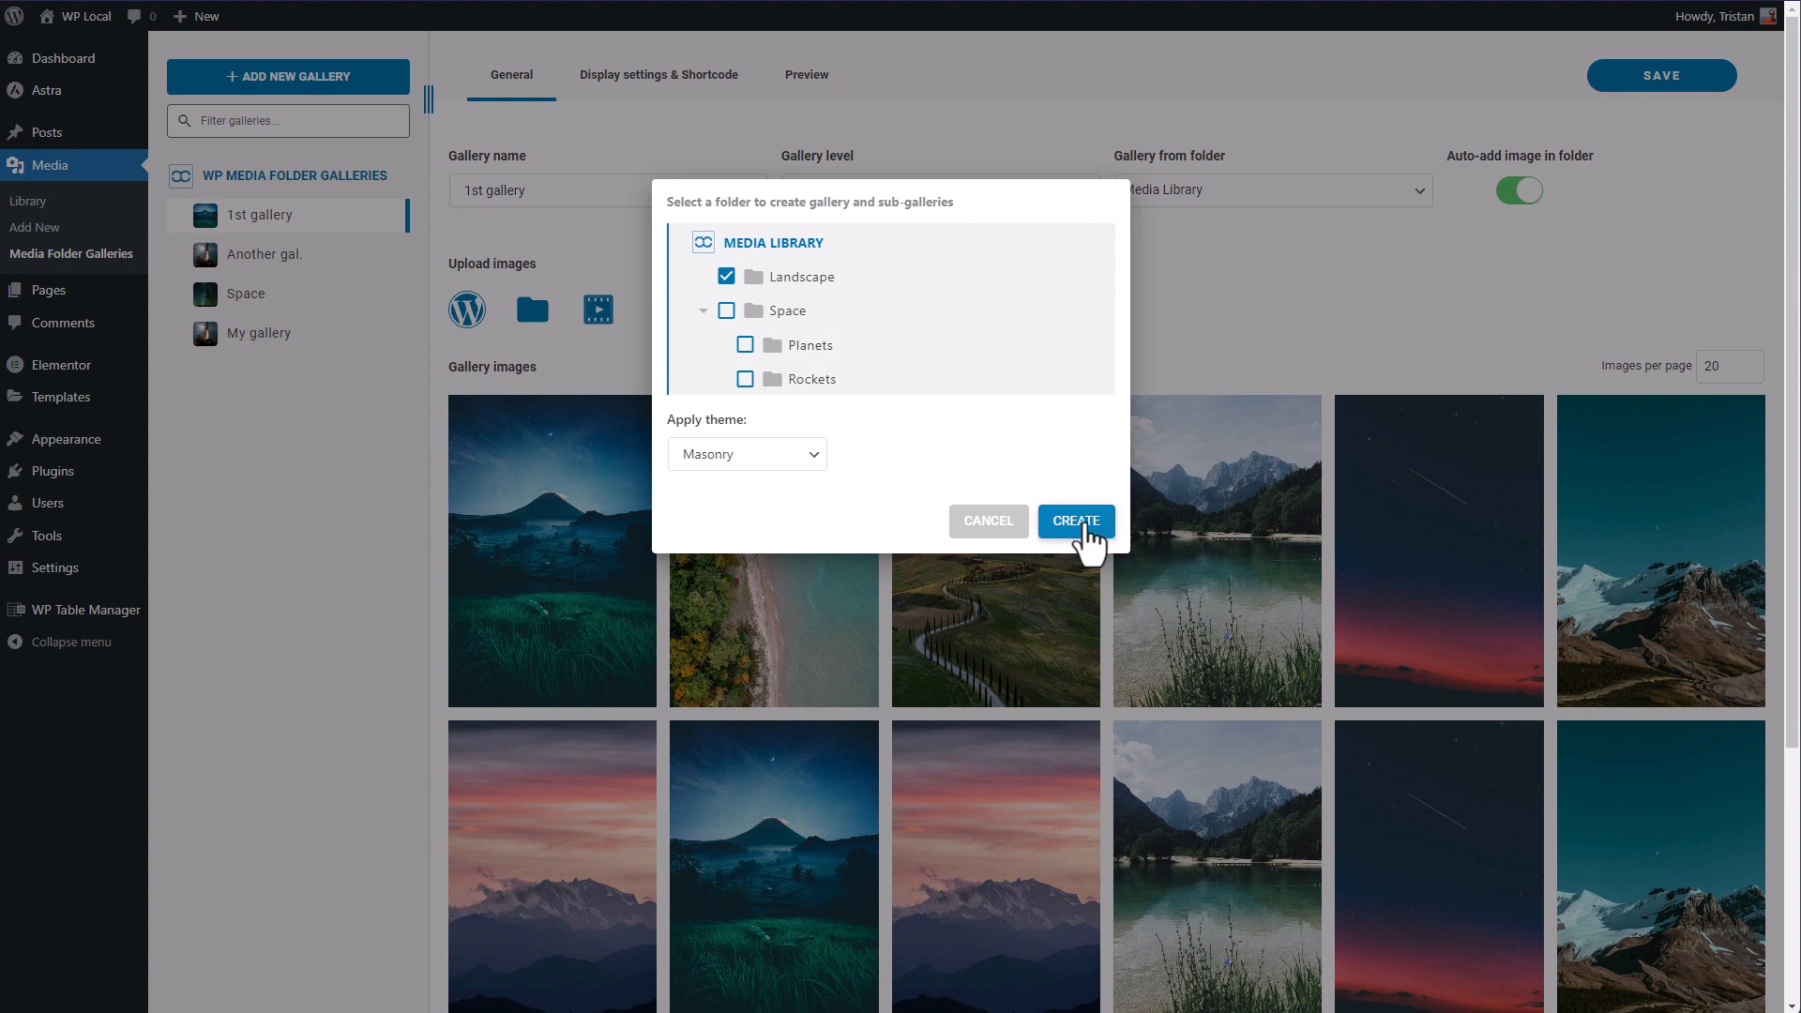
left_click(1075, 520)
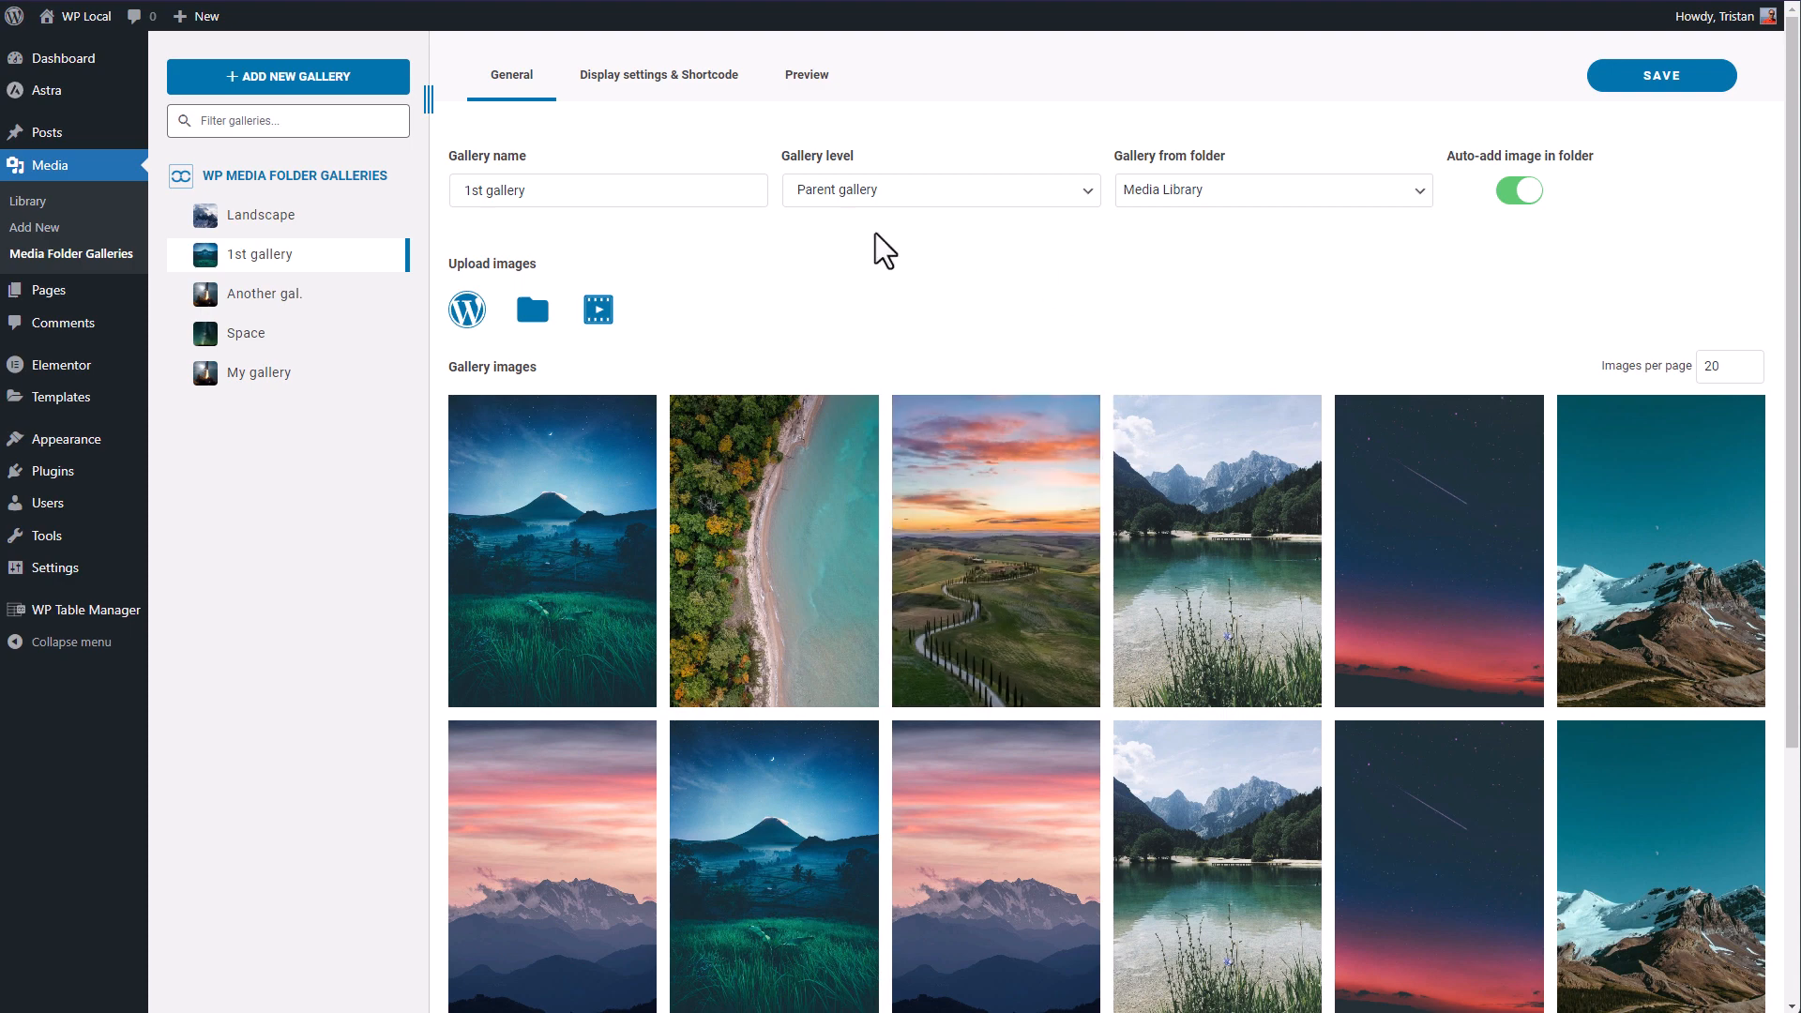
Open the Landscape gallery and check its Auto-add image in folder toggle tooltip.
left_click(261, 215)
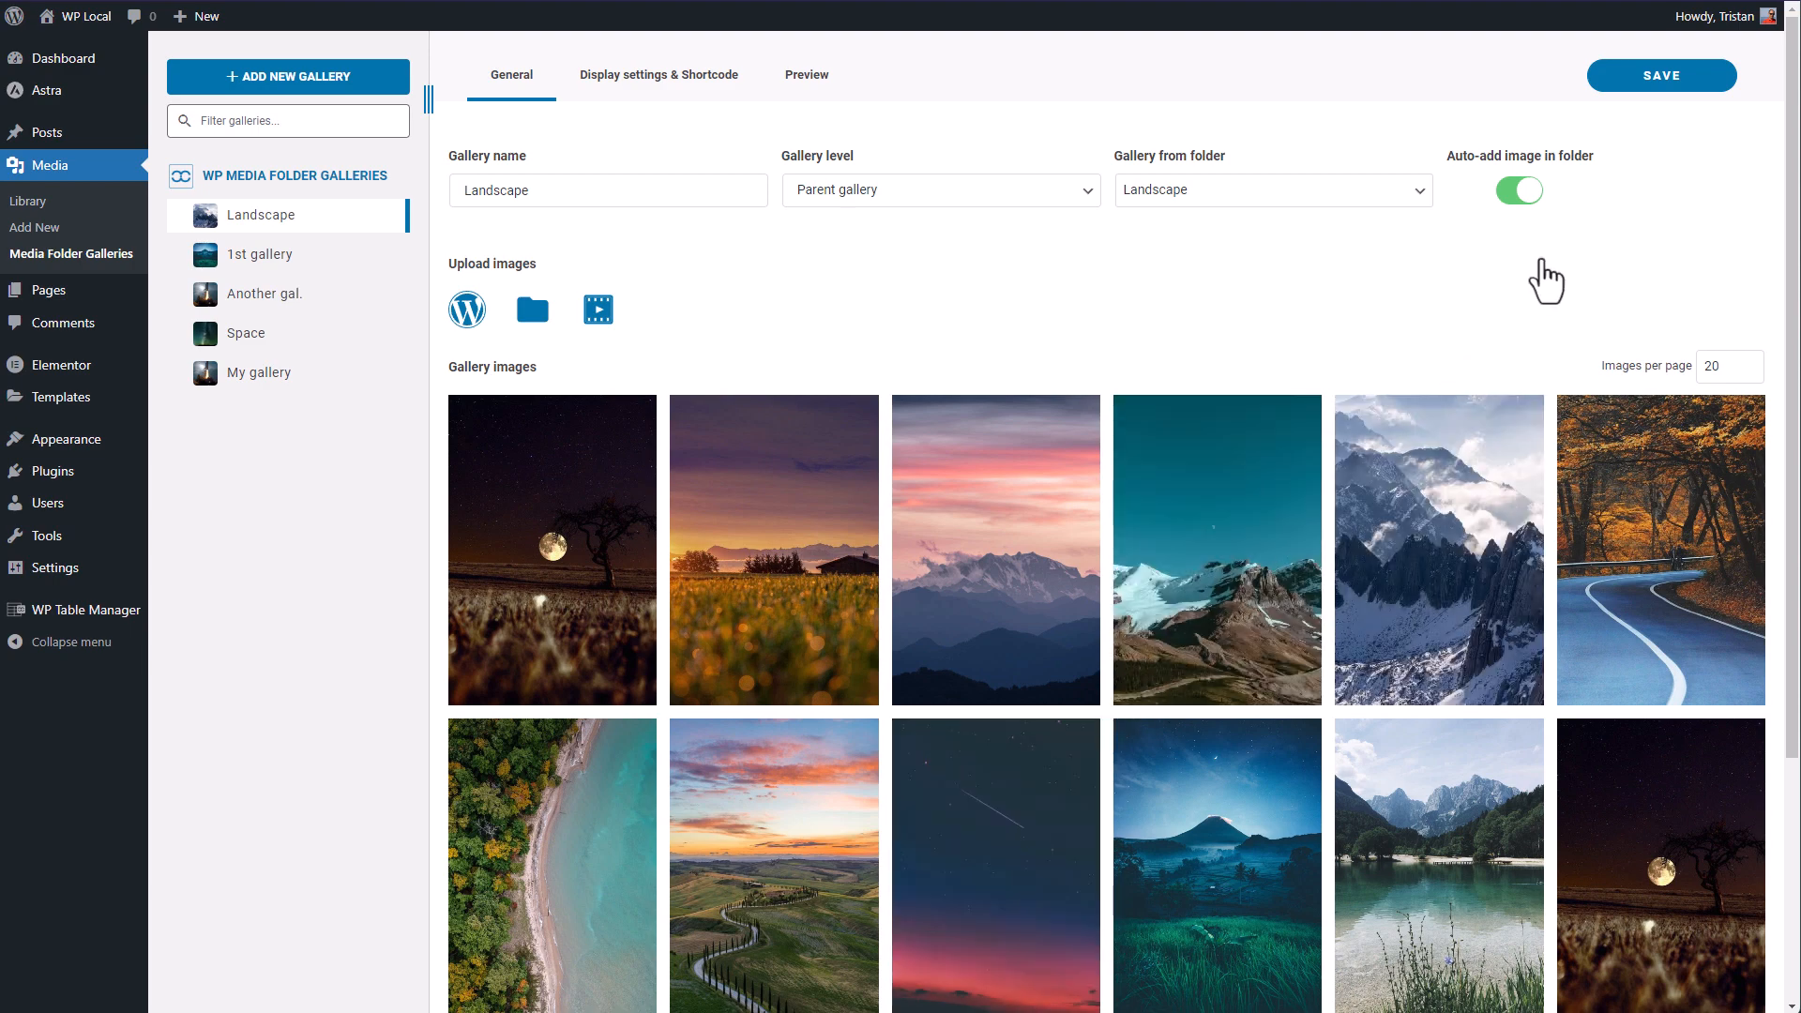
mouse_move(1483, 169)
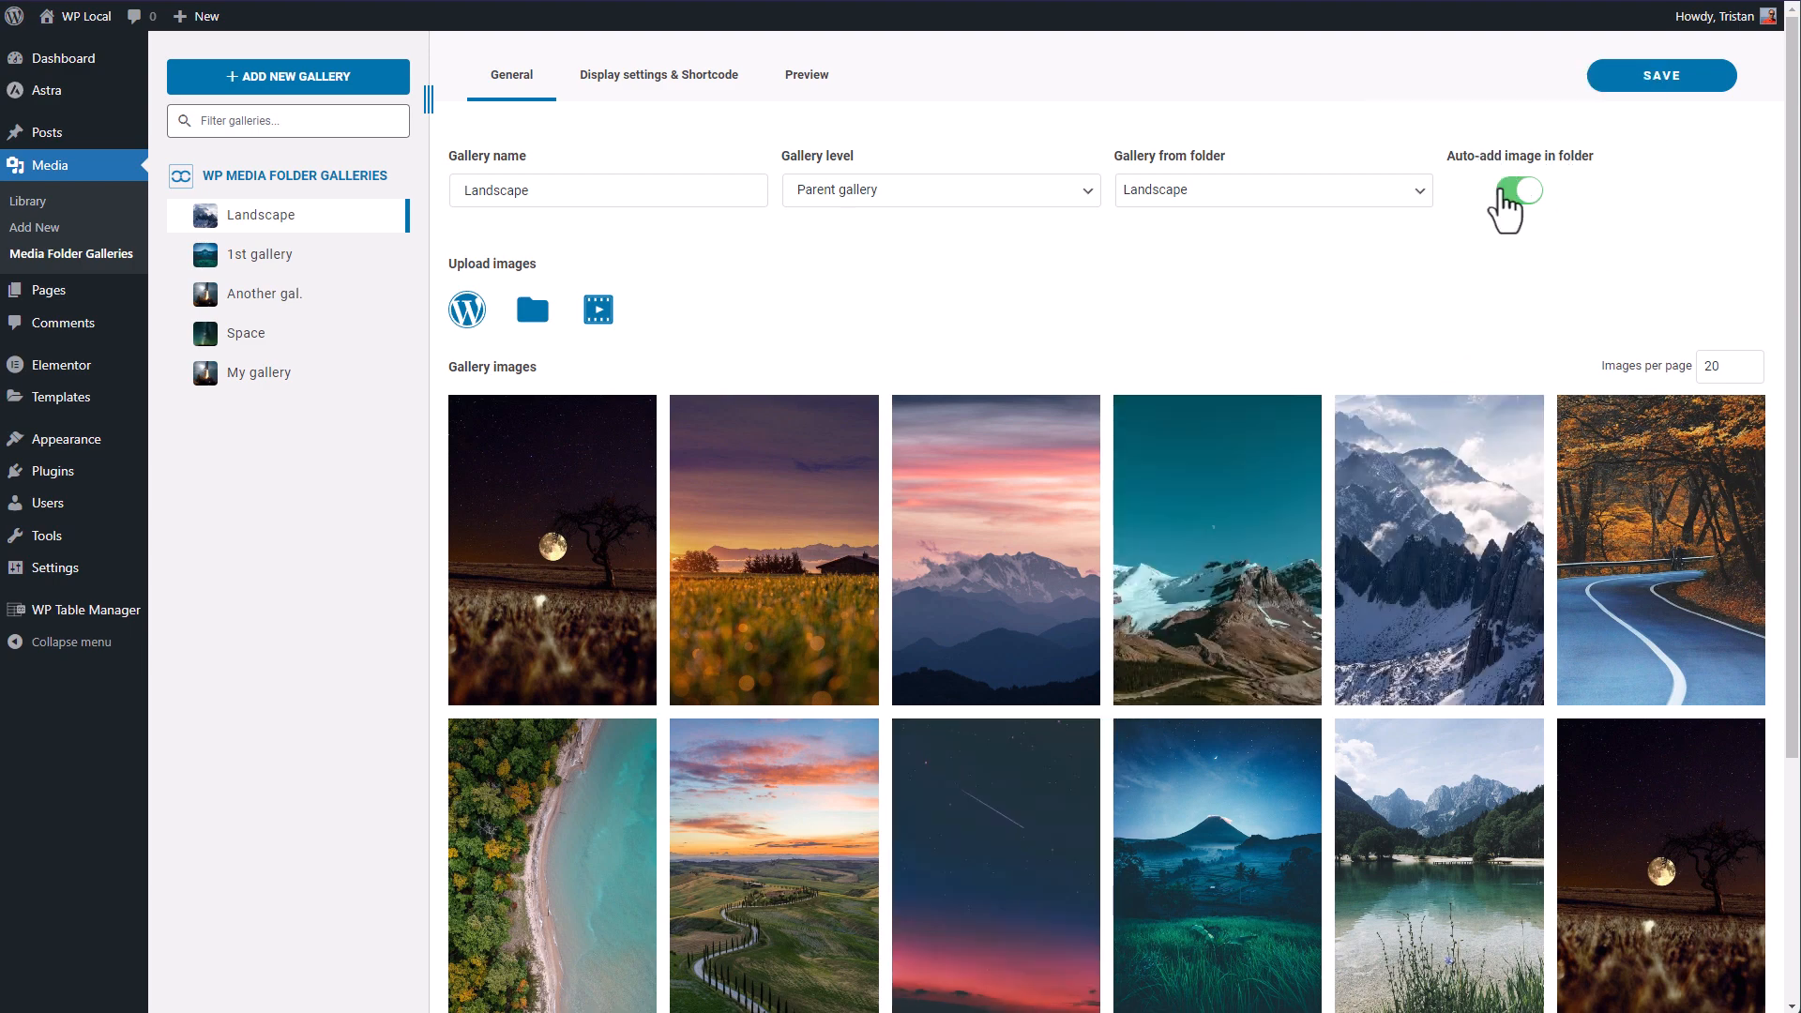
left_click(1518, 193)
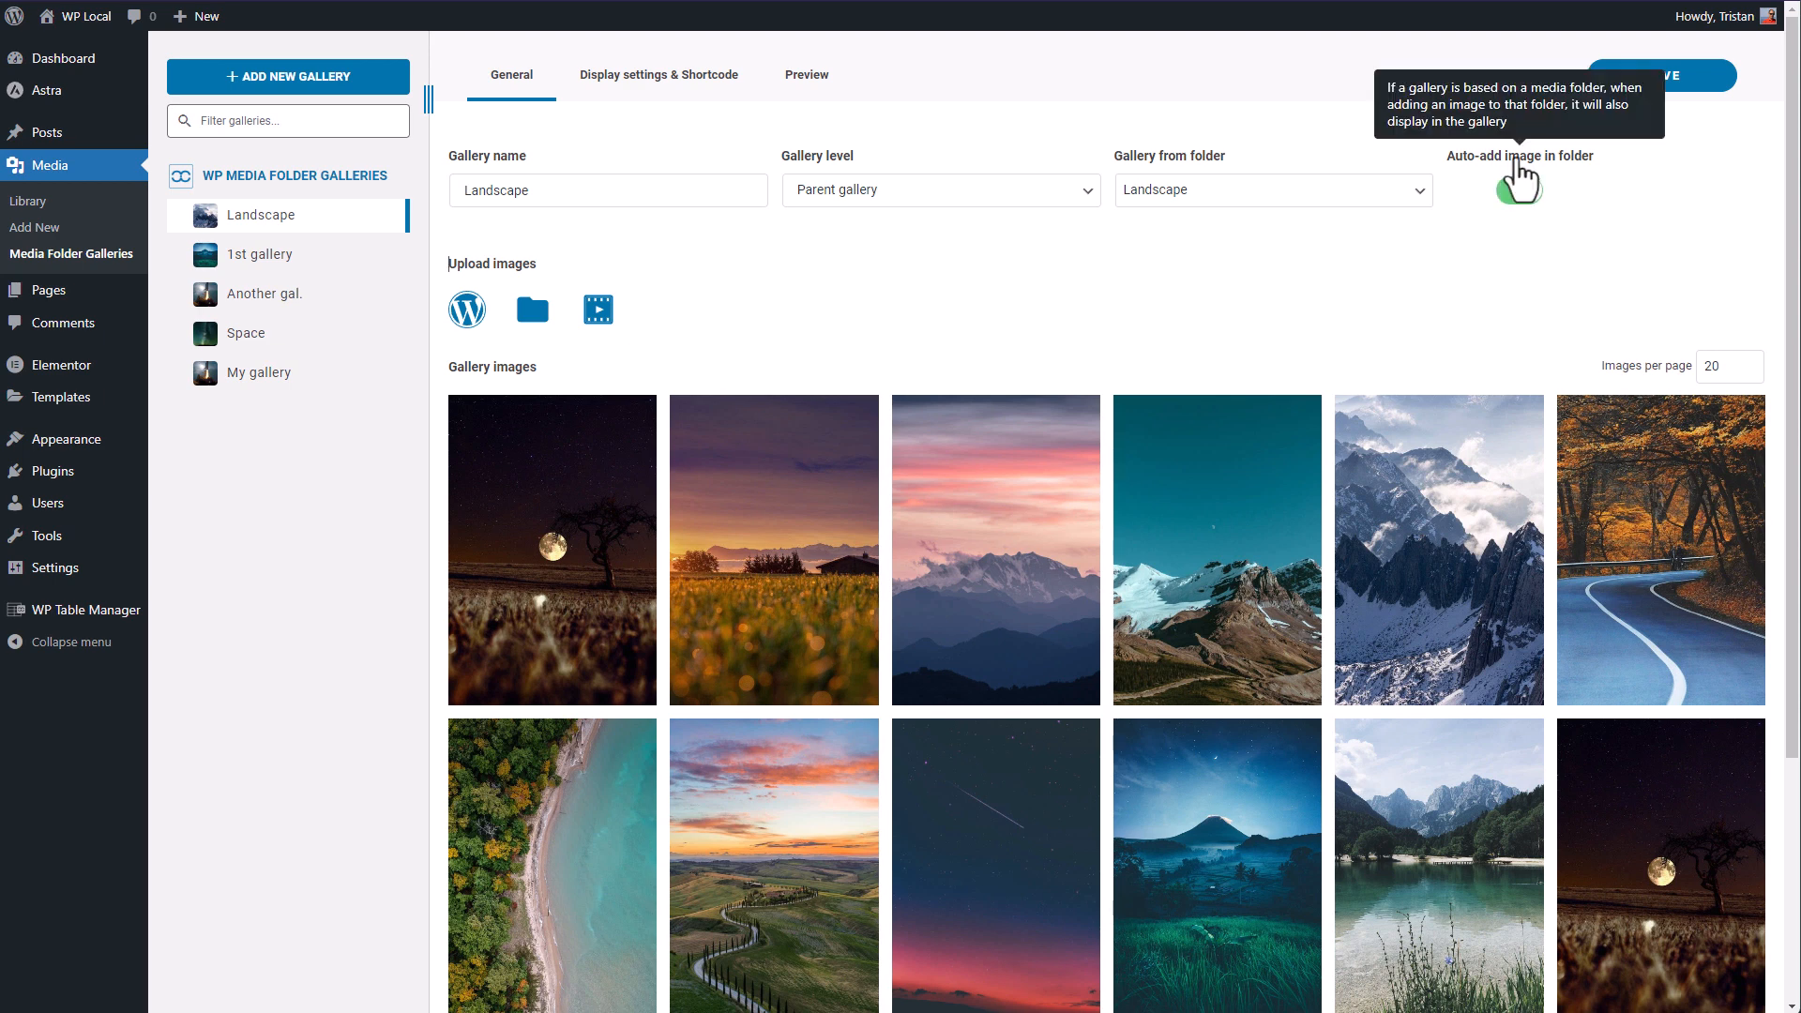
left_click(1518, 189)
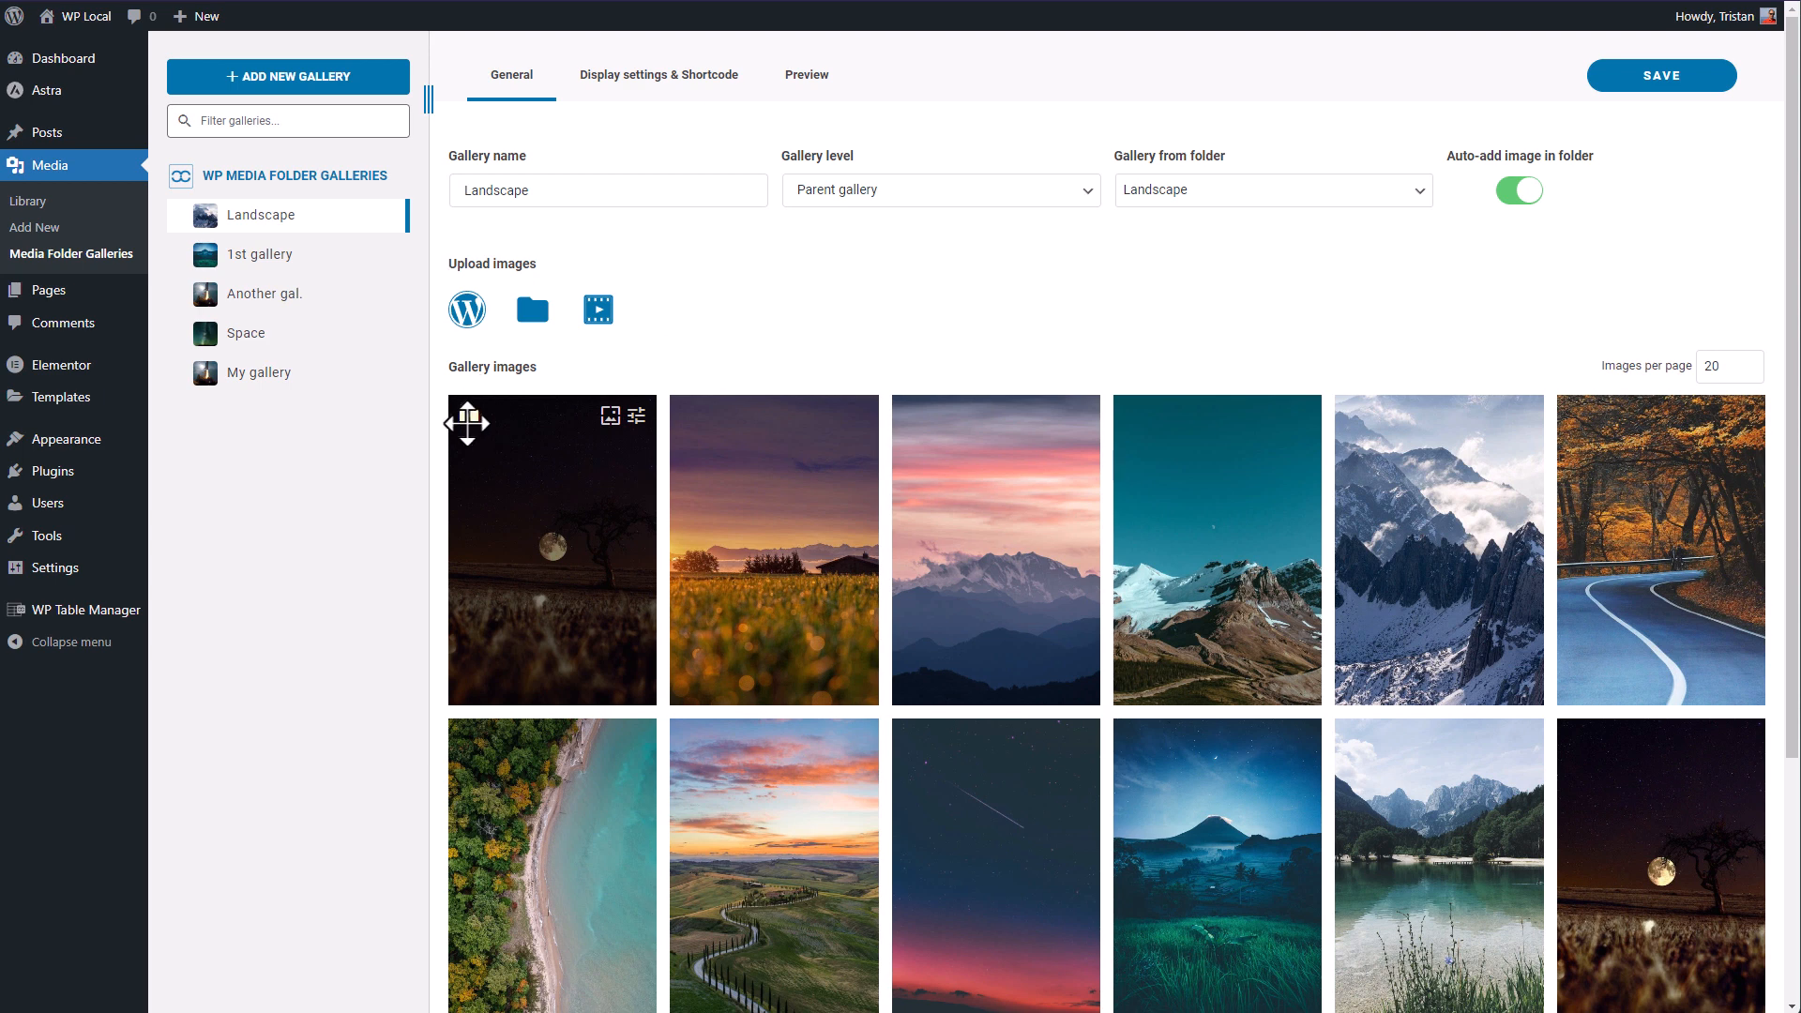
mouse_move(963, 300)
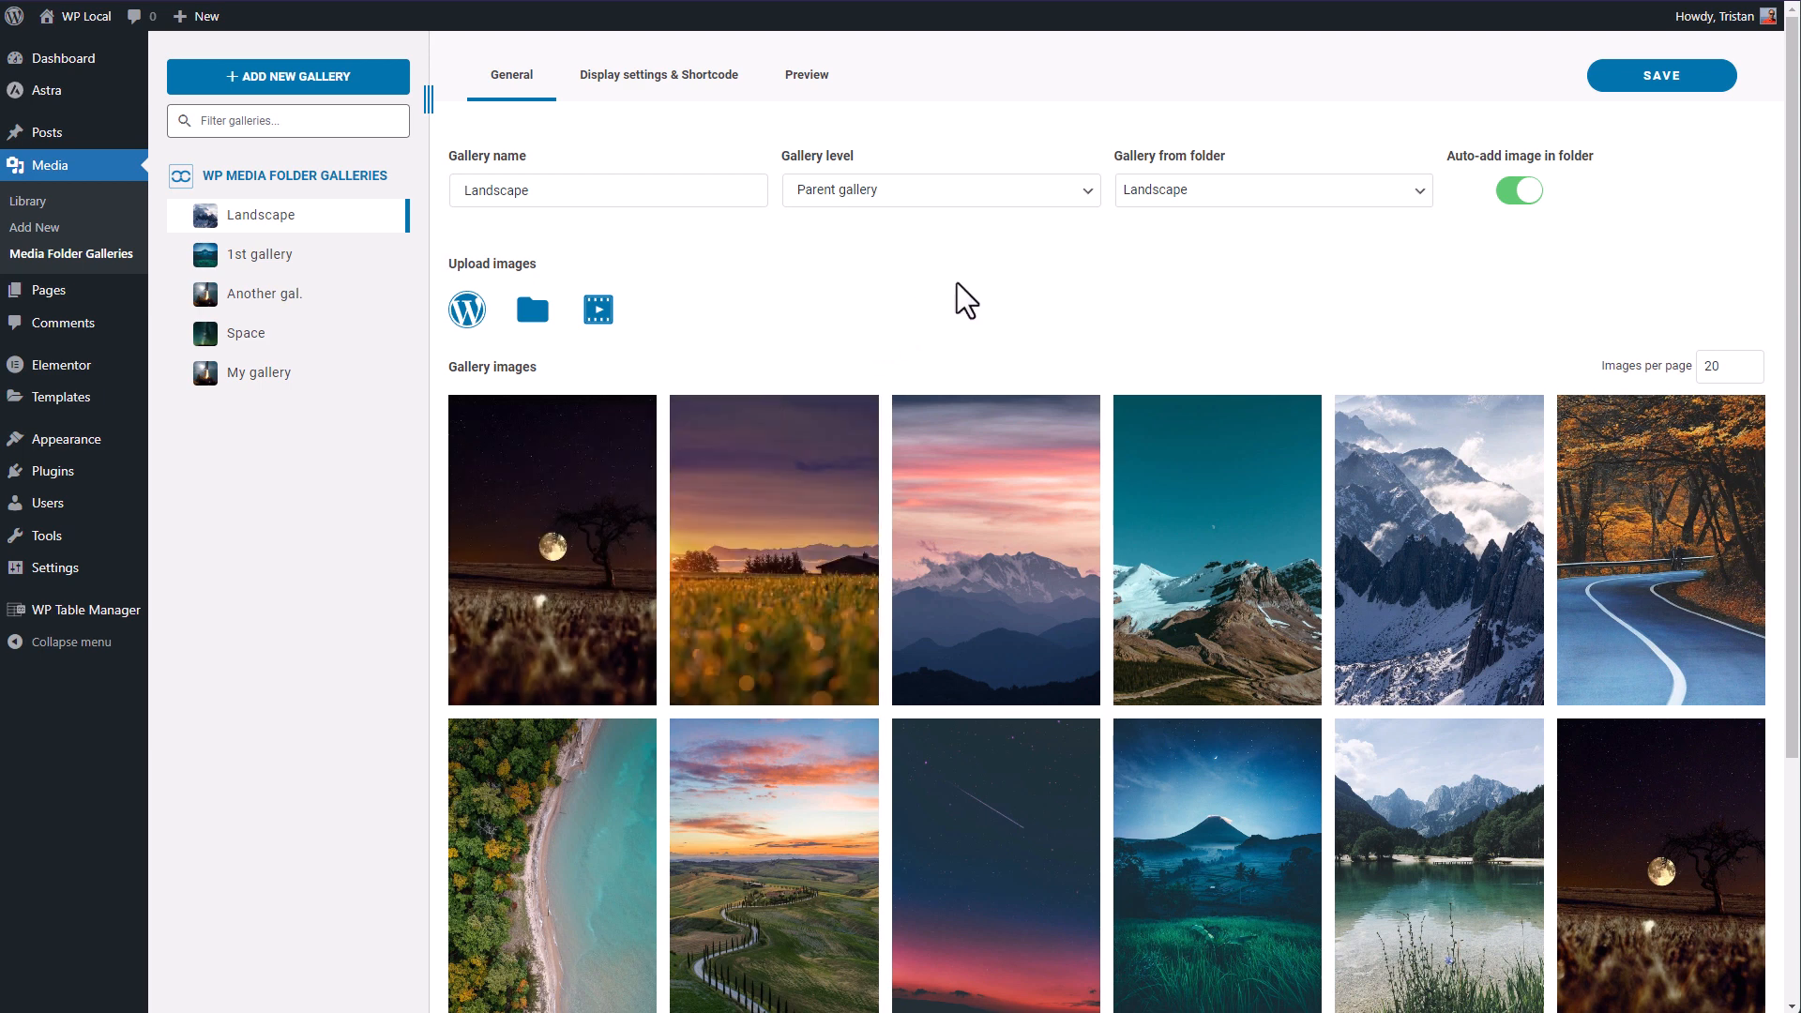
mouse_move(995, 549)
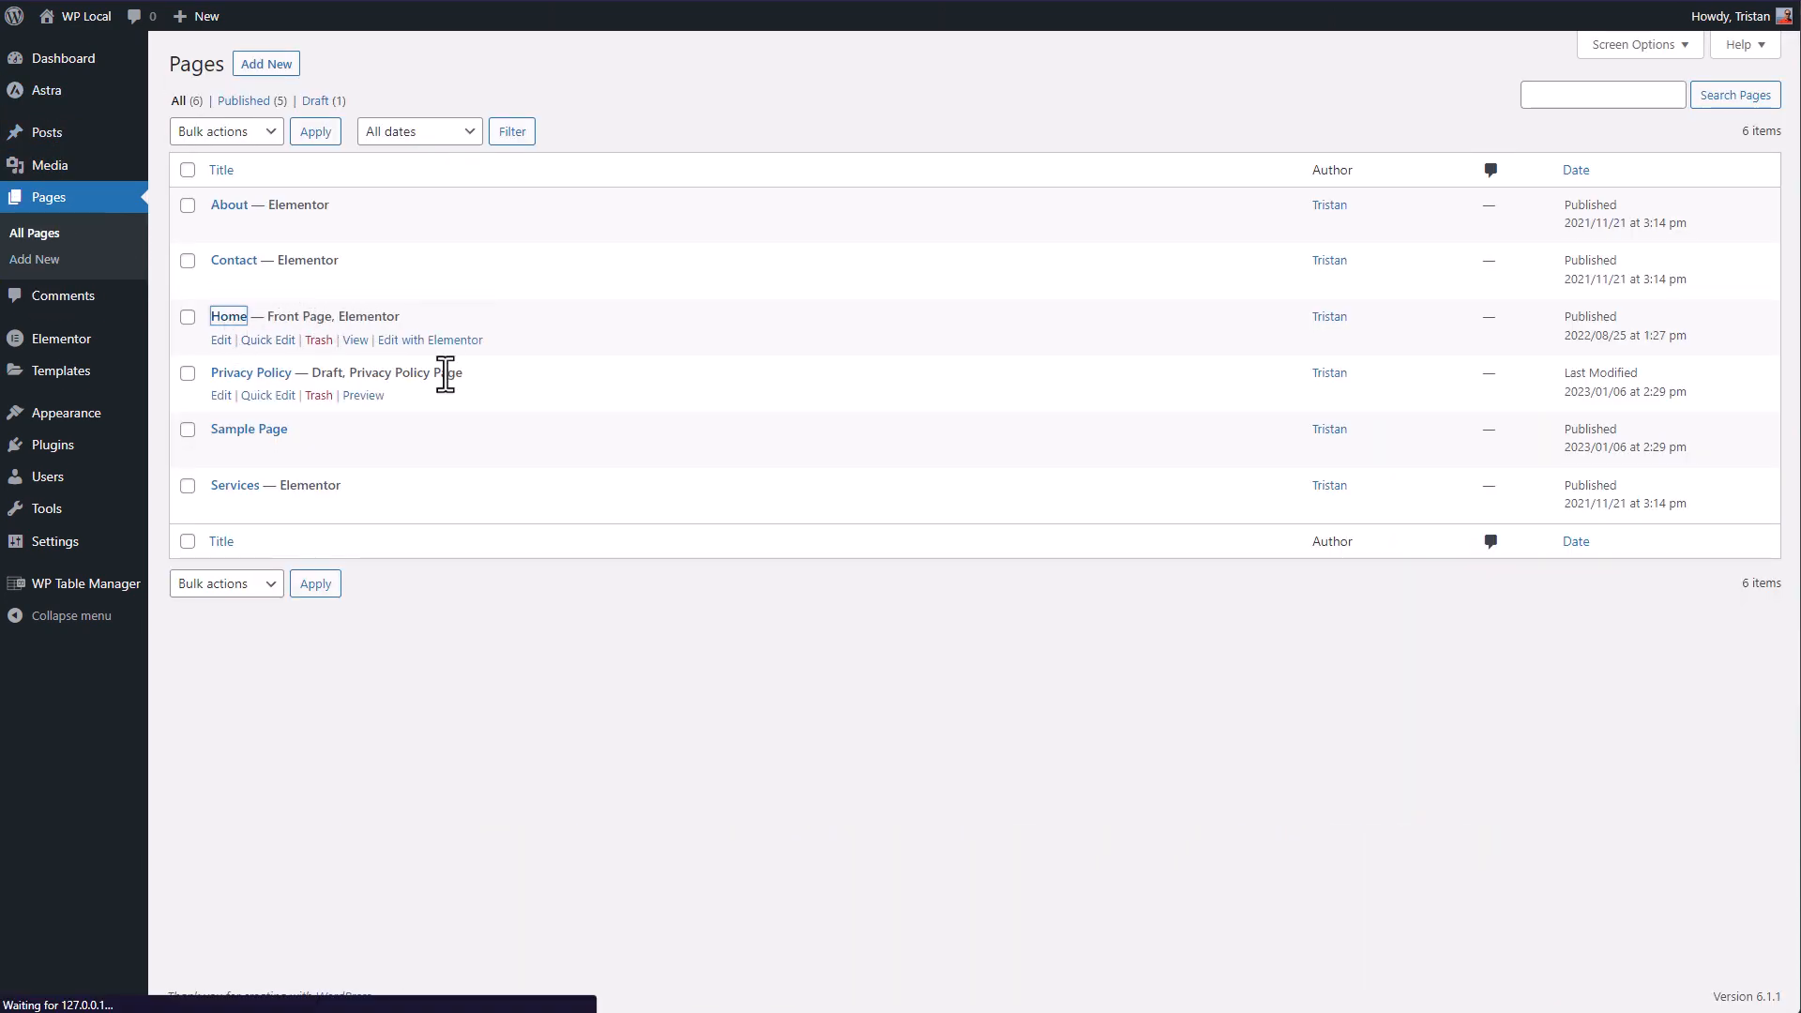
Edit the Home page with Elementor from Pages > All Pages.
left_click(220, 340)
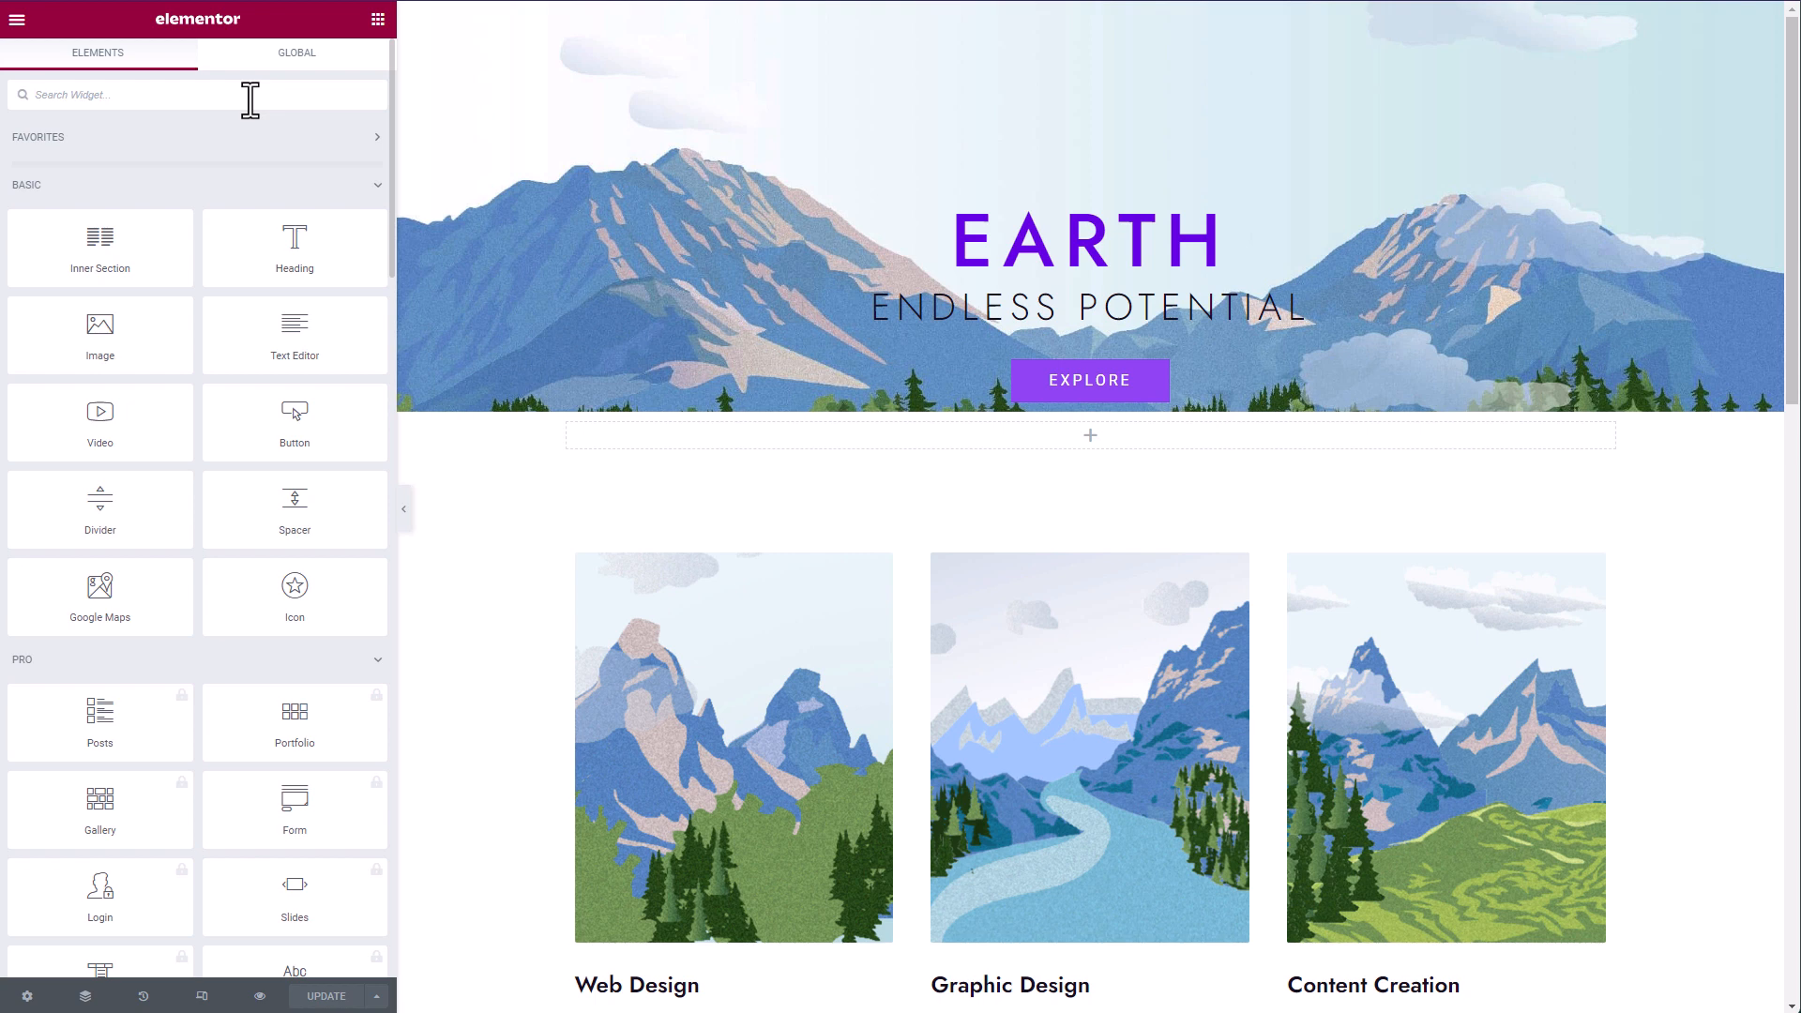
Find the WP Media Folder Gallery Addon widget via 'galle' and drop it under the hero.
type("gallery")
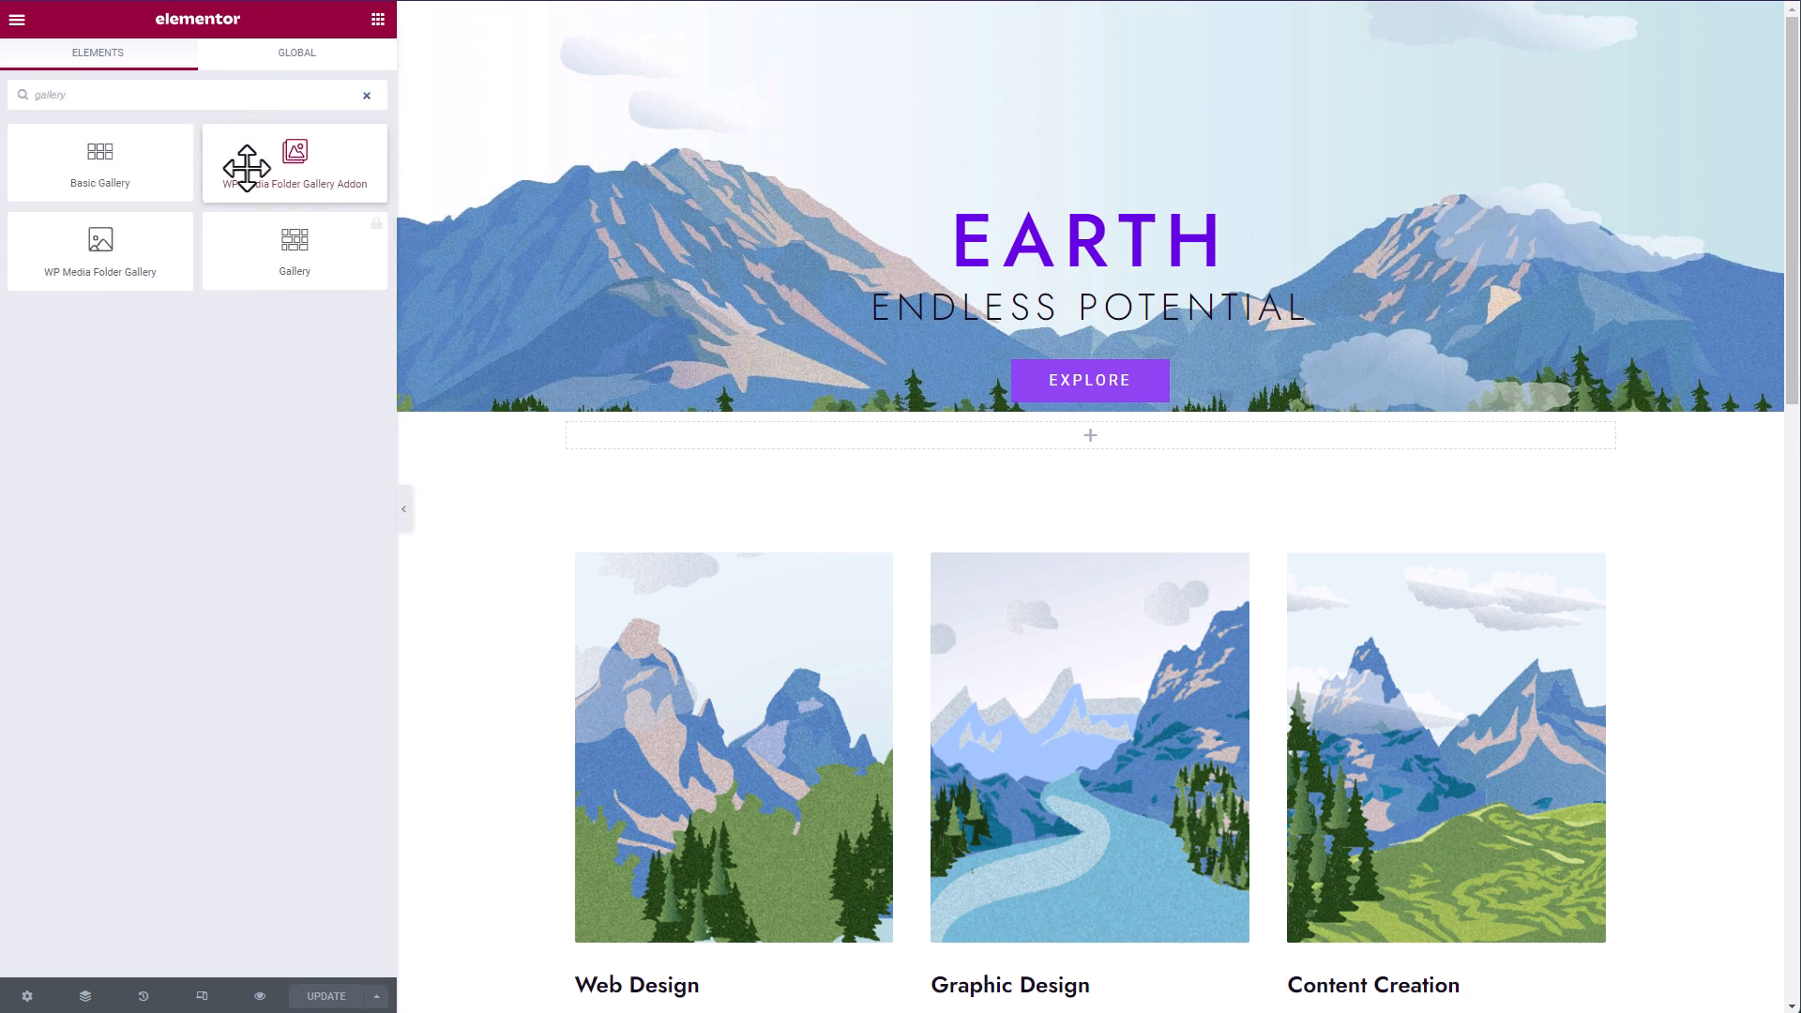
left_click_drag(294, 162, 448, 319)
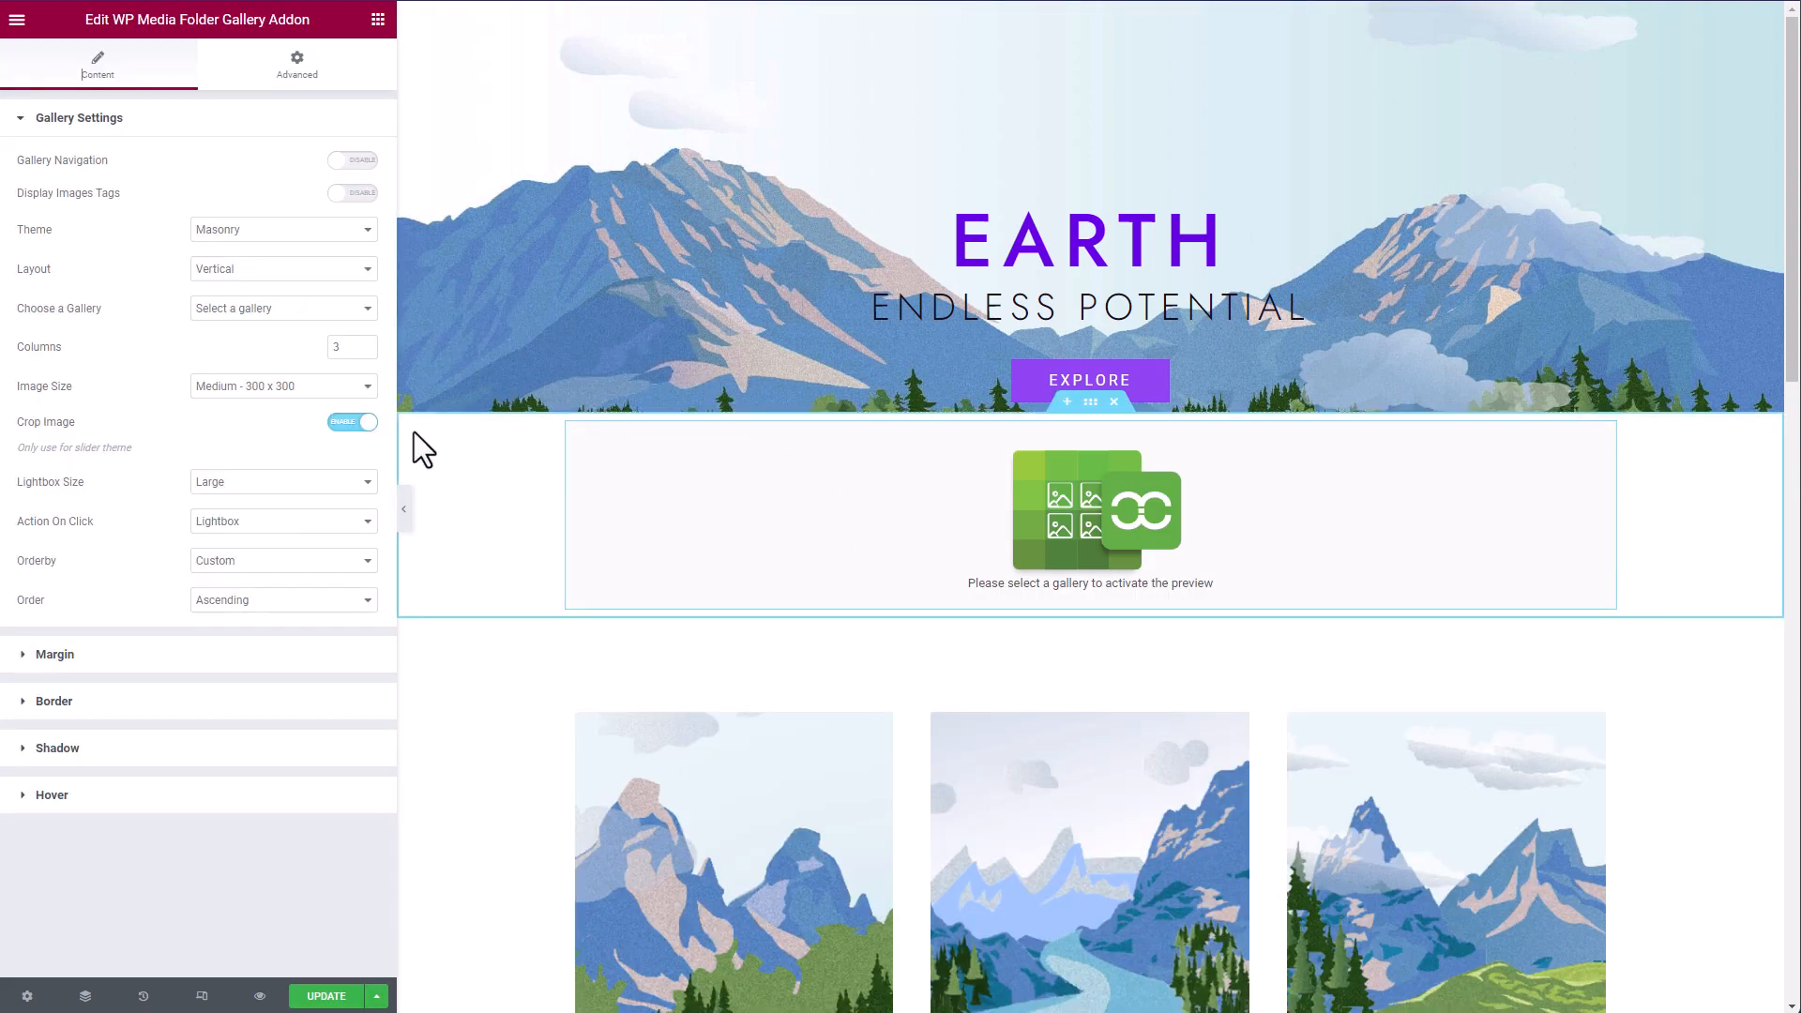
Show the Space gallery with Large 1024 x 1024 images in a Horizontal masonry layout.
left_click(282, 385)
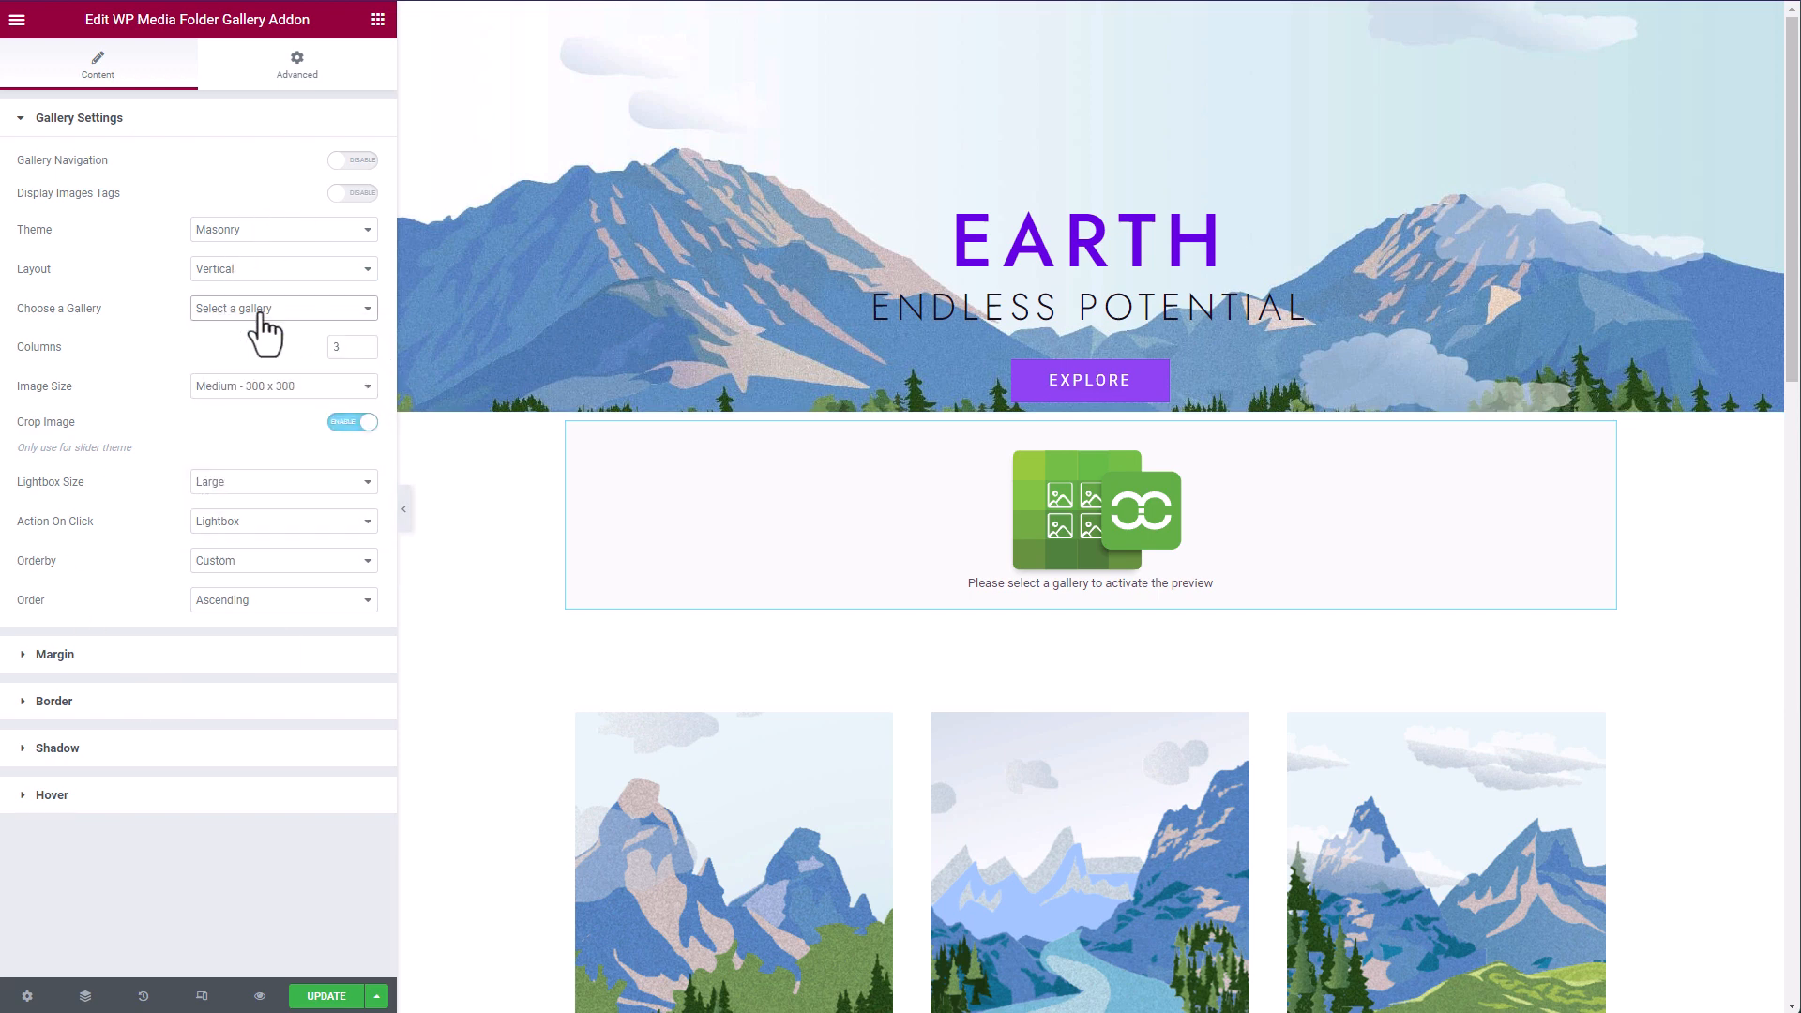
left_click(281, 308)
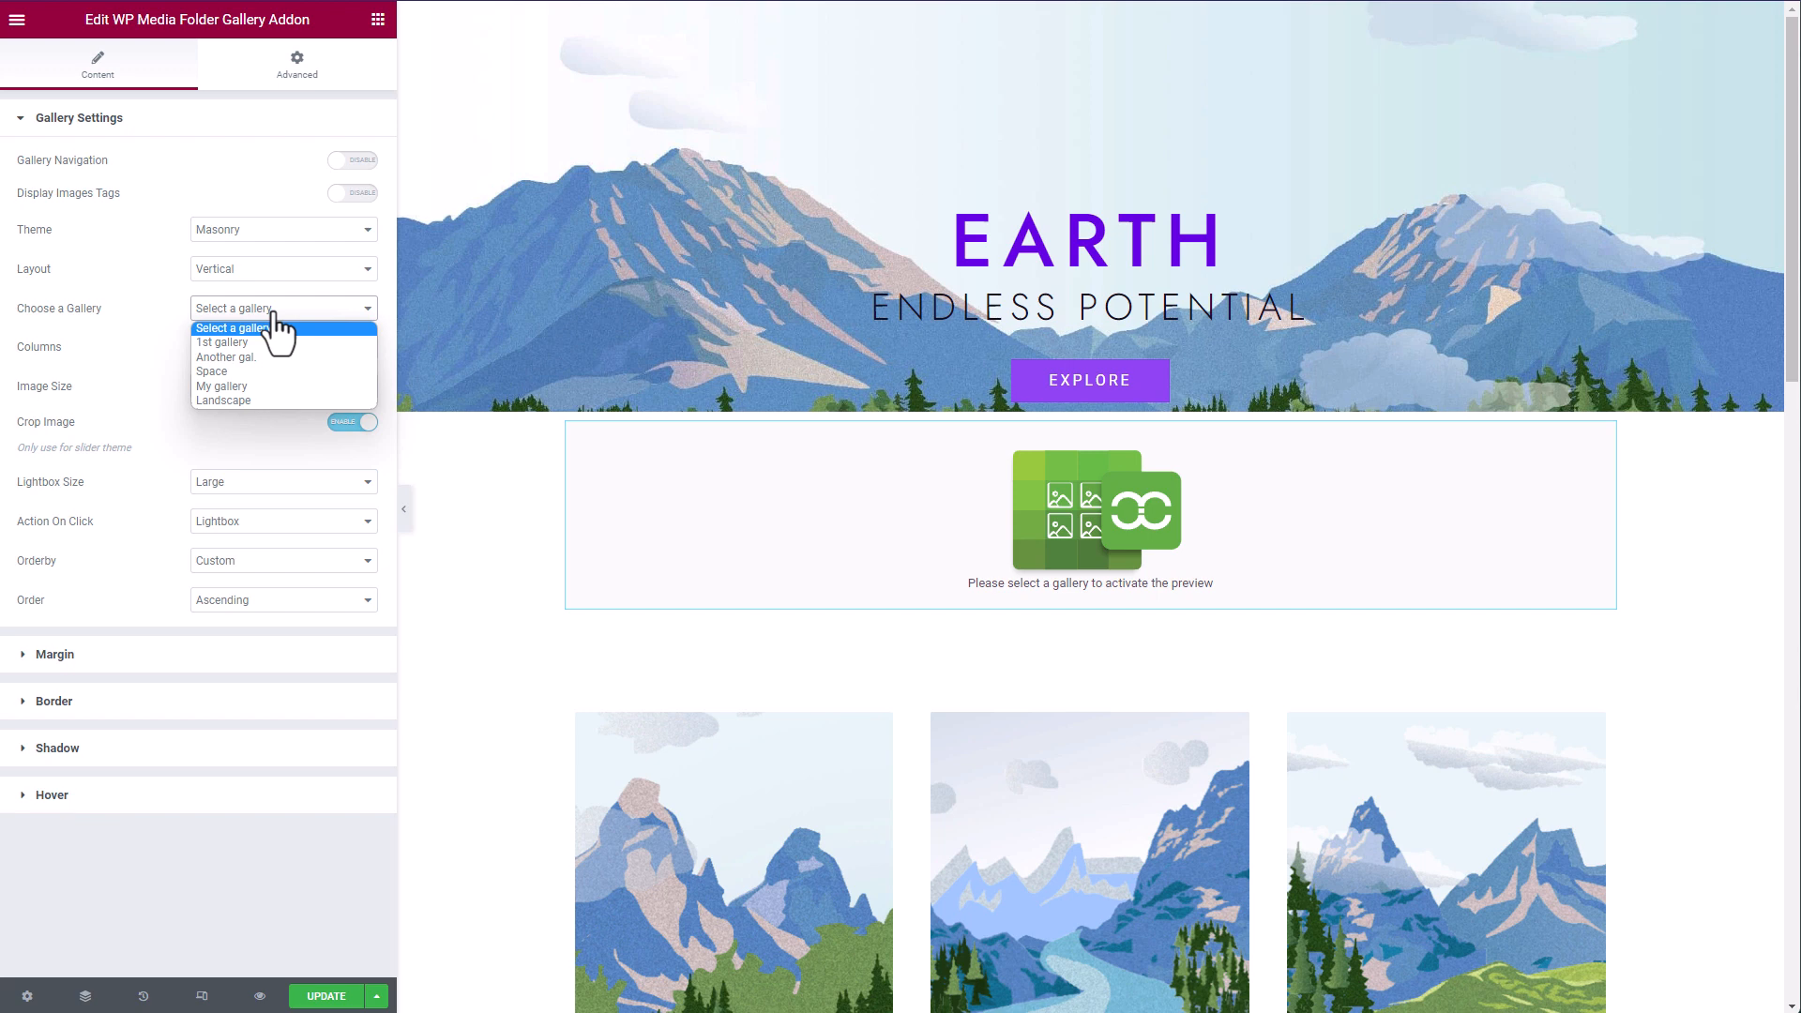
left_click(211, 372)
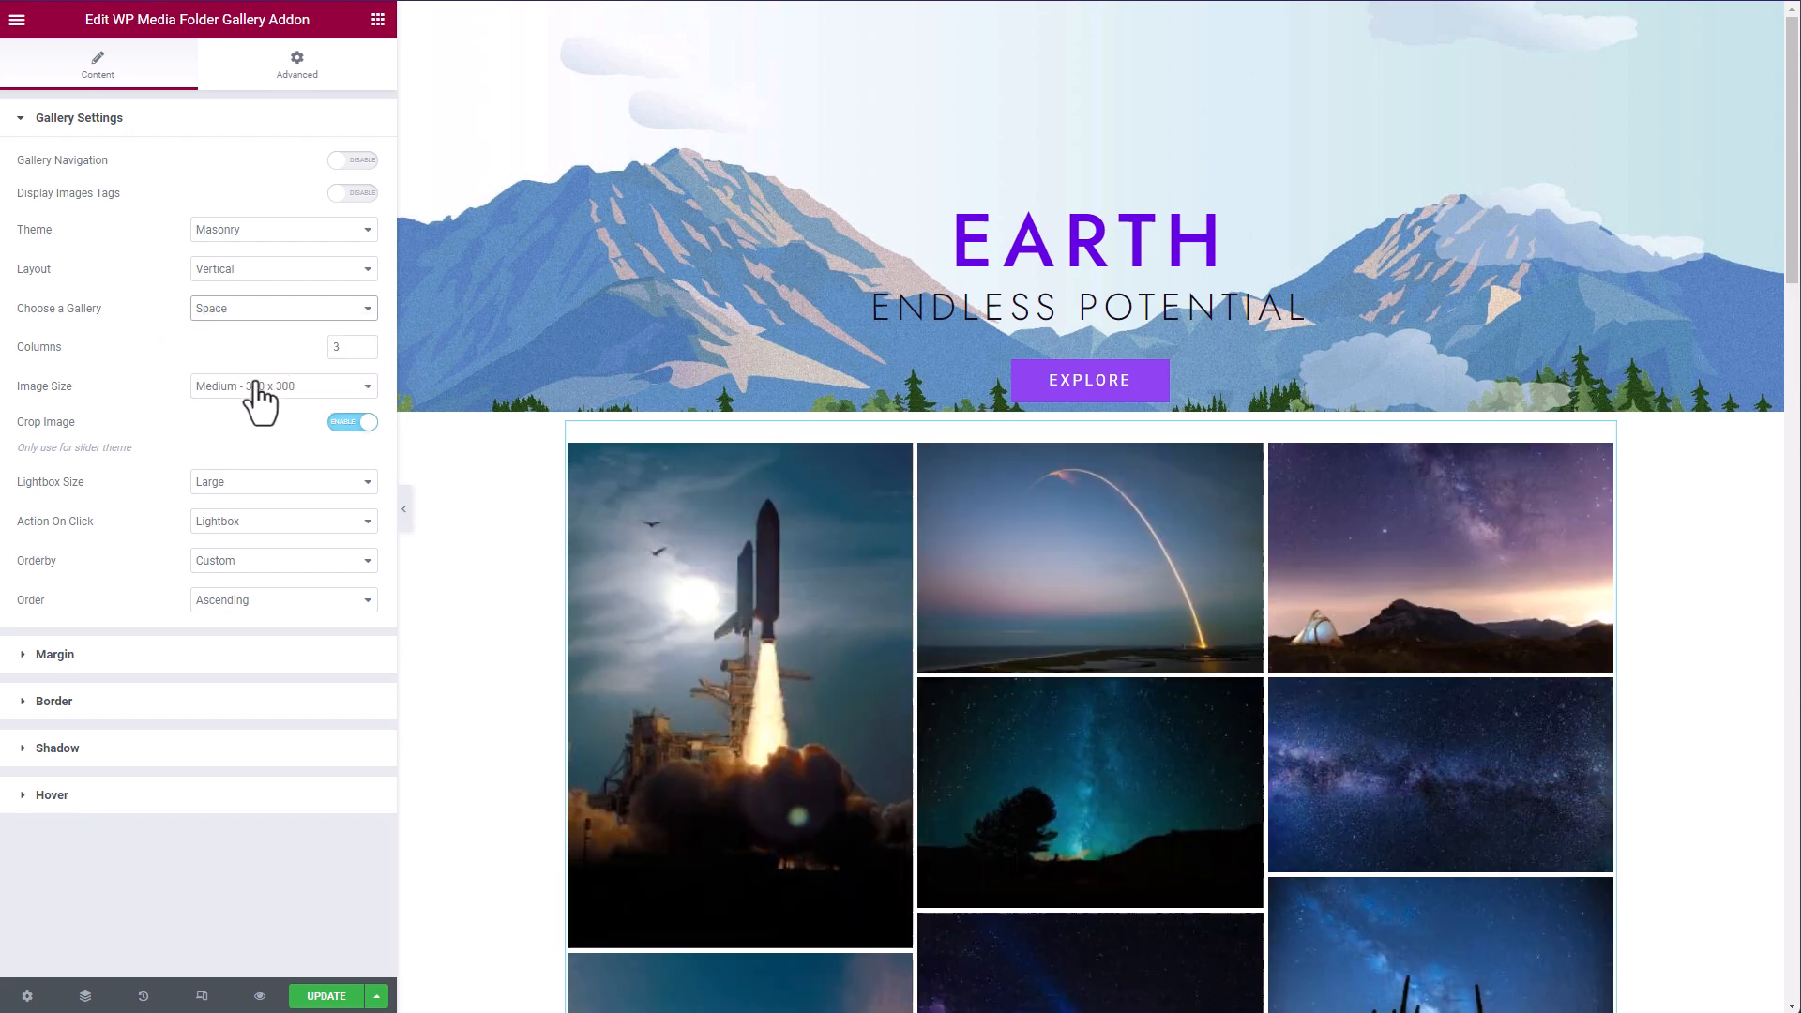
left_click(281, 386)
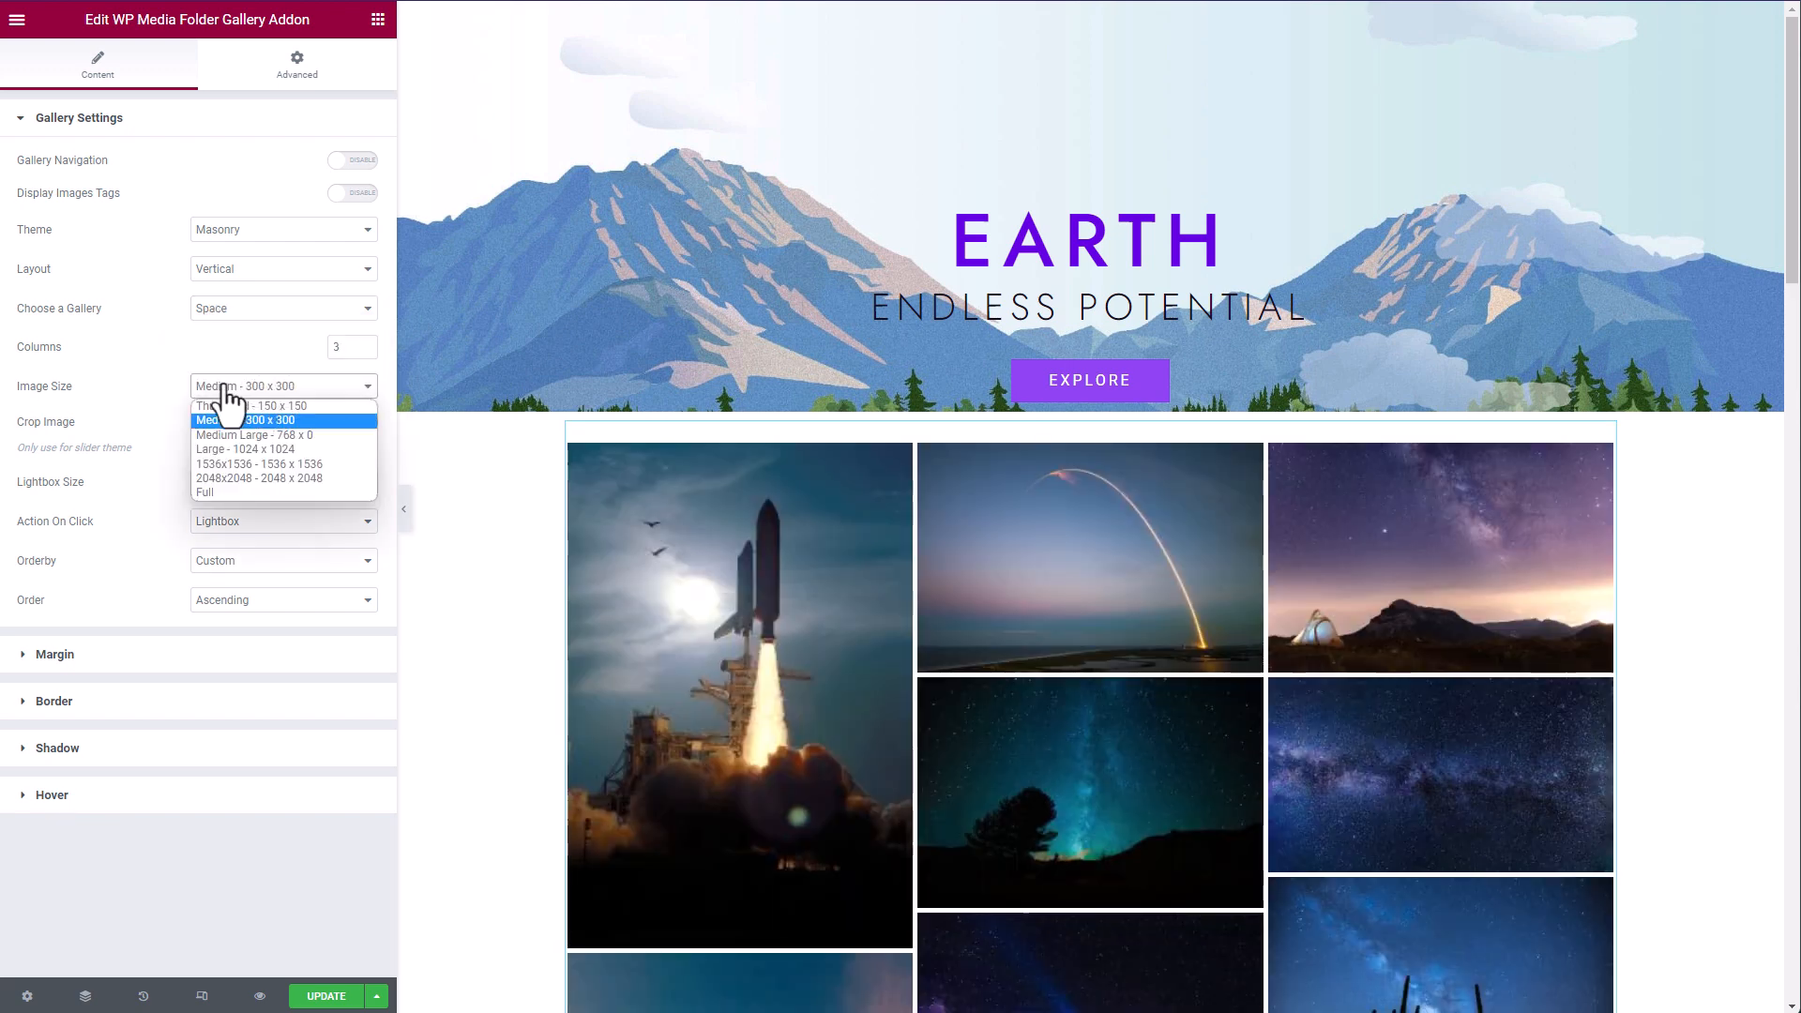
left_click(245, 449)
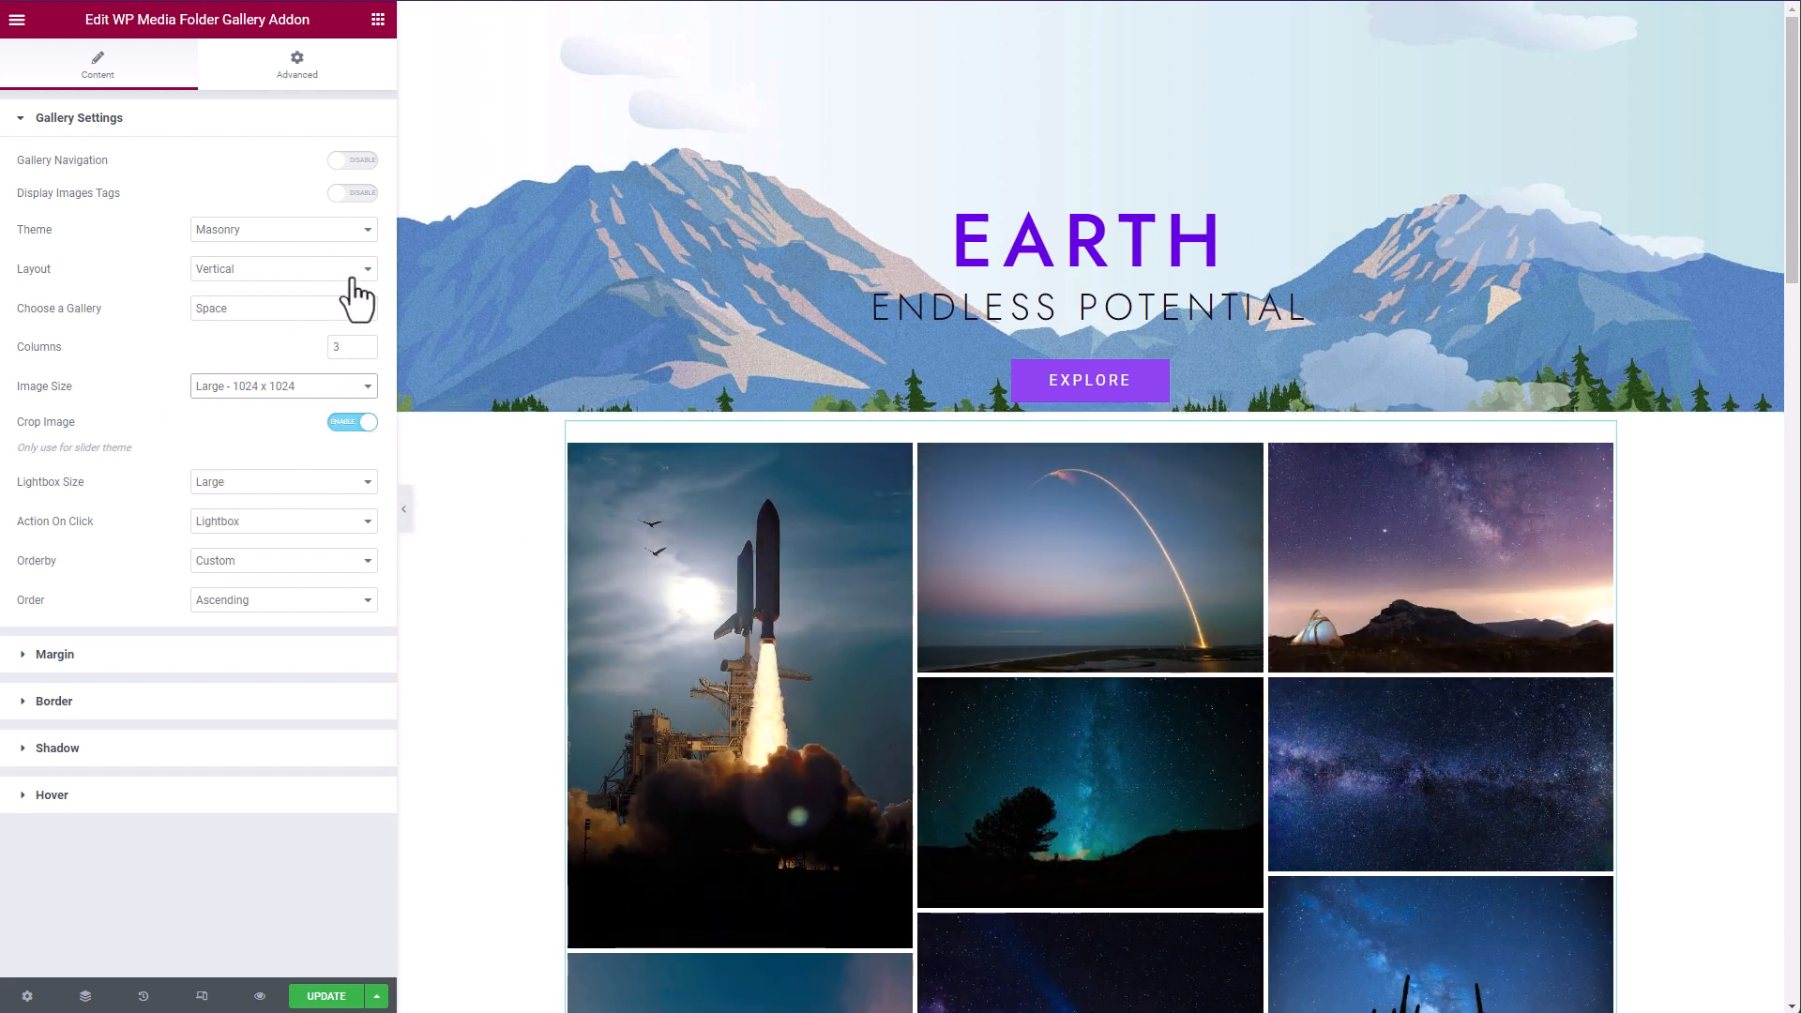
left_click(282, 269)
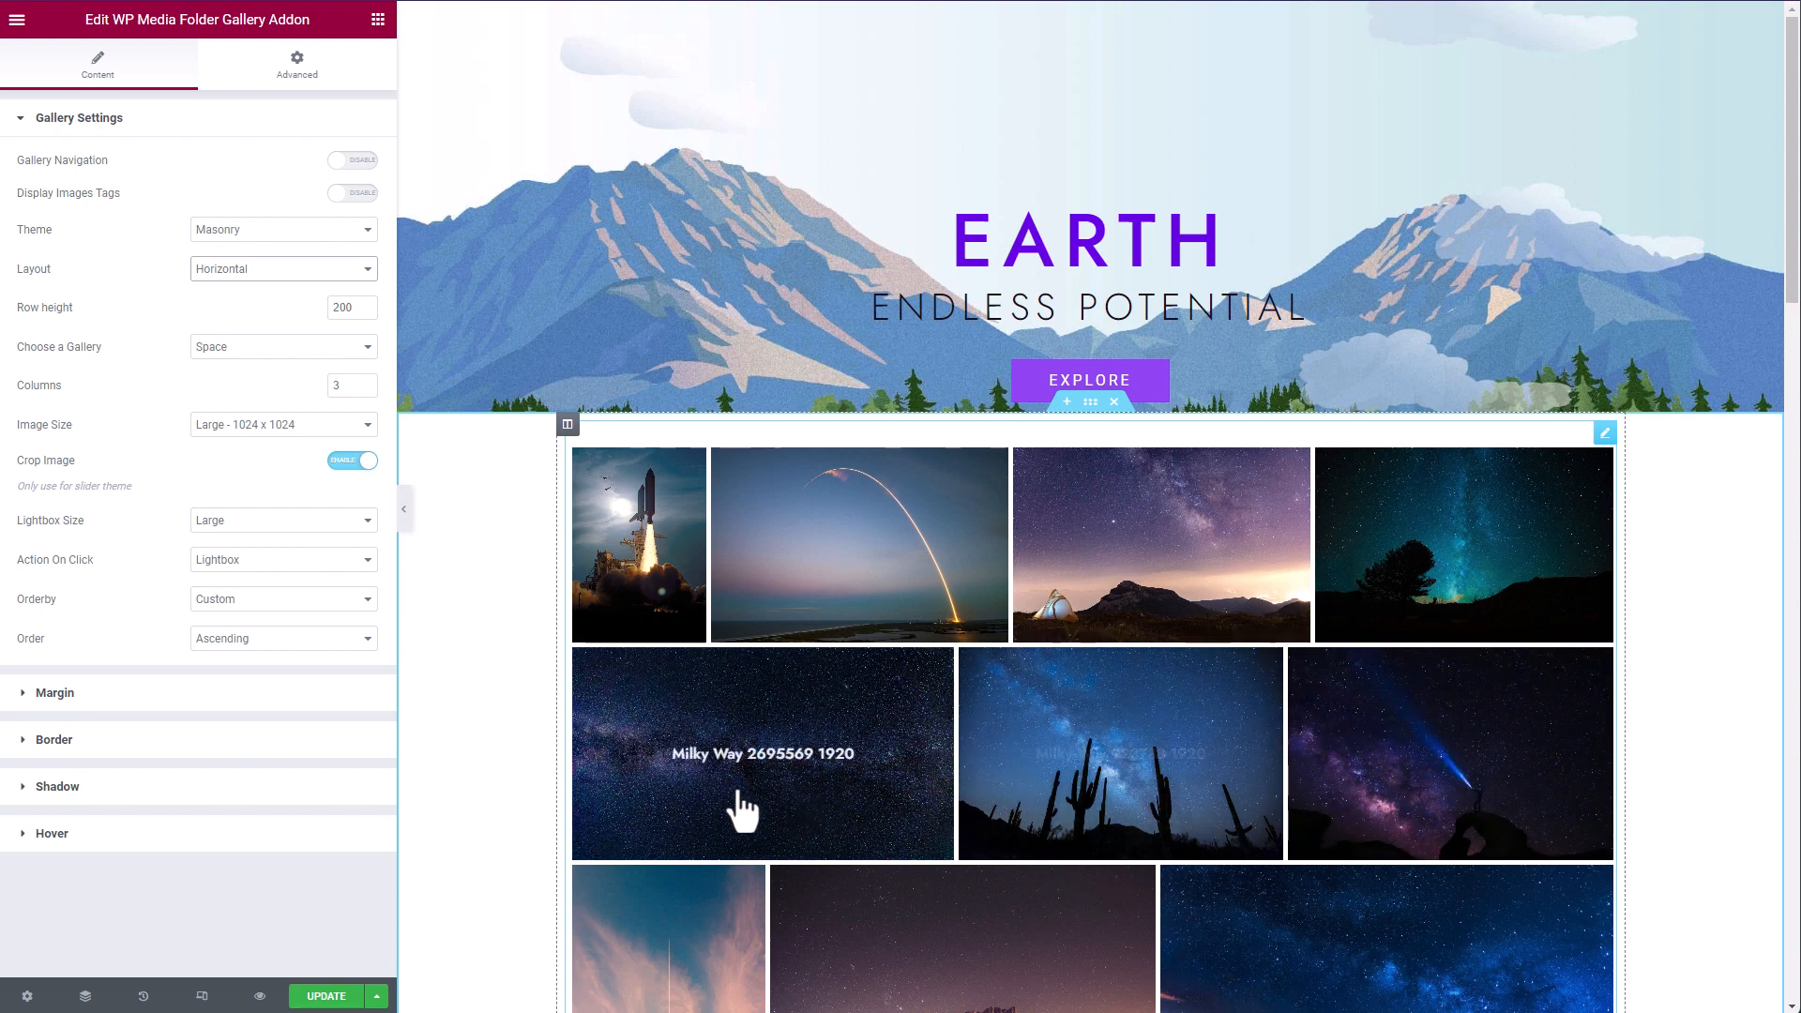
mouse_move(258, 997)
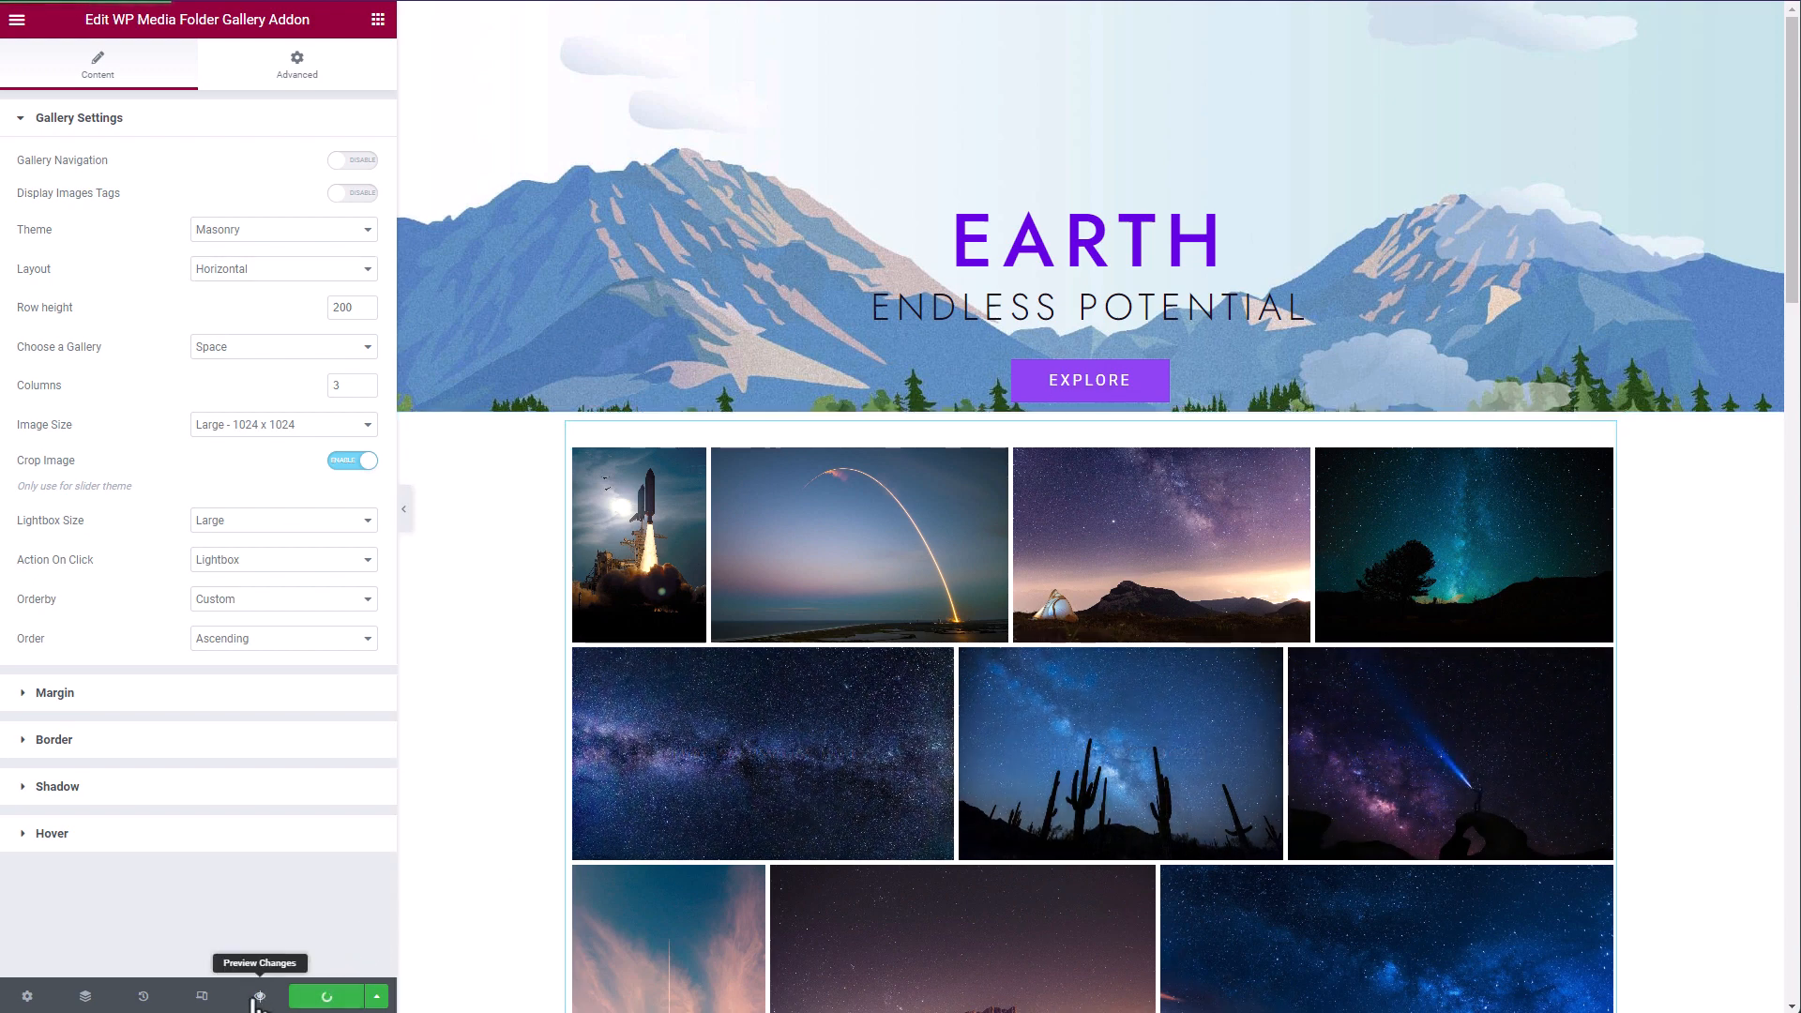
Preview the Home page, enlarge the rocket launch photo in the lightbox and advance to the next.
left_click(235, 997)
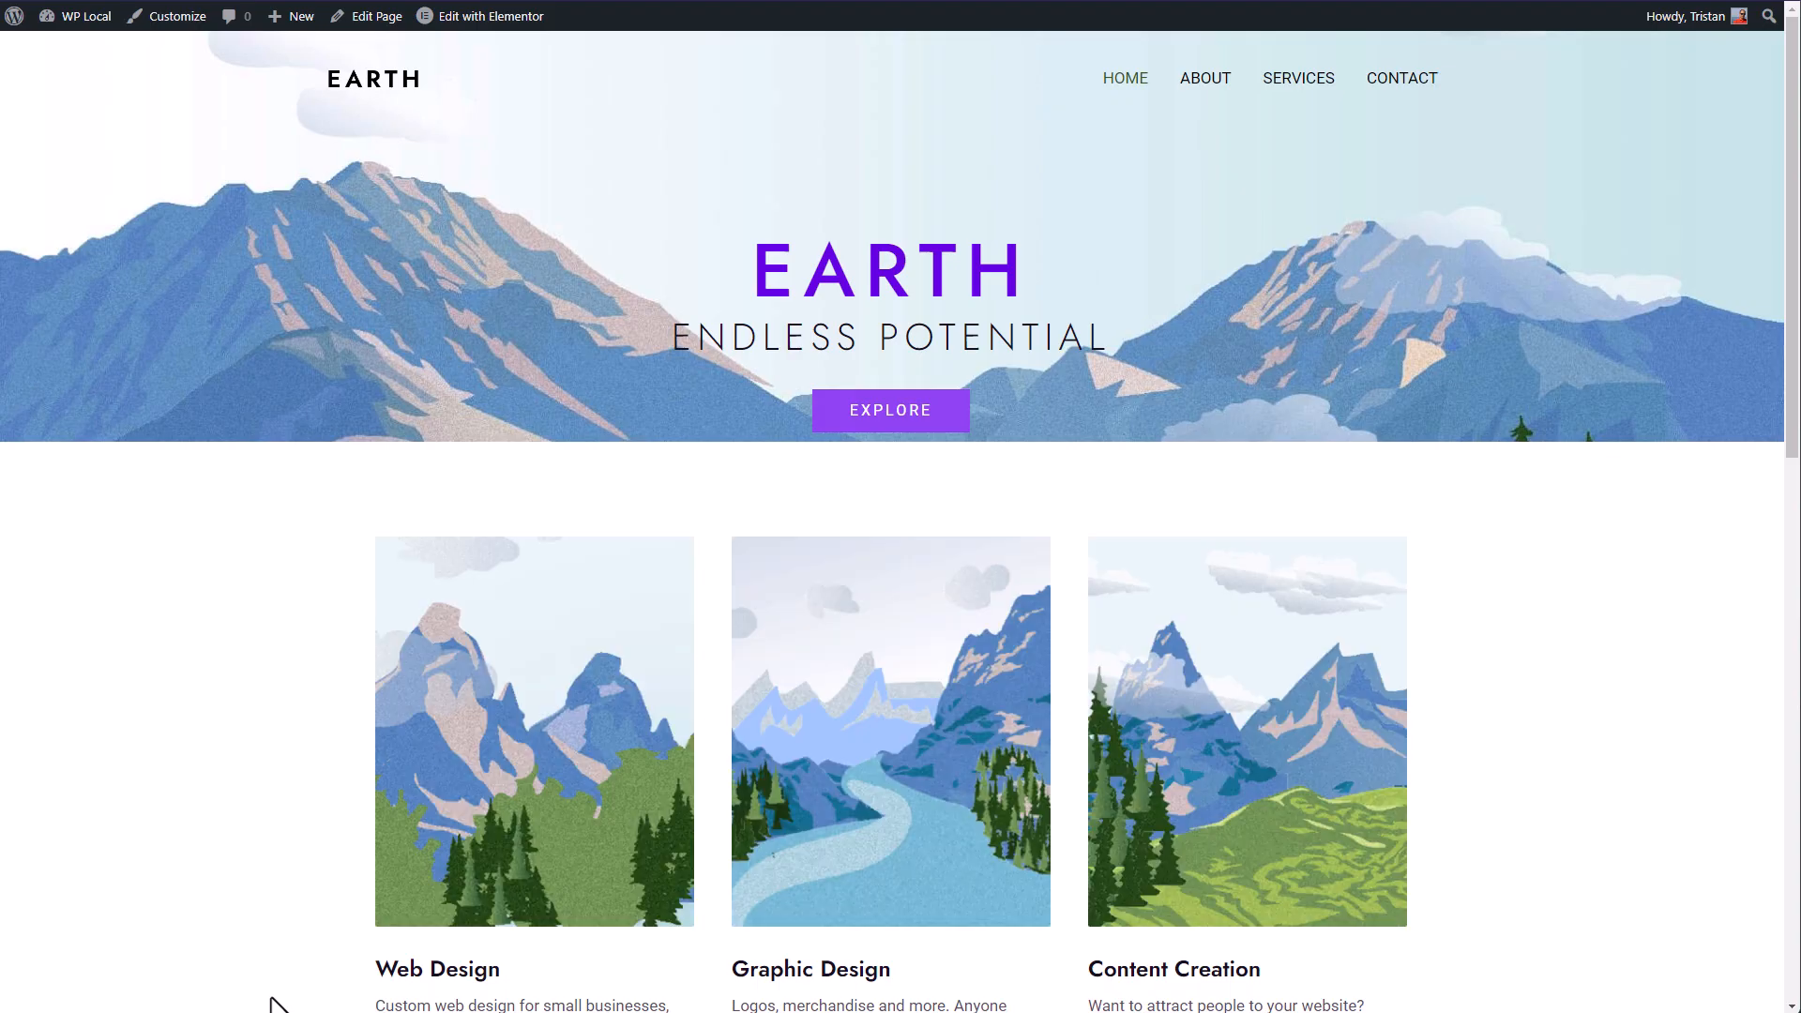
mouse_move(363, 856)
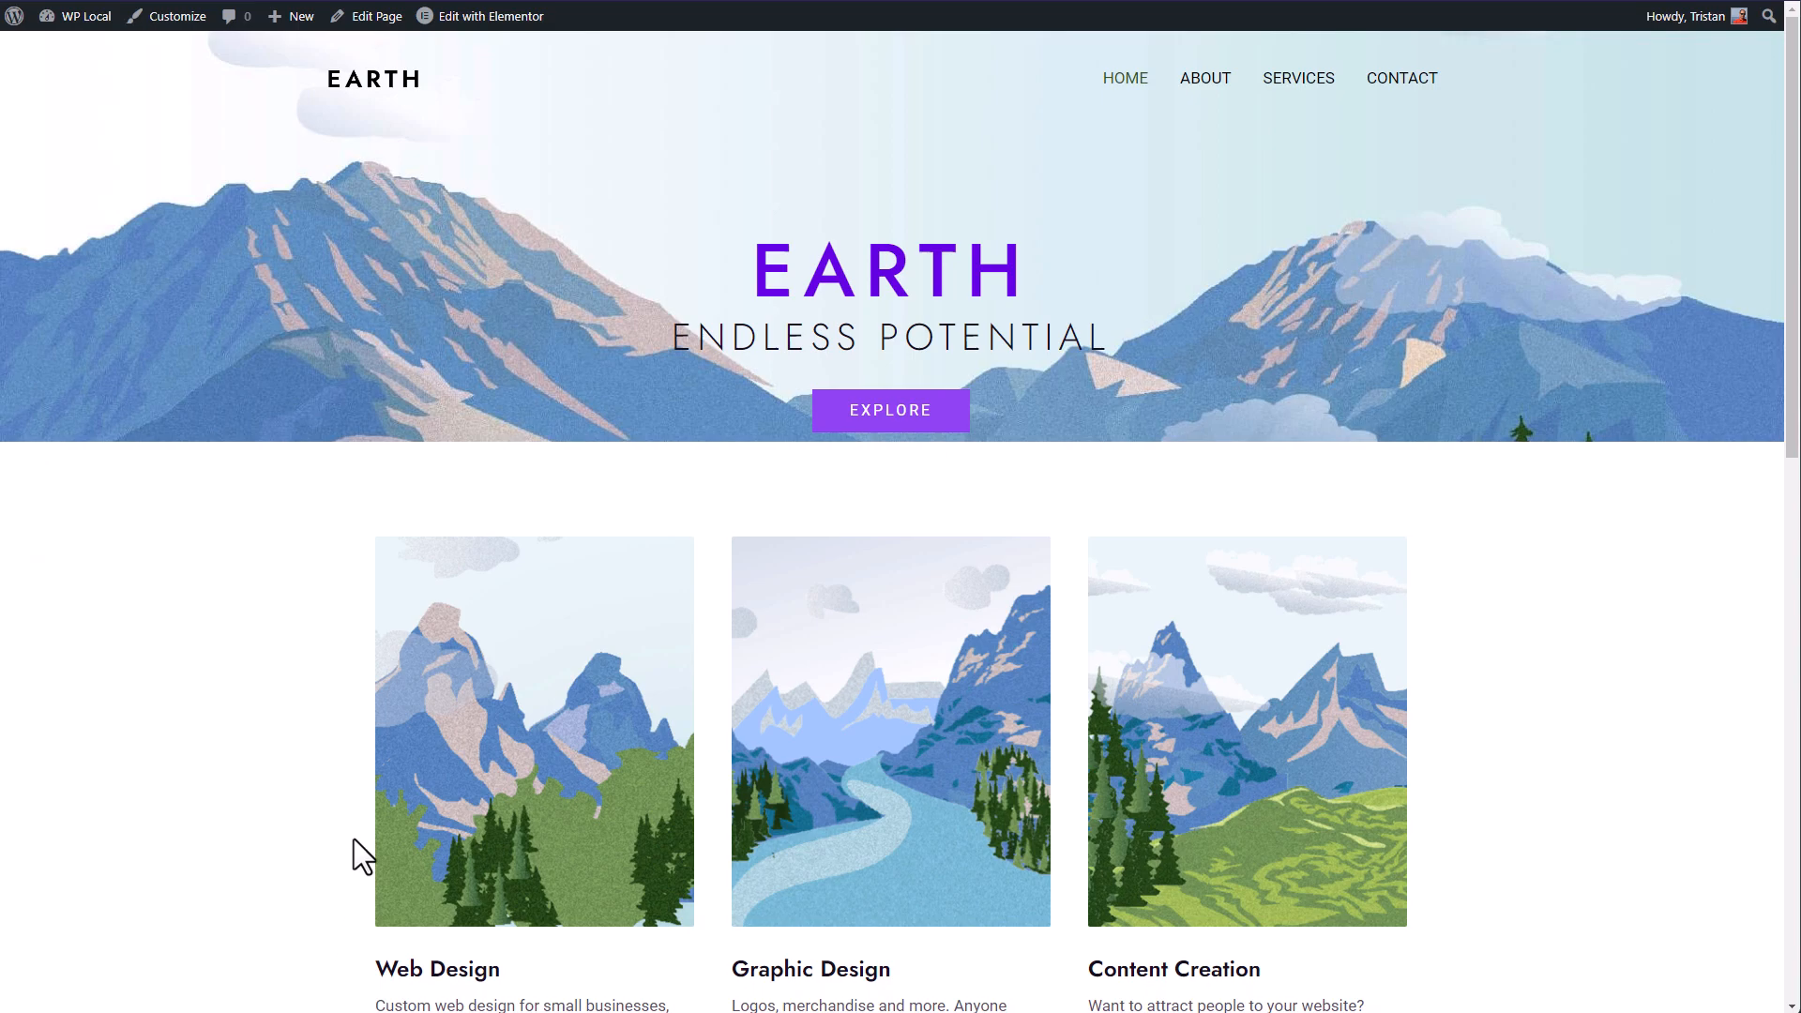
left_click(534, 730)
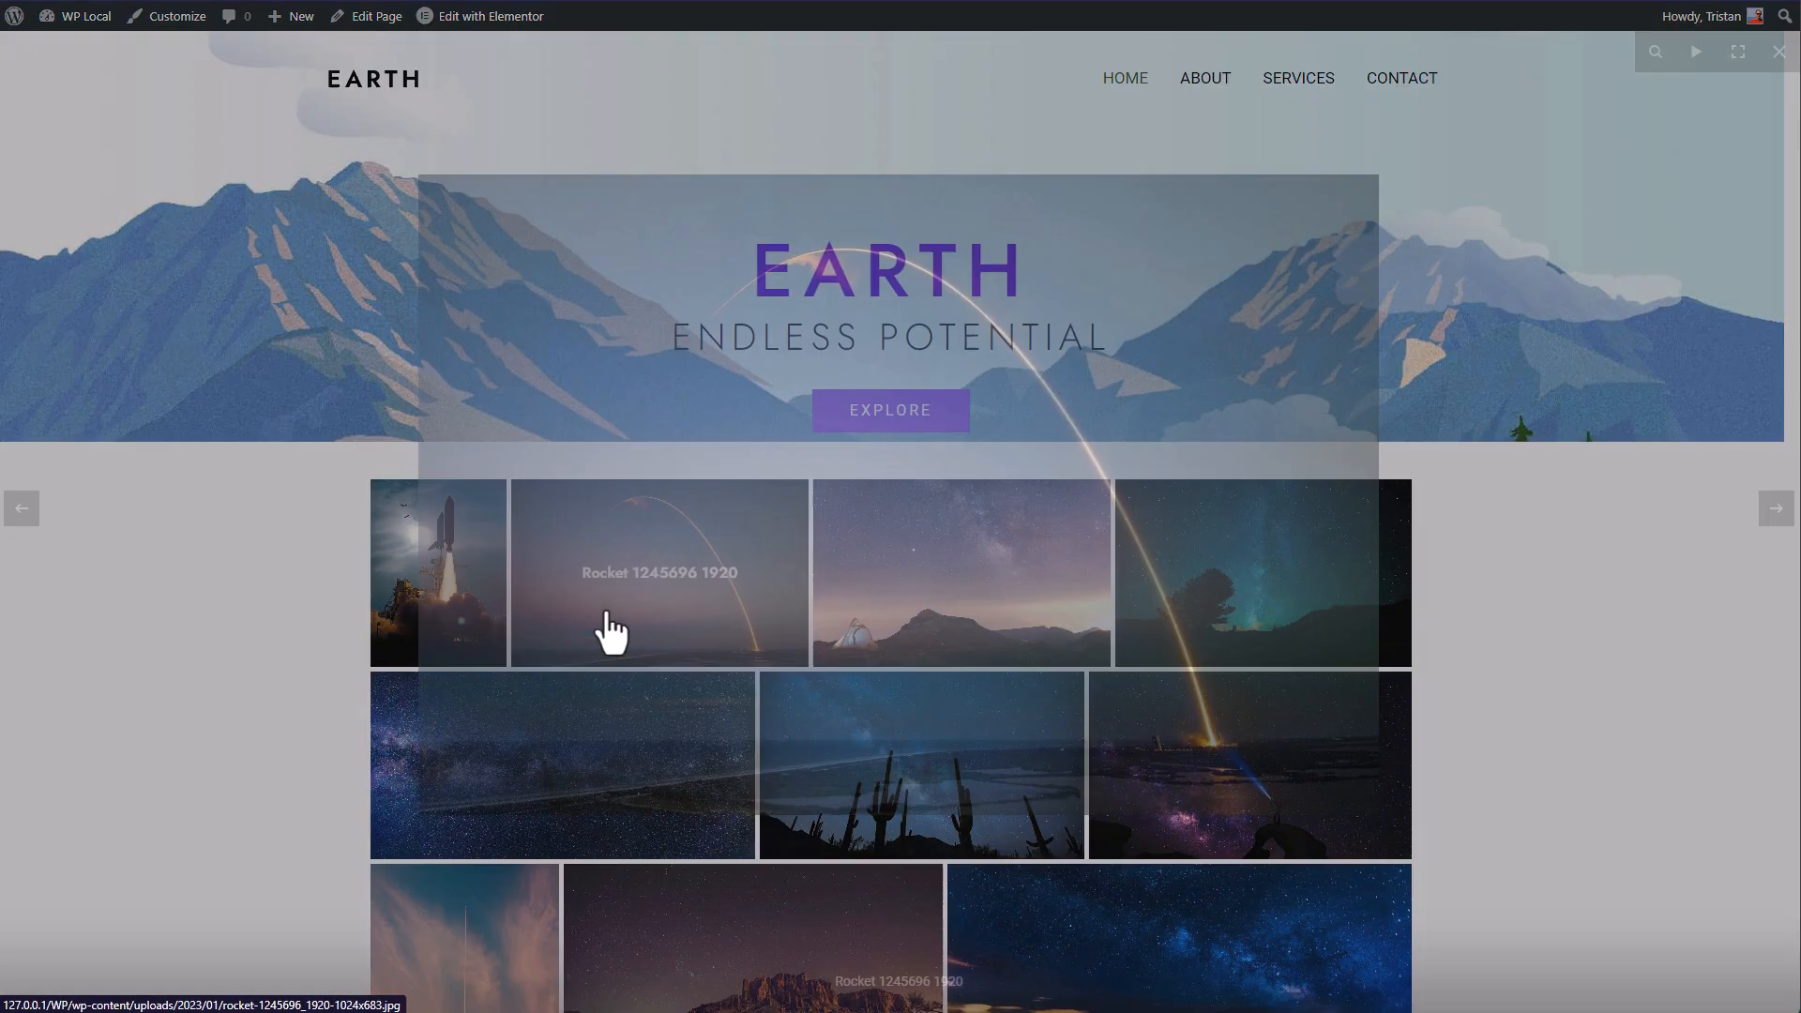
left_click(659, 572)
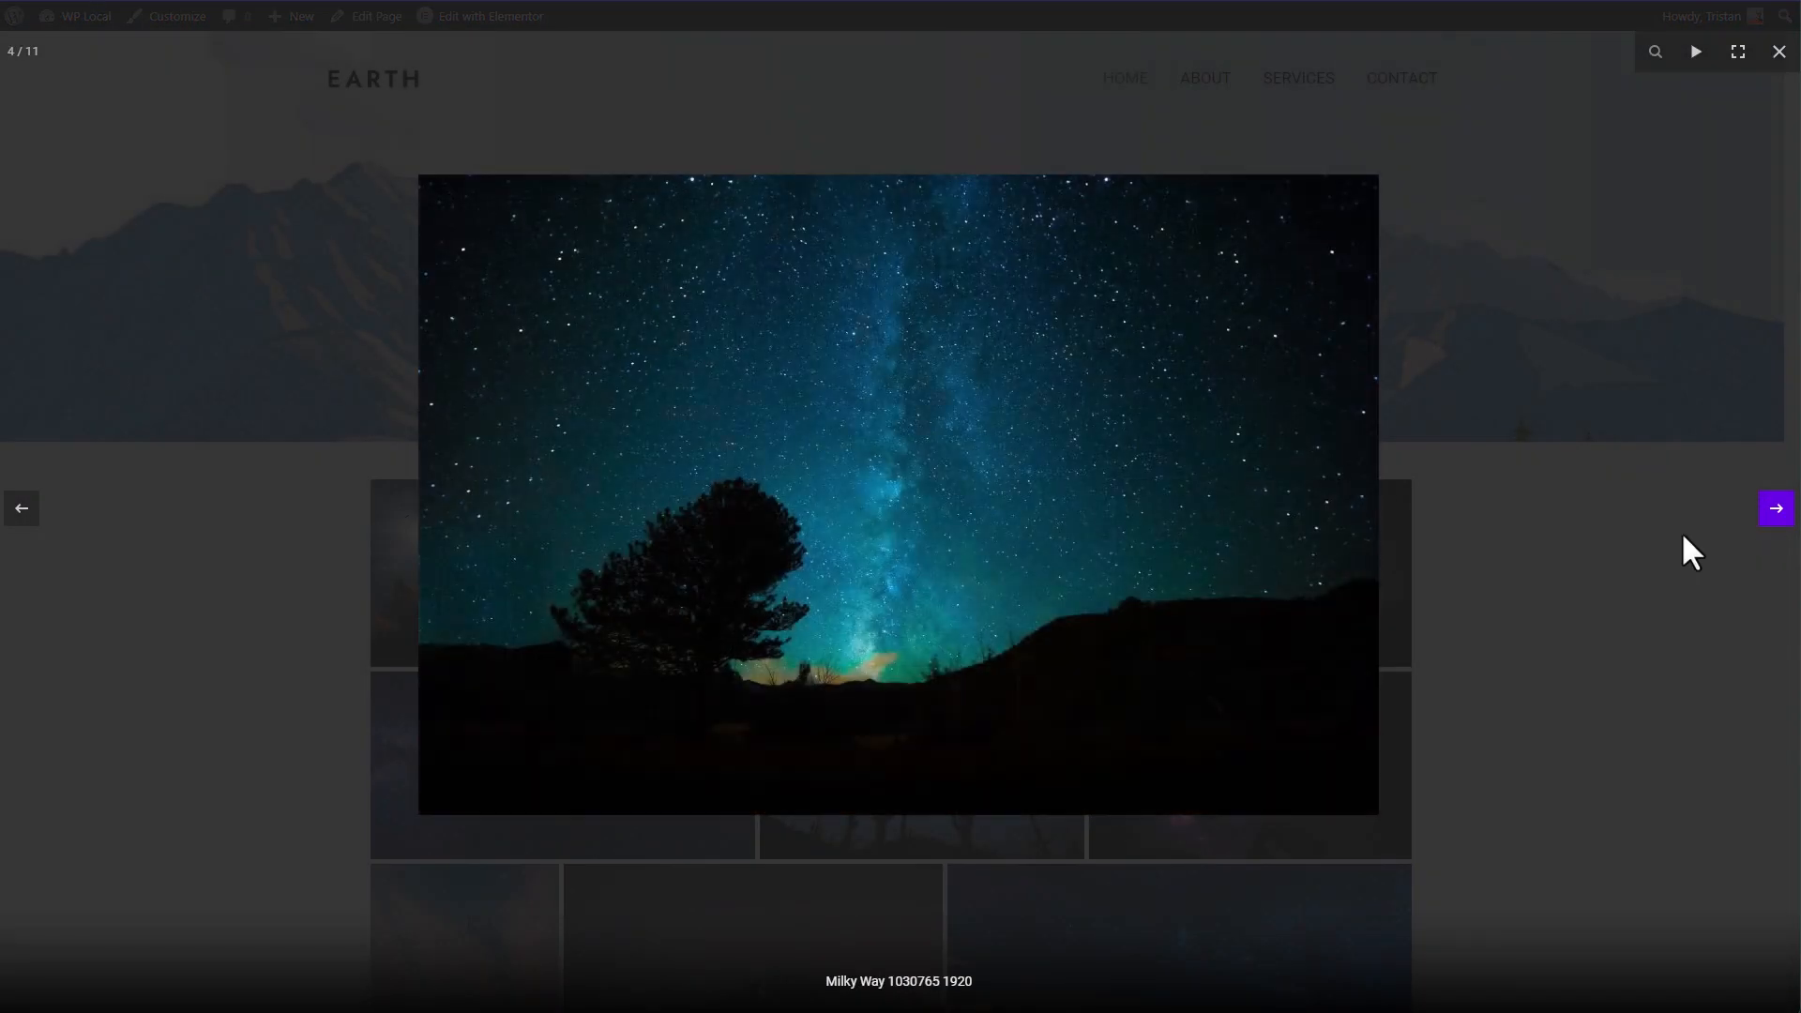
Back in Elementor, switch the gallery to the Slider theme with a 1:1 aspect ratio.
left_click(1778, 52)
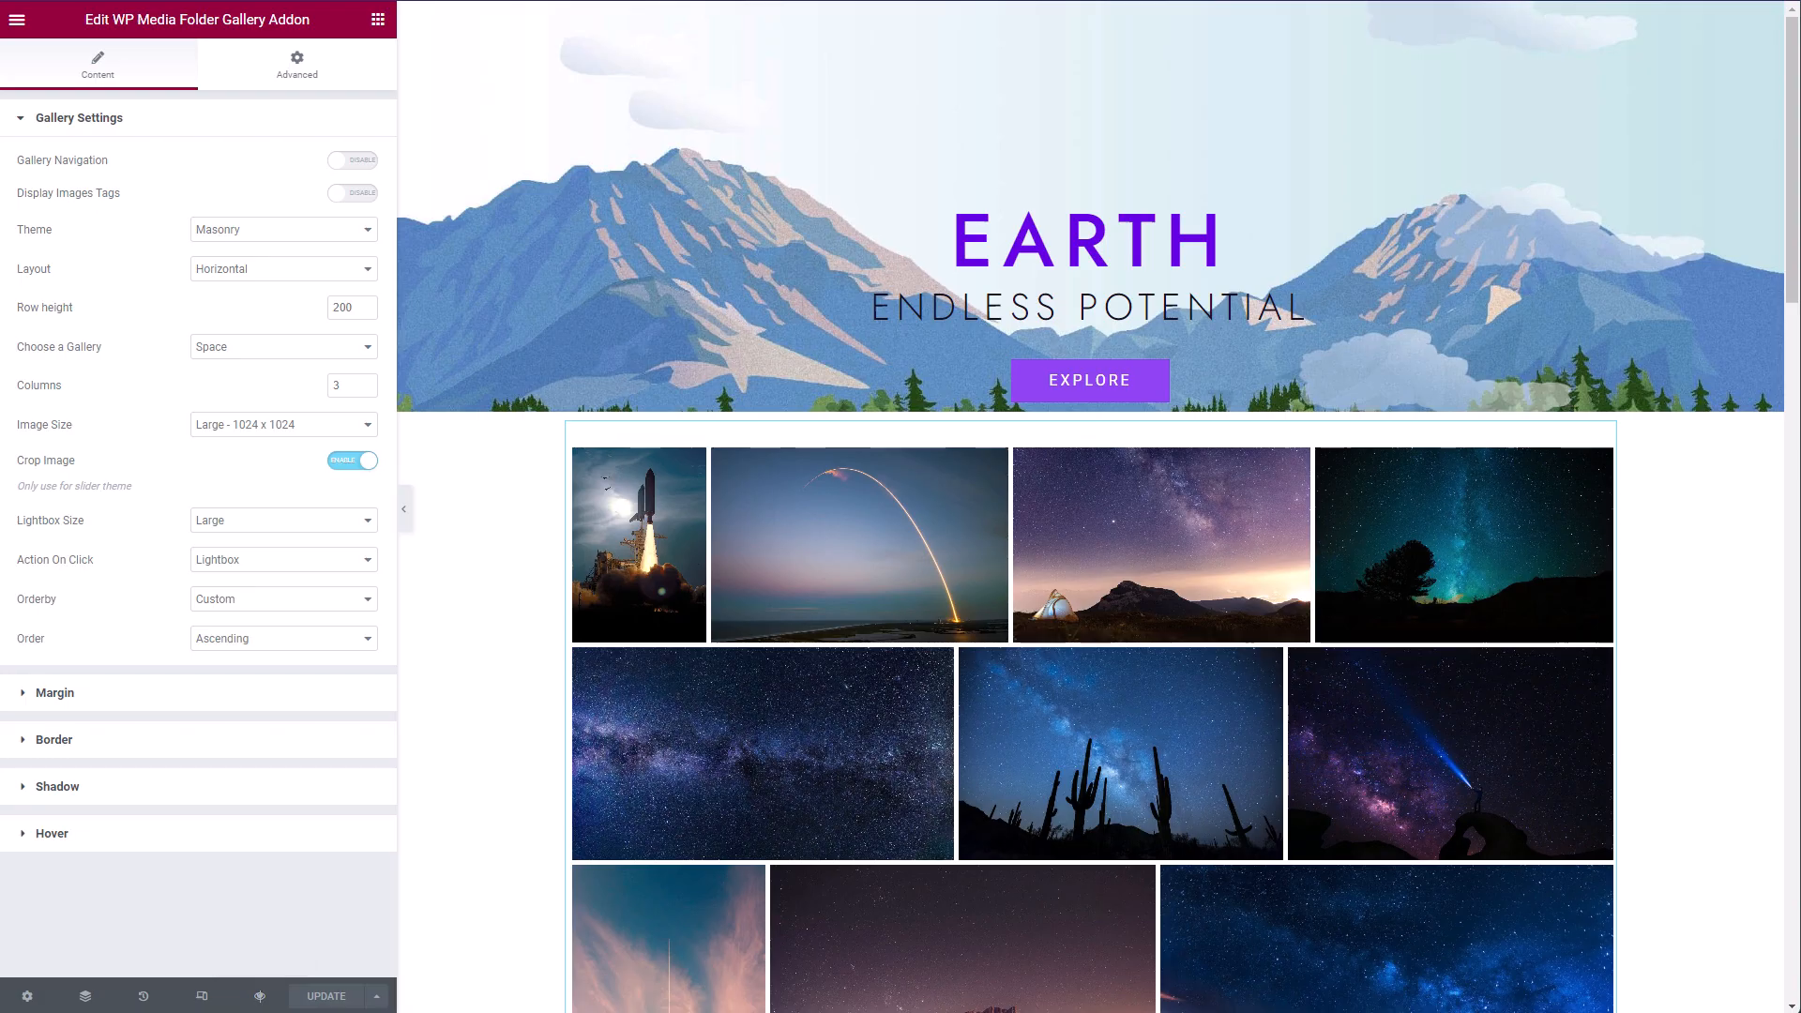
left_click(282, 229)
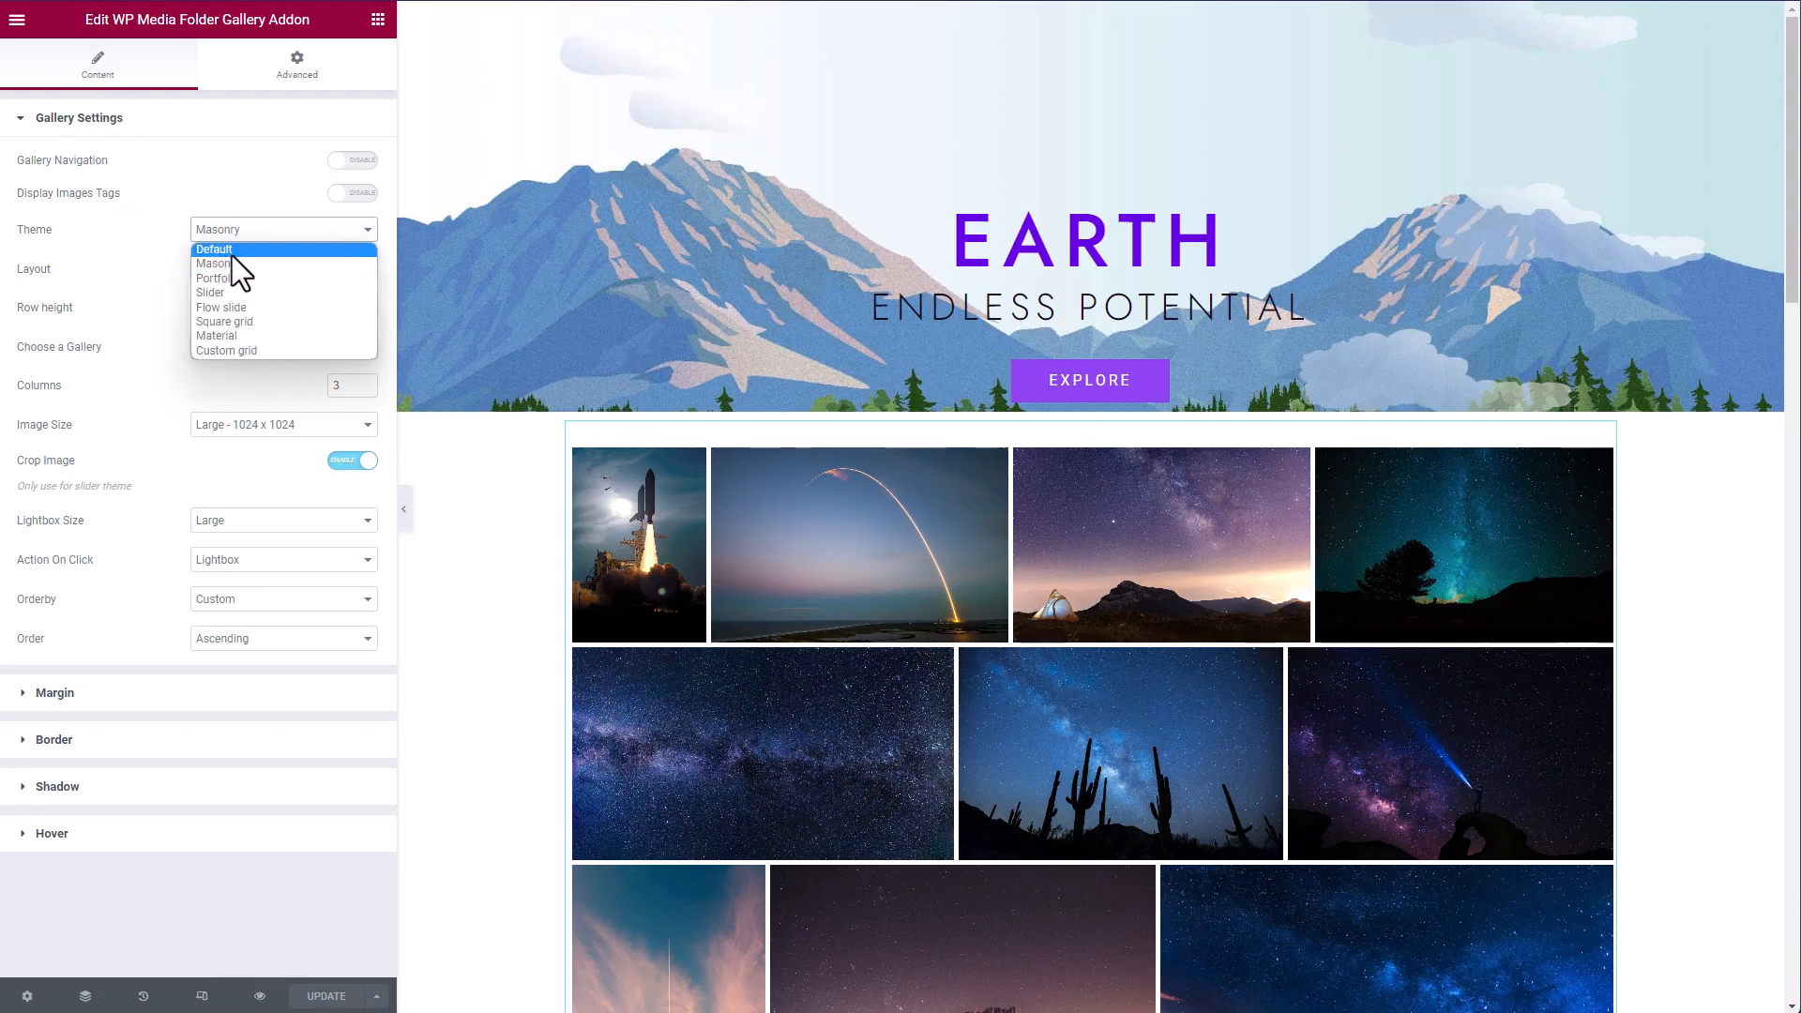
left_click(210, 292)
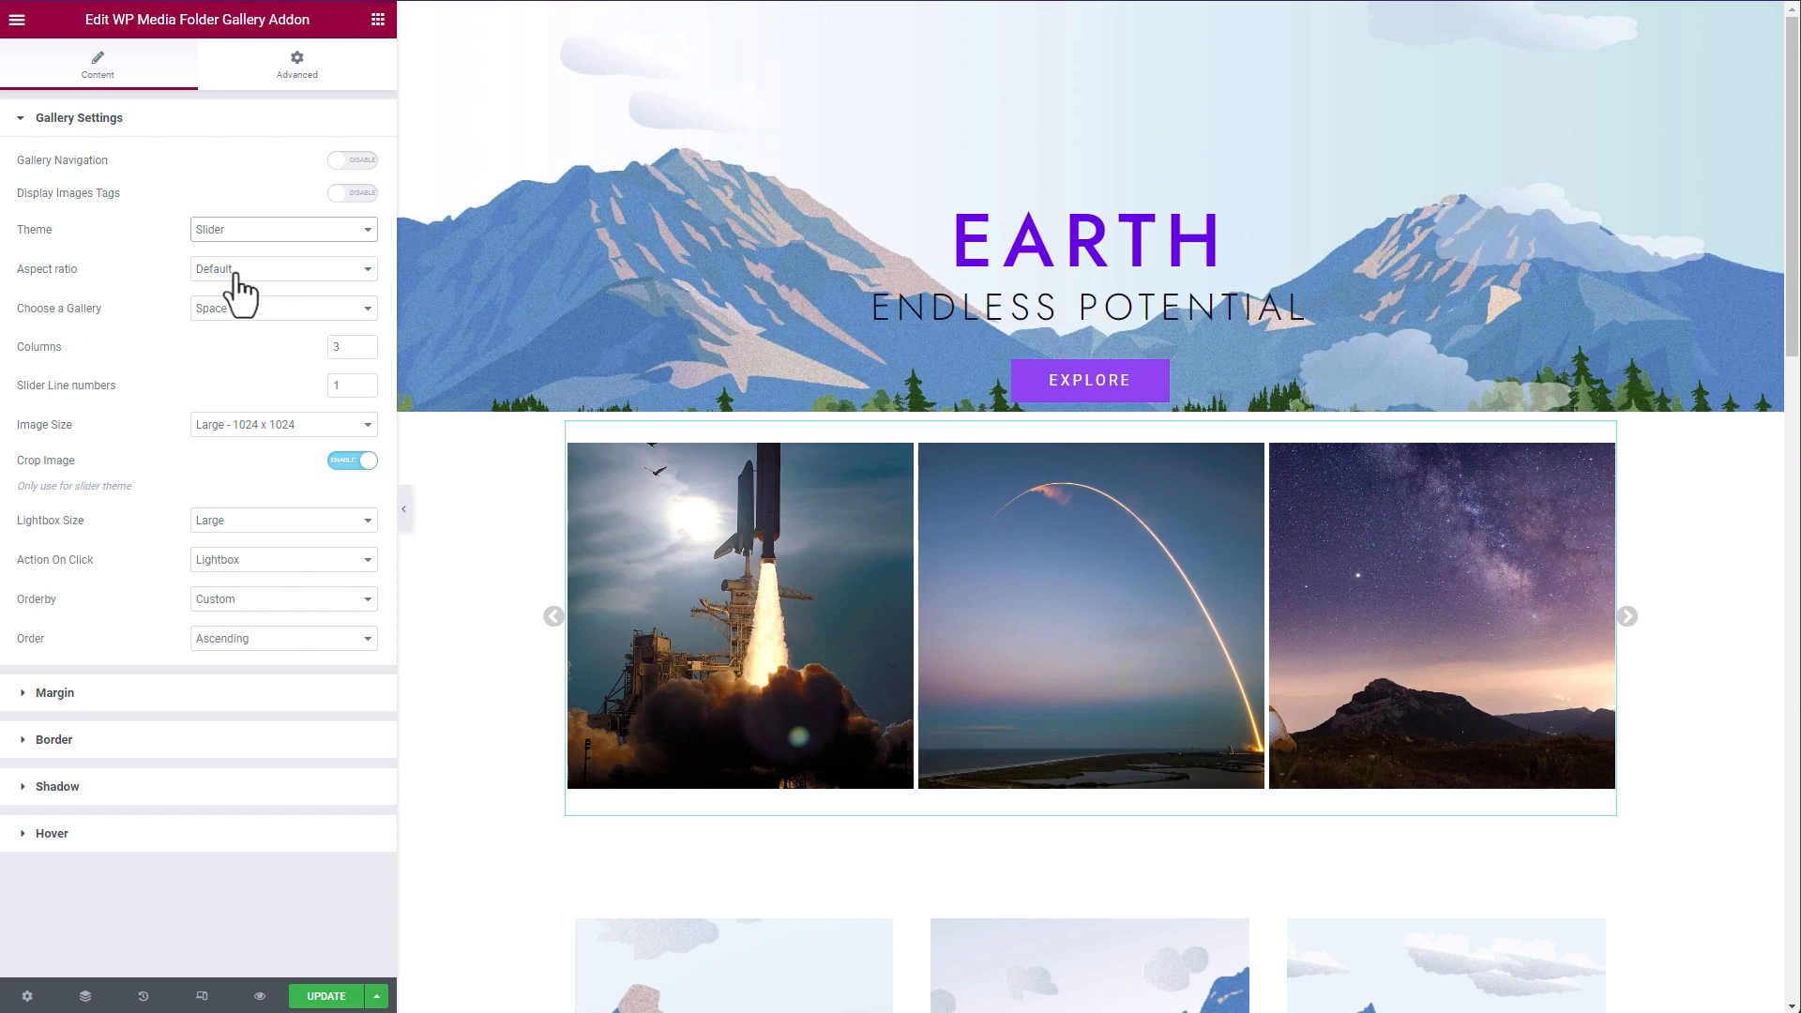
left_click(281, 269)
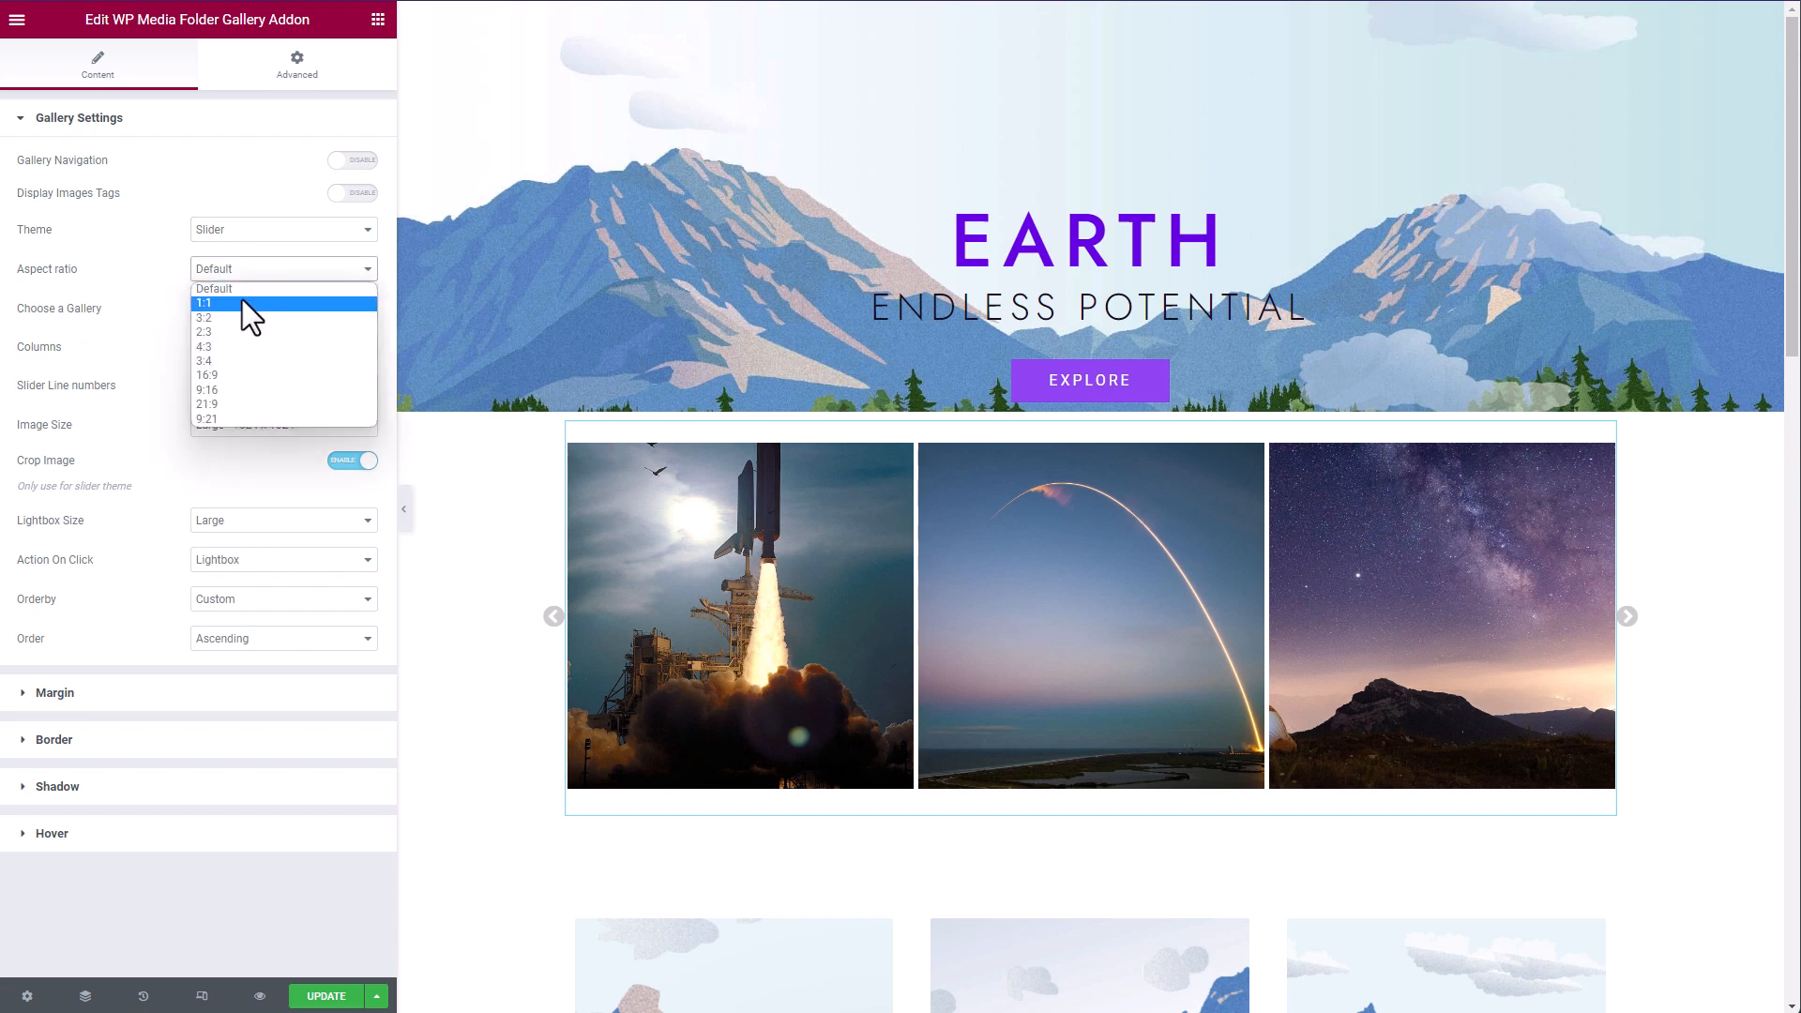
left_click(203, 303)
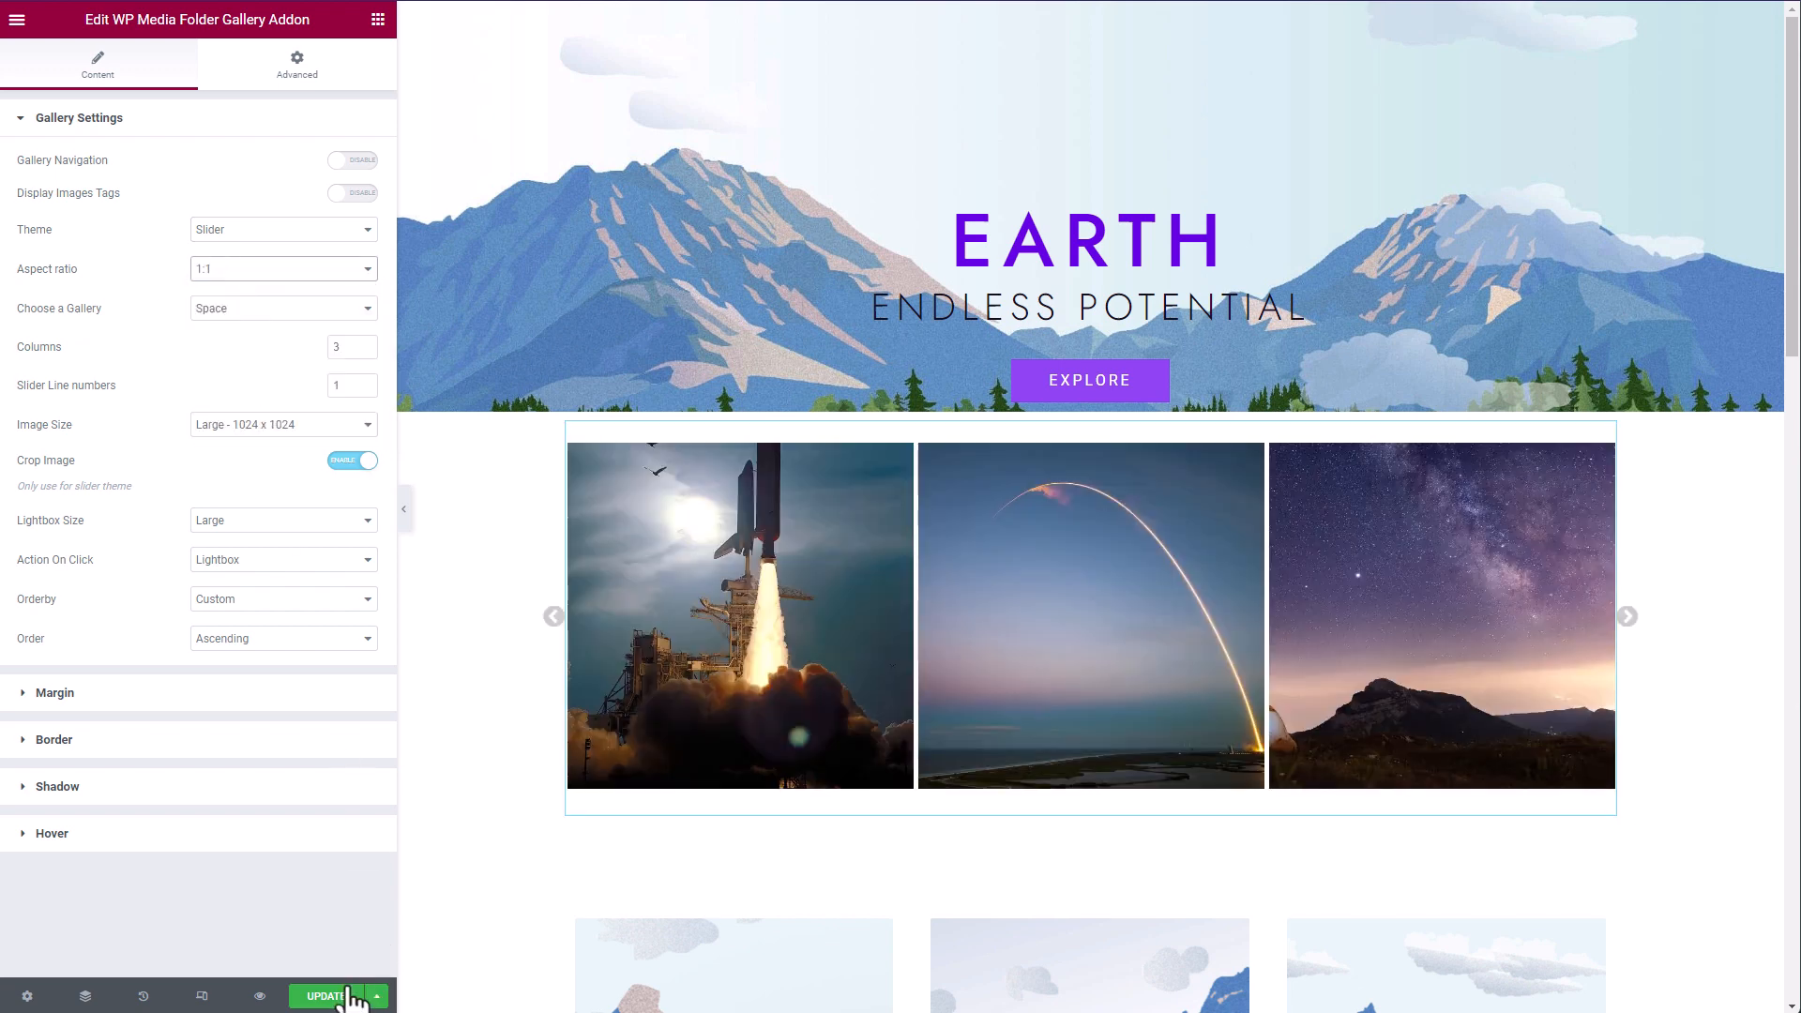
Save the page and advance the Space gallery slider to later photos on the live home page.
left_click(322, 997)
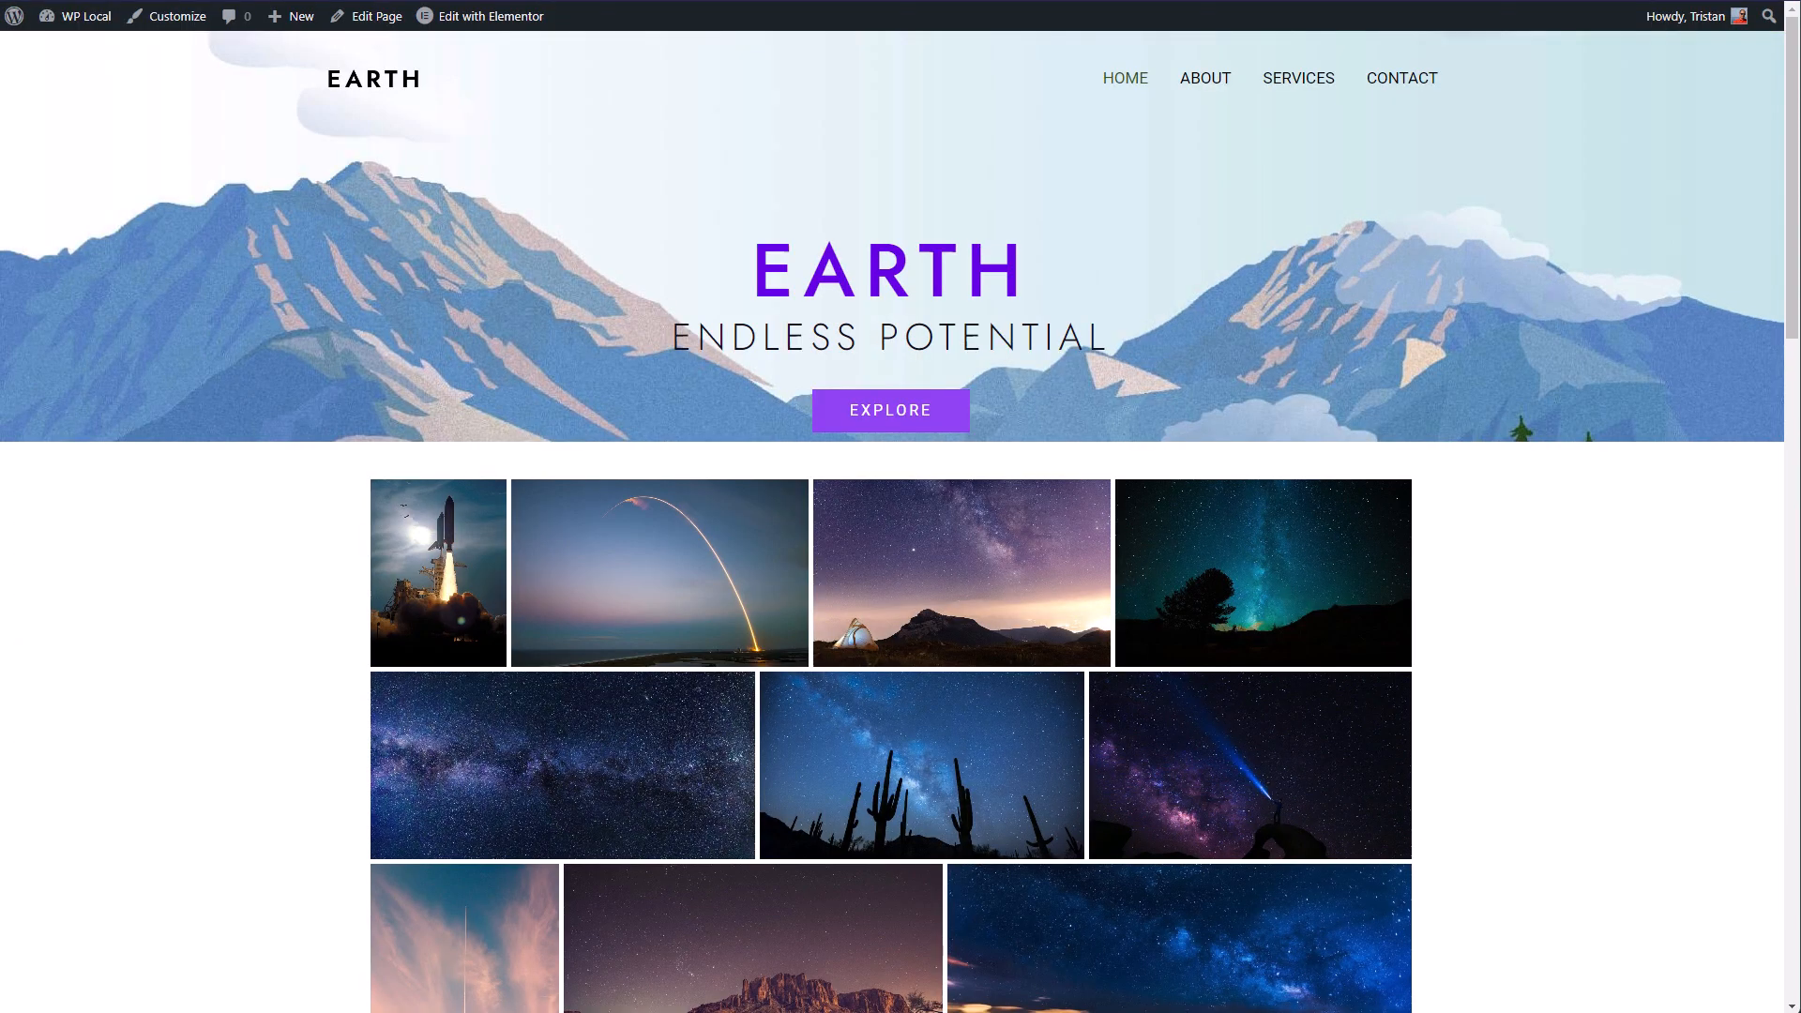
mouse_move(1596, 644)
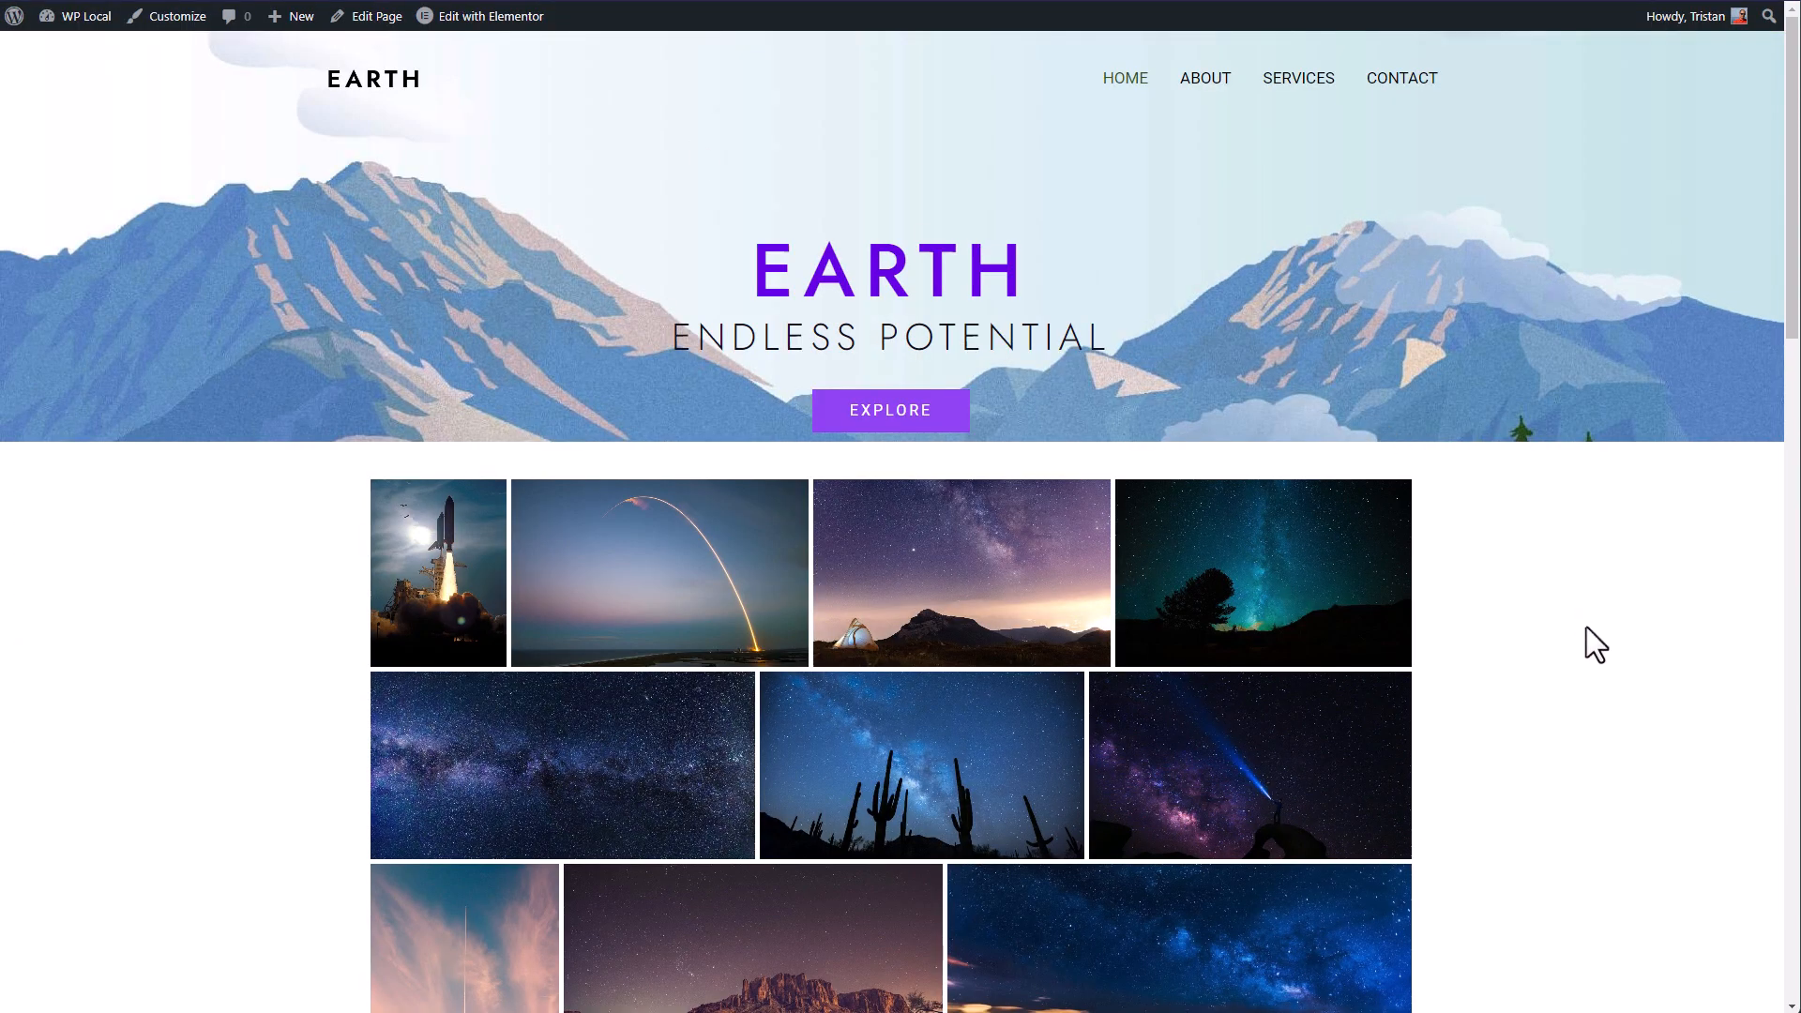
left_click(1429, 651)
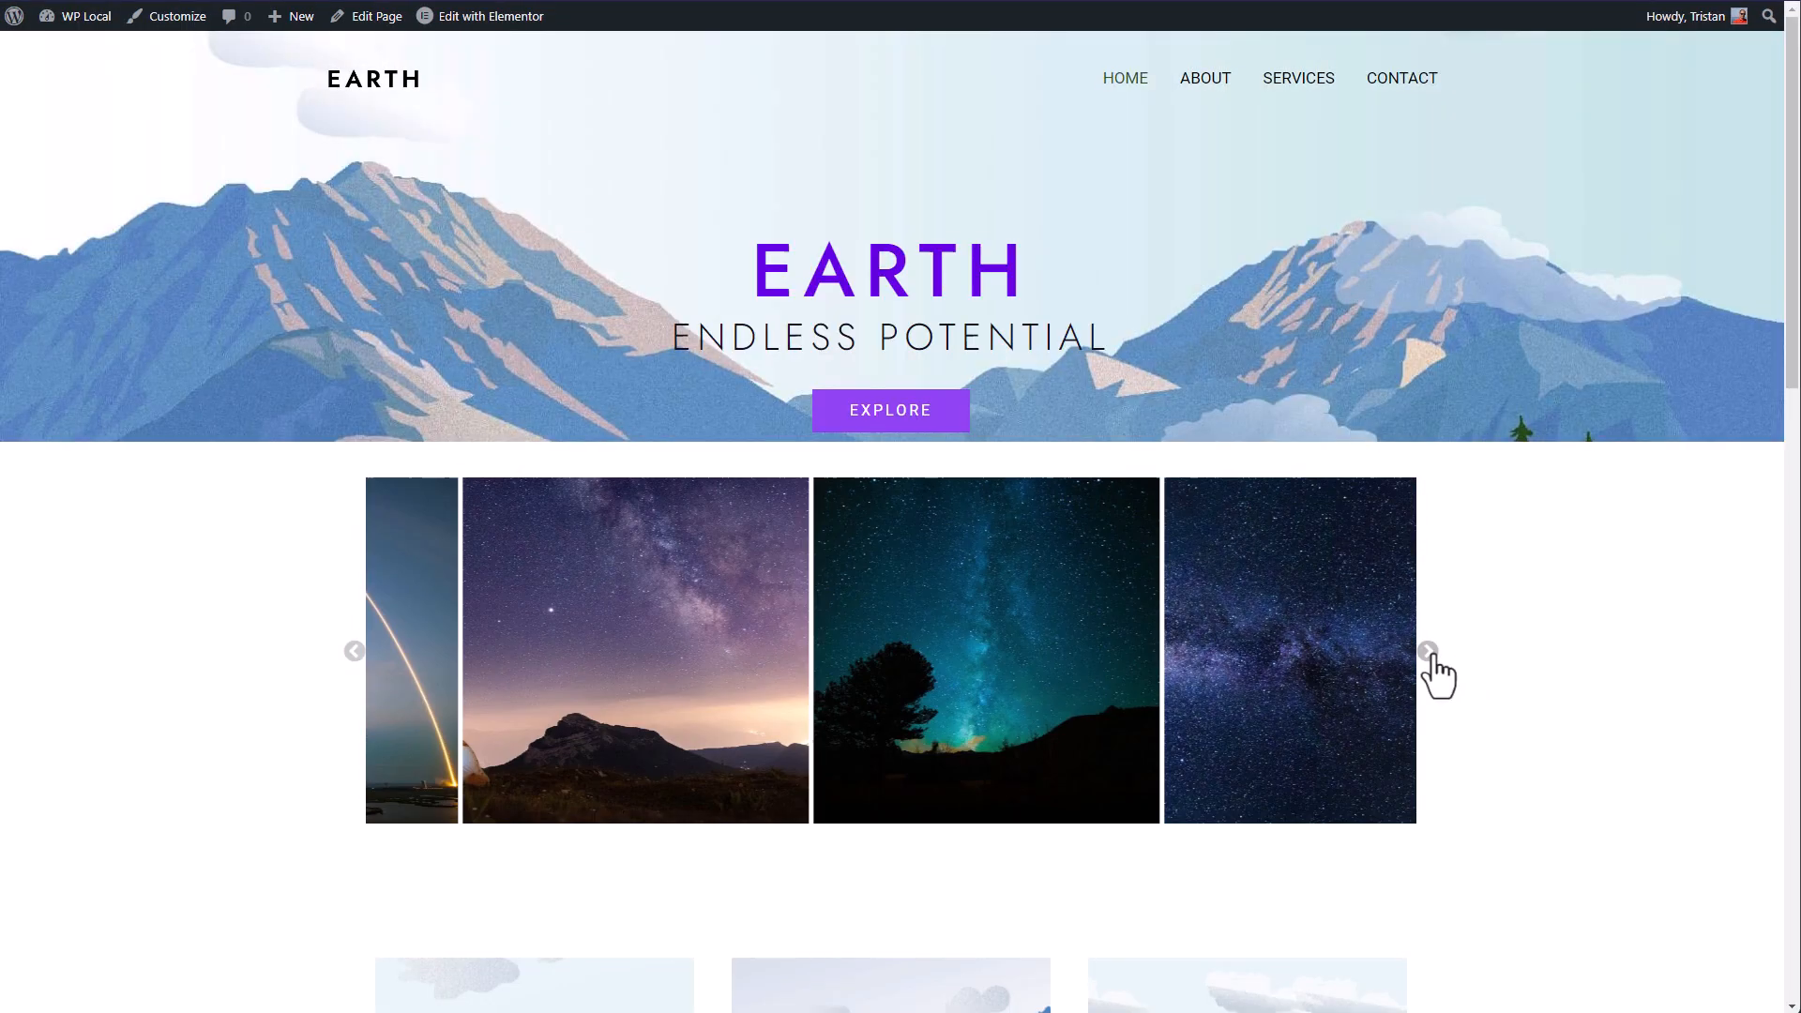
left_click(1428, 651)
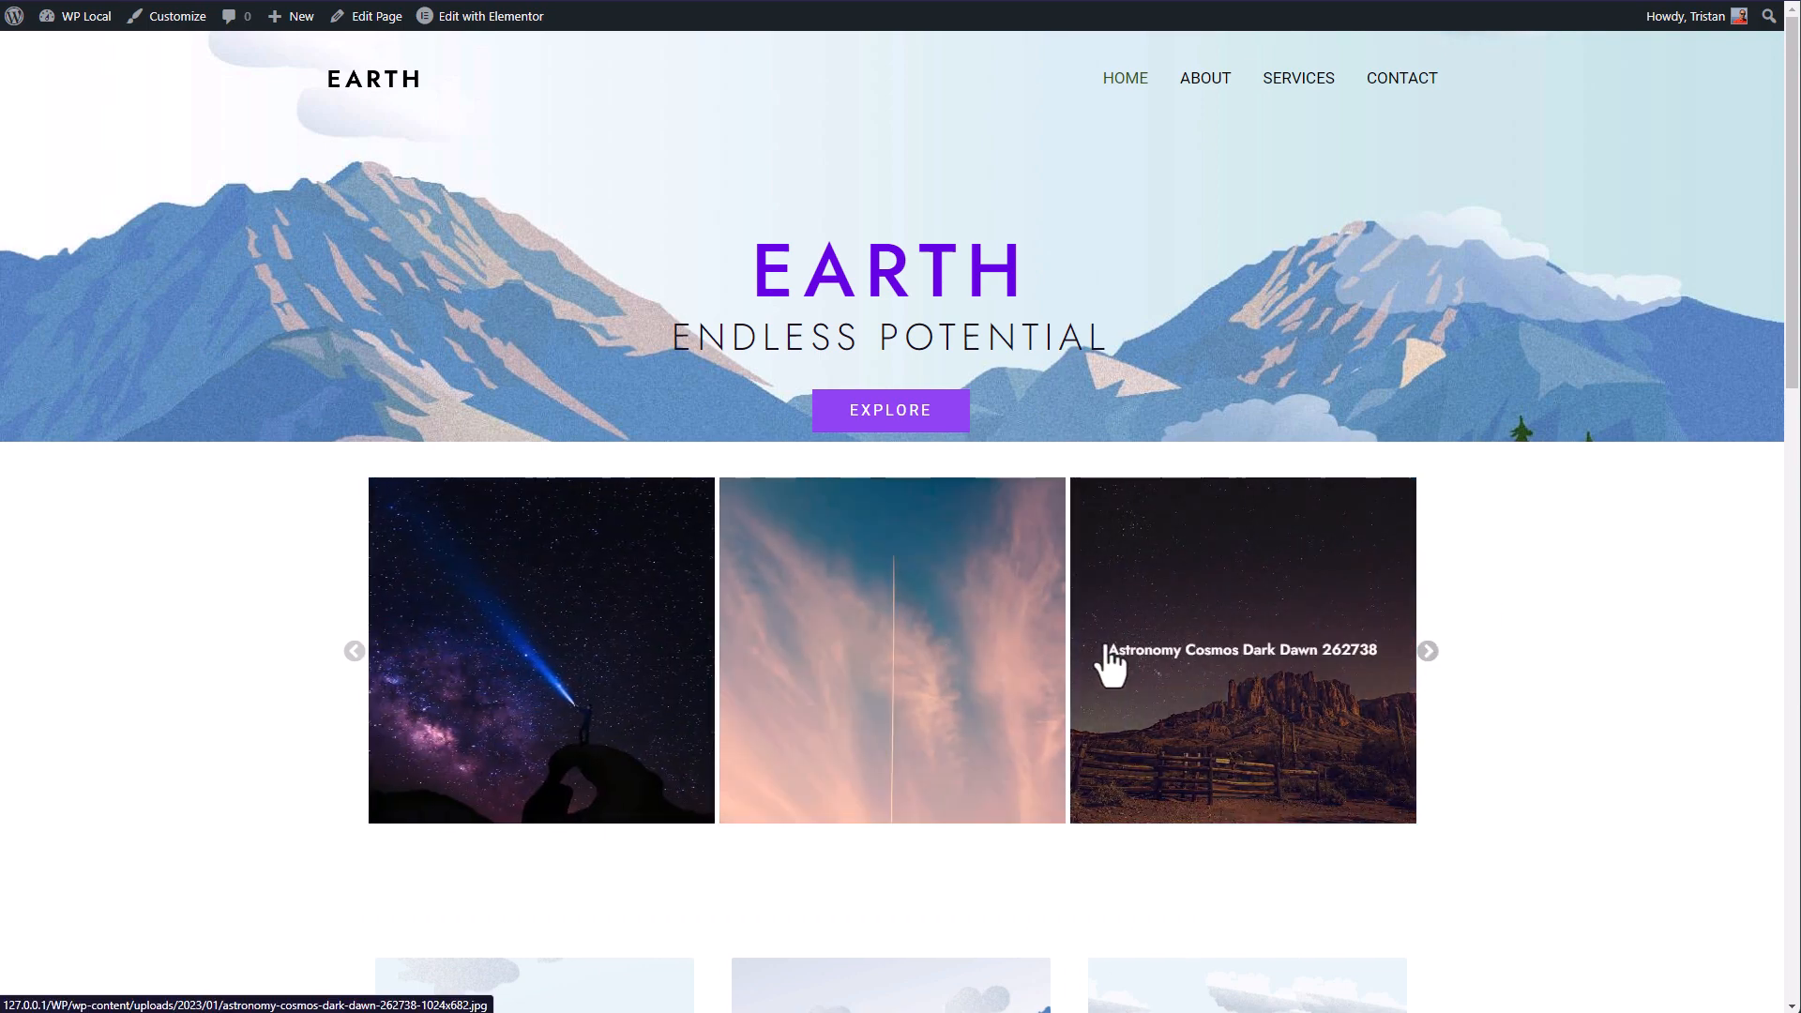
mouse_move(1112, 651)
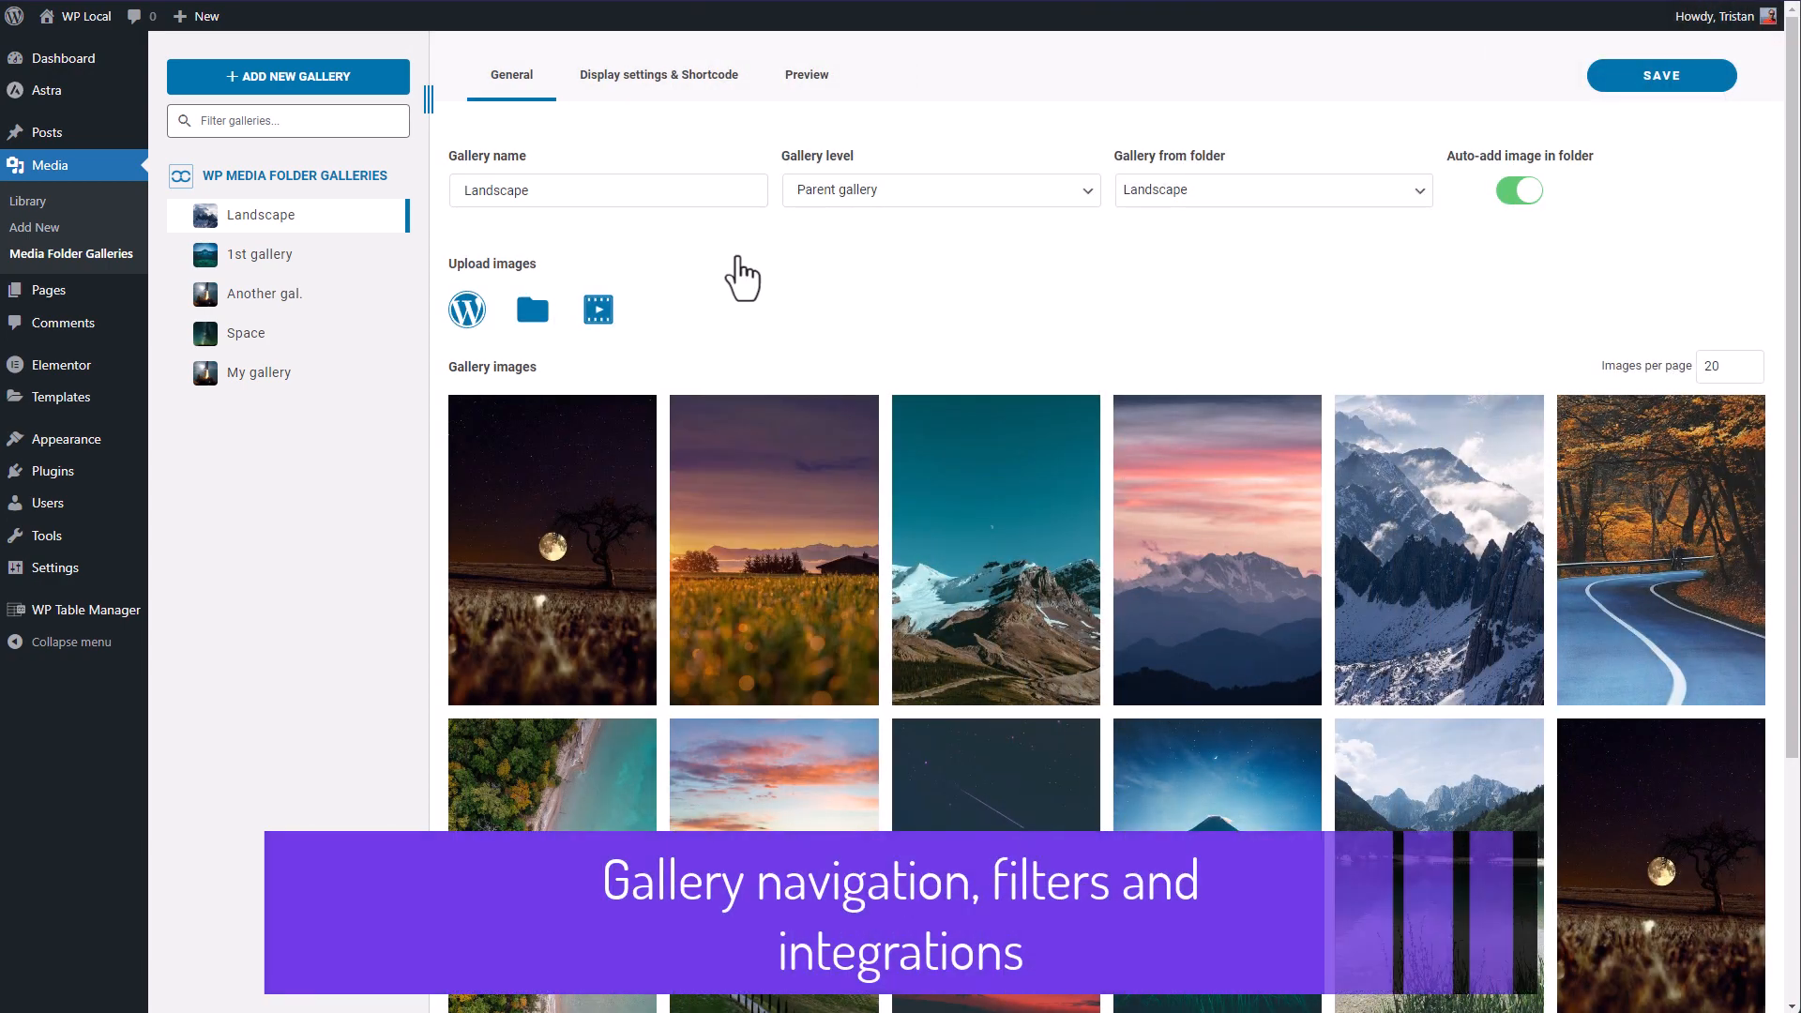
Switch to Another gal. nested under 1st gallery, discarding the unsaved Landscape display changes.
left_click(658, 75)
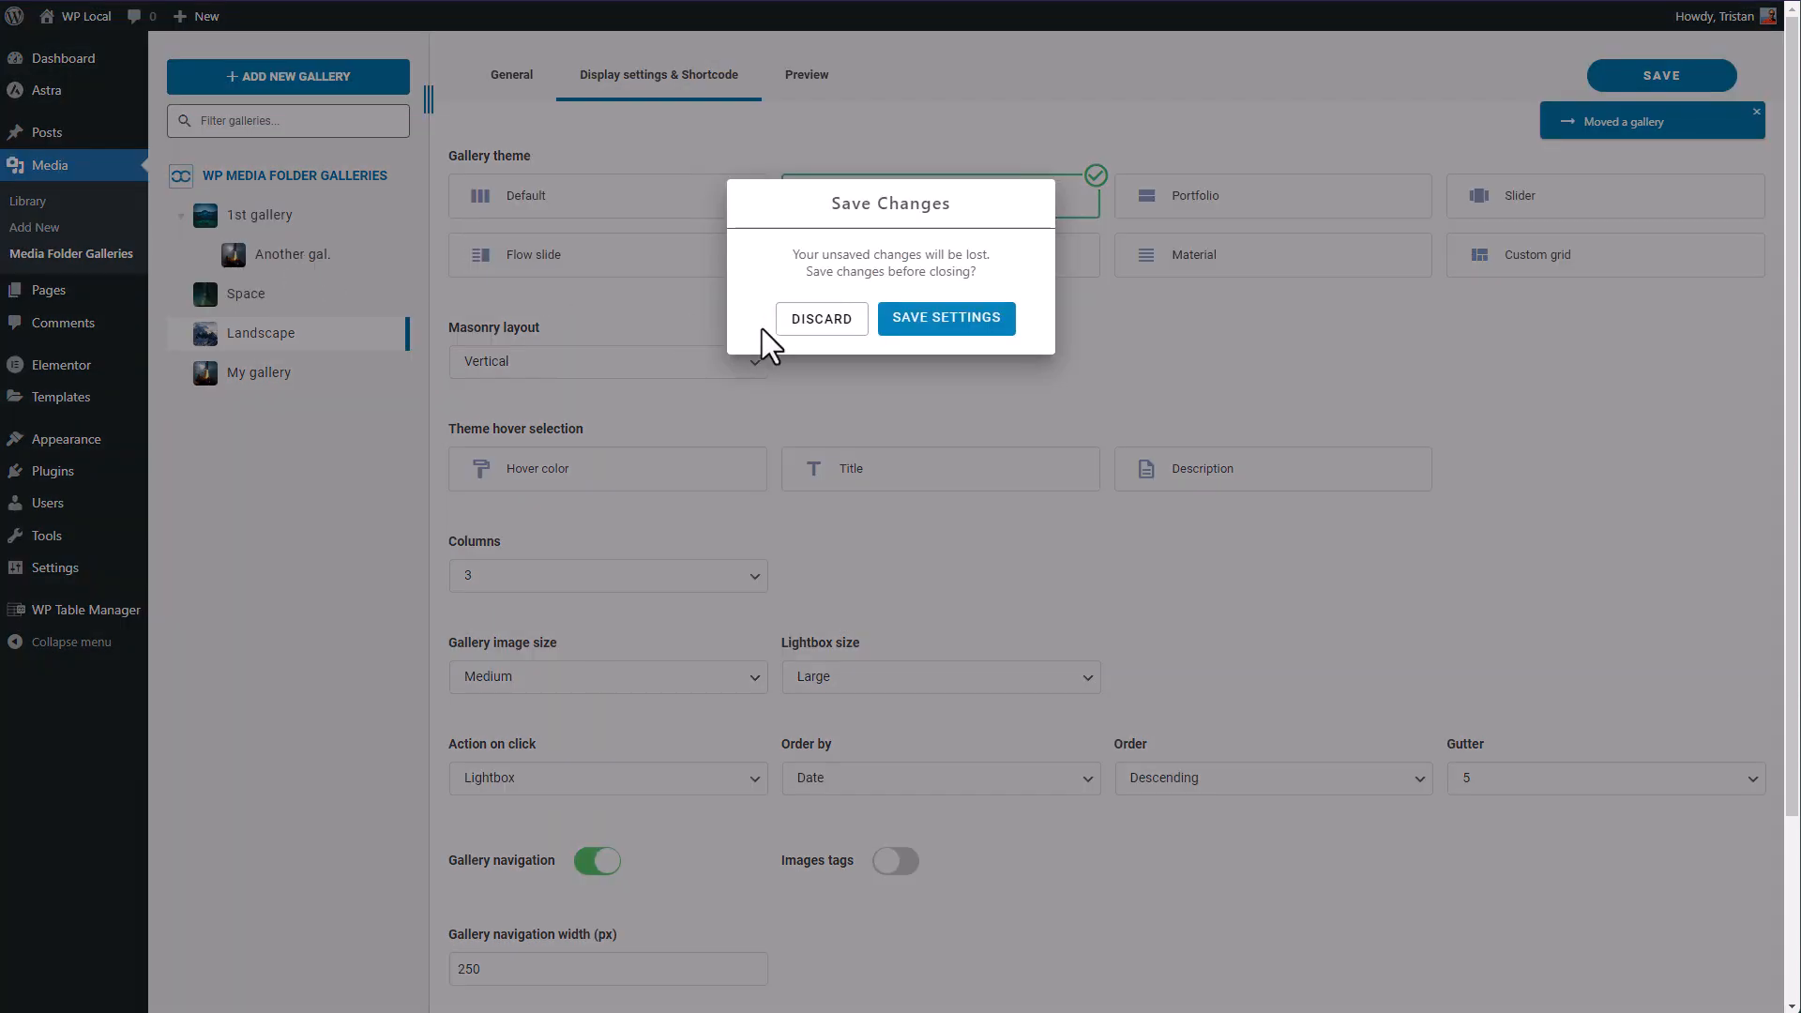
left_click(822, 318)
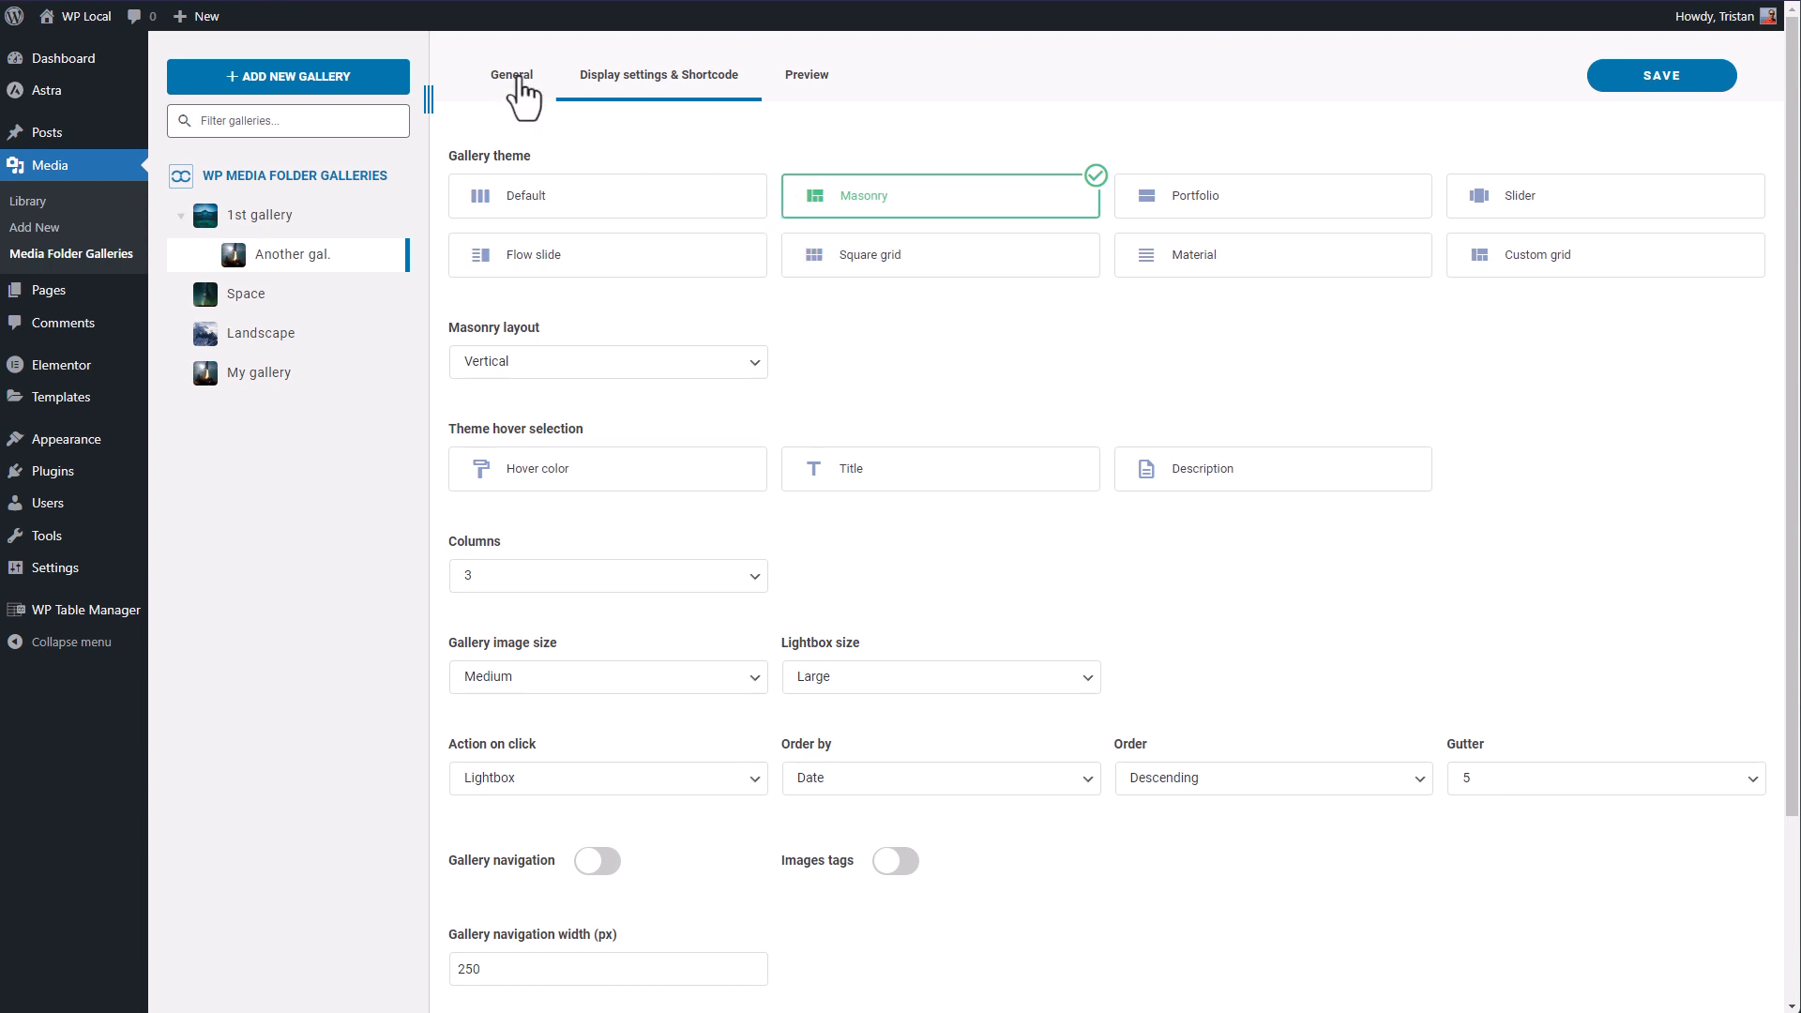
left_click(511, 75)
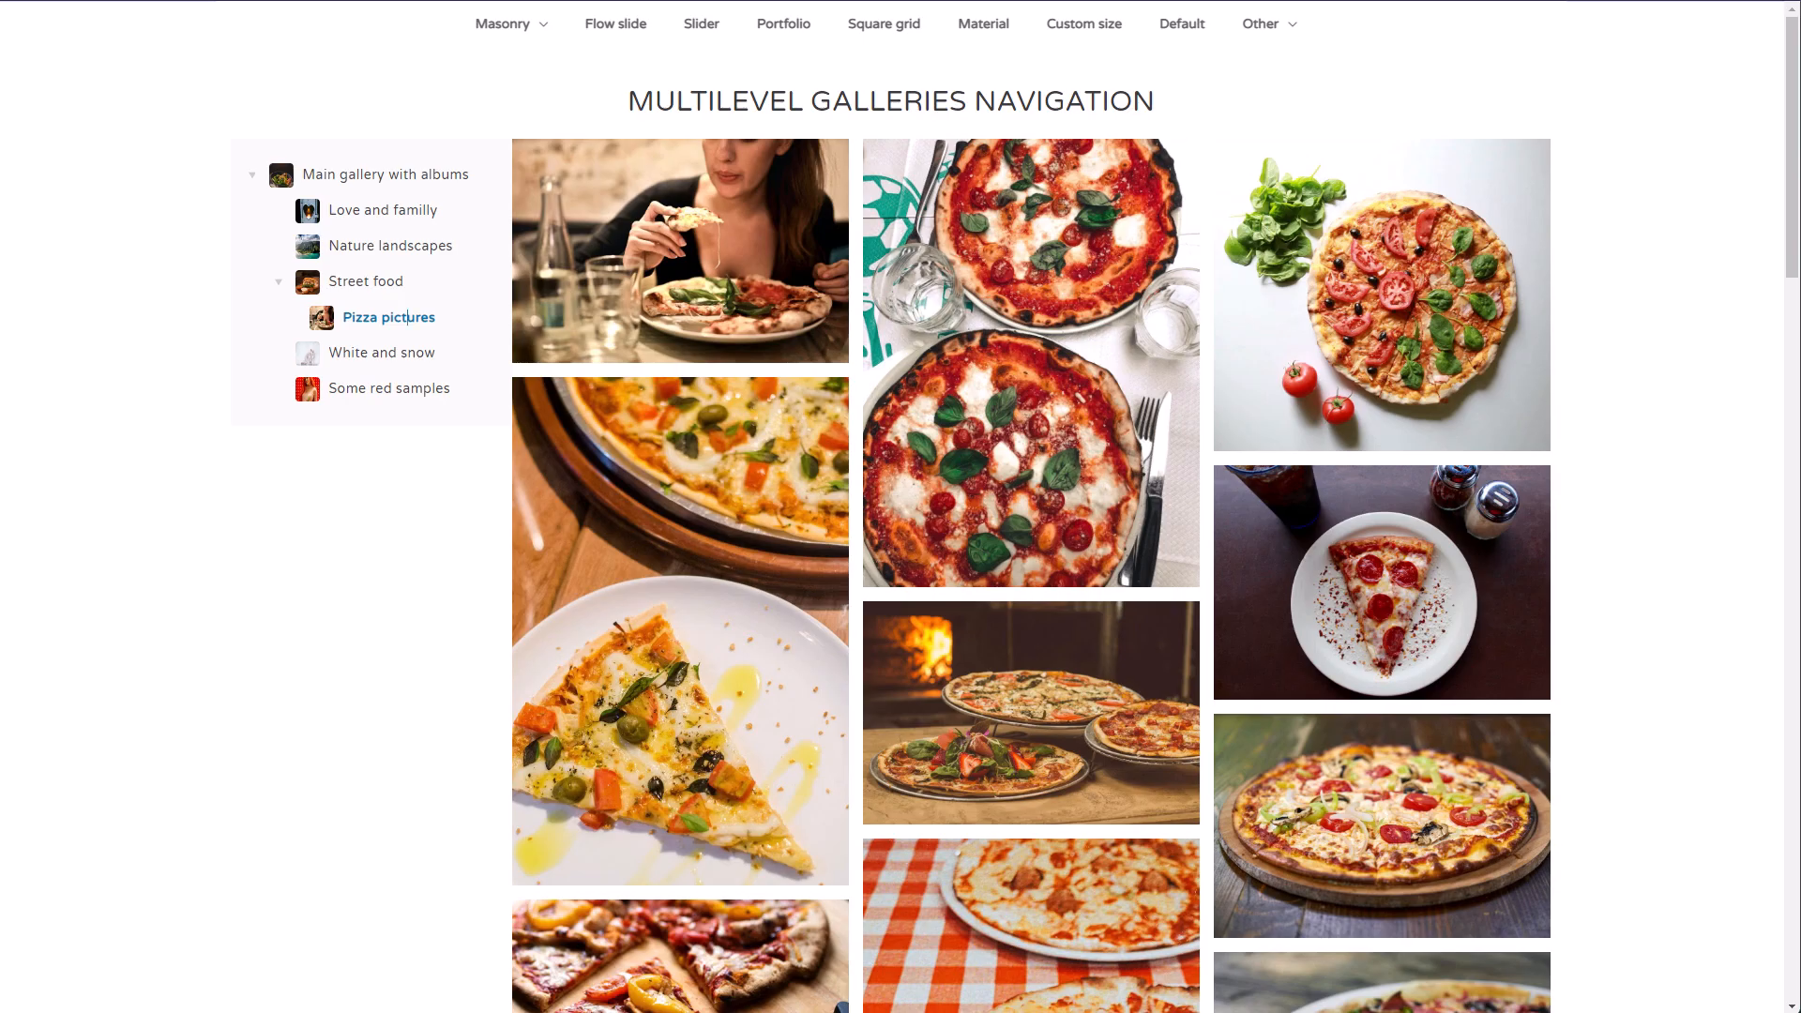
Load the Love and familly, Nature landscapes and Pizza pictures sub-galleries from the tree menu.
left_click(389, 210)
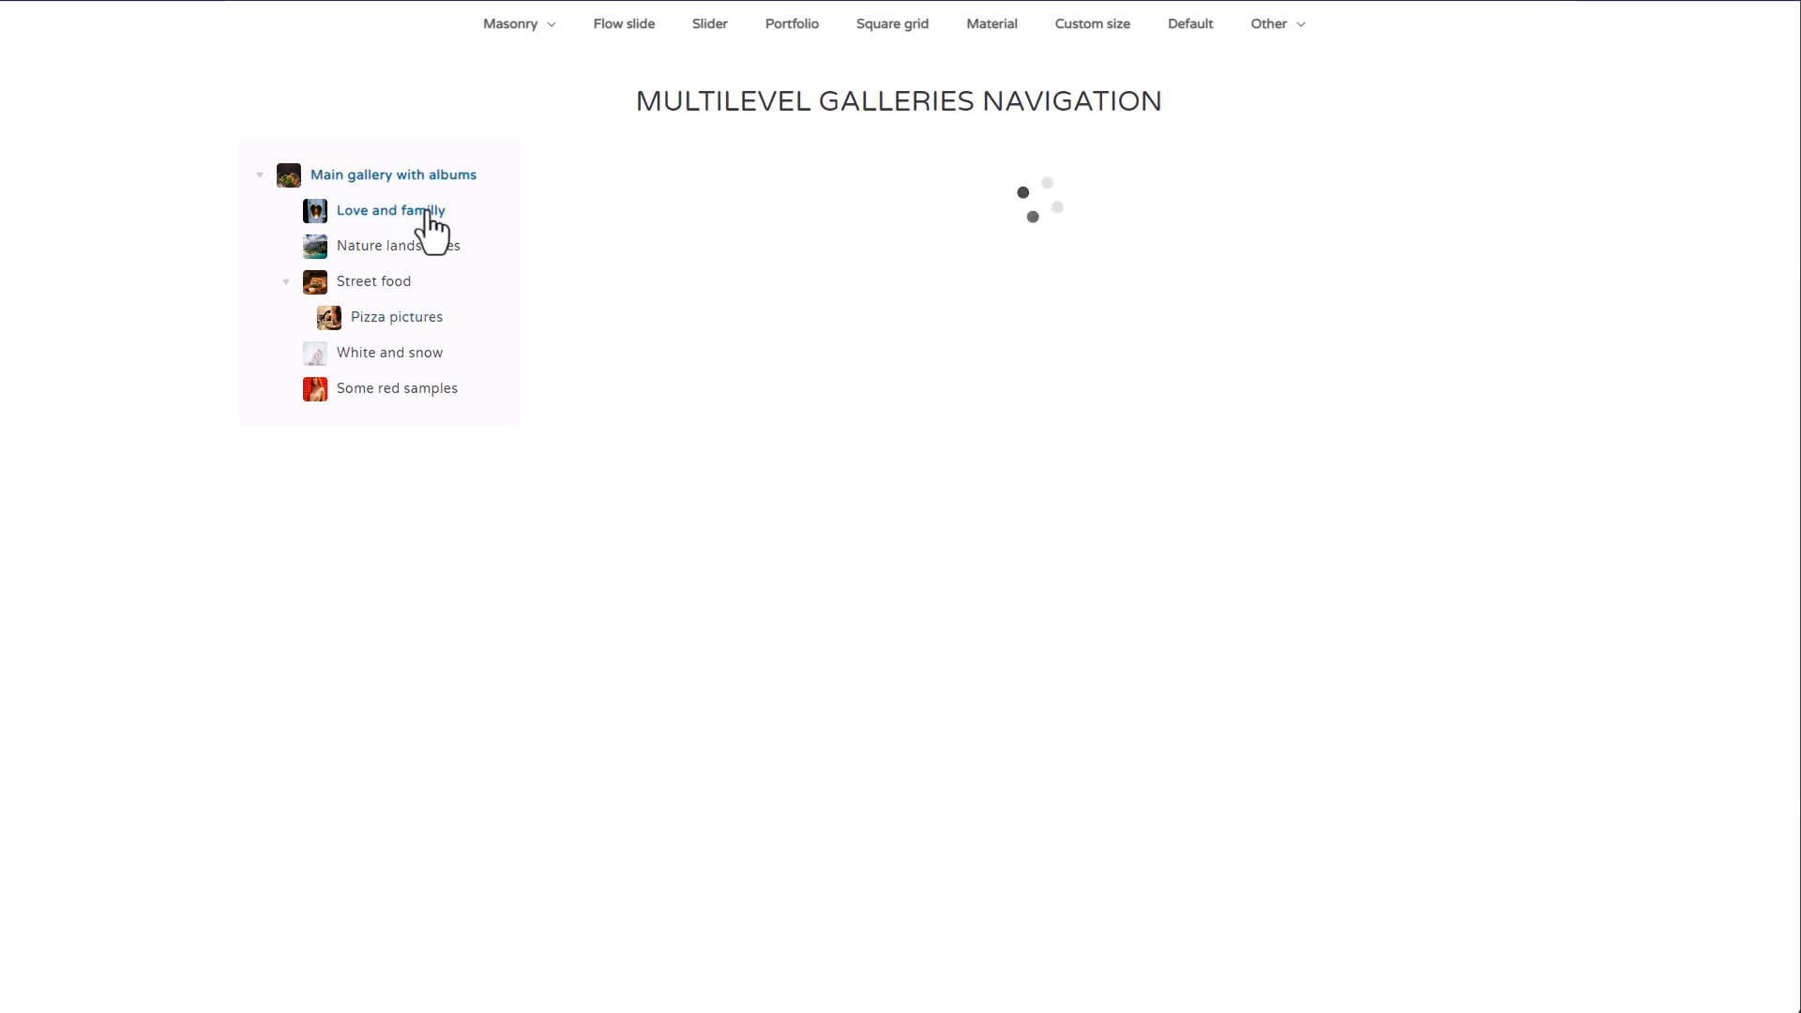
left_click(389, 210)
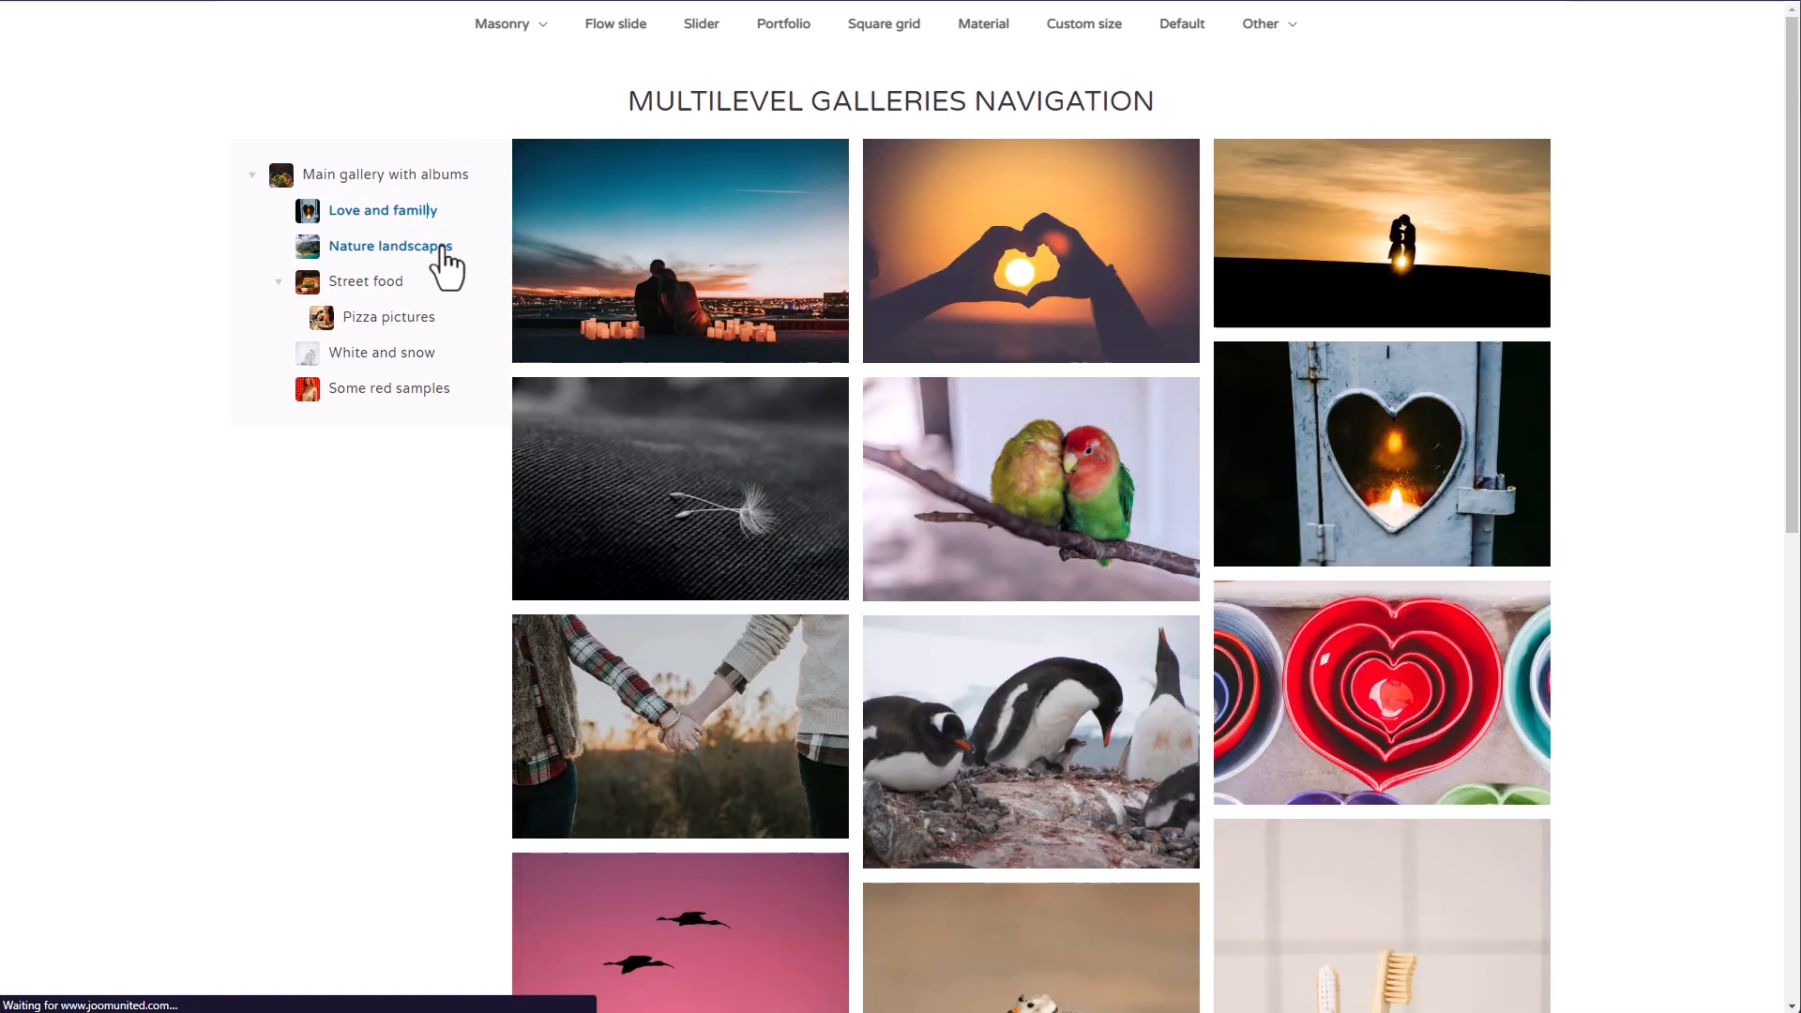
left_click(396, 317)
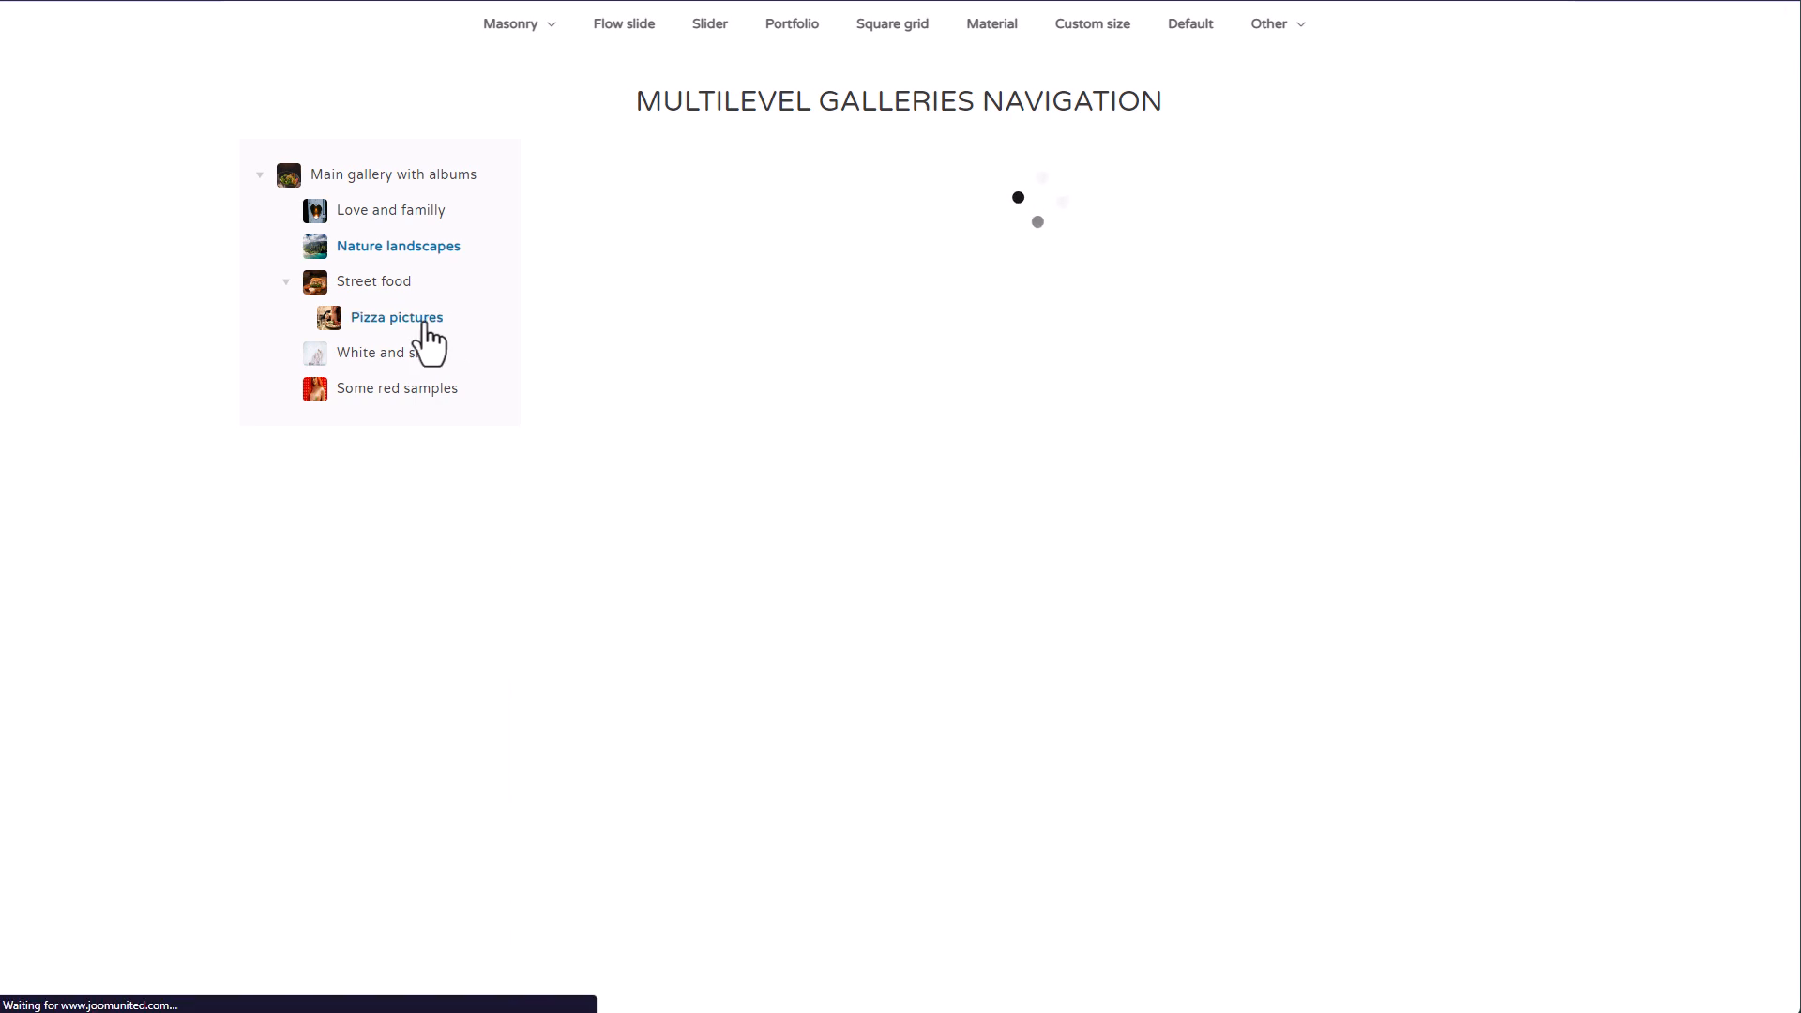
left_click(395, 317)
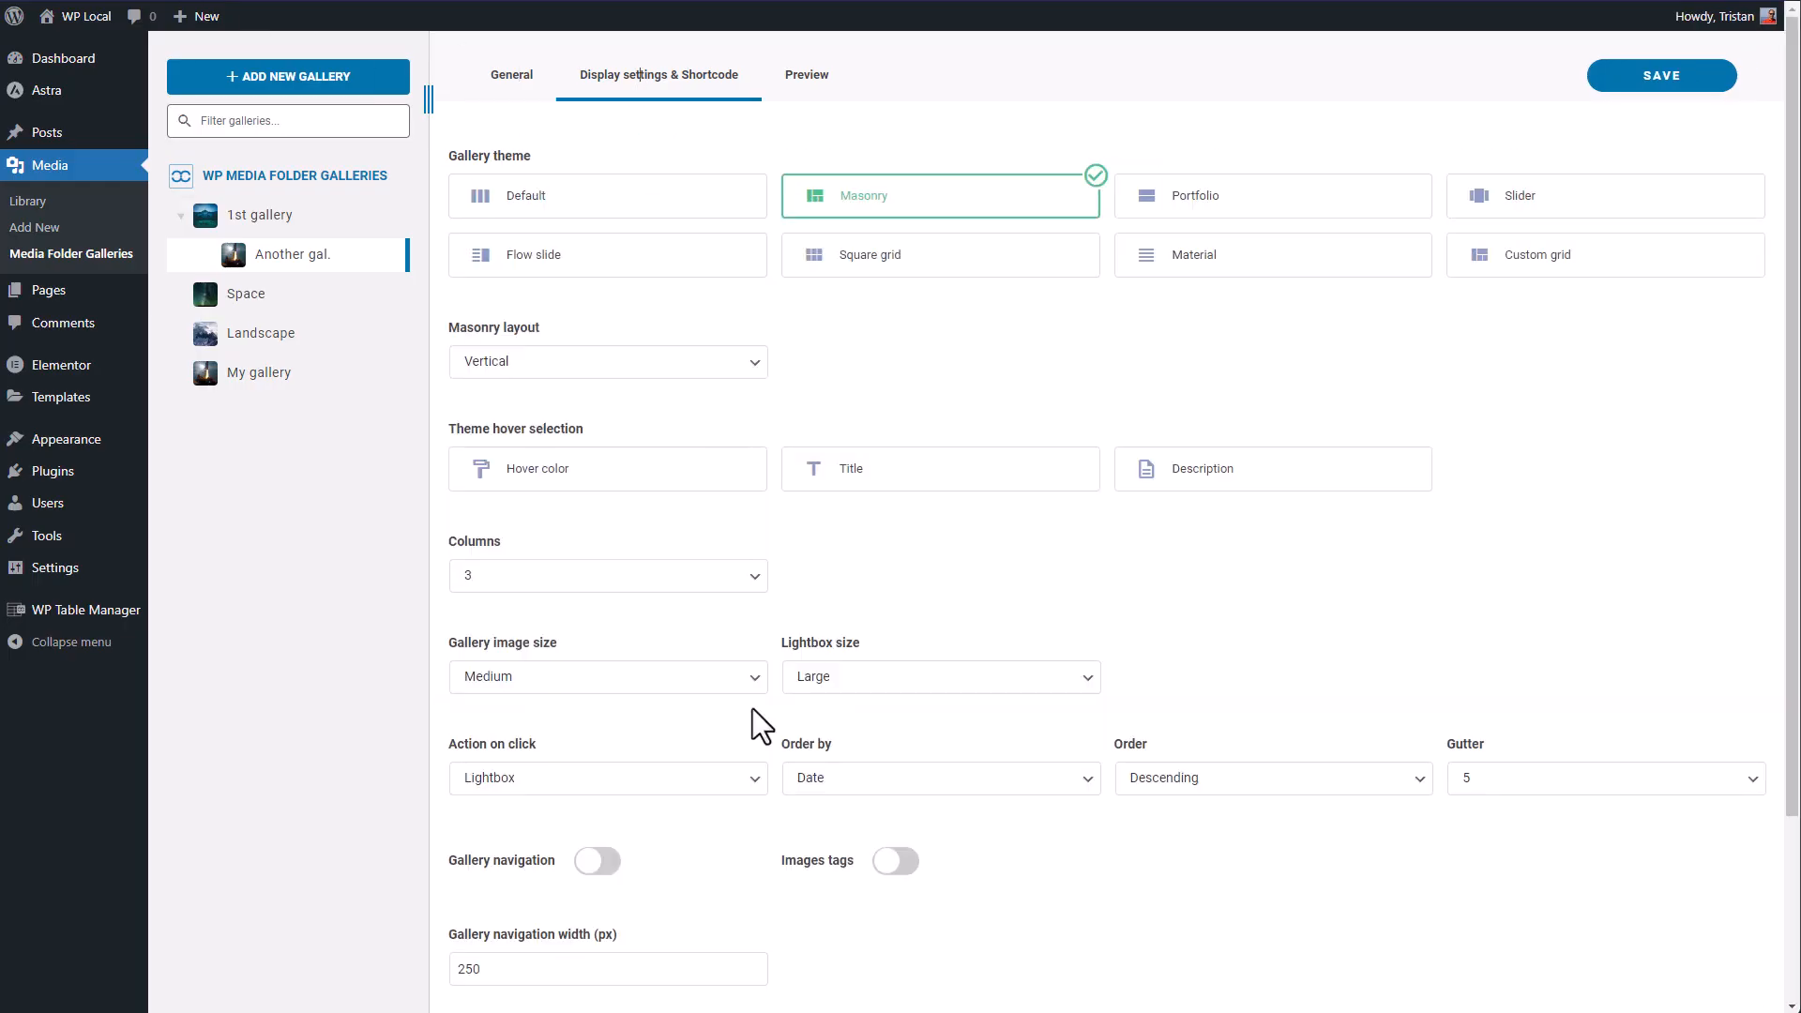
Turn on Images tags for Another gal. and save a 'rocket' tag on the space shuttle image.
left_click(895, 861)
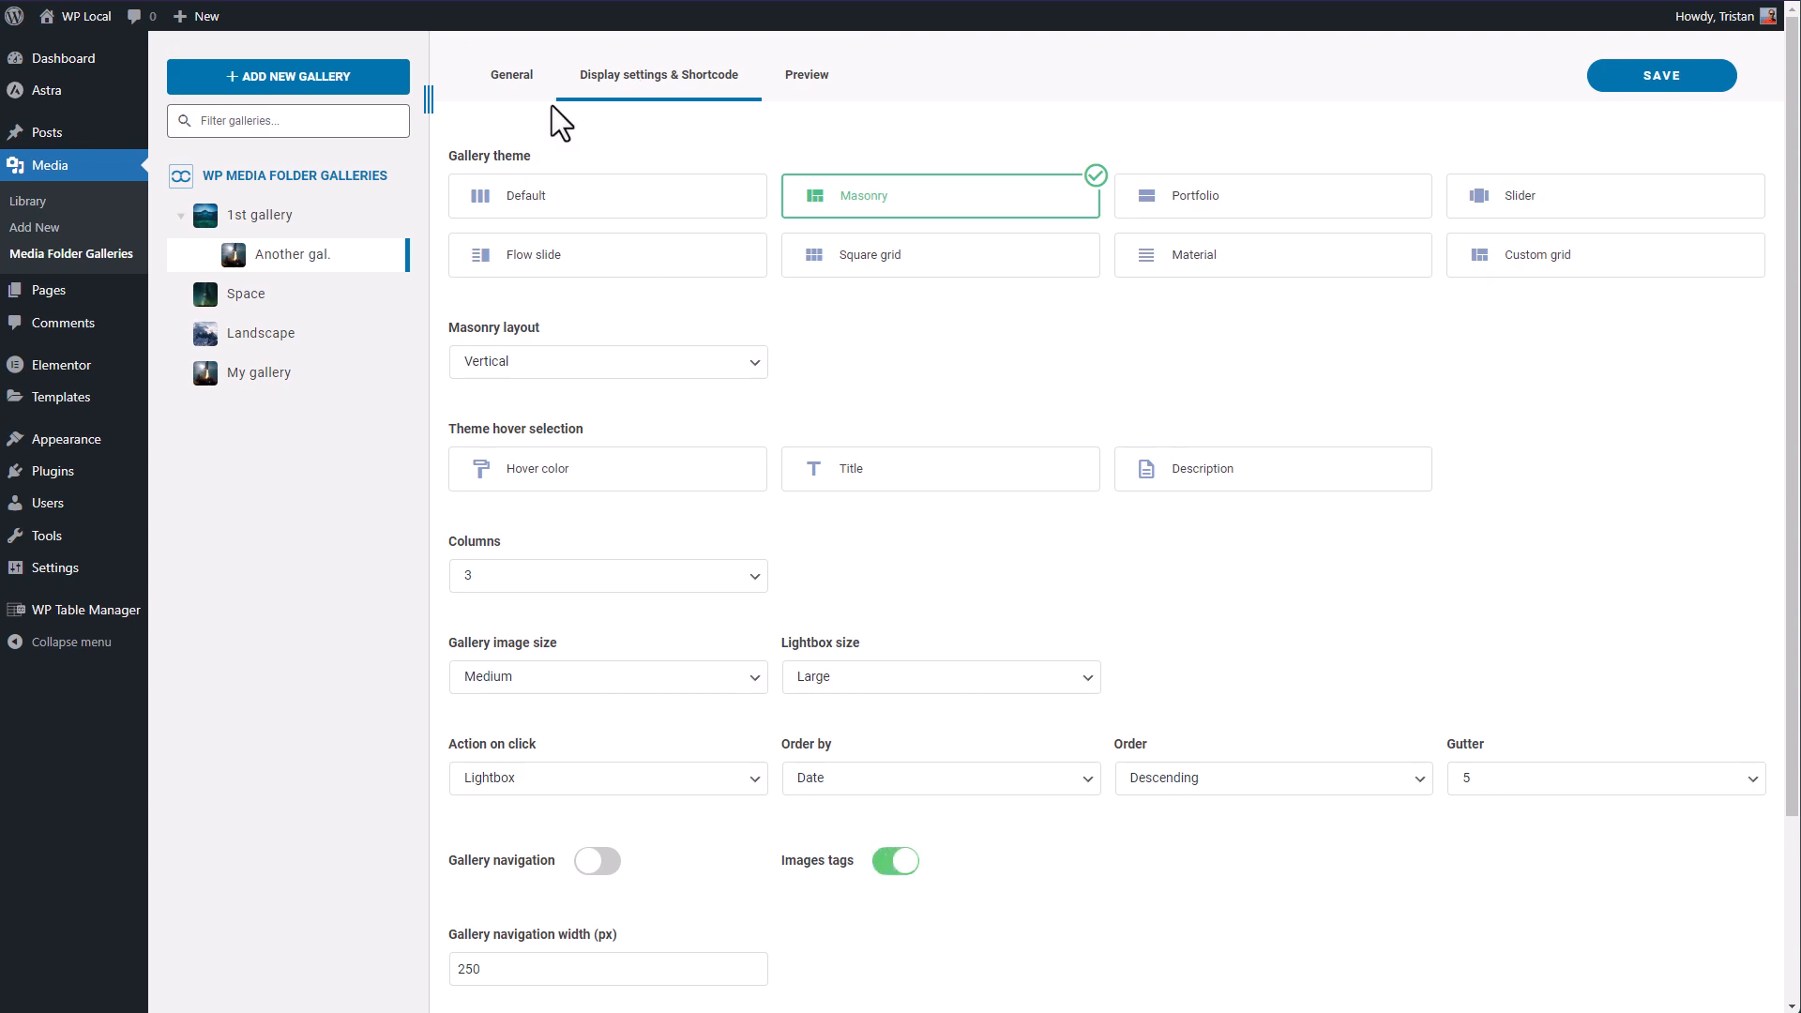
left_click(511, 76)
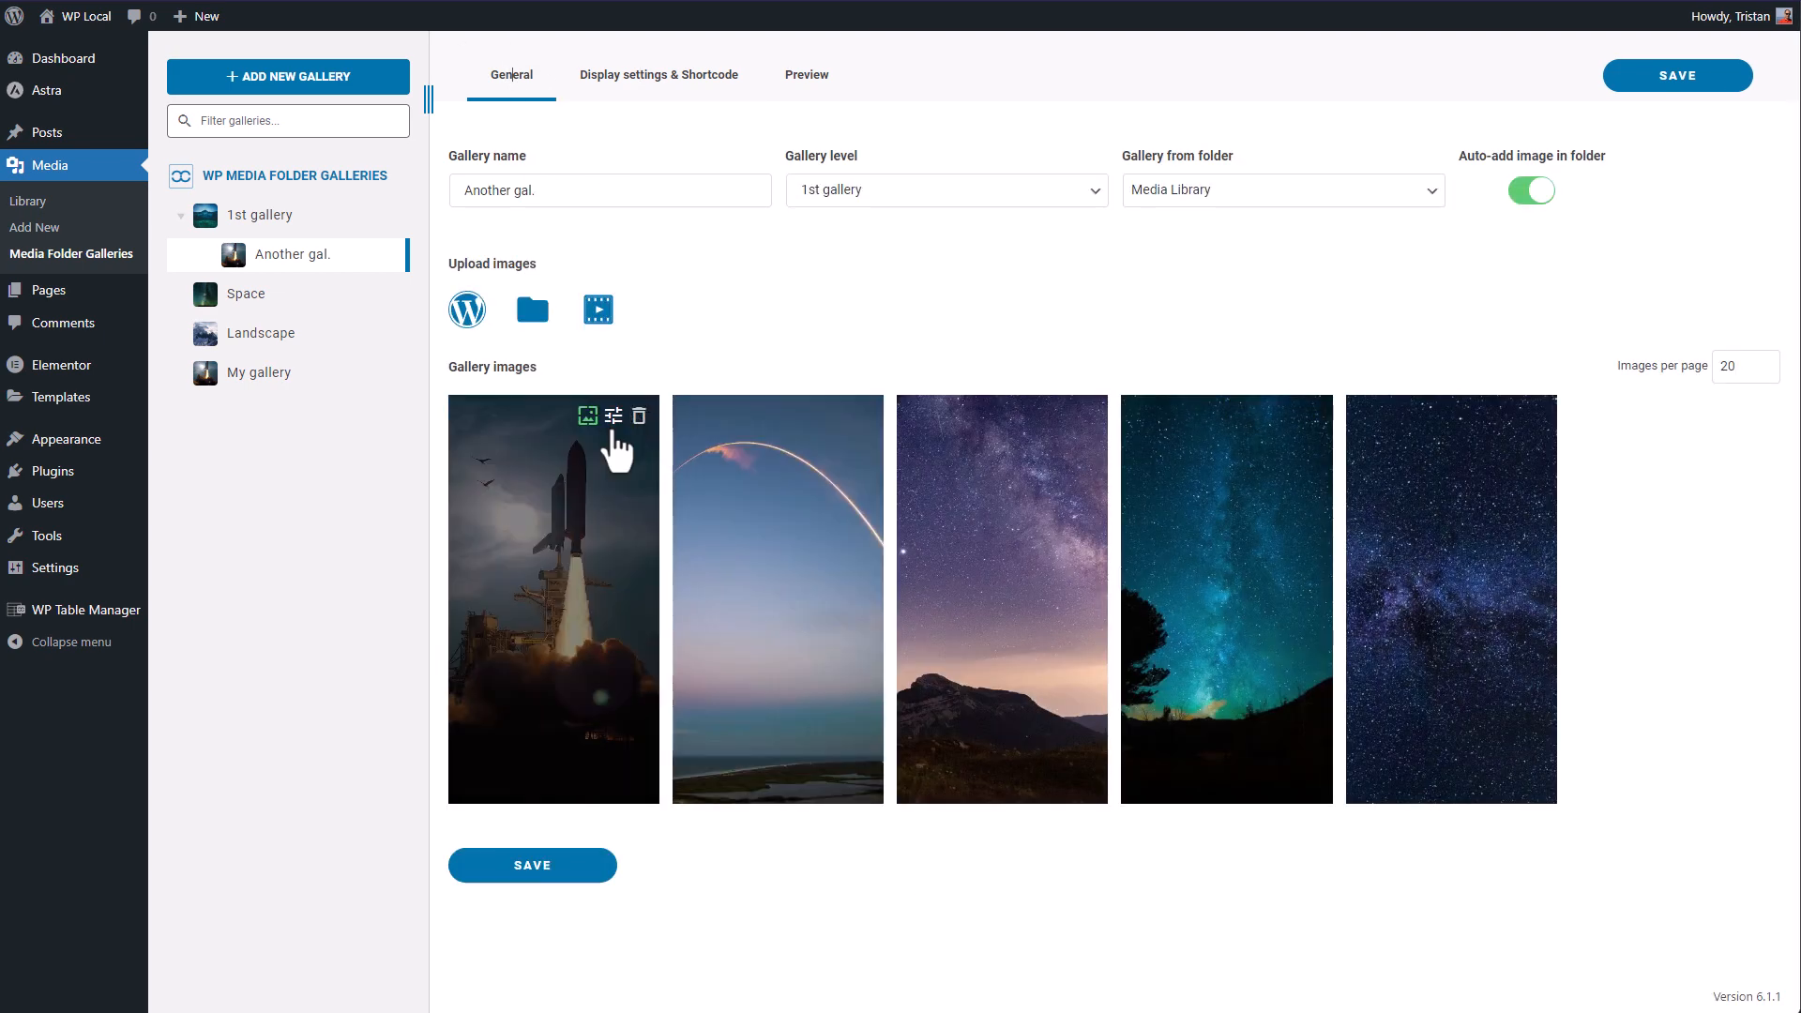
left_click(612, 415)
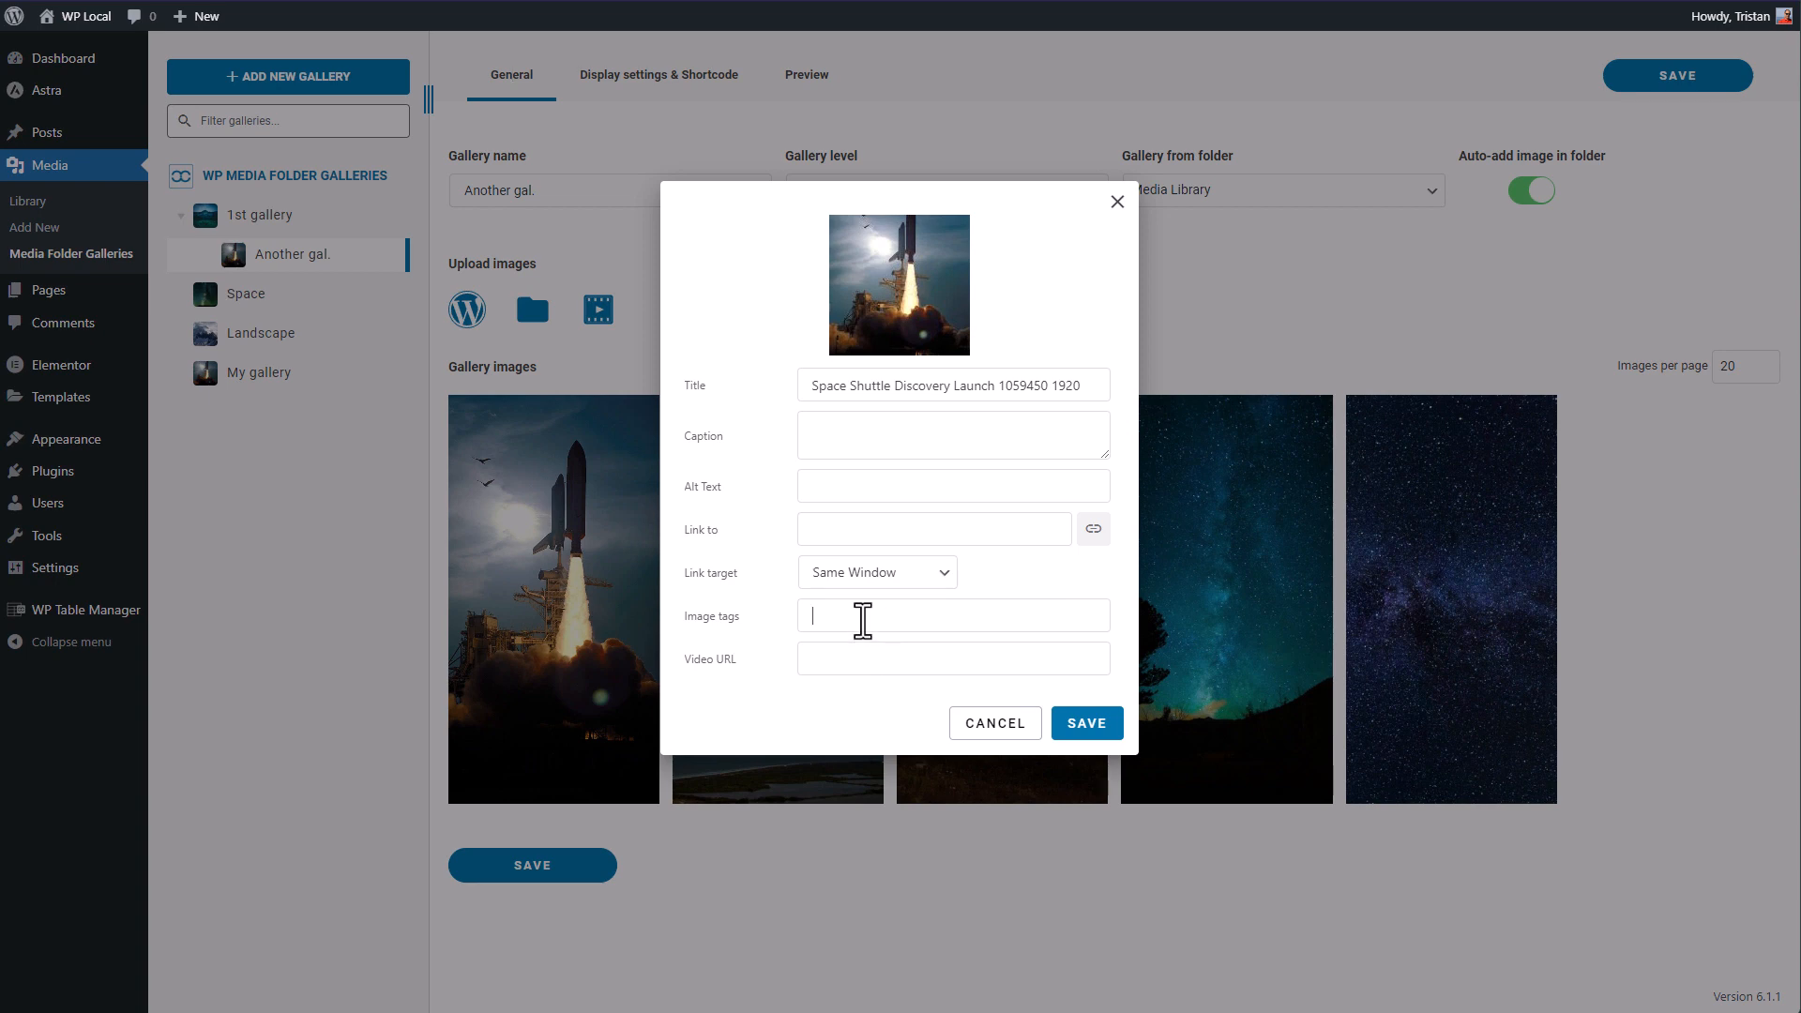
type("rocke")
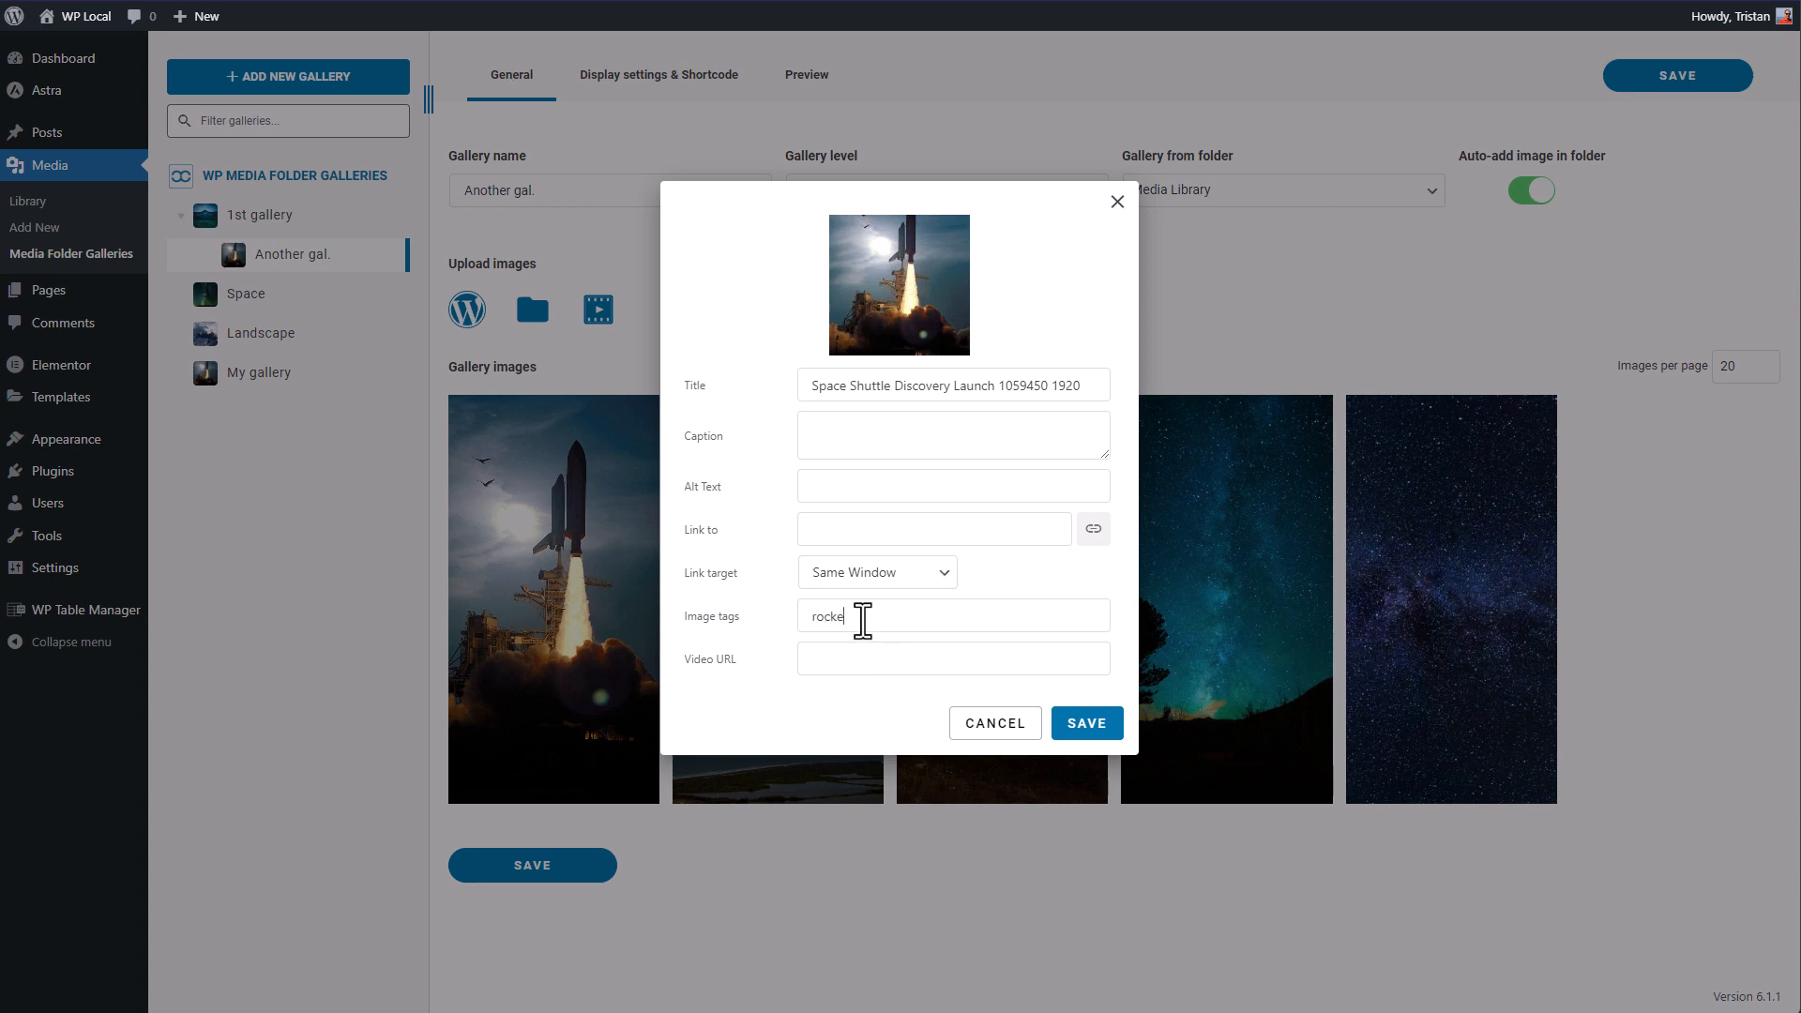
left_click(1084, 722)
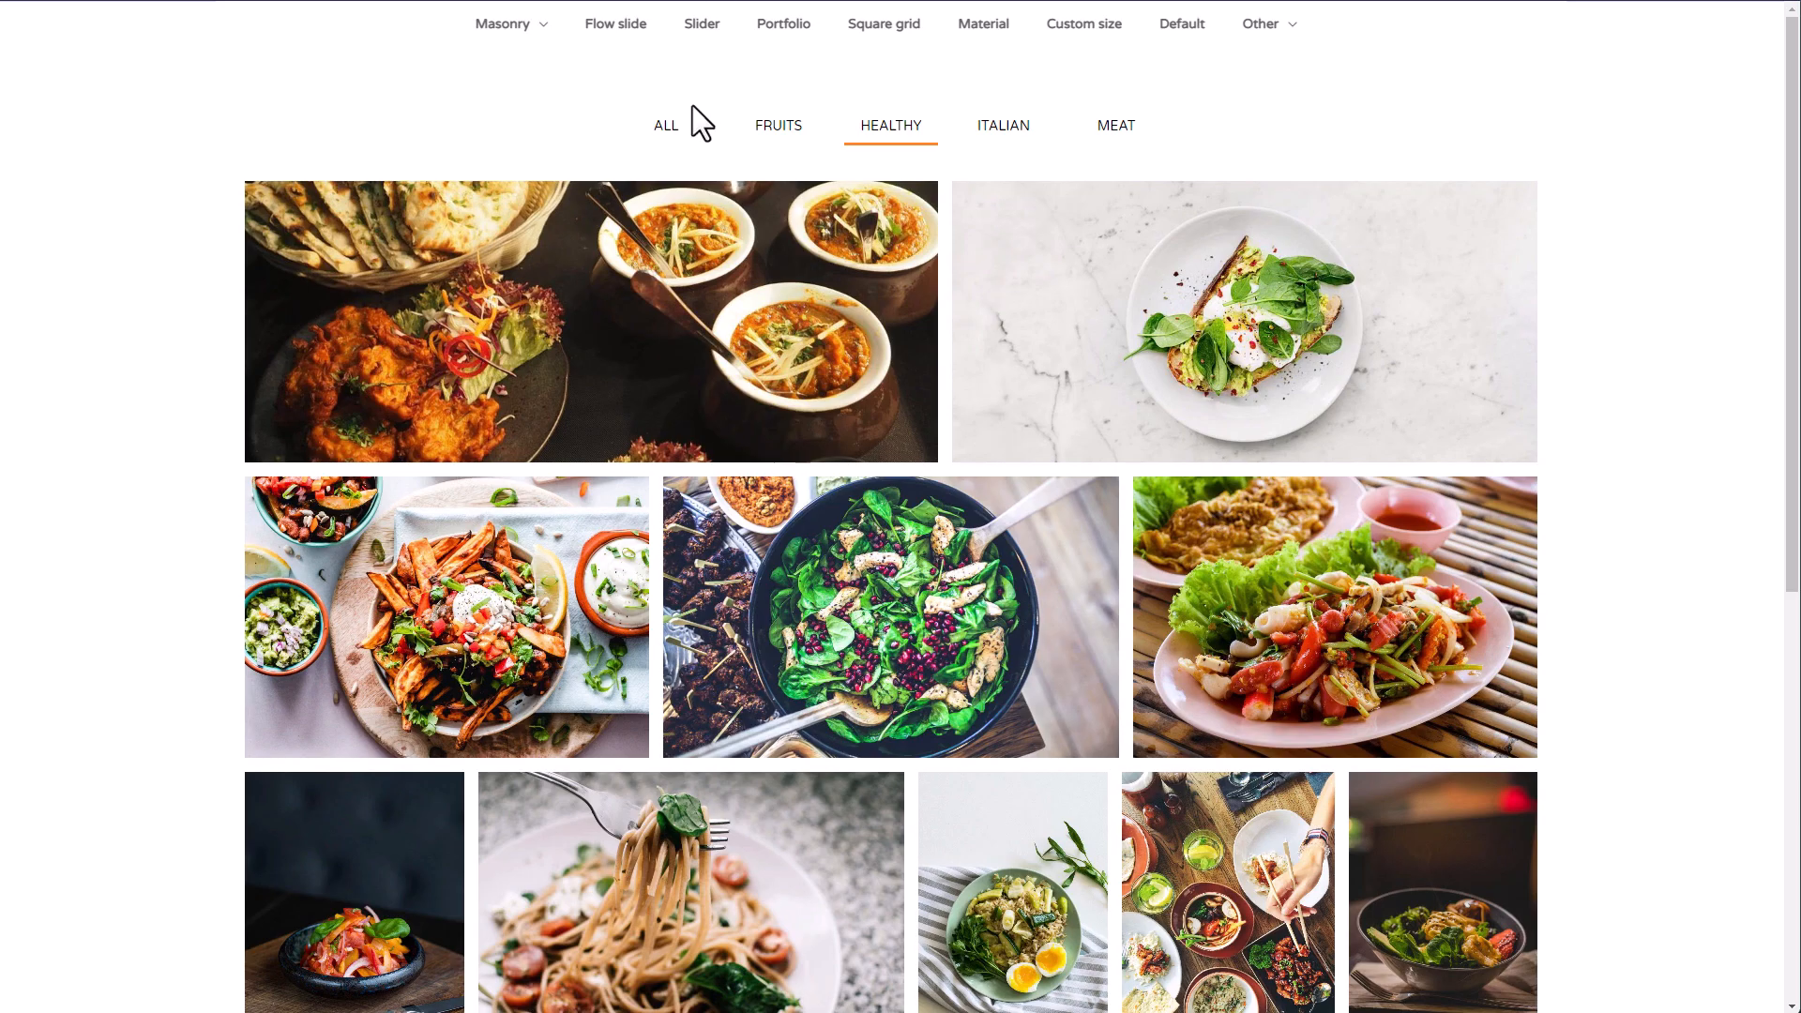
Show all images in the food gallery, then filter it by another tag such as ITALIAN.
left_click(665, 124)
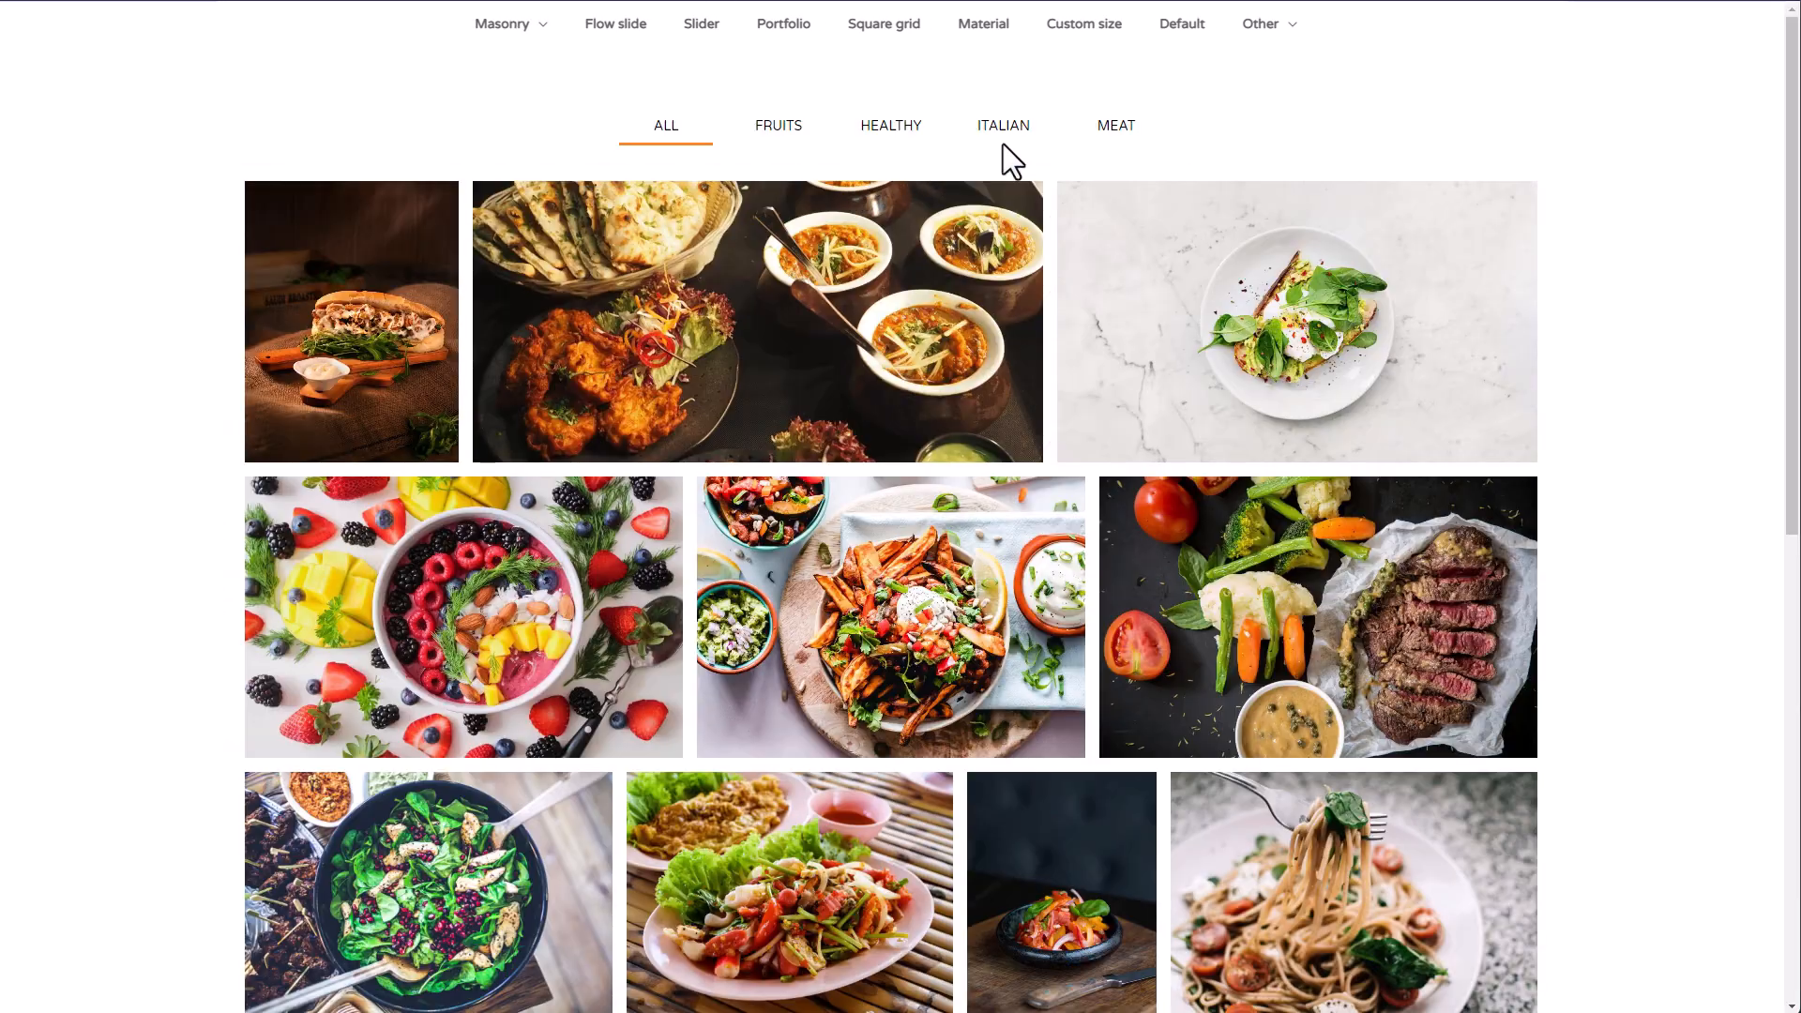
left_click(1002, 125)
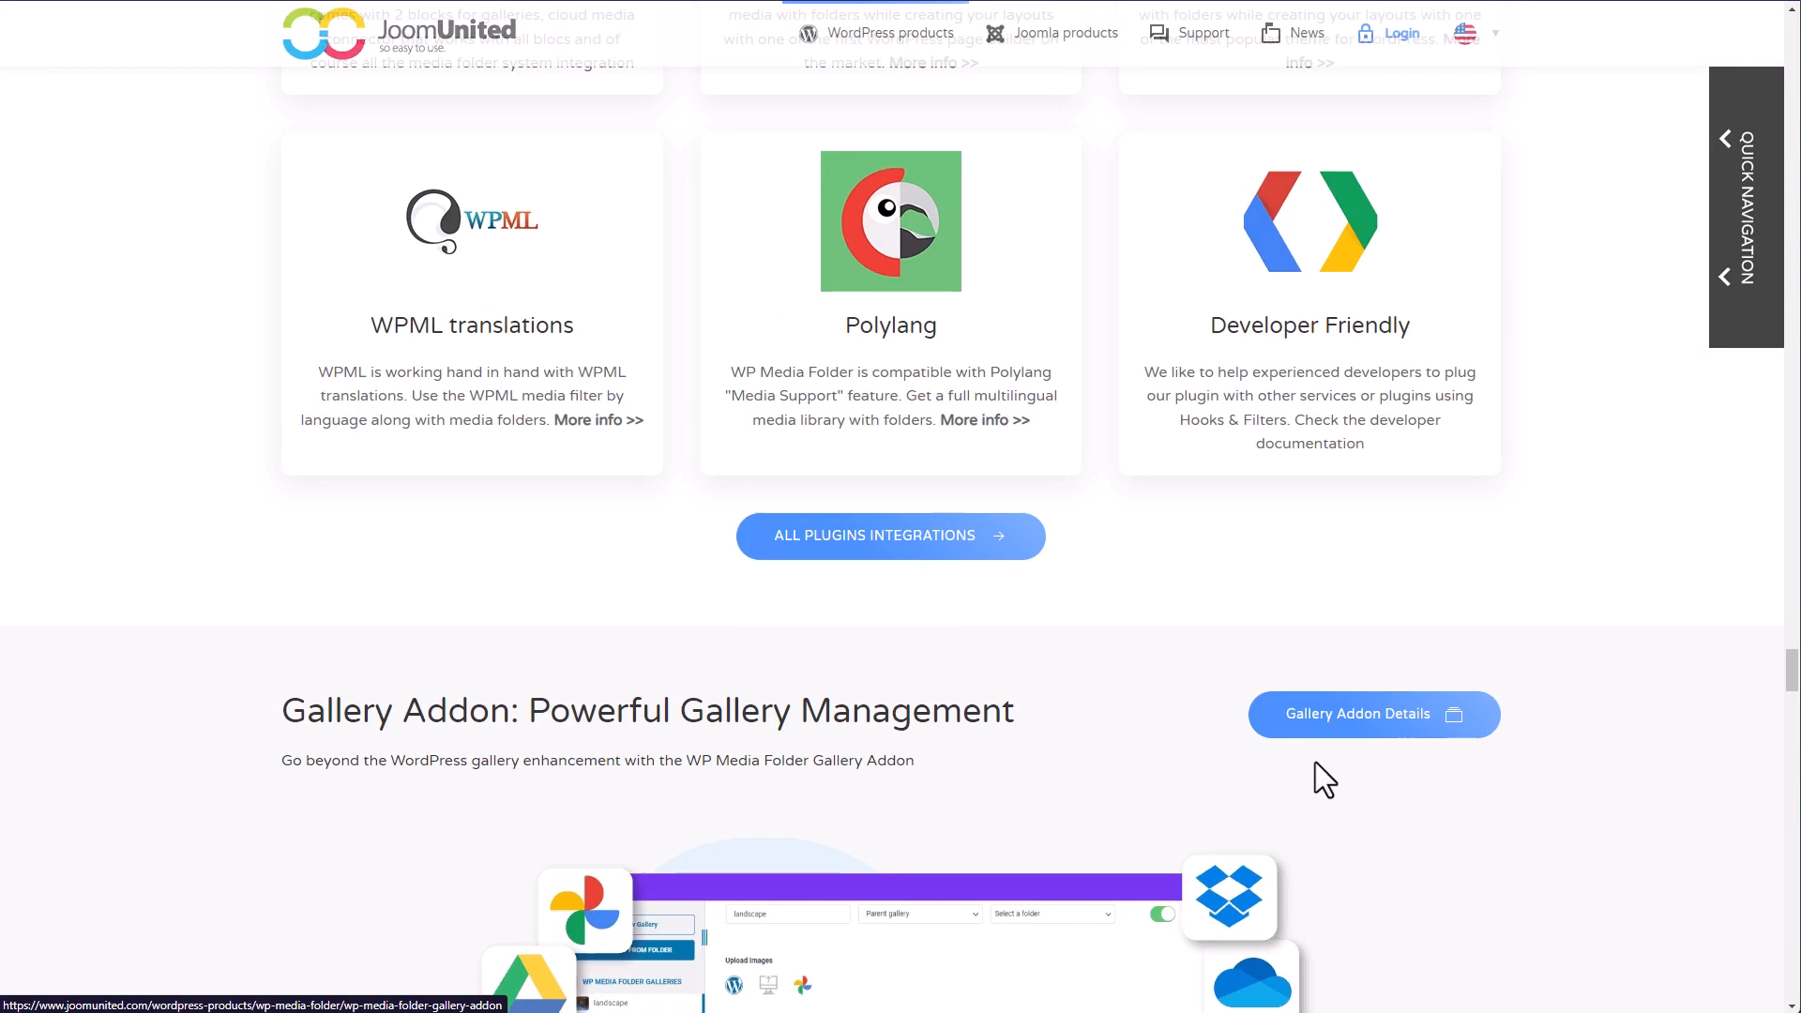
Scroll the product page past integrations and cloud connector addons down to the pricing plans.
scroll("up", 3)
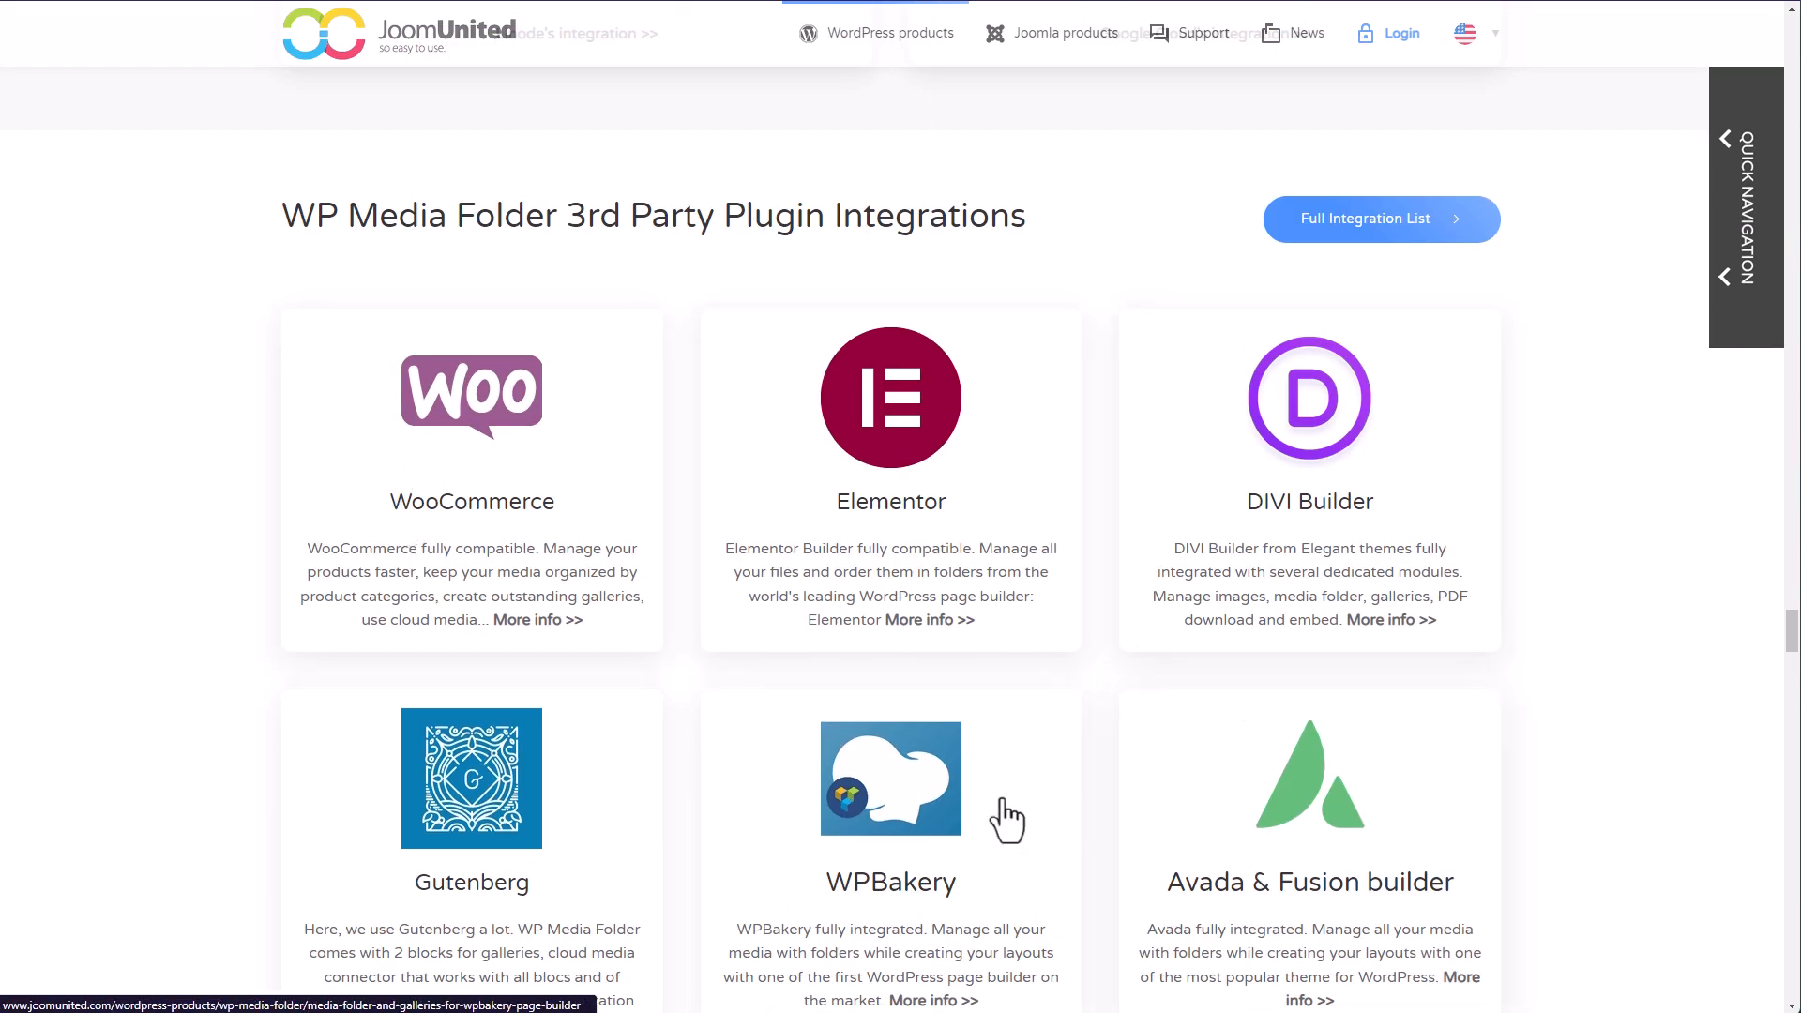
scroll("down", 3)
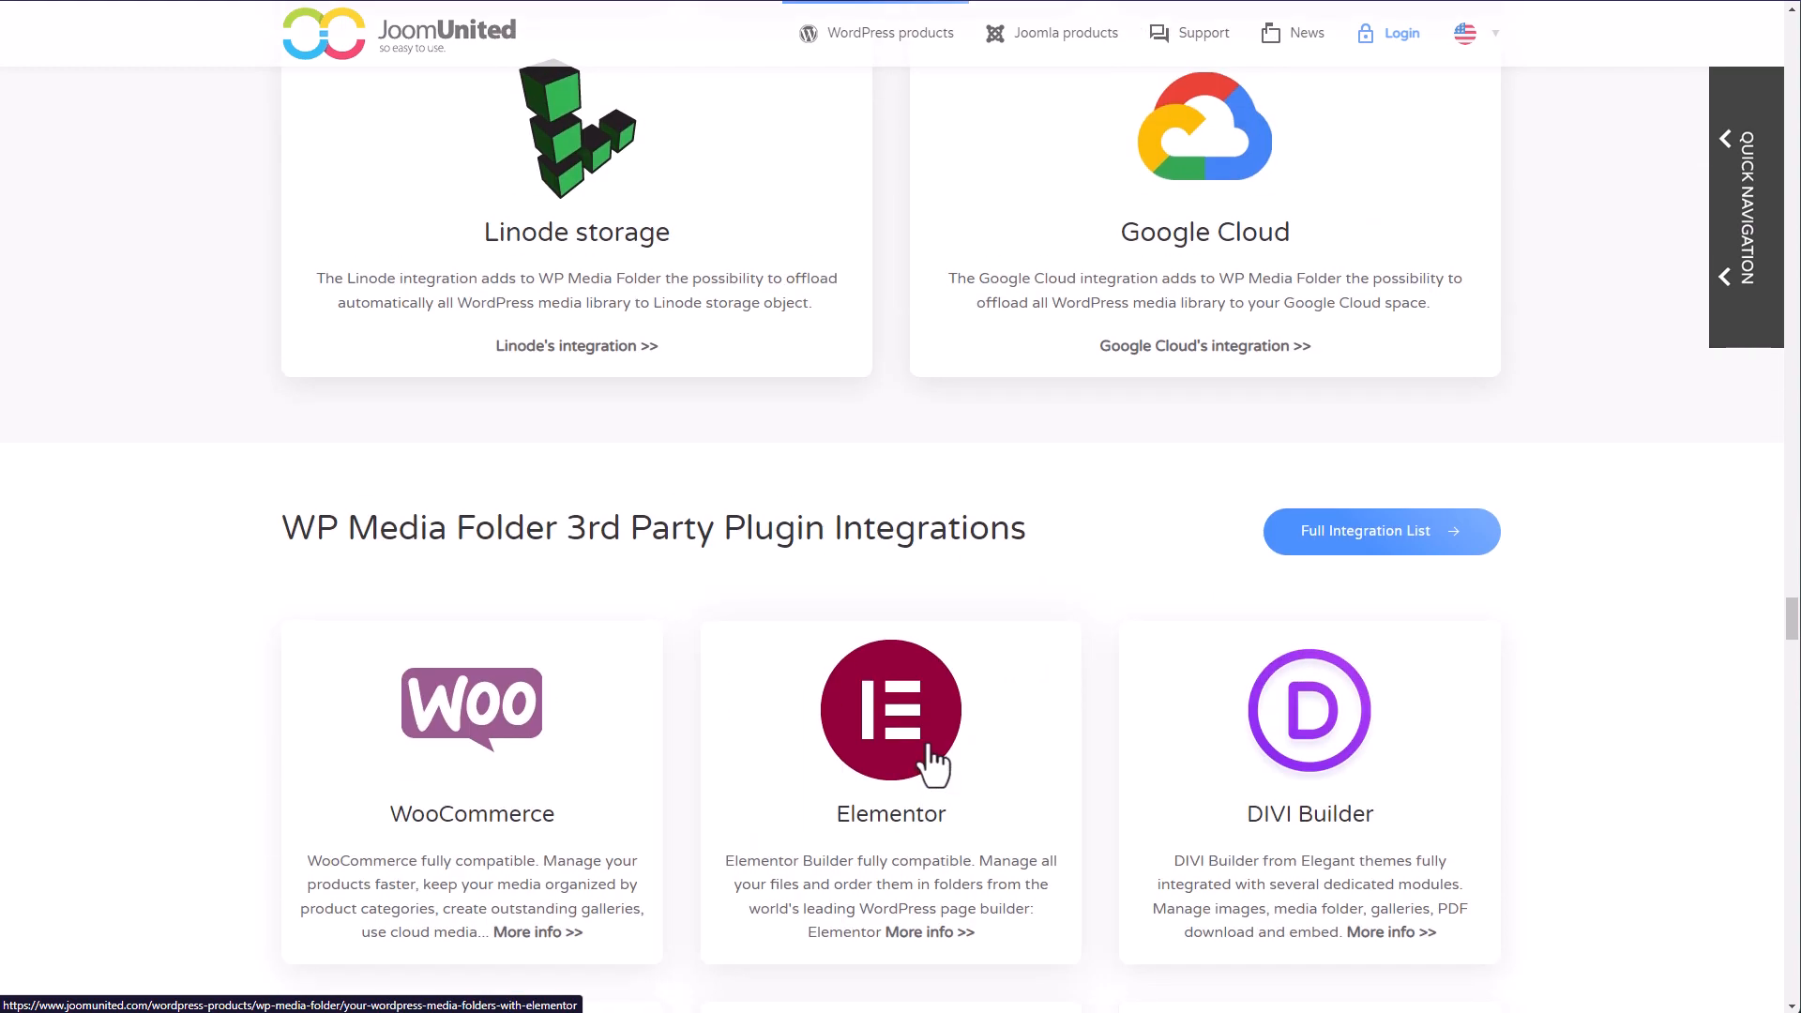
scroll("up", 3)
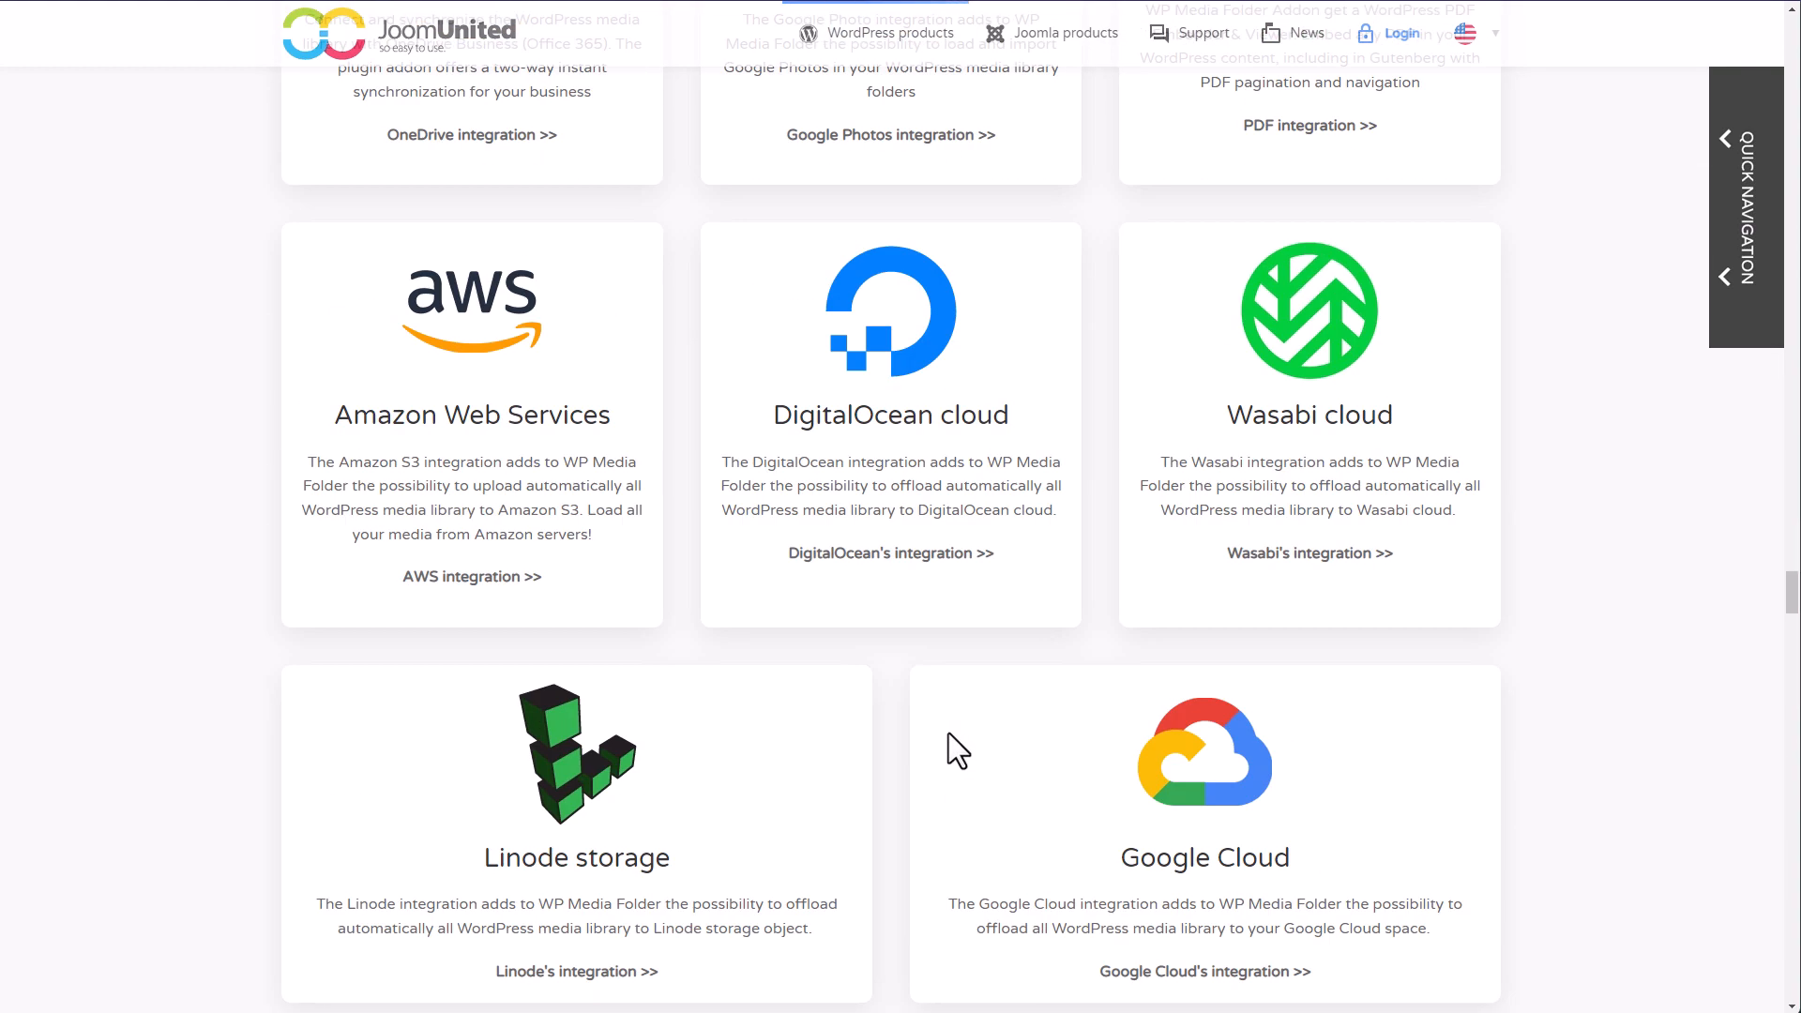
scroll("up", 3)
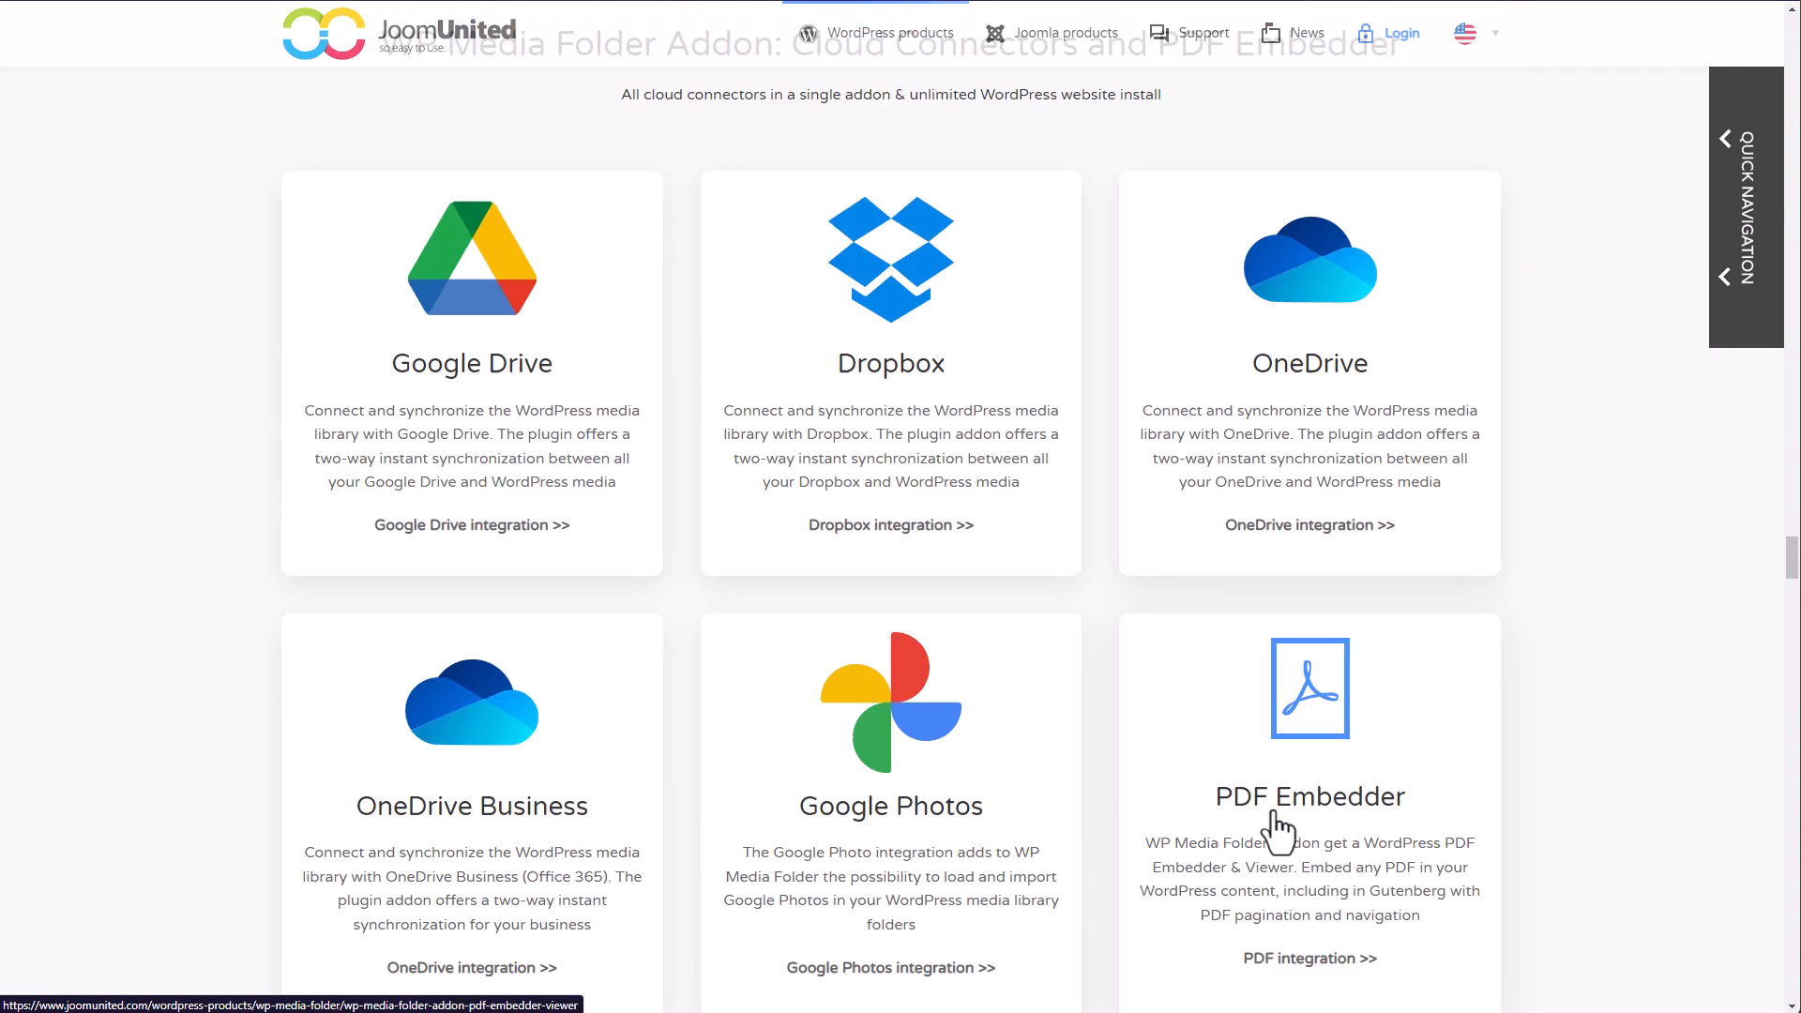
scroll("down", 3)
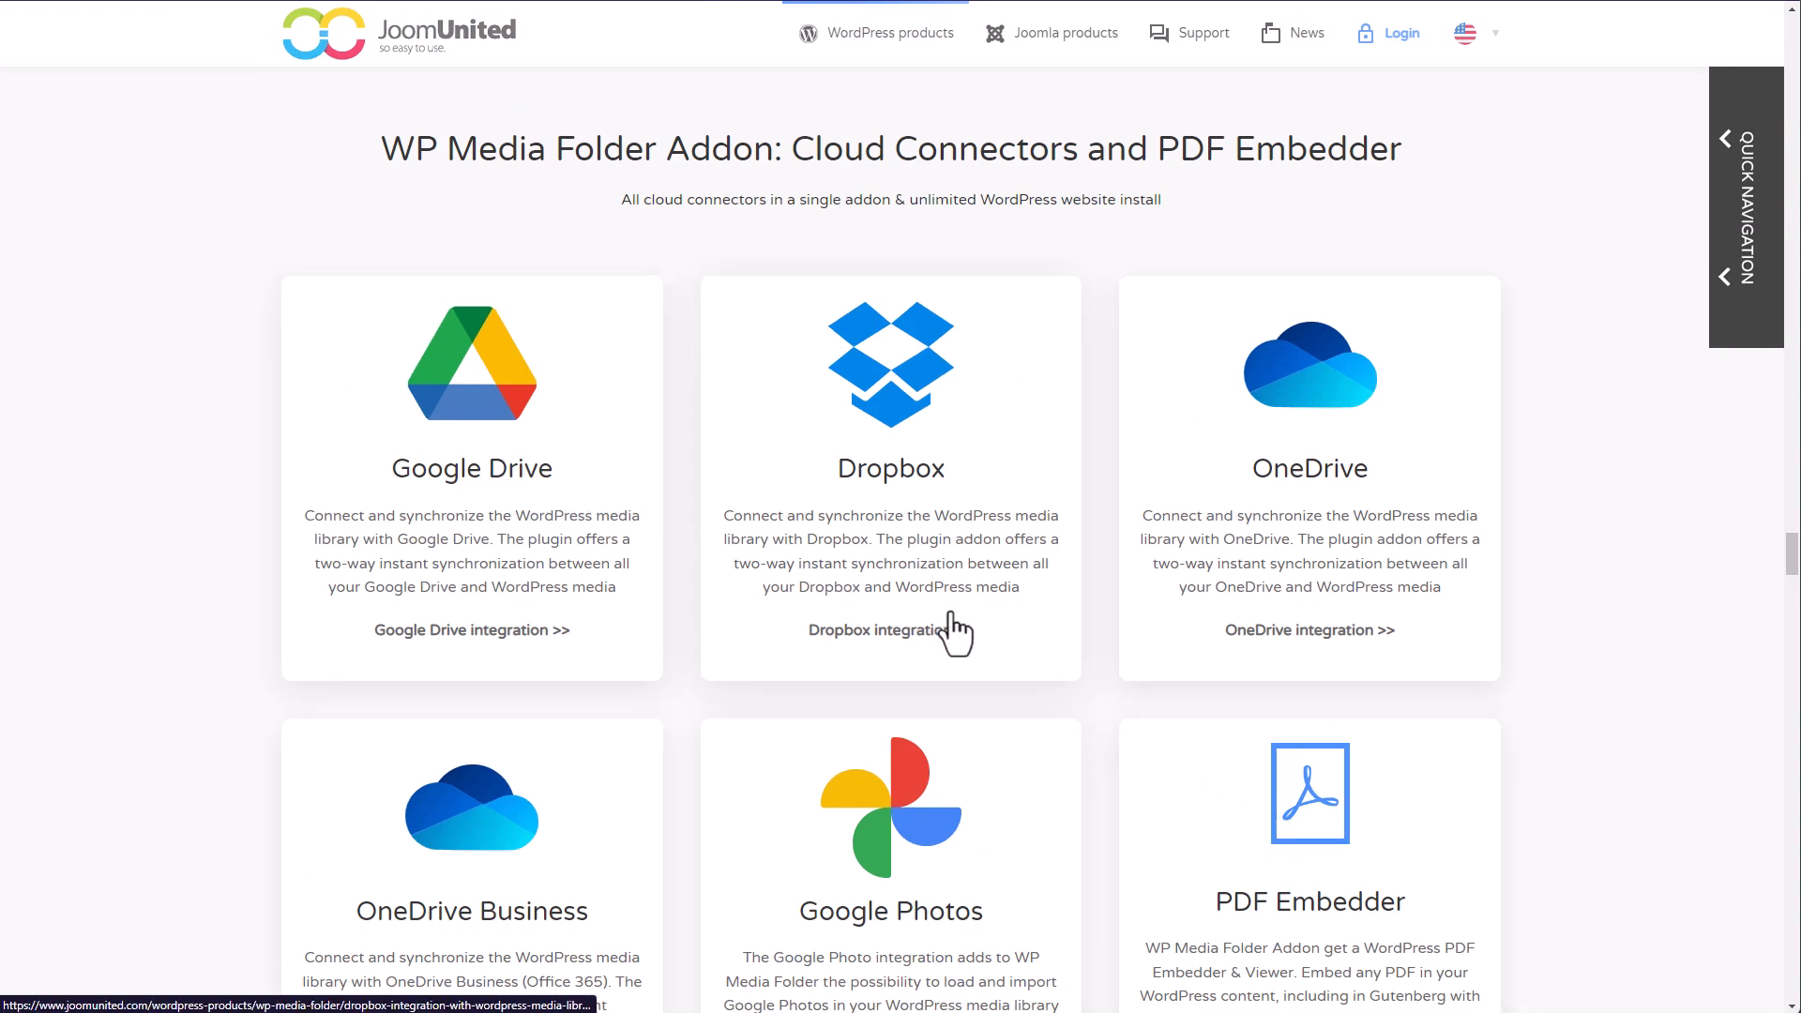
scroll("down", 3)
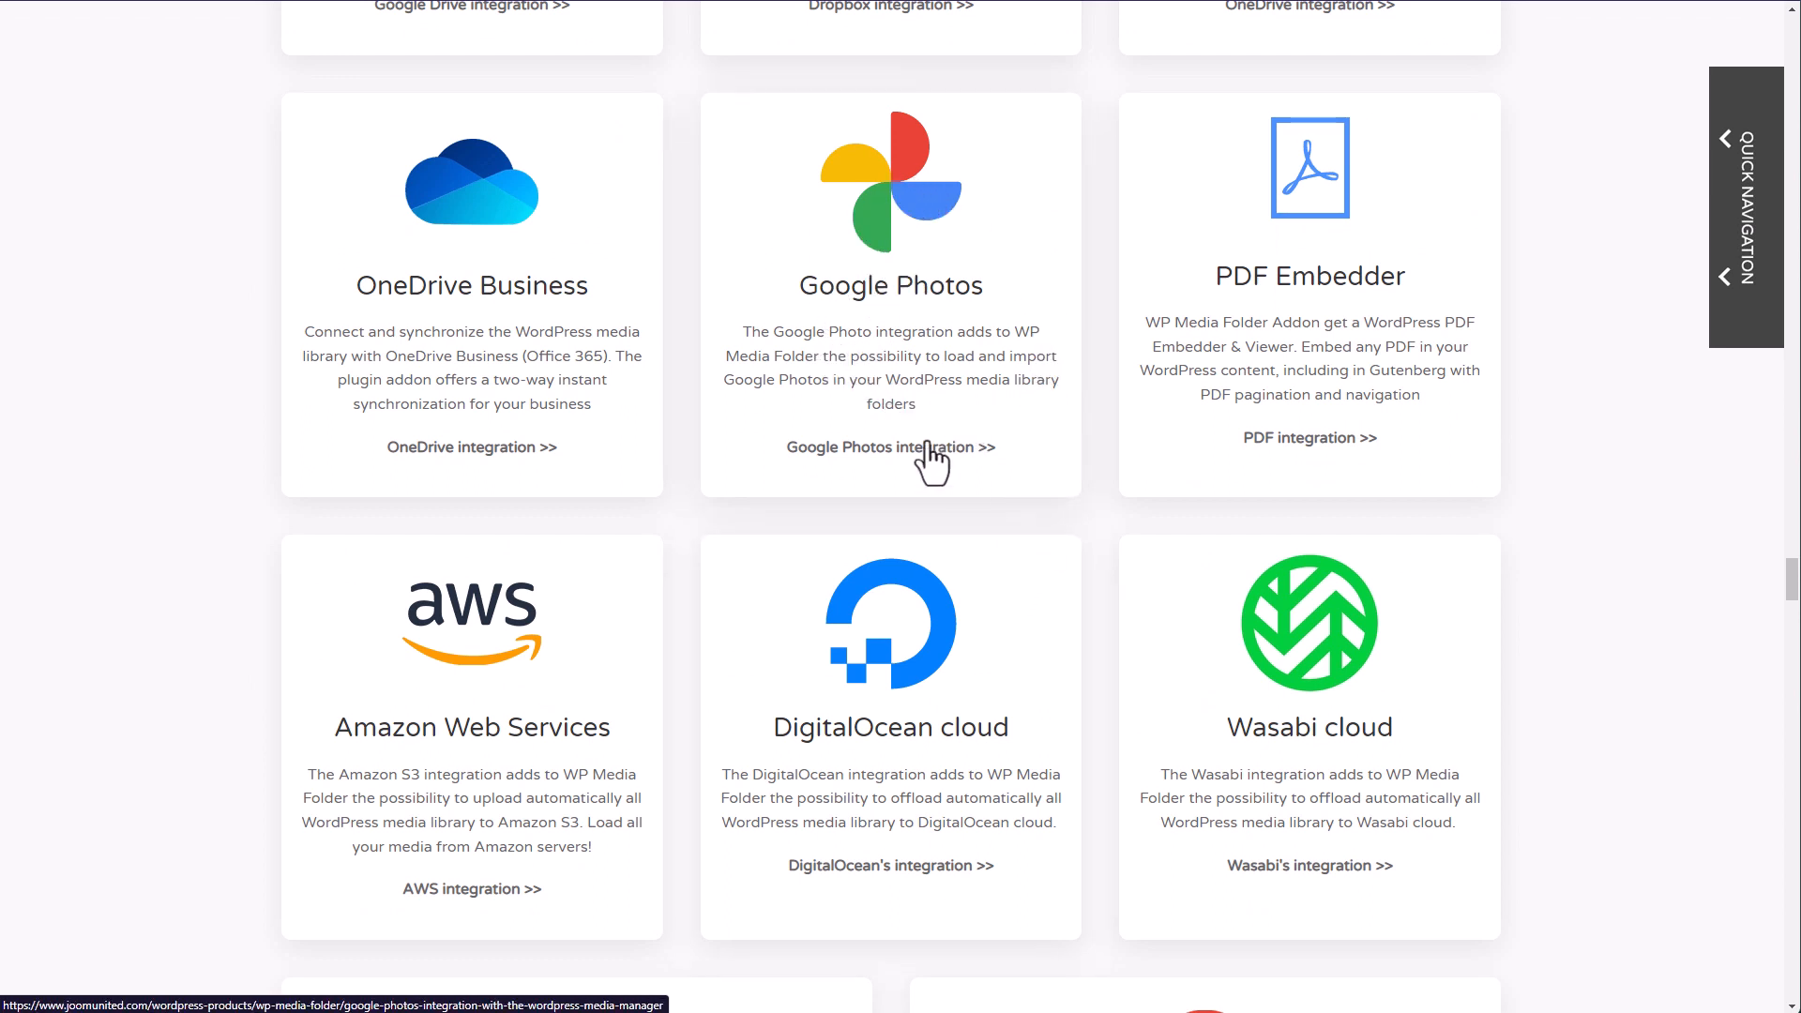
mouse_move(998, 488)
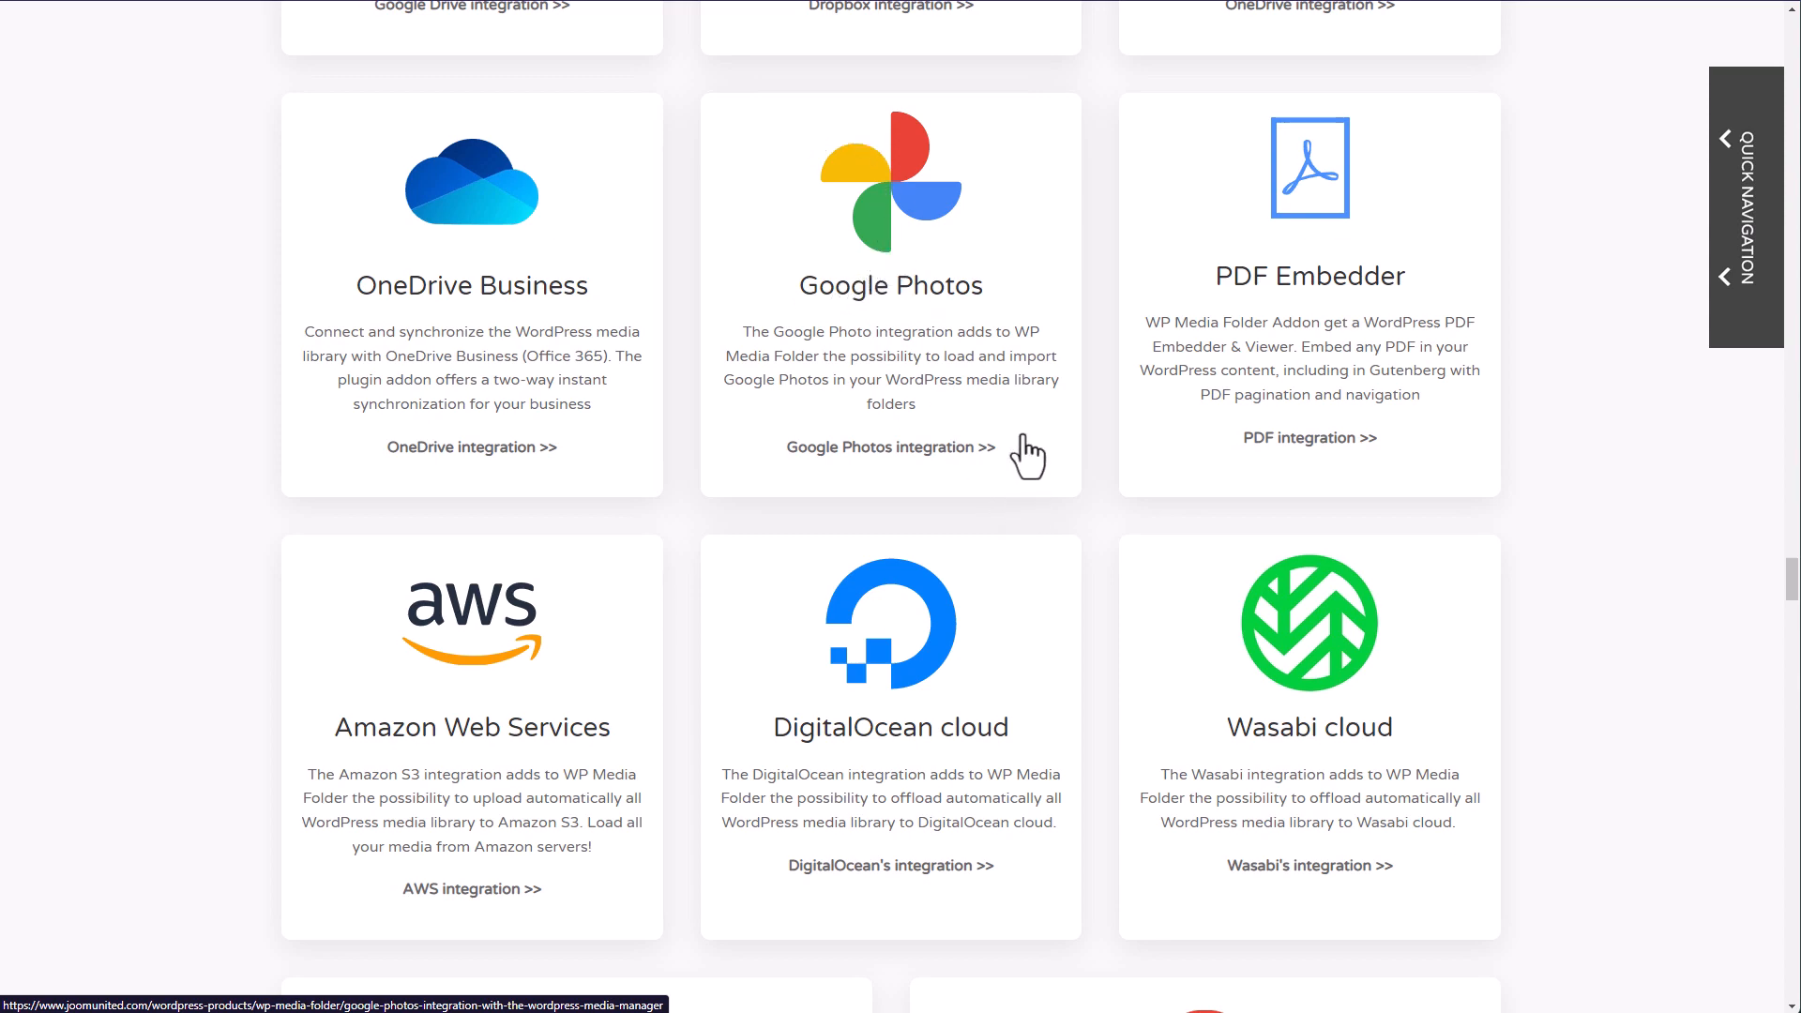
scroll("down", 3)
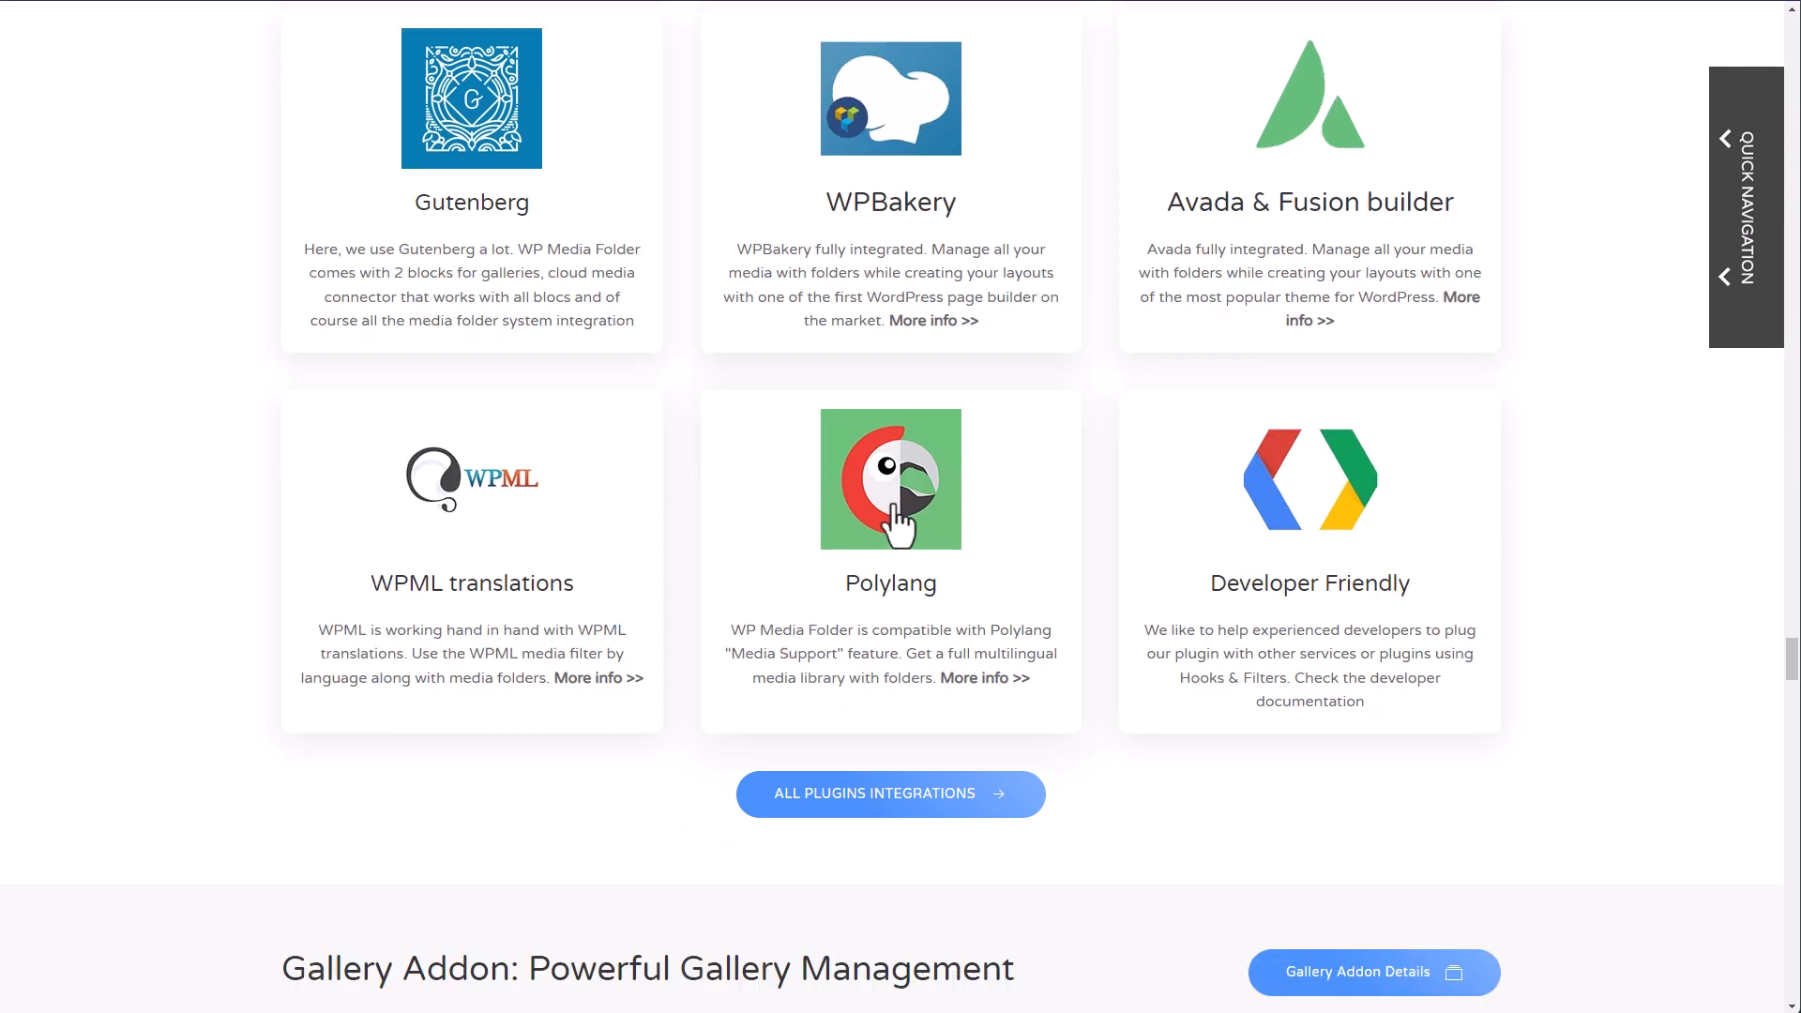
scroll("down", 3)
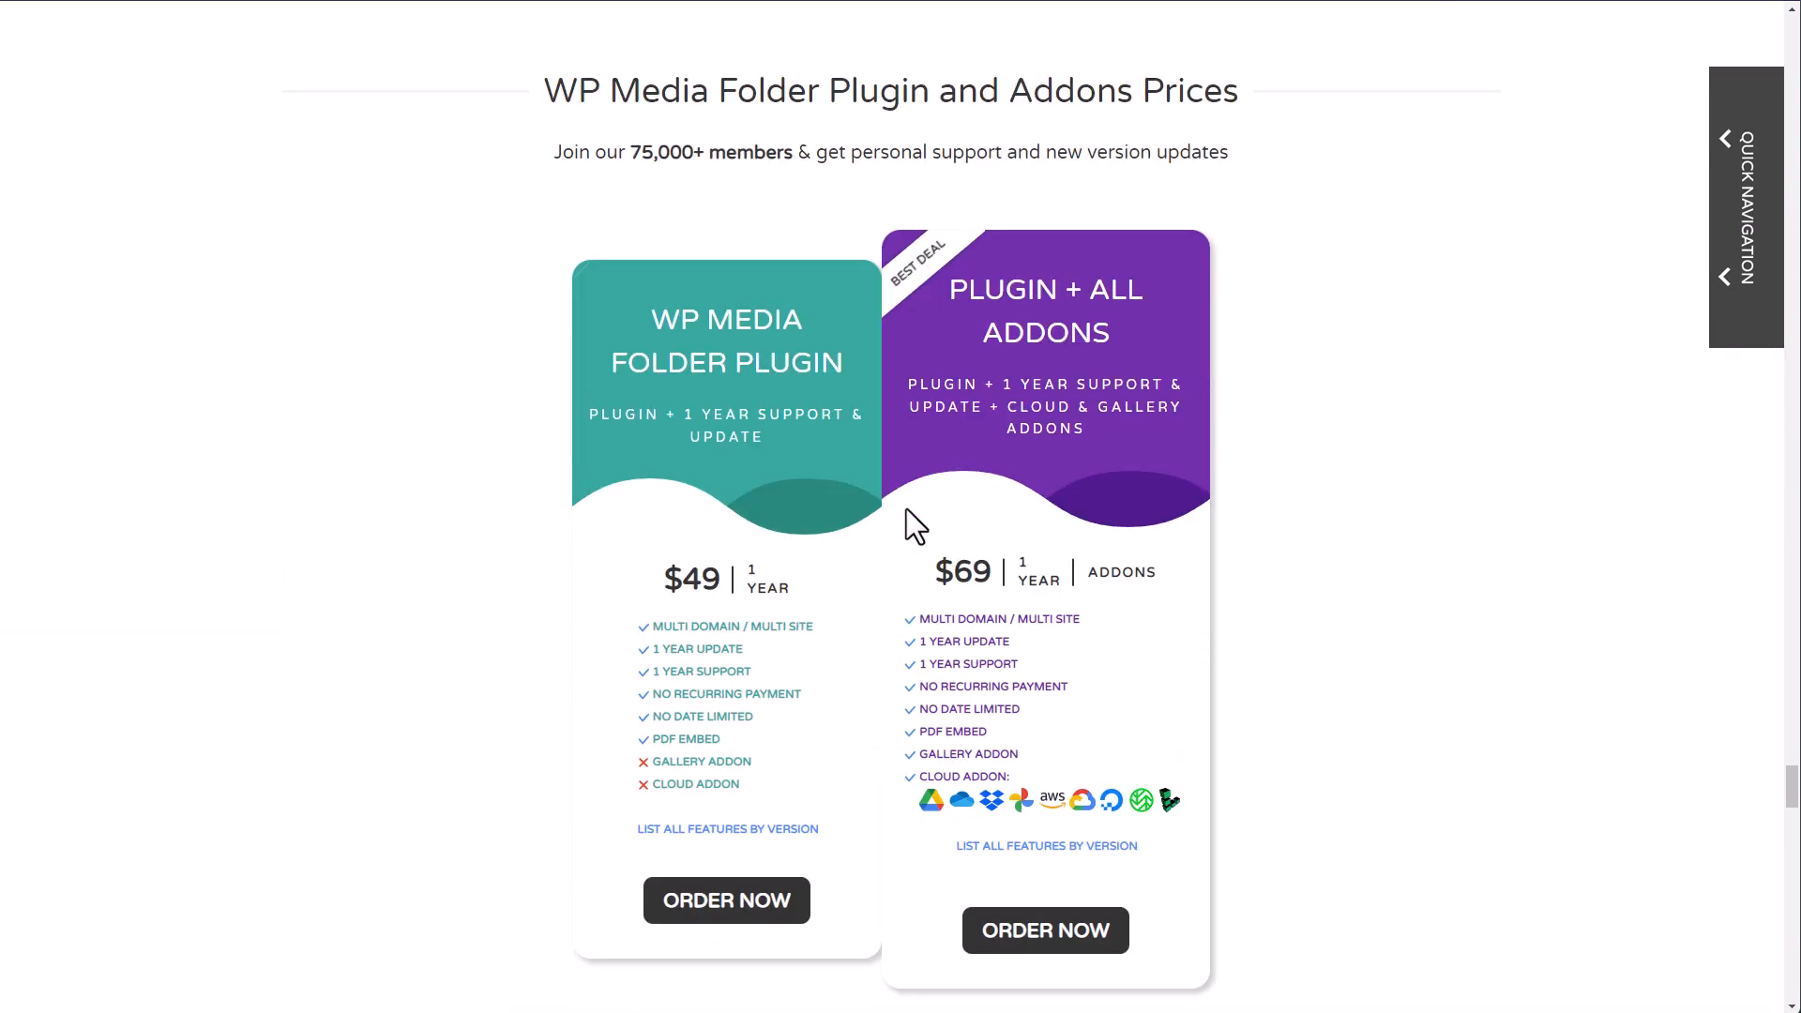
scroll("down", 3)
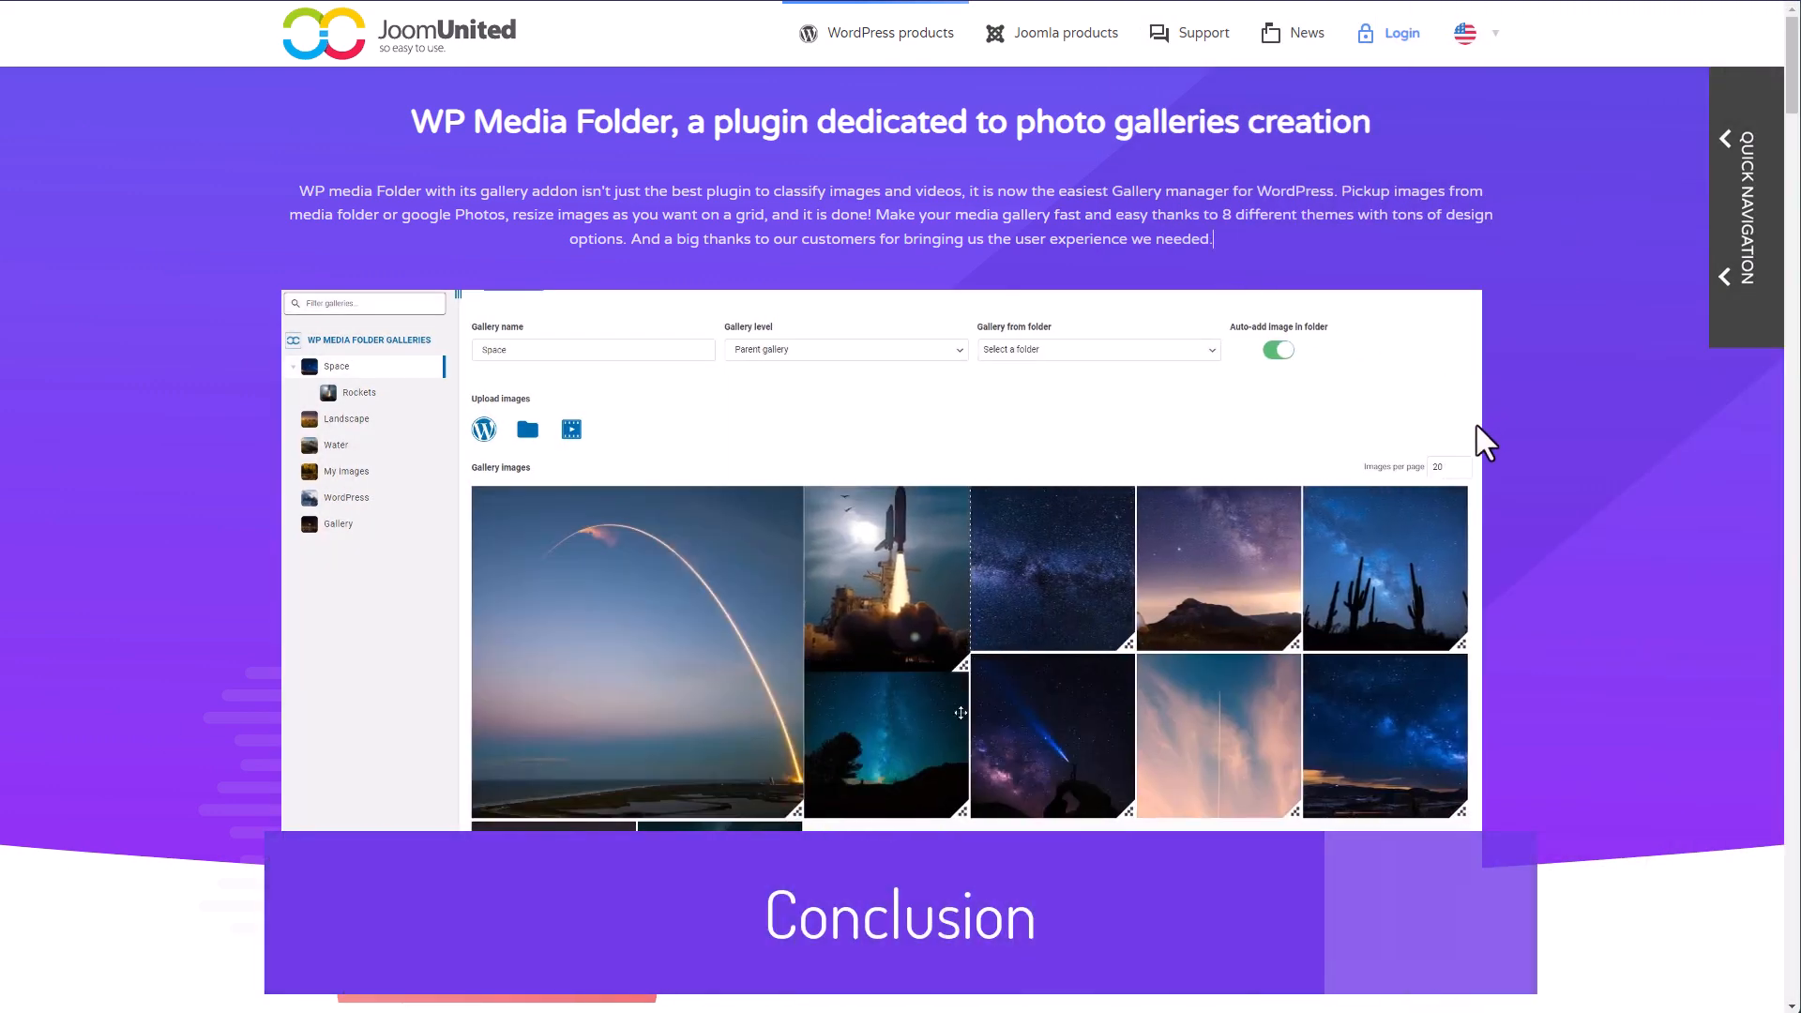
Scroll down to the gallery theme cards showing Video gallery, Horizontal, Tag filters and Navigation.
scroll("down", 3)
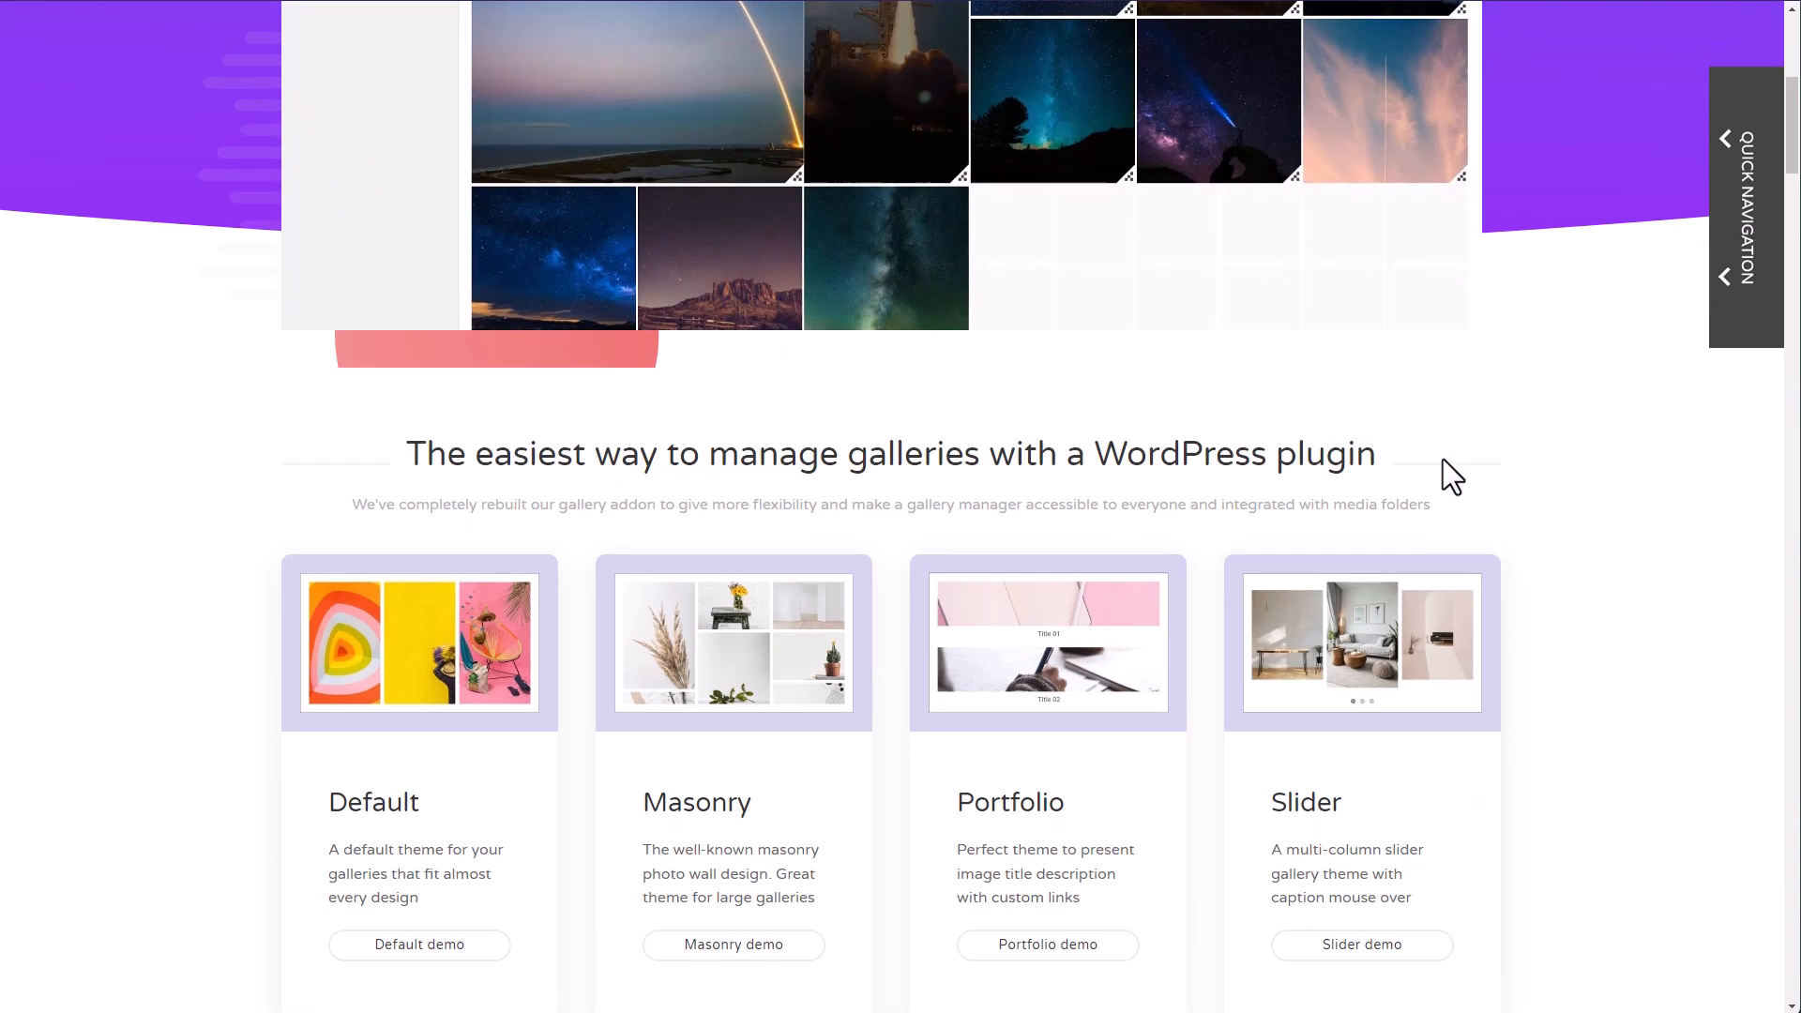
scroll("down", 3)
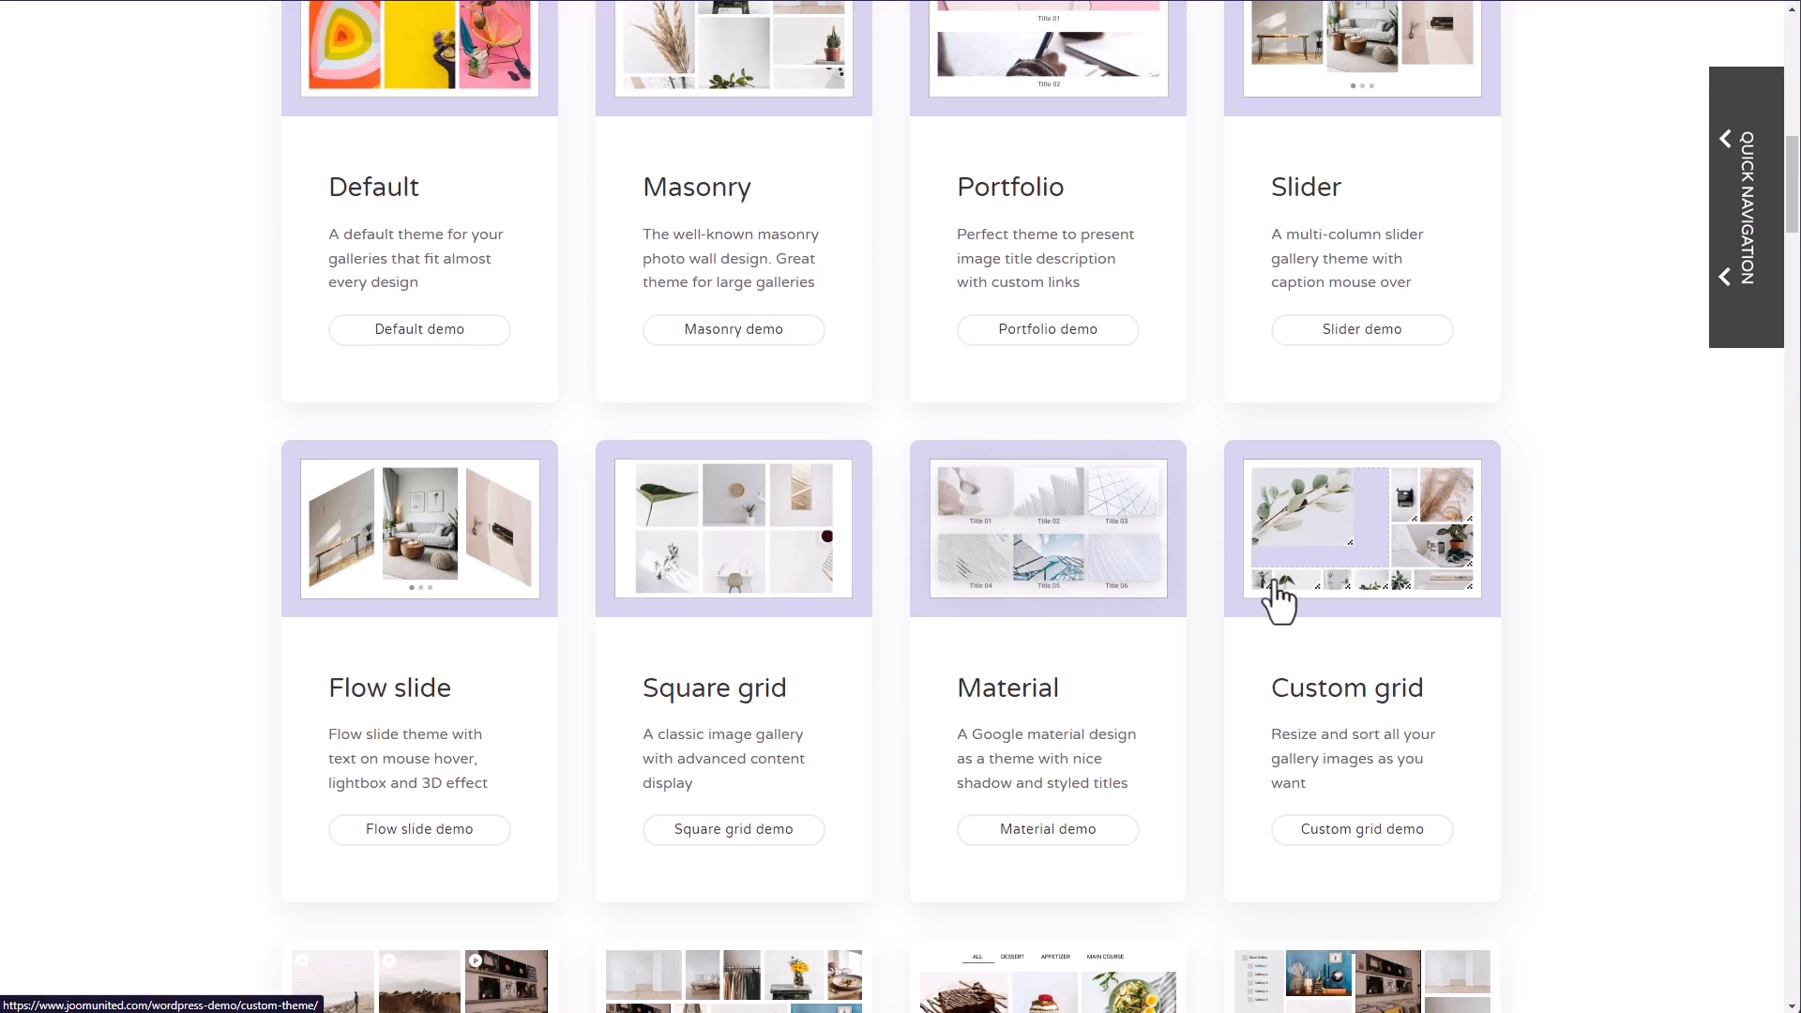
scroll("down", 3)
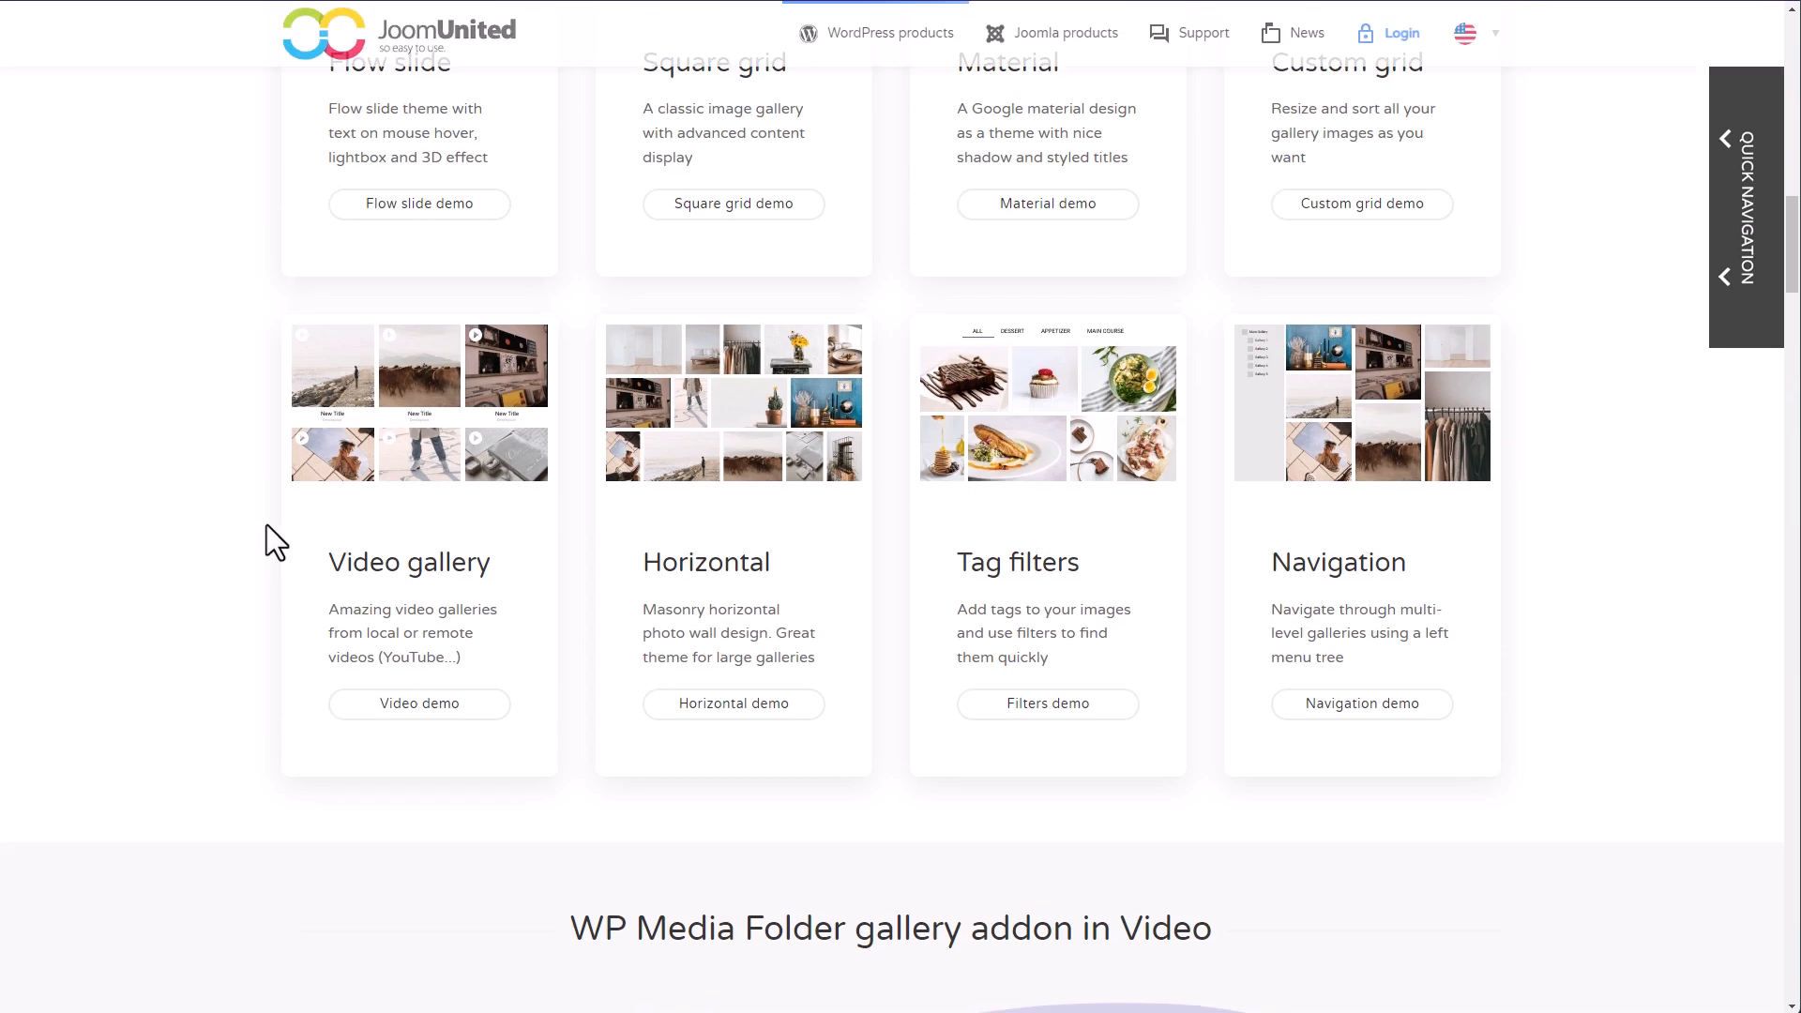